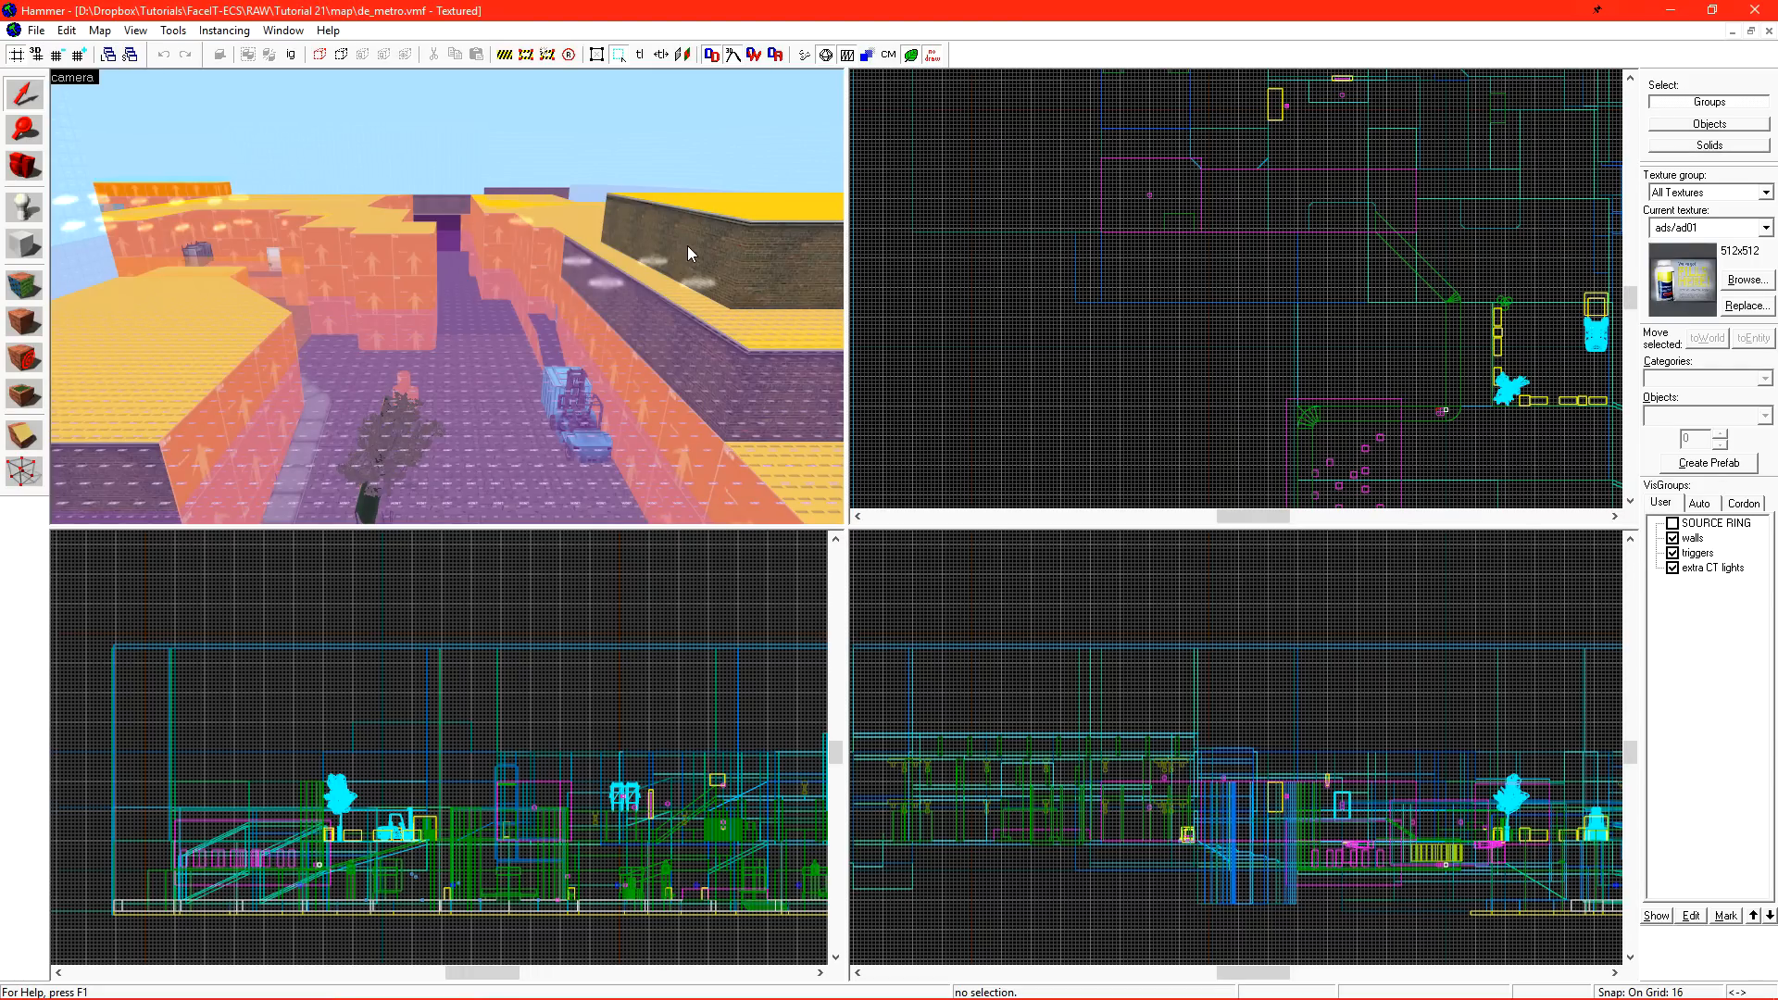
mouse_move(675, 276)
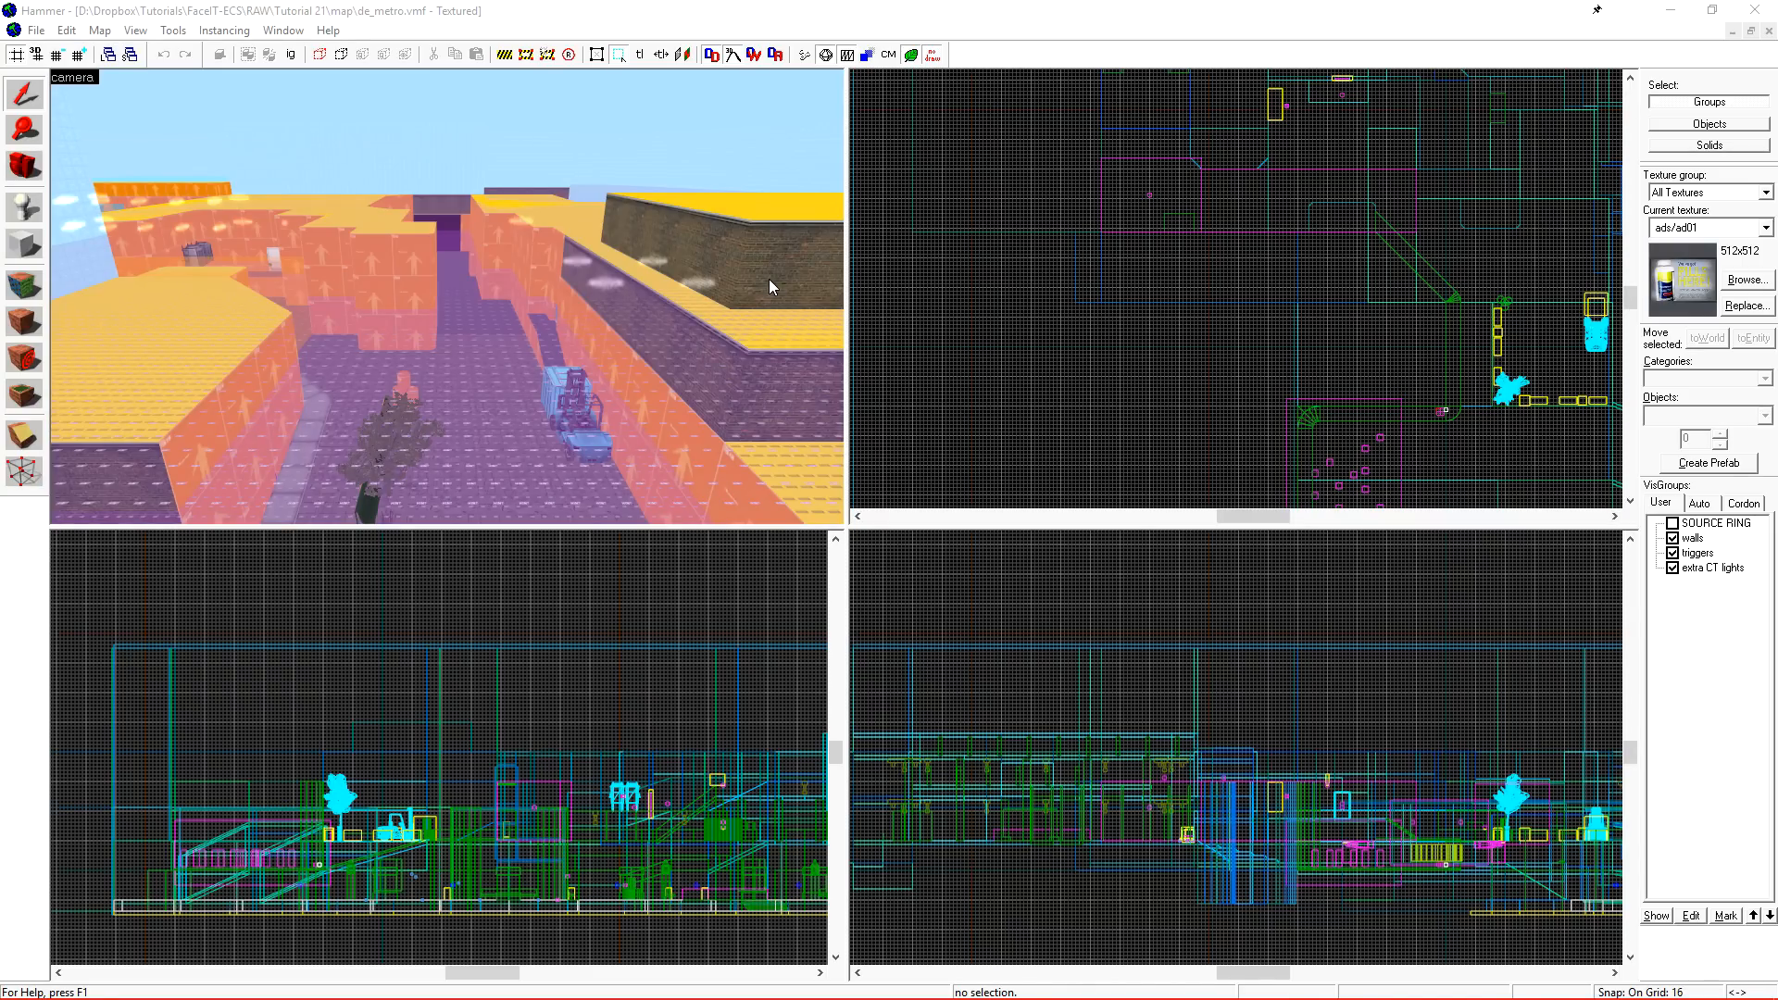
mouse_move(716, 312)
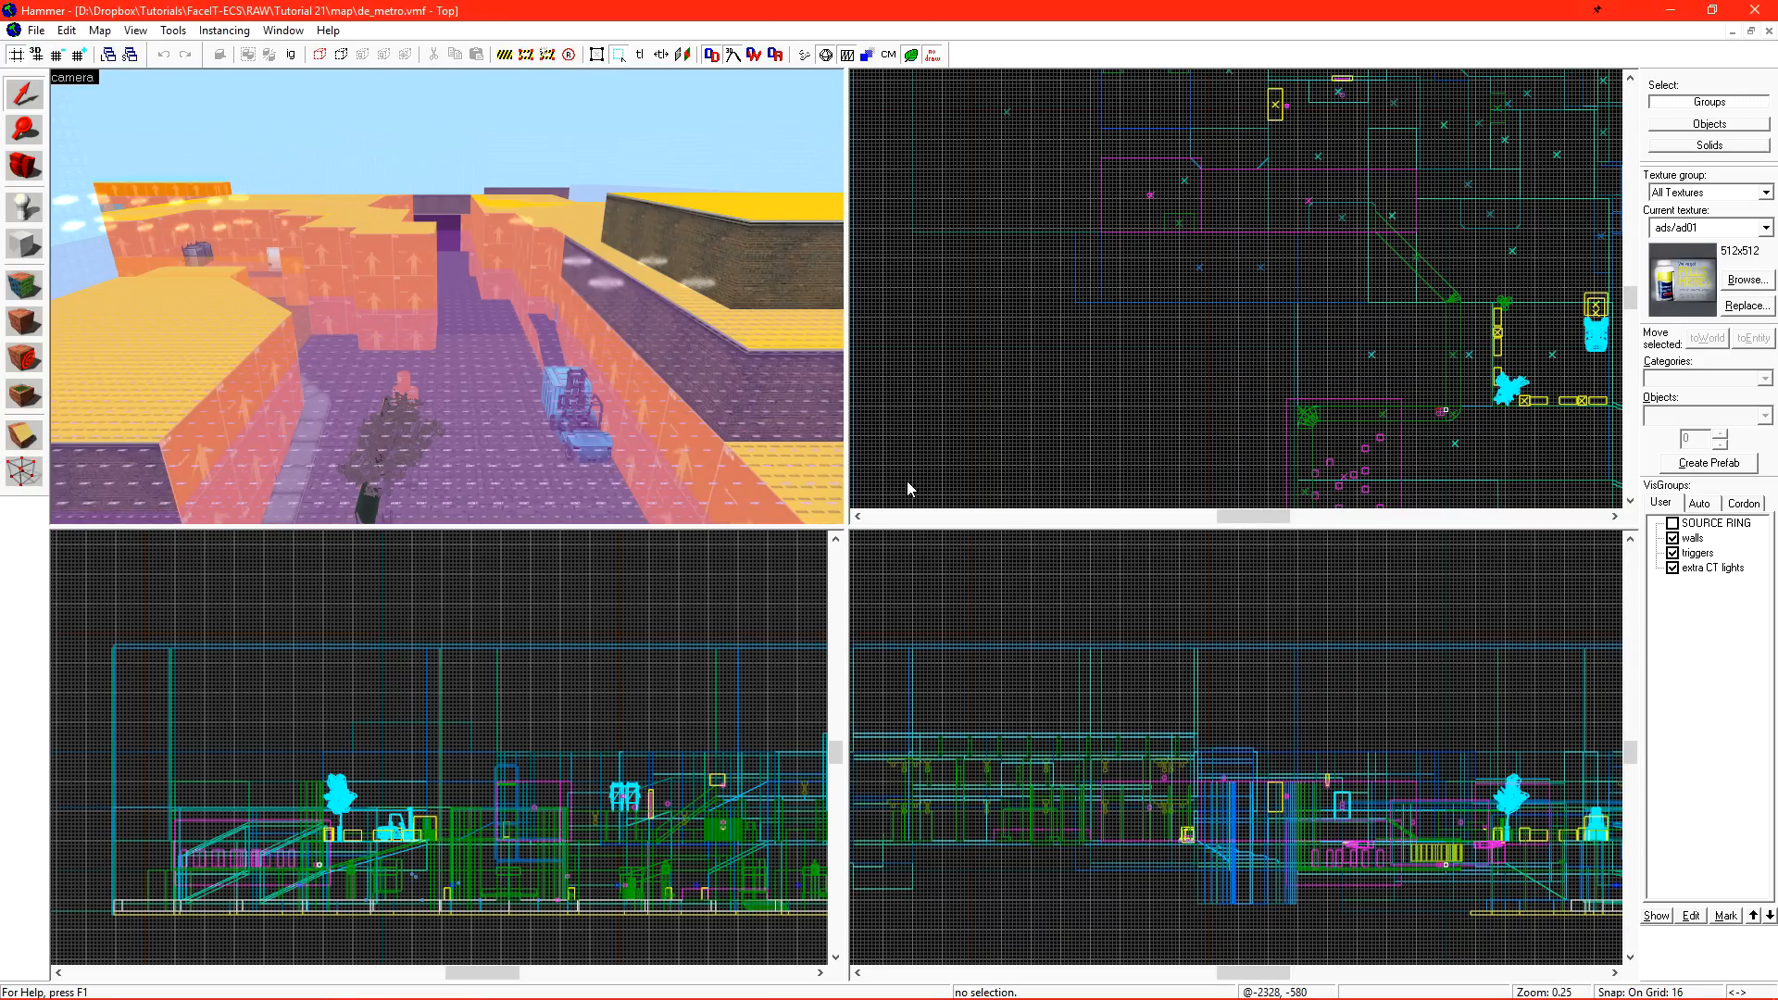
Select a player-clip wall face to show its Player Clip texture properties.
left_click(1698, 503)
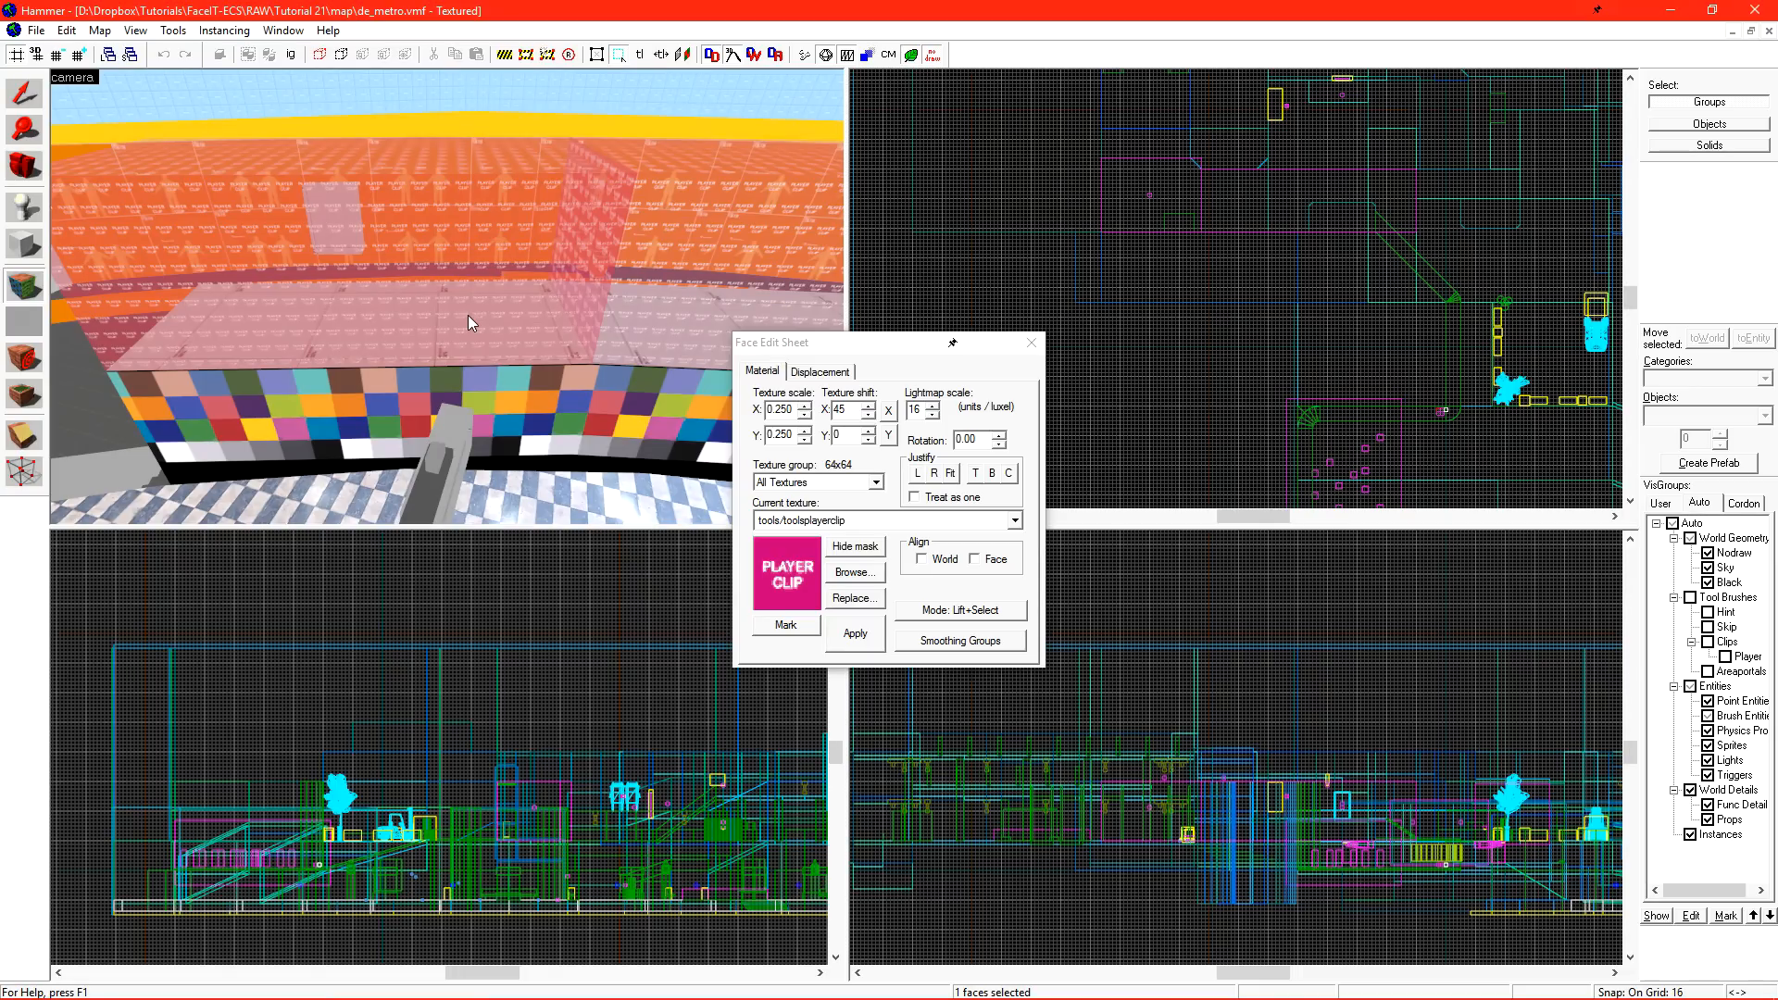
mouse_move(524, 307)
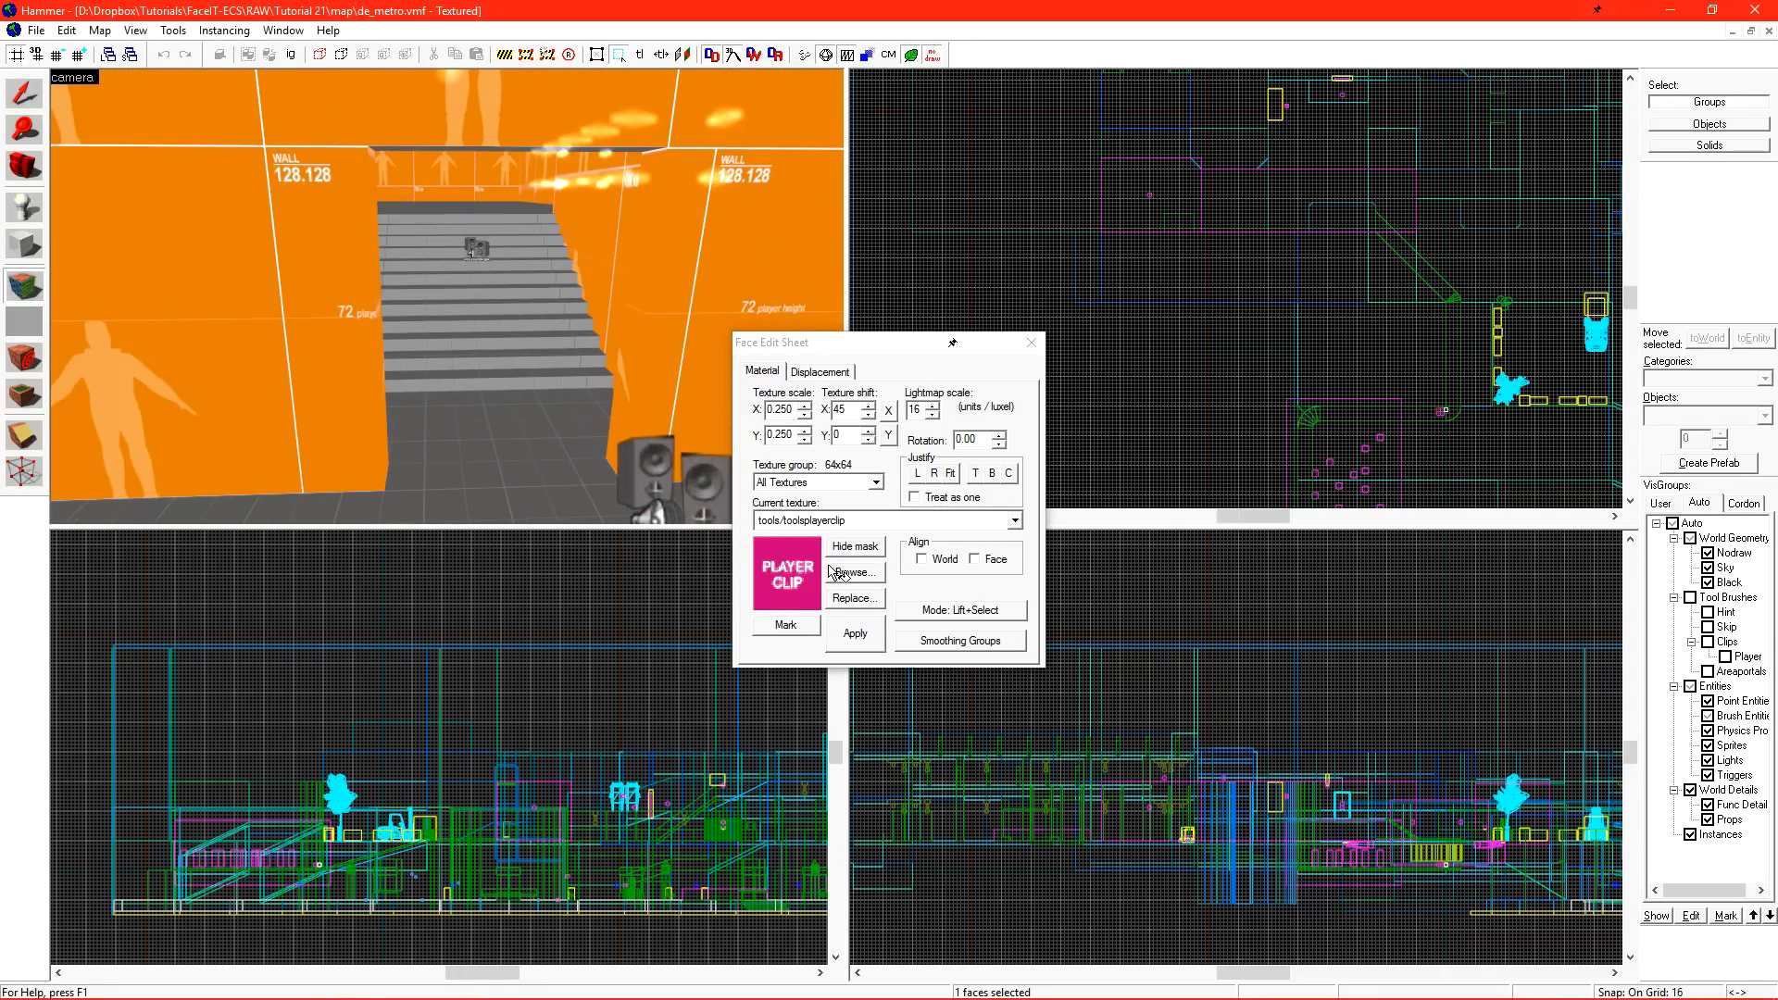
Filter the texture browser by 'clip' and try the plain, rubber, plastic, player and dirt clip textures.
left_click(852, 572)
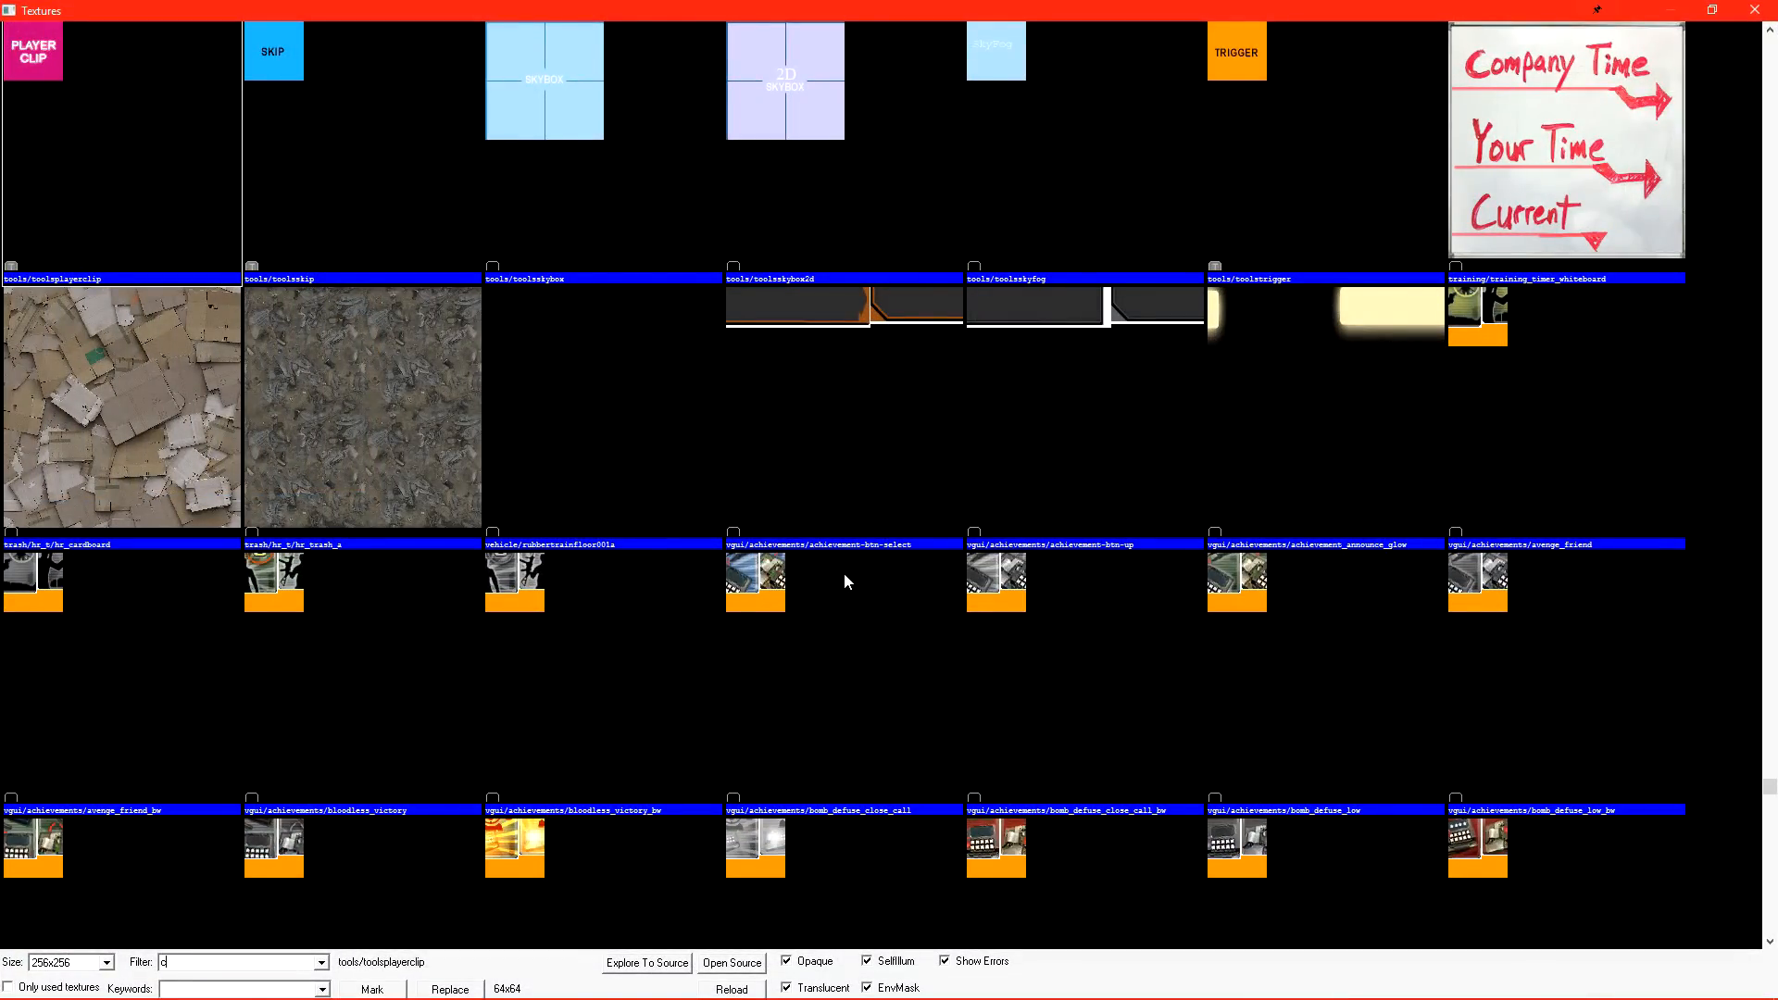
type("lip")
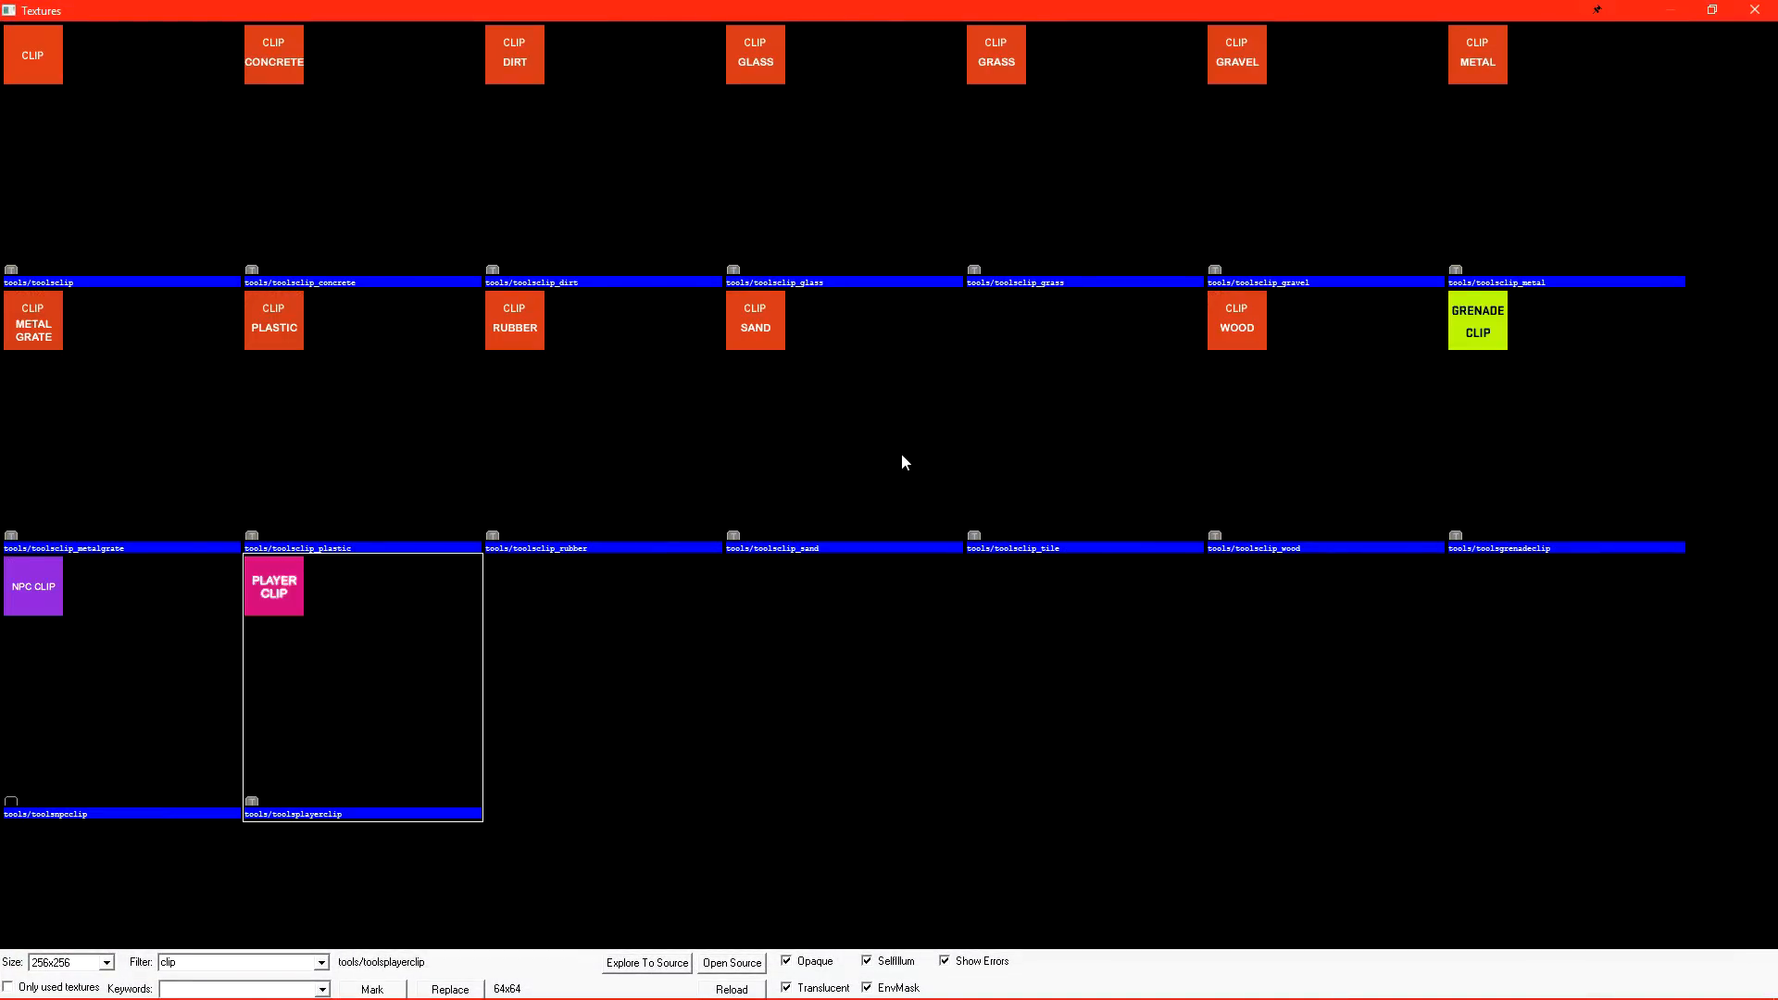
left_click(33, 54)
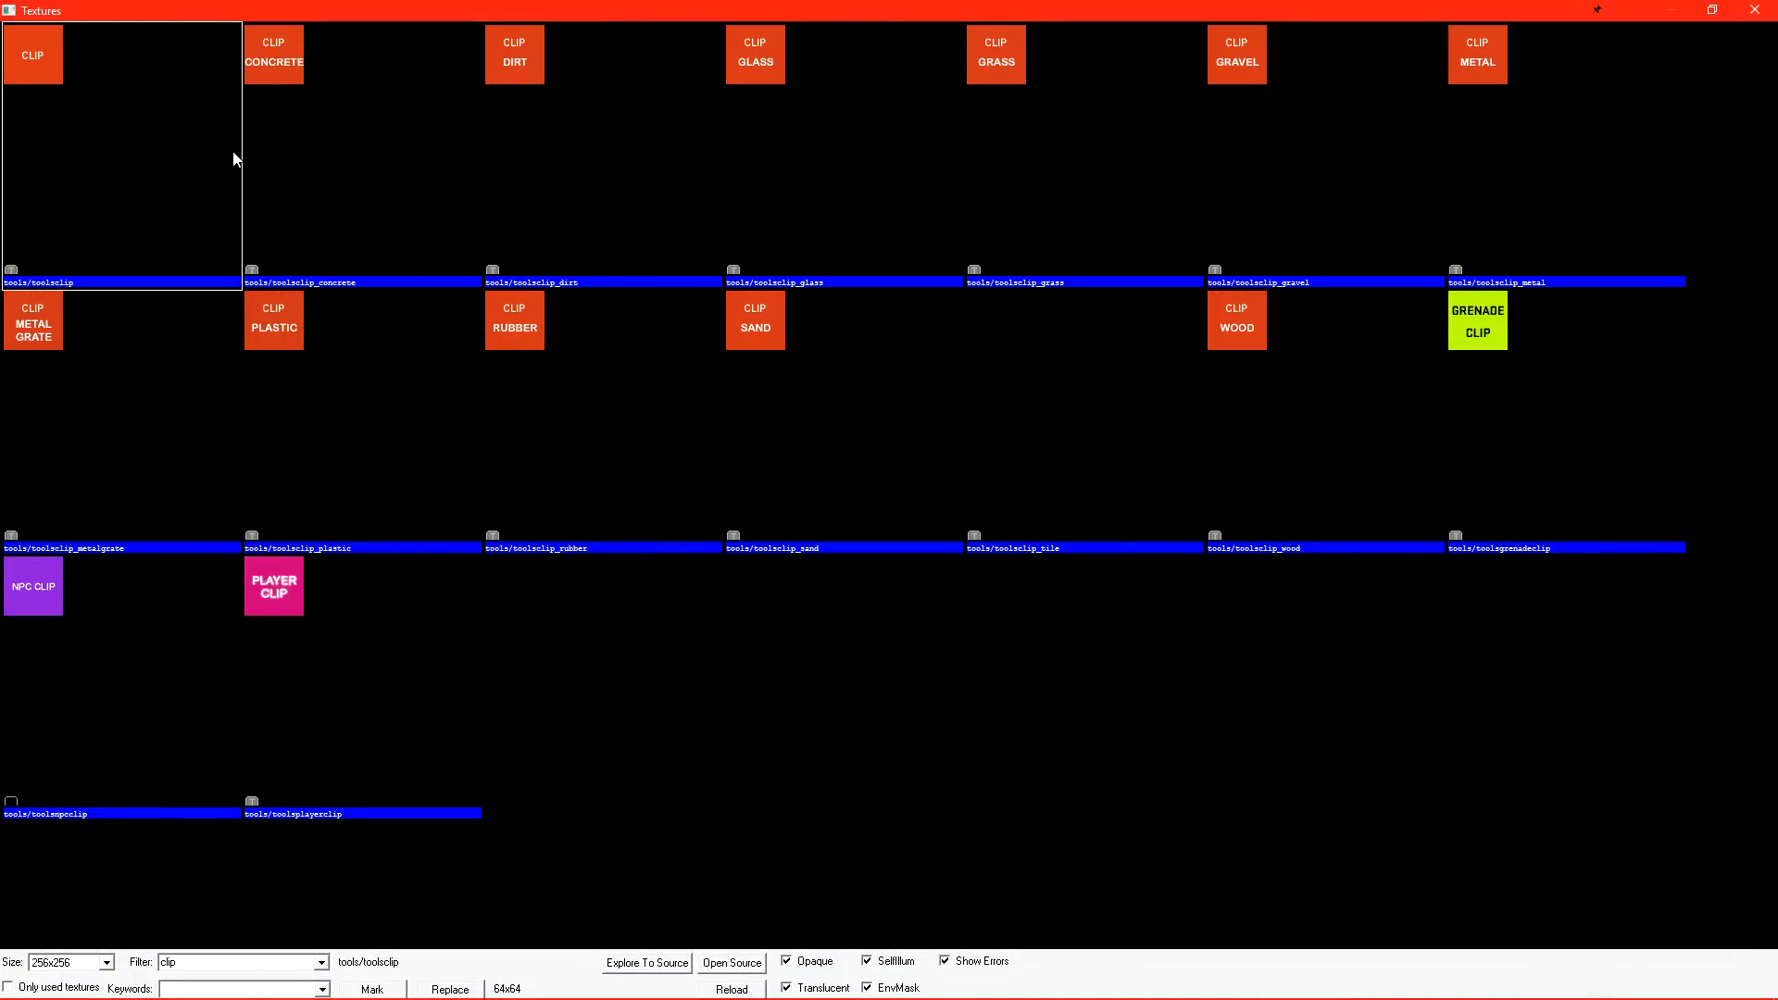
left_click(514, 320)
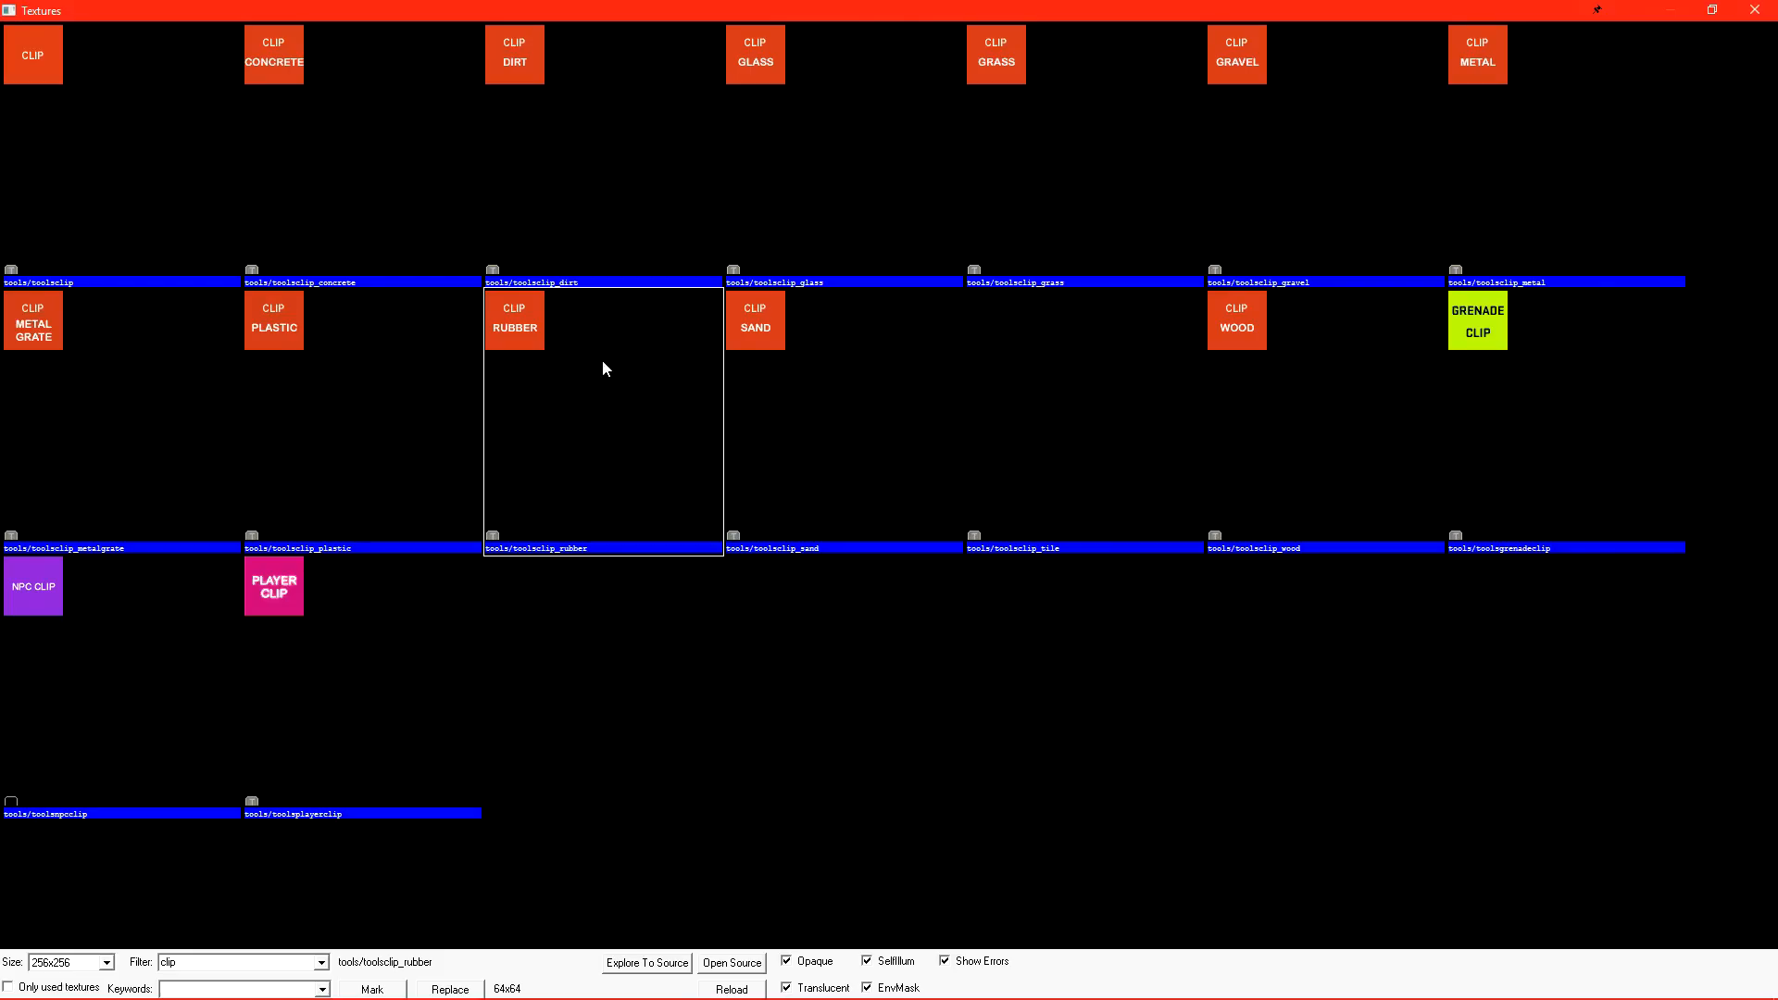
left_click(273, 321)
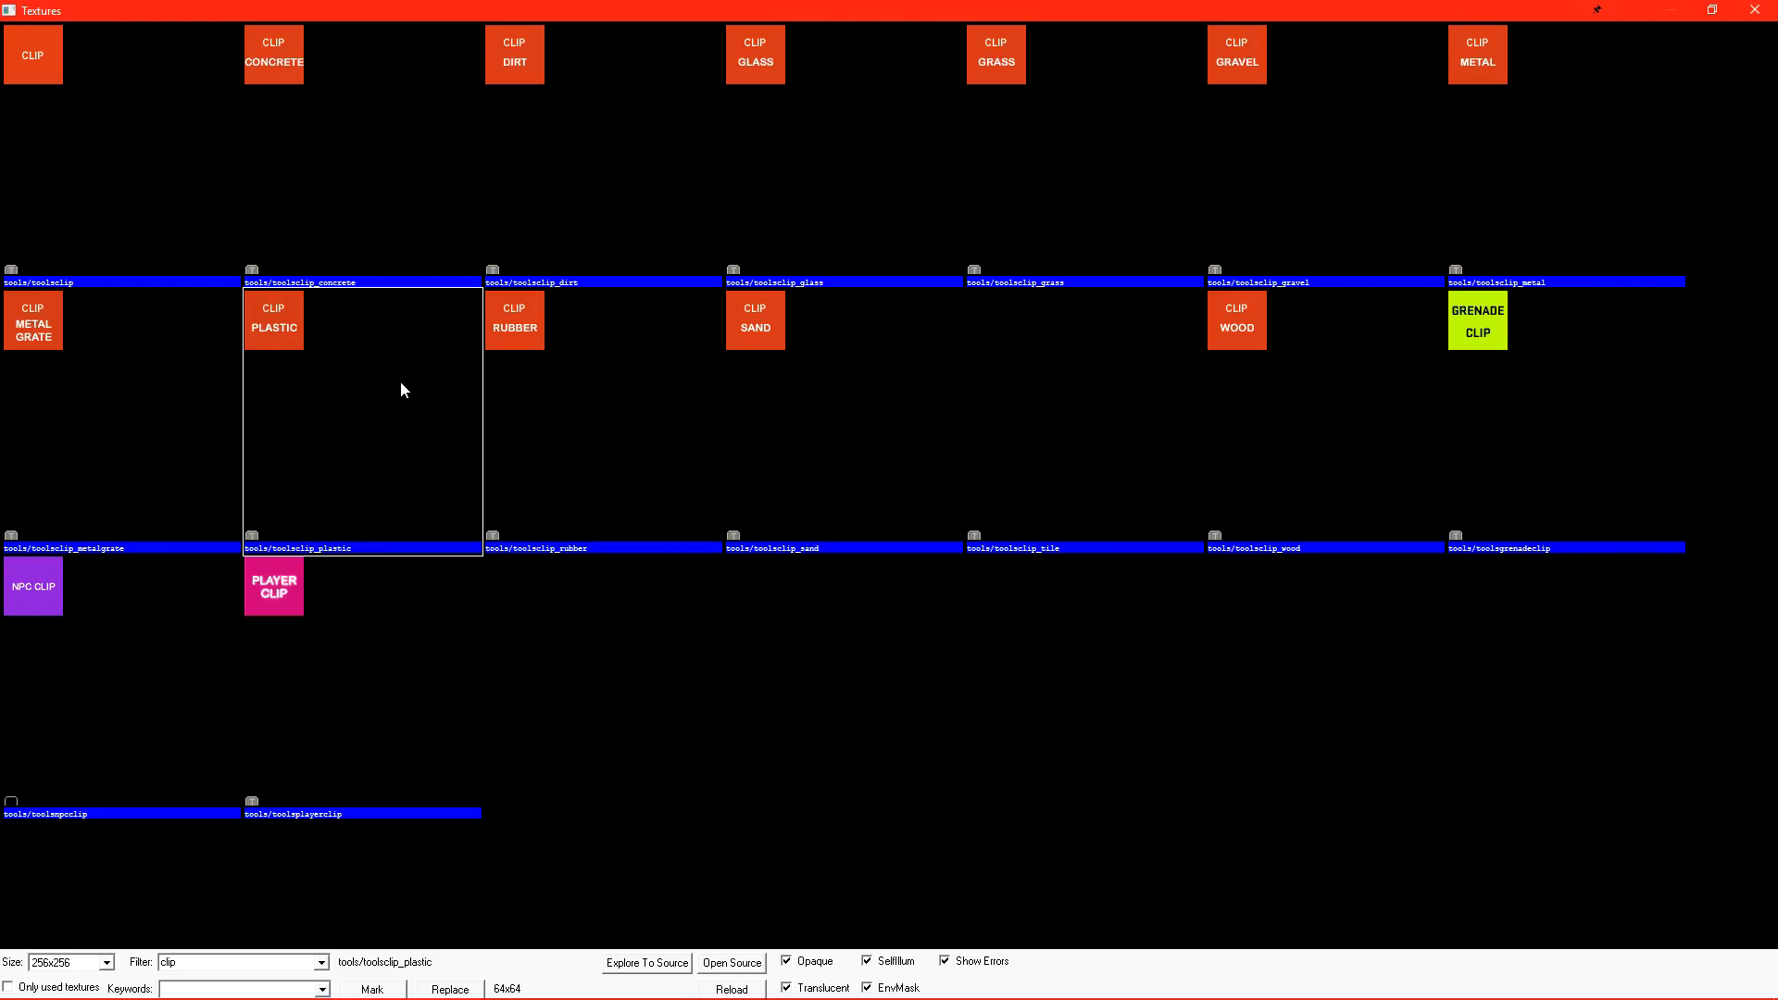
left_click(273, 586)
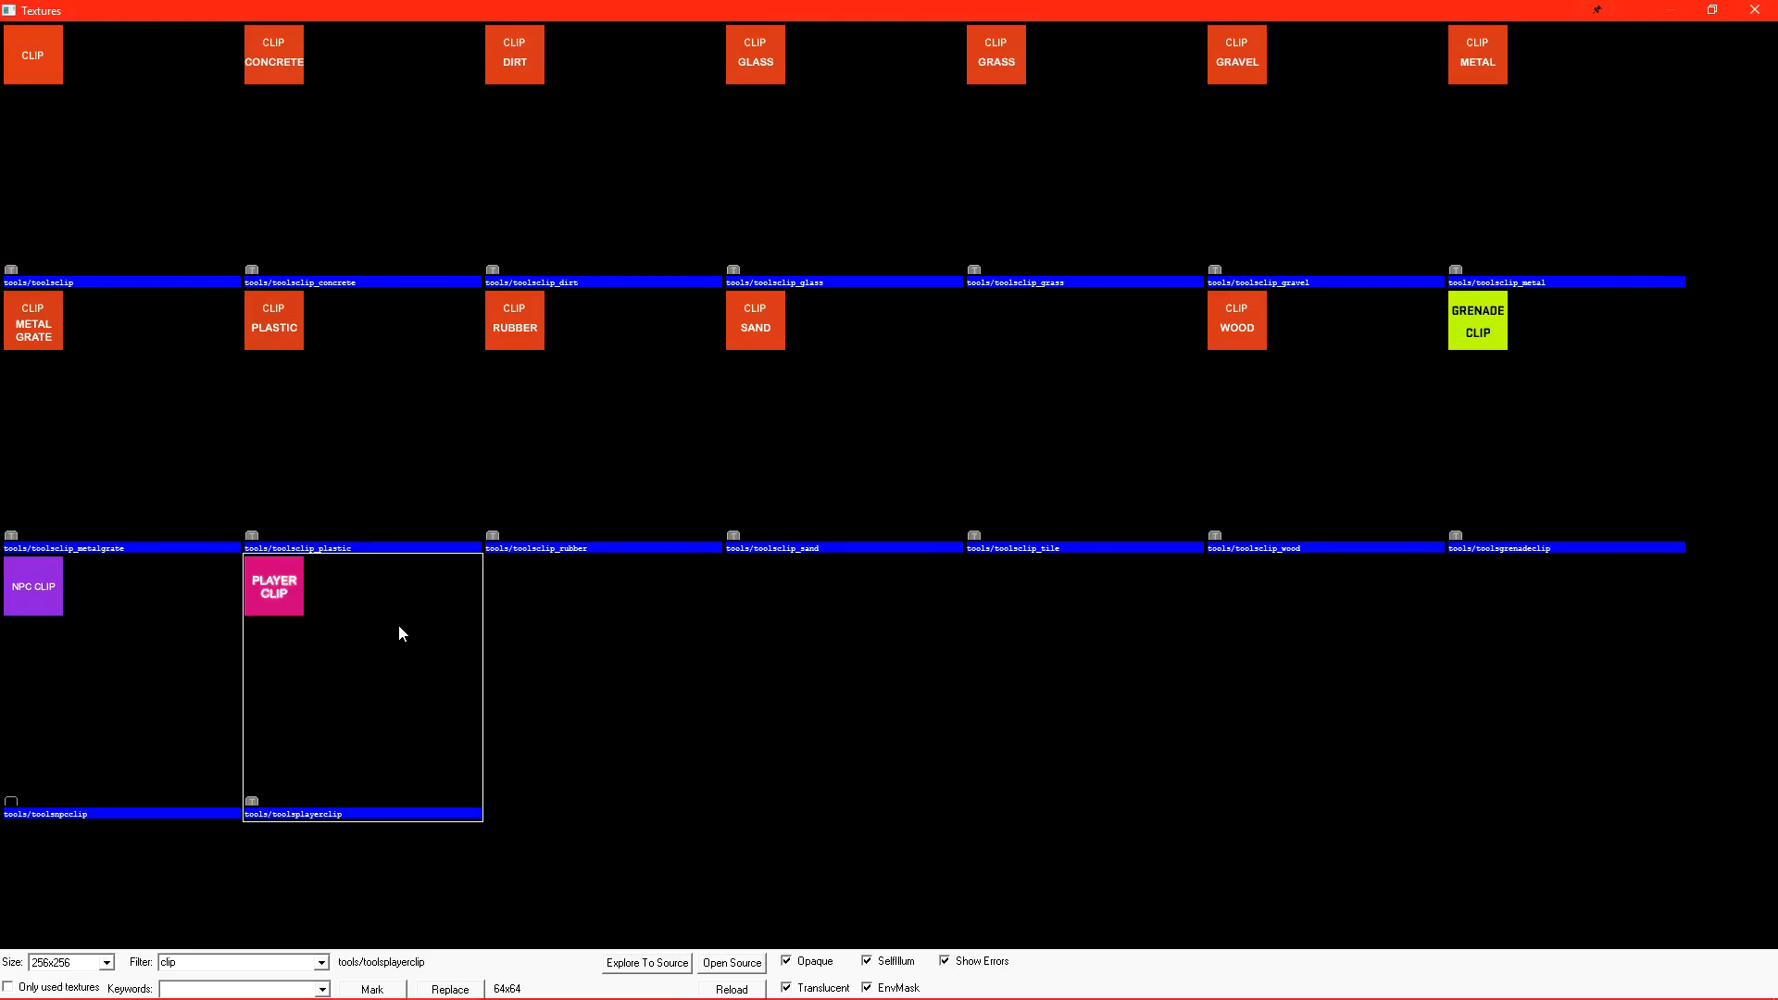
mouse_move(426, 19)
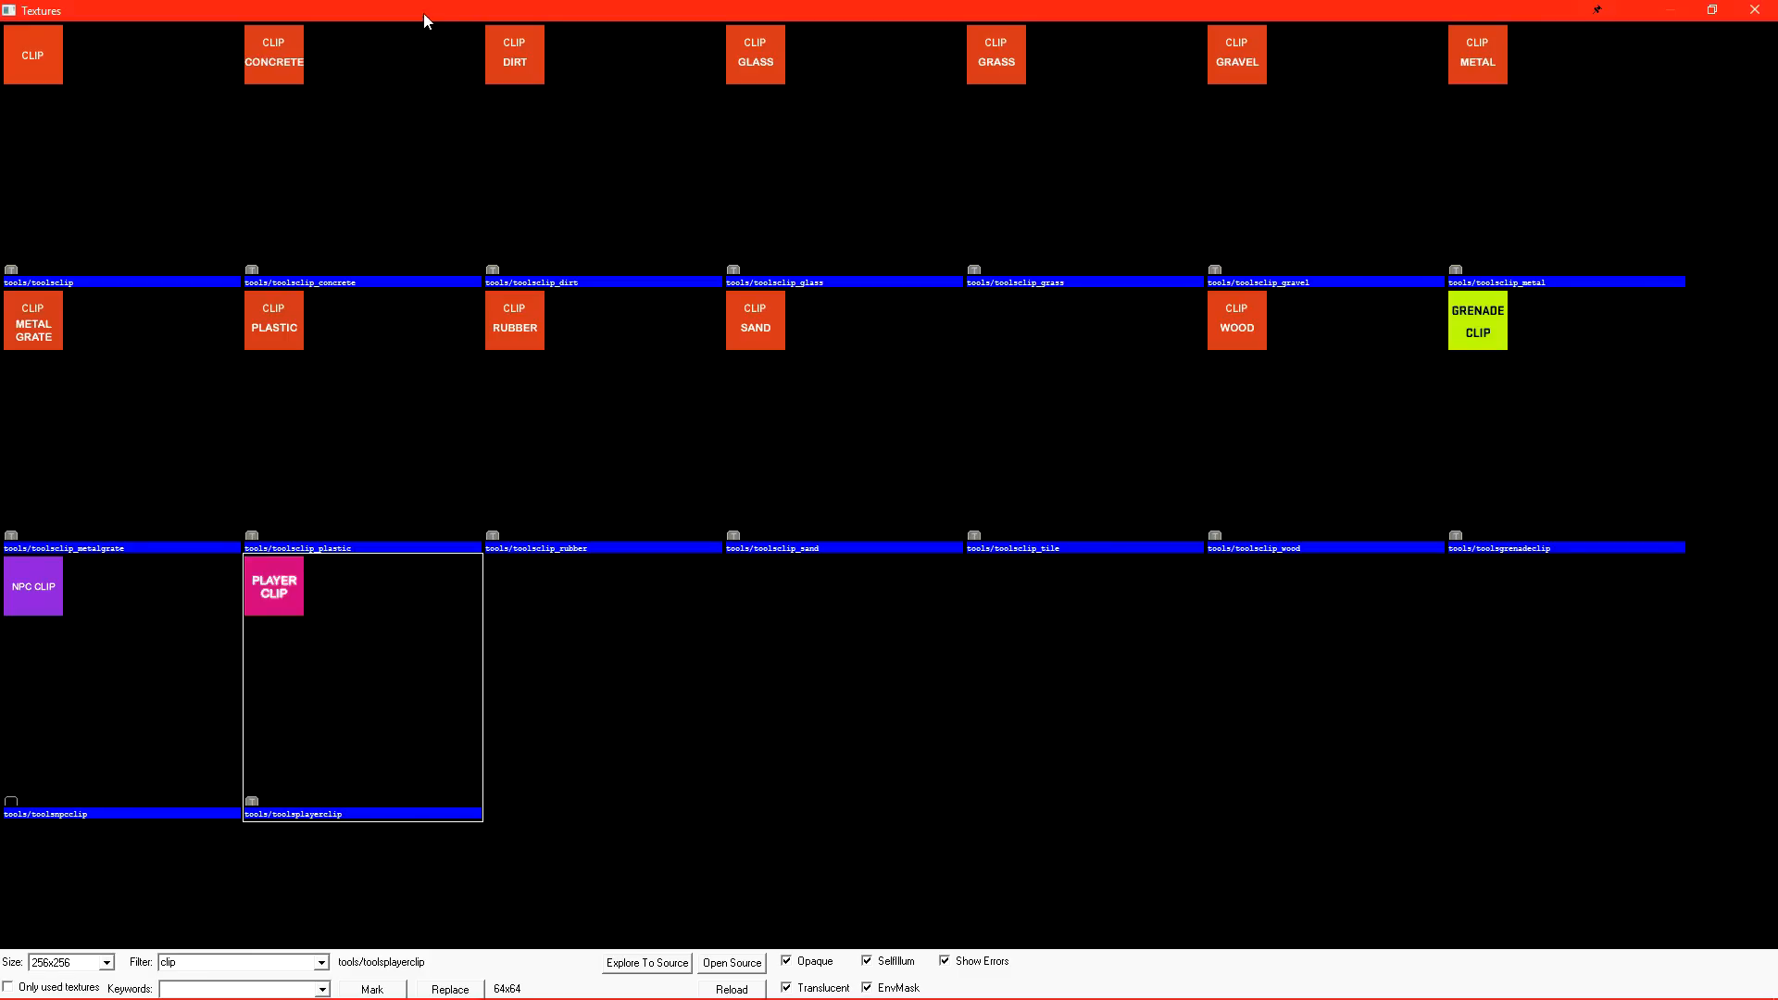
left_click(514, 53)
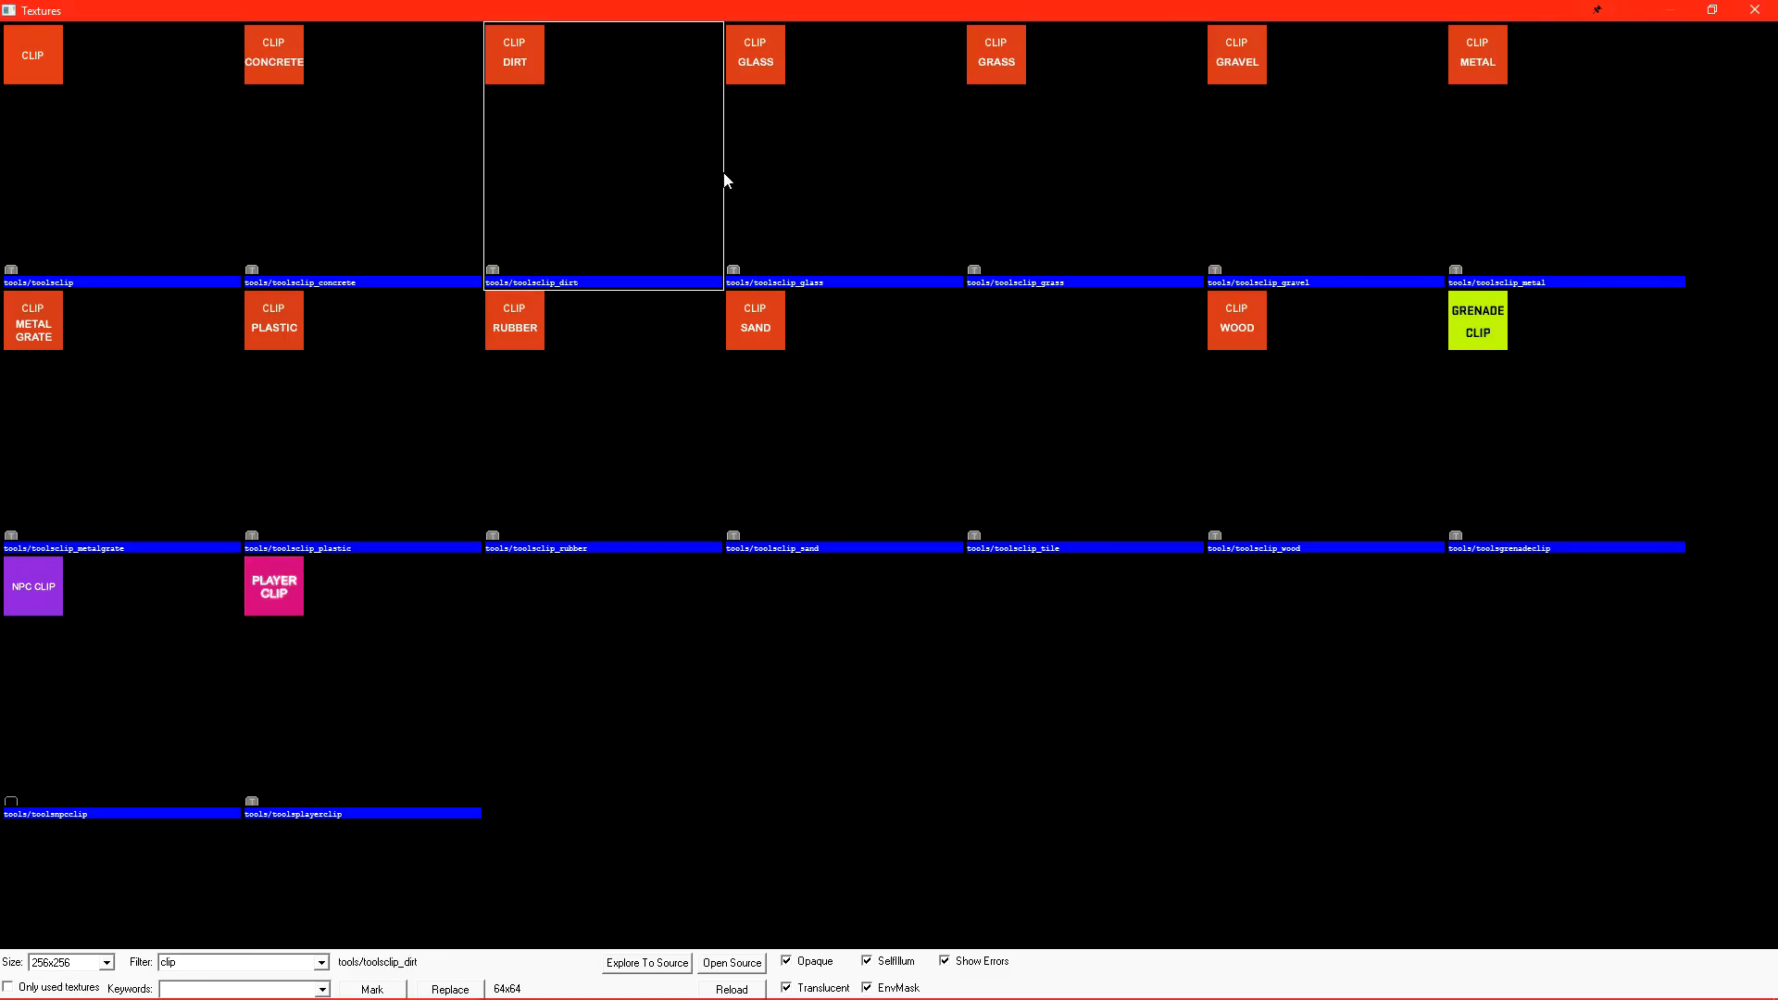
left_click(995, 54)
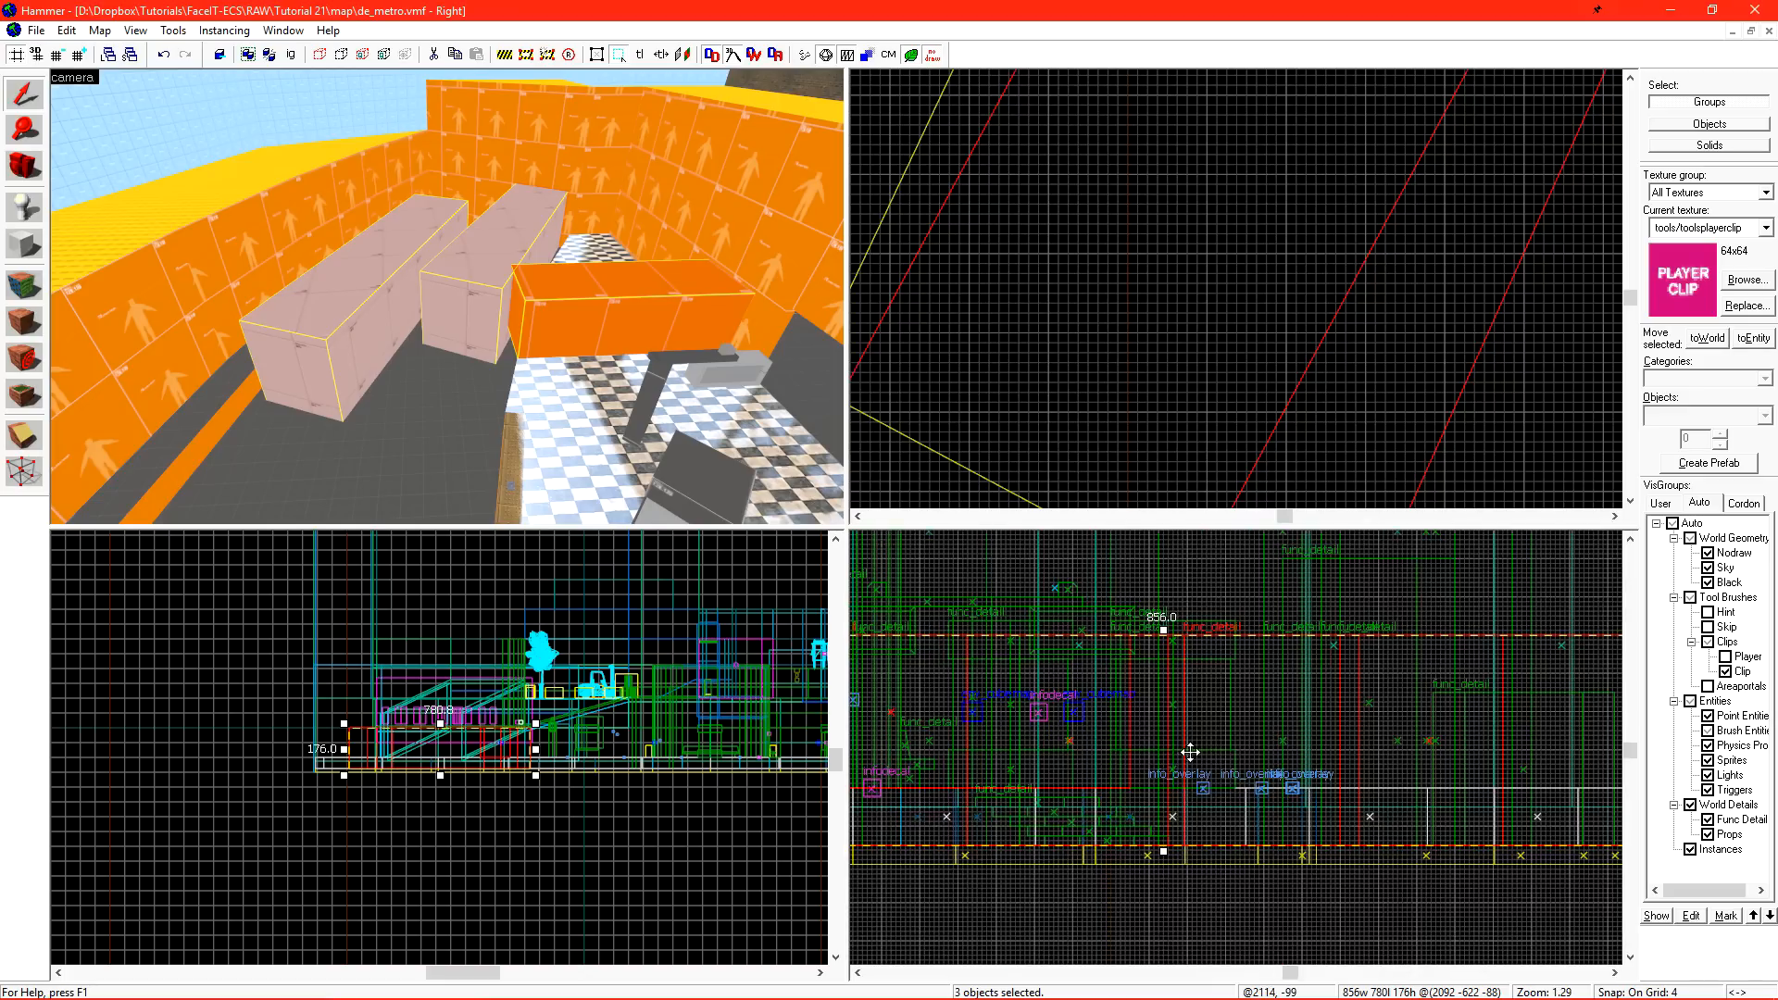
Scroll the view to review the clip brushes blocking players on the rooftops.
scroll("down", 3)
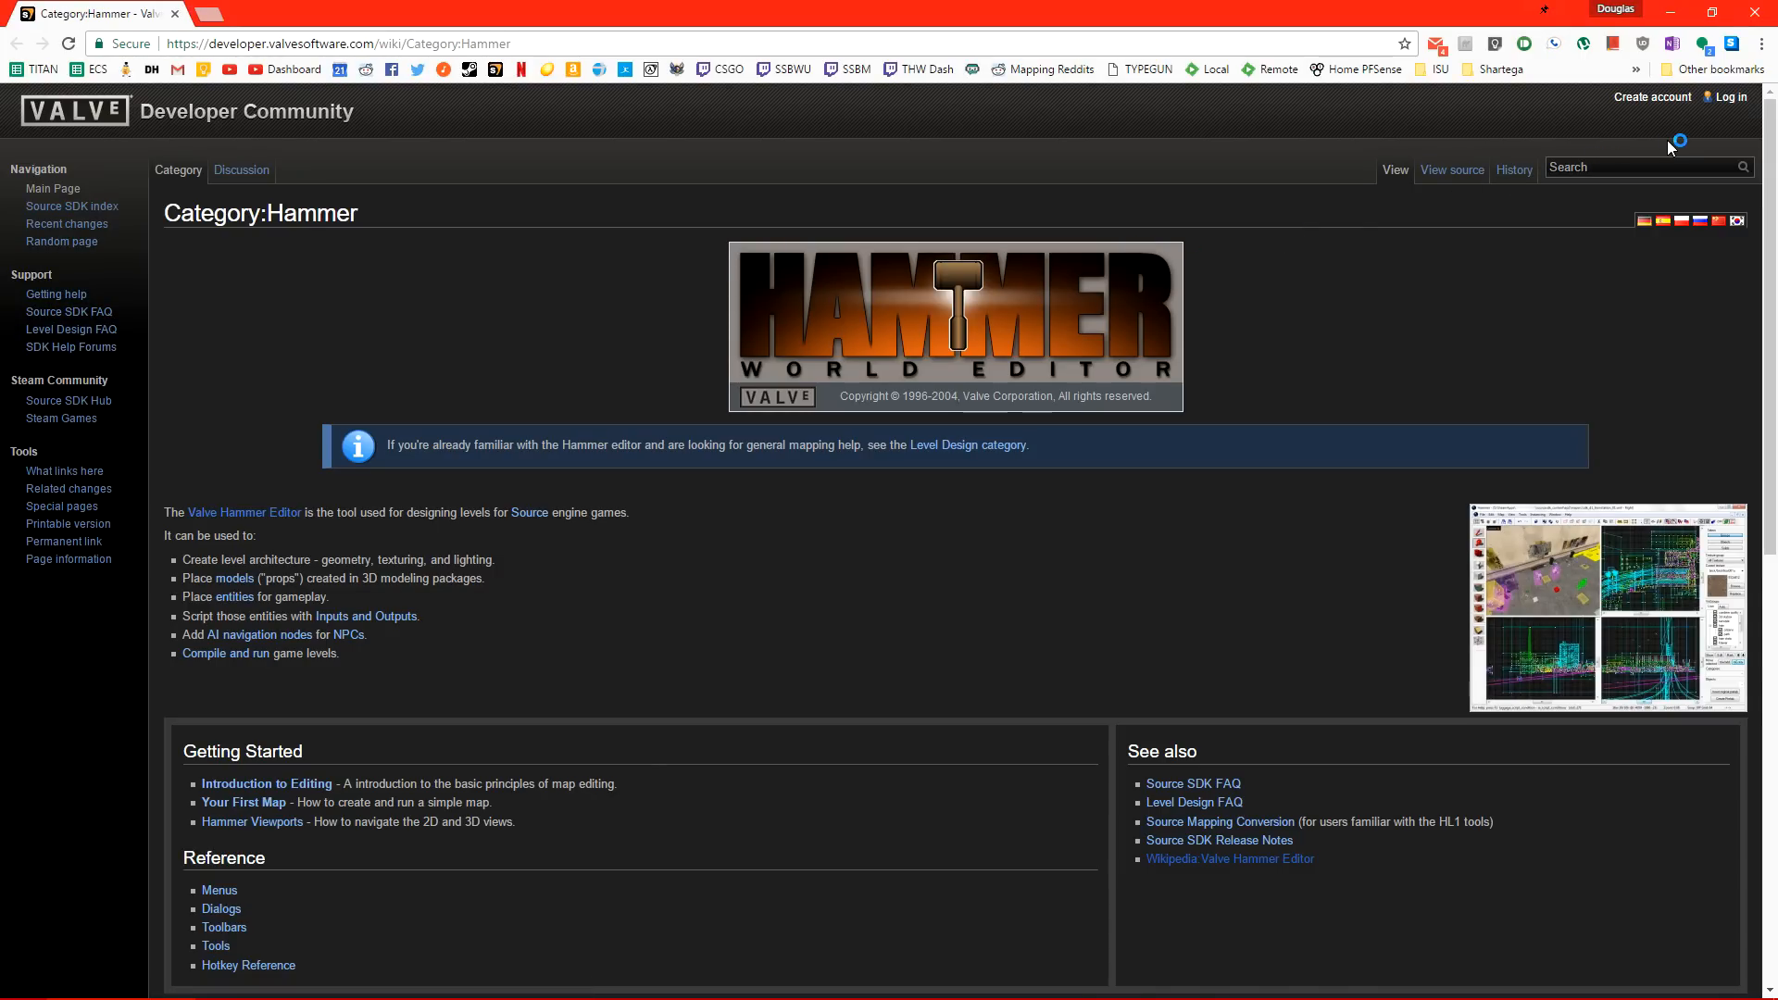
Search the wiki for 'kv' and scroll the kv file page down to the generator link.
type("kv_fil")
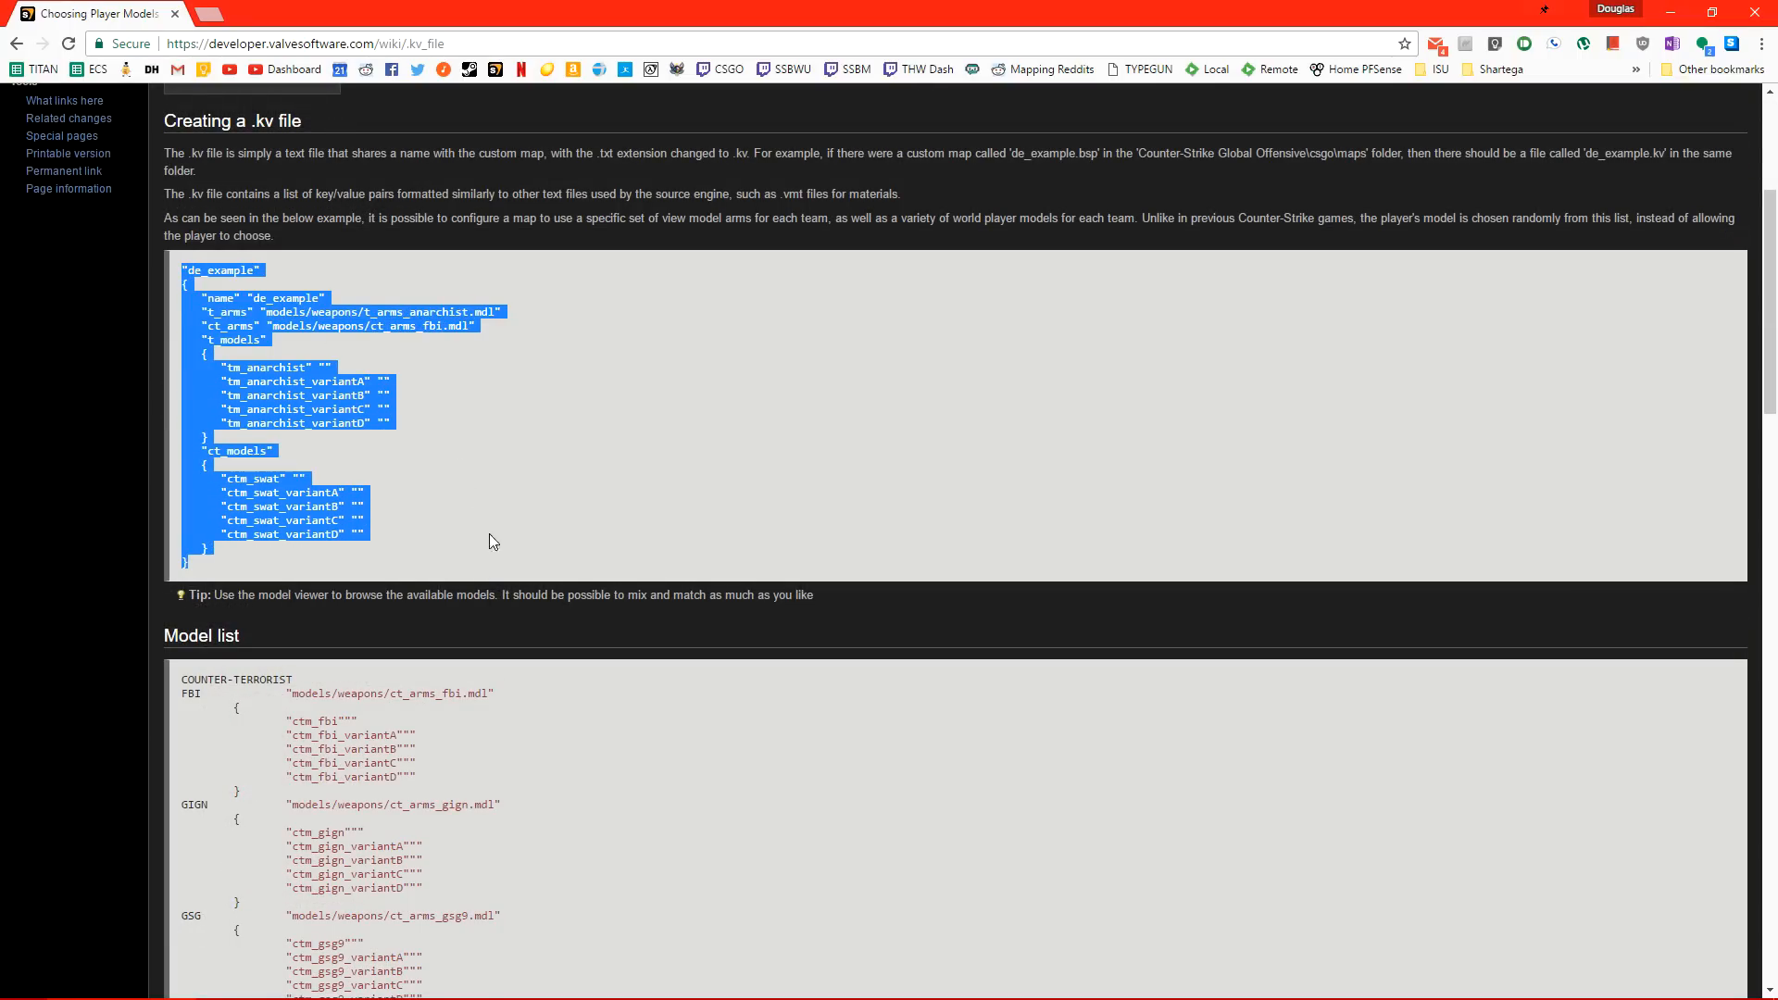
scroll("down", 3)
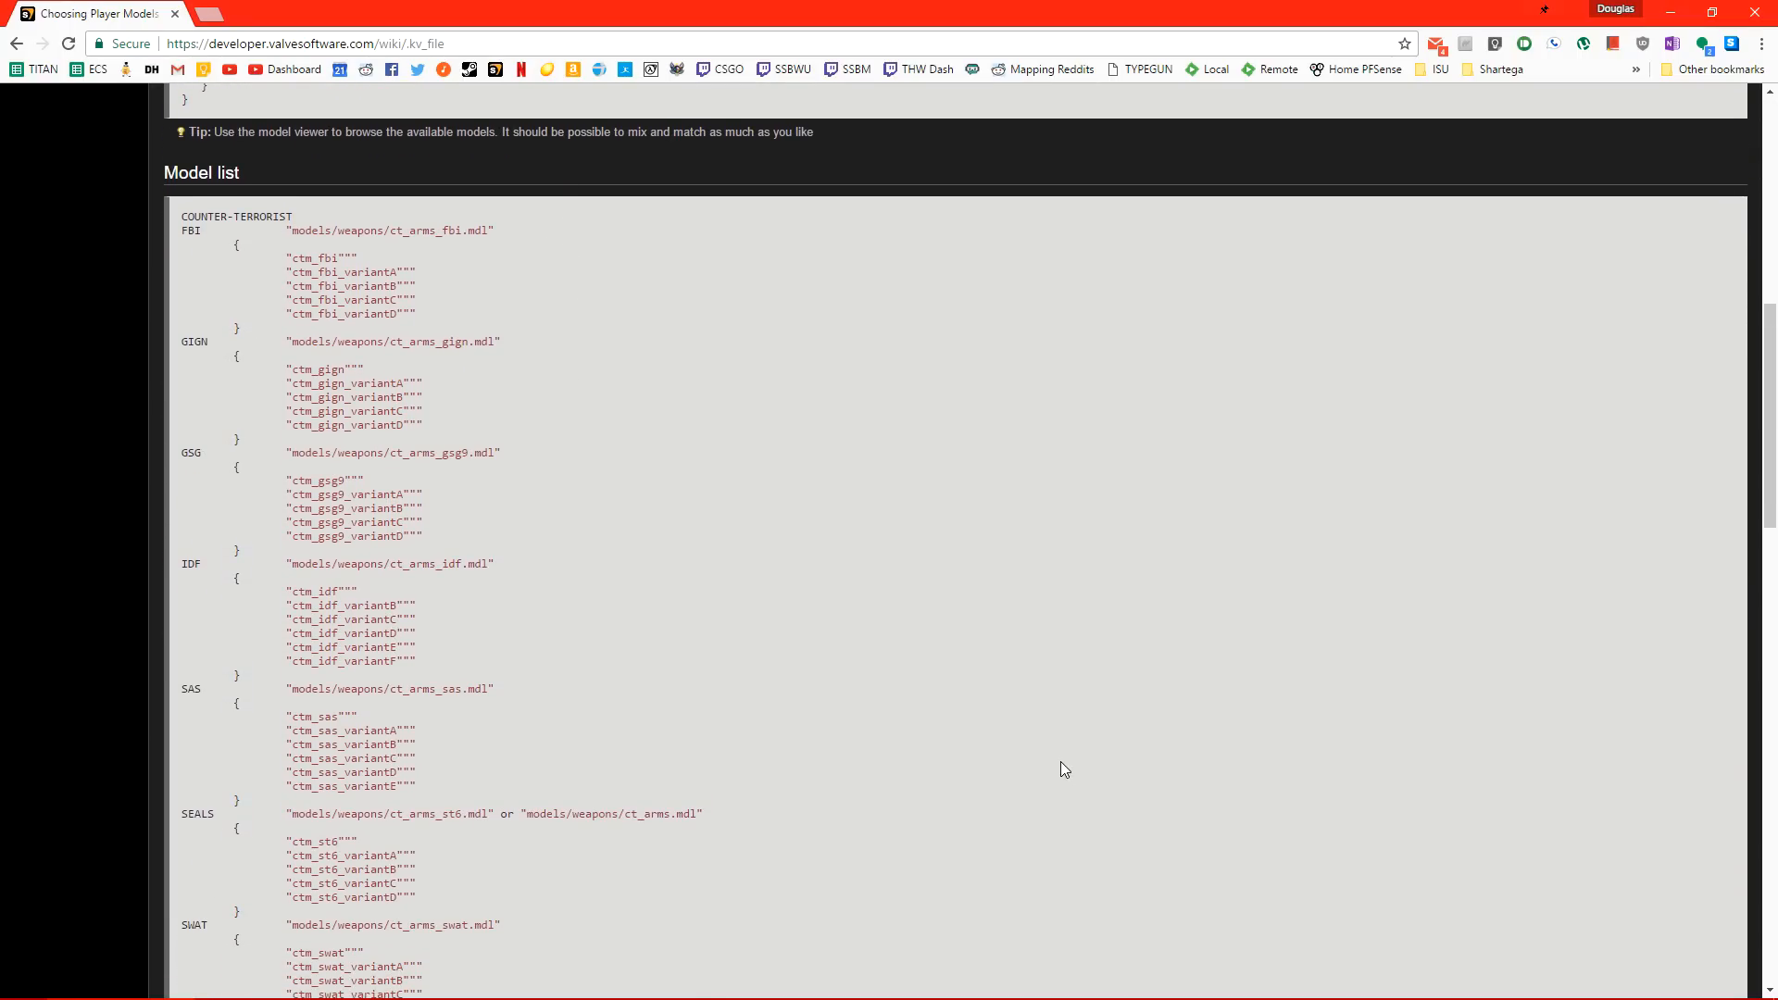
scroll("down", 3)
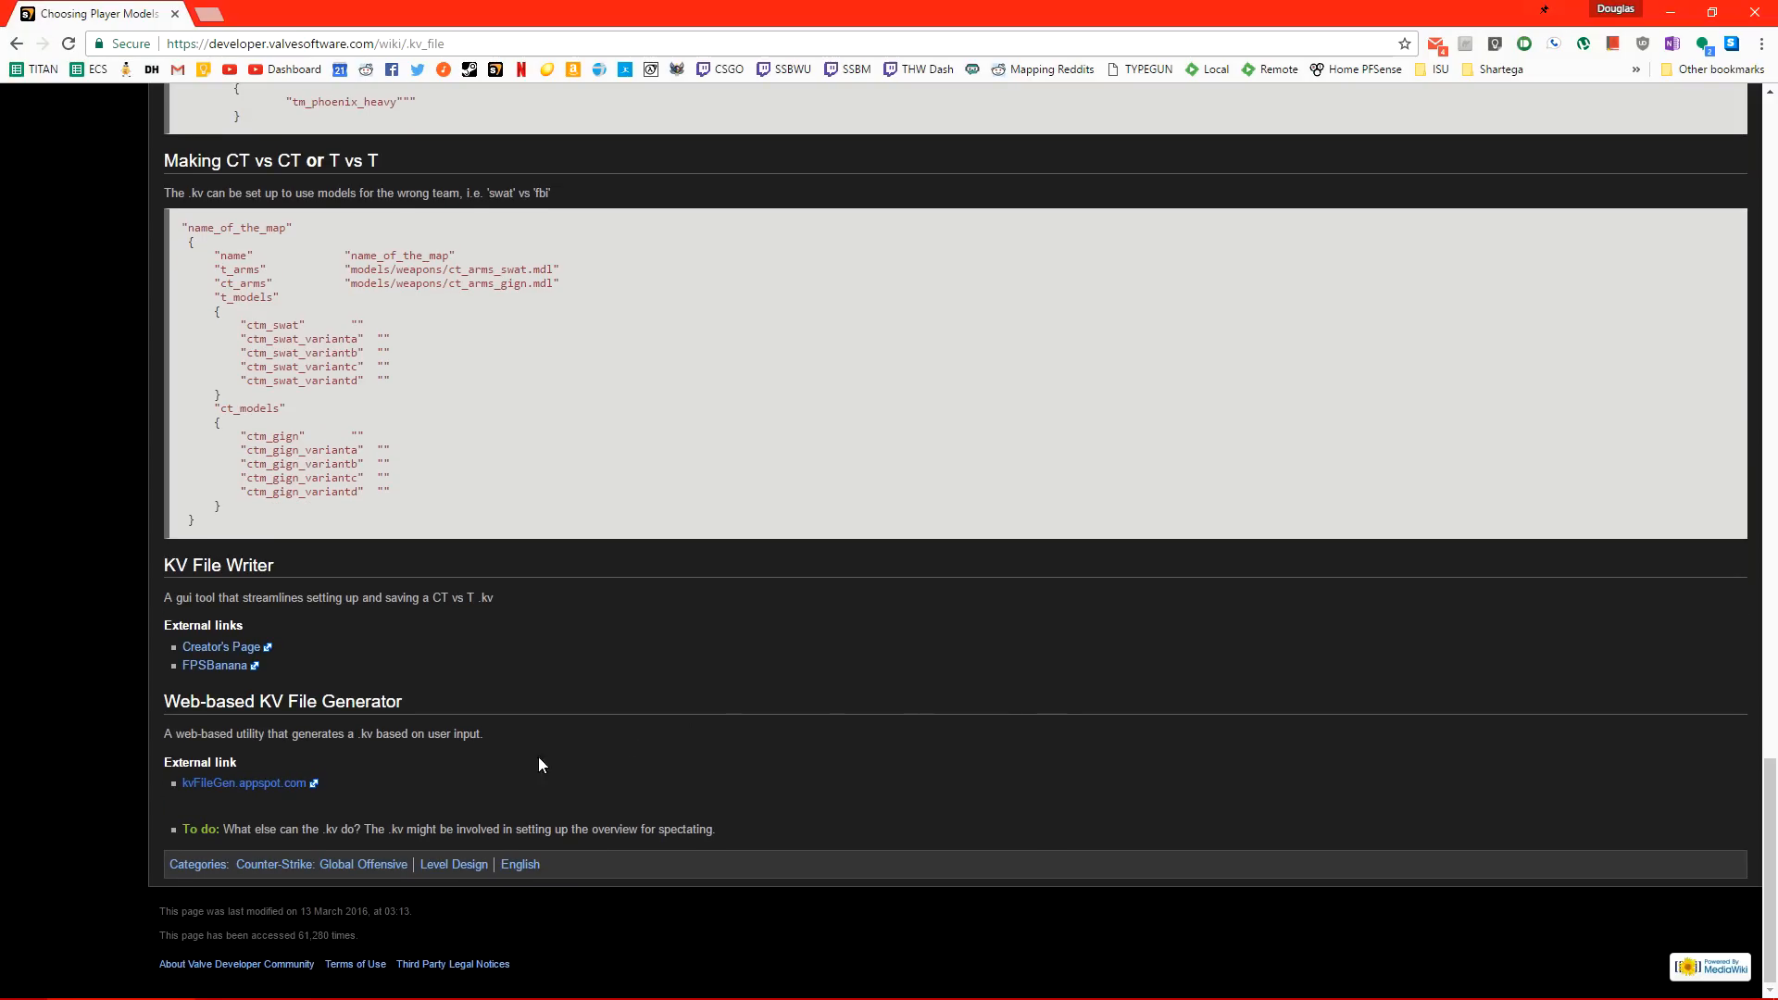
mouse_move(255, 799)
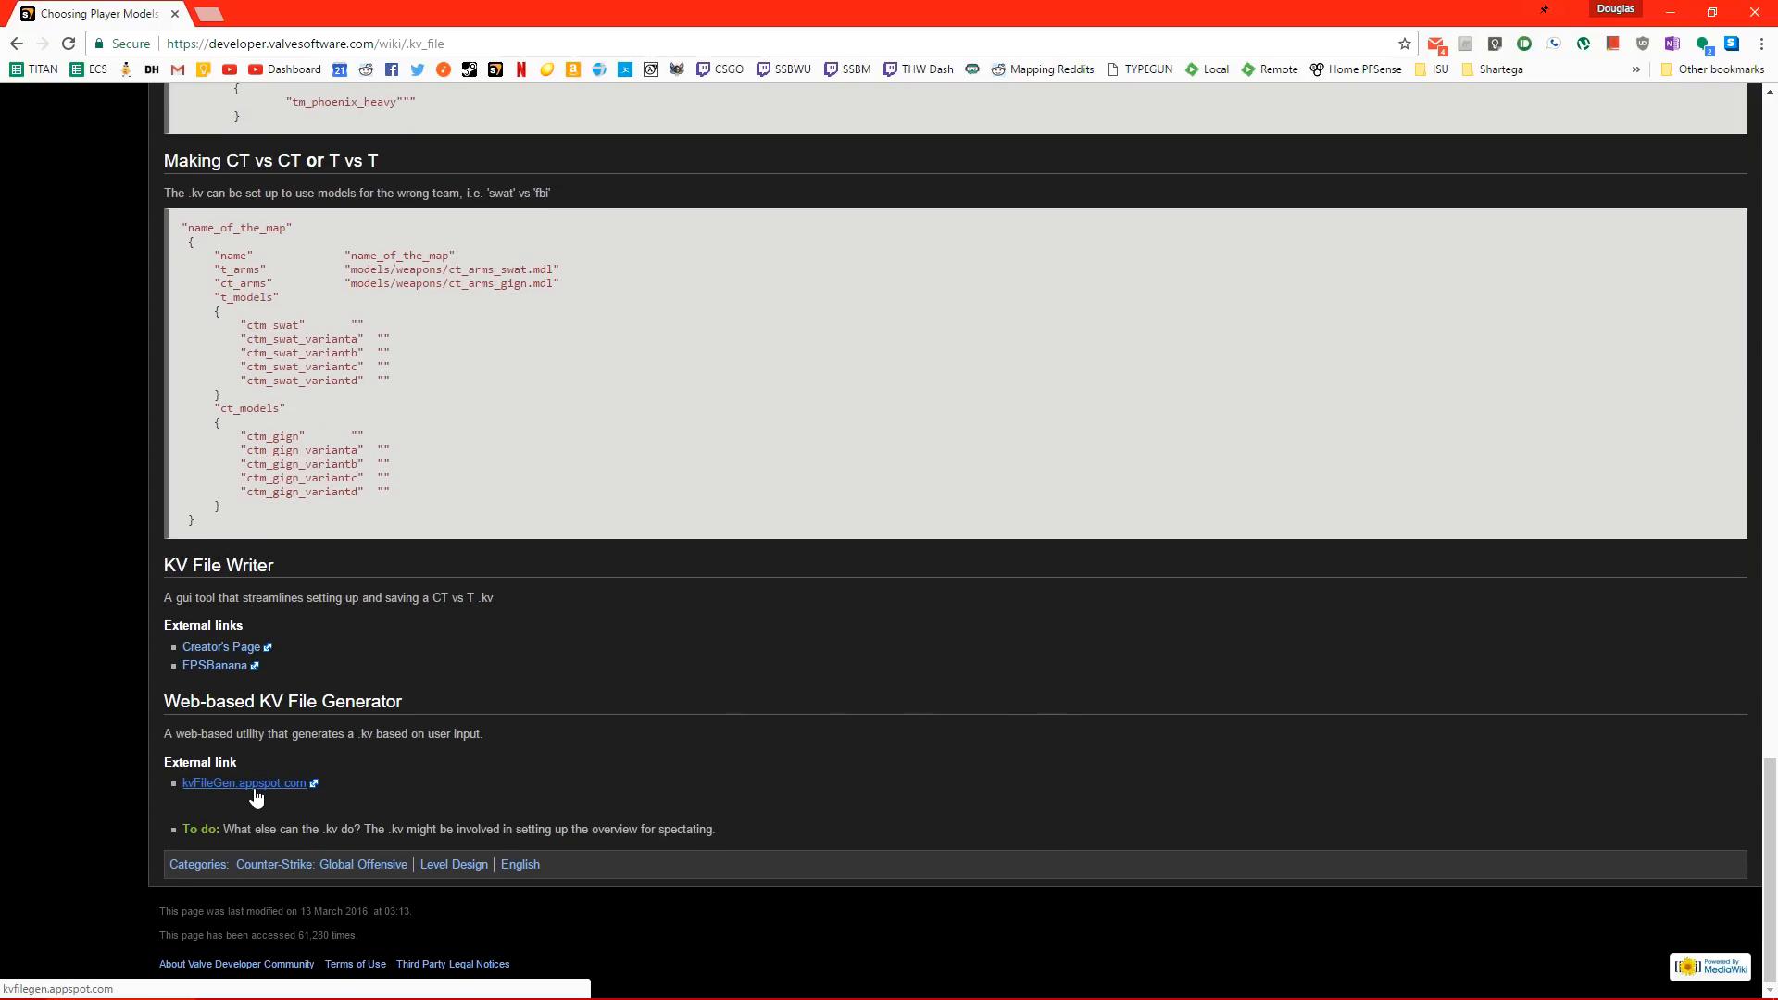
Generate a kv file for map de_metro by author TopHATTwaffle with team models chosen.
left_click(241, 782)
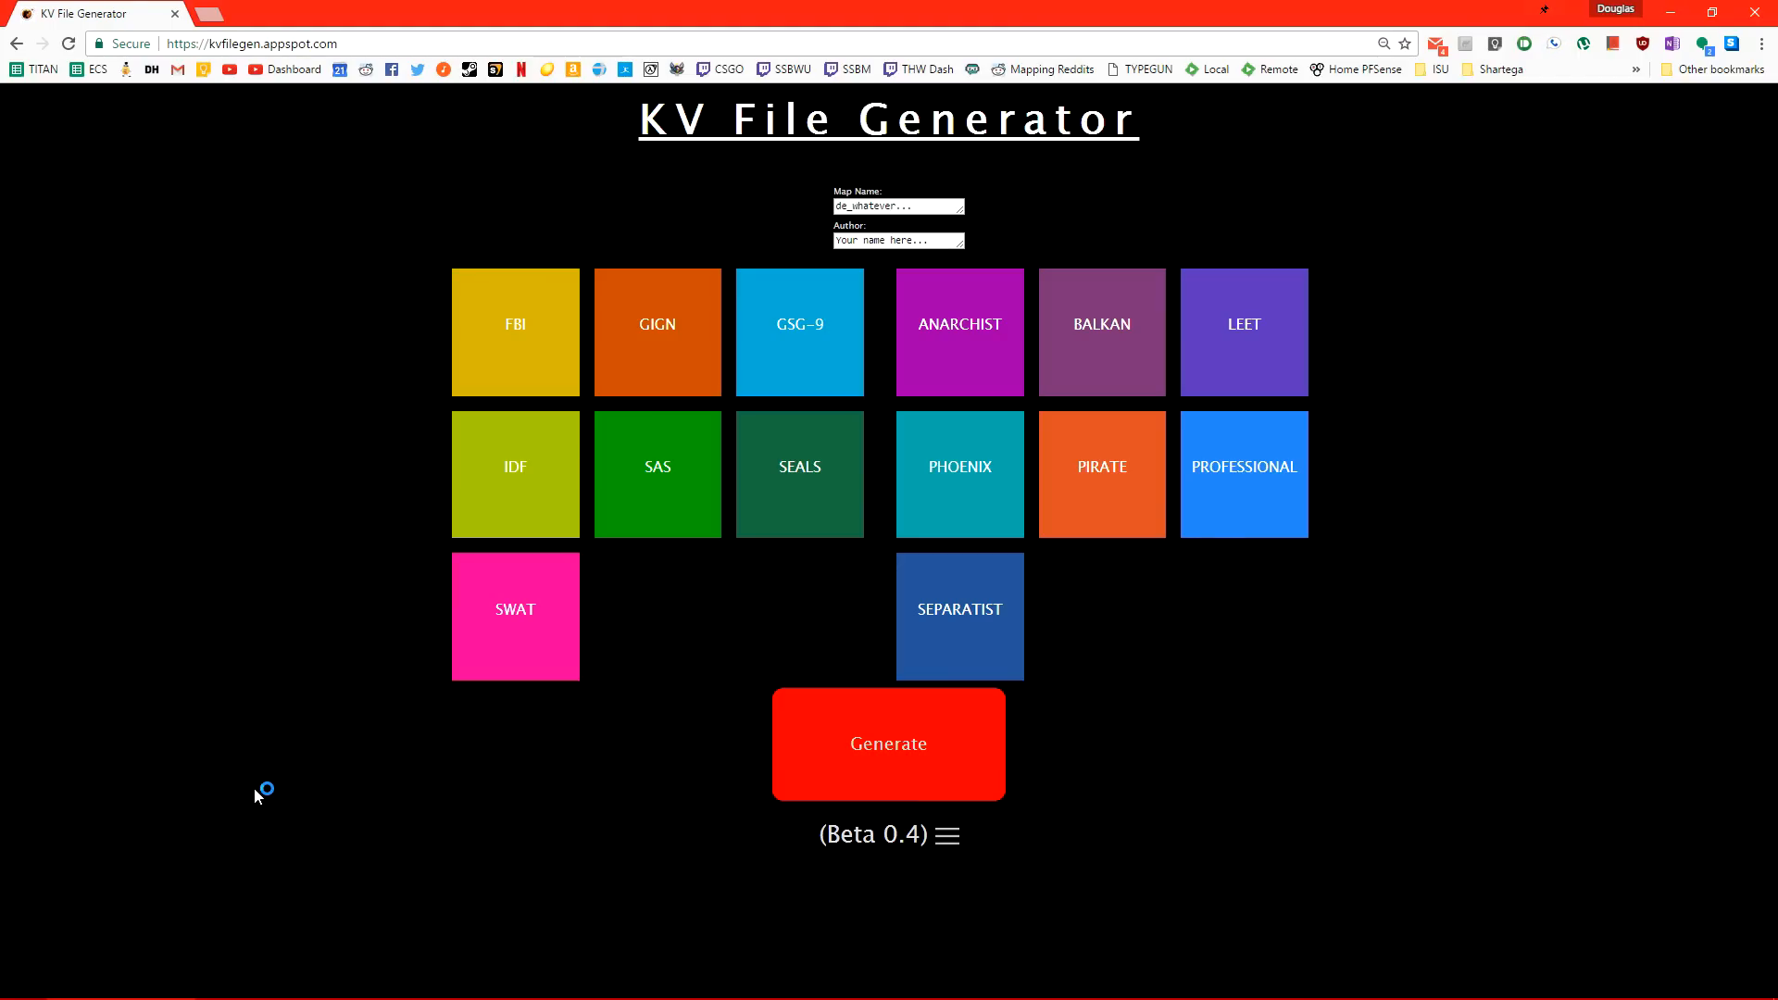
left_click(898, 205)
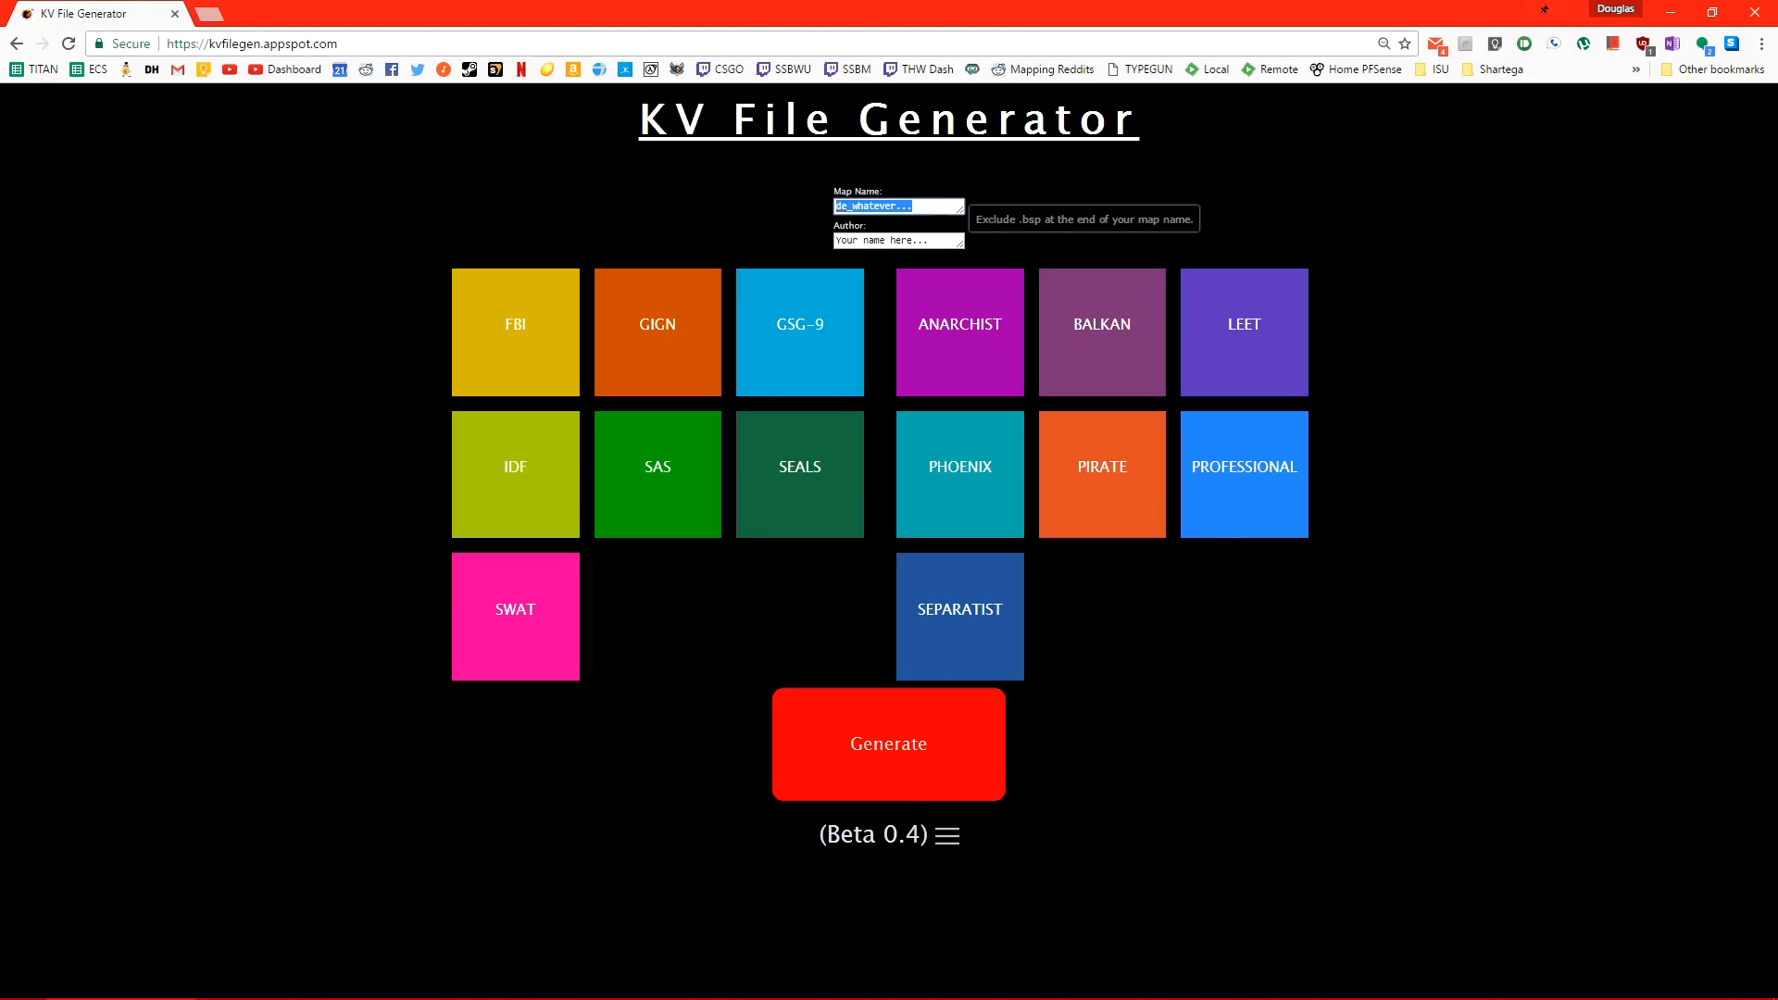
type("de_metro")
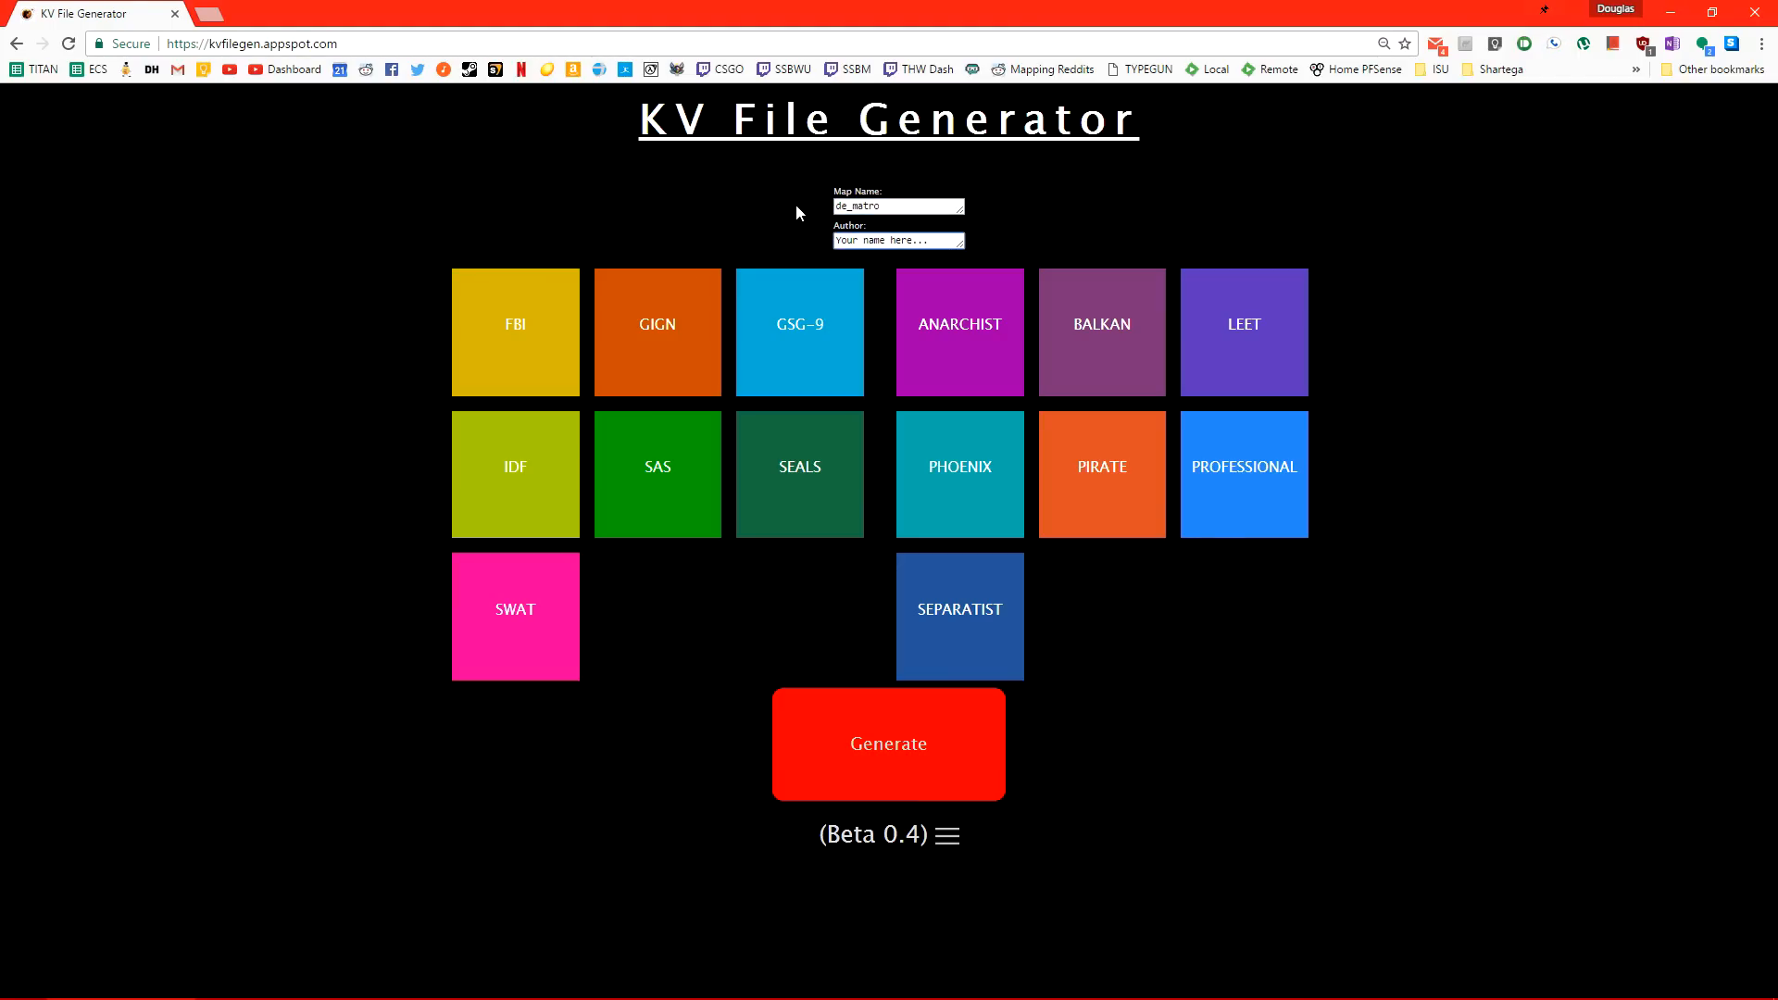
type("TopHATTwaffle")
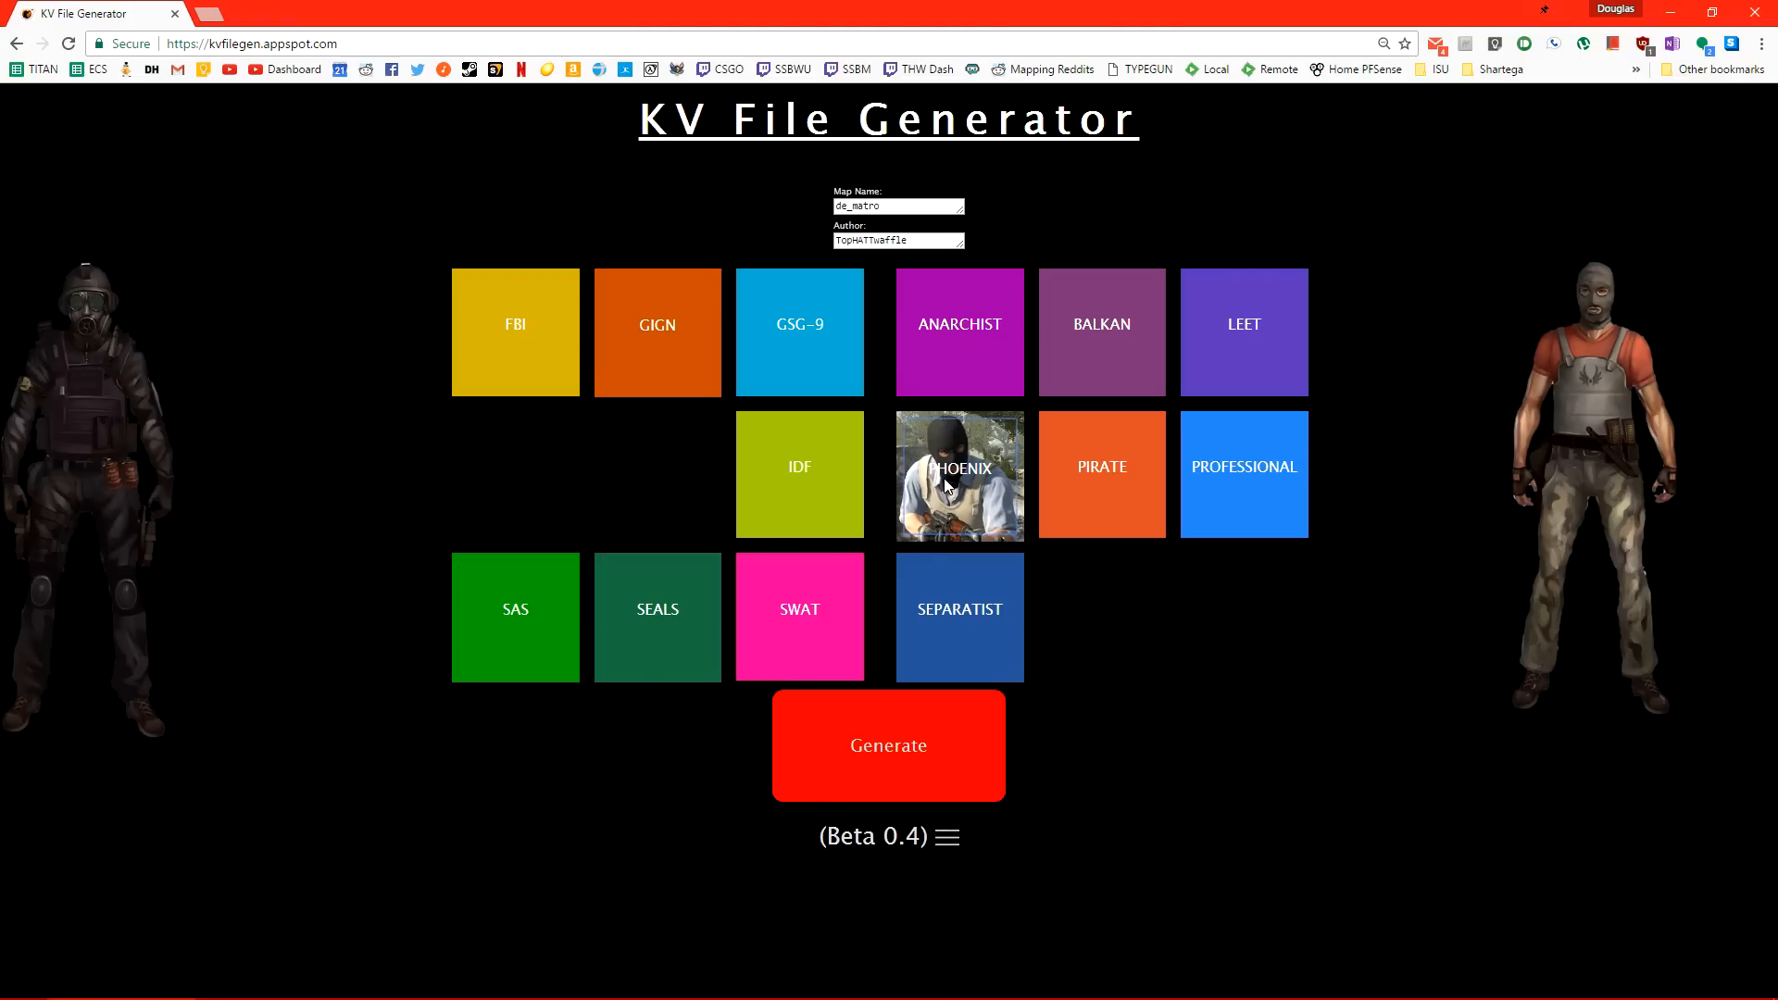
left_click(889, 746)
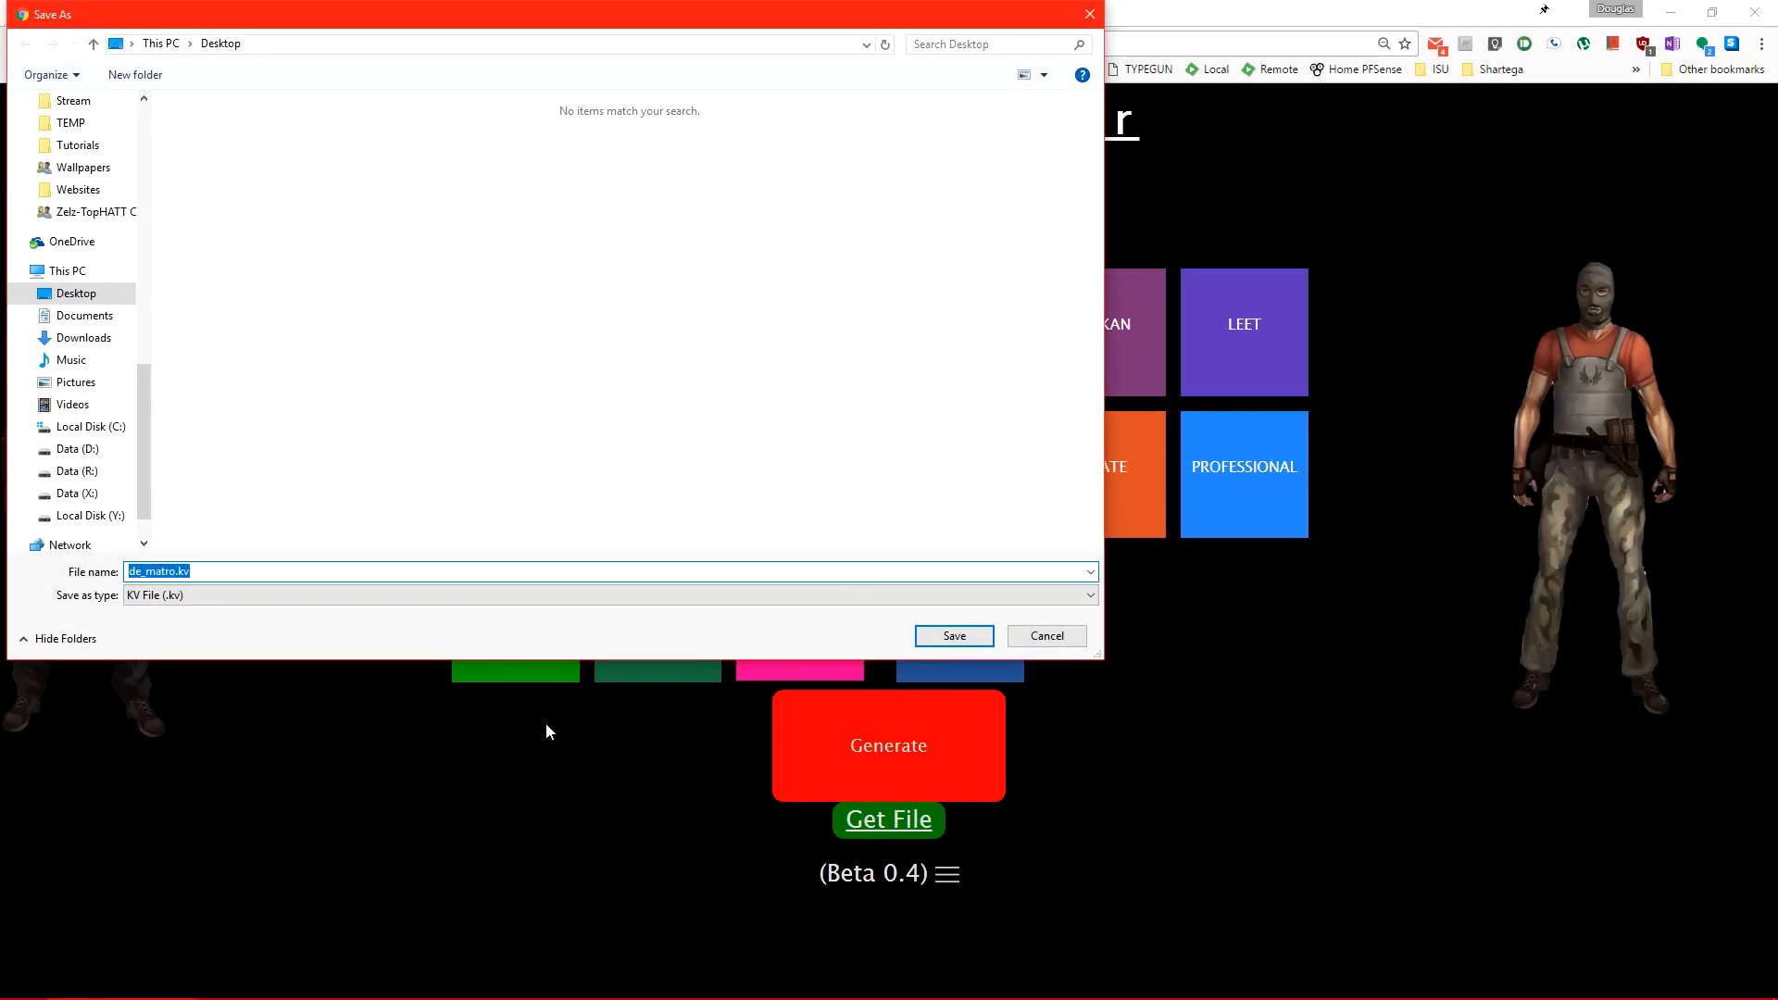
Save de_metro.kv to the Desktop and move it into the CS:GO csgo\maps folder.
left_click(954, 636)
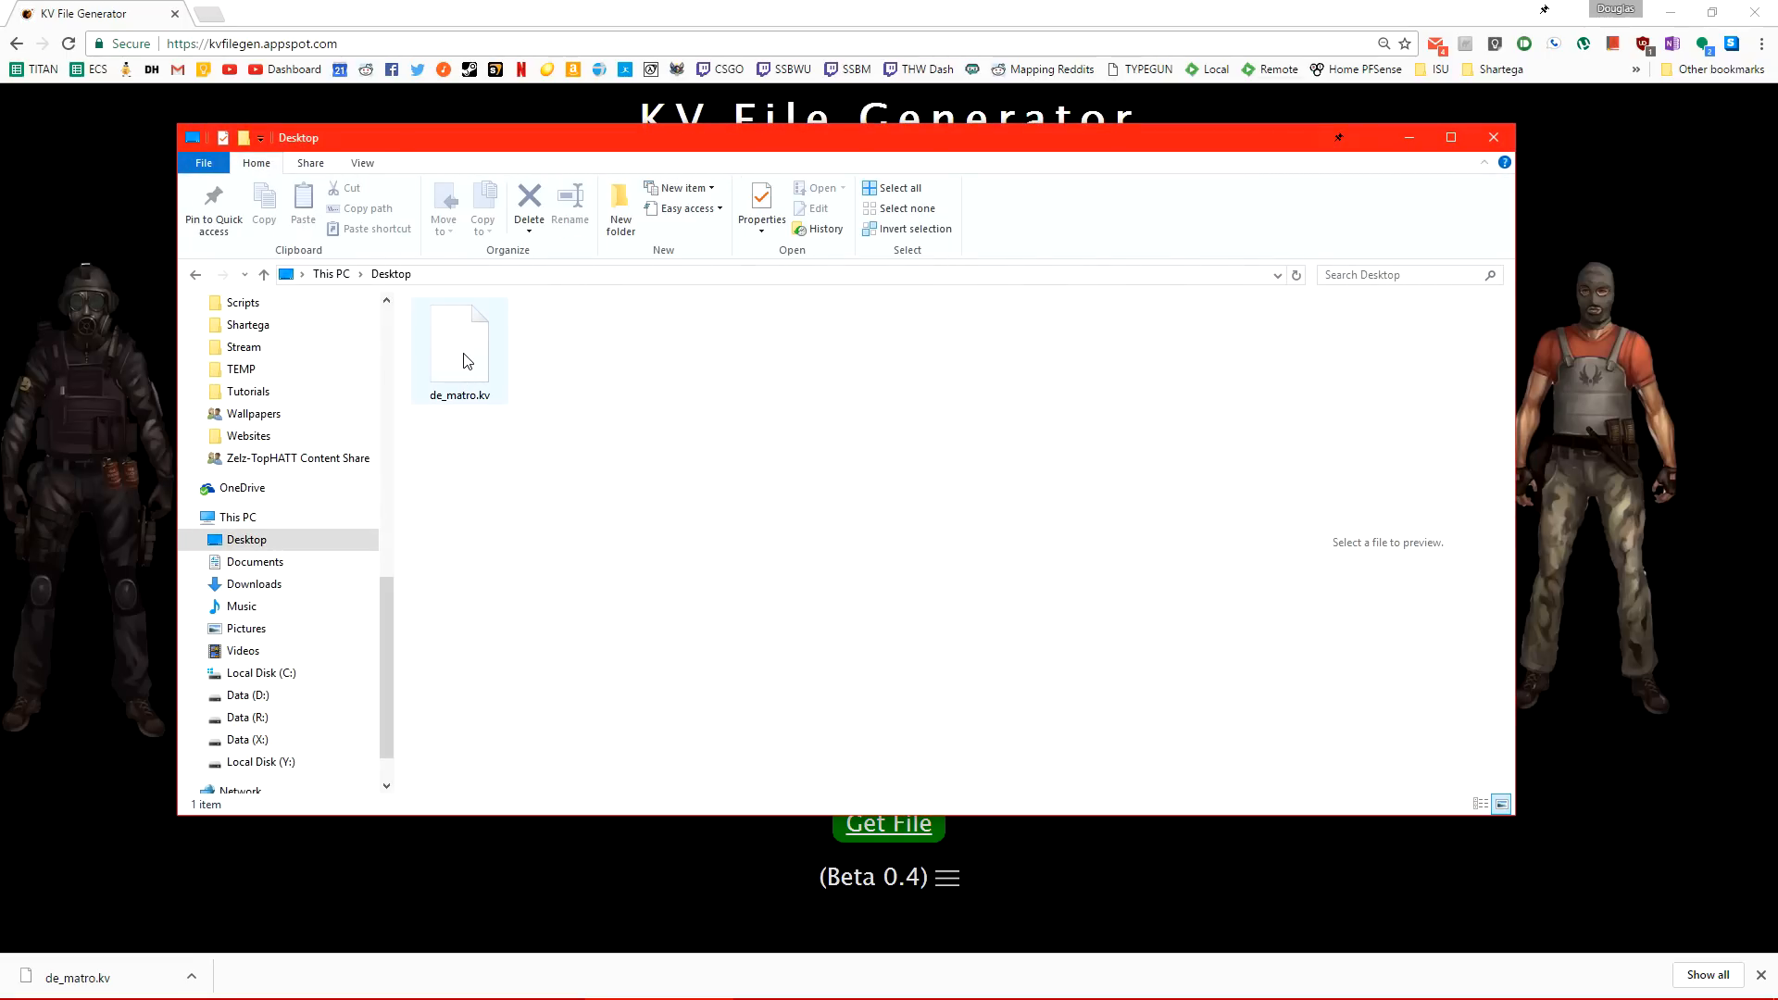
left_click(459, 339)
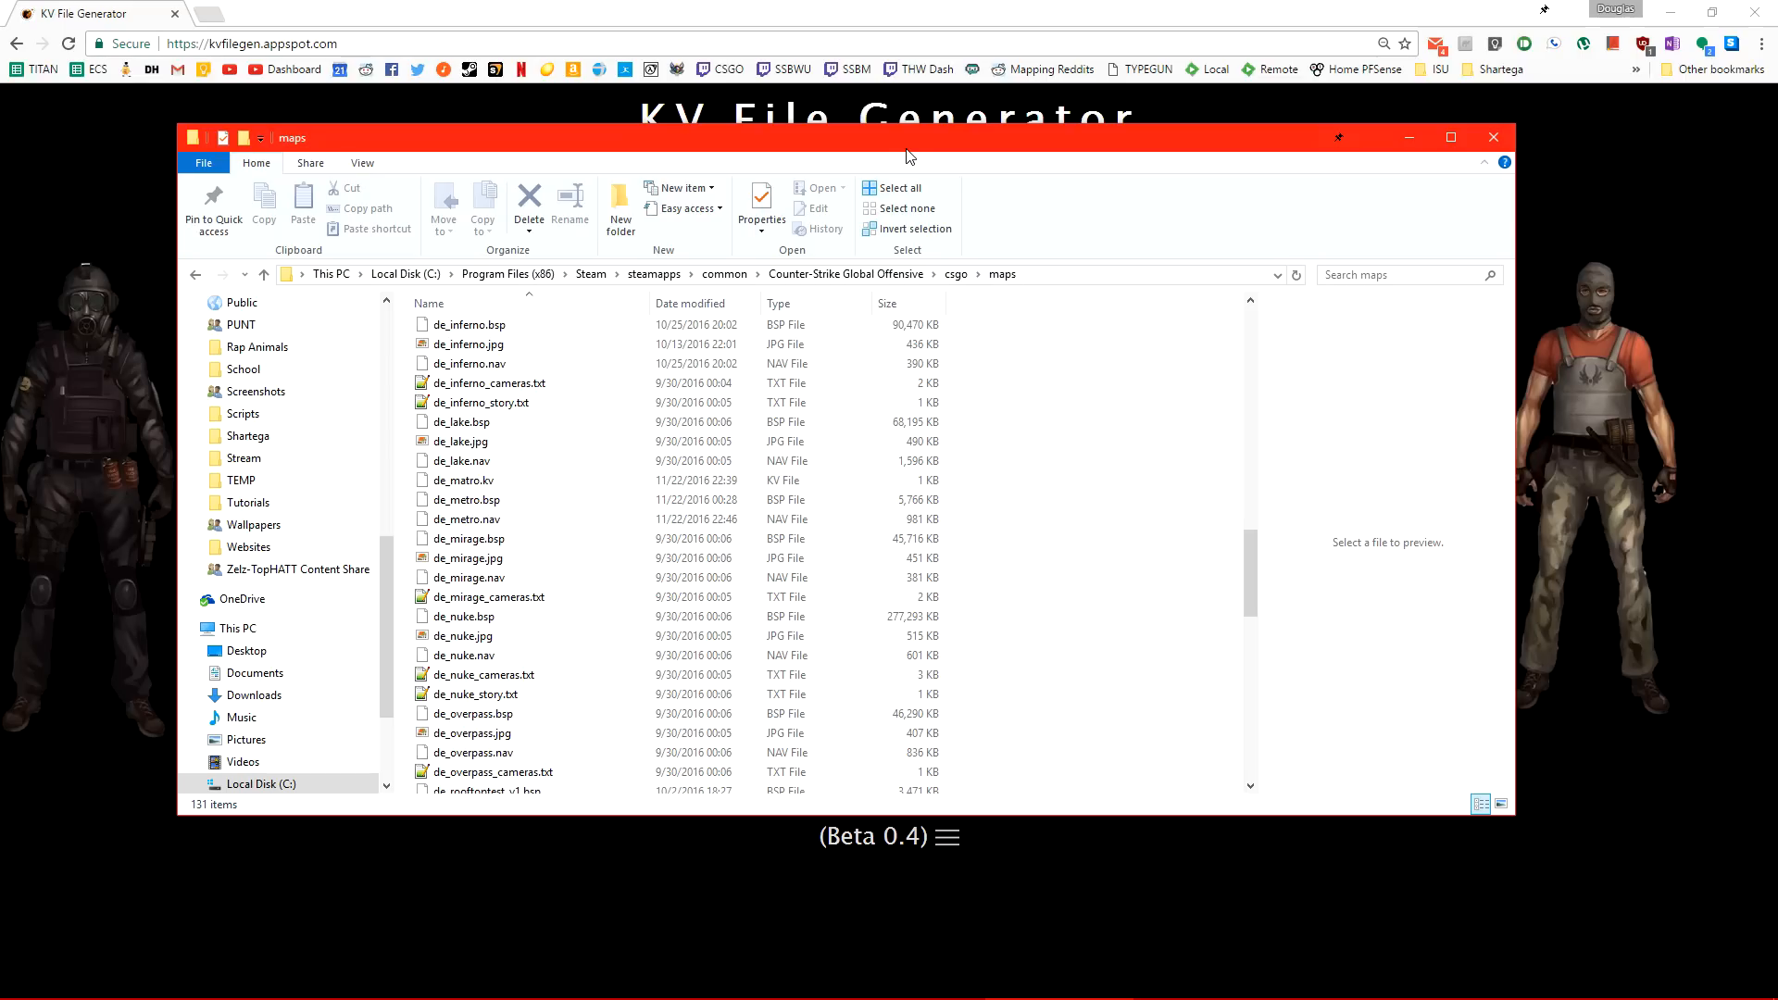
left_click(466, 518)
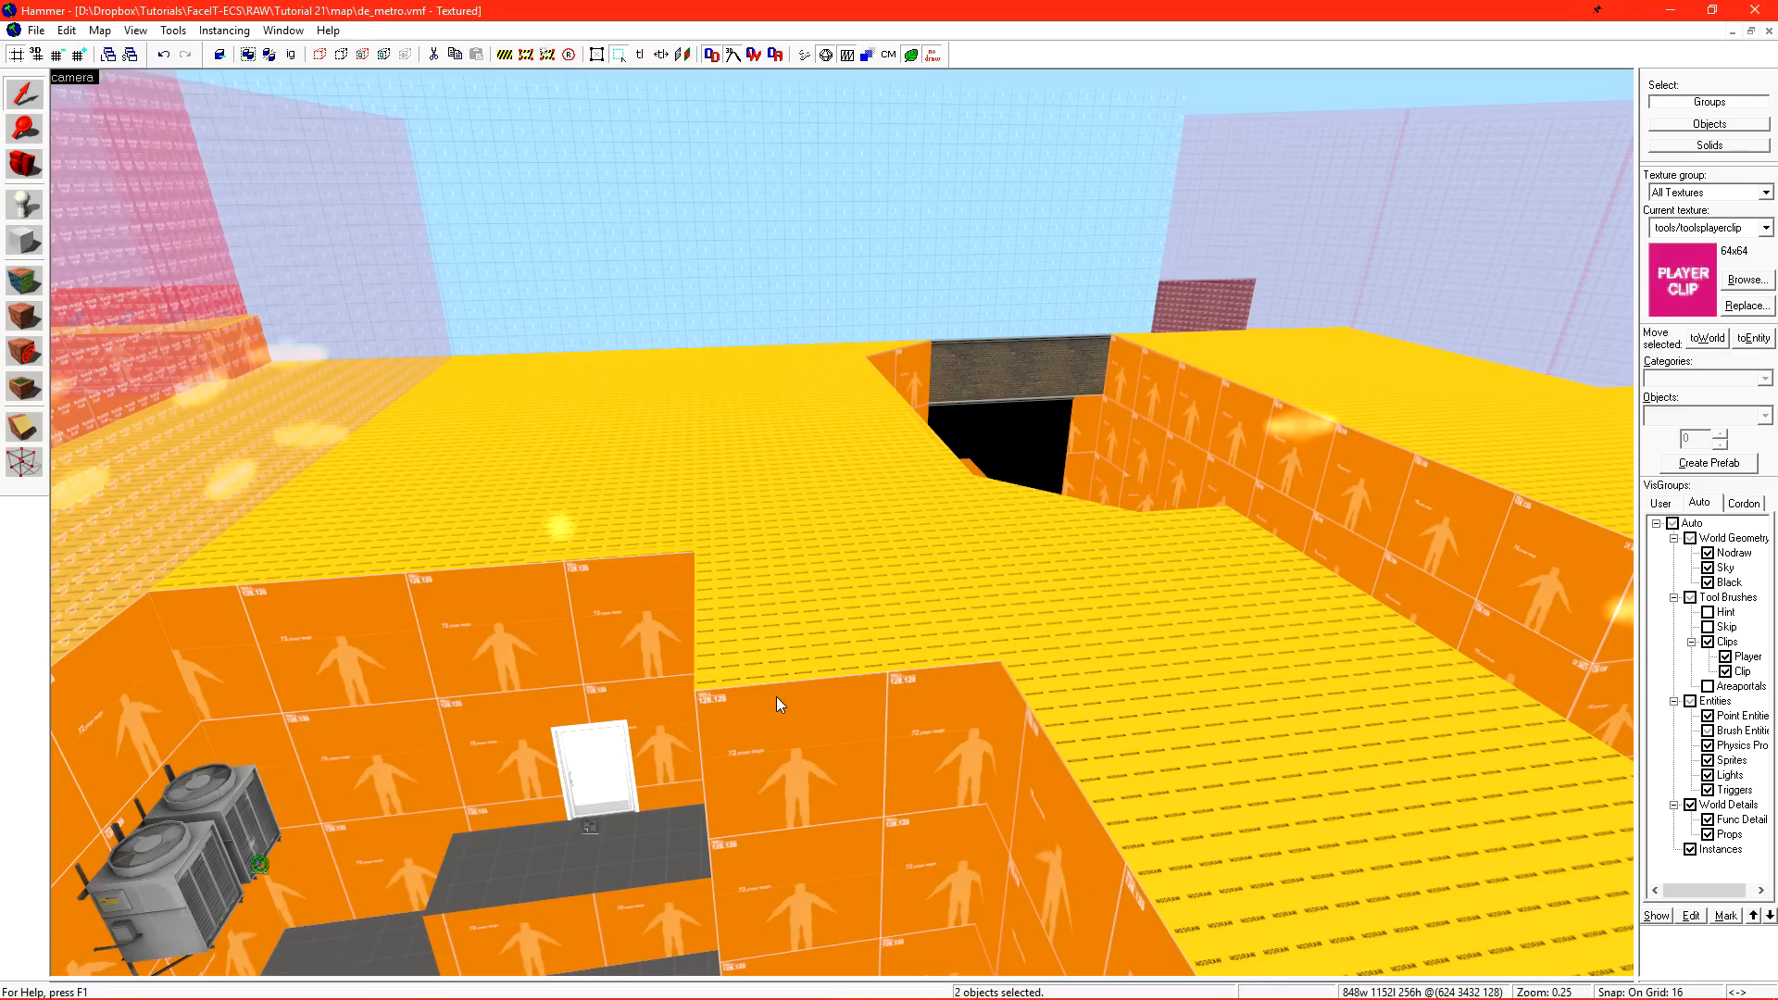
mouse_move(796, 130)
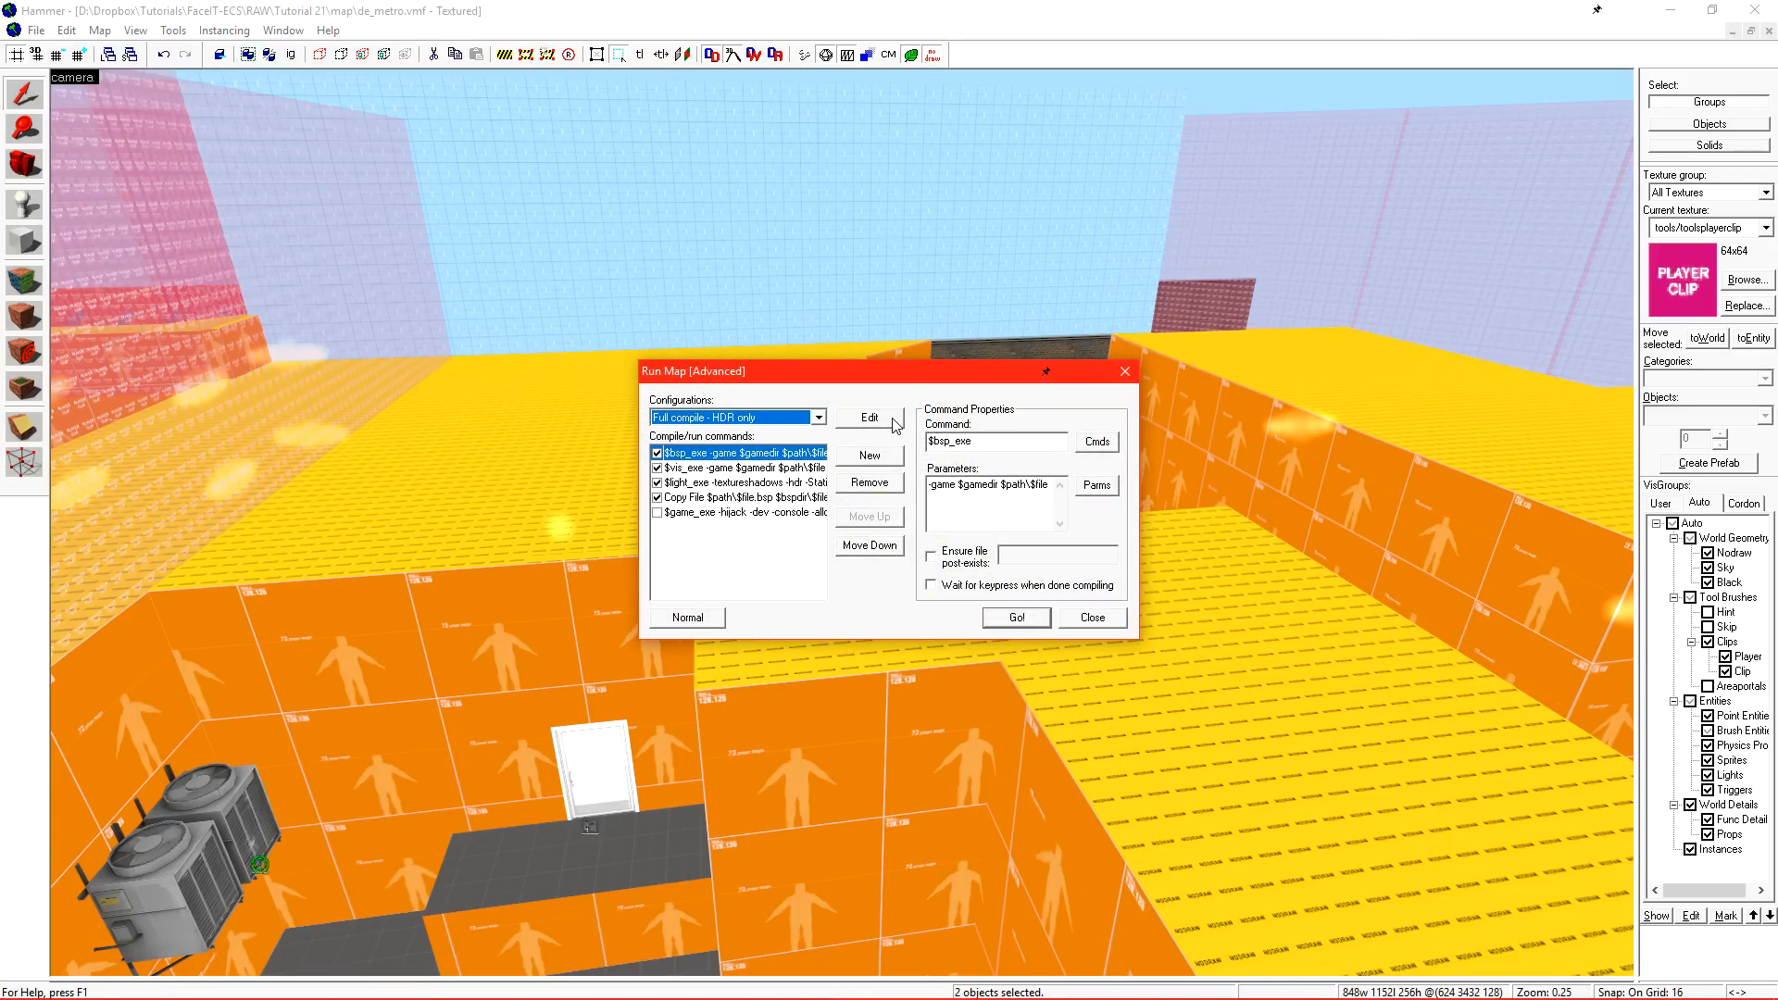
Copy Full compile - HDR only as 'Final Compile' with -final lighting, then compile and launch.
left_click(870, 417)
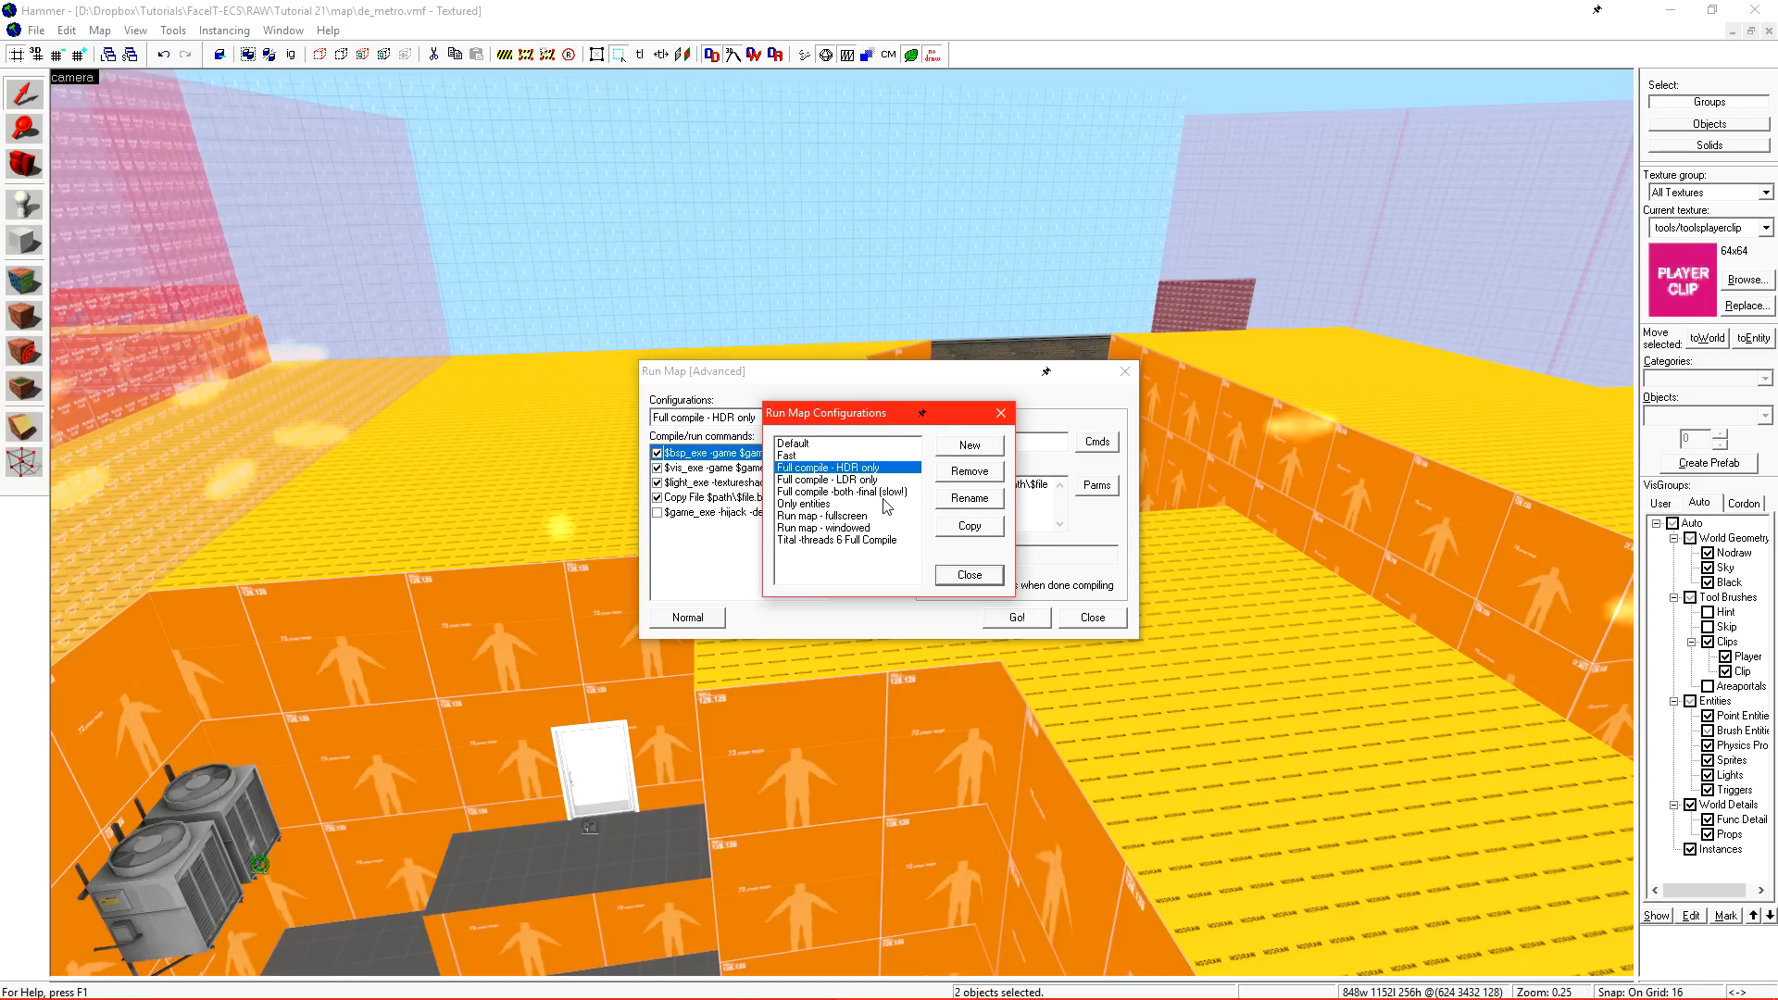
mouse_move(979, 538)
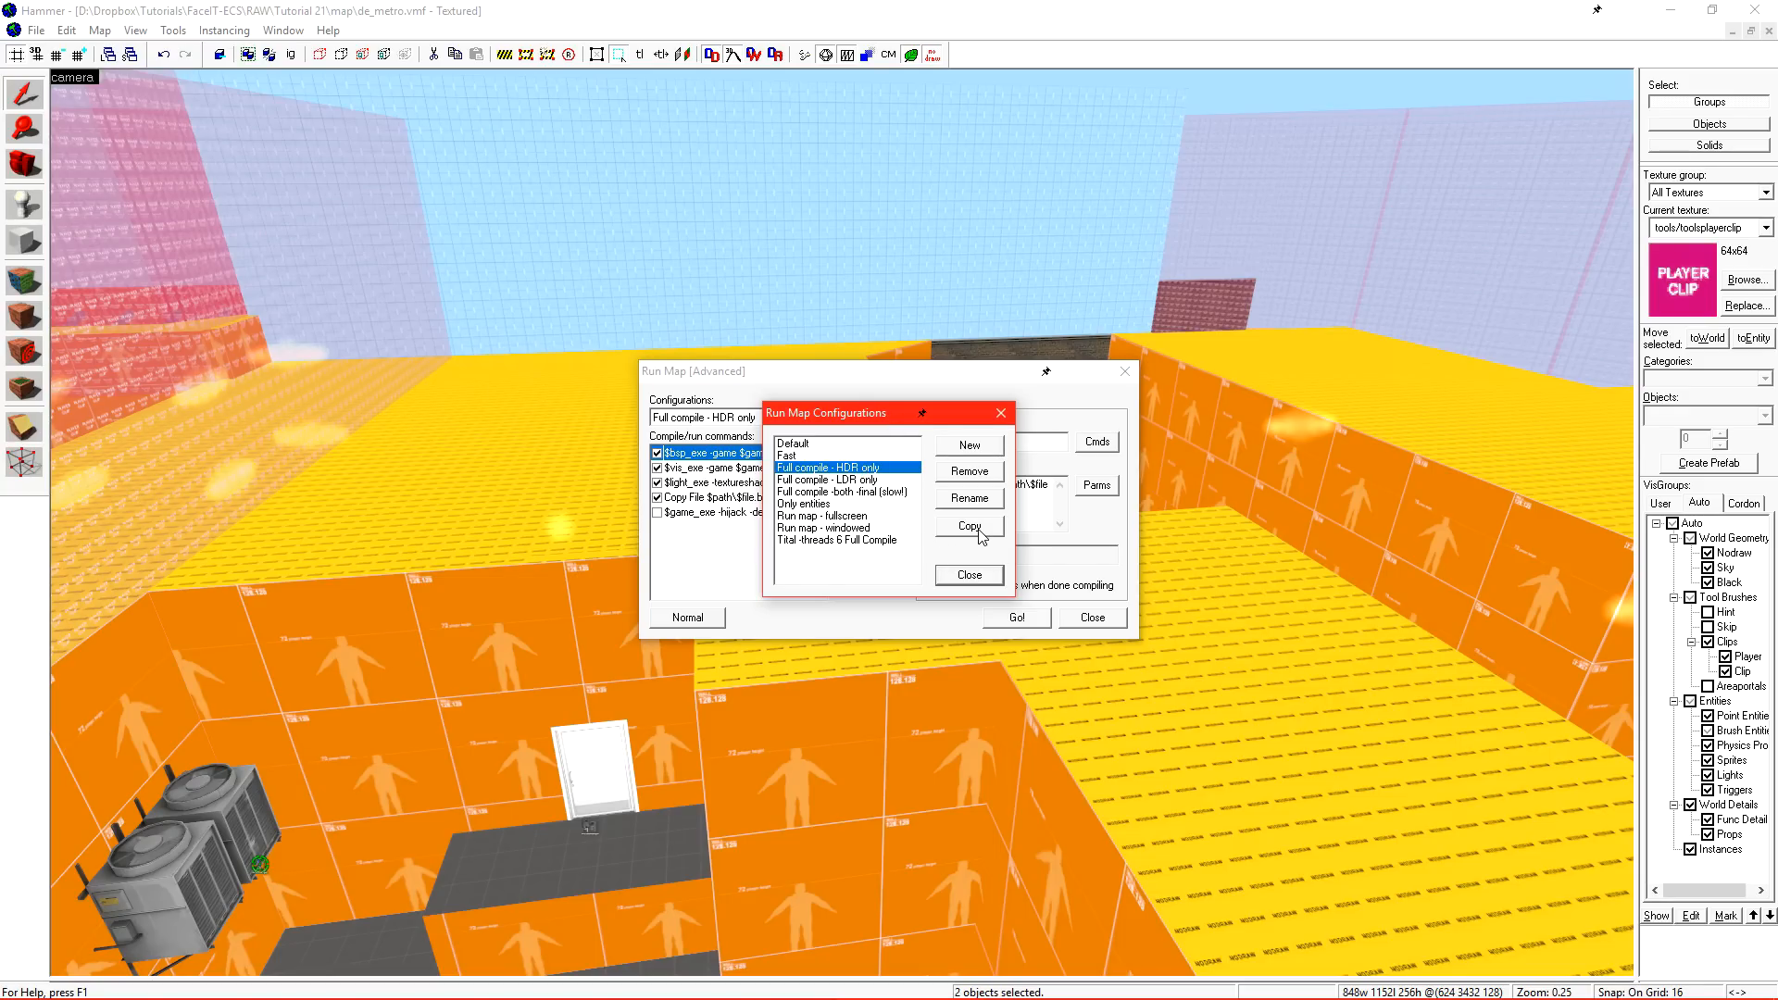
left_click(970, 527)
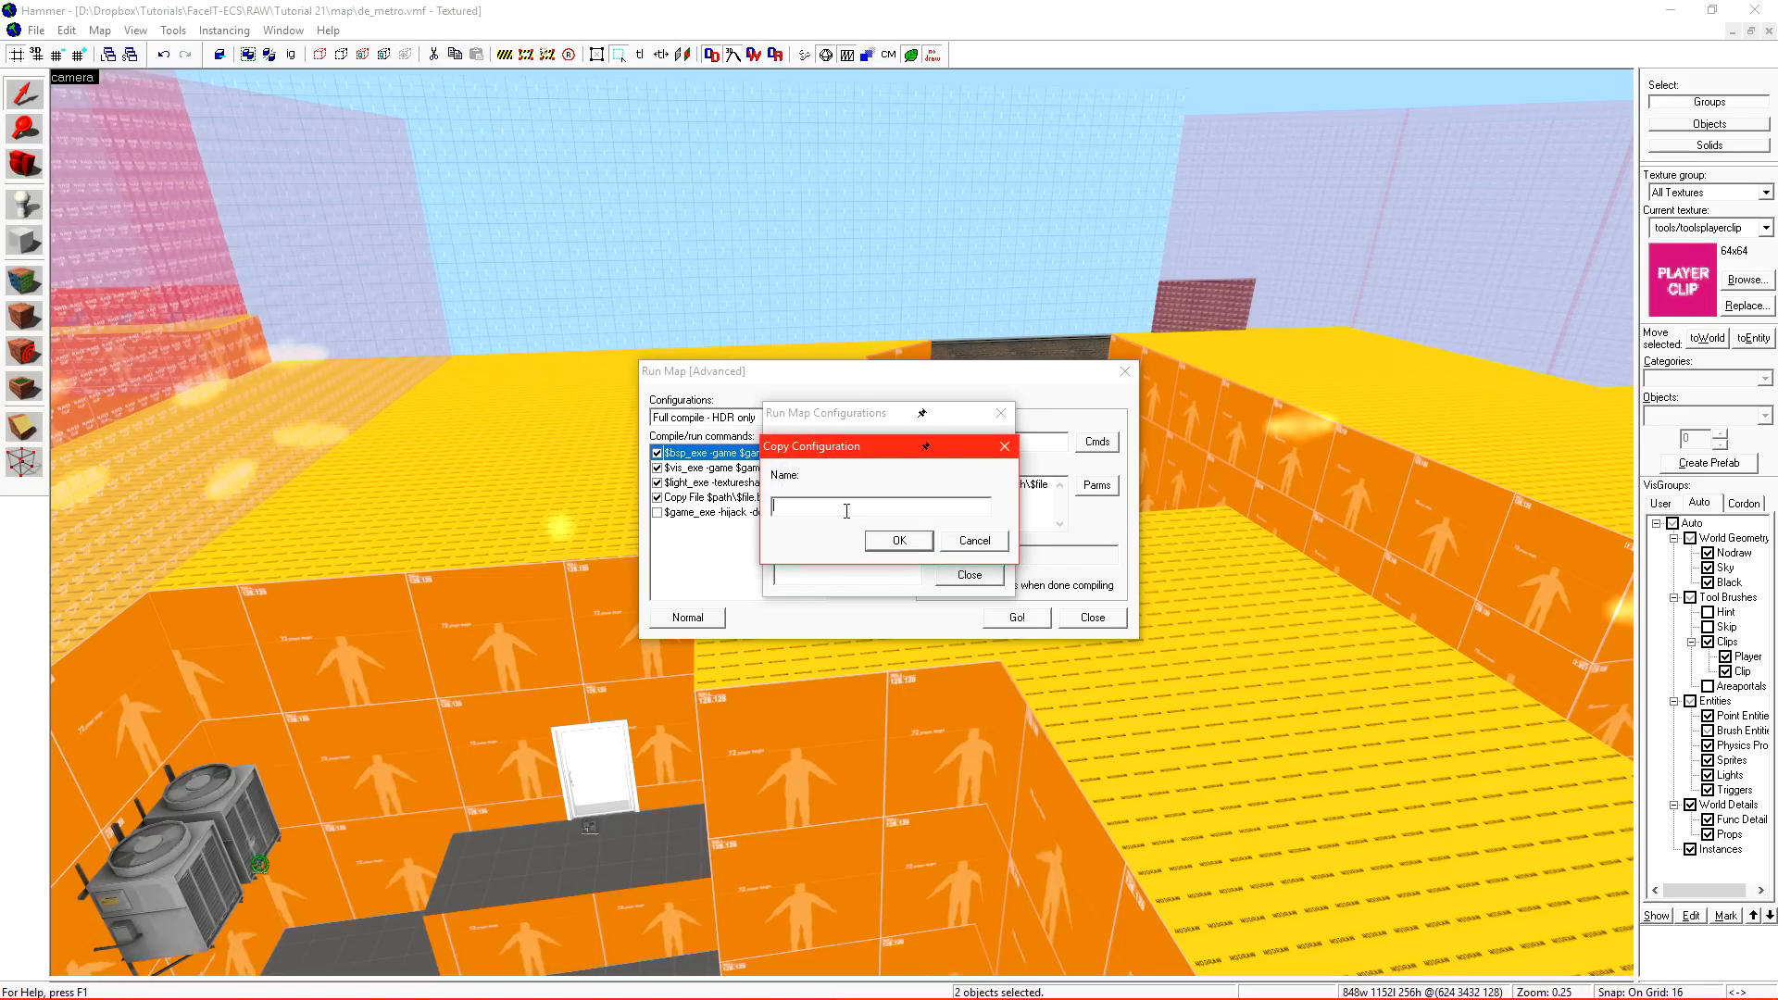
type("Final Compile")
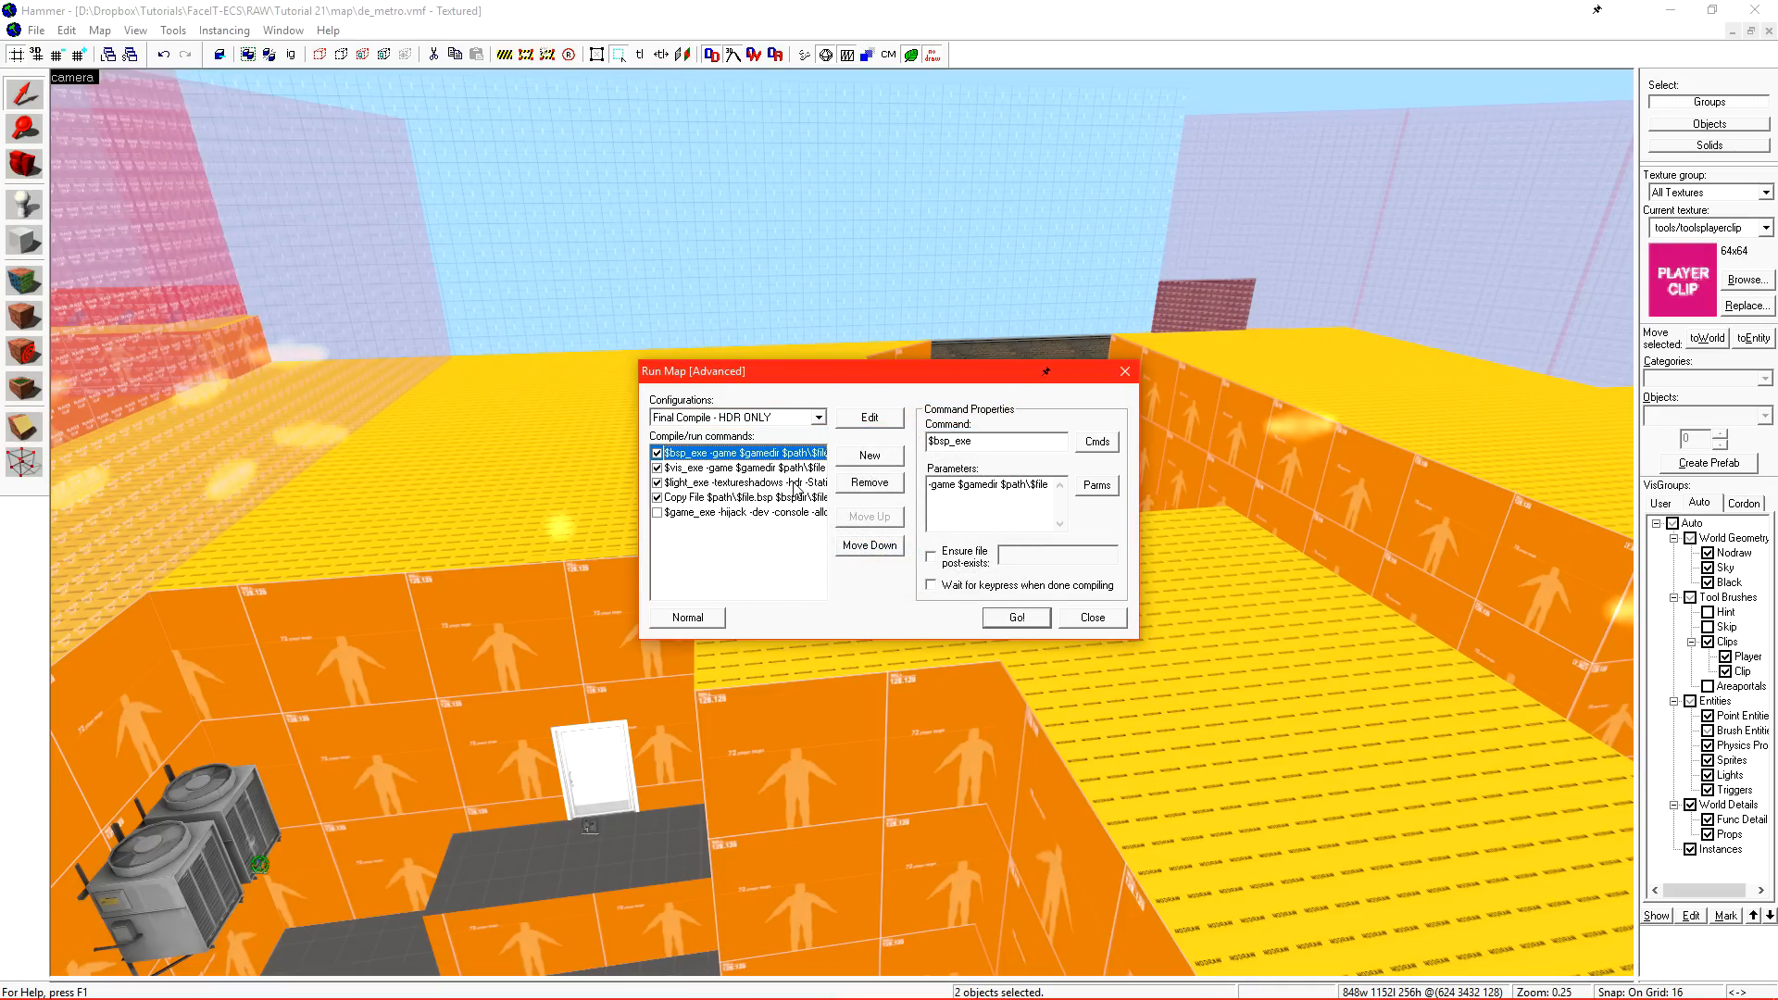
left_click(738, 482)
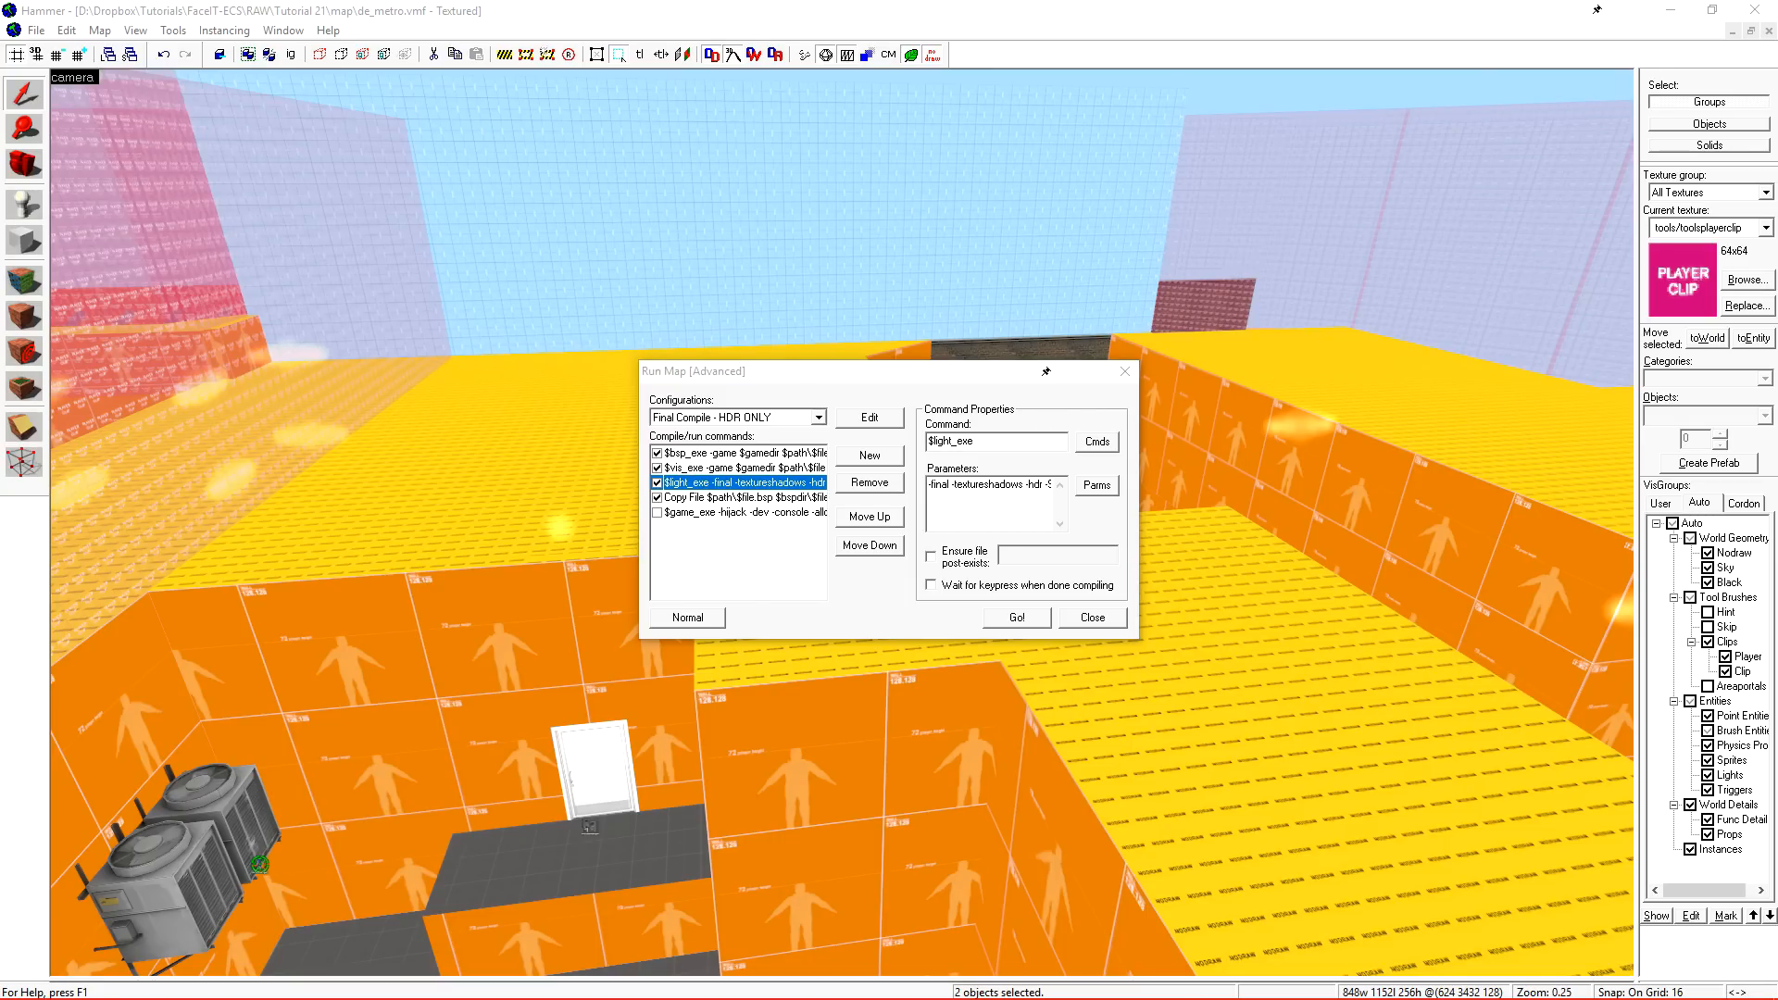
left_click(1017, 618)
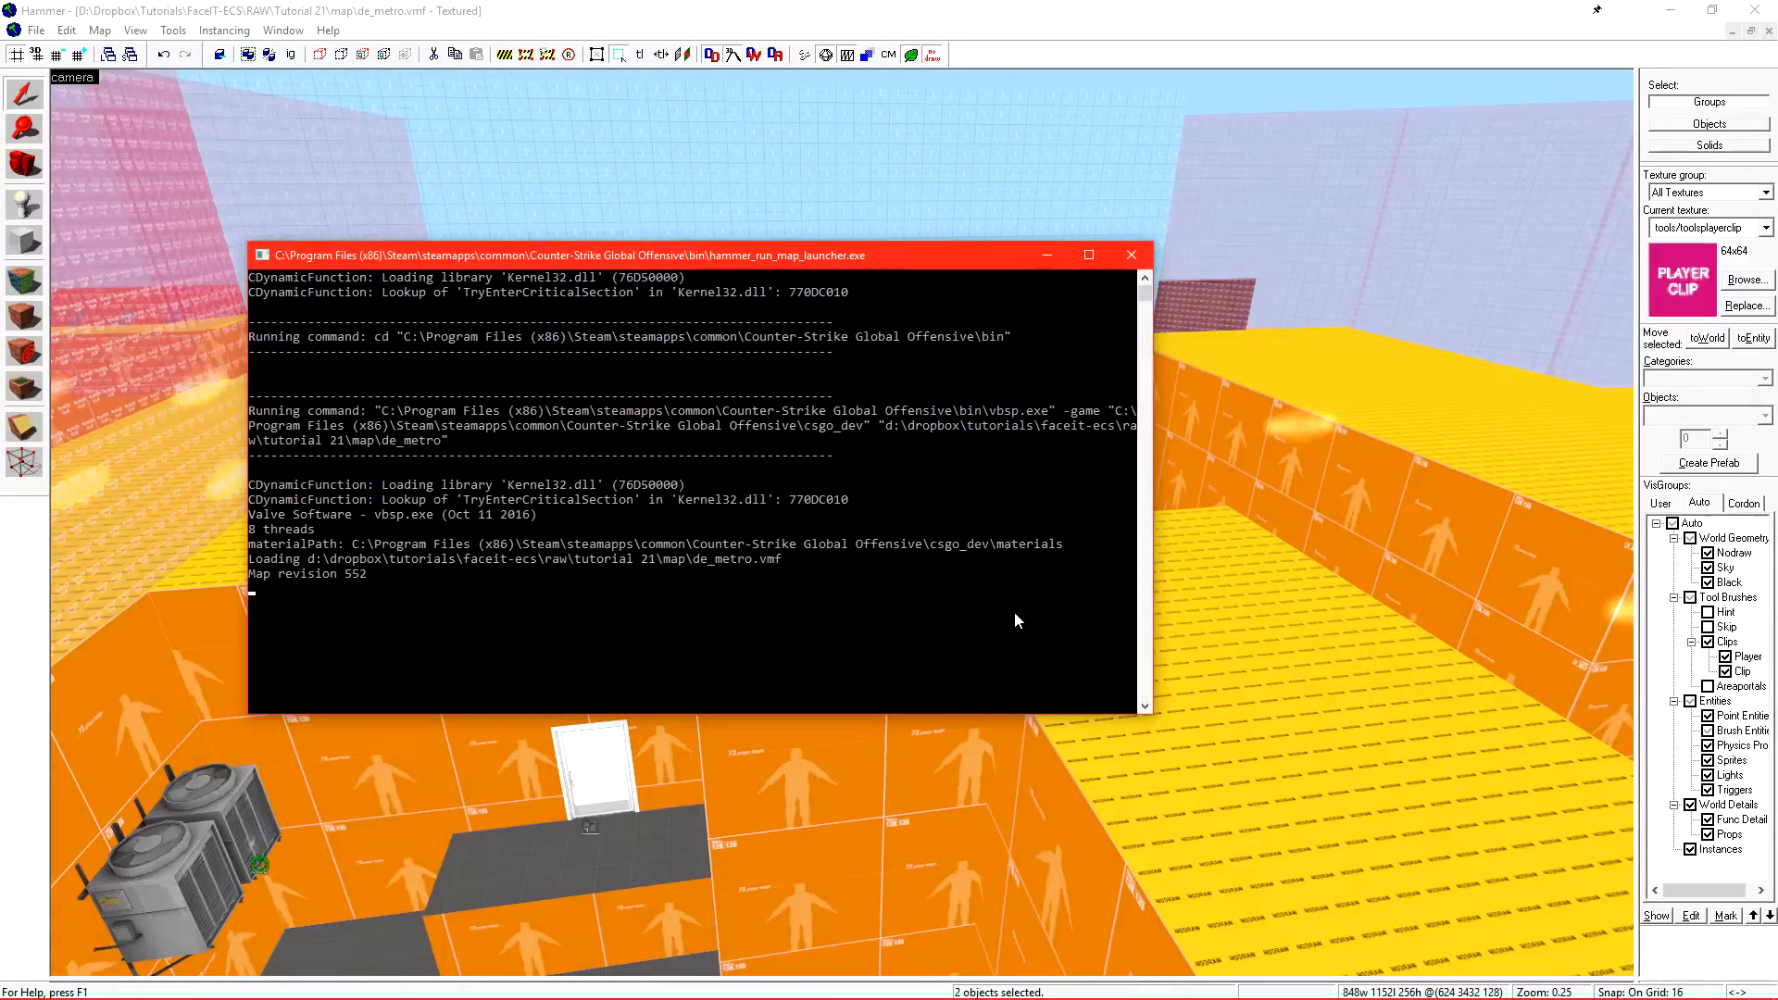
left_click(1131, 253)
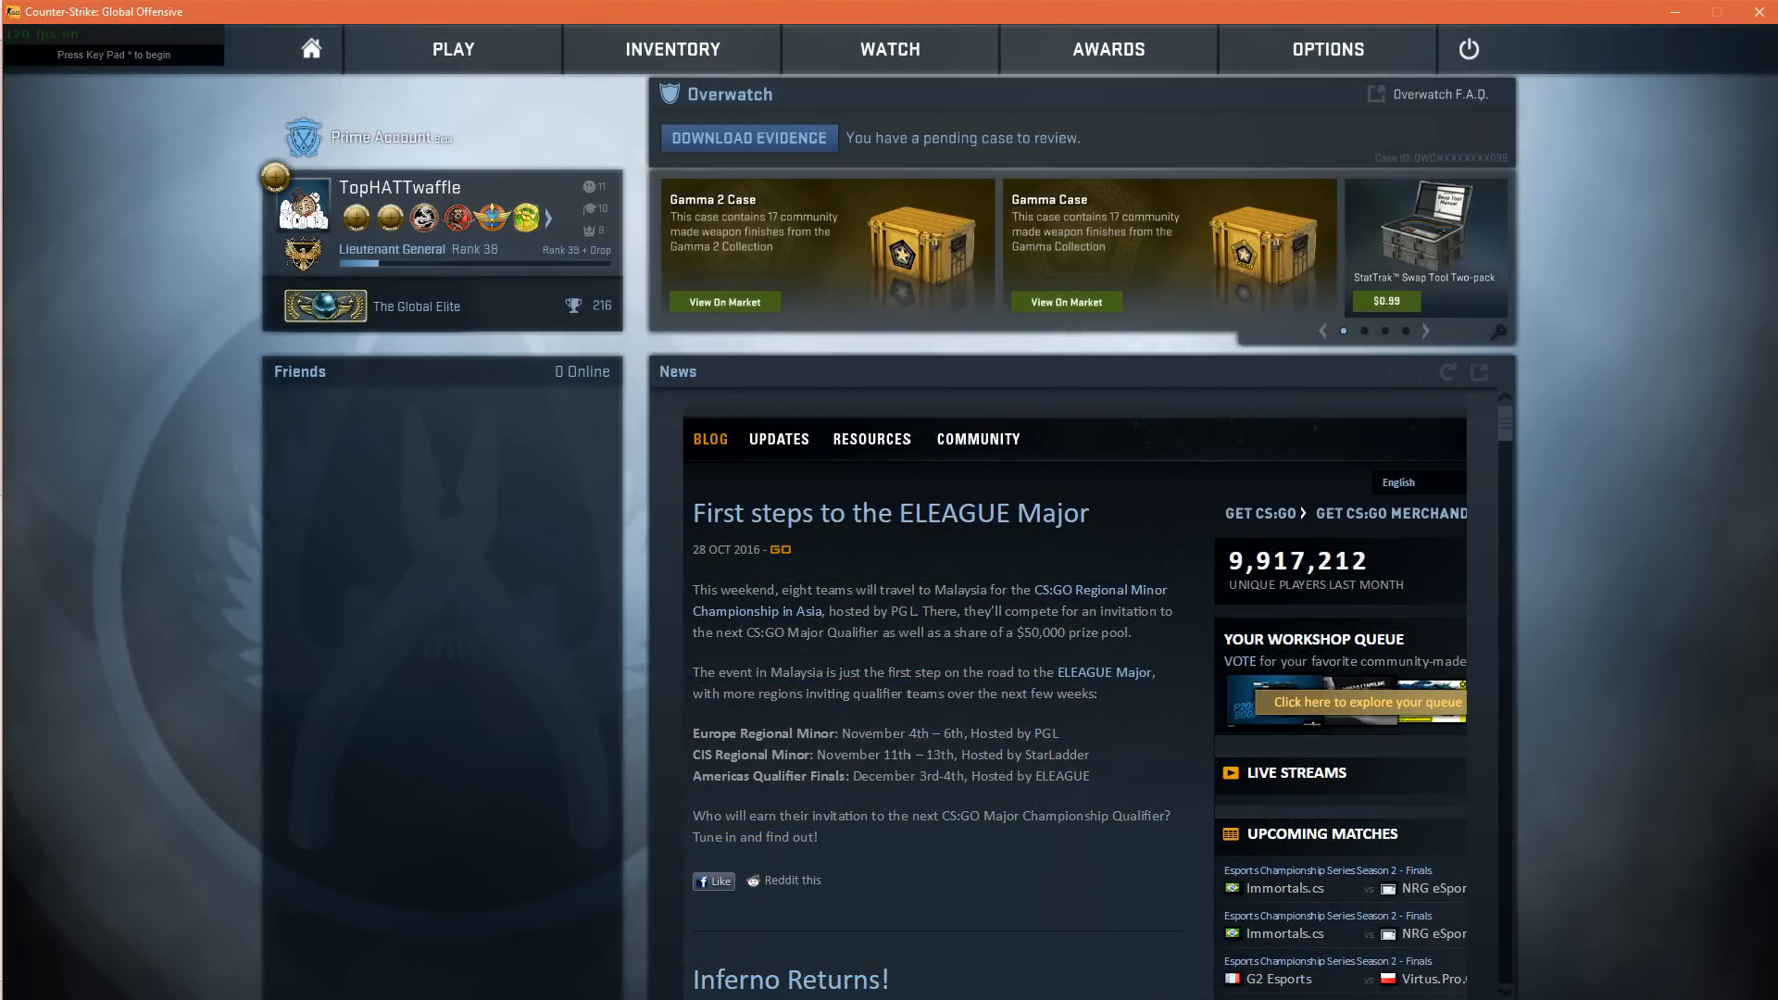
Load the de_metro map from the CS:GO console with the map command.
type("map")
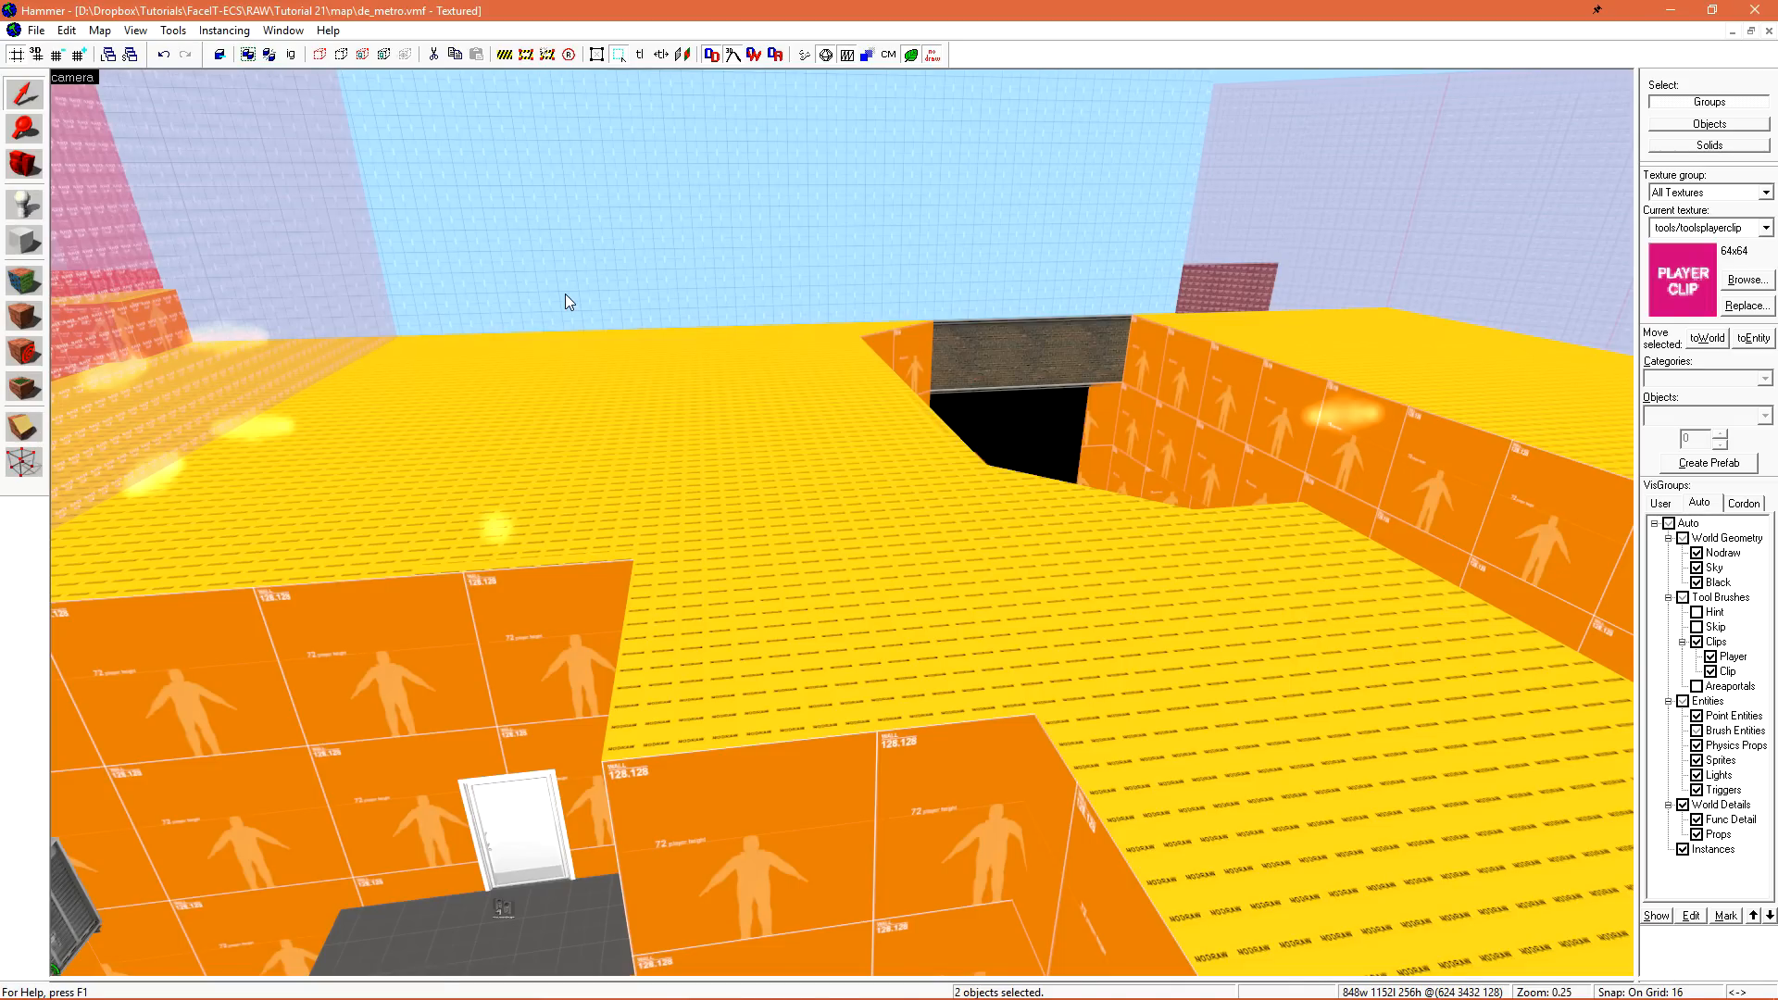
mouse_move(861, 7)
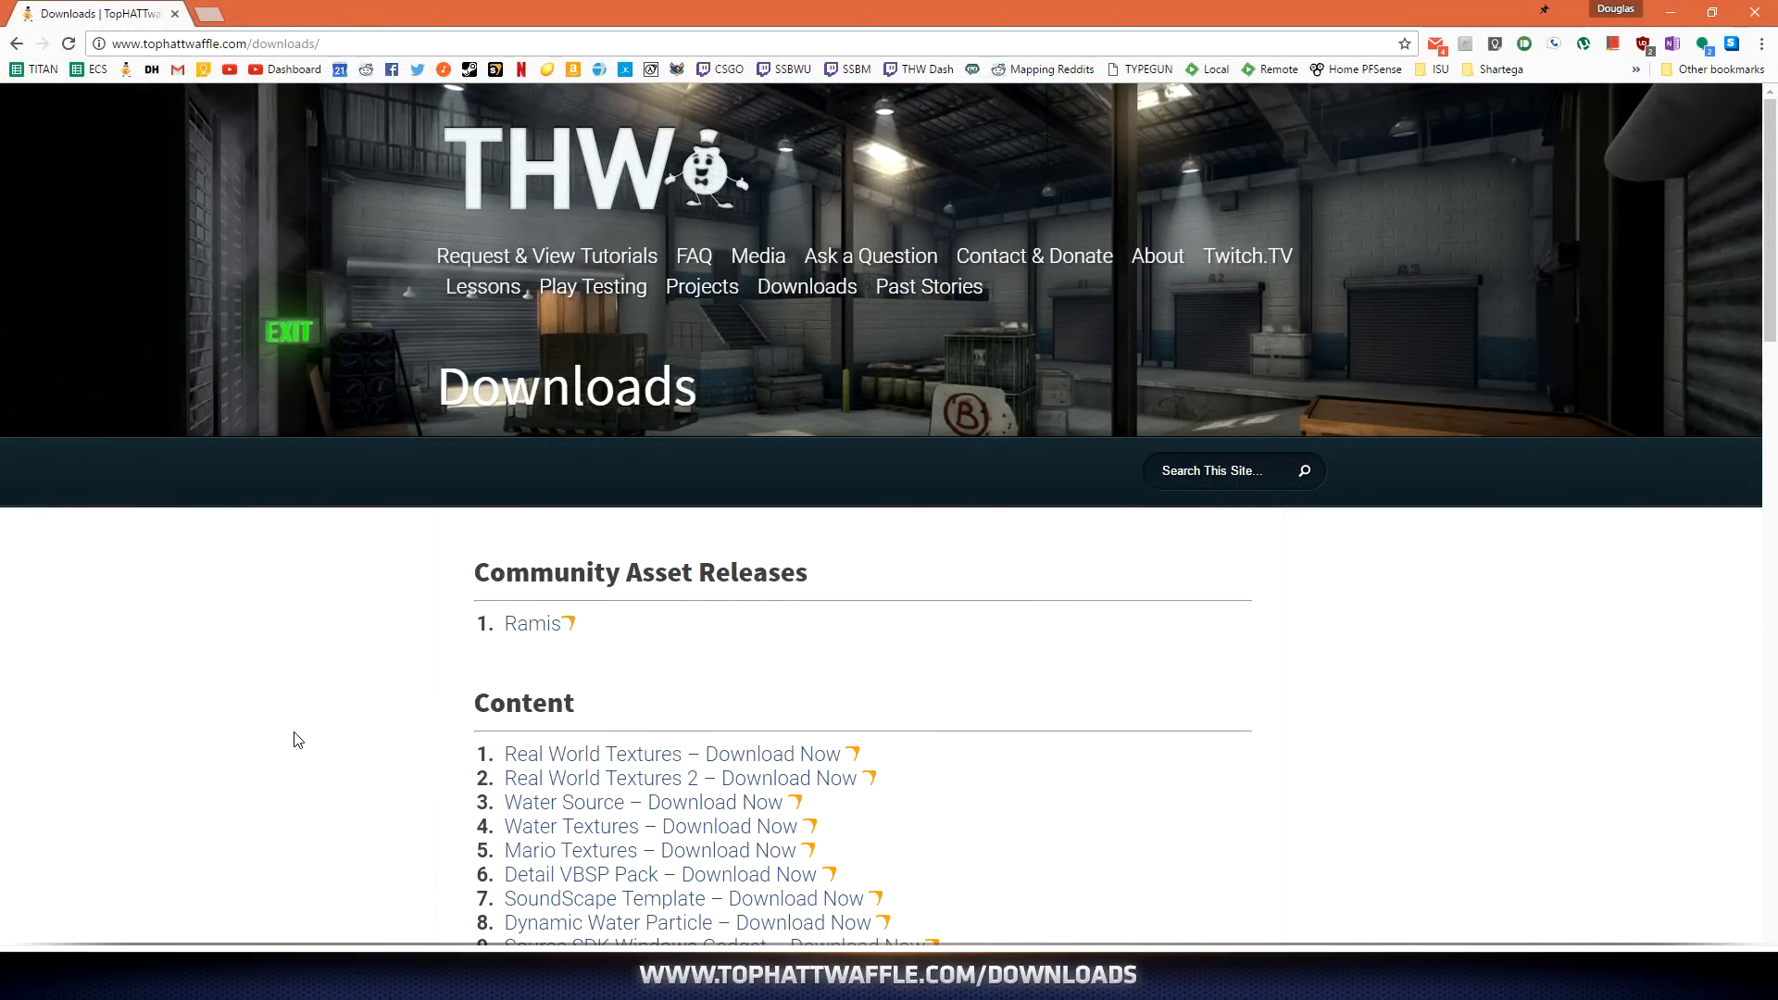
Find and download VIDE from the page, then open the VIDE_0_45b.zip archive.
key("Ctrl+f")
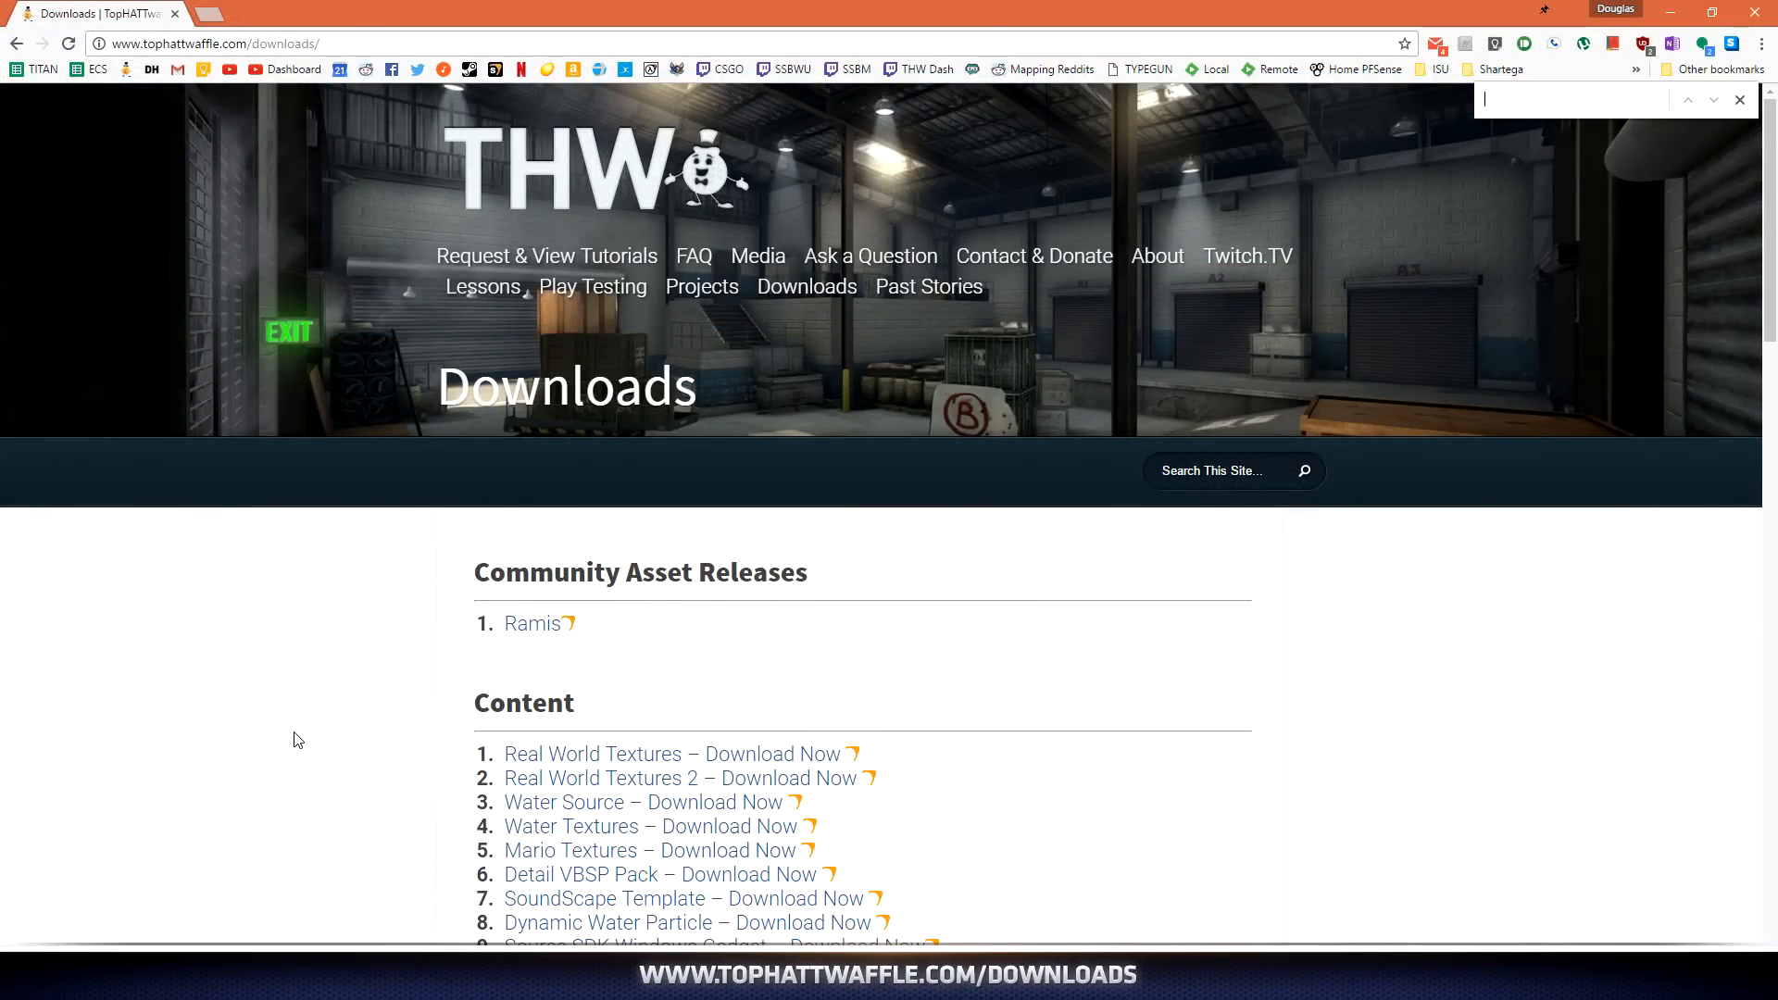
type("vide")
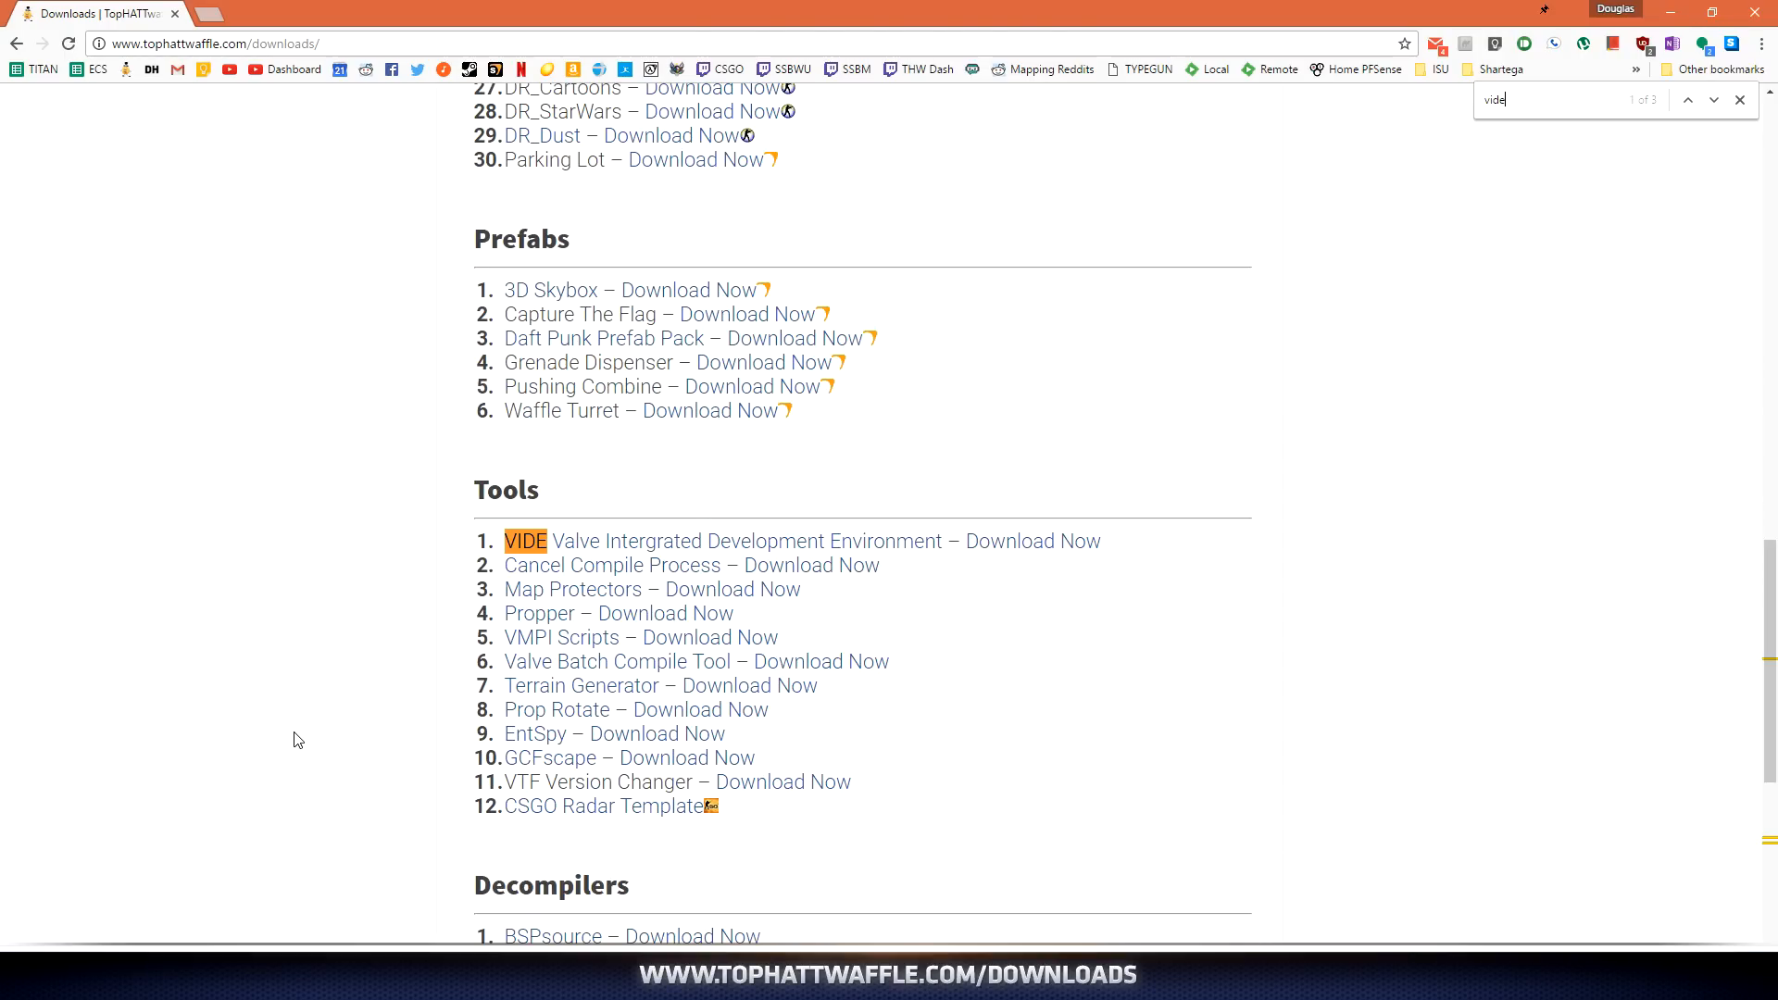
mouse_move(762, 559)
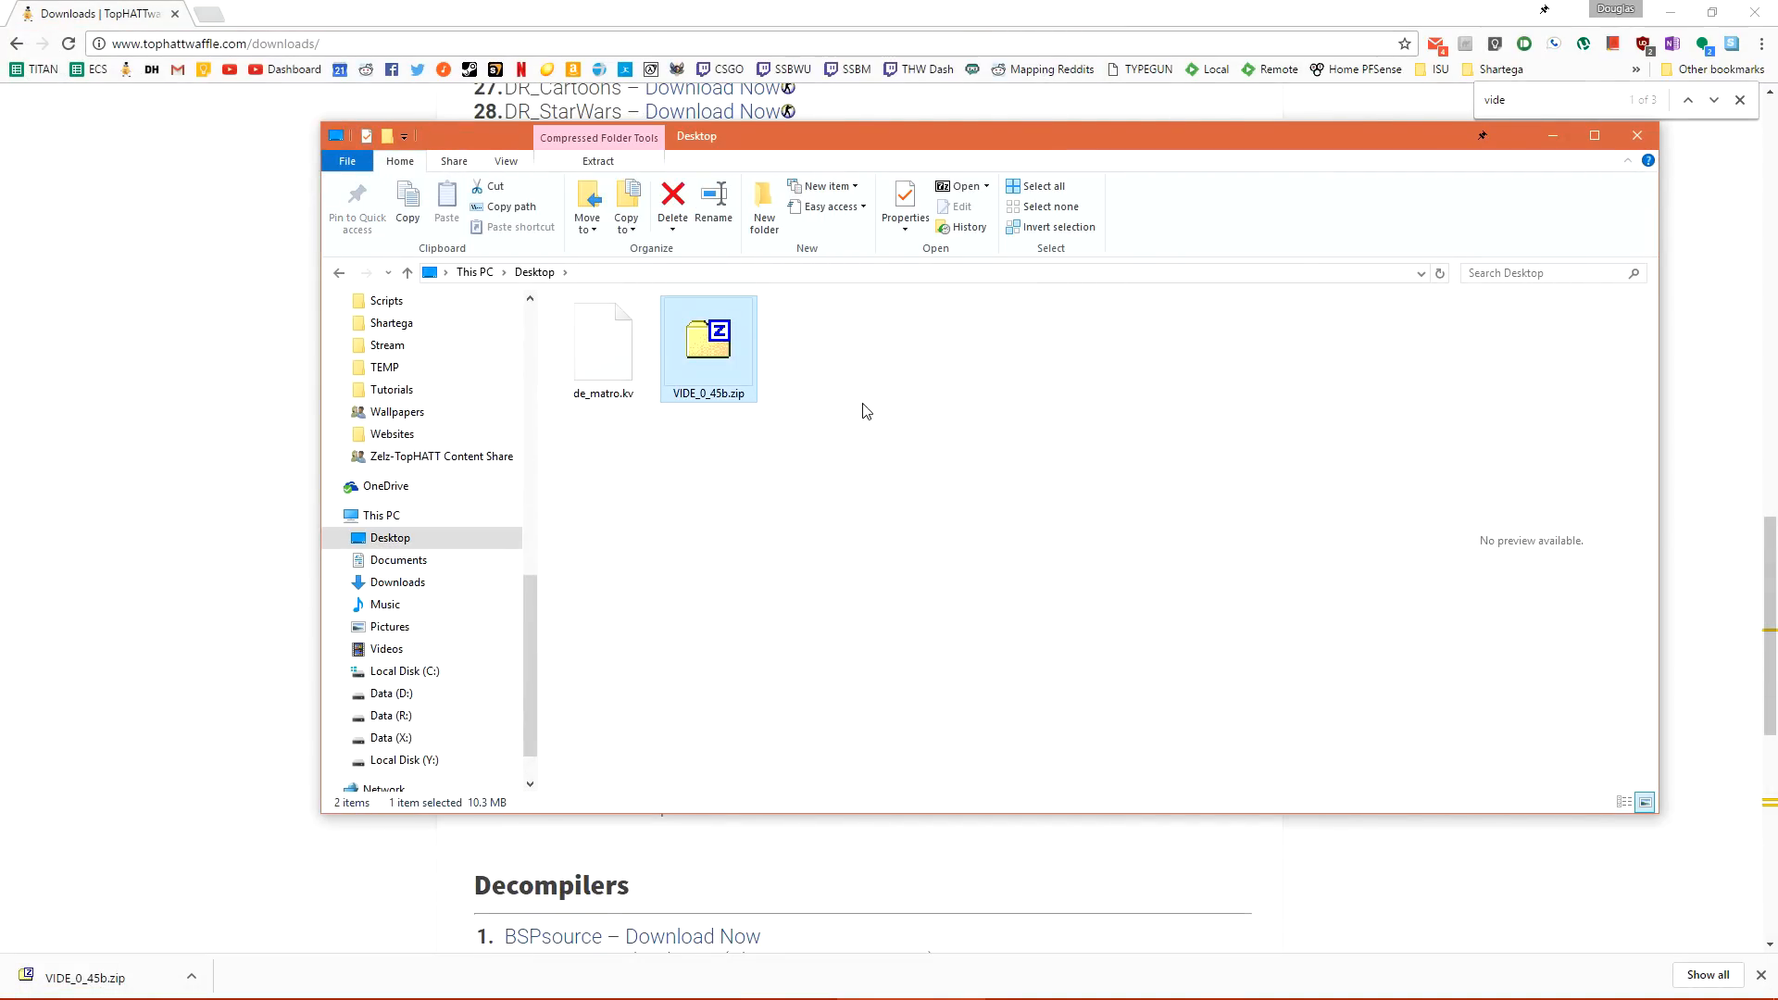
mouse_move(1179, 579)
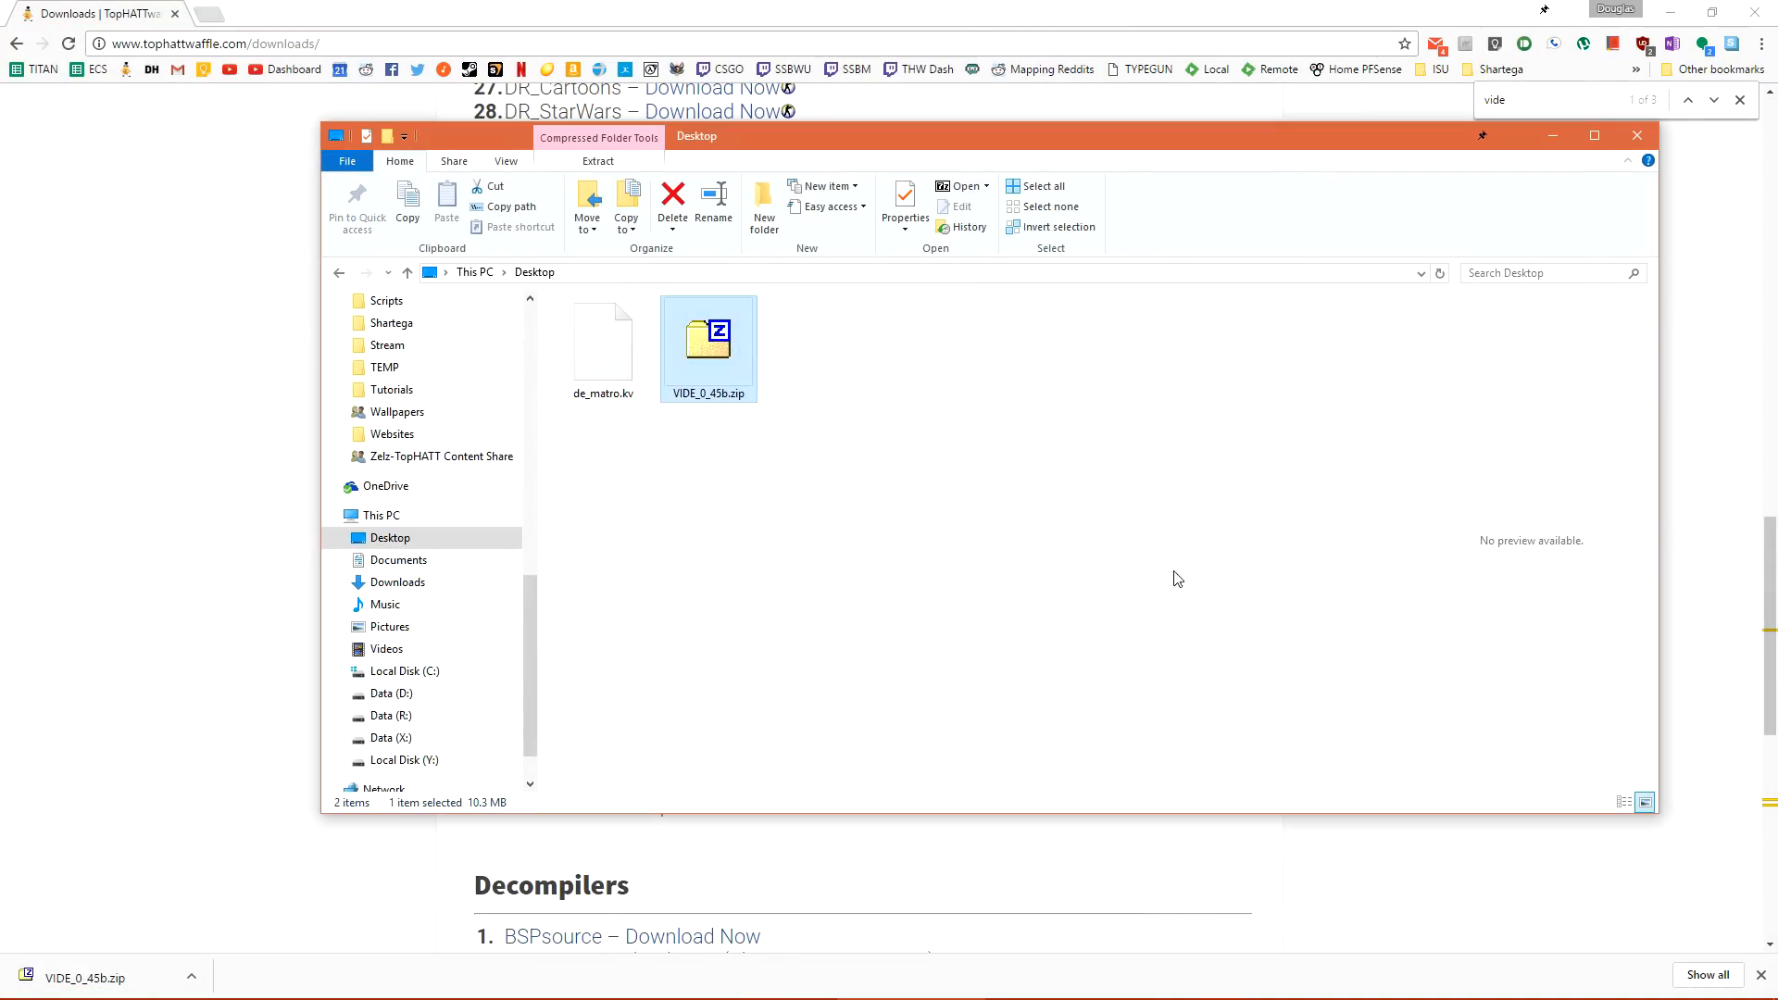
double_click(708, 336)
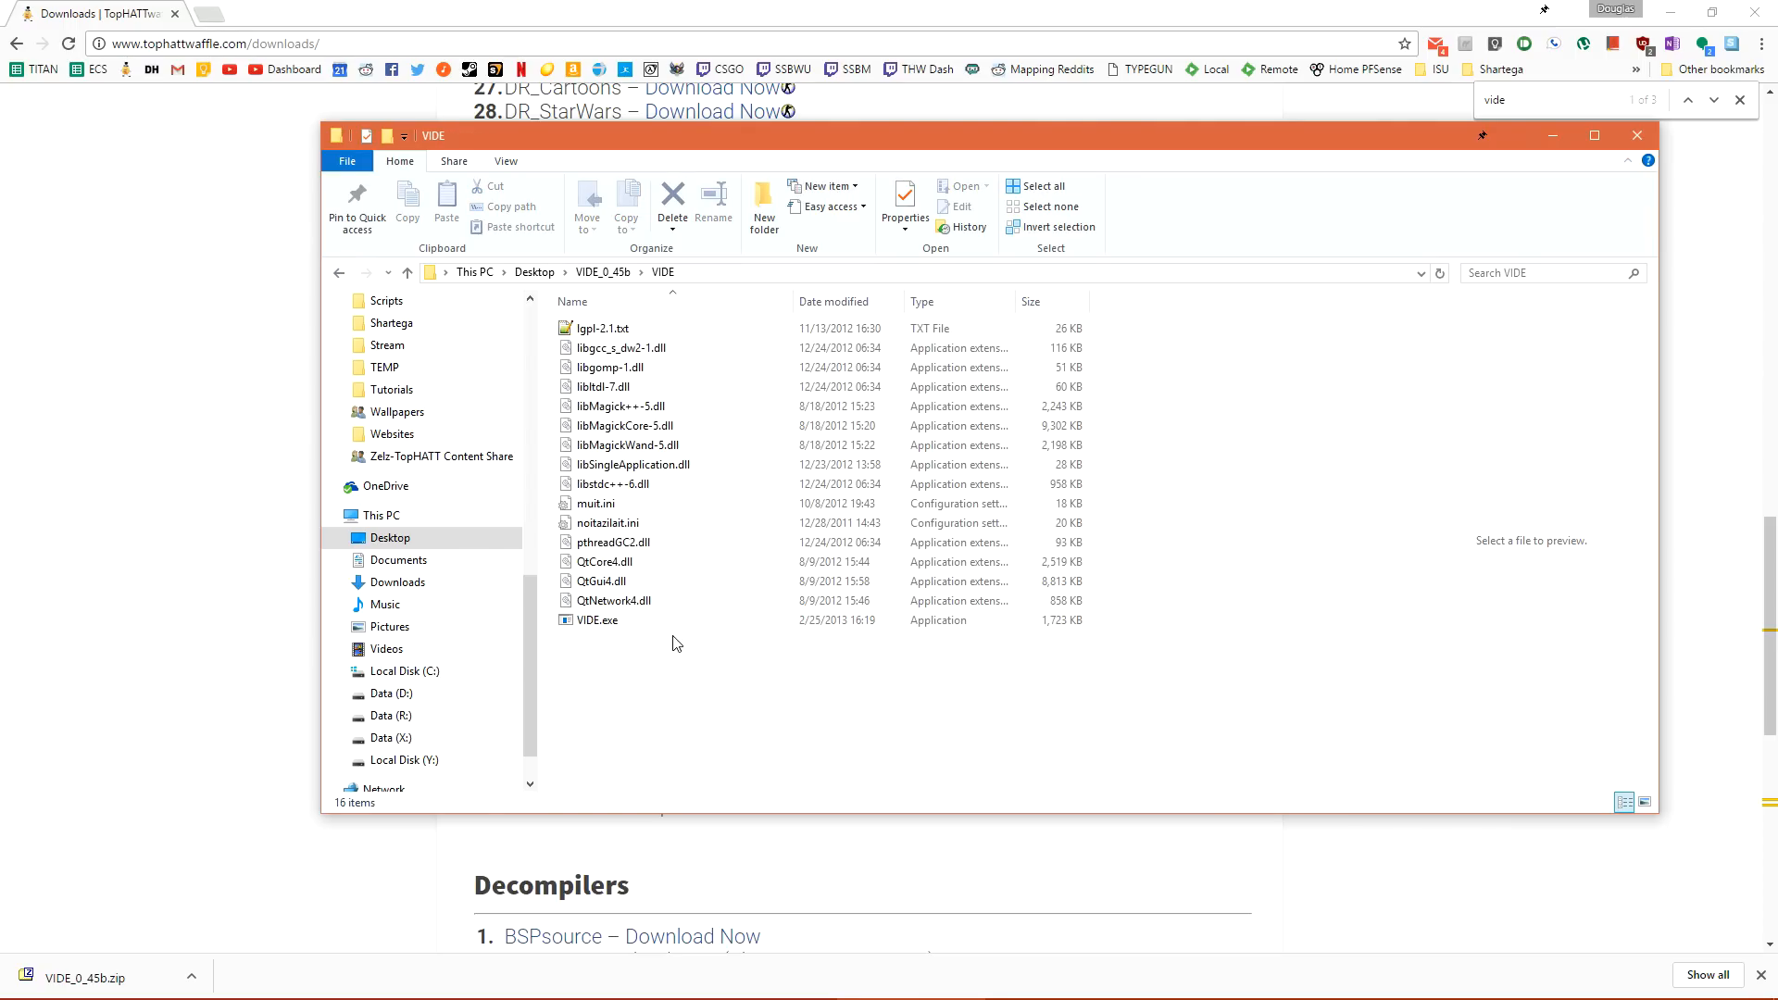
mouse_move(632, 624)
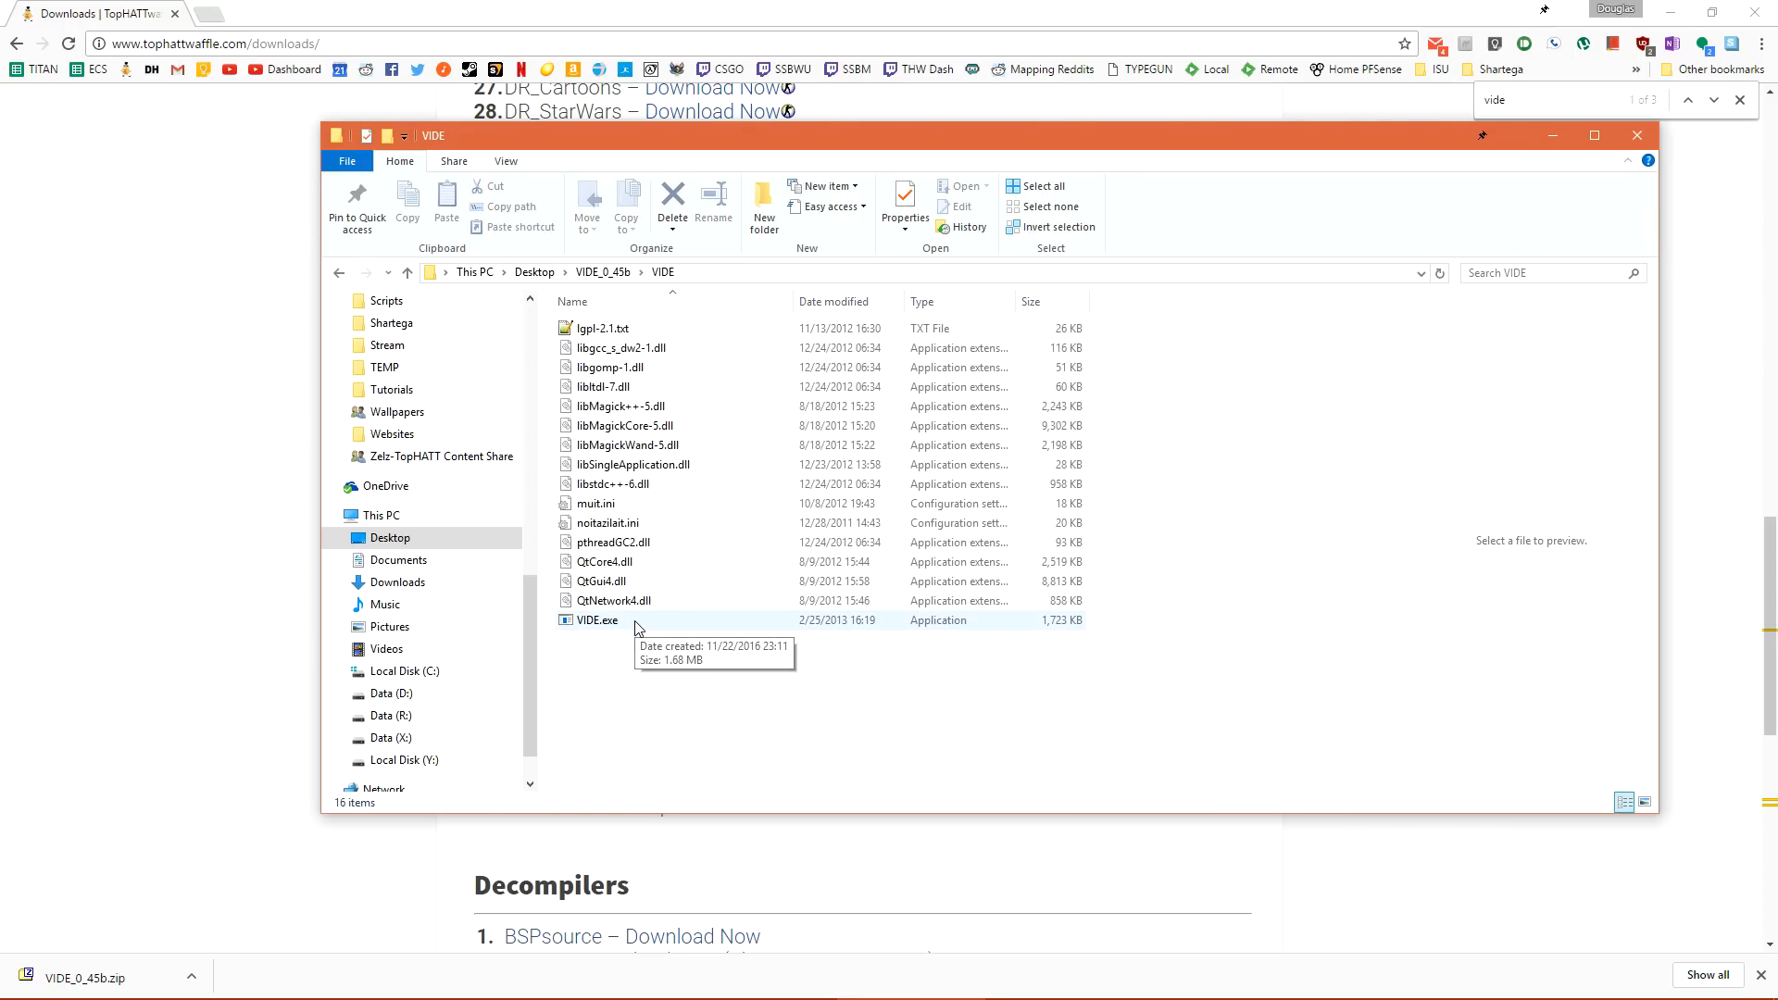
Launch VIDE.exe, maximise its Pakfile Lump Editor, and bring up the Open BSP dialog.
double_click(595, 620)
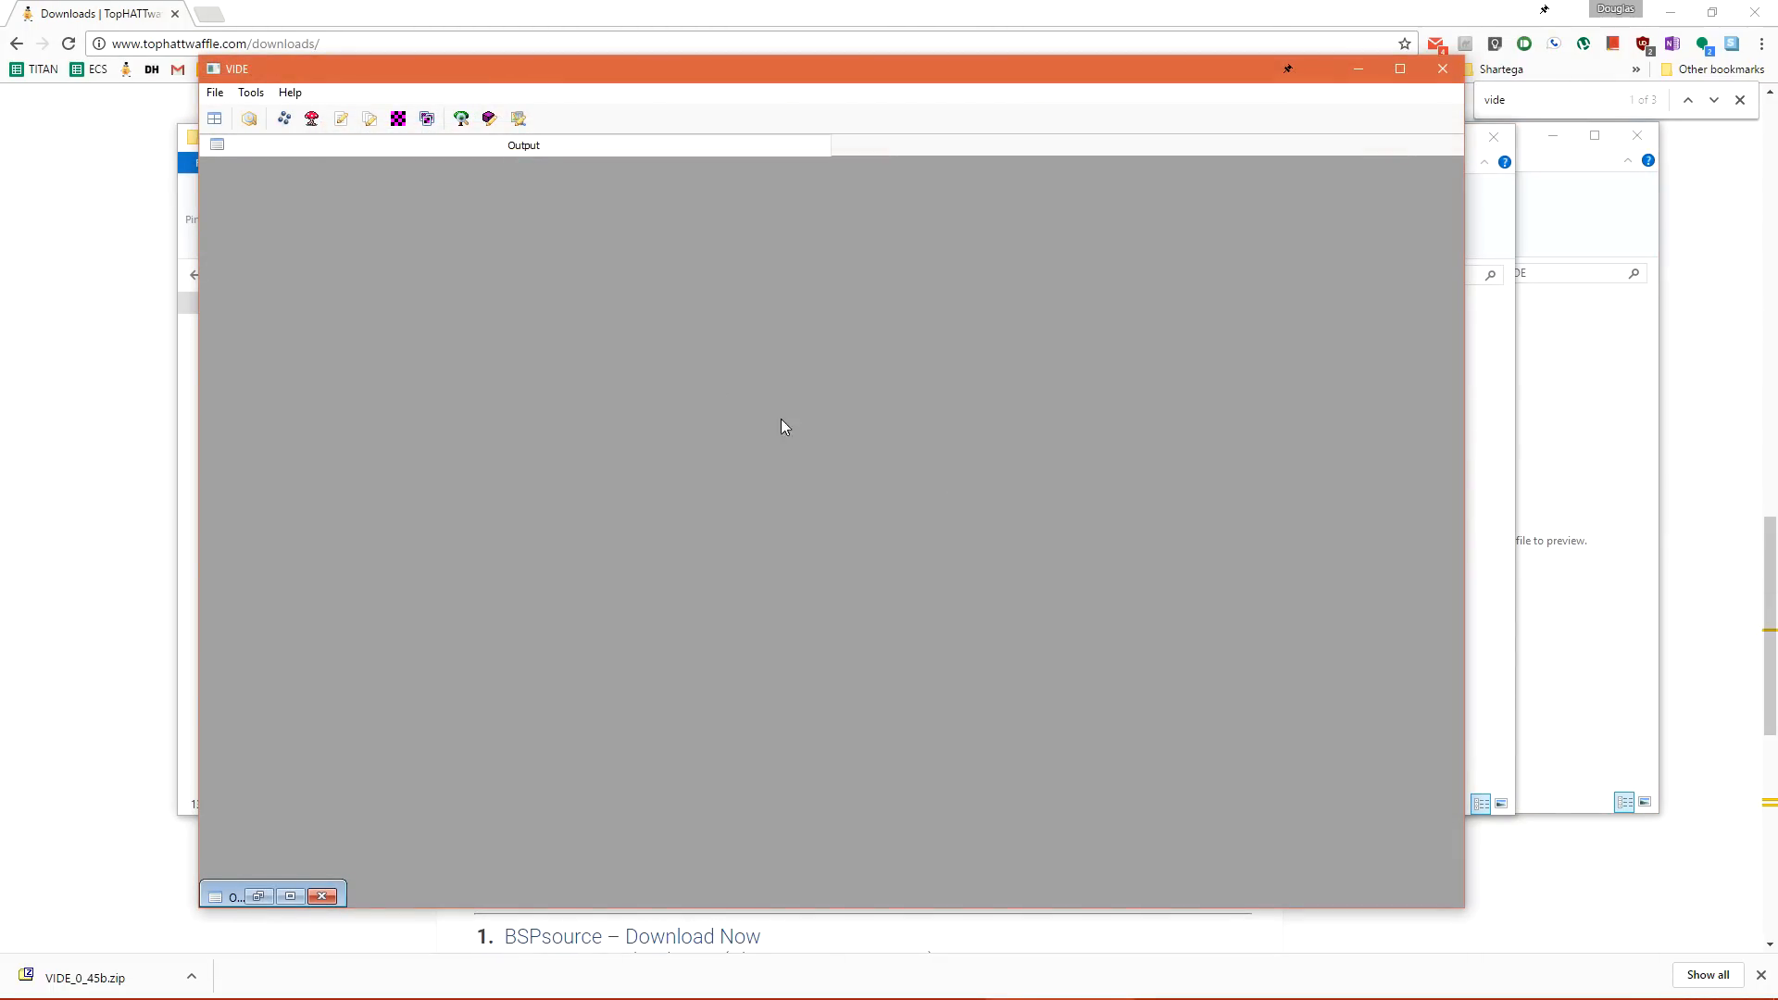
mouse_move(518, 118)
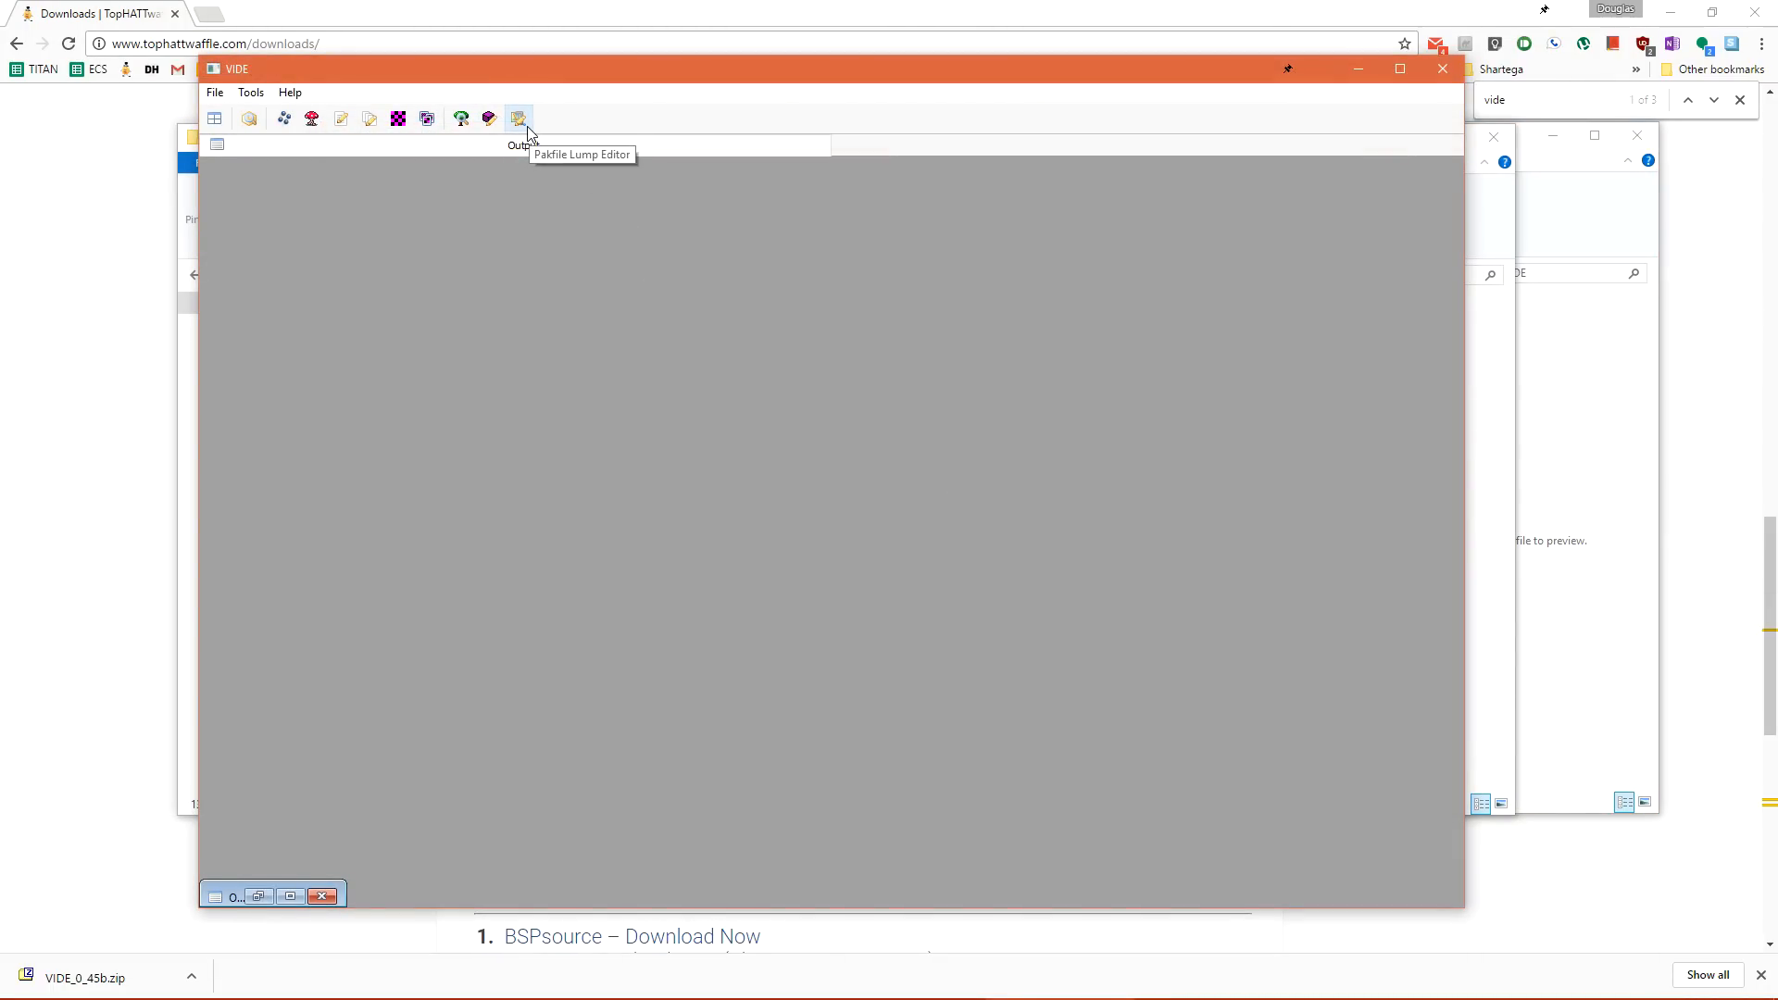
left_click(518, 119)
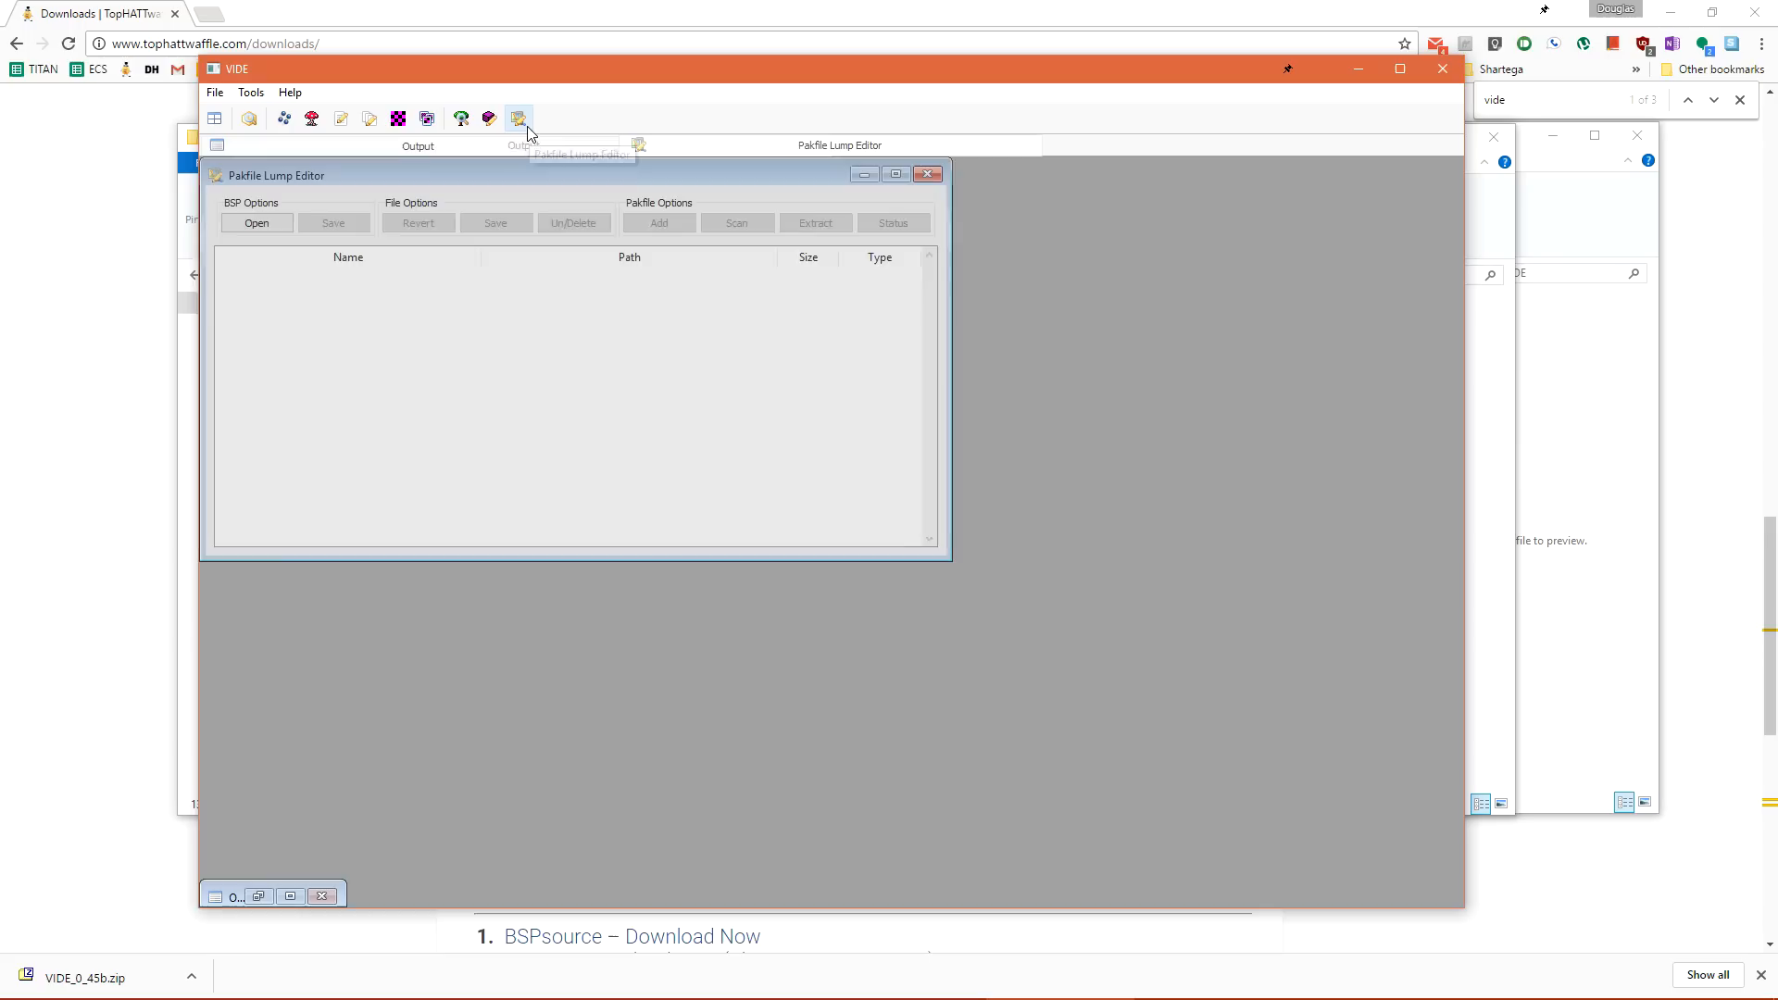
left_click(895, 174)
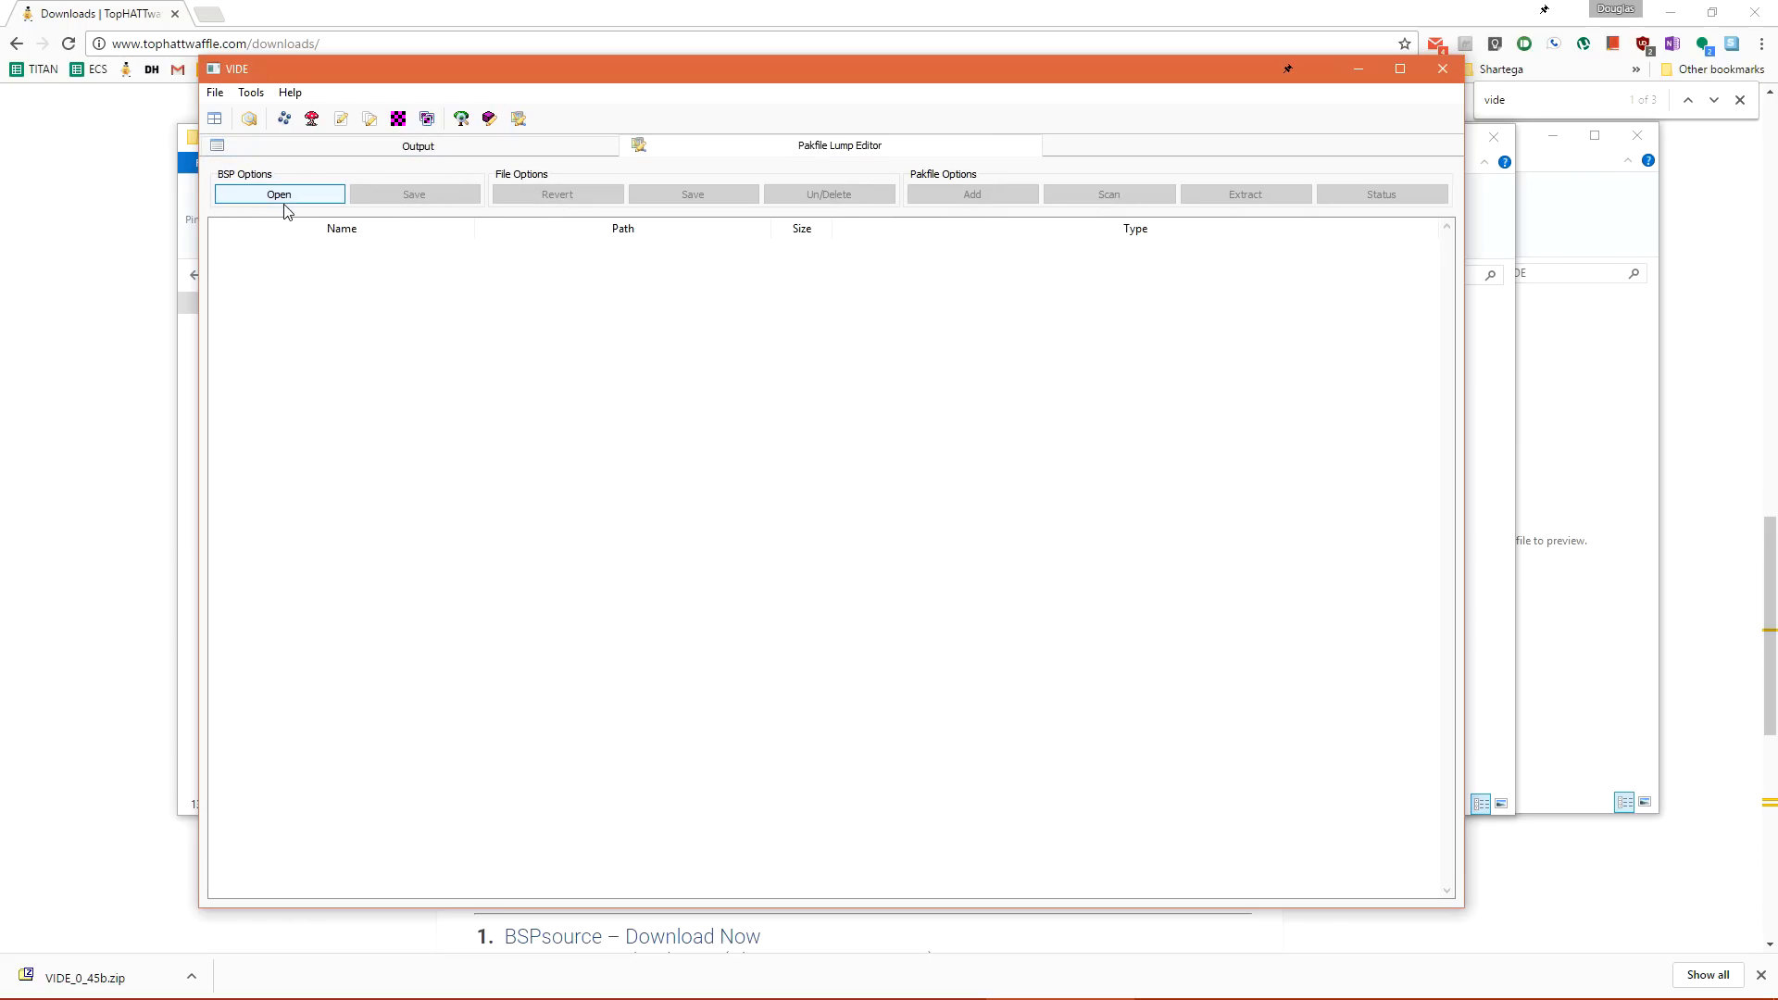
left_click(279, 195)
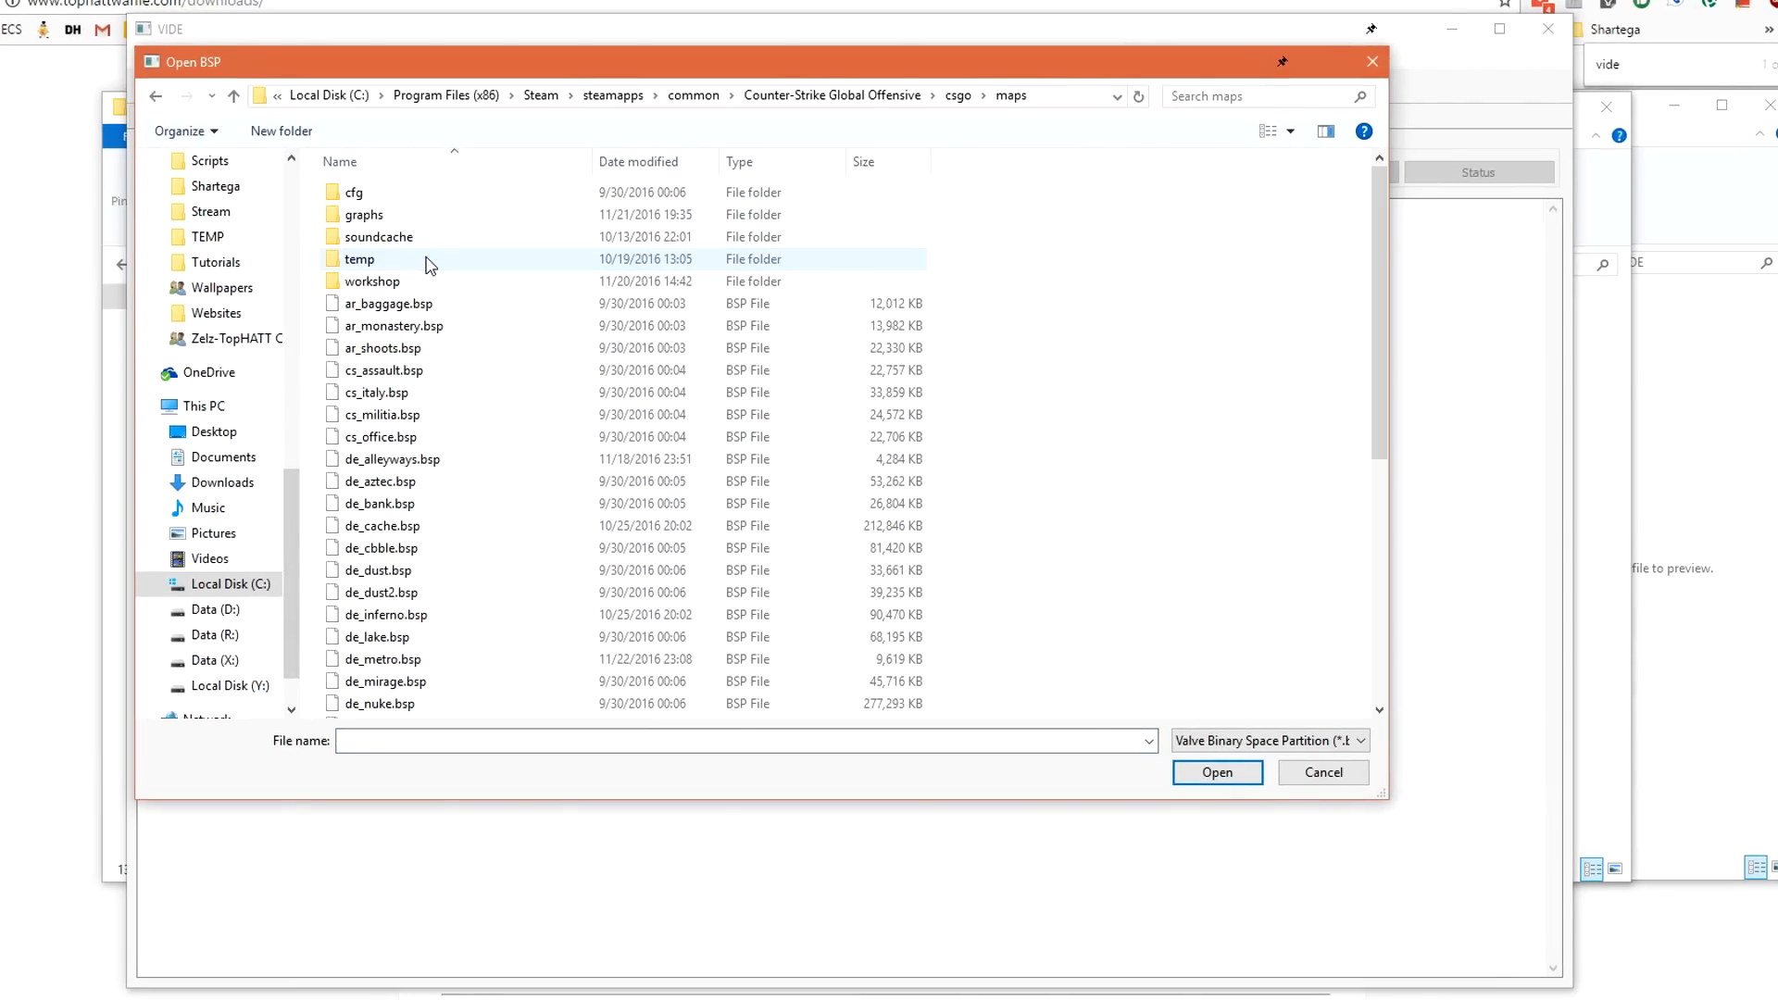
Open de_metro.bsp from the csgo maps folder in VIDE's Pakfile Lump Editor.
scroll("down", 3)
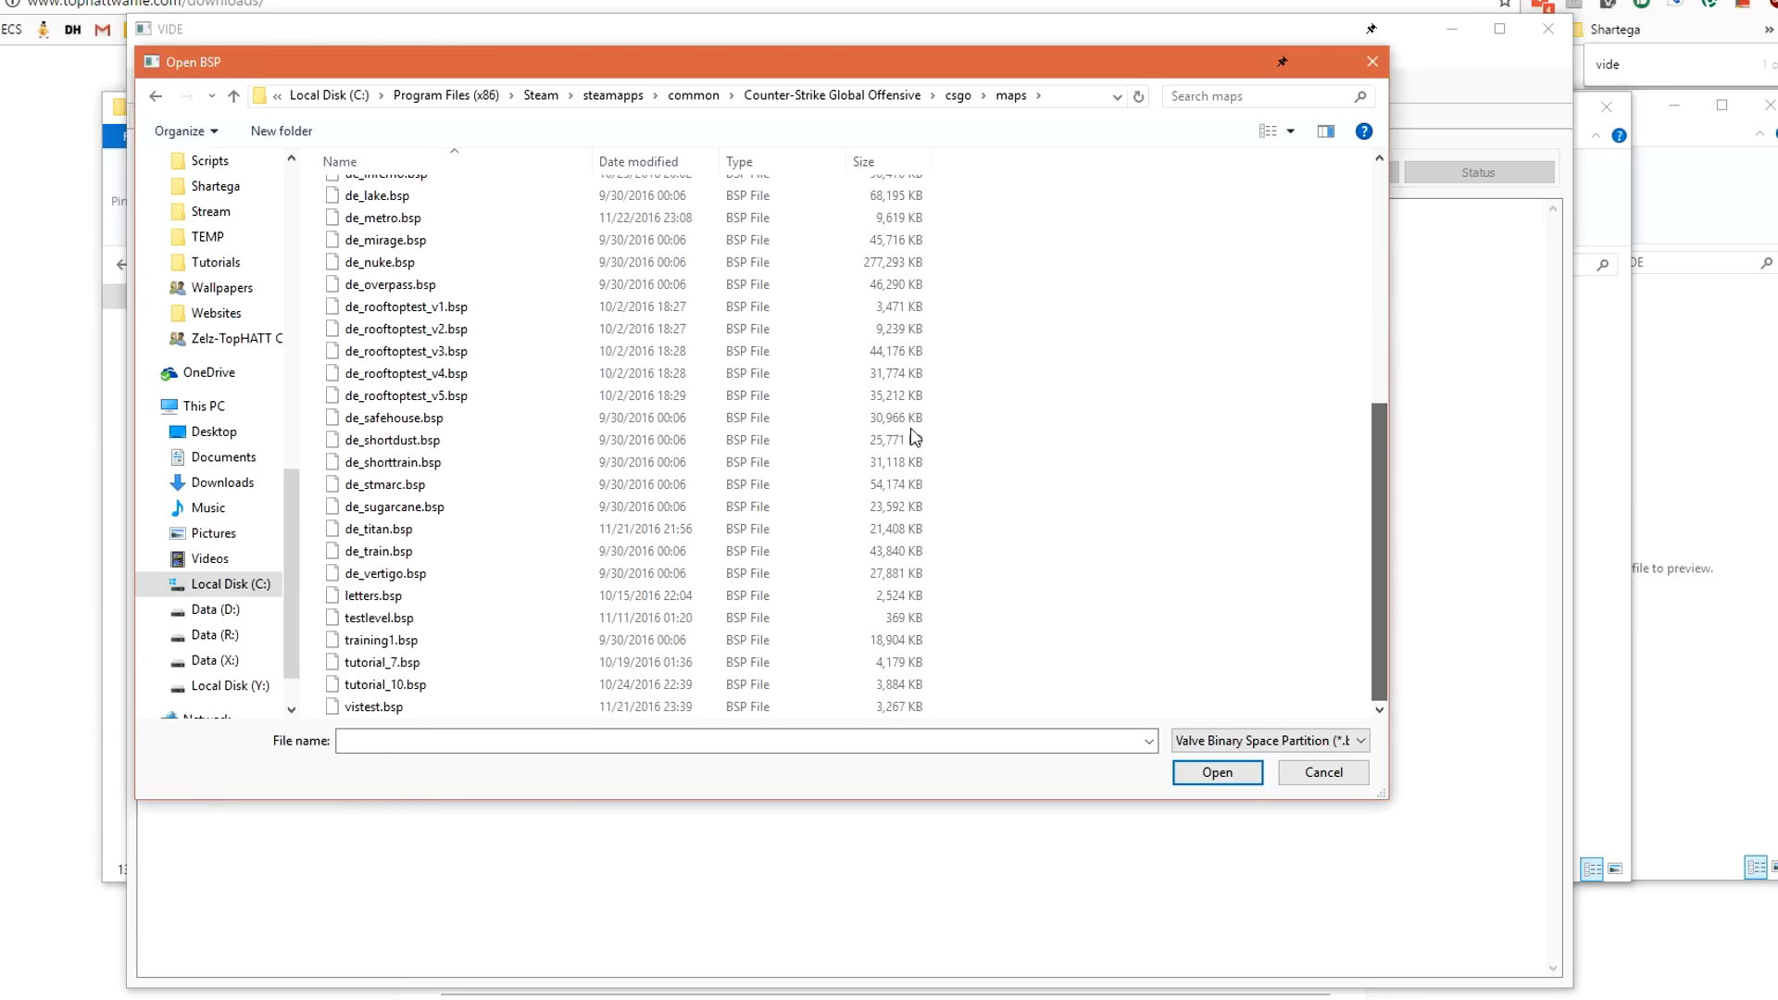
left_click(383, 218)
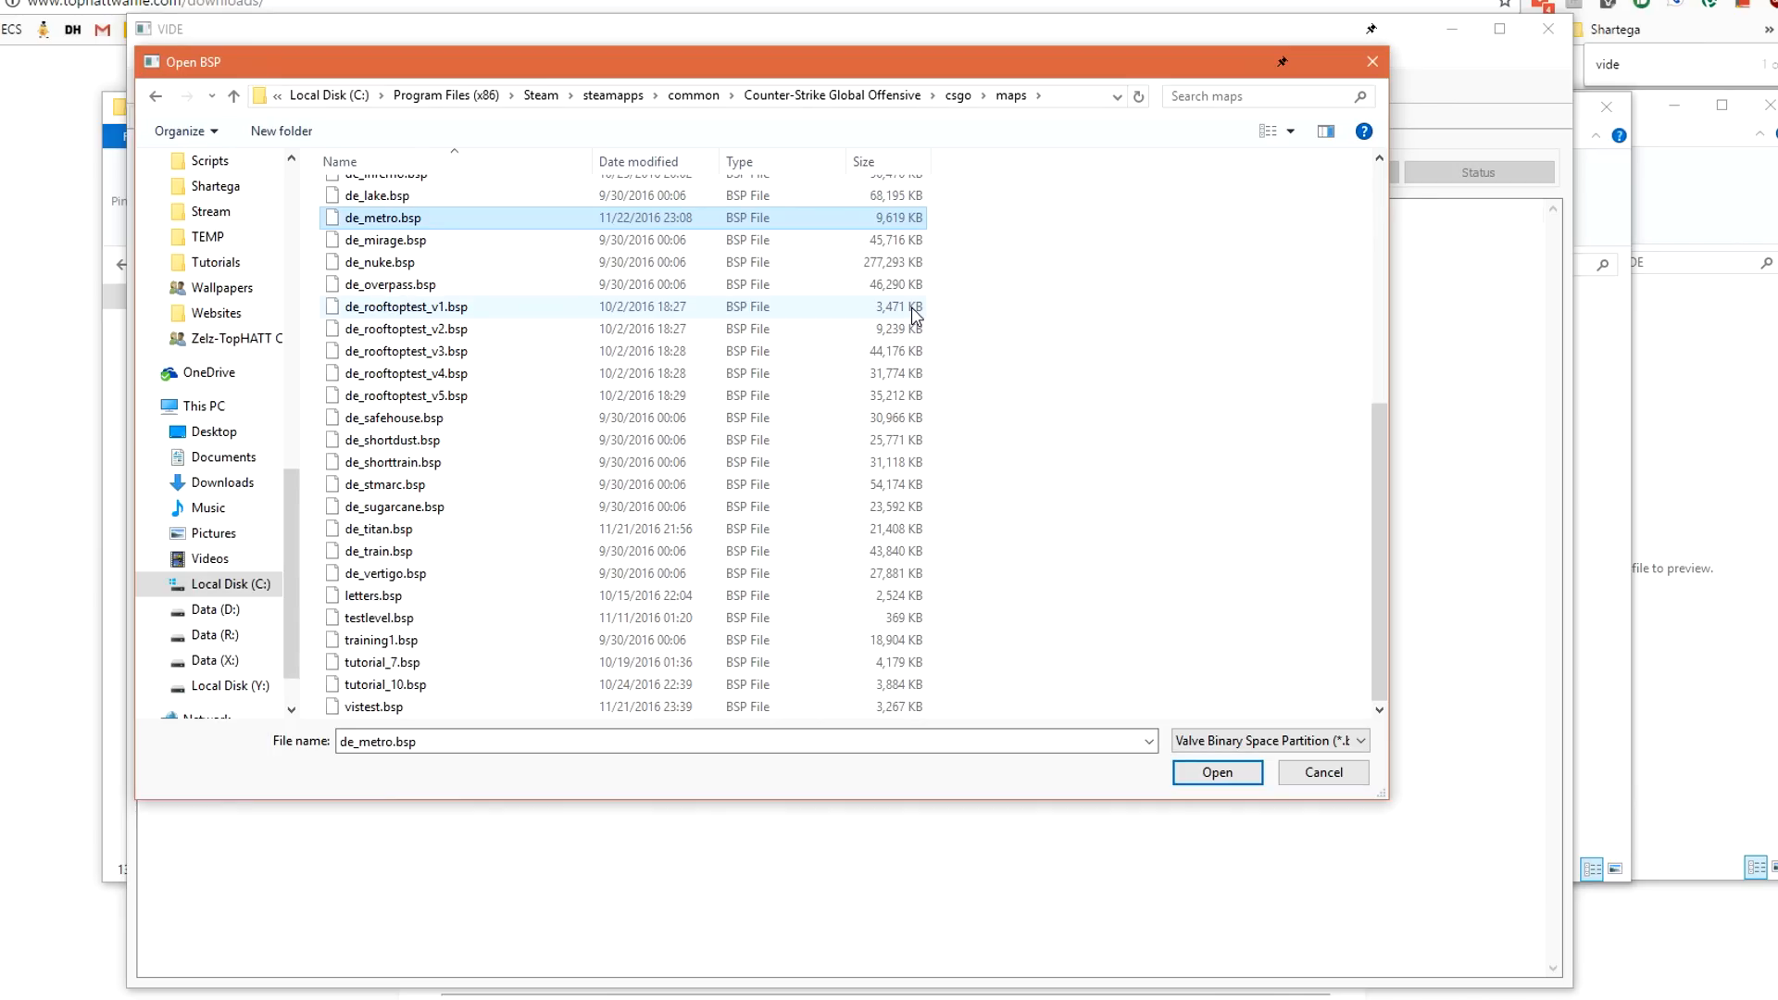
left_click(1217, 773)
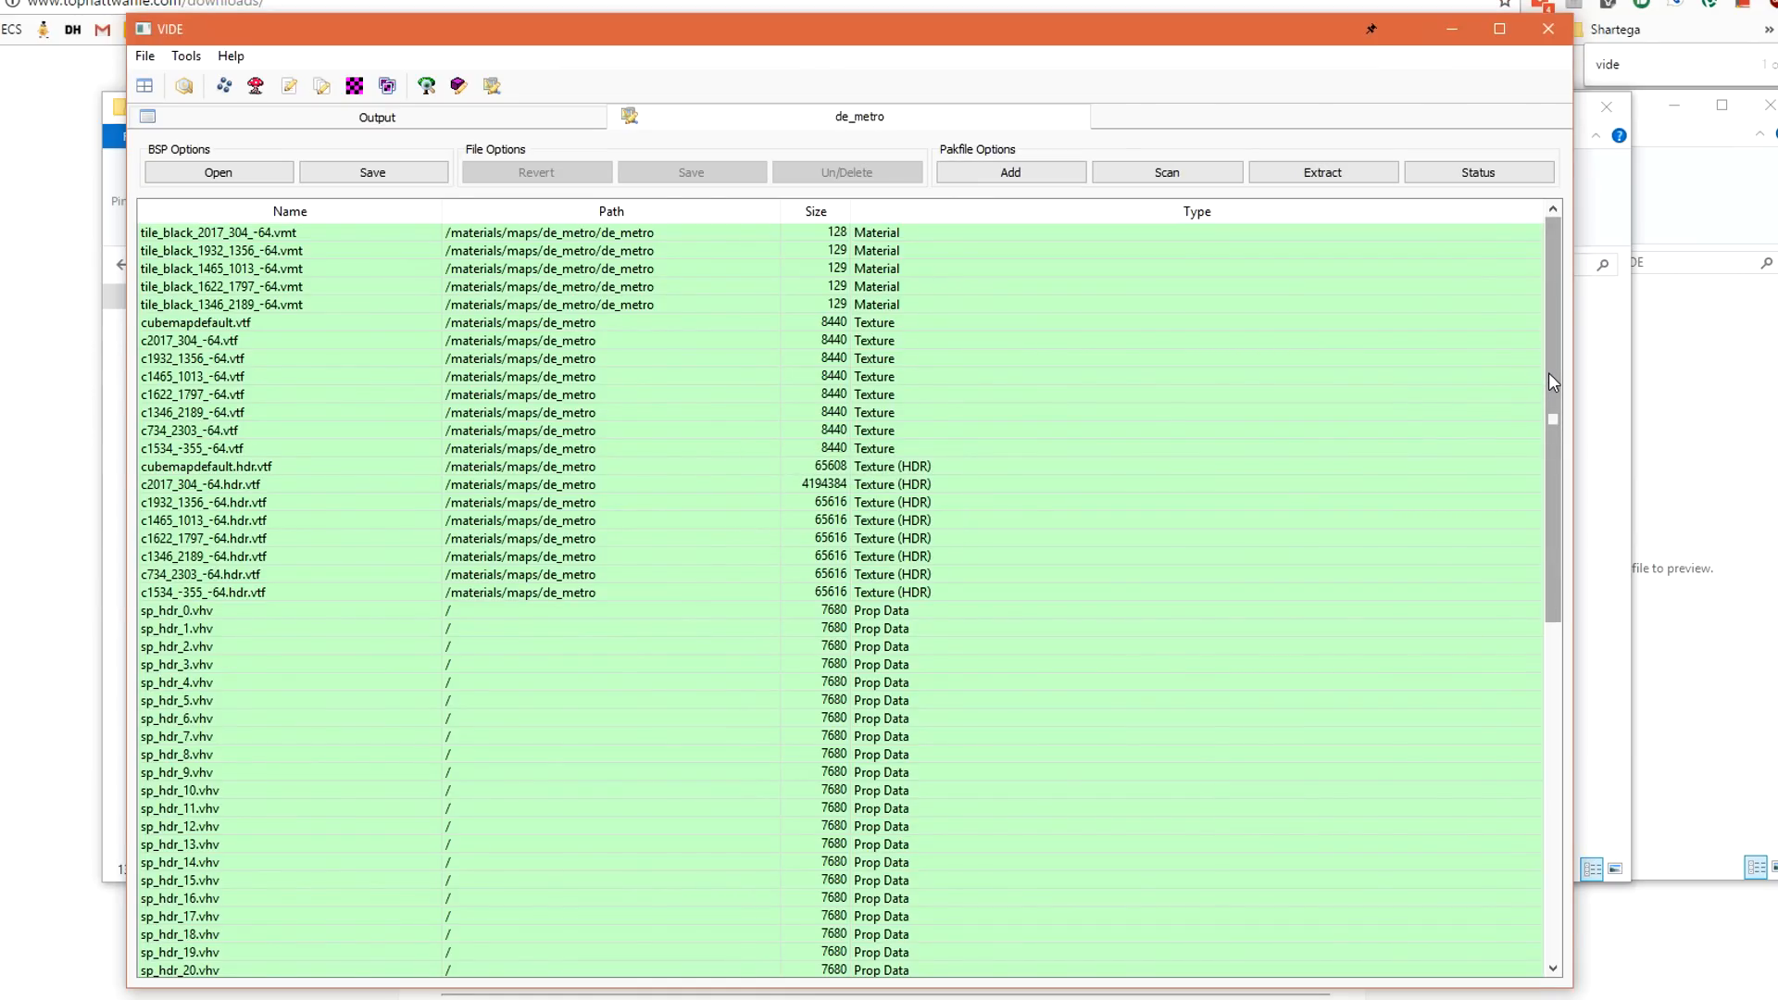
mouse_move(1563, 377)
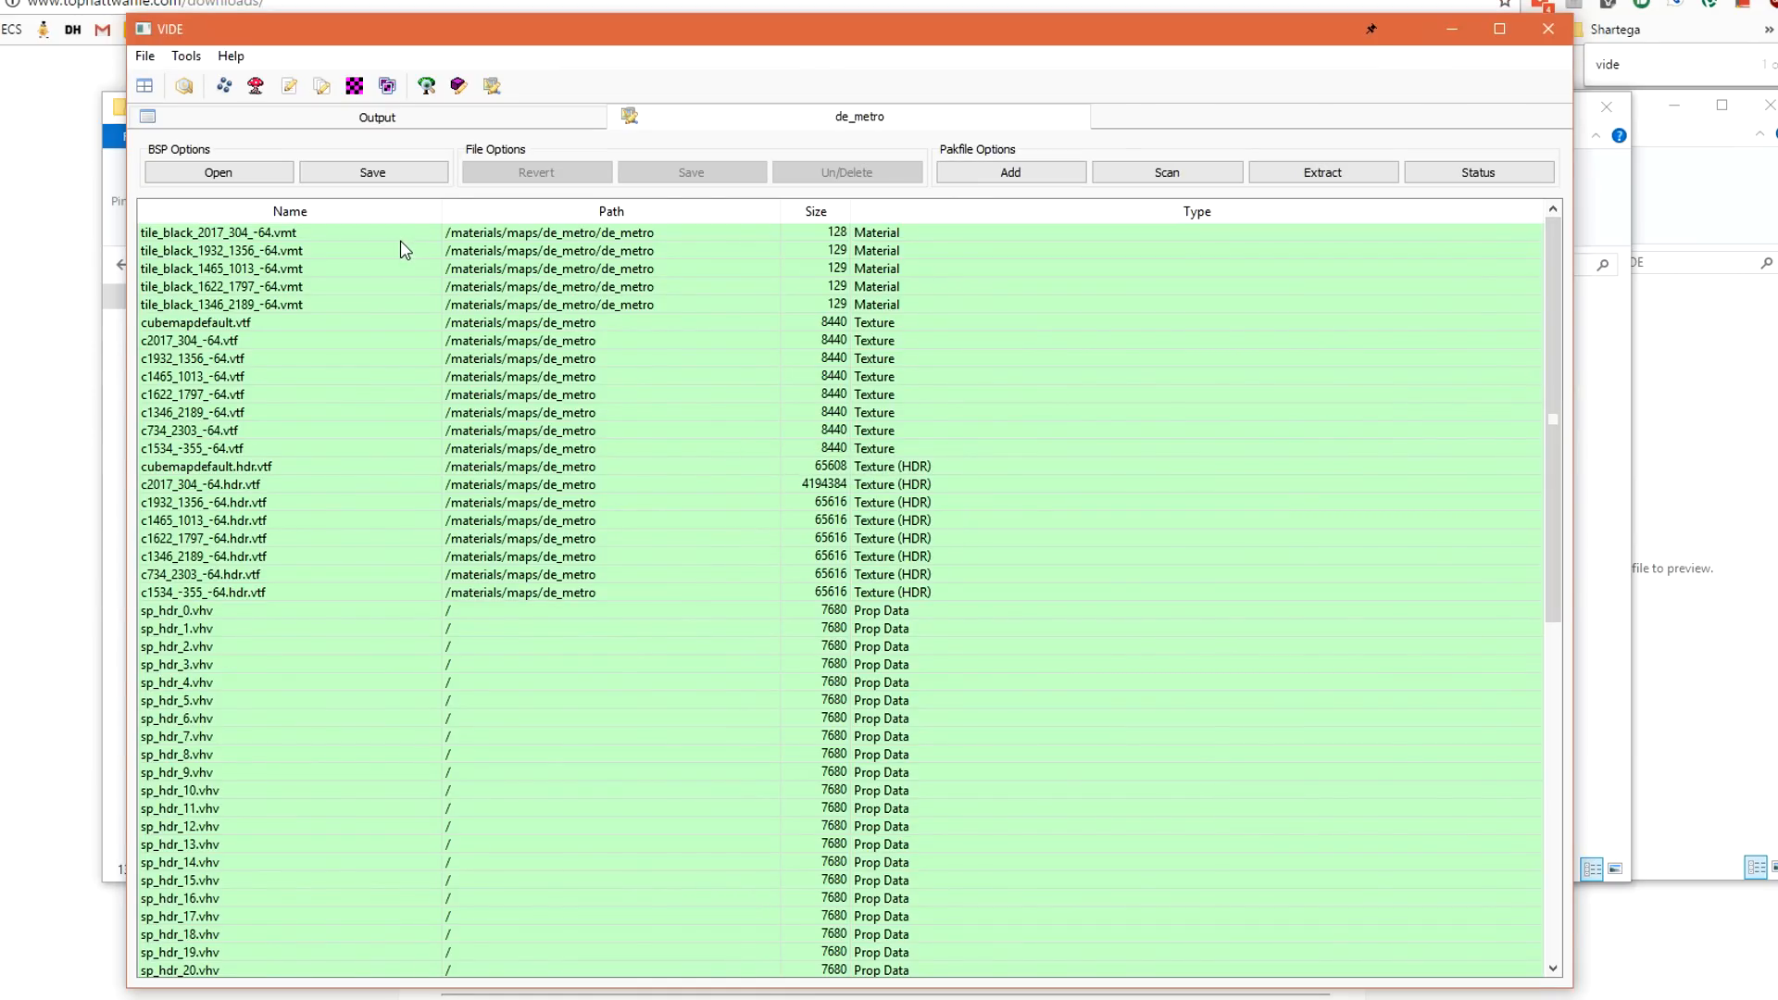
left_click(201, 592)
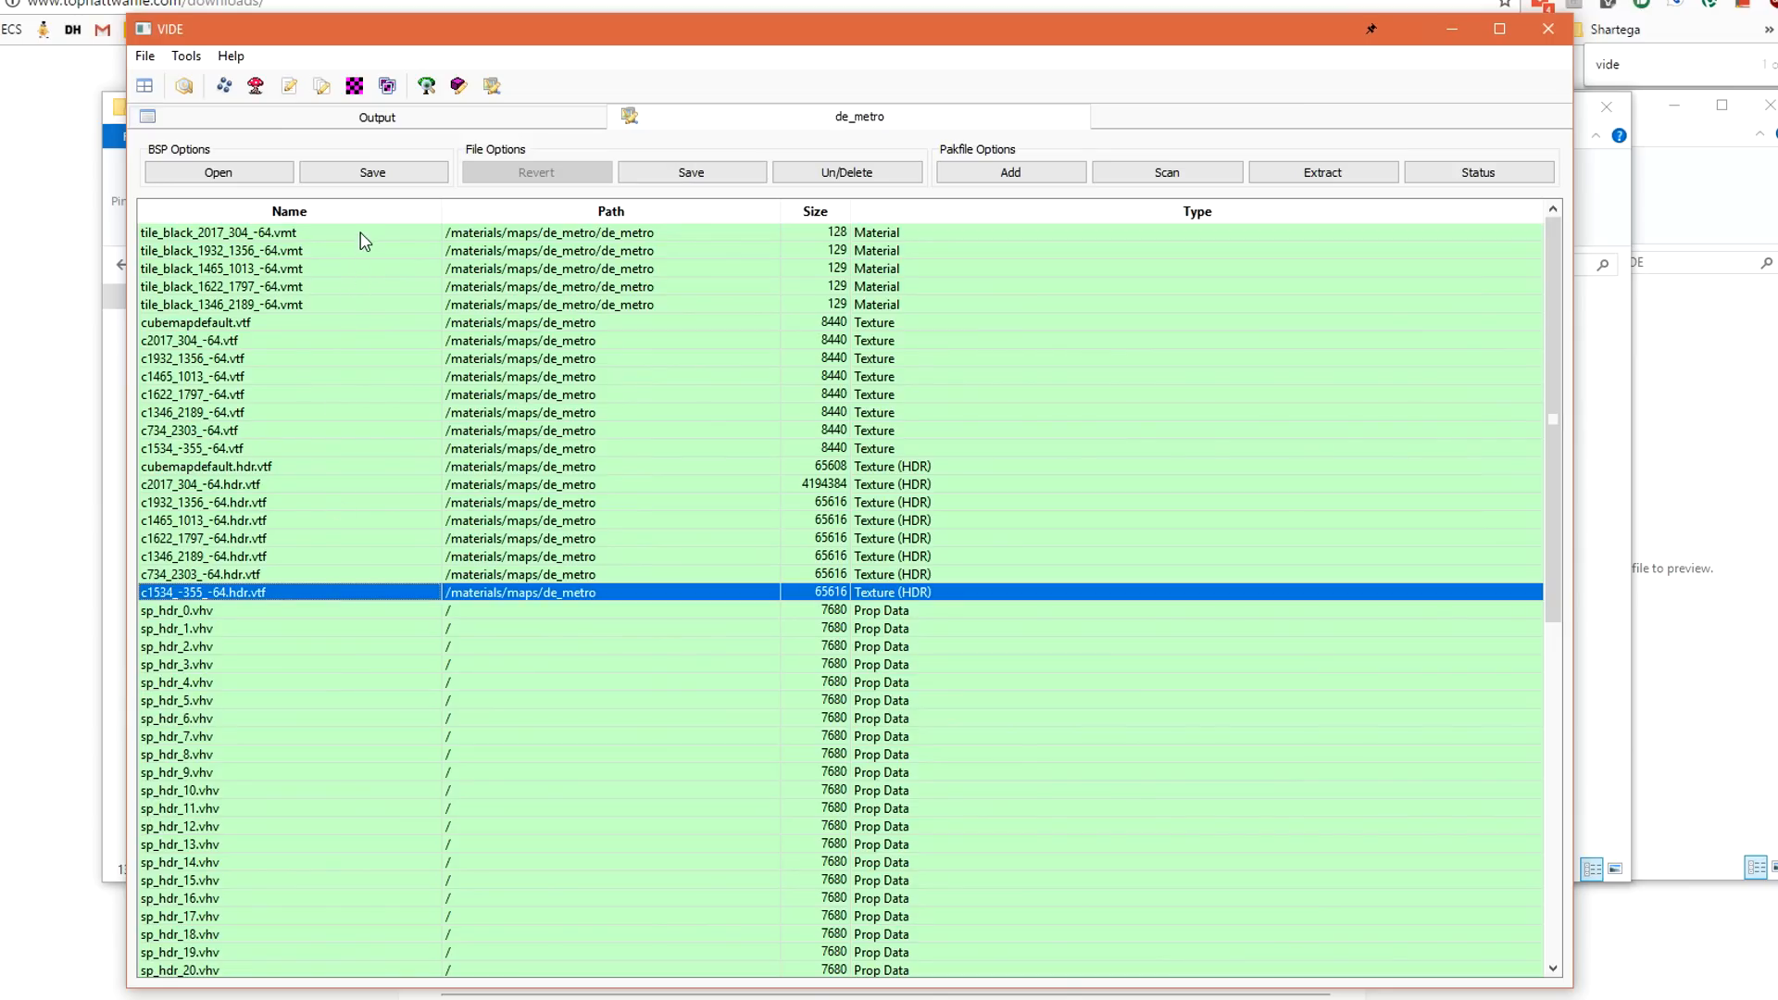
scroll("down", 3)
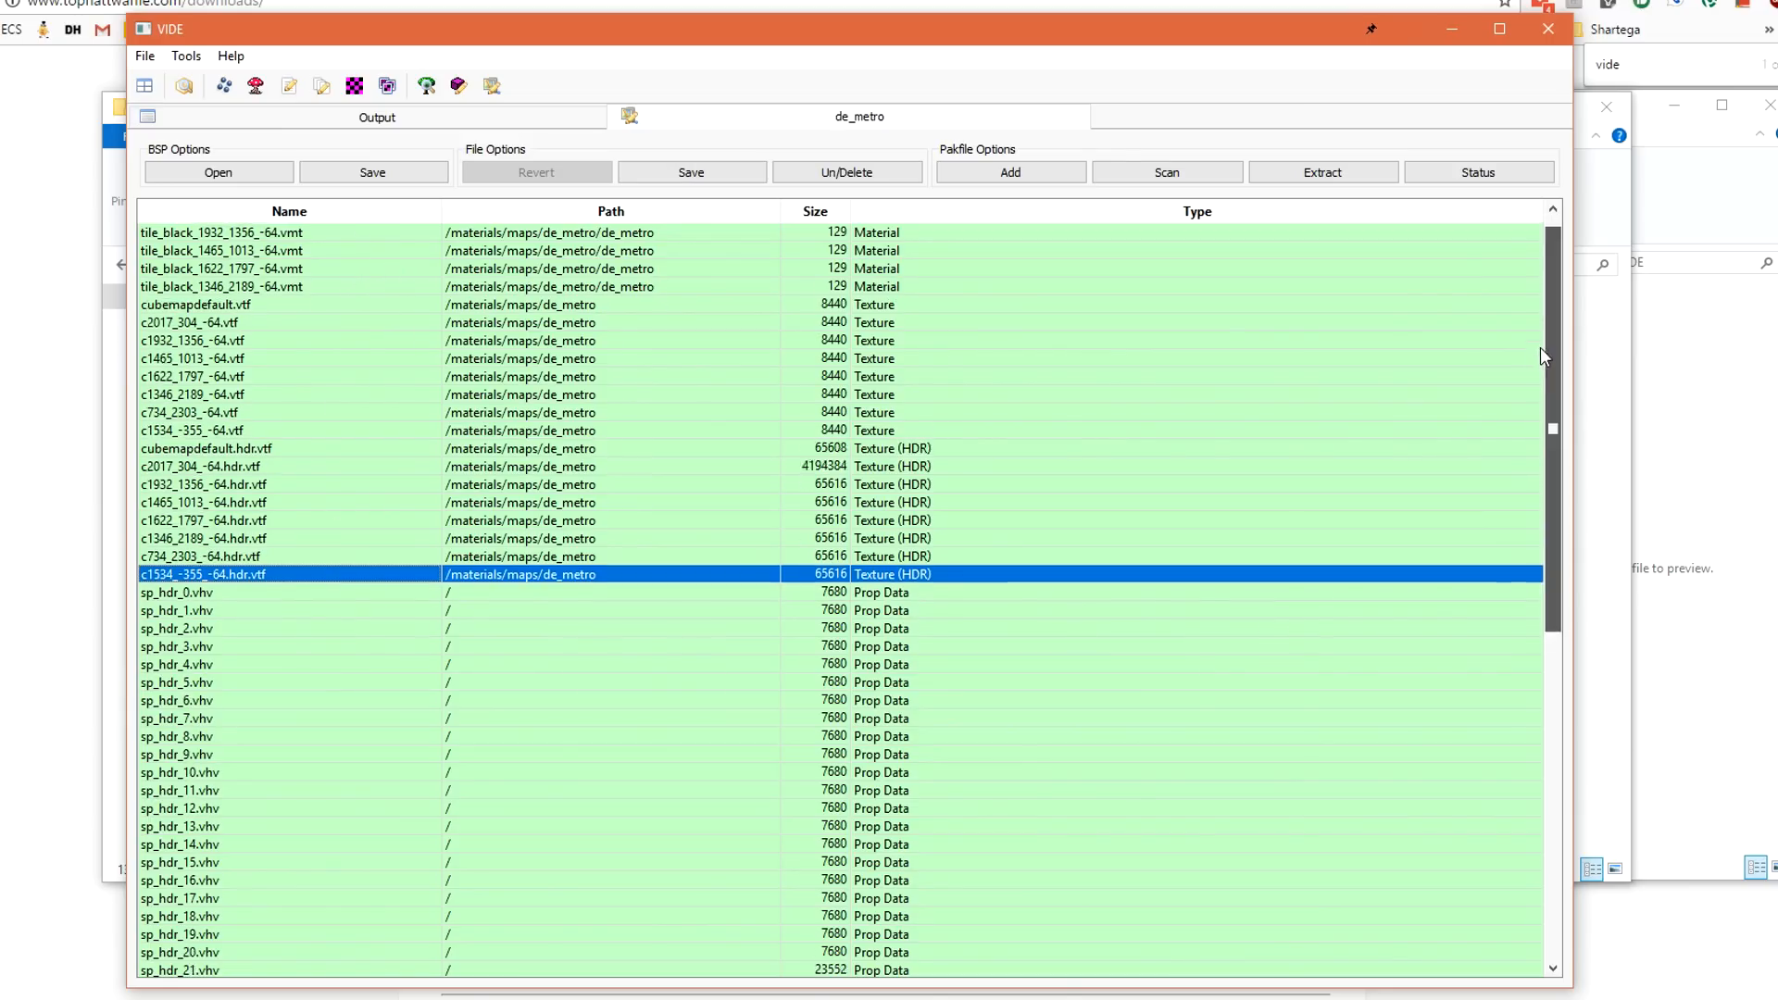
scroll("down", 3)
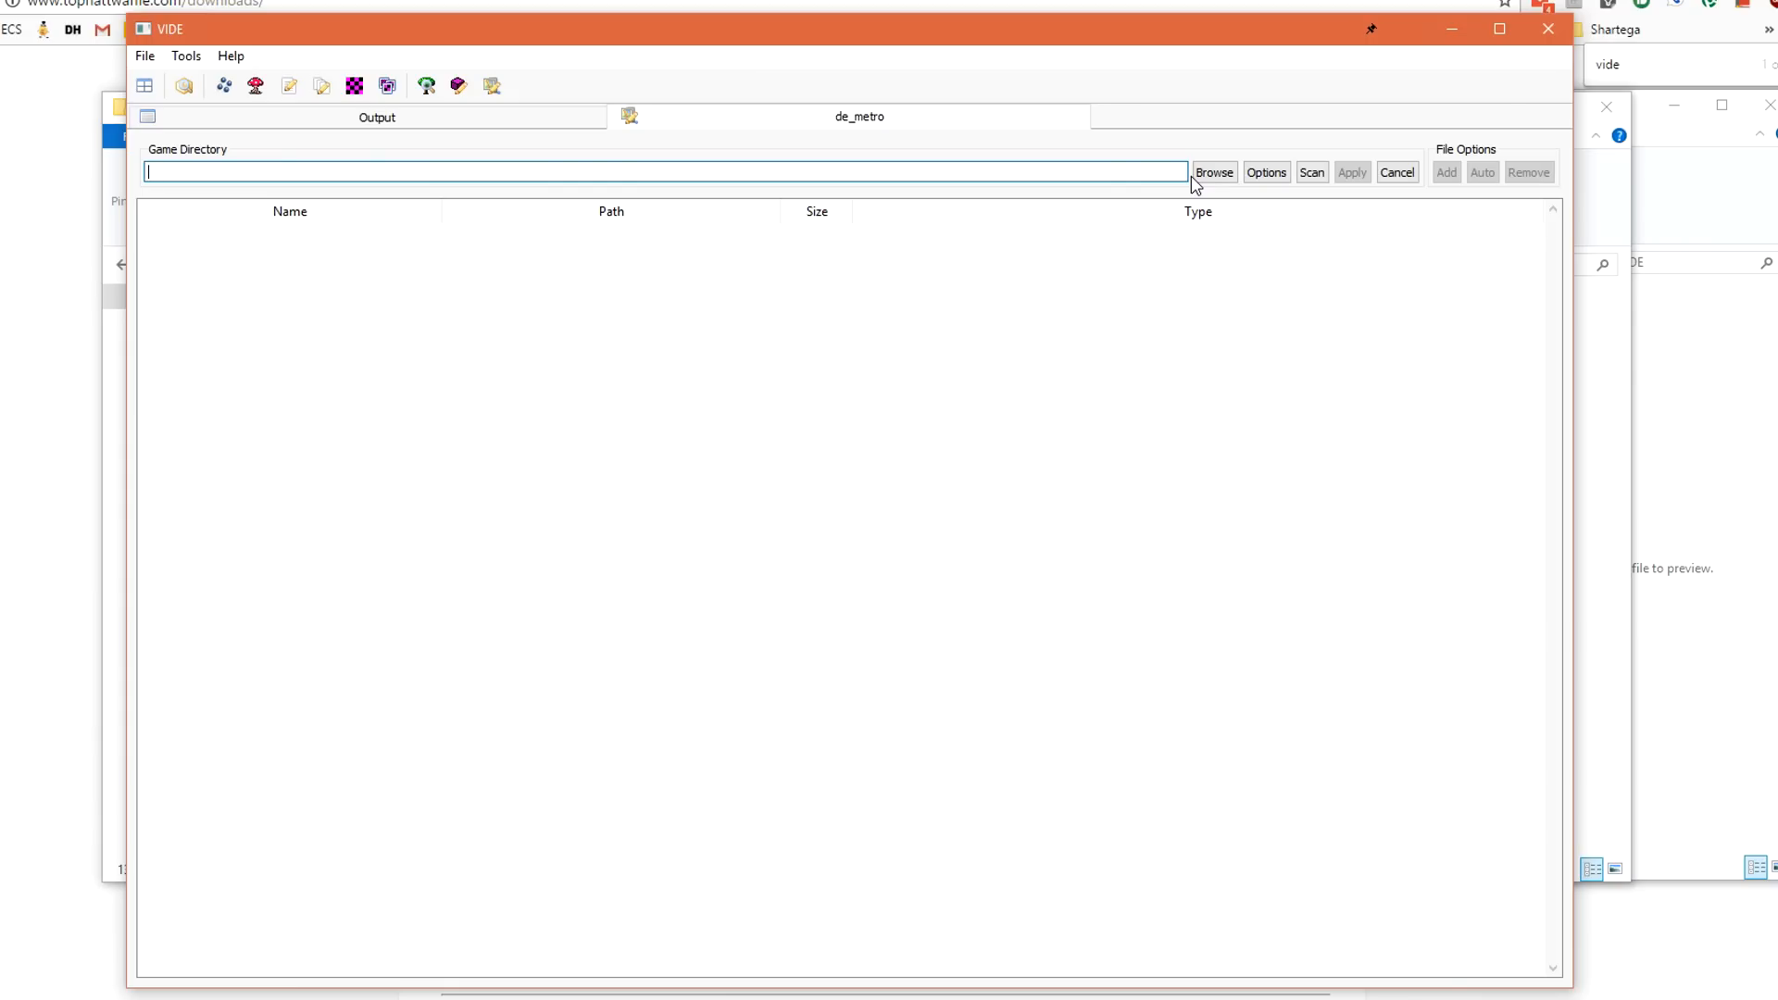
mouse_move(1101, 204)
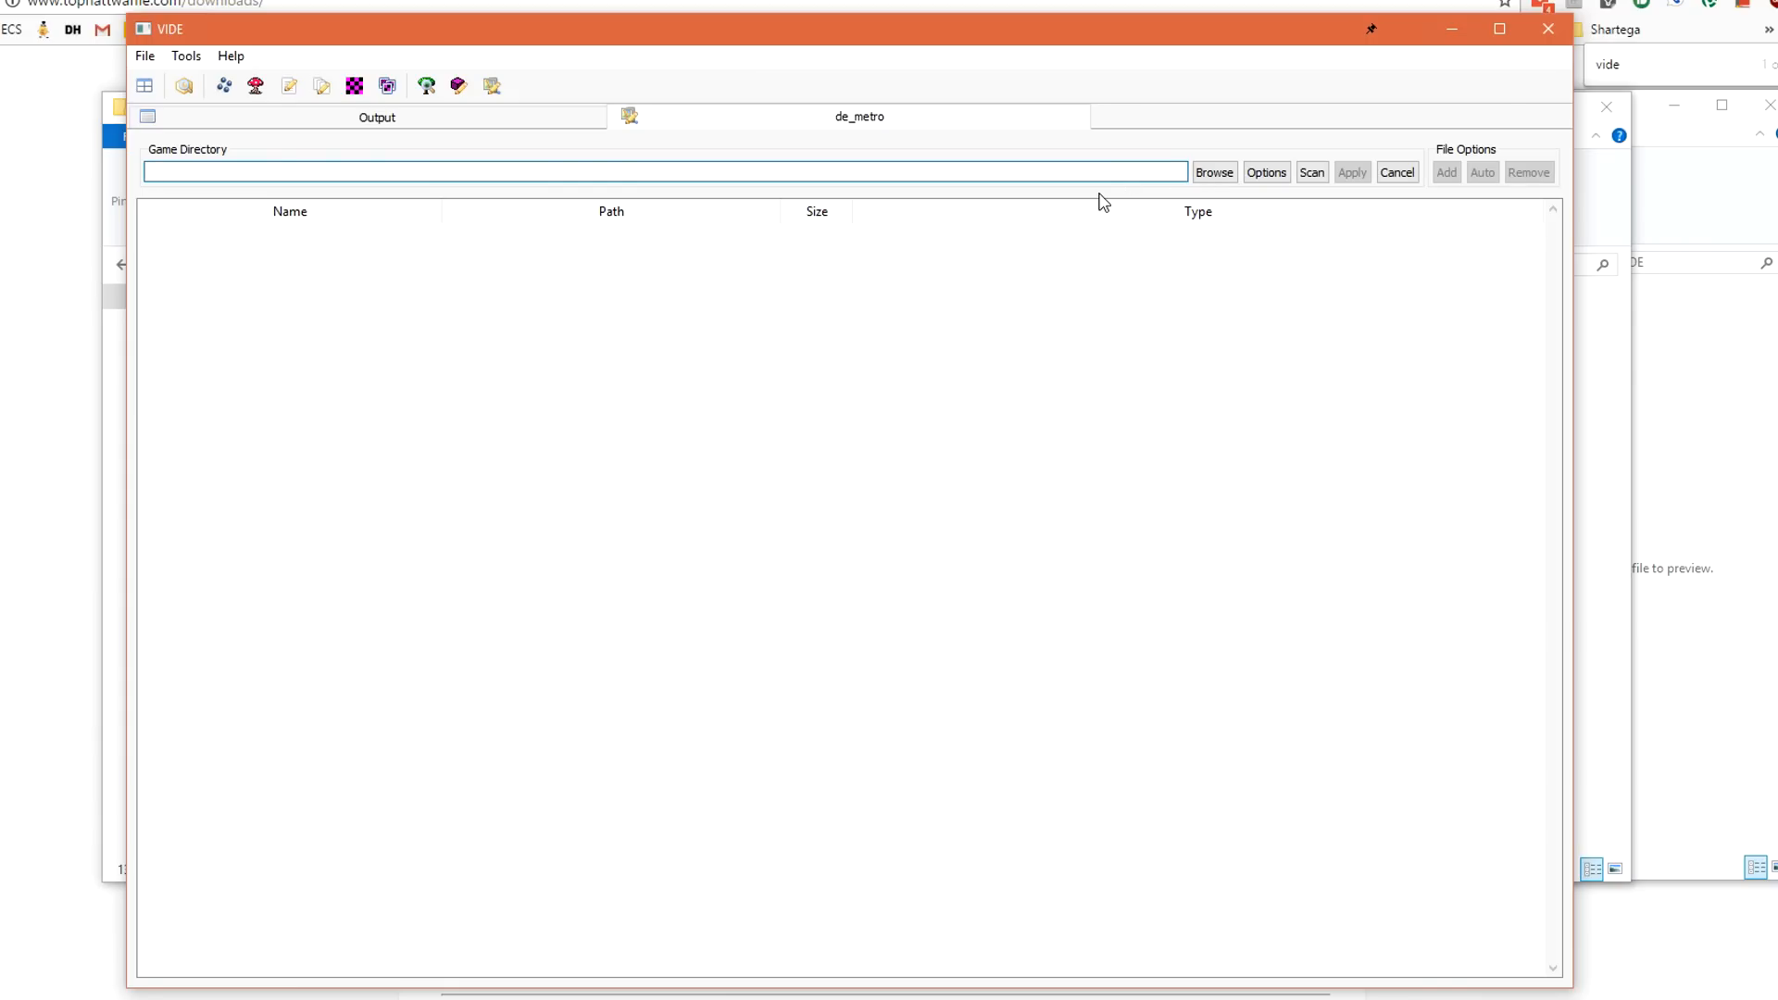
Set the base scan directory to the csgo folder and scan de_metro for custom content.
left_click(1216, 172)
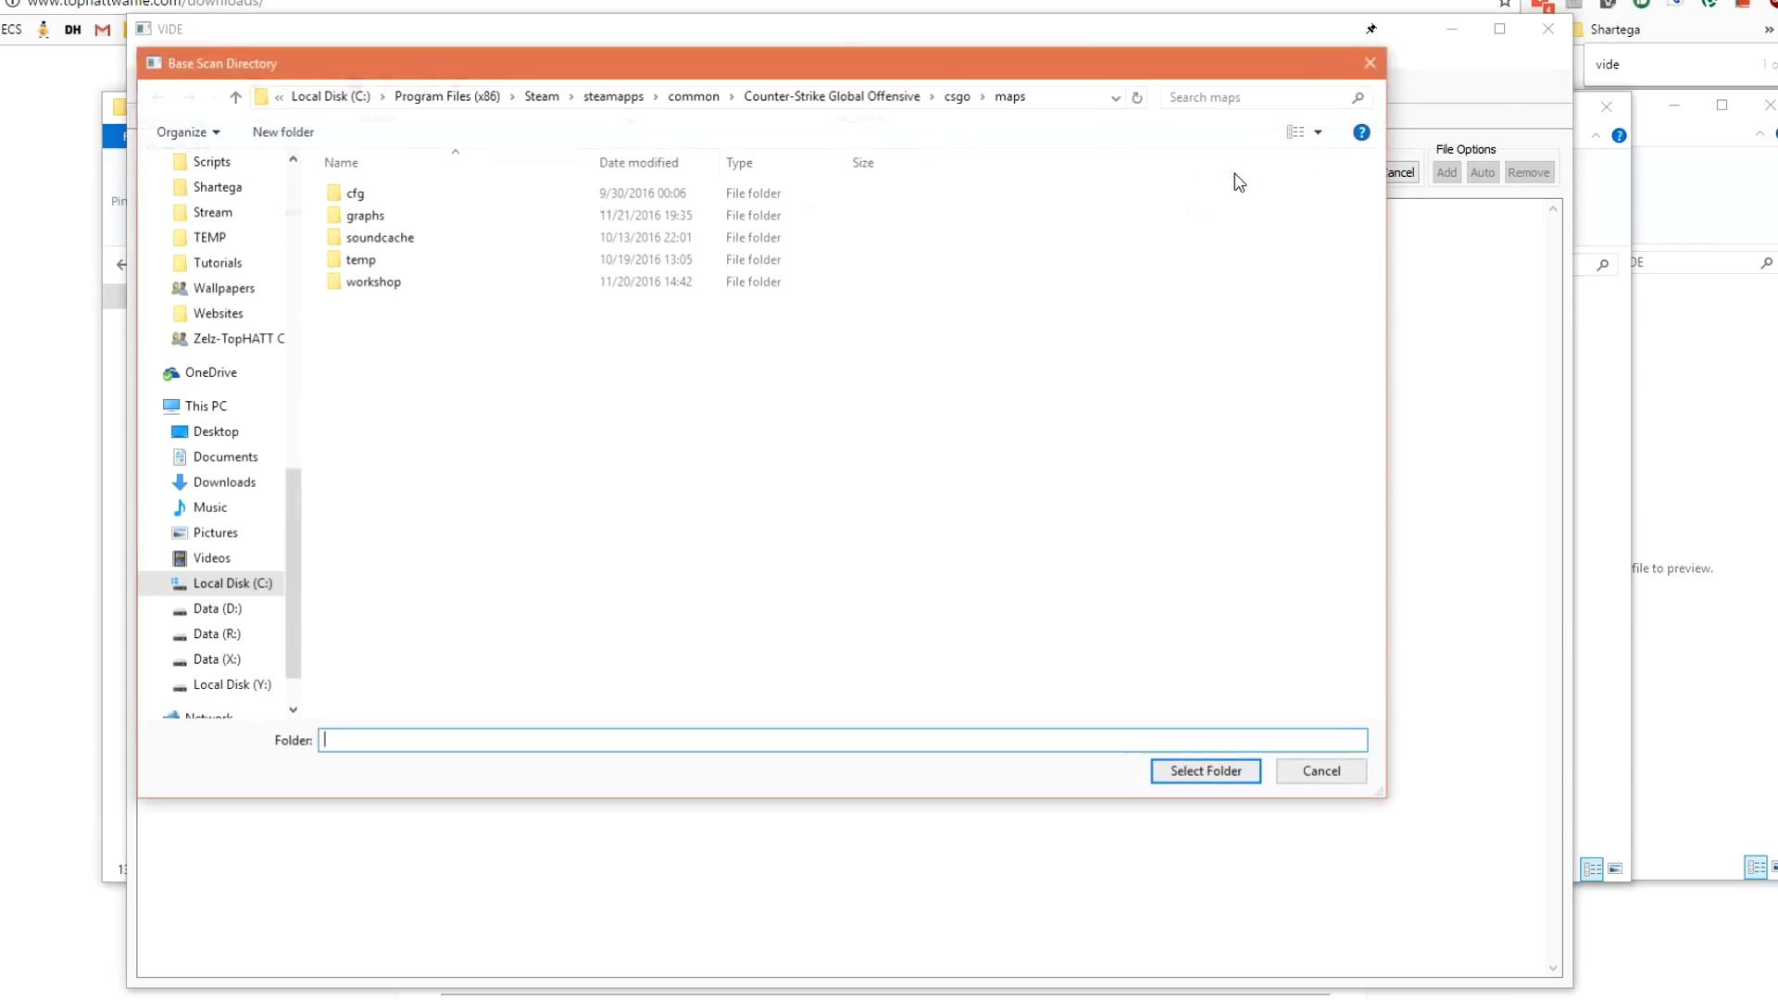
left_click(957, 96)
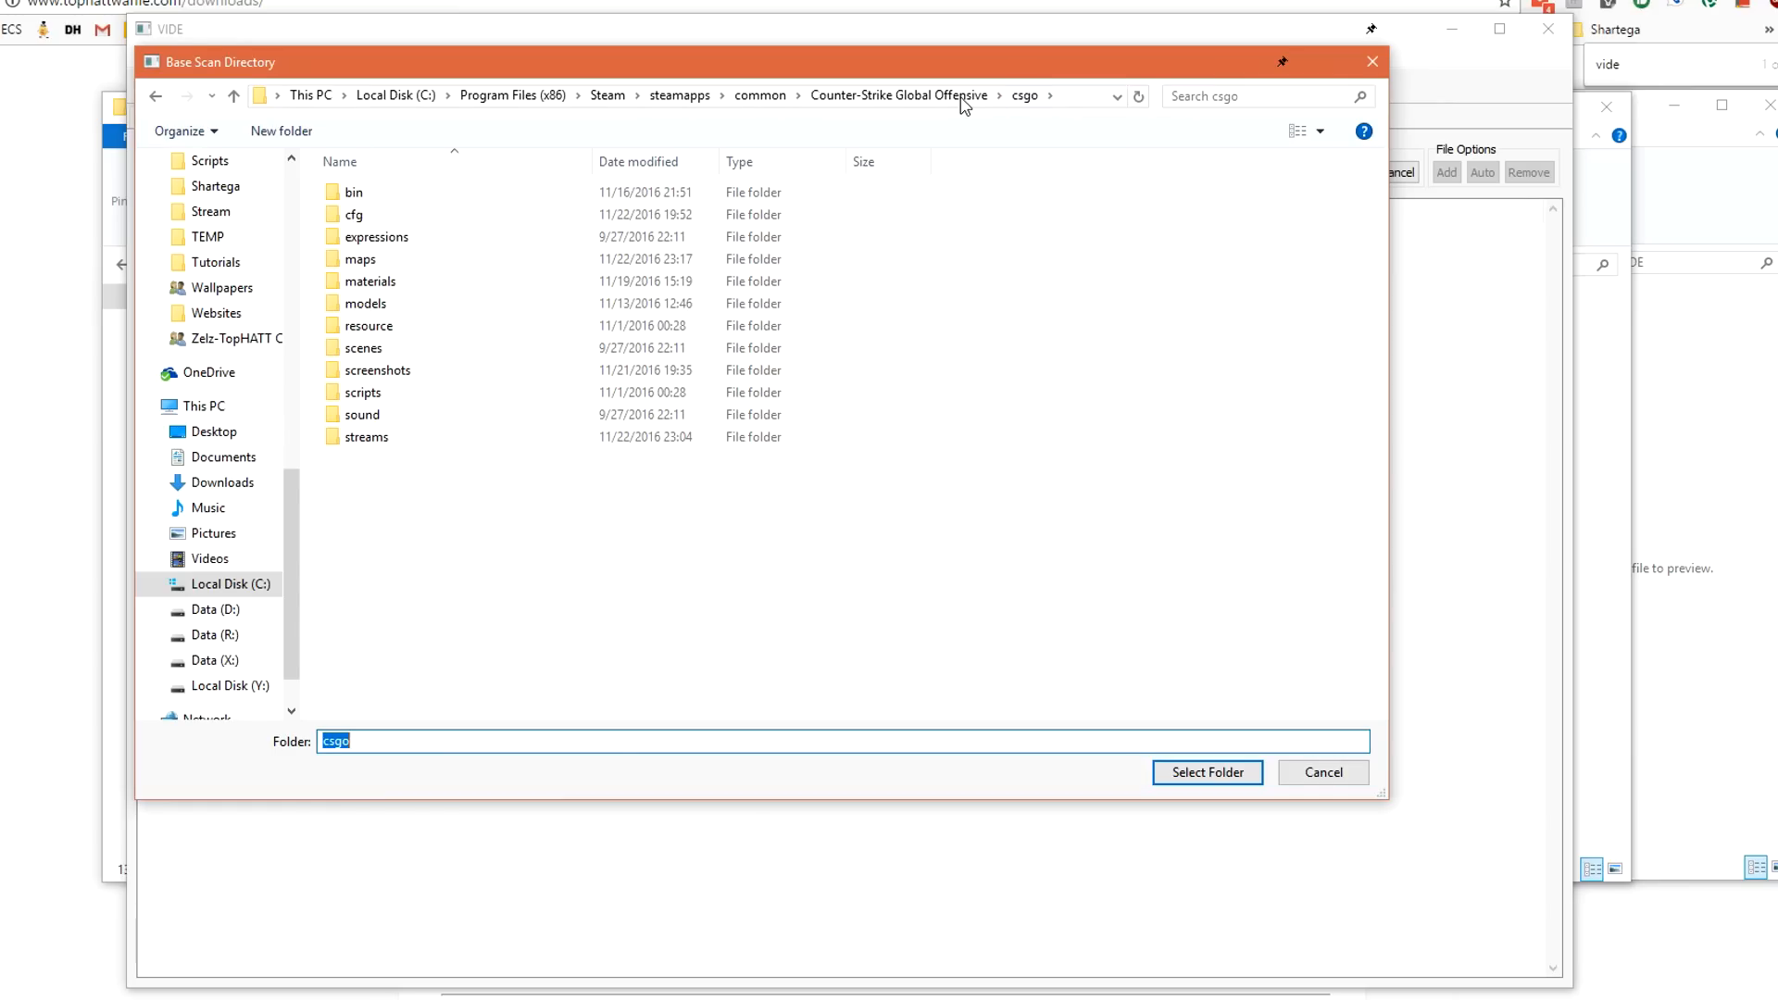
mouse_move(1064, 298)
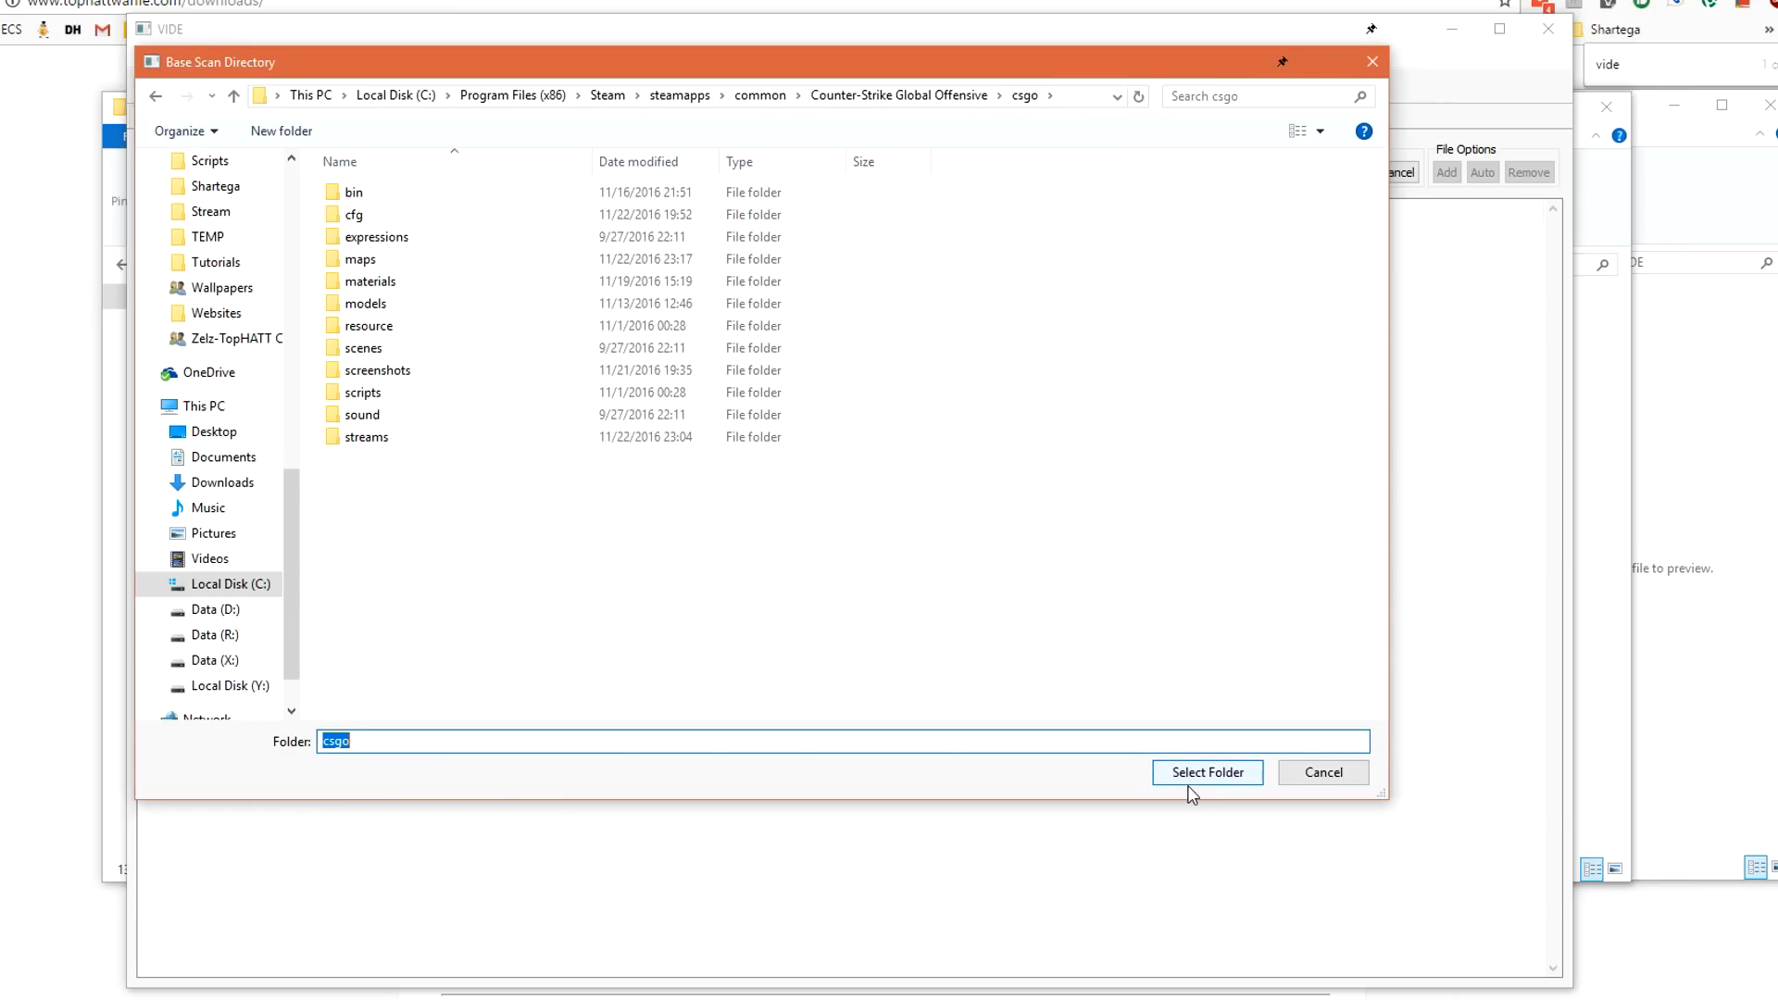
left_click(1208, 773)
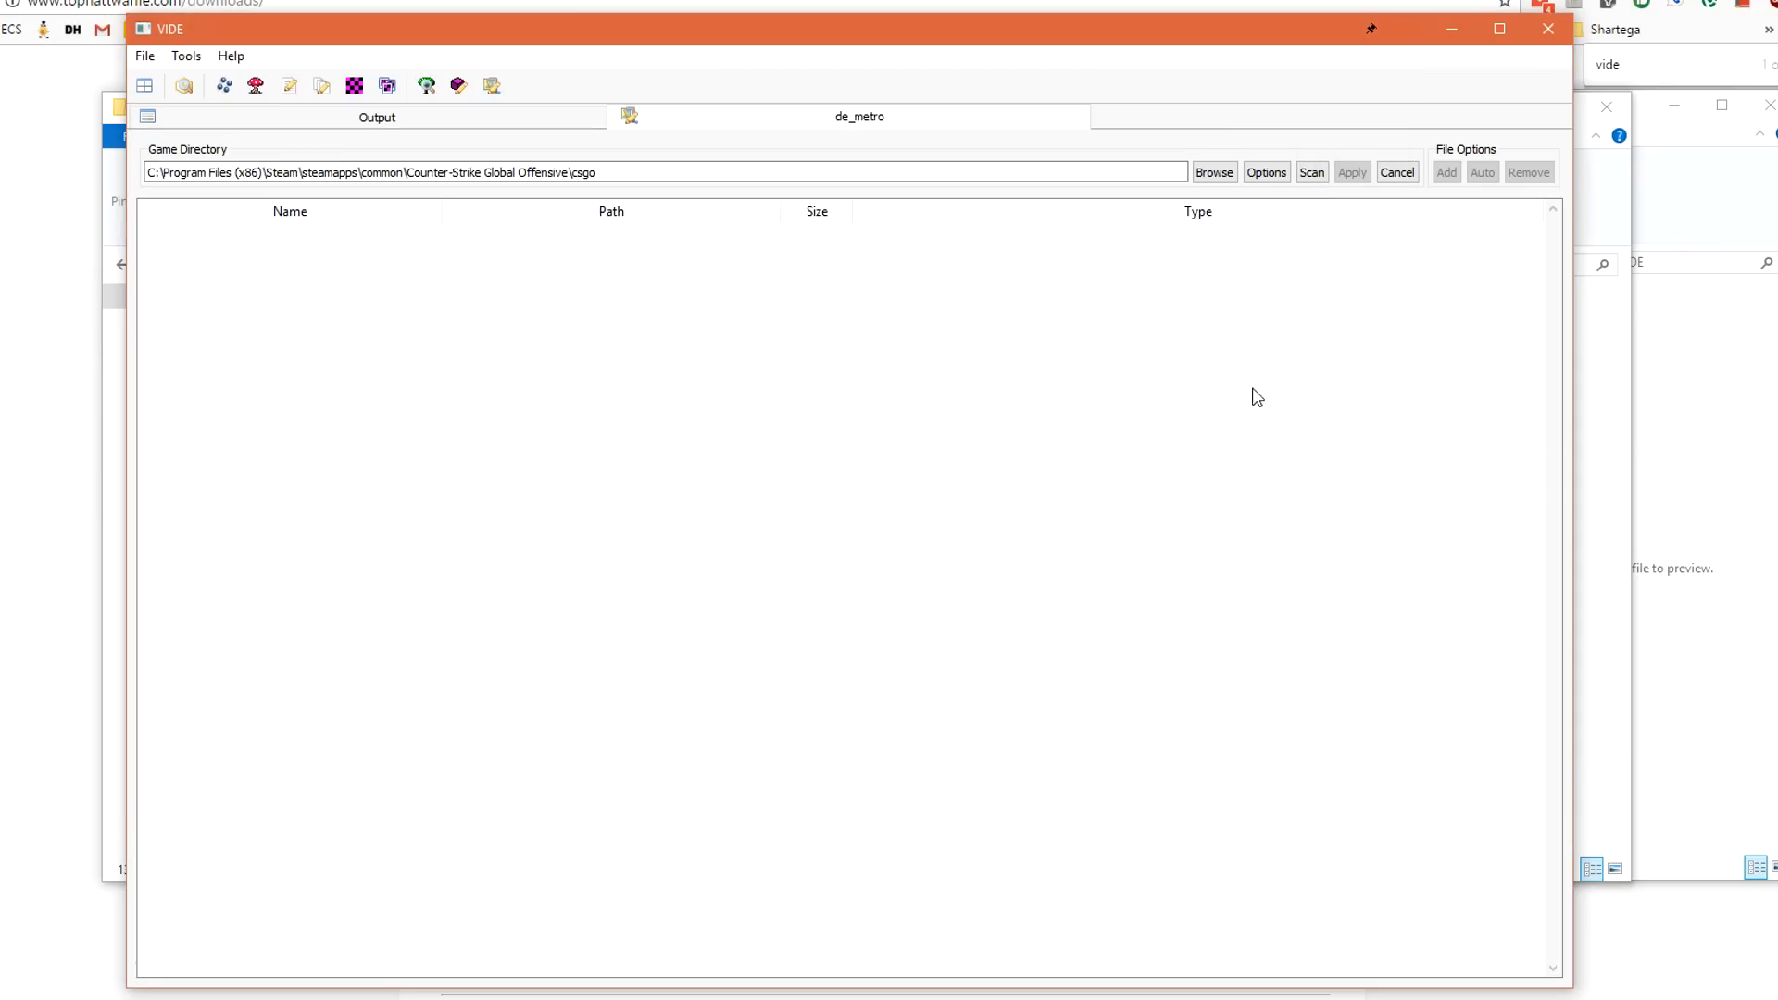
left_click(1312, 172)
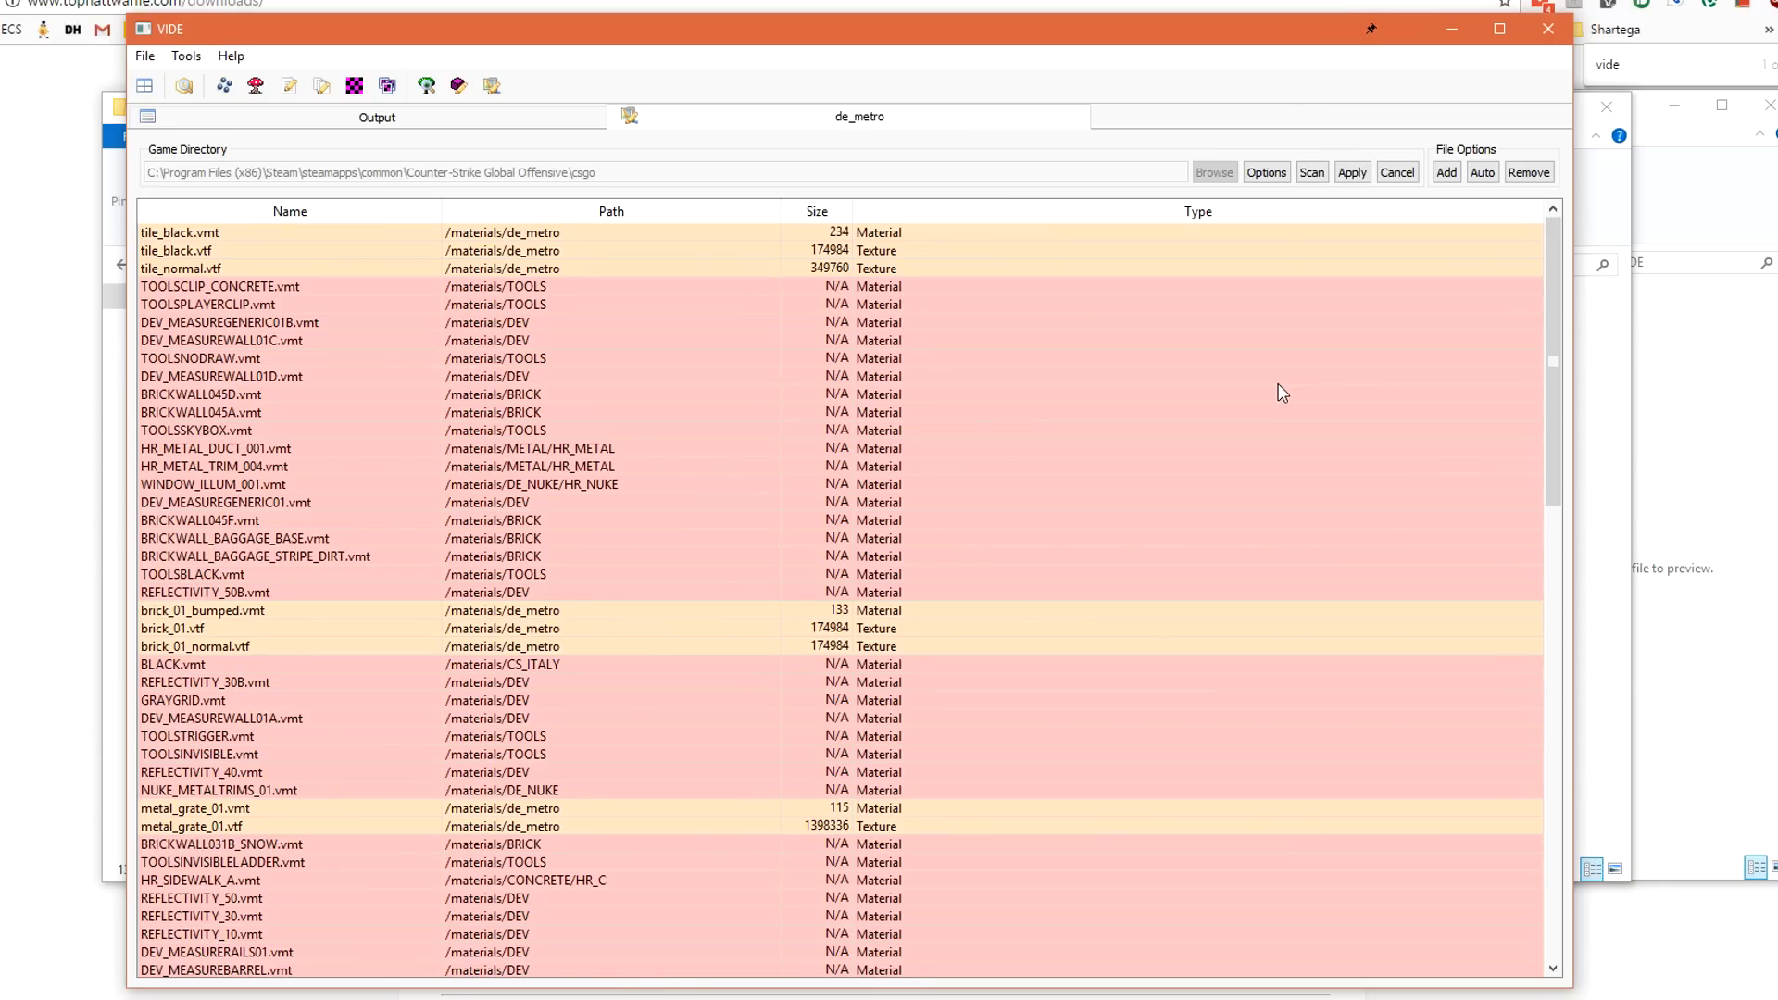
mouse_move(800, 385)
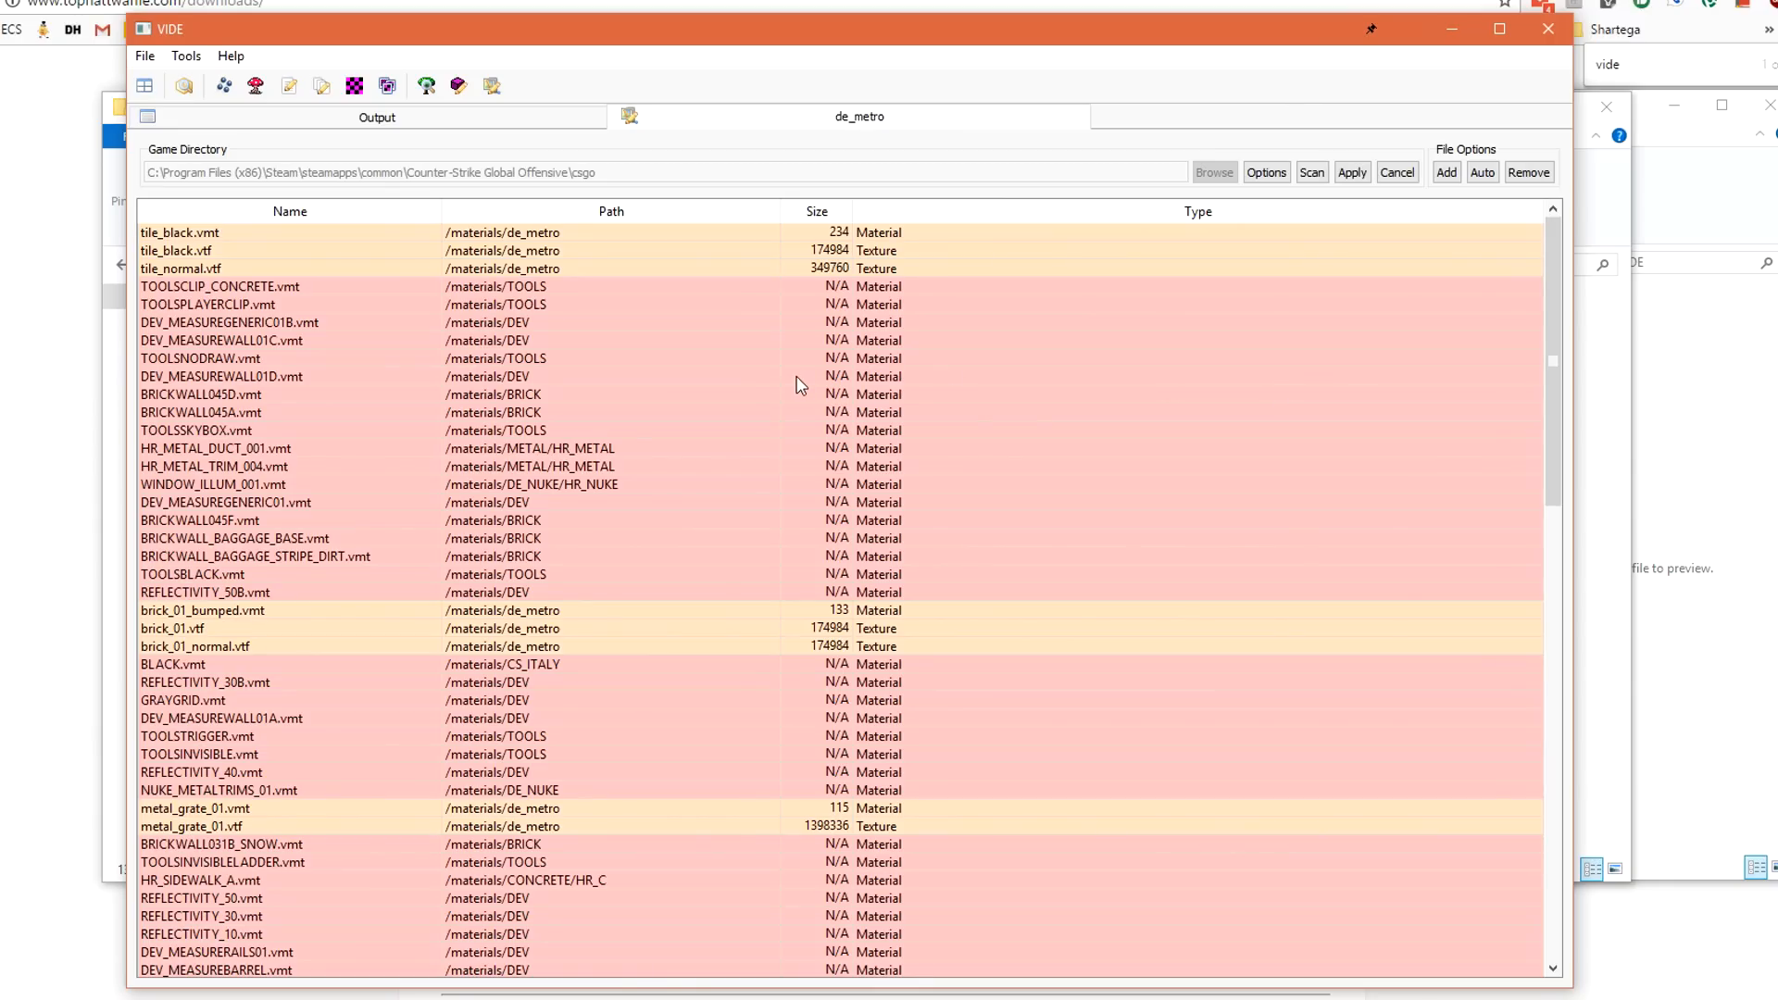
mouse_move(812, 410)
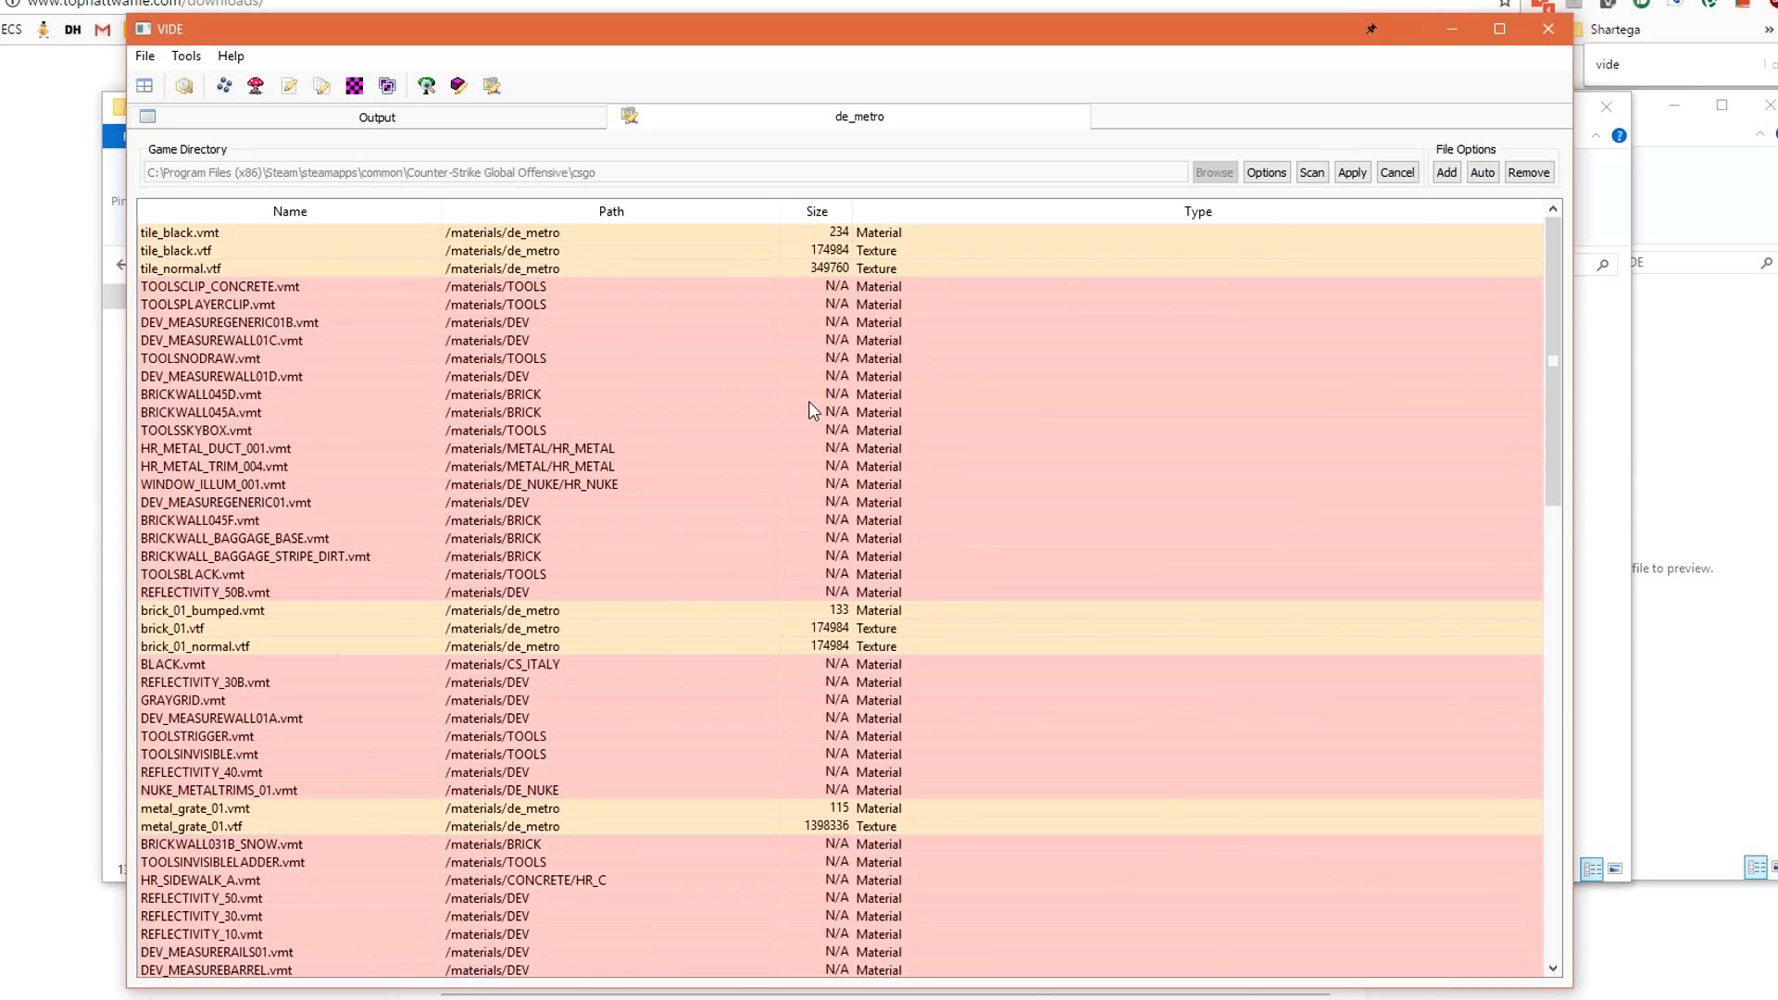
Apply the scan results to pack de_metro's custom materials and textures into the BSP.
left_click(1483, 172)
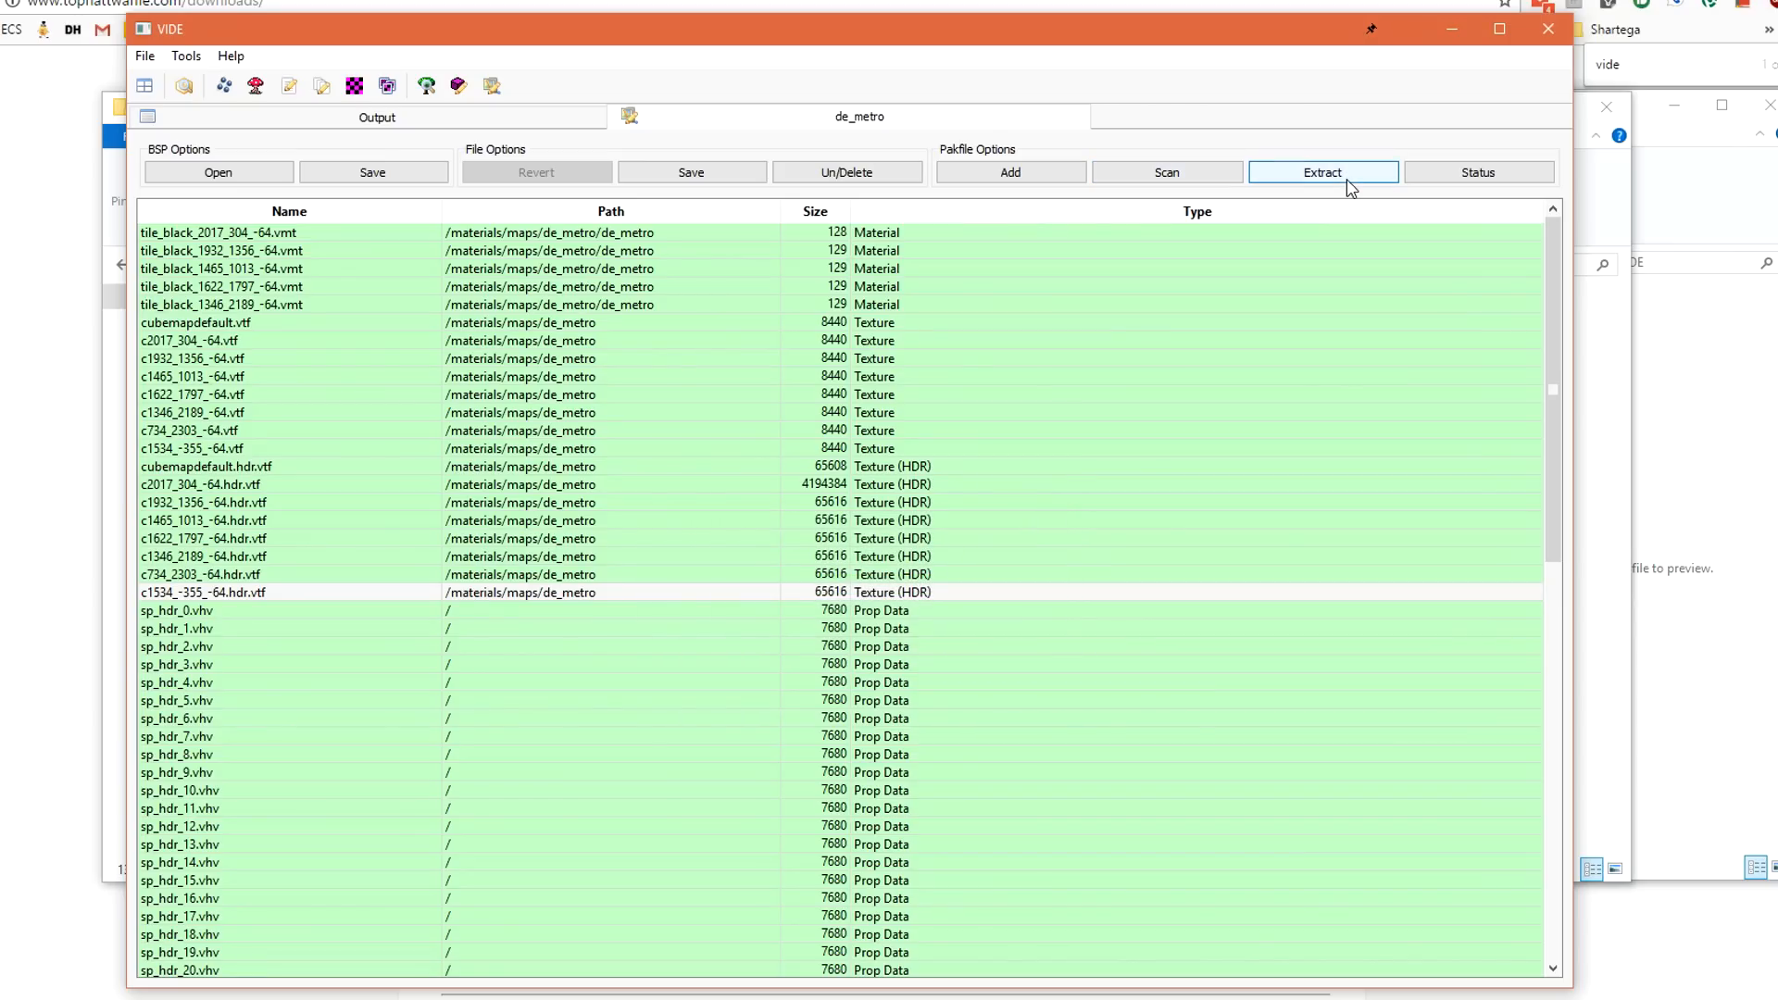
Review the updated pakfile list and start adding extra files to de_metro.
scroll("down", 3)
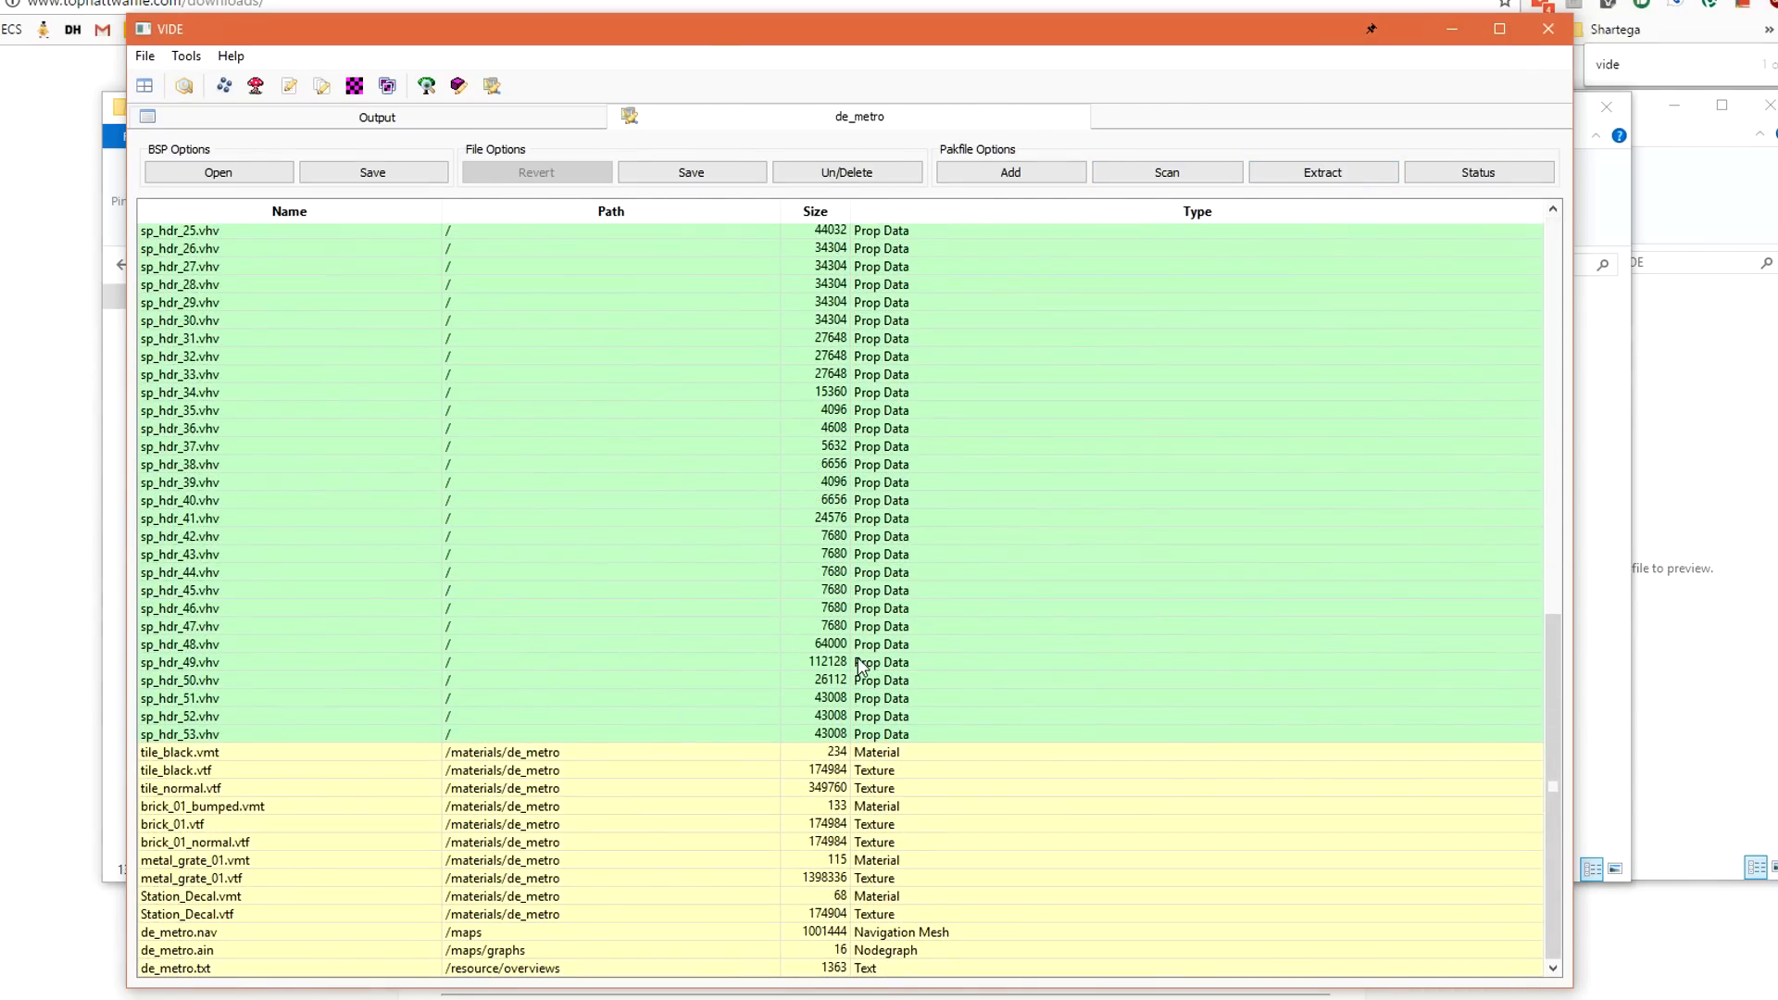
mouse_move(602, 775)
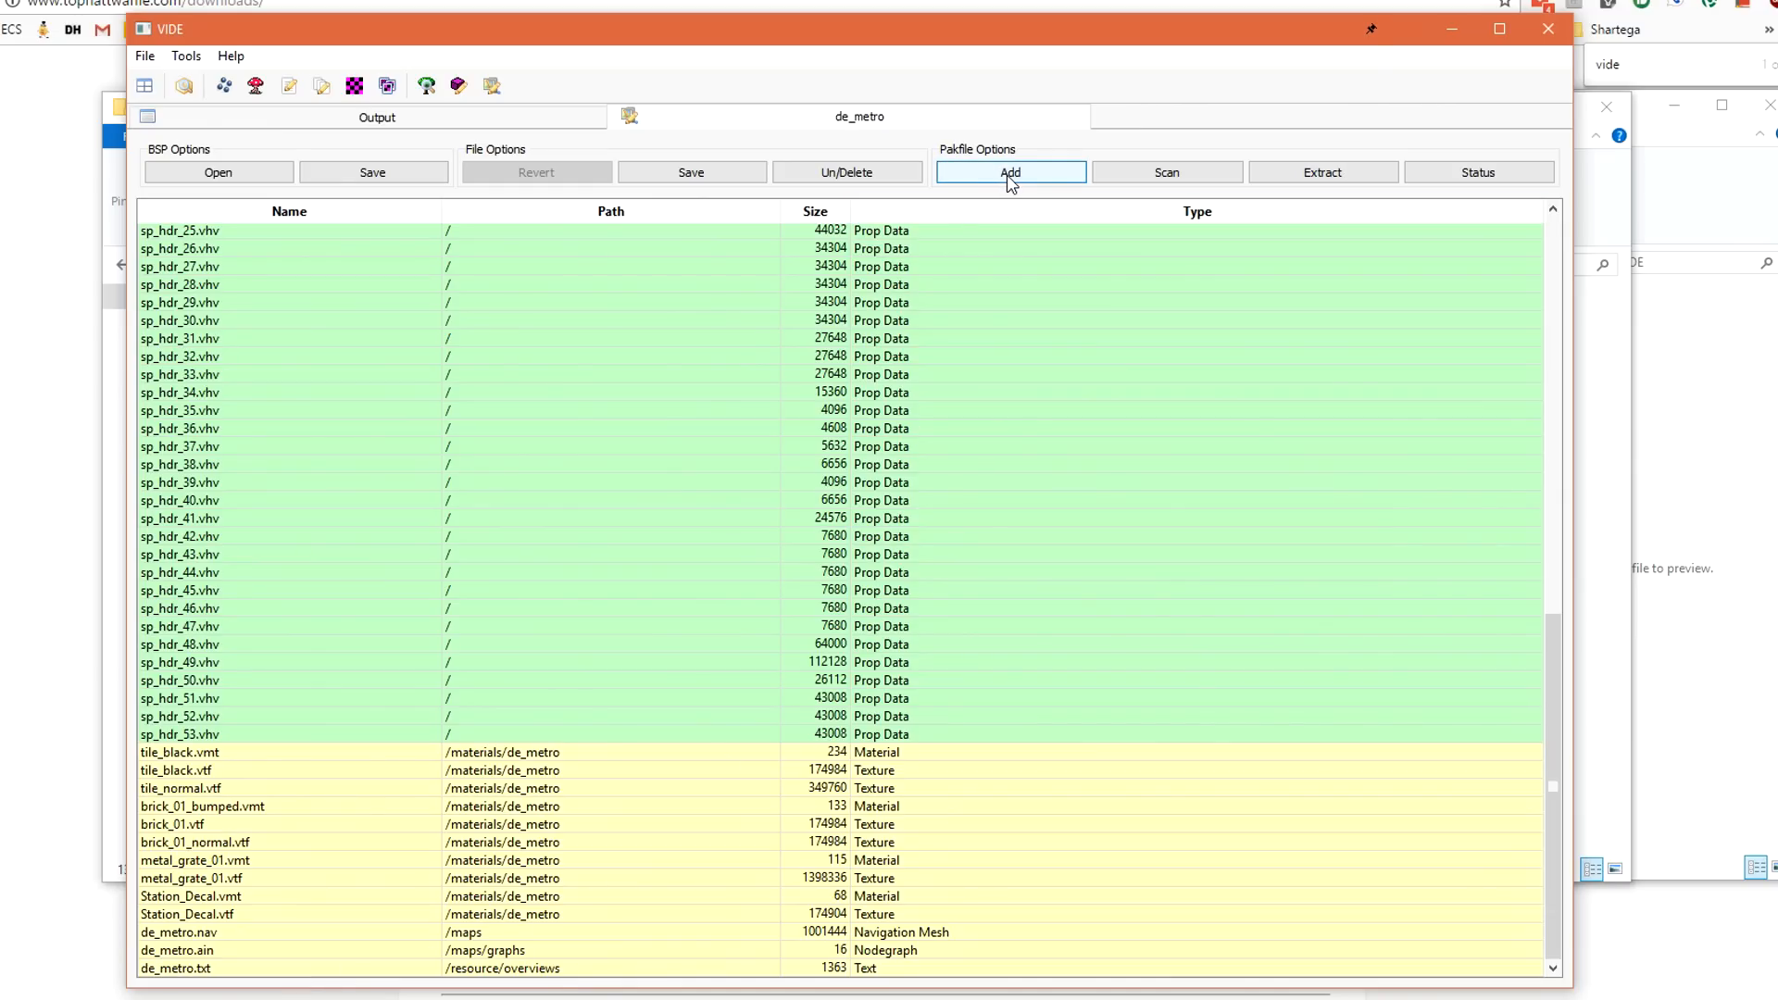
left_click(1011, 172)
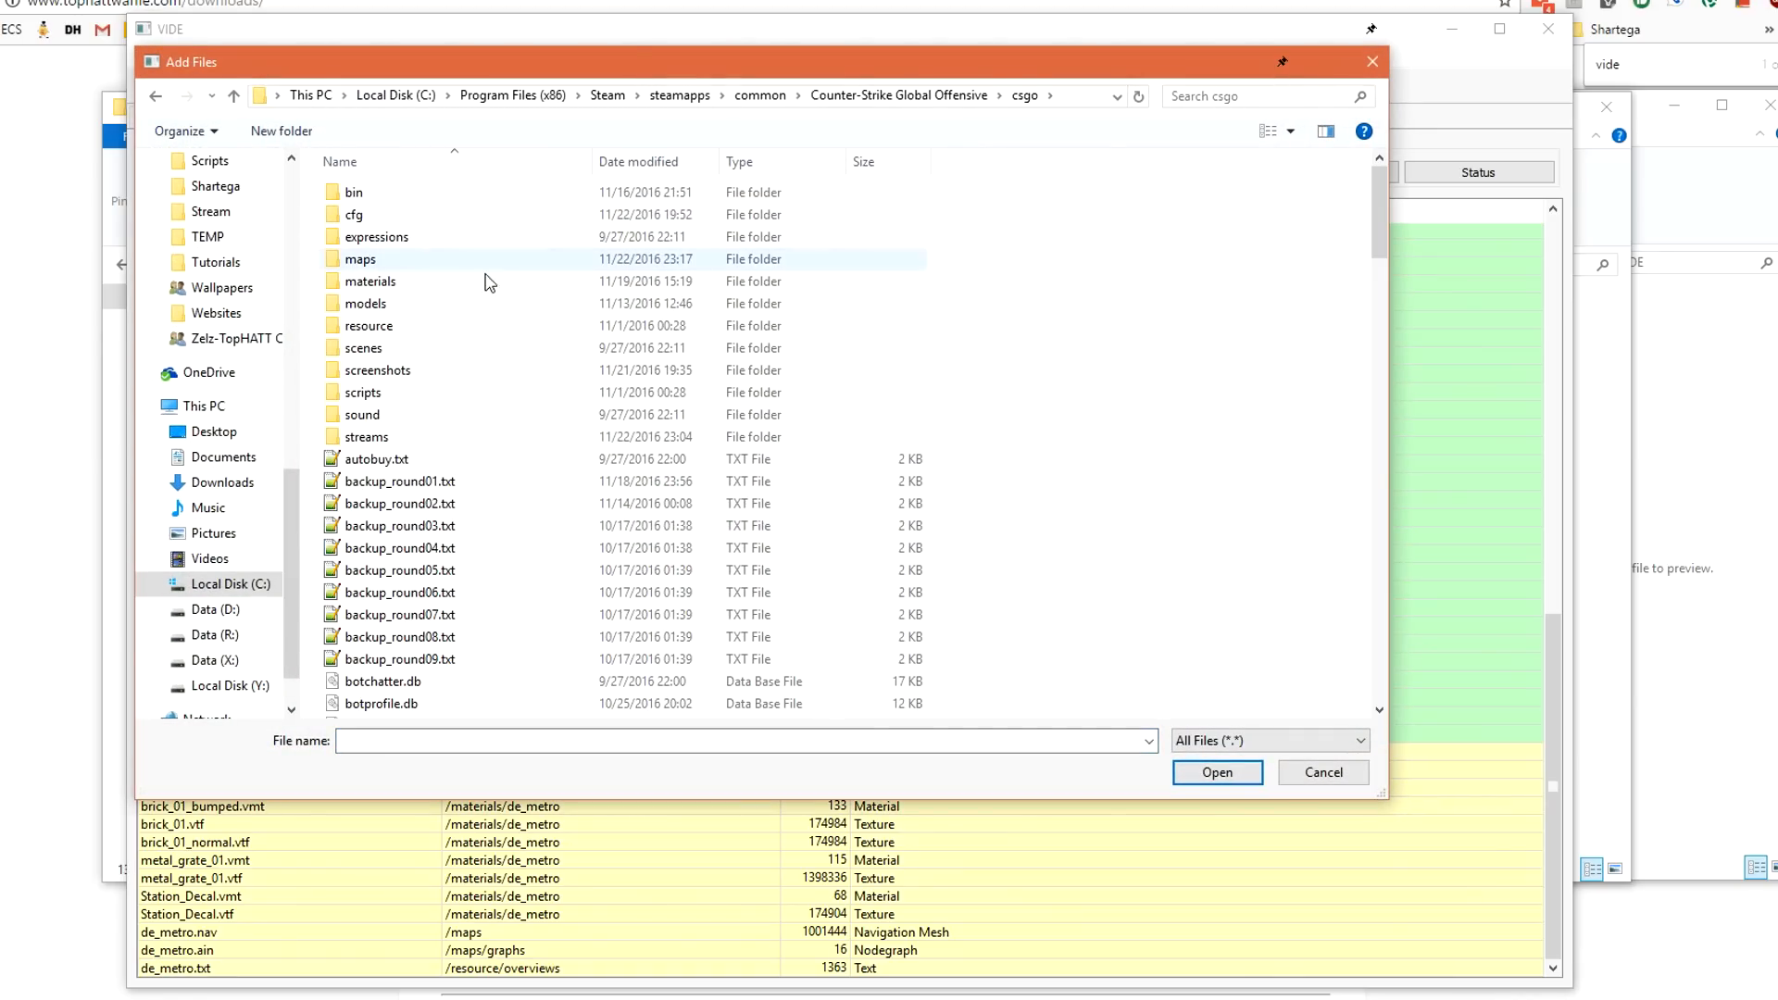
Select de_metro.txt and the three de_metro radar .dds files from resource/overviews.
double_click(370, 327)
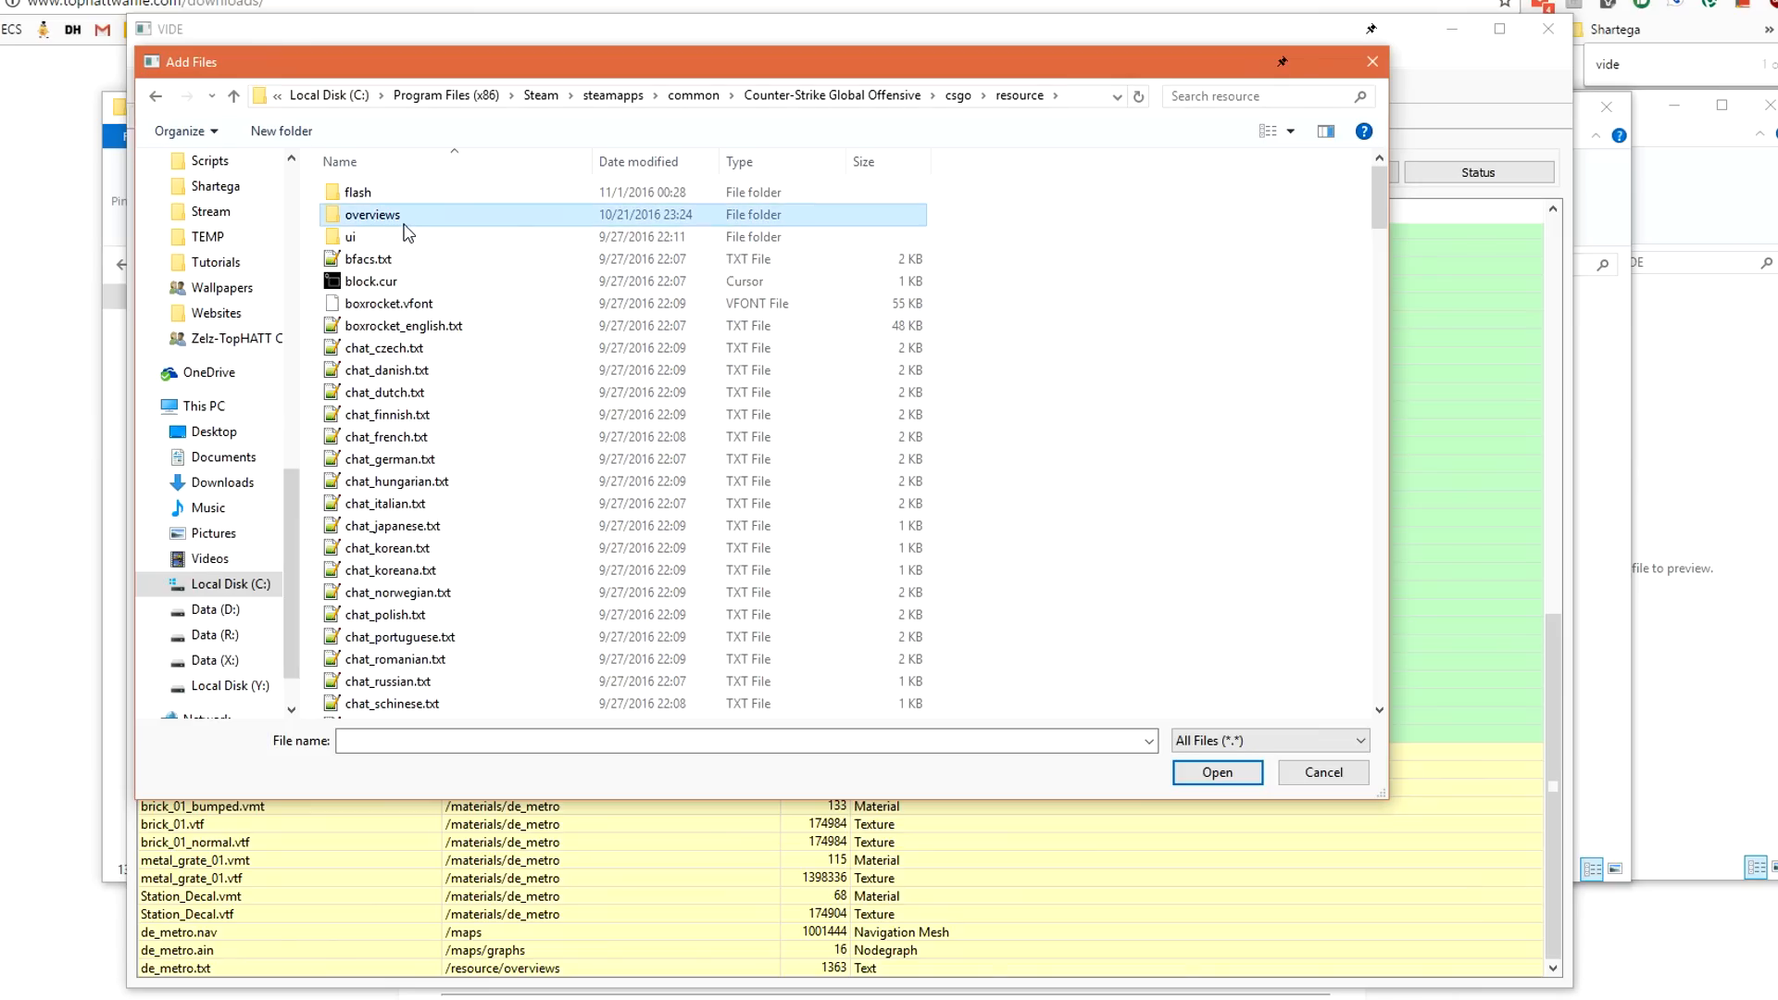
double_click(373, 214)
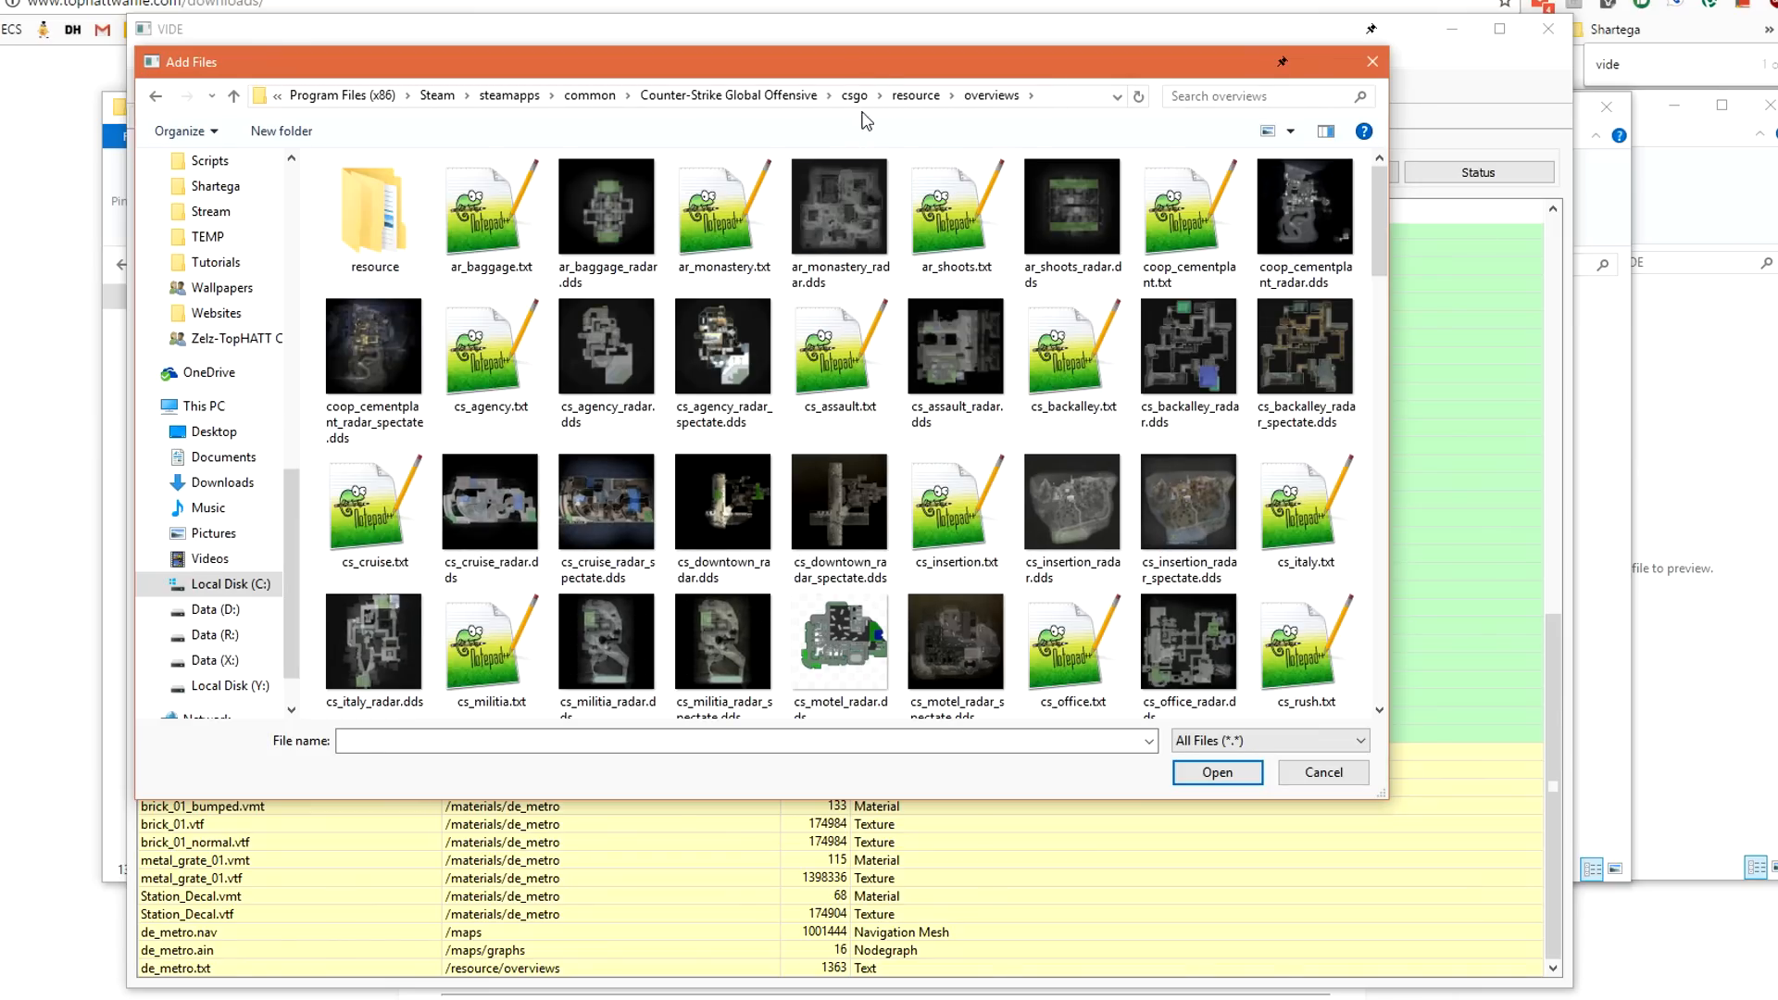
scroll("down", 3)
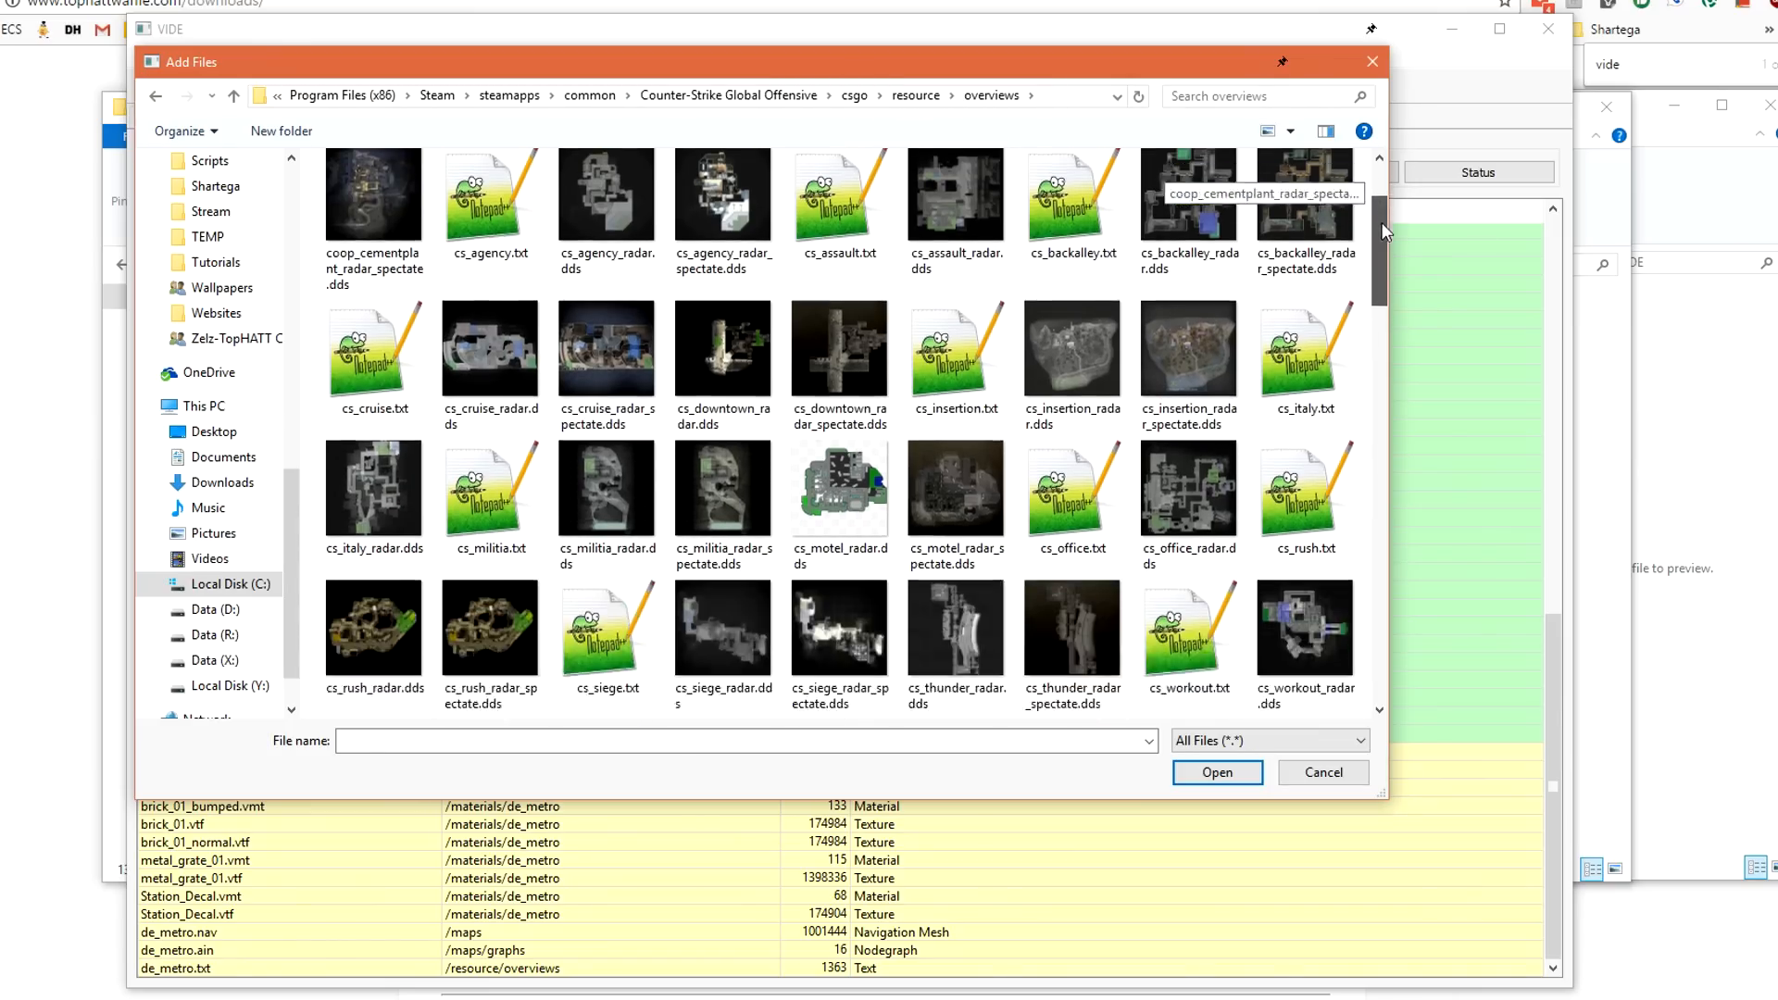
scroll("down", 3)
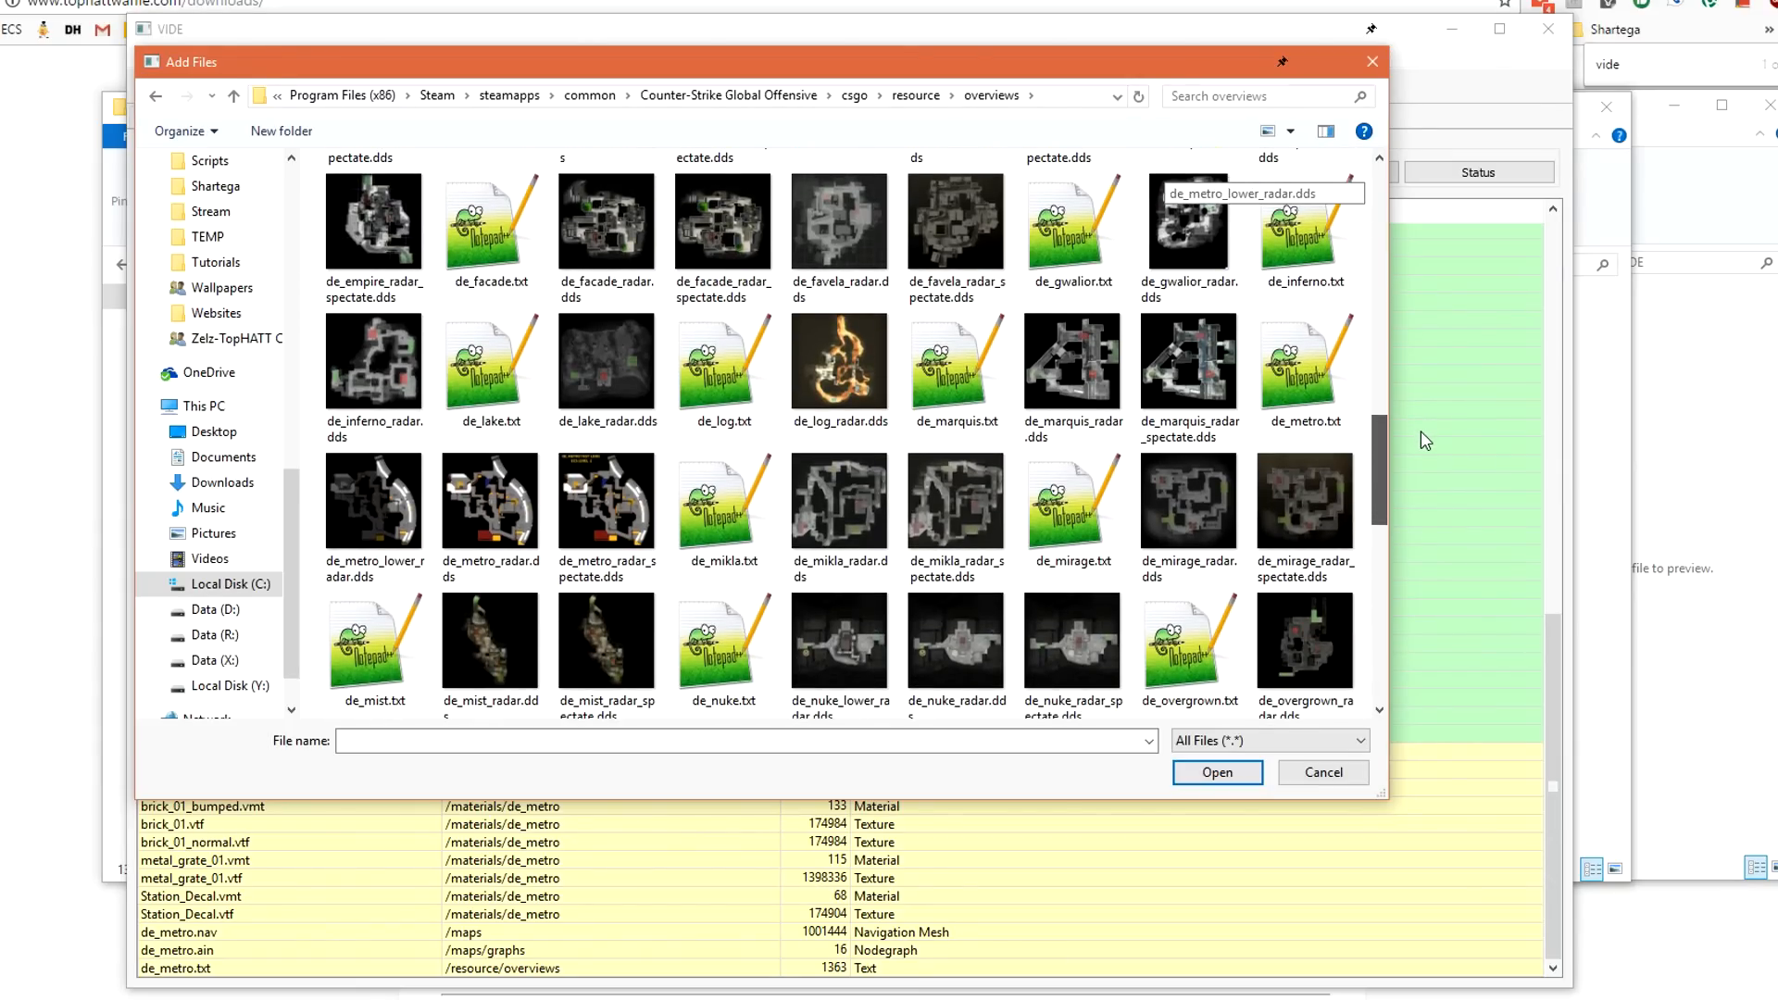
left_click(1305, 362)
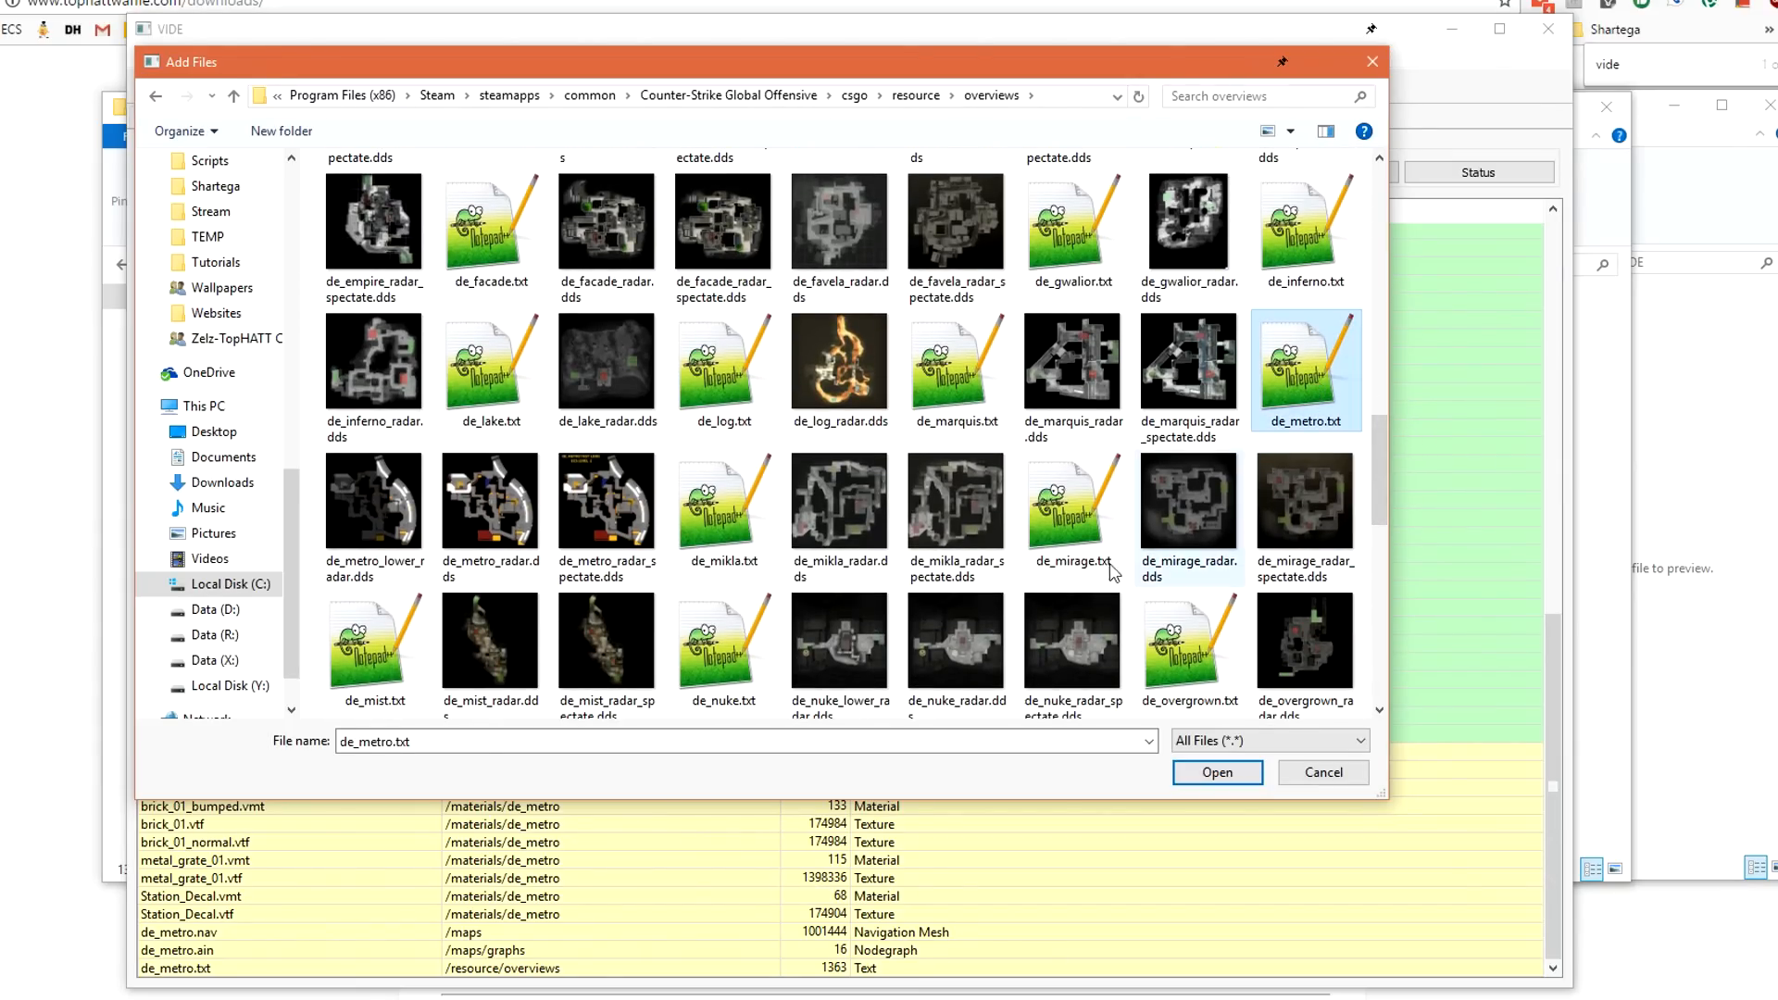
left_click(606, 500)
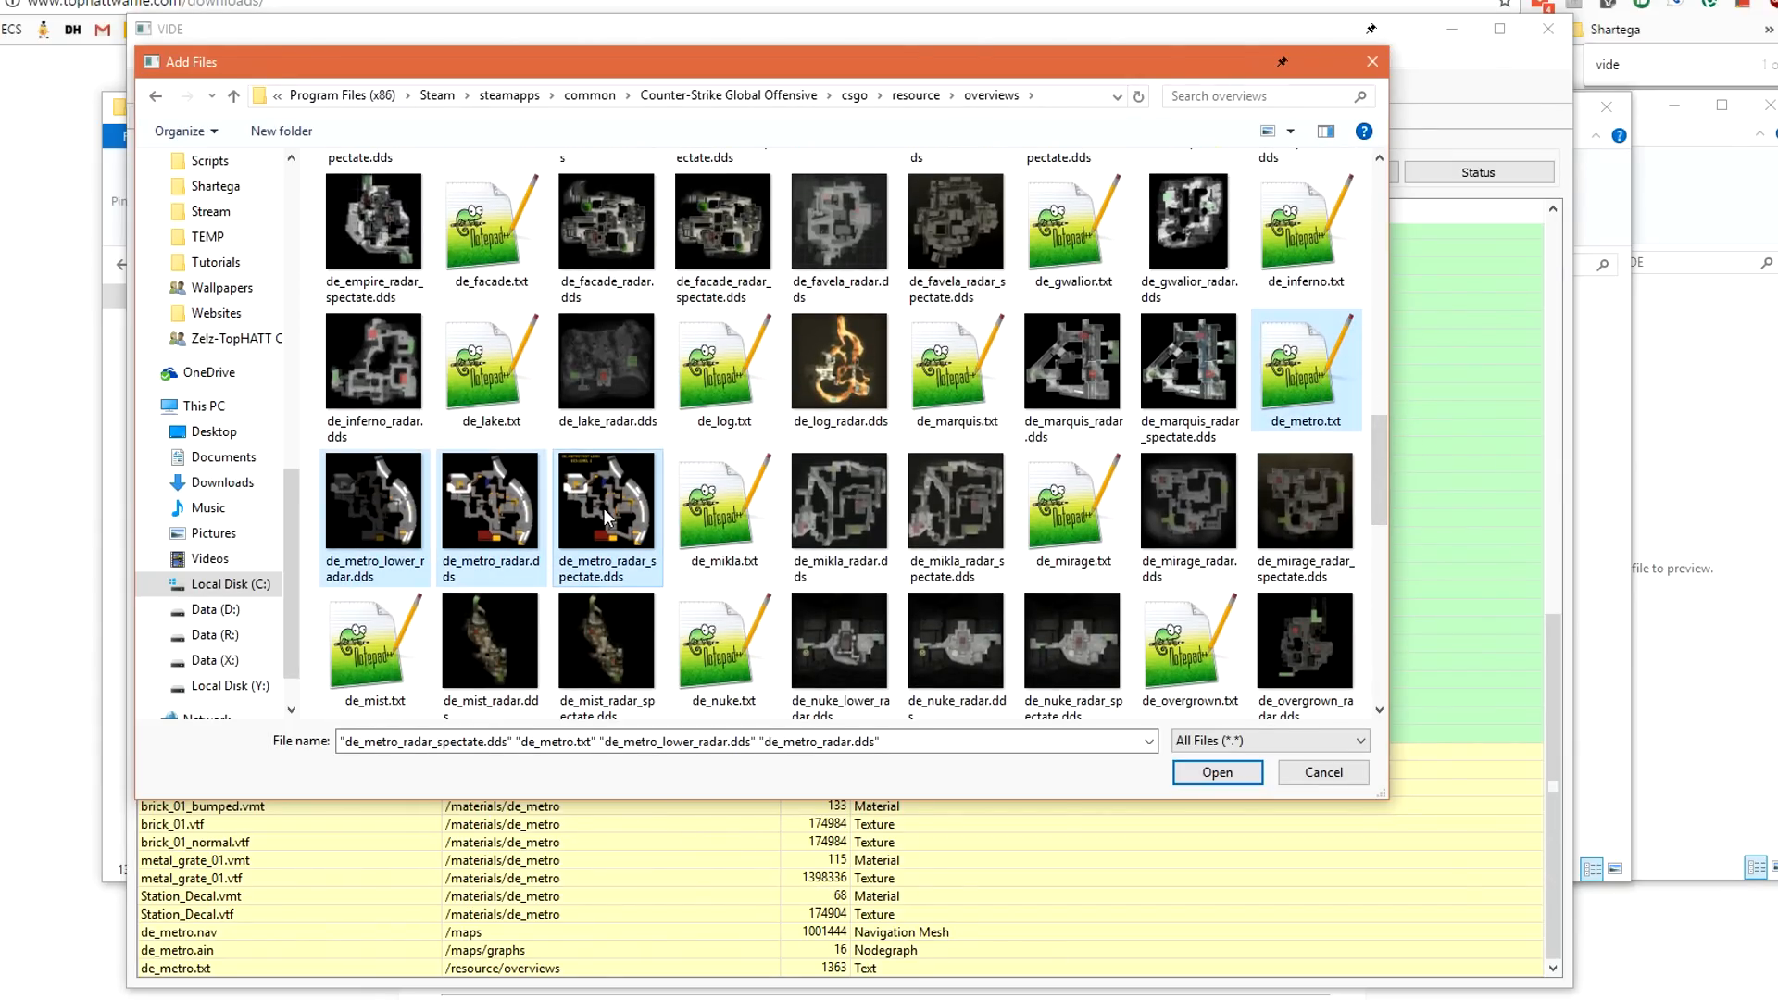
left_click(1217, 773)
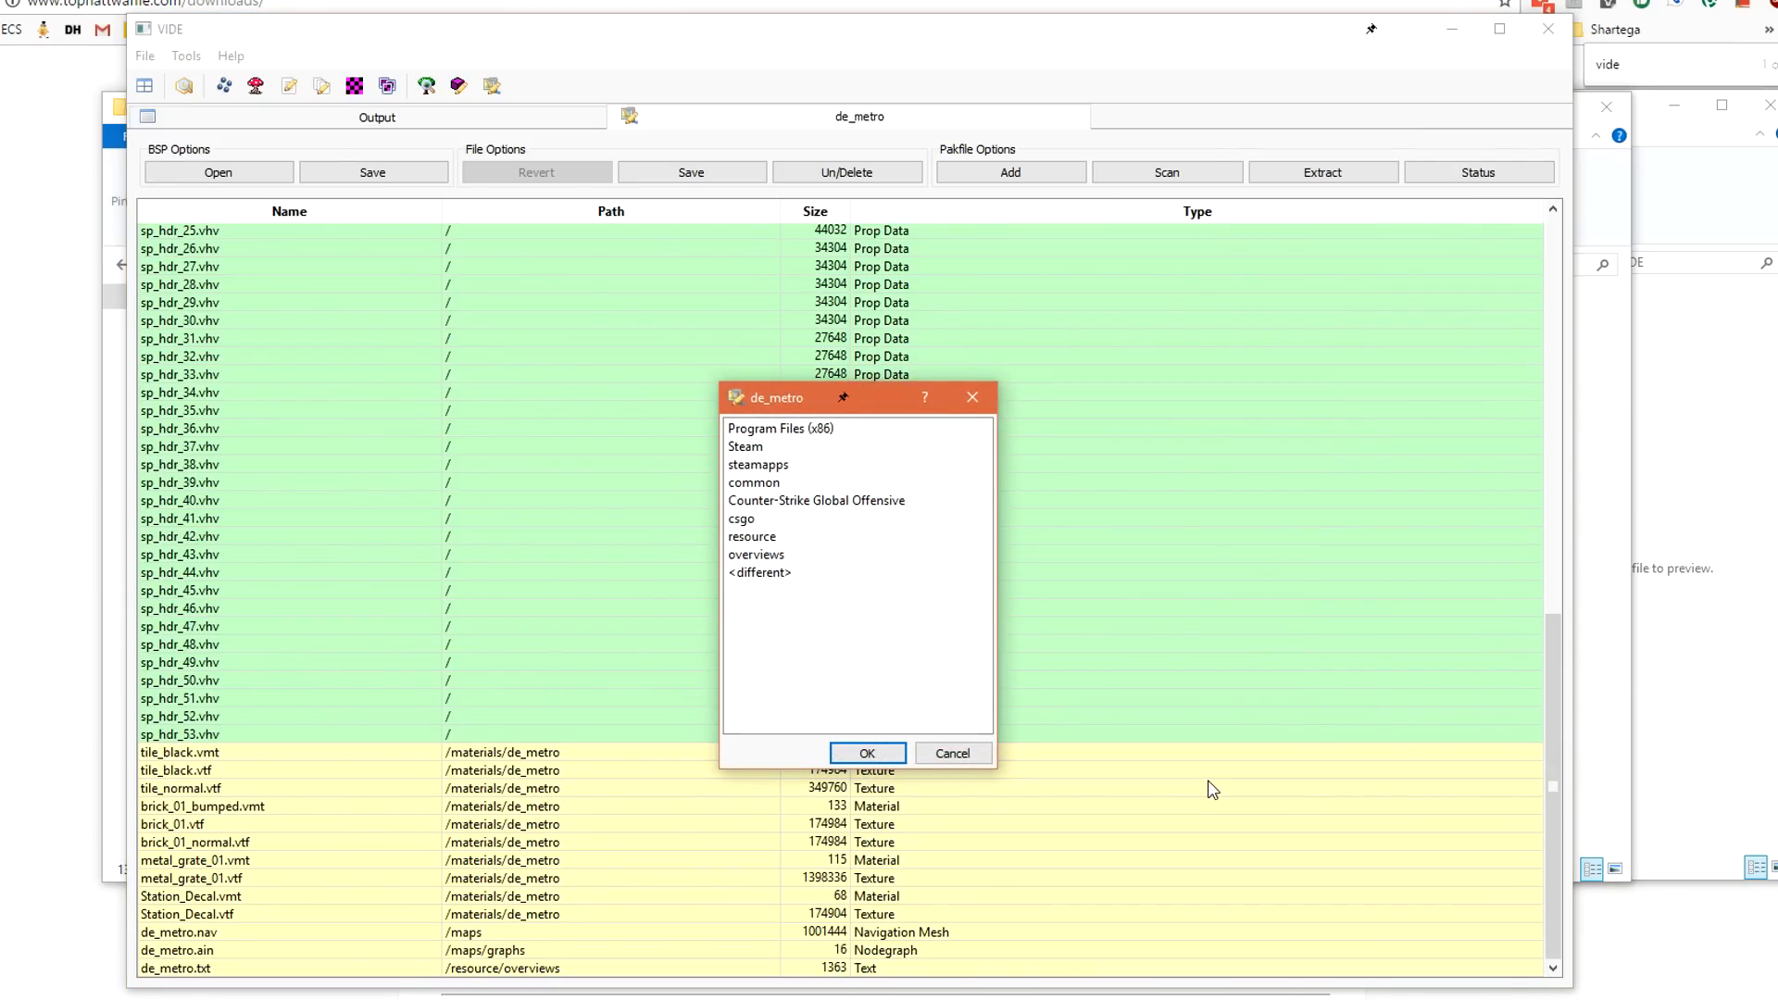
Pack the overview files under resource\overviews, overwriting all existing copies.
left_click(867, 752)
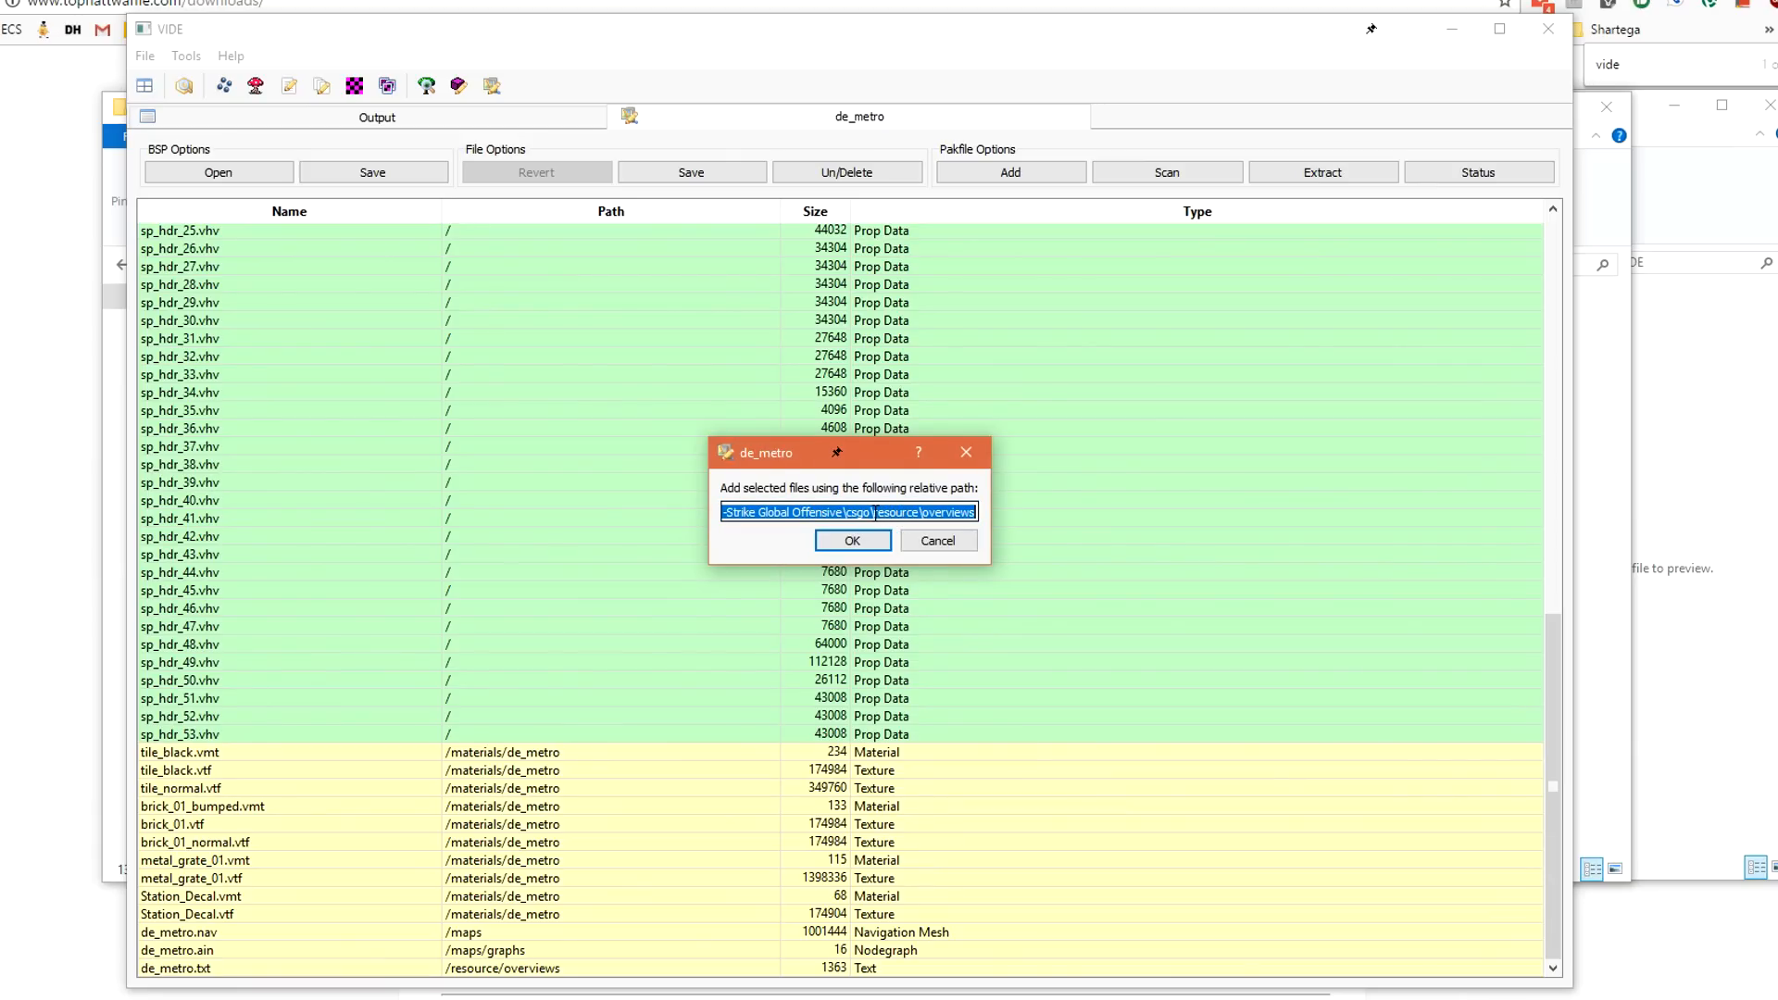
double_click(858, 512)
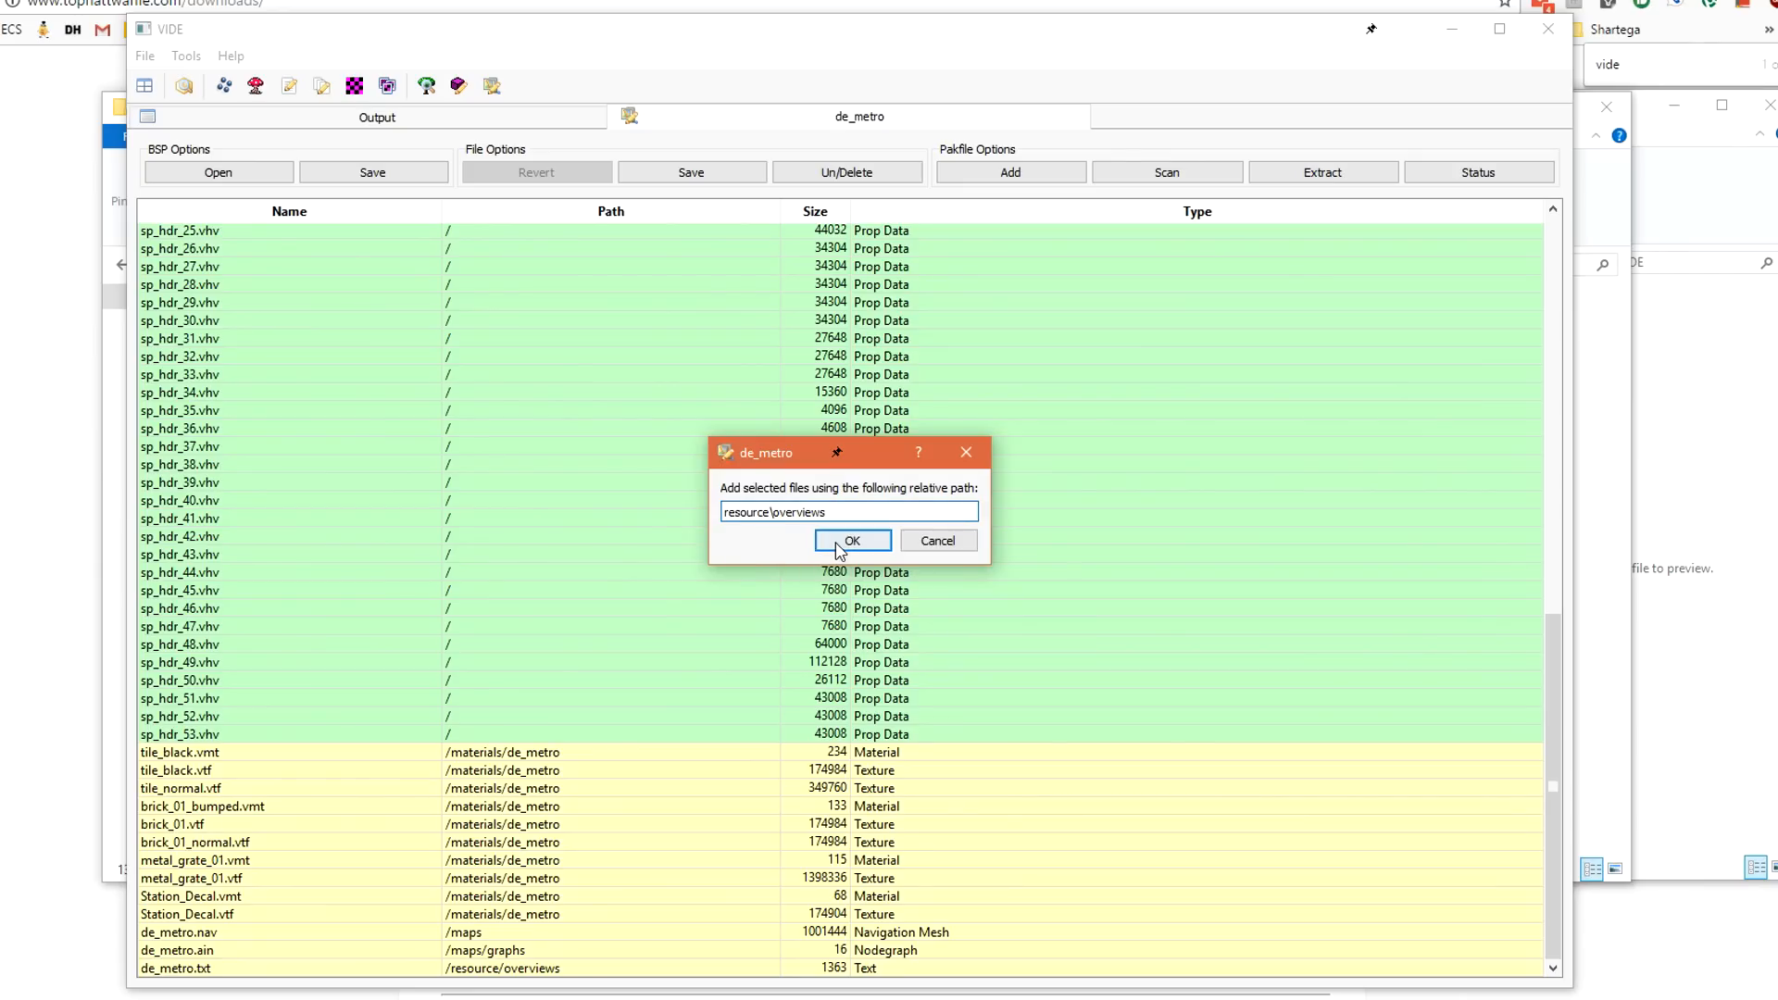
left_click(852, 541)
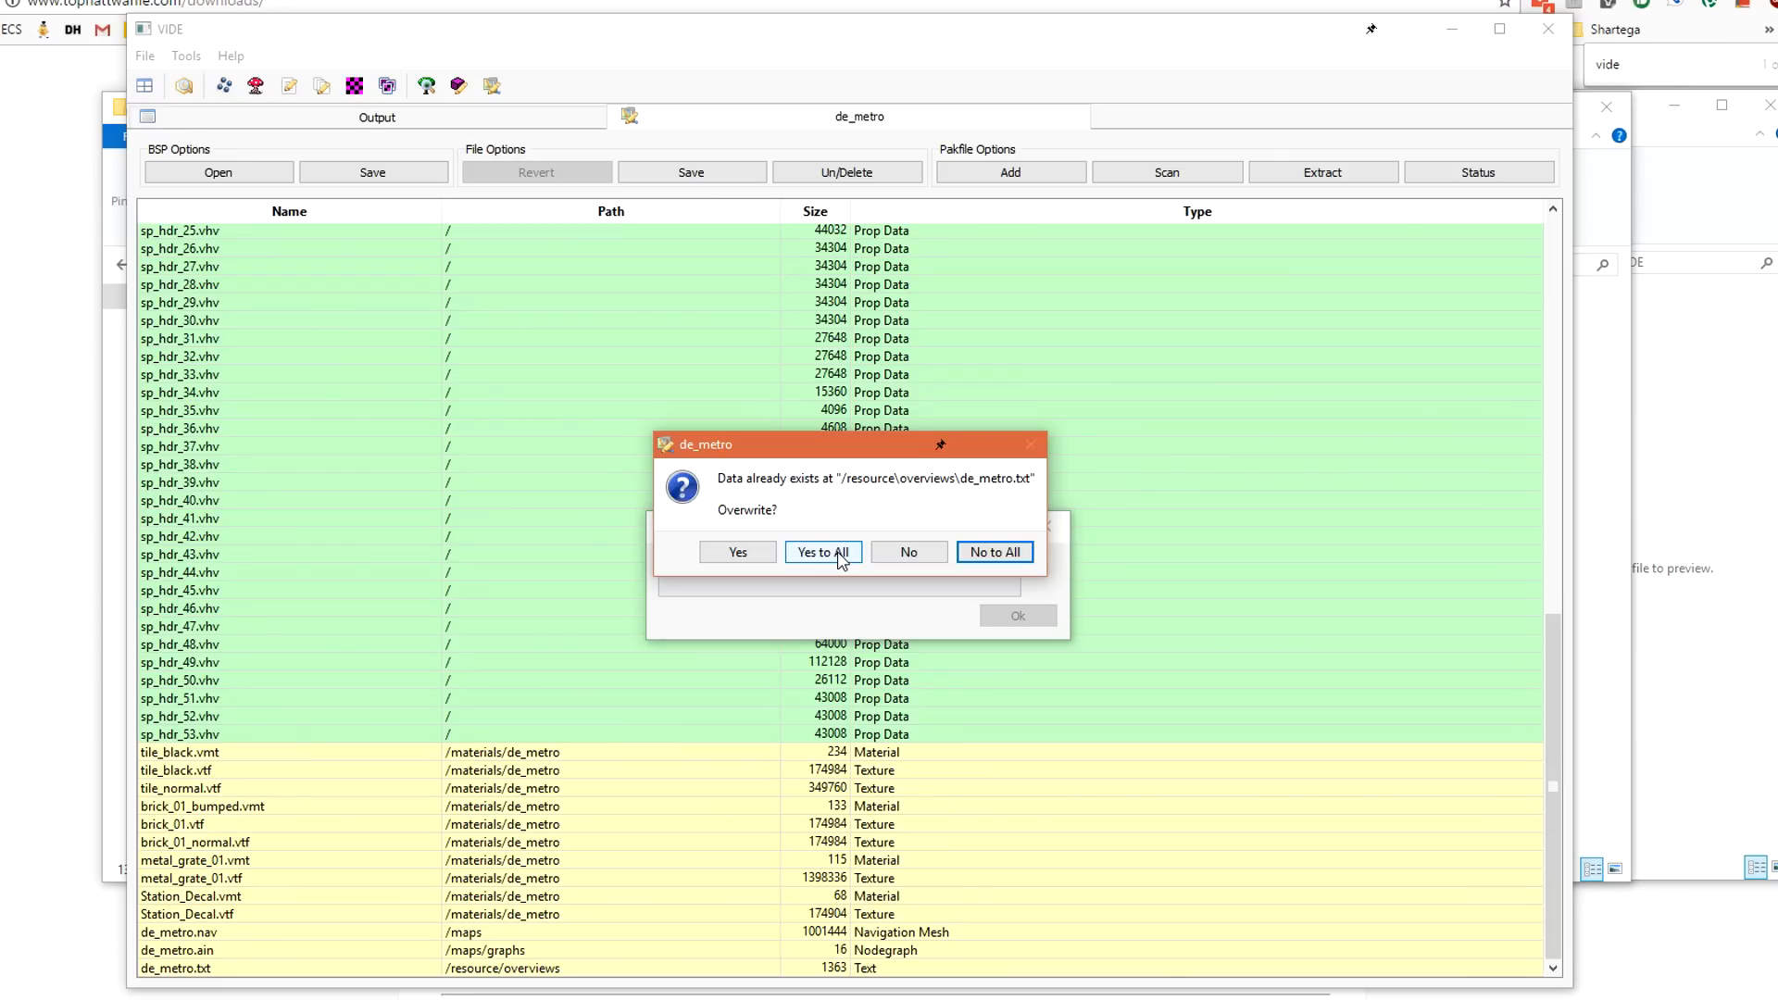
left_click(822, 552)
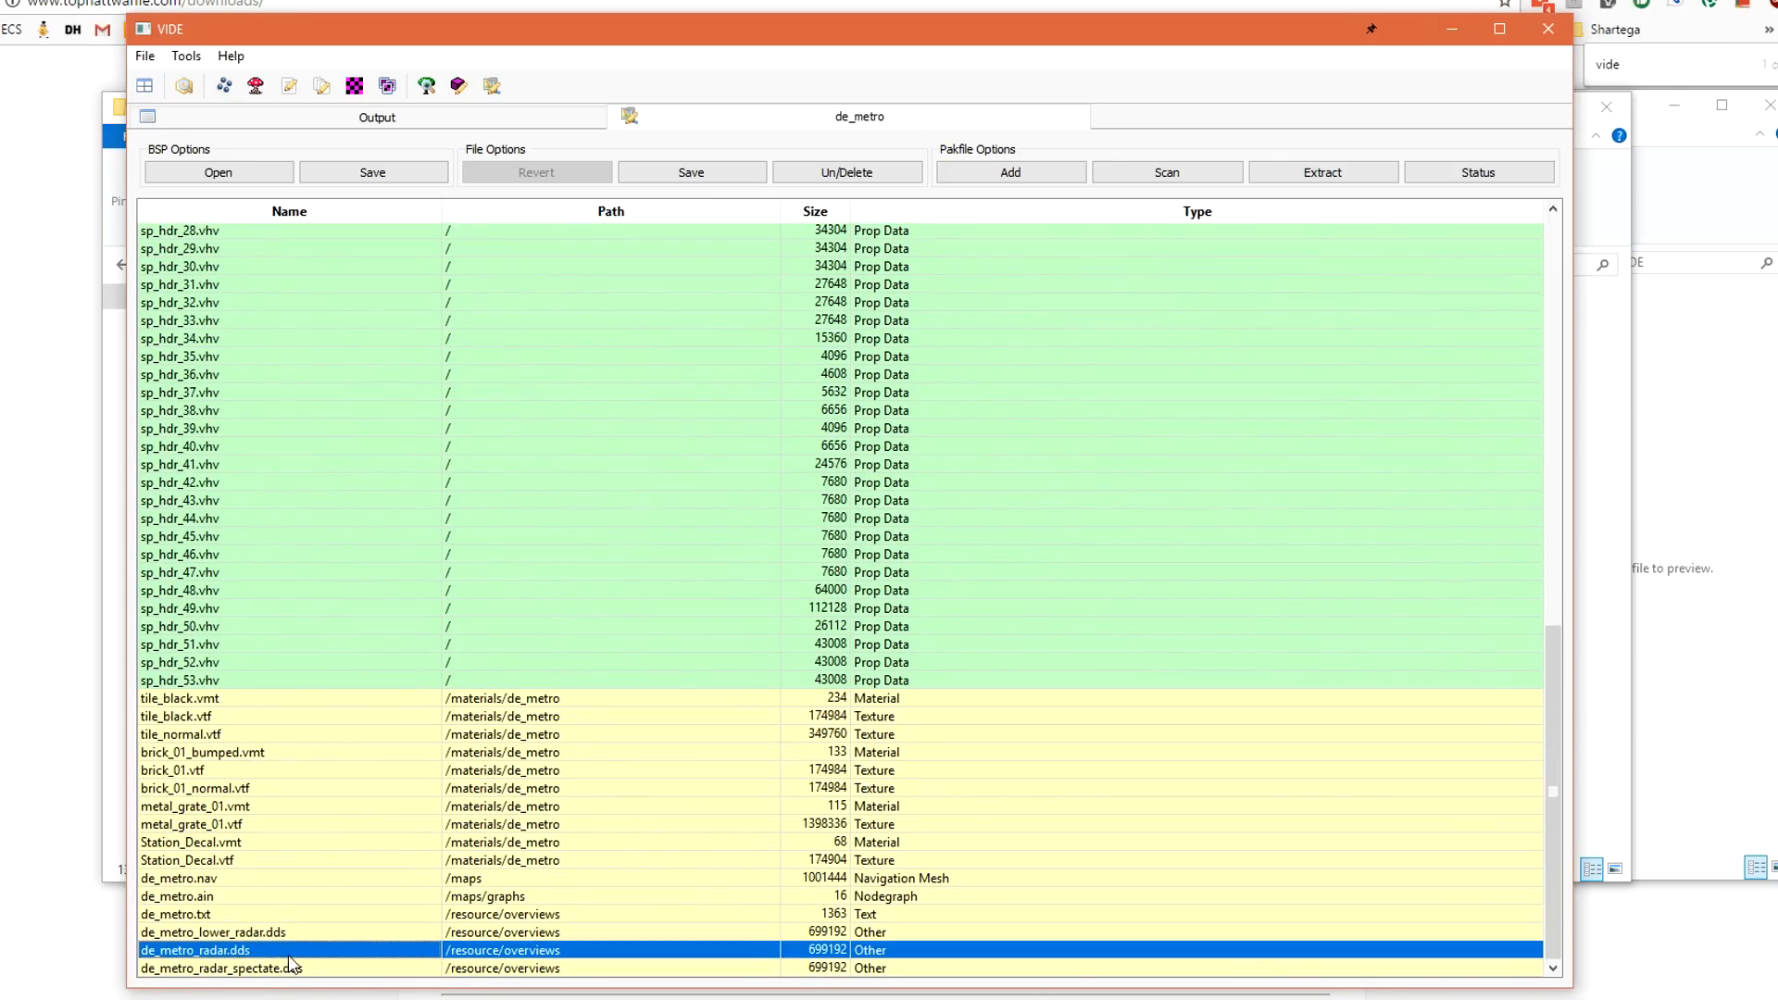
Pack de_metro.kv into the map with the relative path 'maps'.
left_click(178, 936)
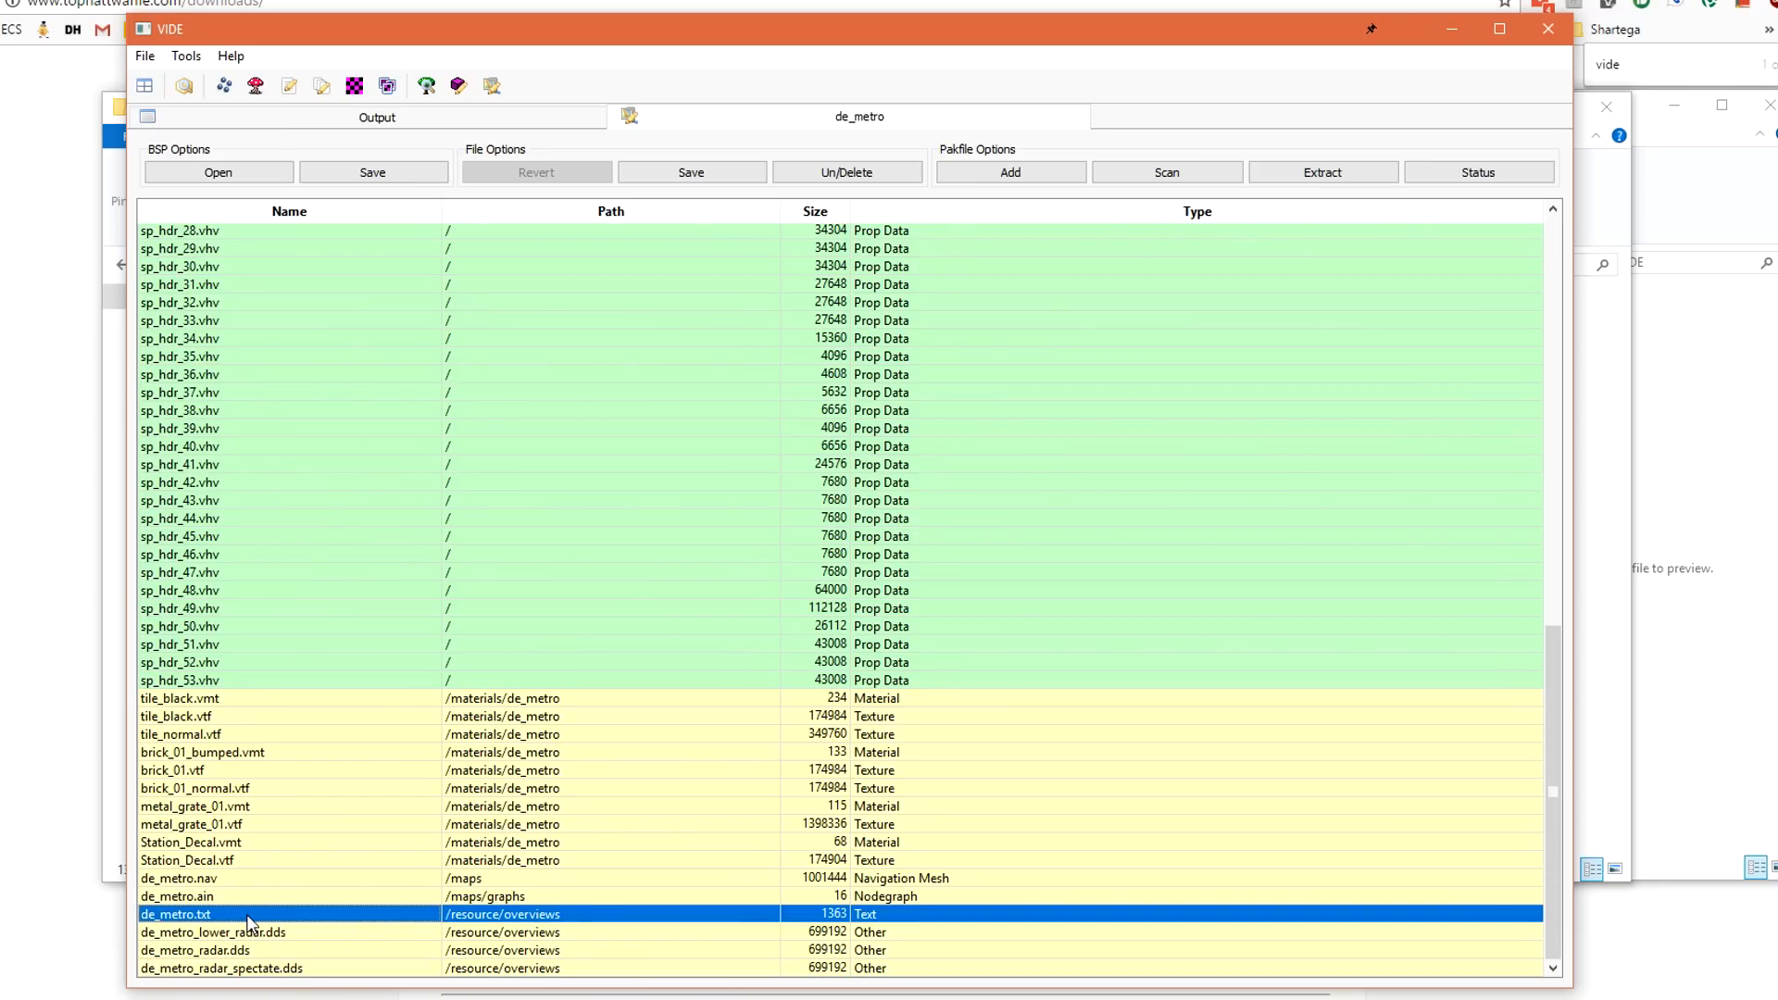
mouse_move(478, 940)
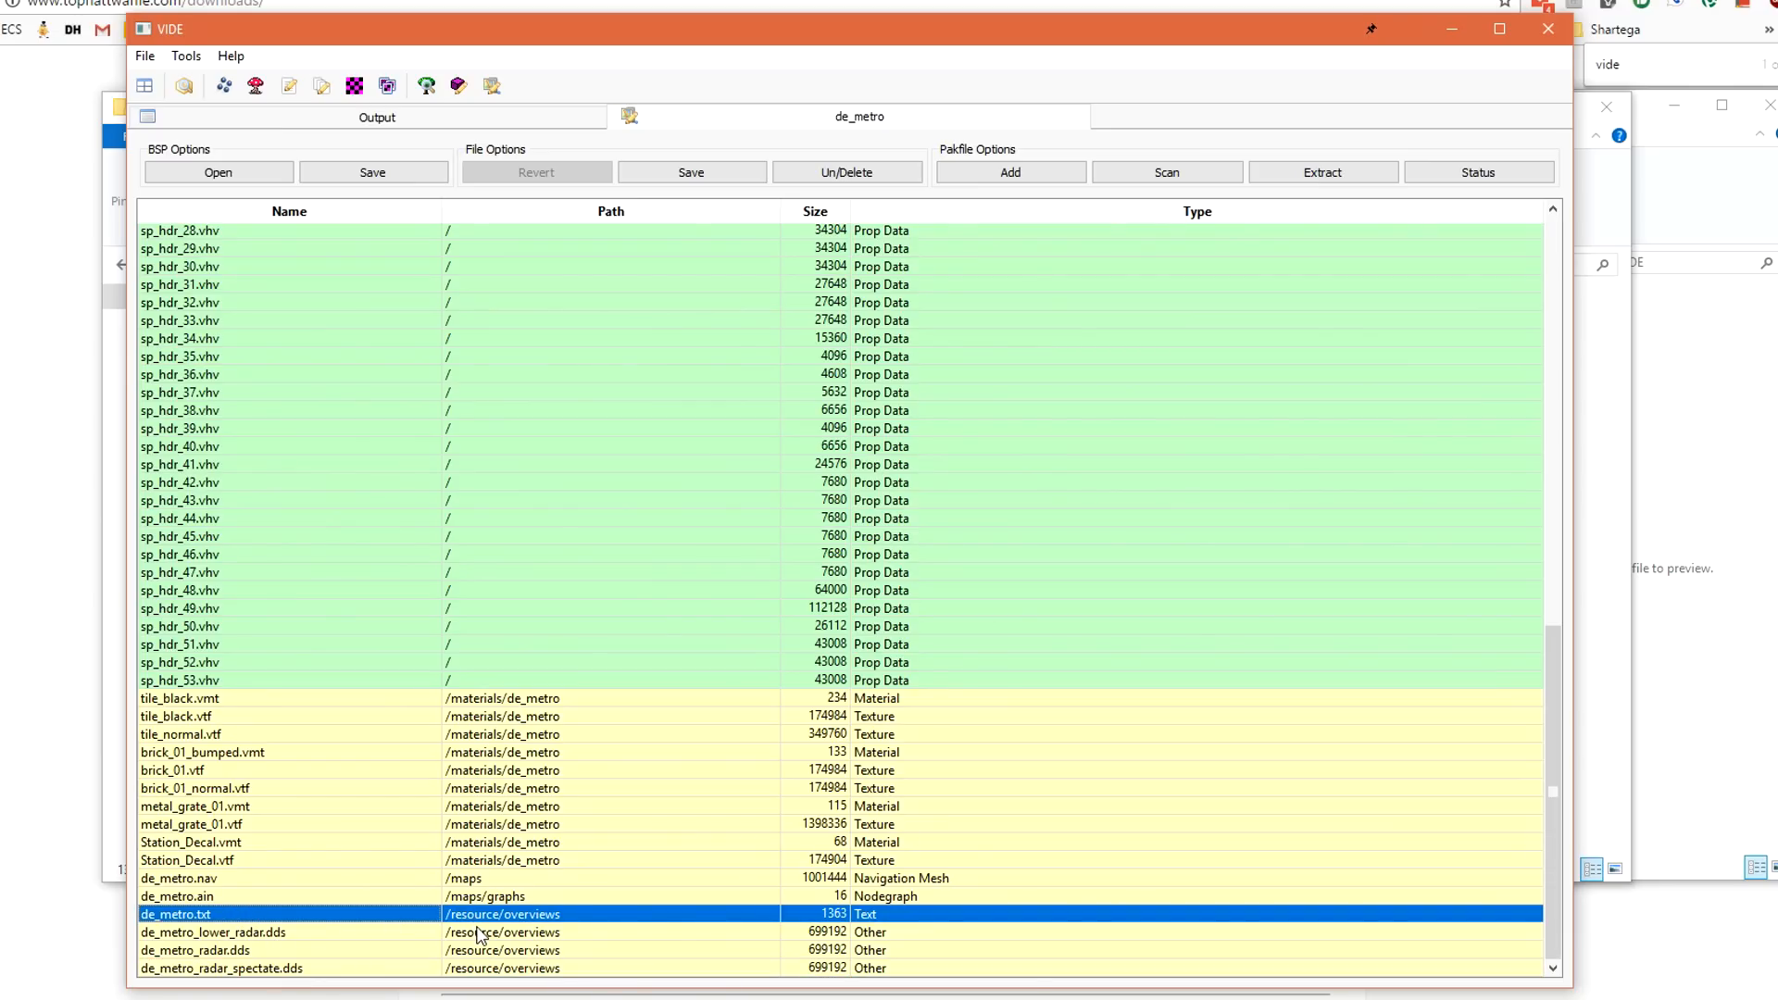
mouse_move(449, 931)
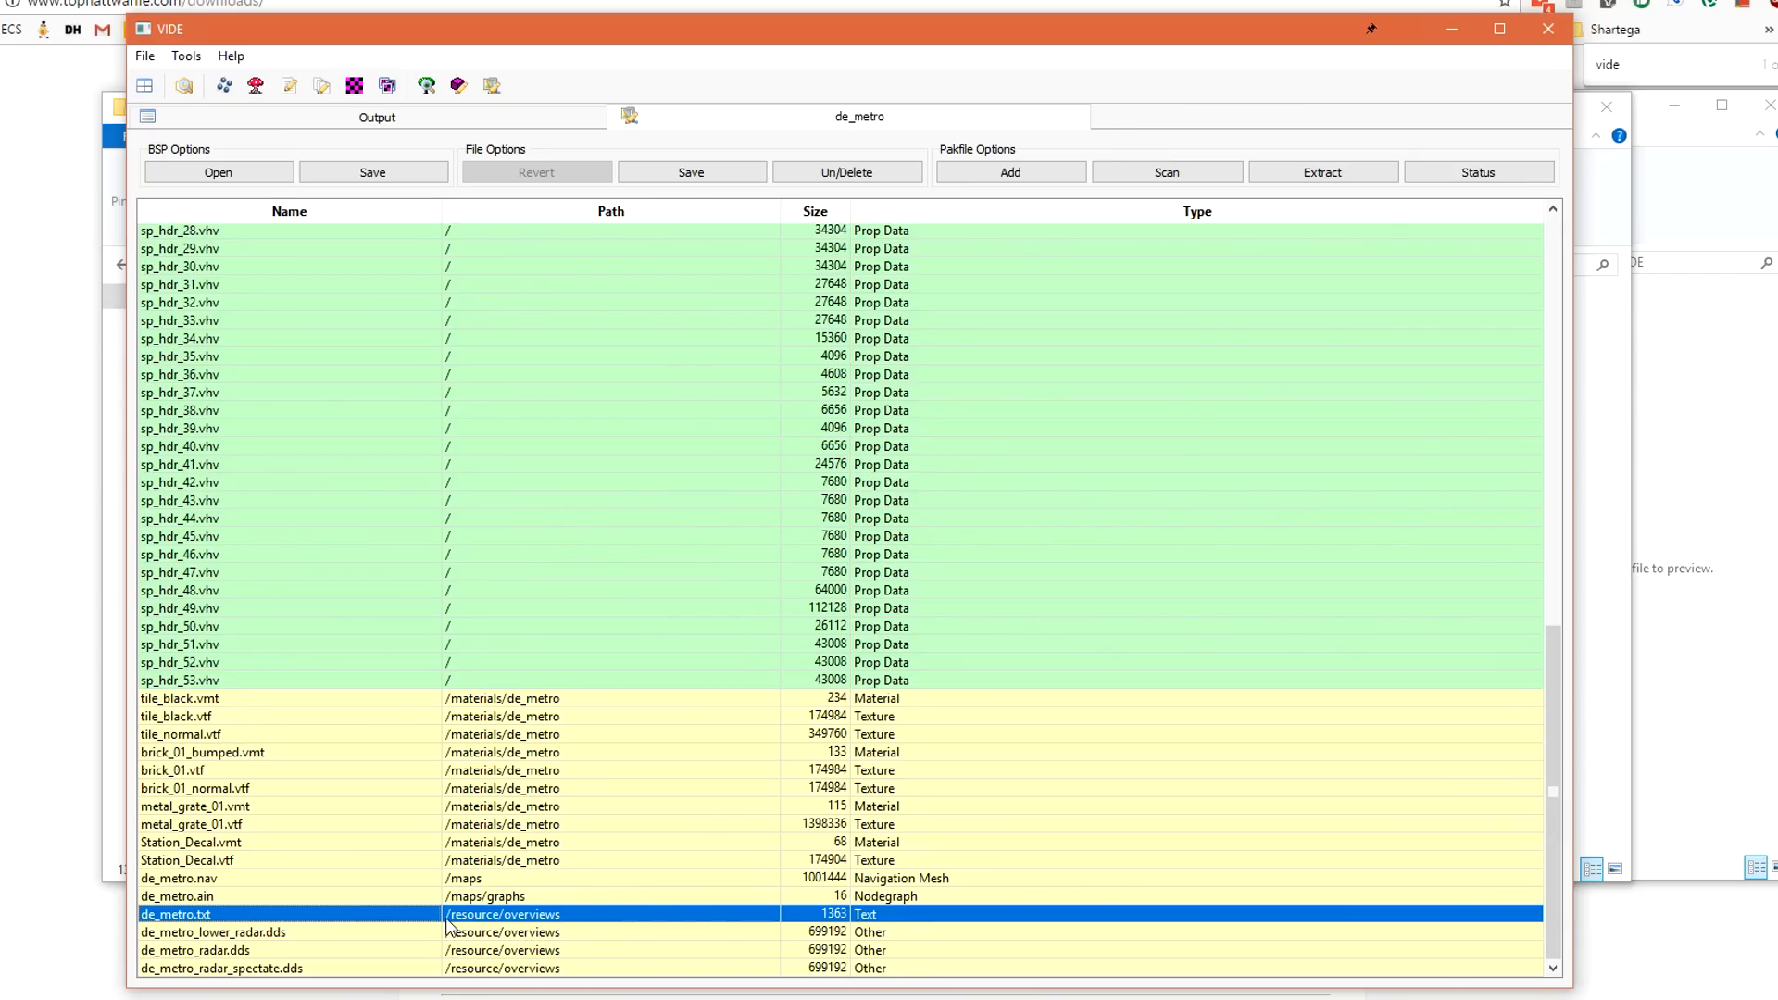
mouse_move(444, 925)
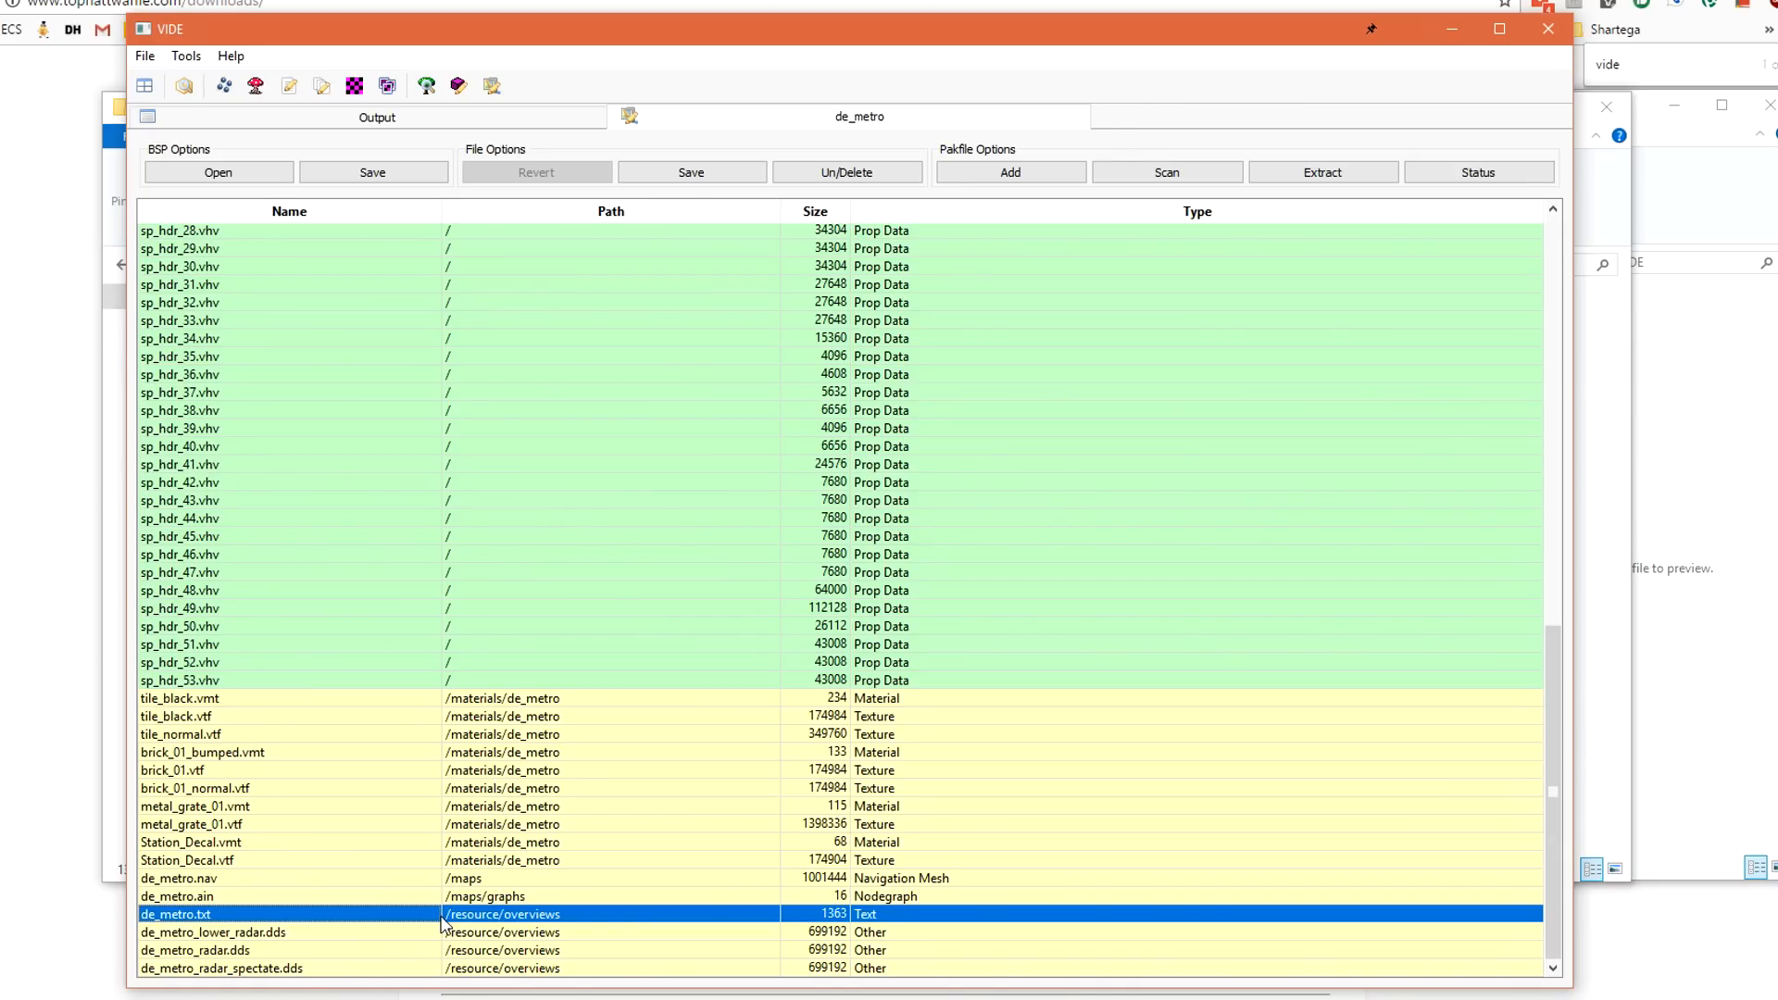
left_click(1011, 172)
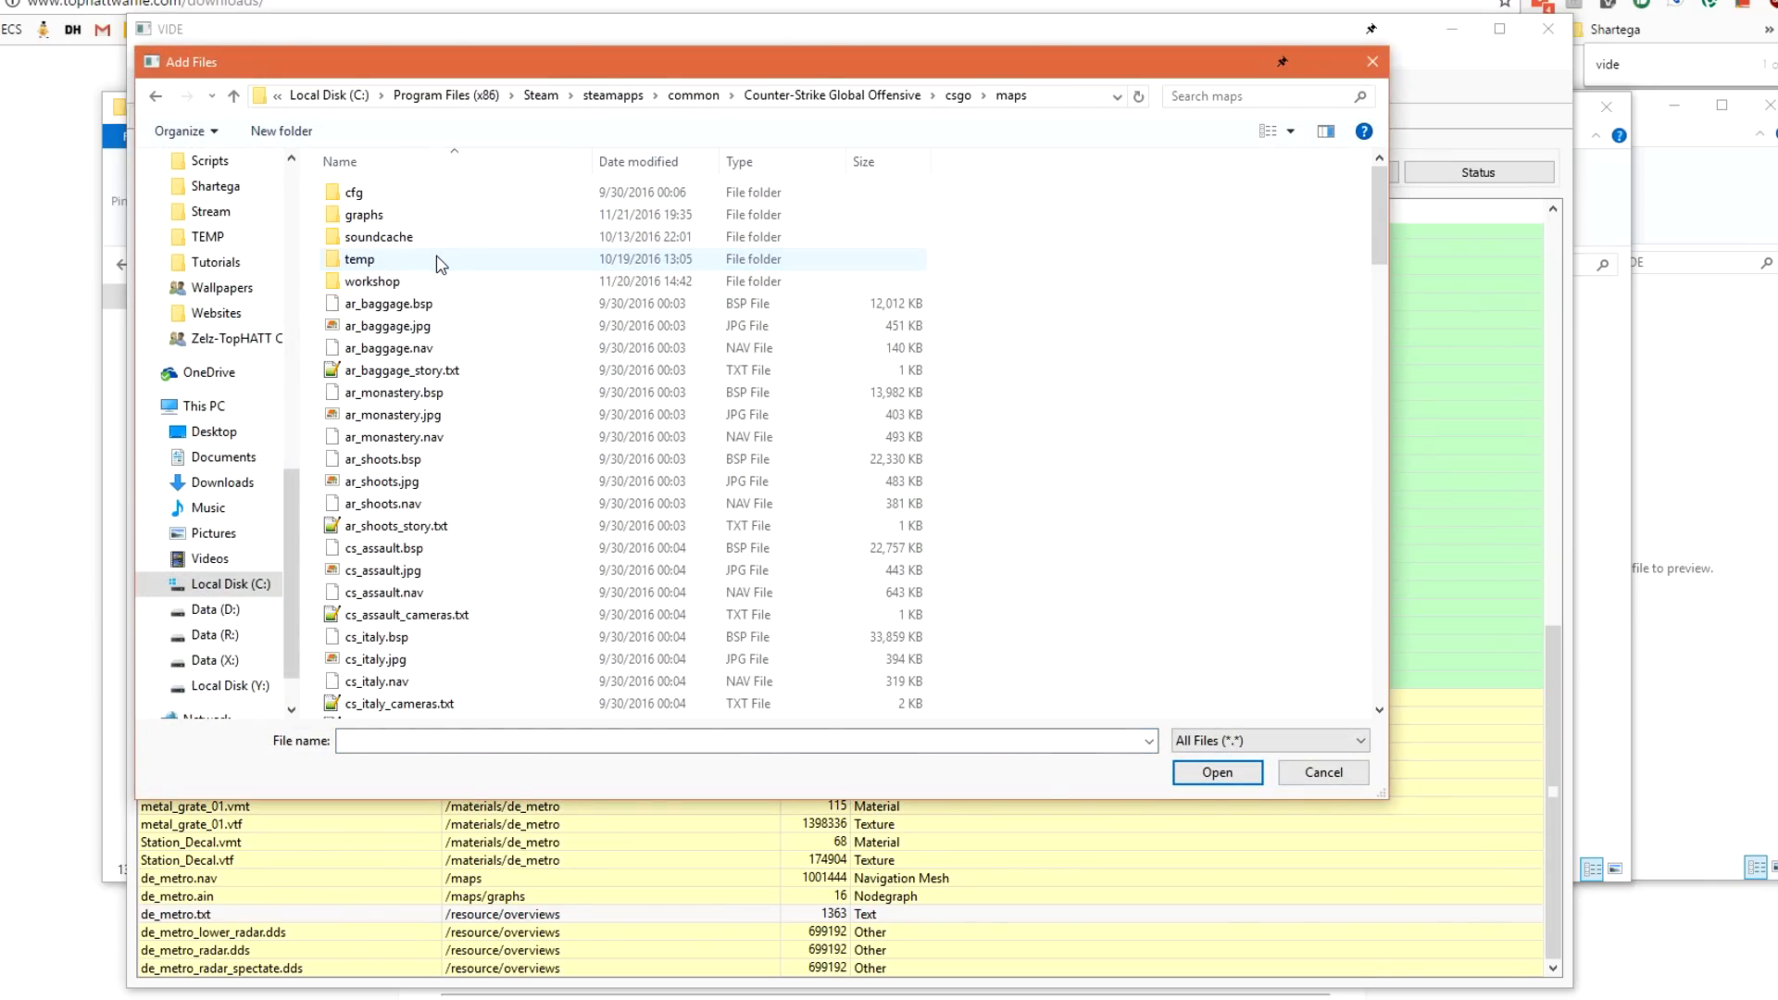
scroll("down", 3)
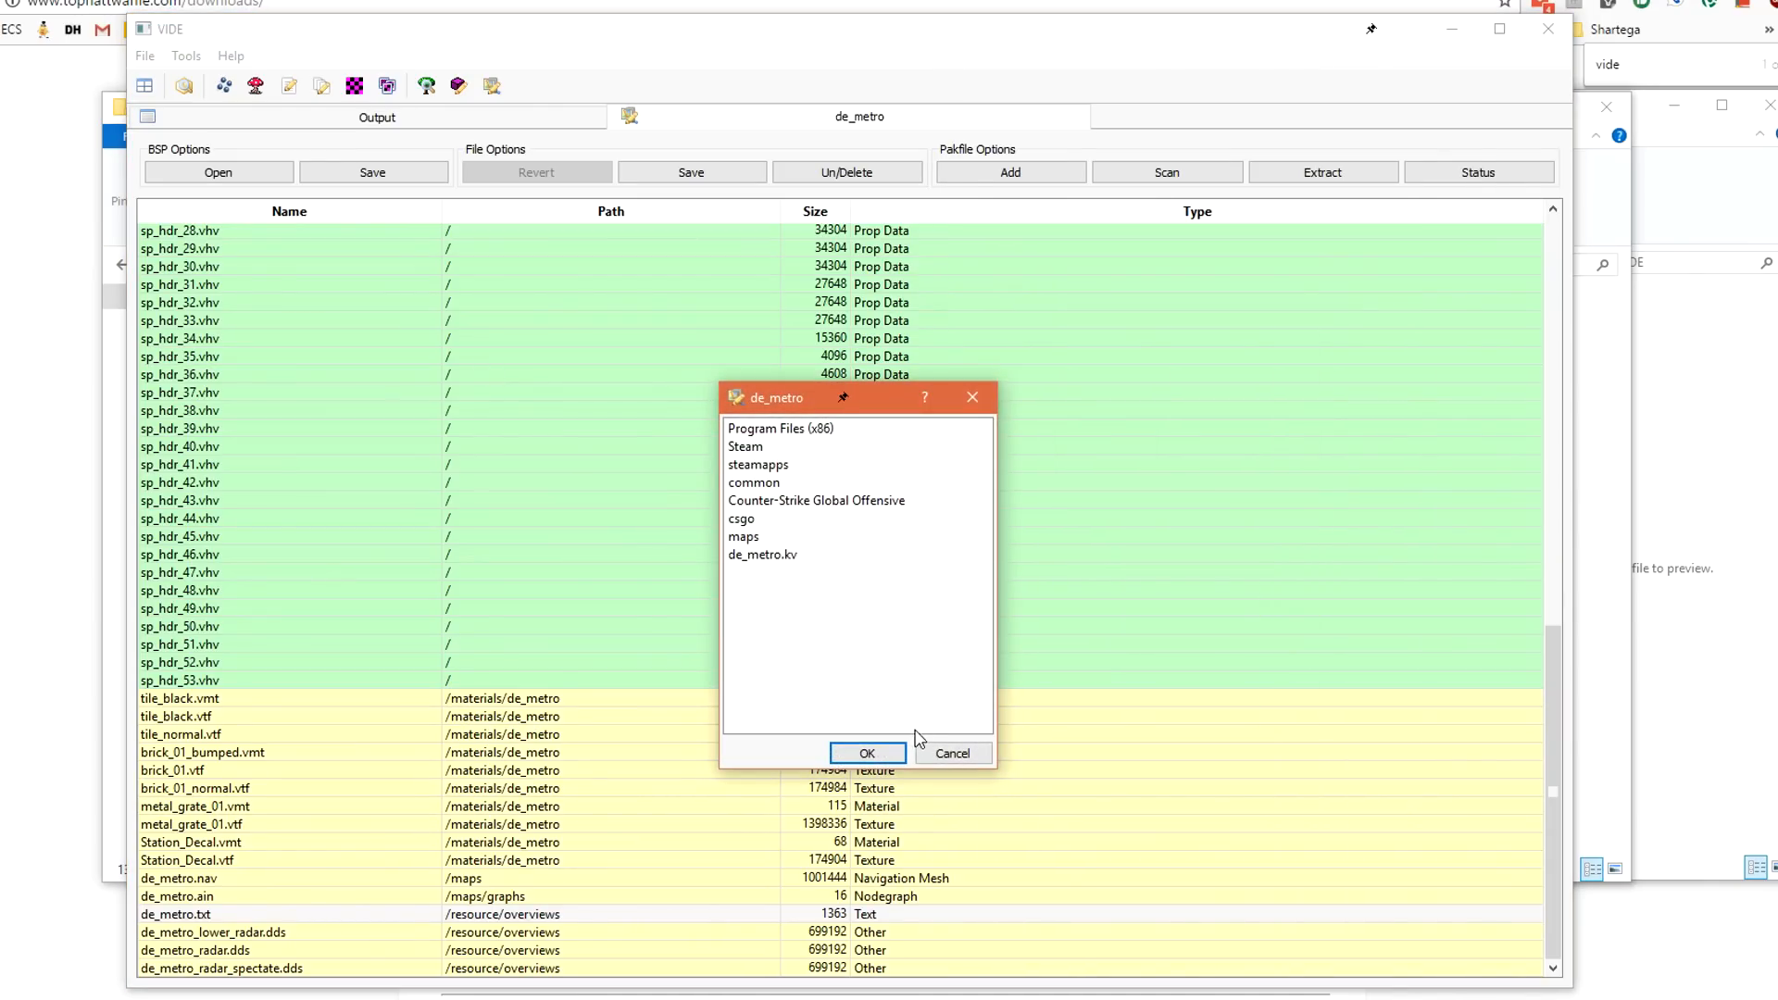
left_click(868, 753)
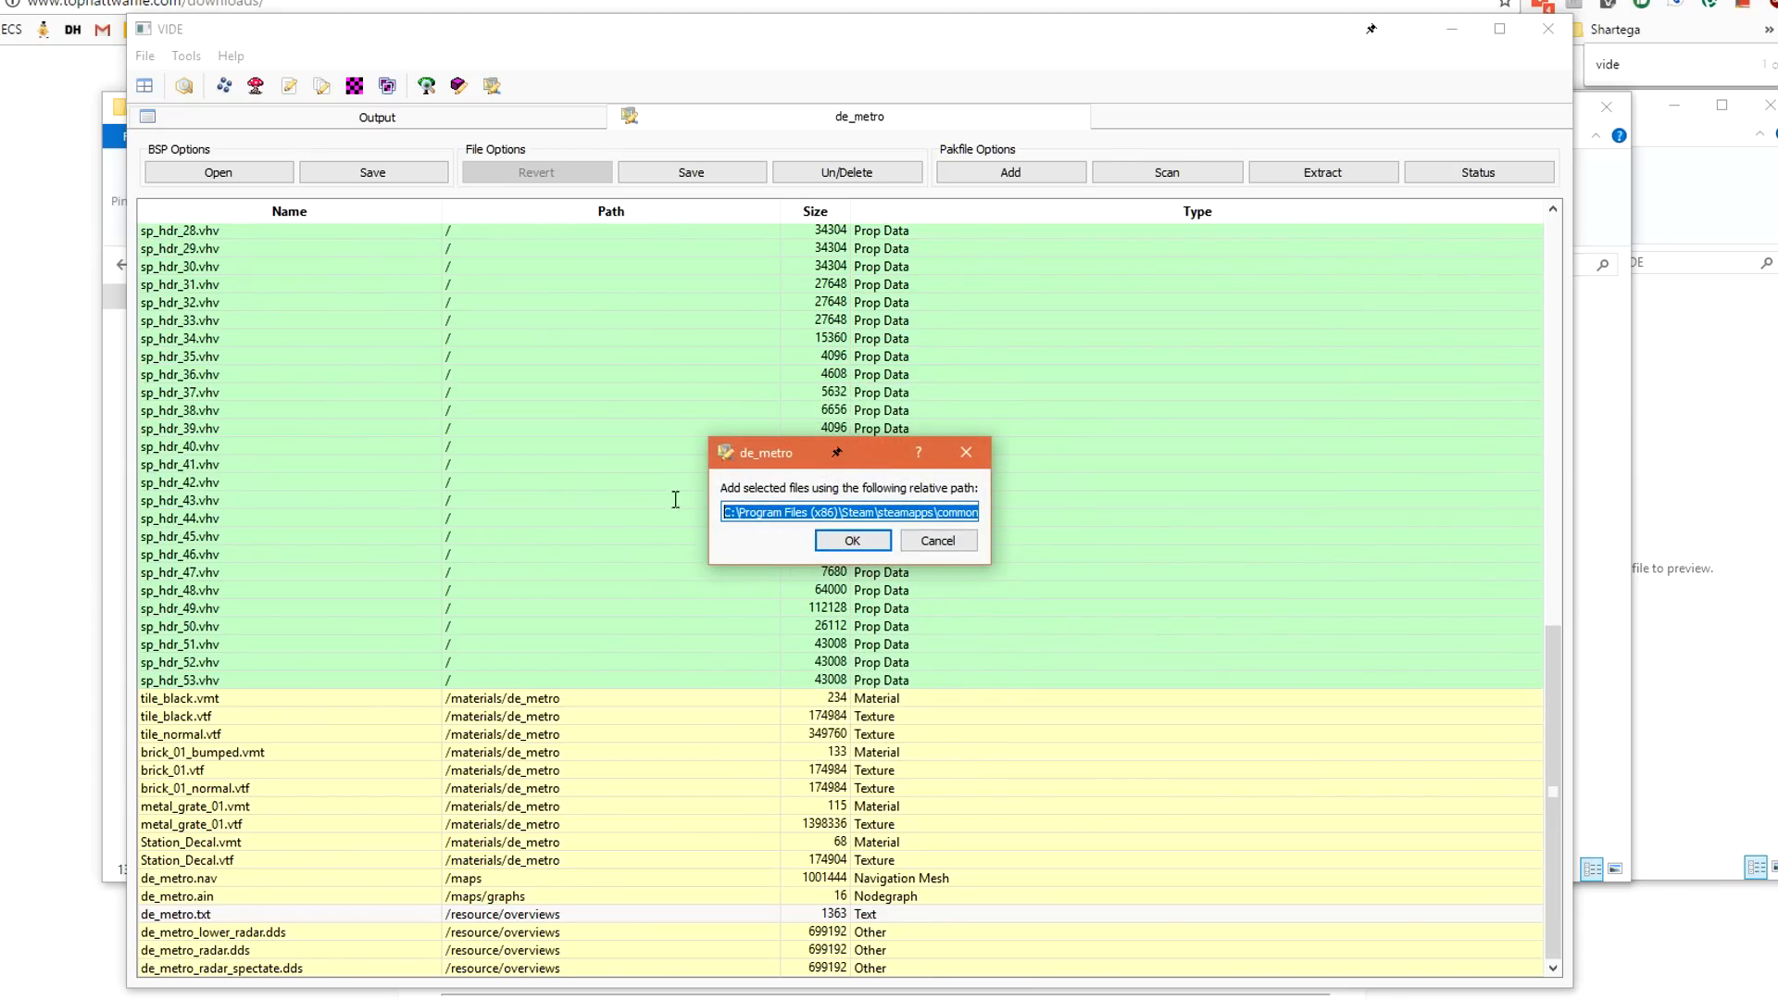
type("maps")
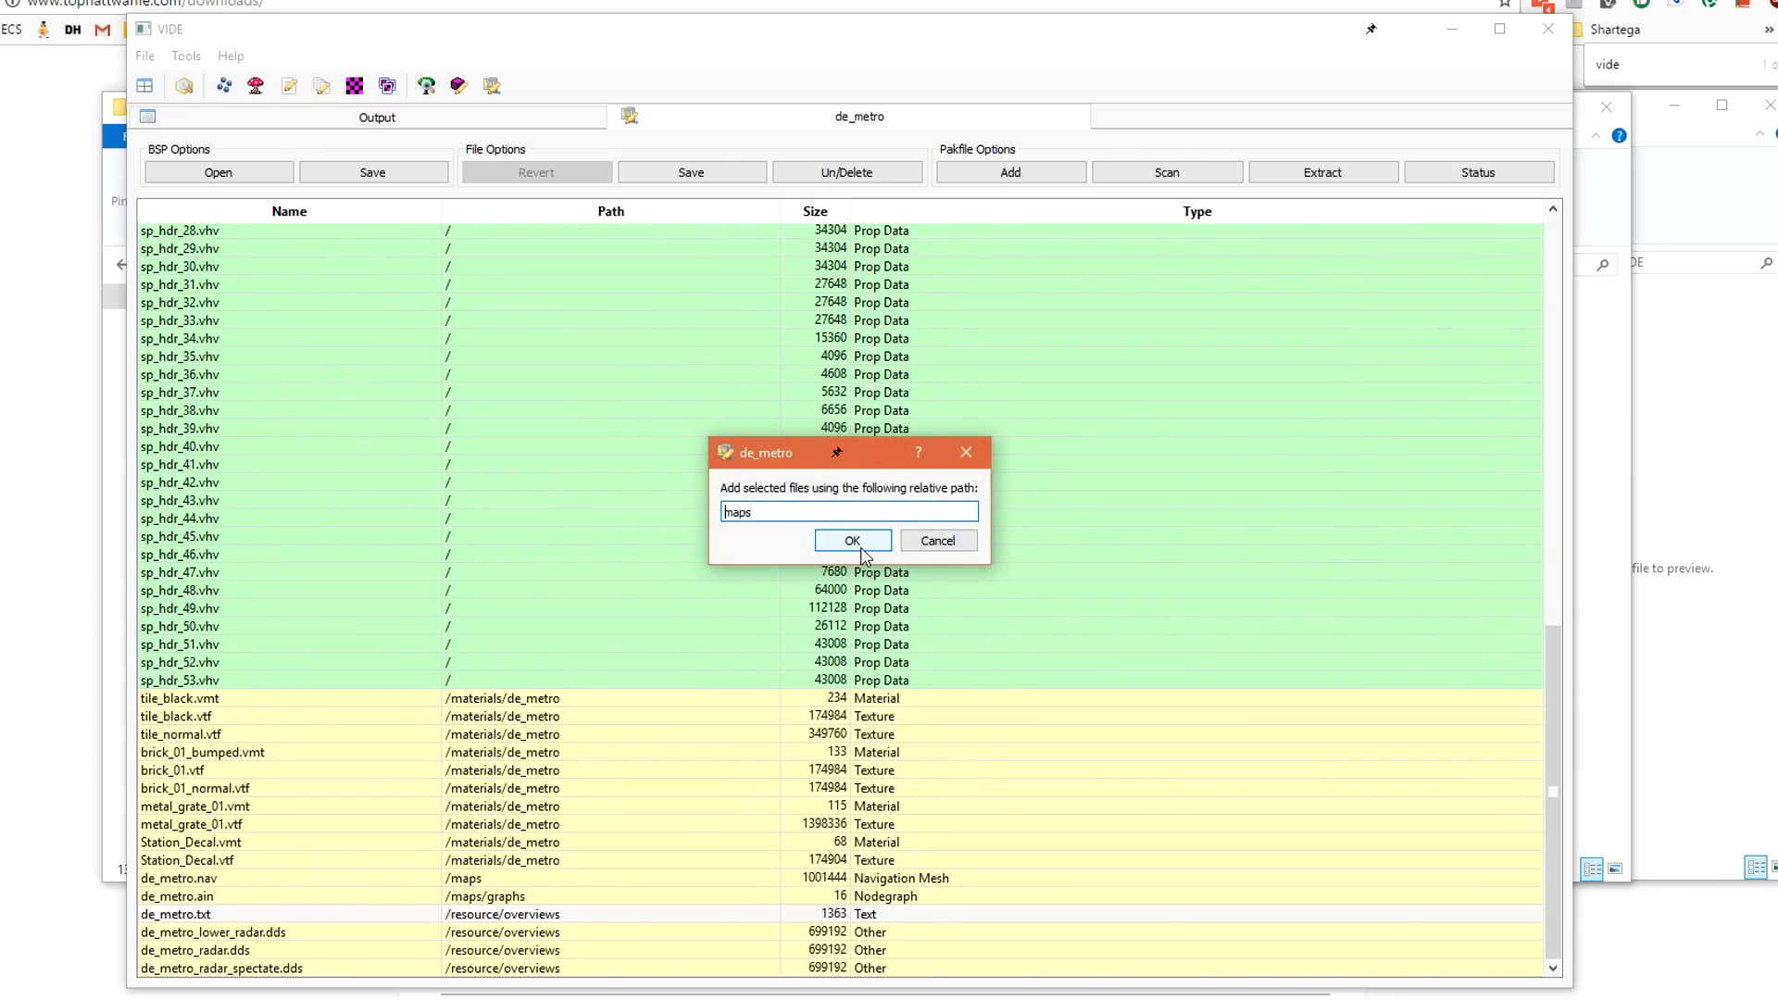
left_click(853, 541)
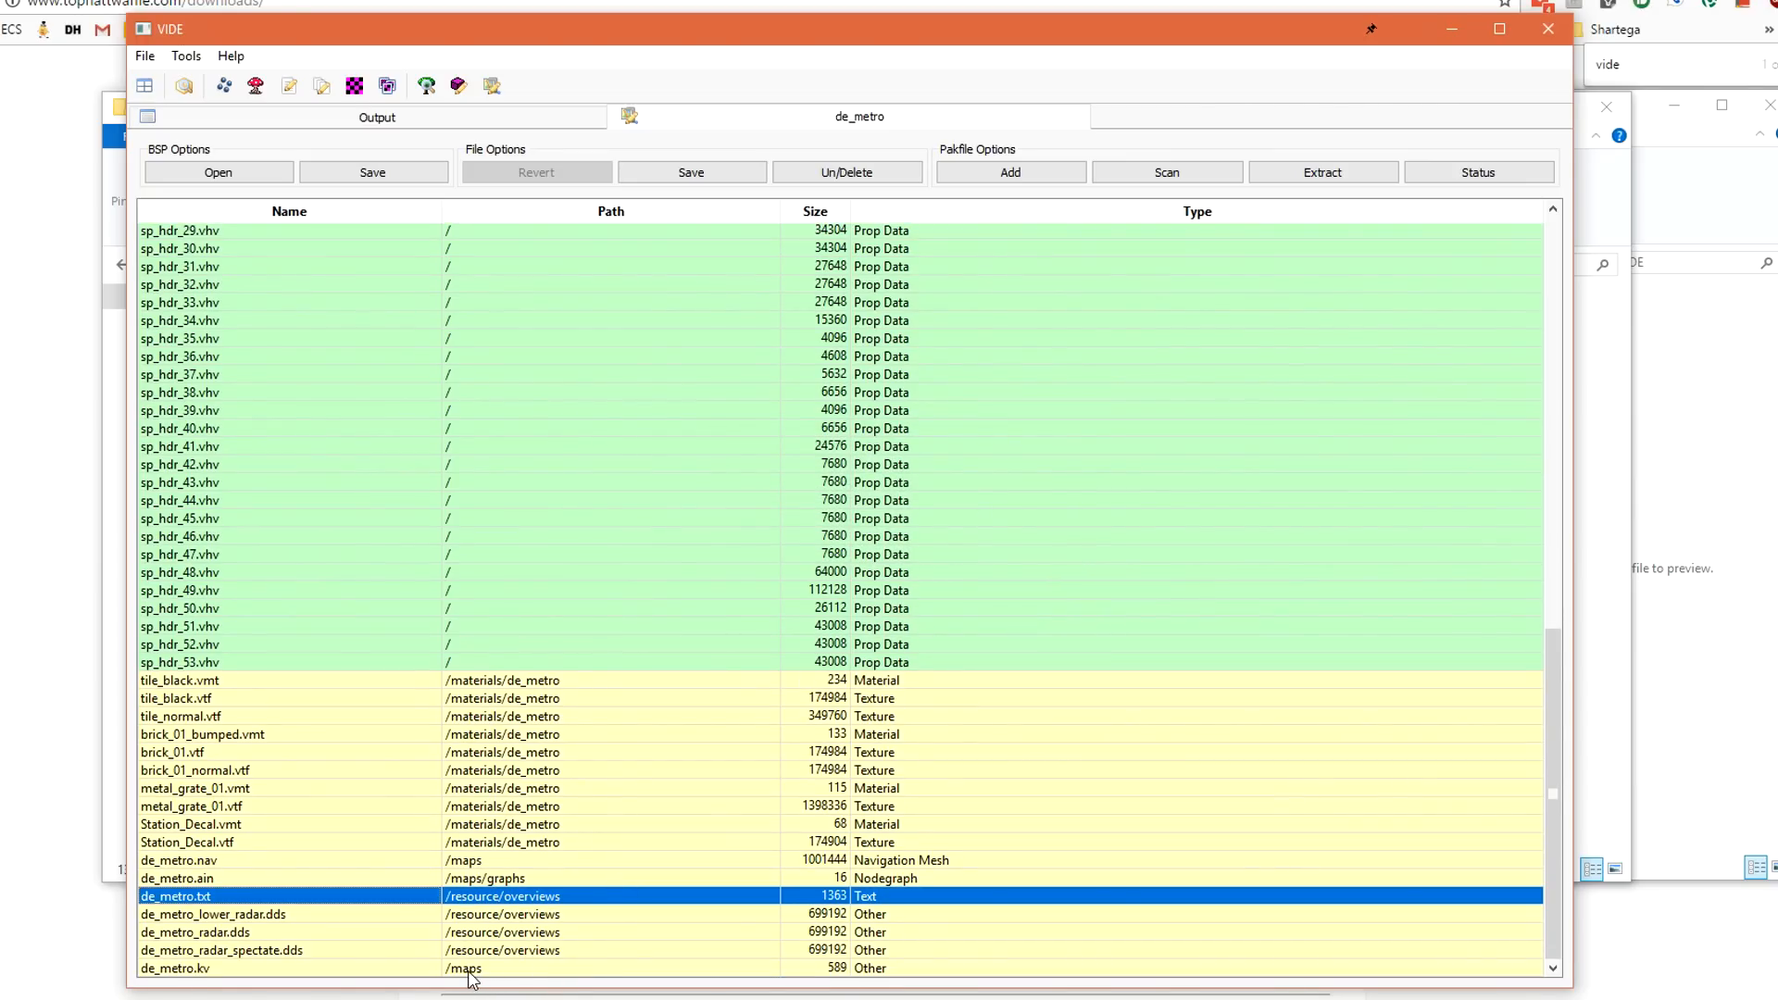
left_click(192, 968)
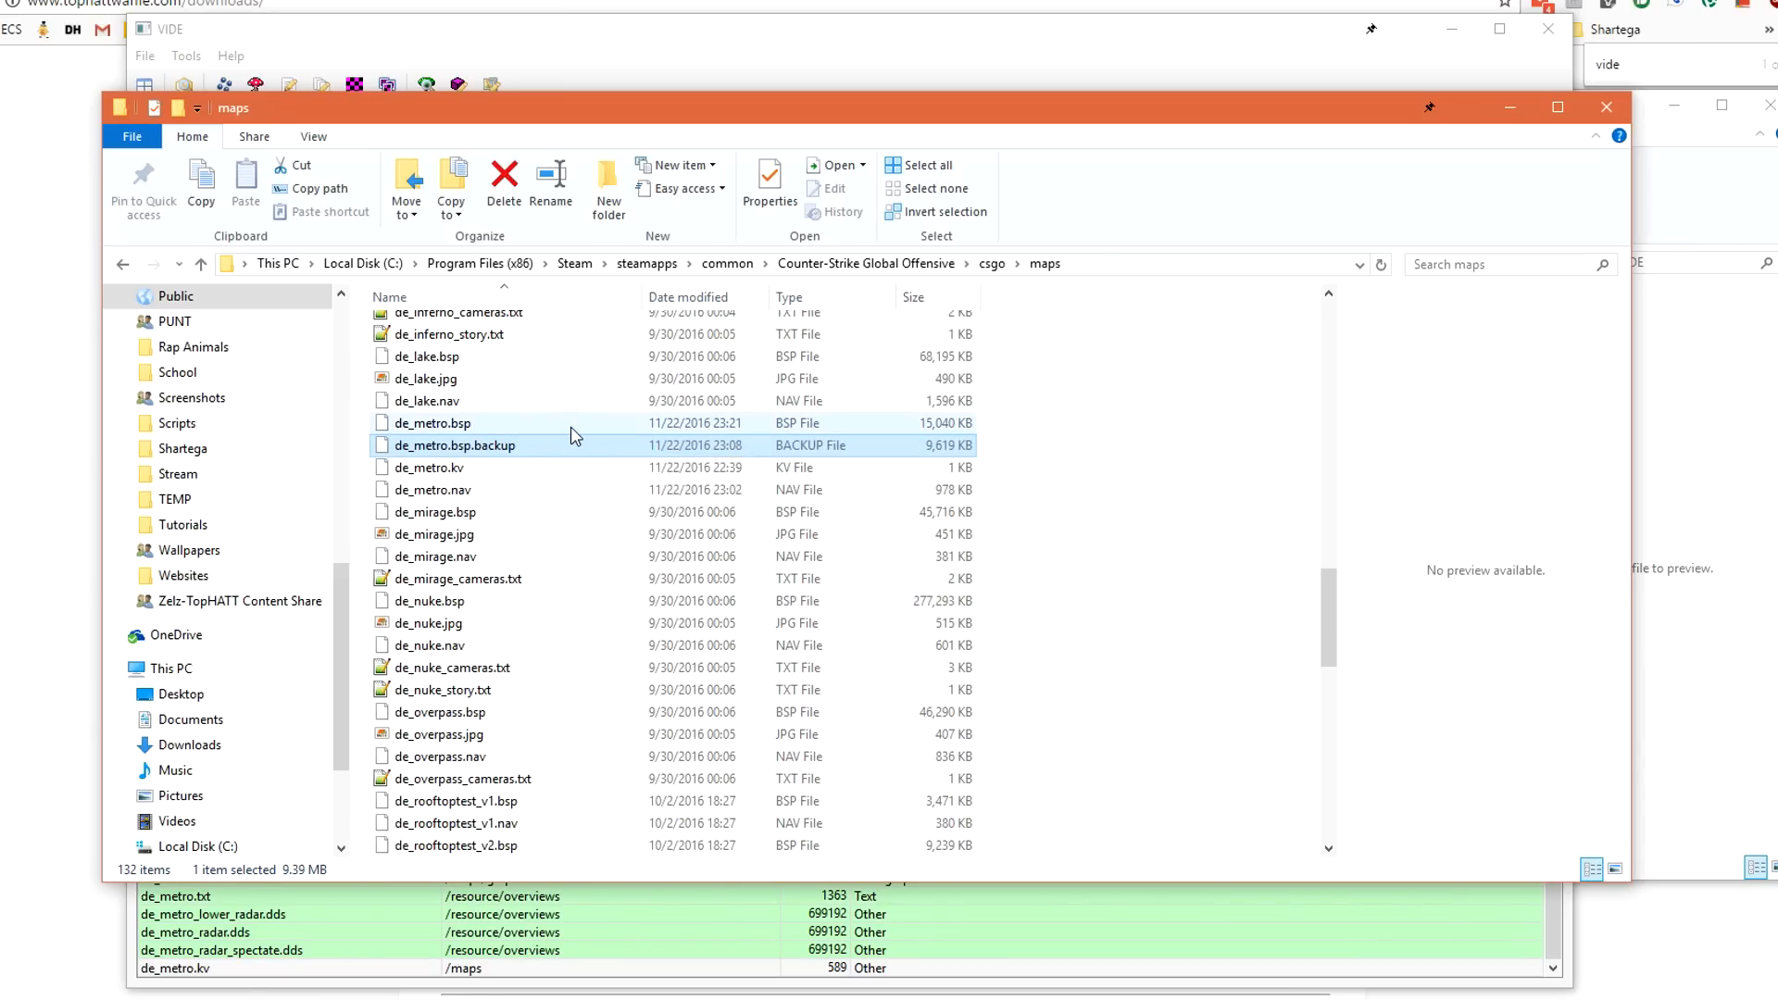
mouse_move(566, 455)
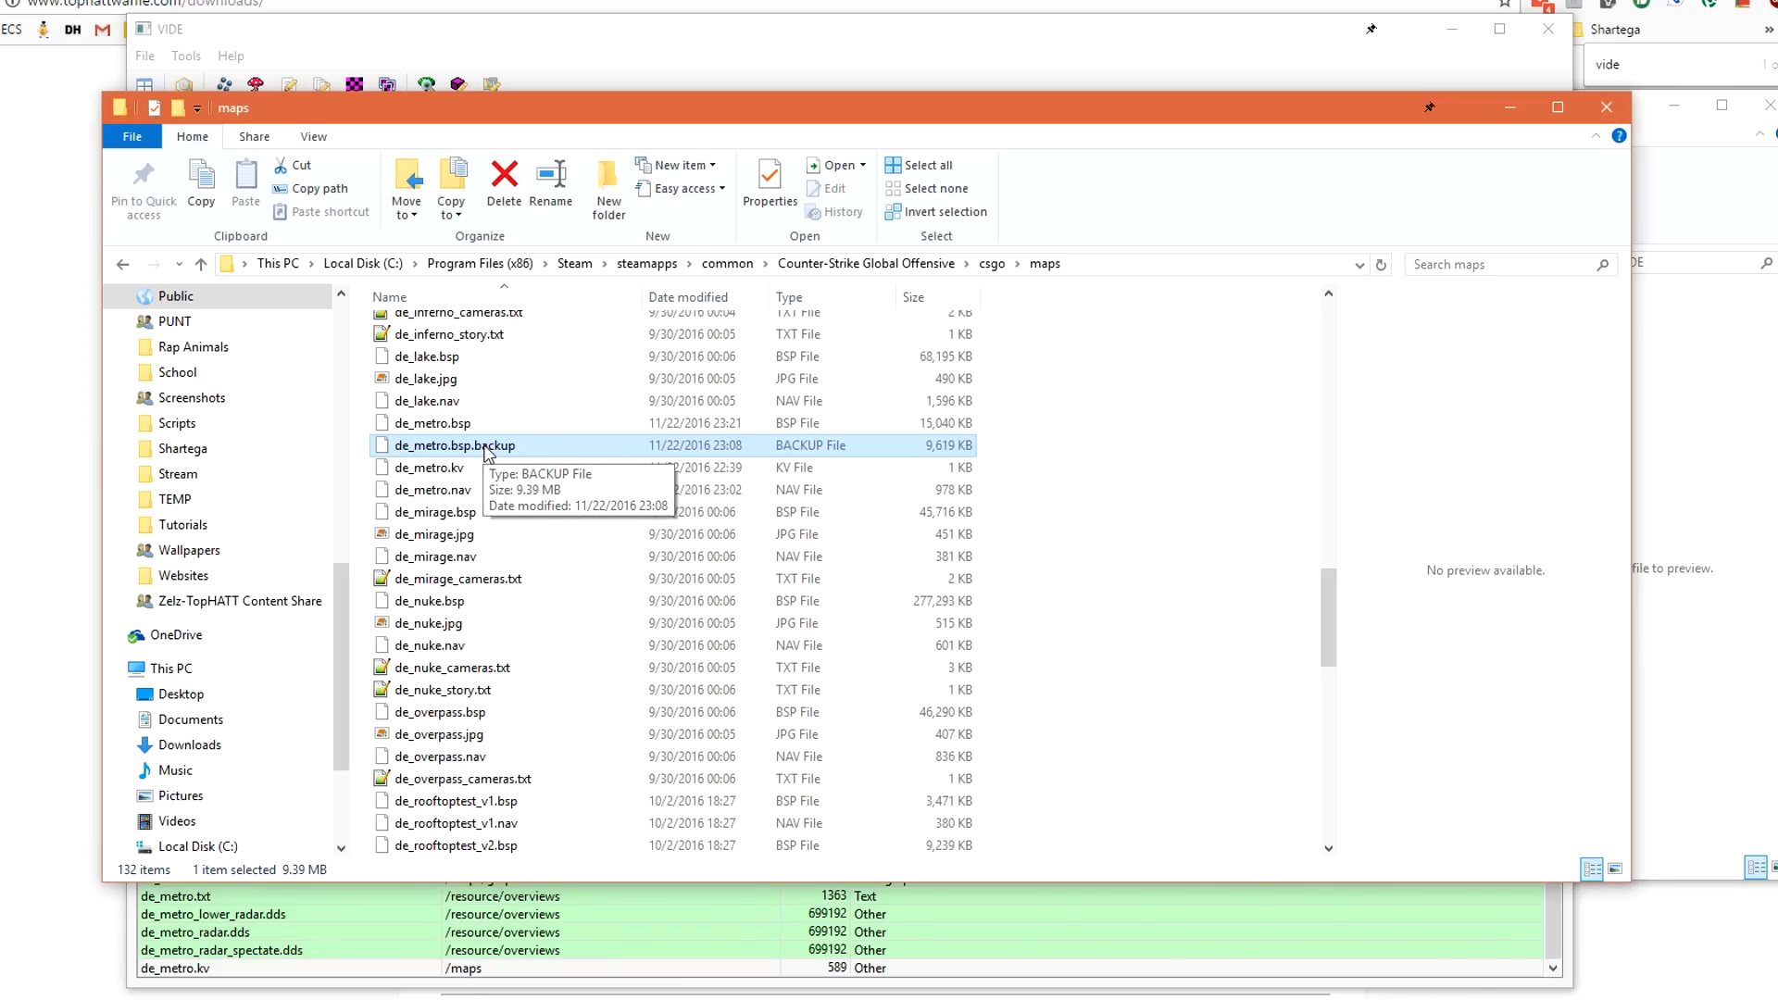
Select de_metro.bsp in csgo\maps to confirm it grew to 14.6 MB.
left_click(433, 422)
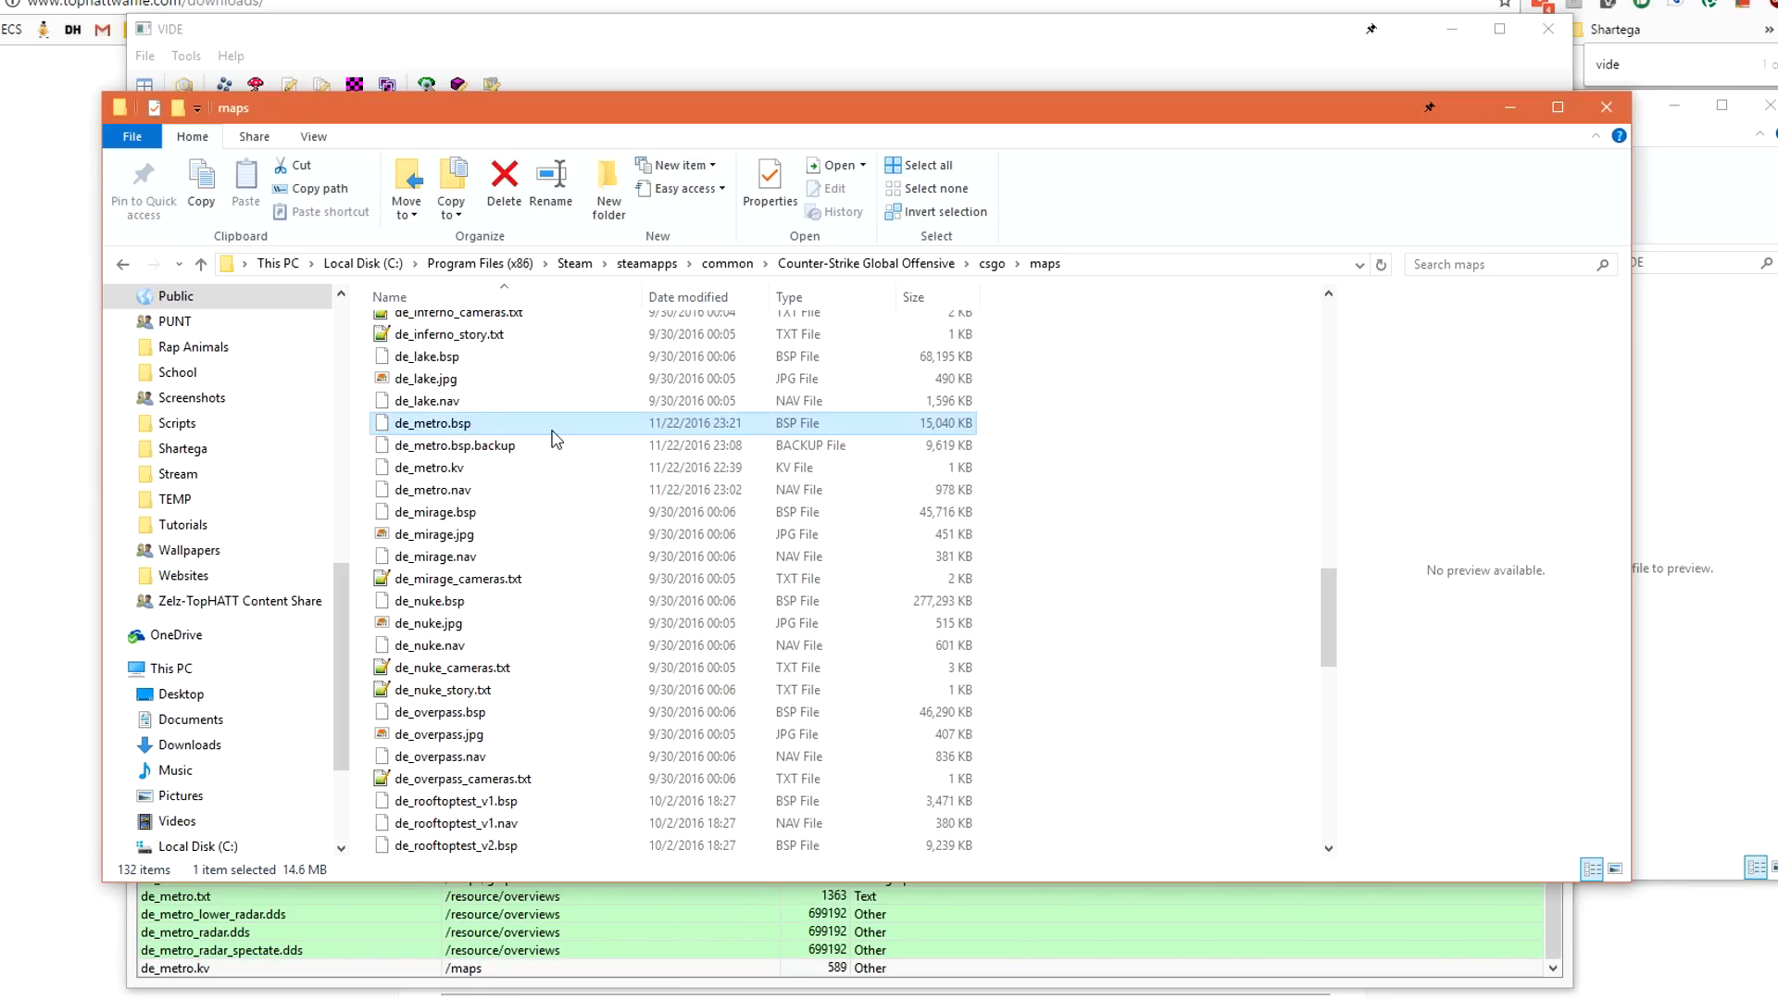
mouse_move(967, 431)
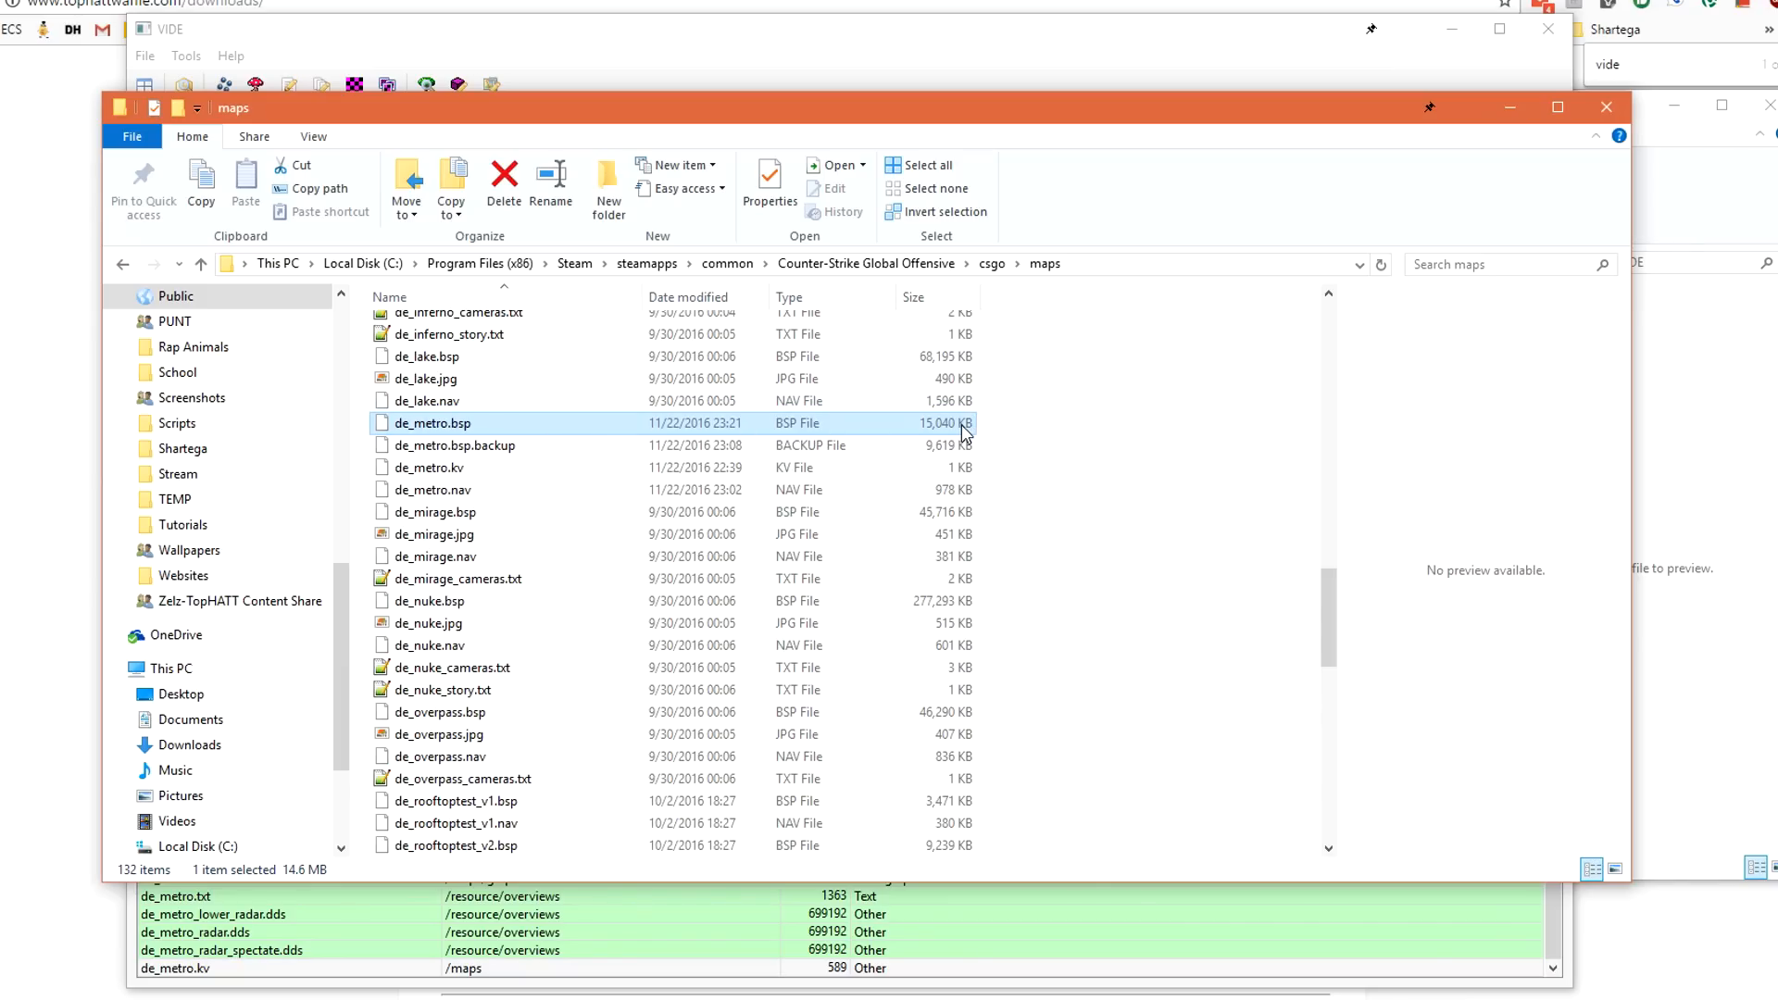
mouse_move(1183, 483)
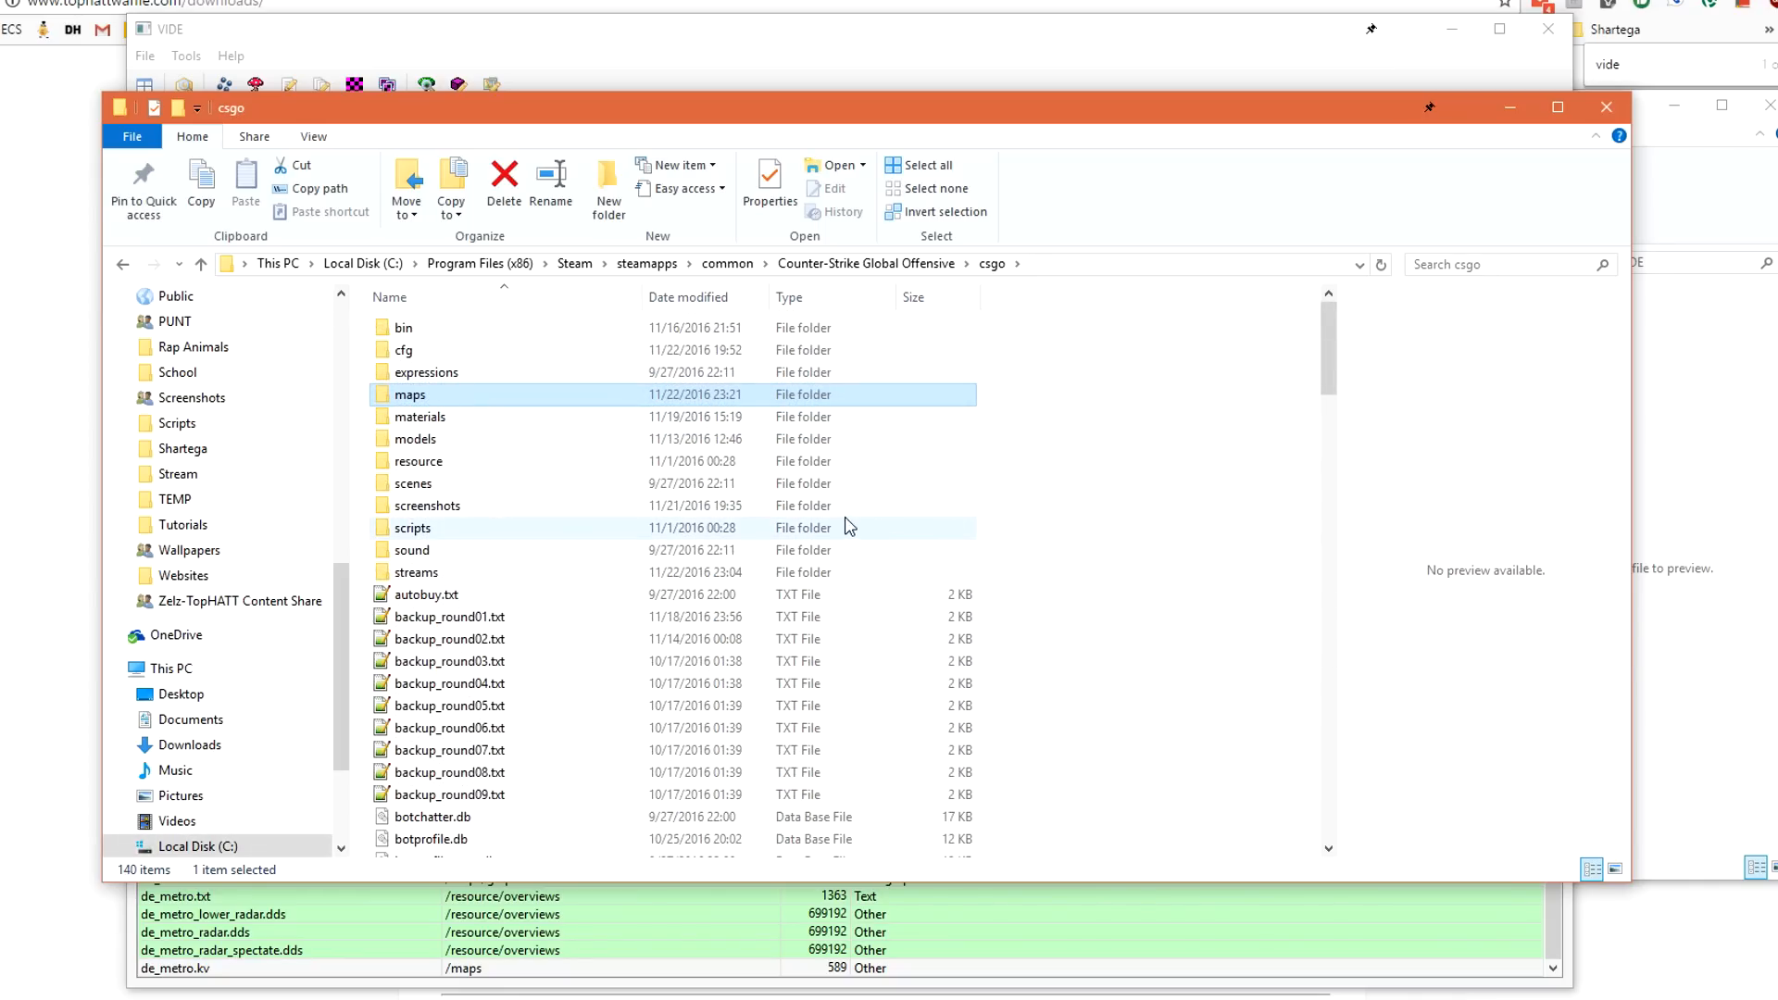
mouse_move(519, 460)
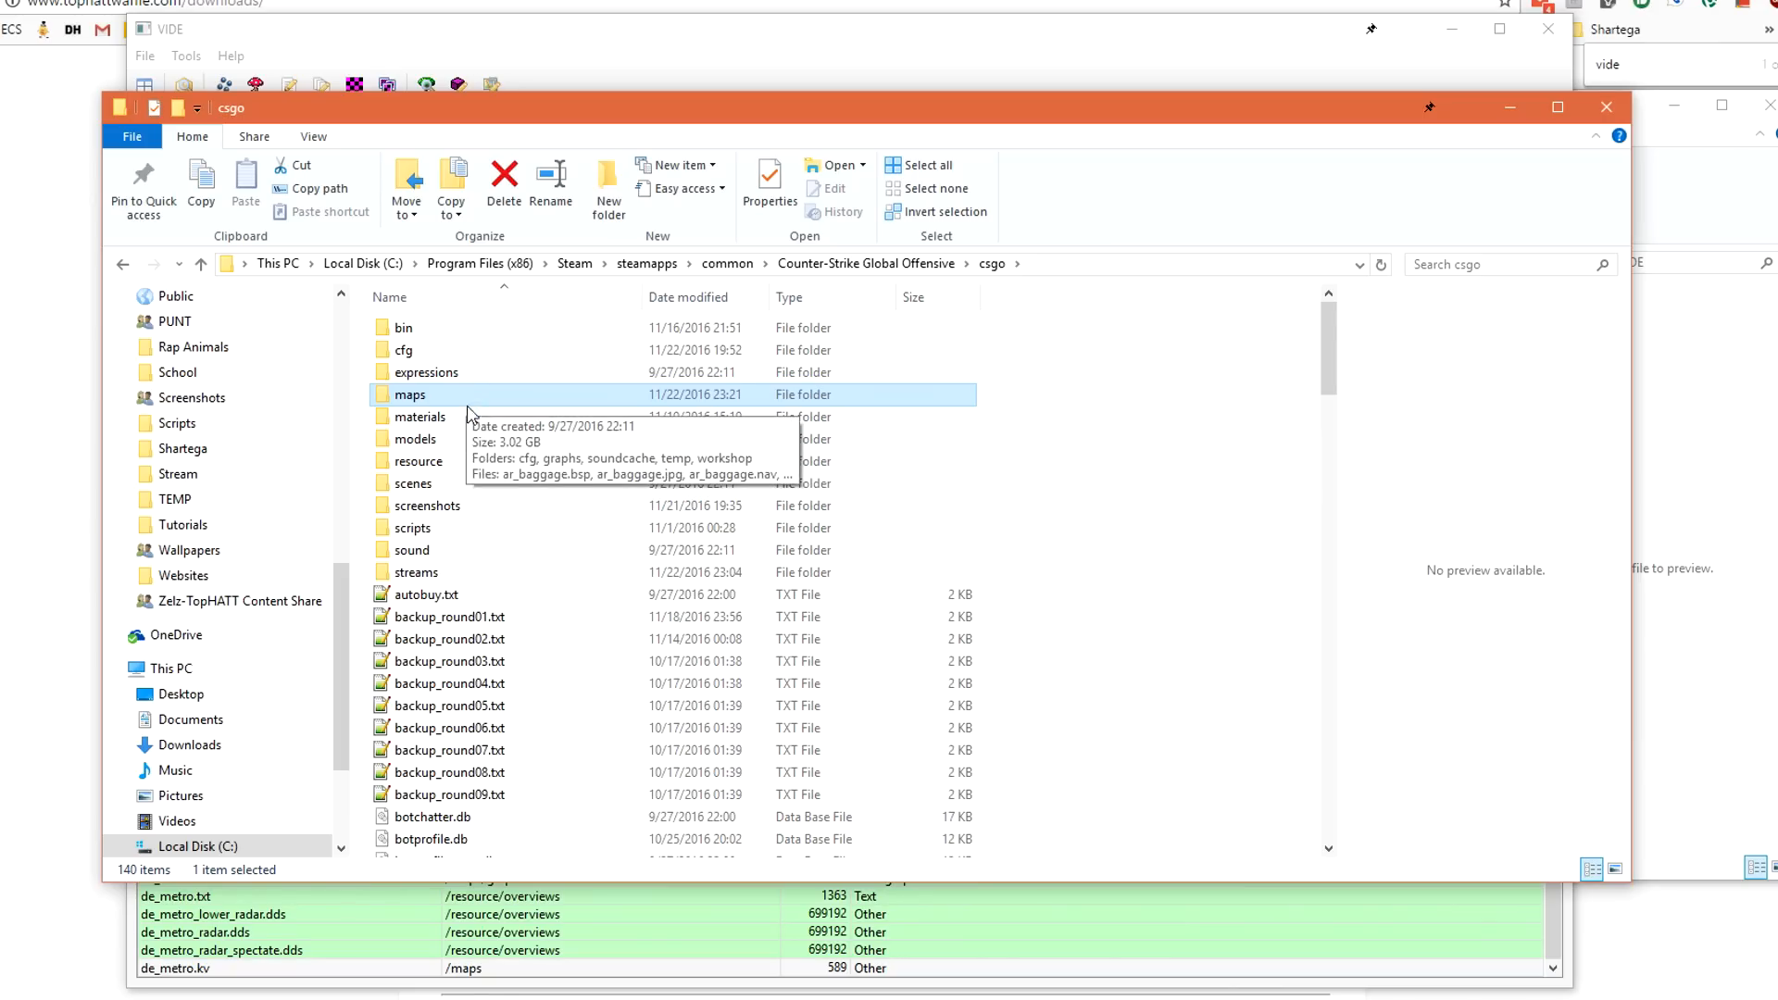
Rename the materials de_metro folder to de_metro.old, then open resource\overviews.
left_click(420, 417)
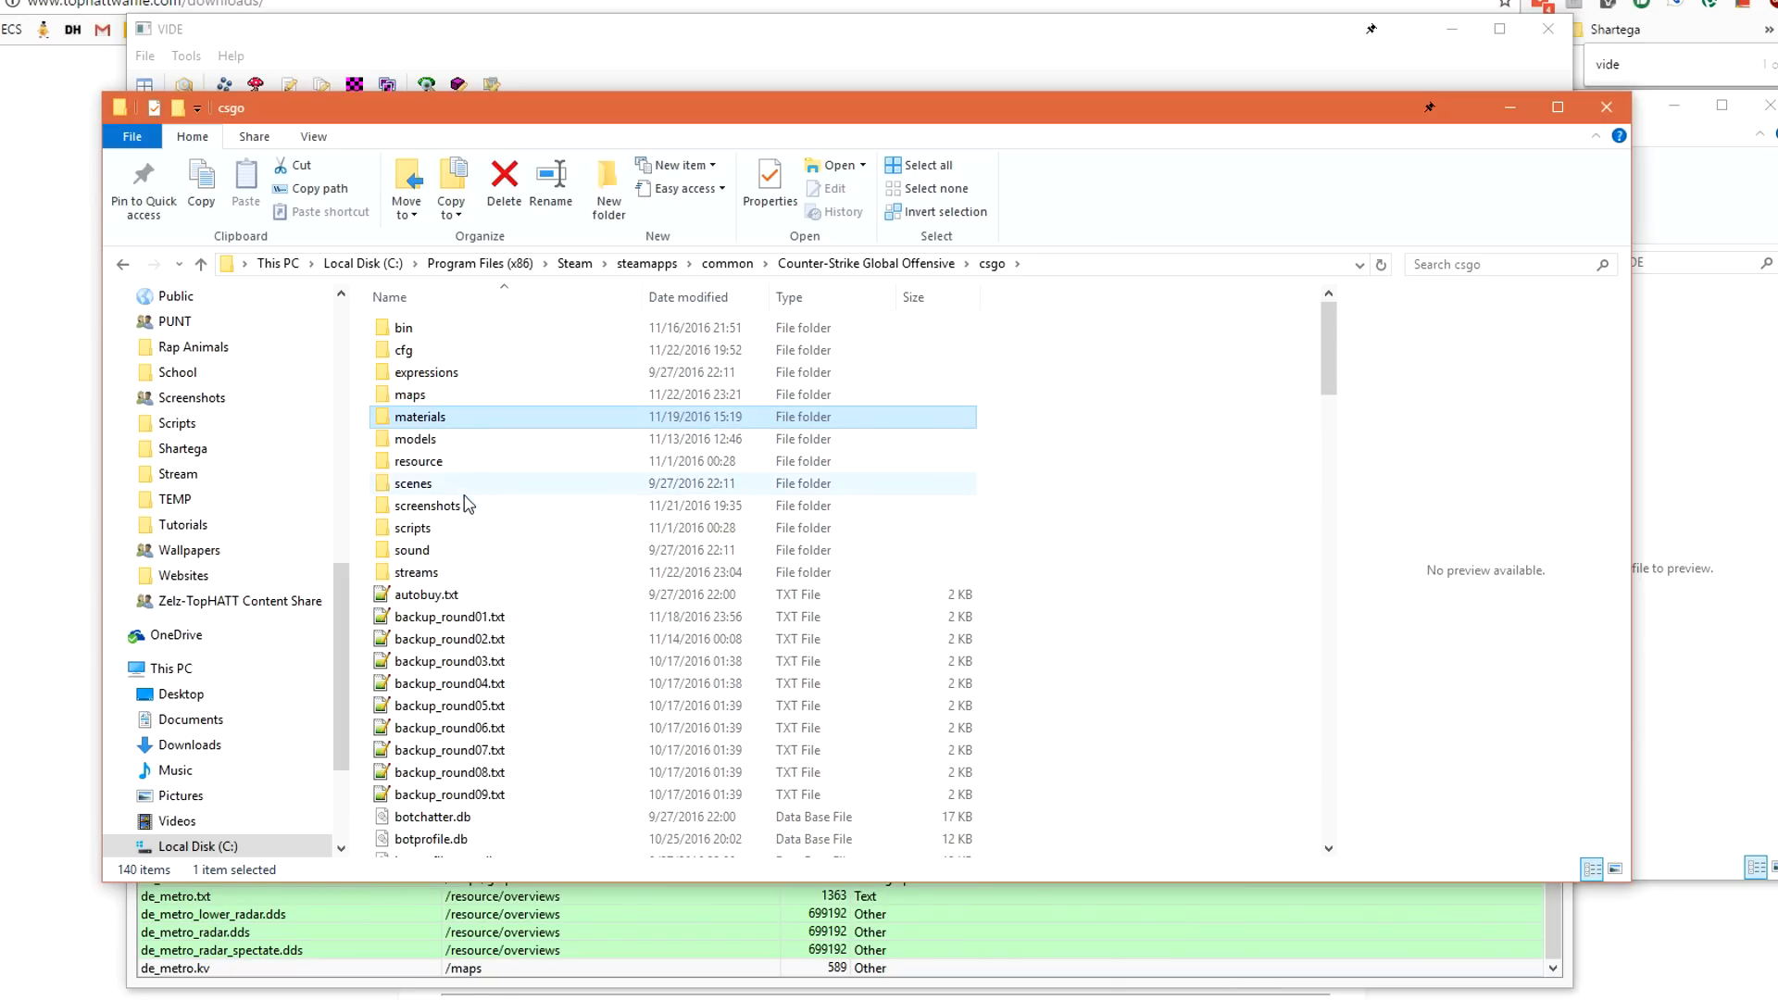
left_click(418, 461)
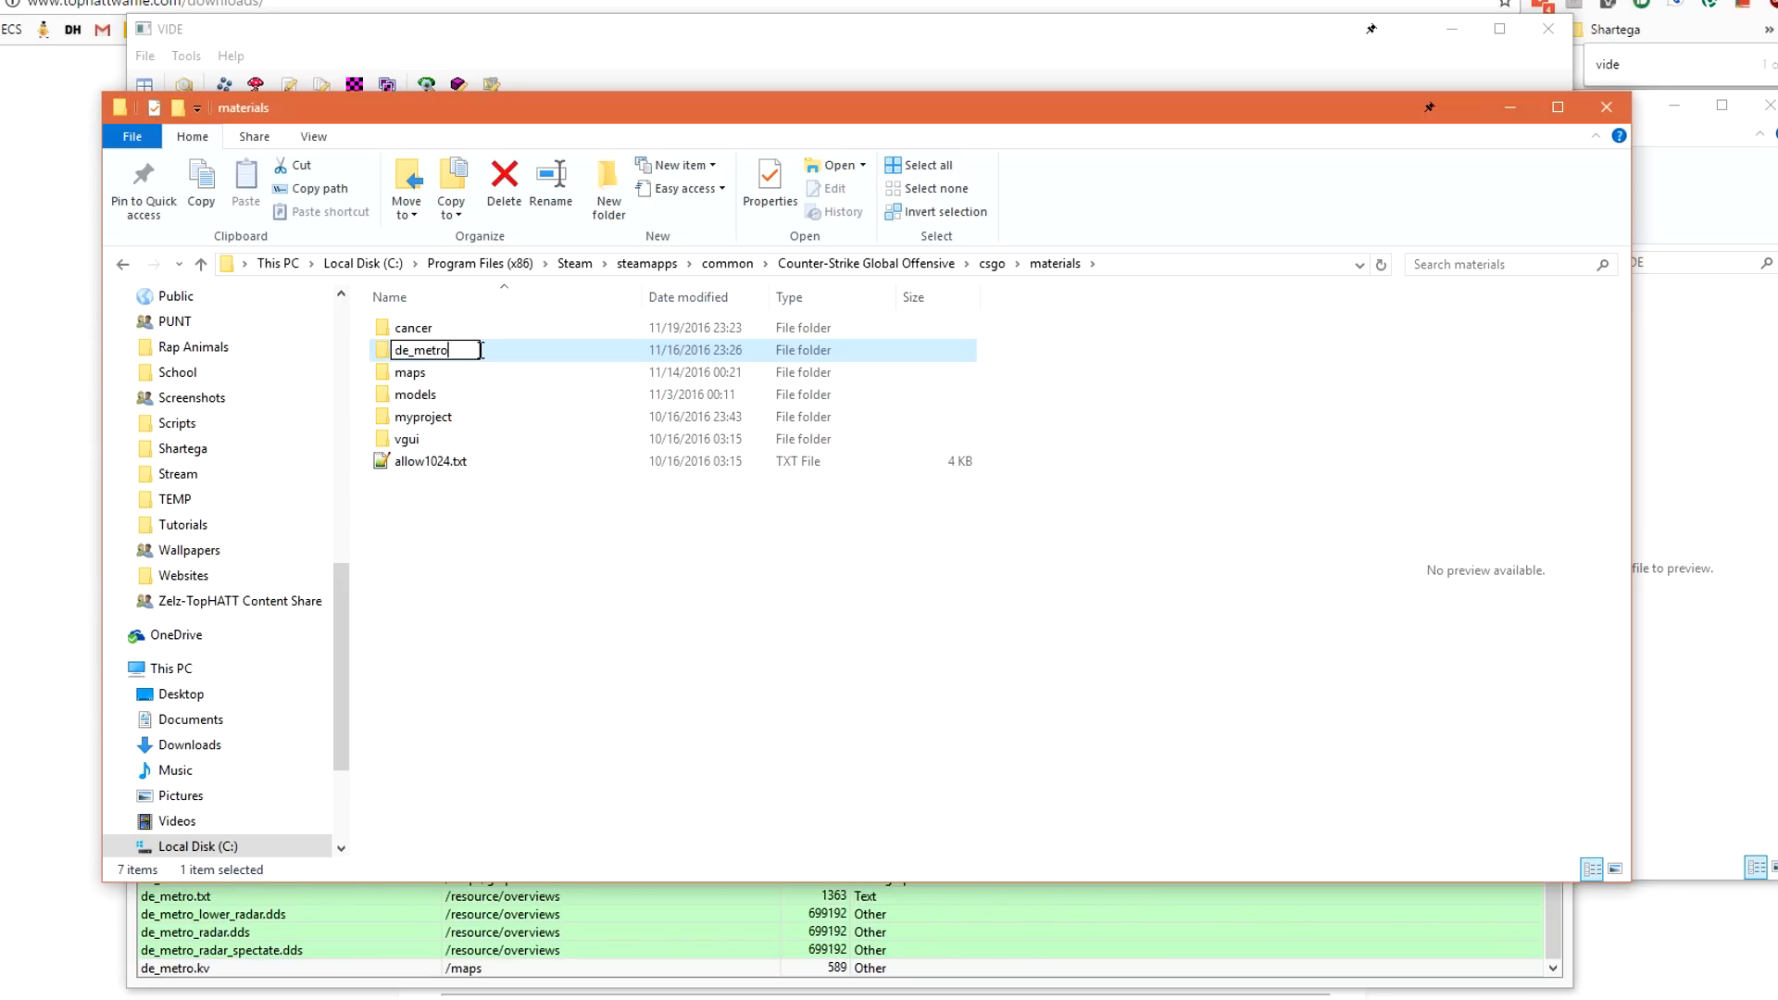
type(".old")
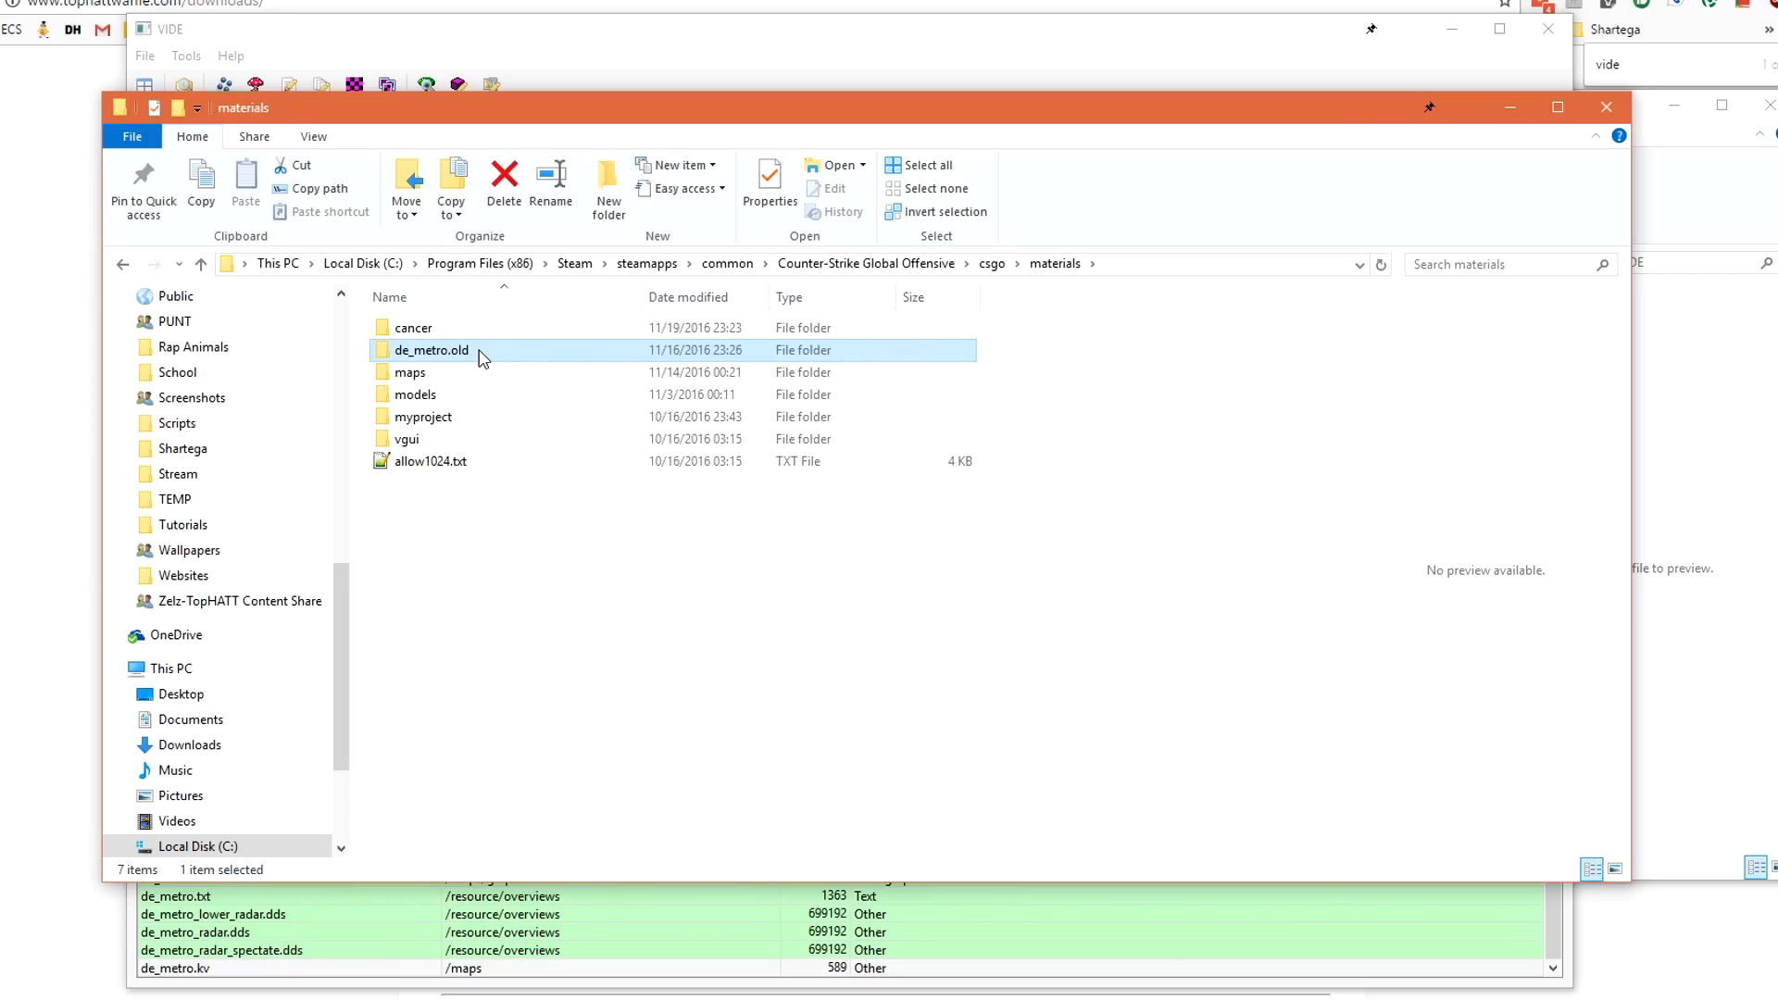
left_click(1052, 264)
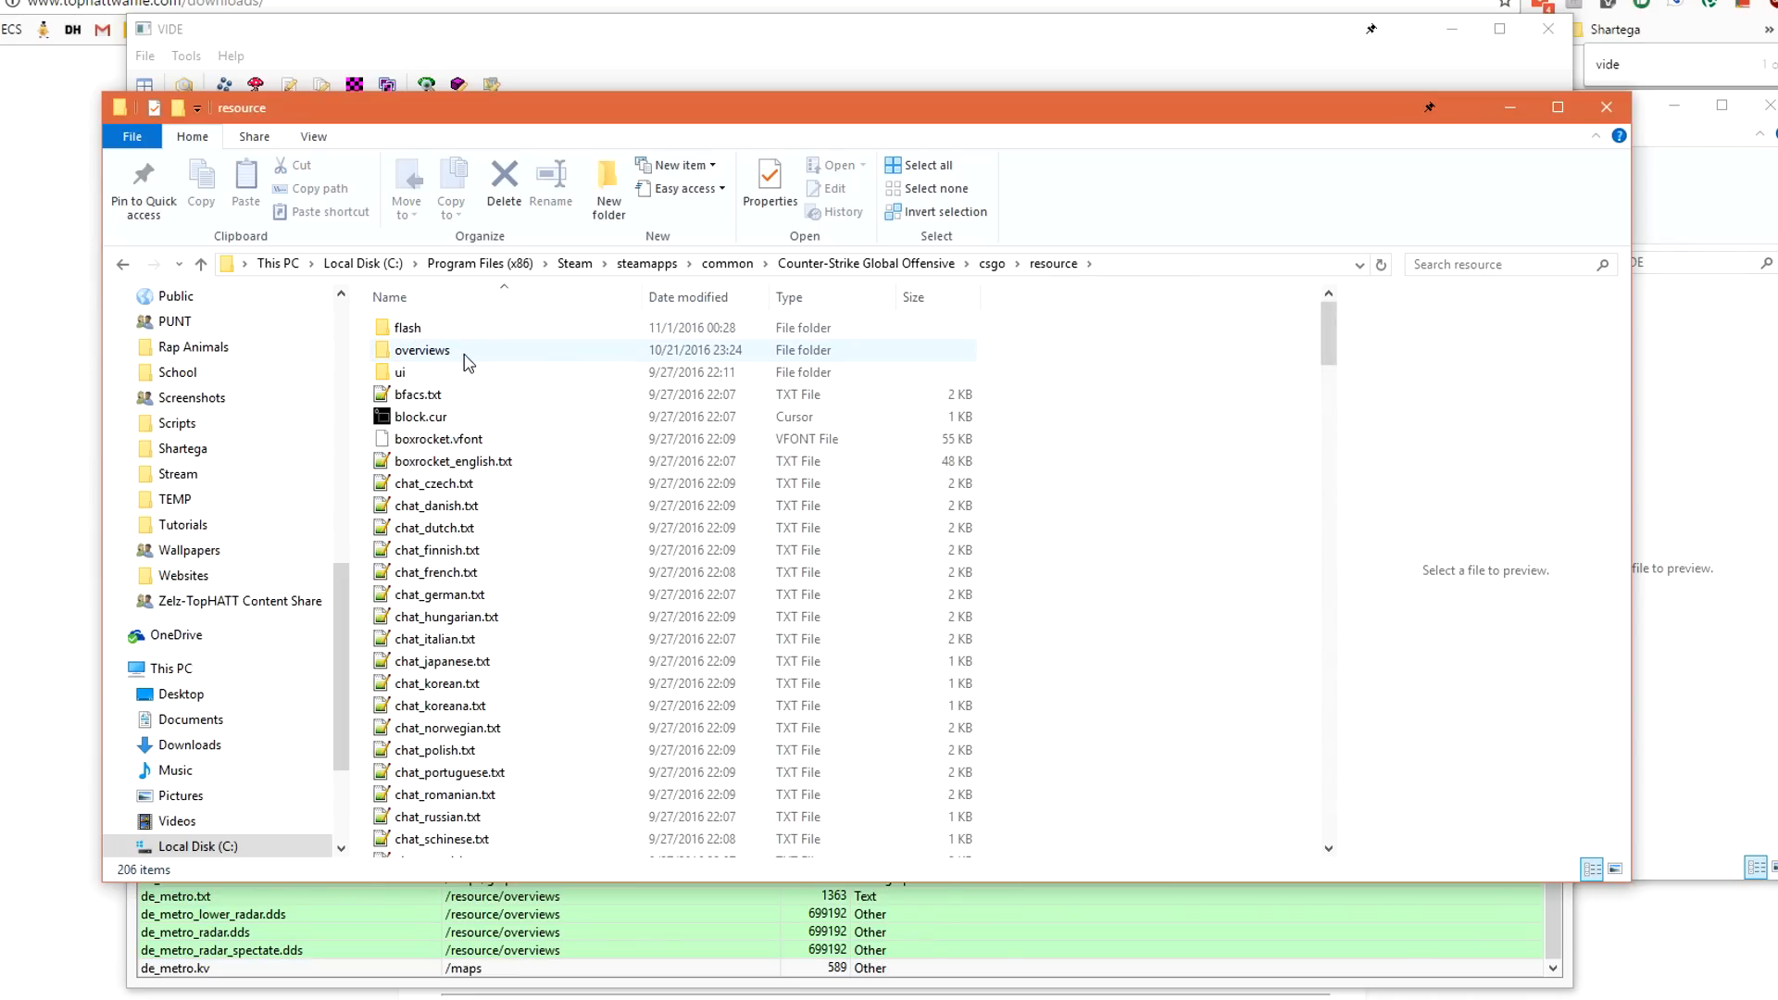
double_click(423, 350)
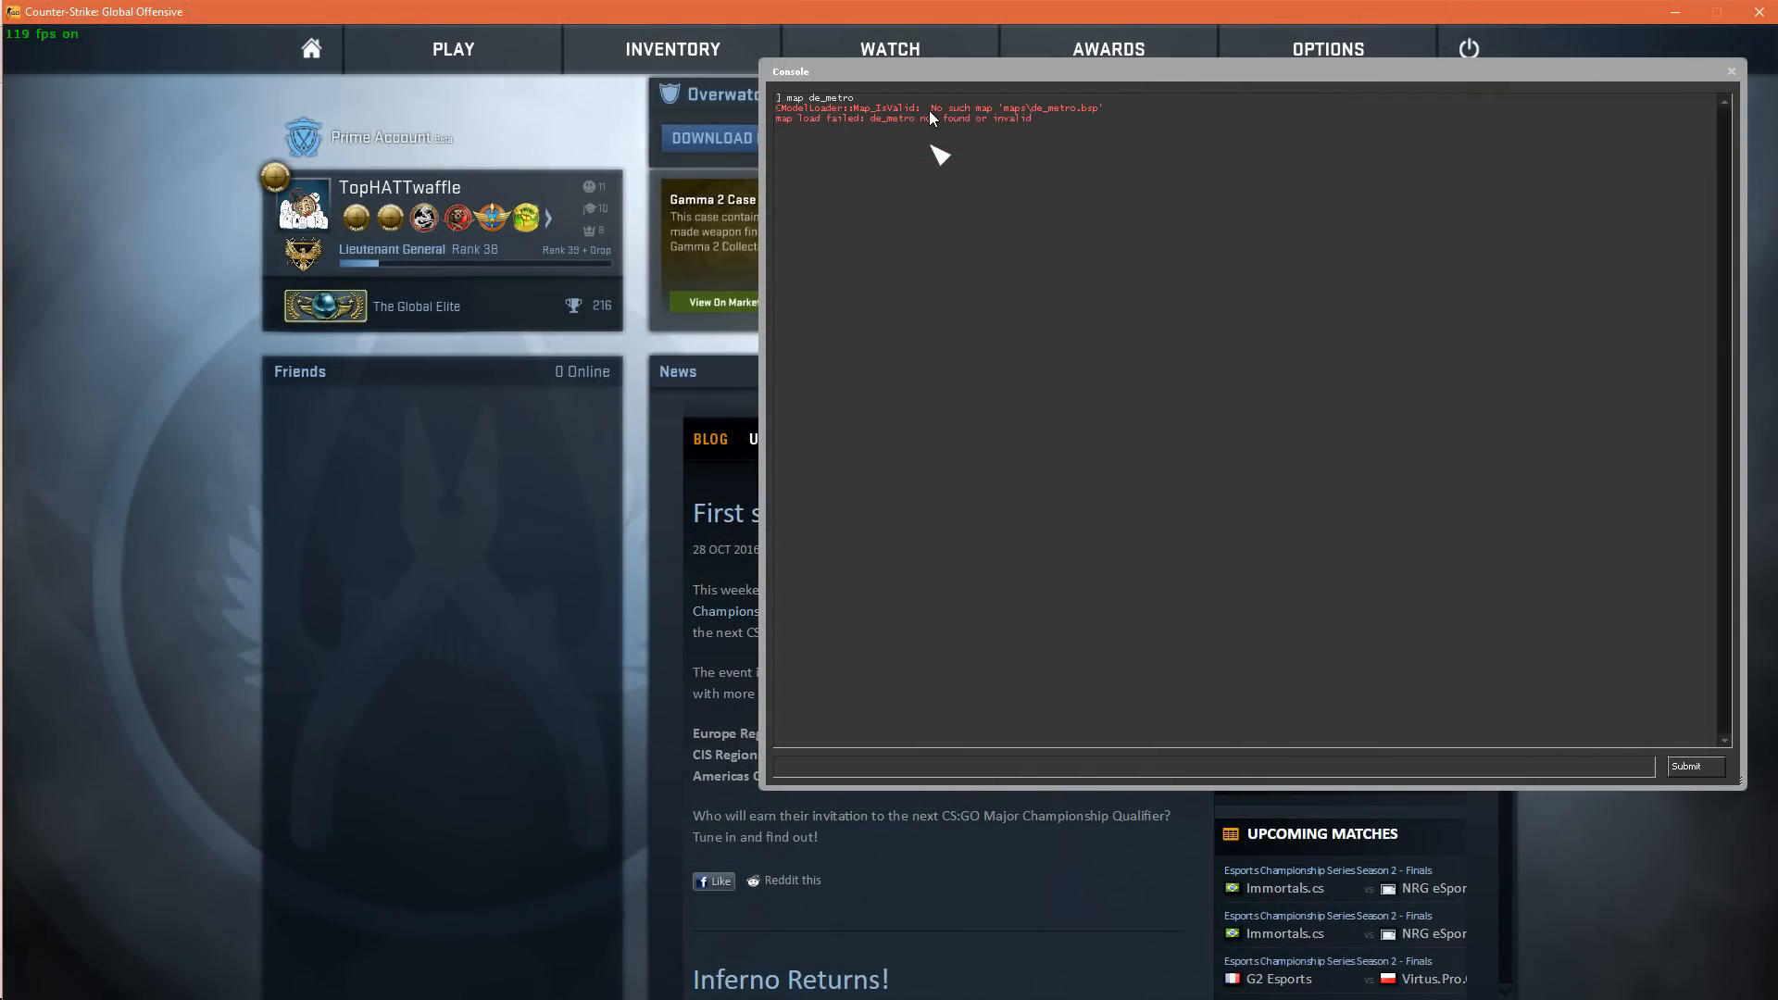
mouse_move(1120, 220)
type("map de_metro")
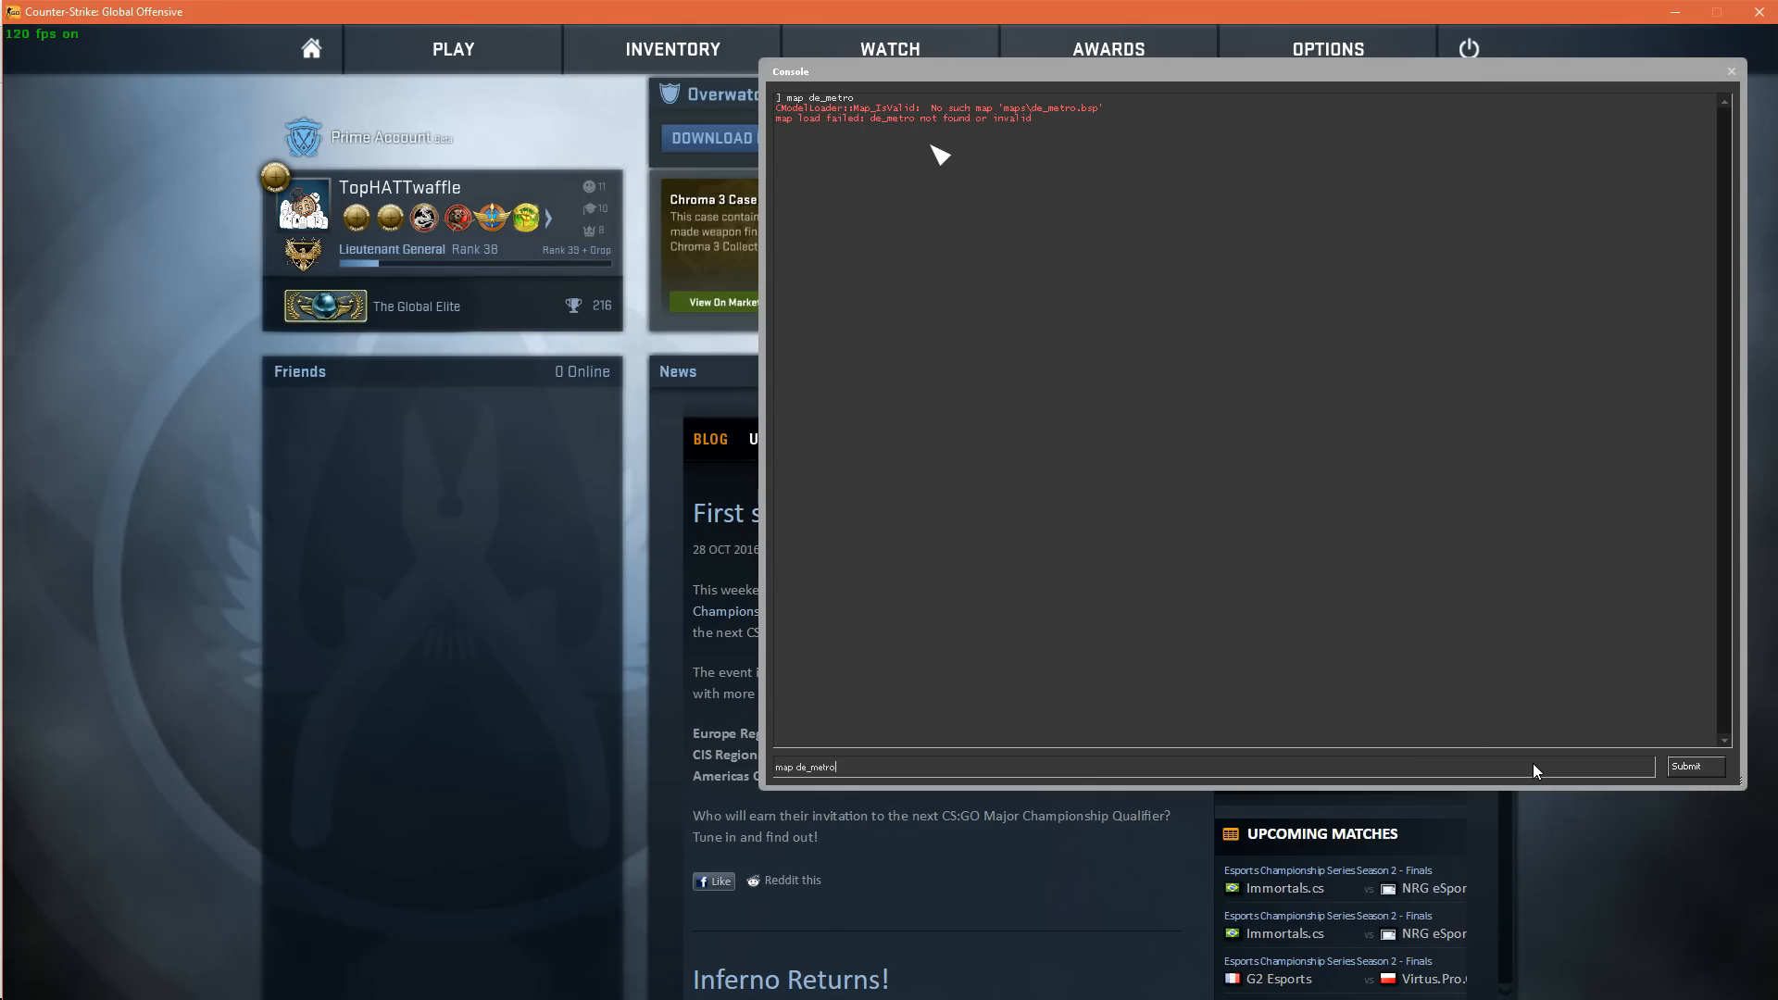
Run 'map de_metro' in the developer console to load the map.
left_click(1695, 767)
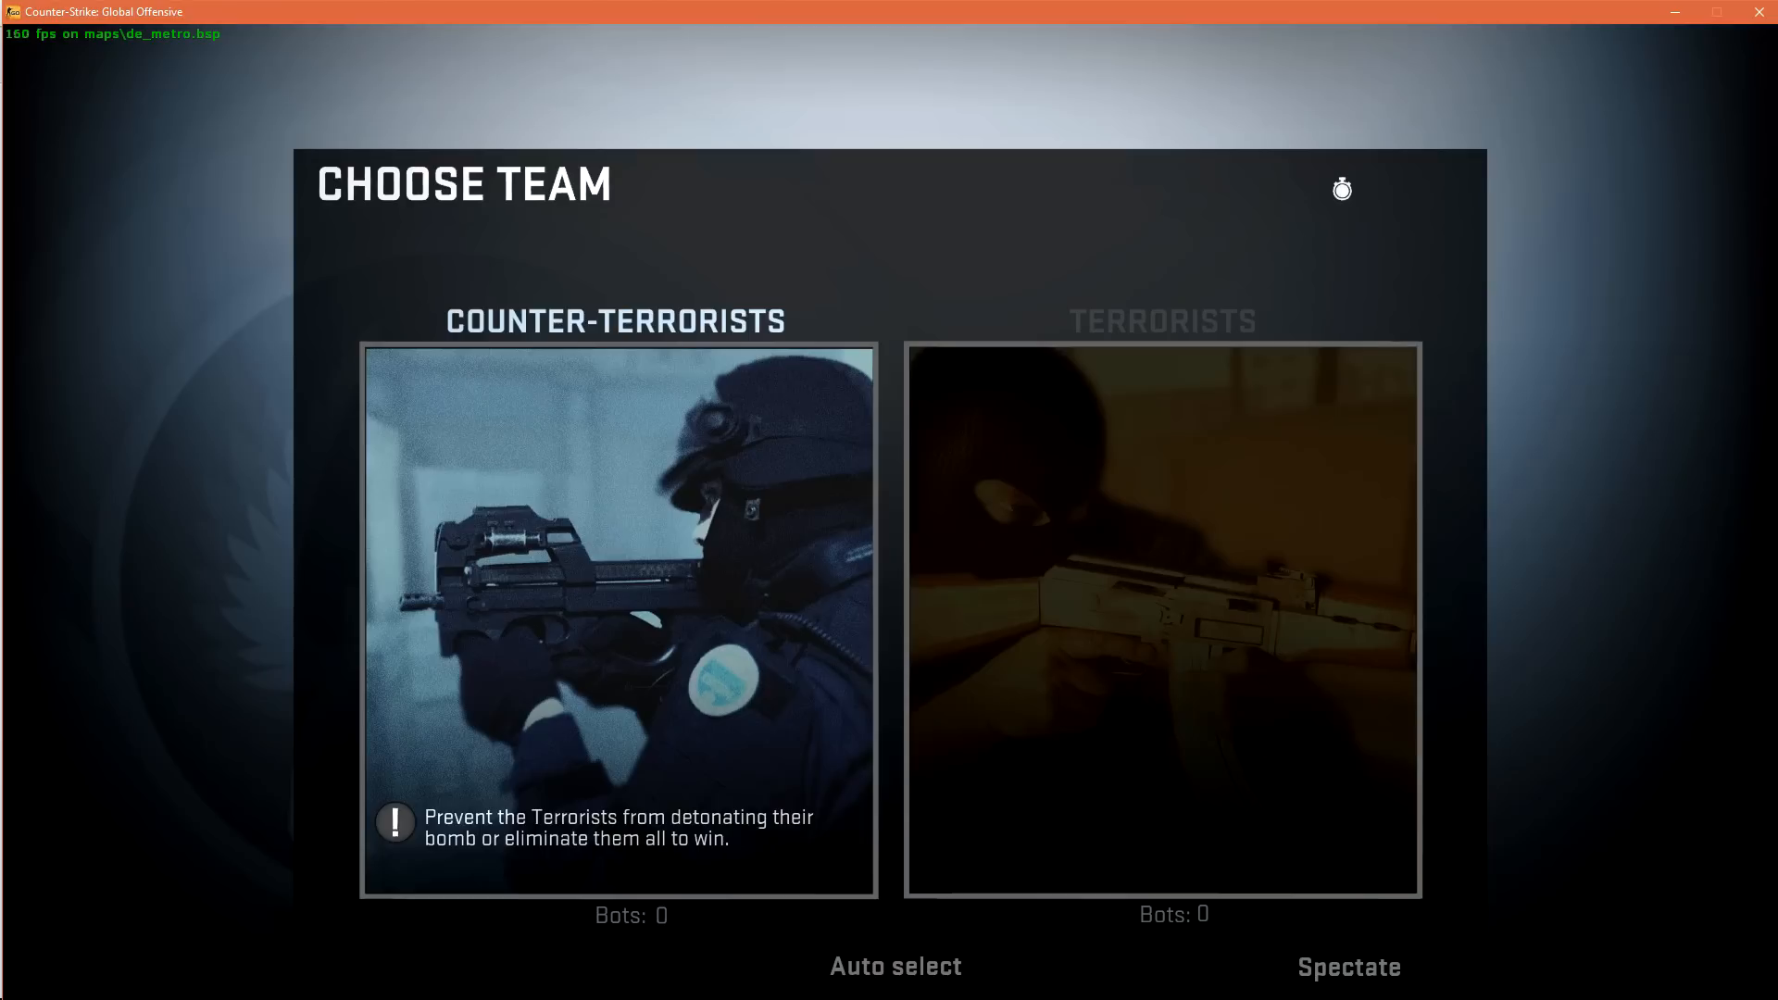
Join a team on de_metro and start entering an r_drawcl console command.
left_click(1161, 618)
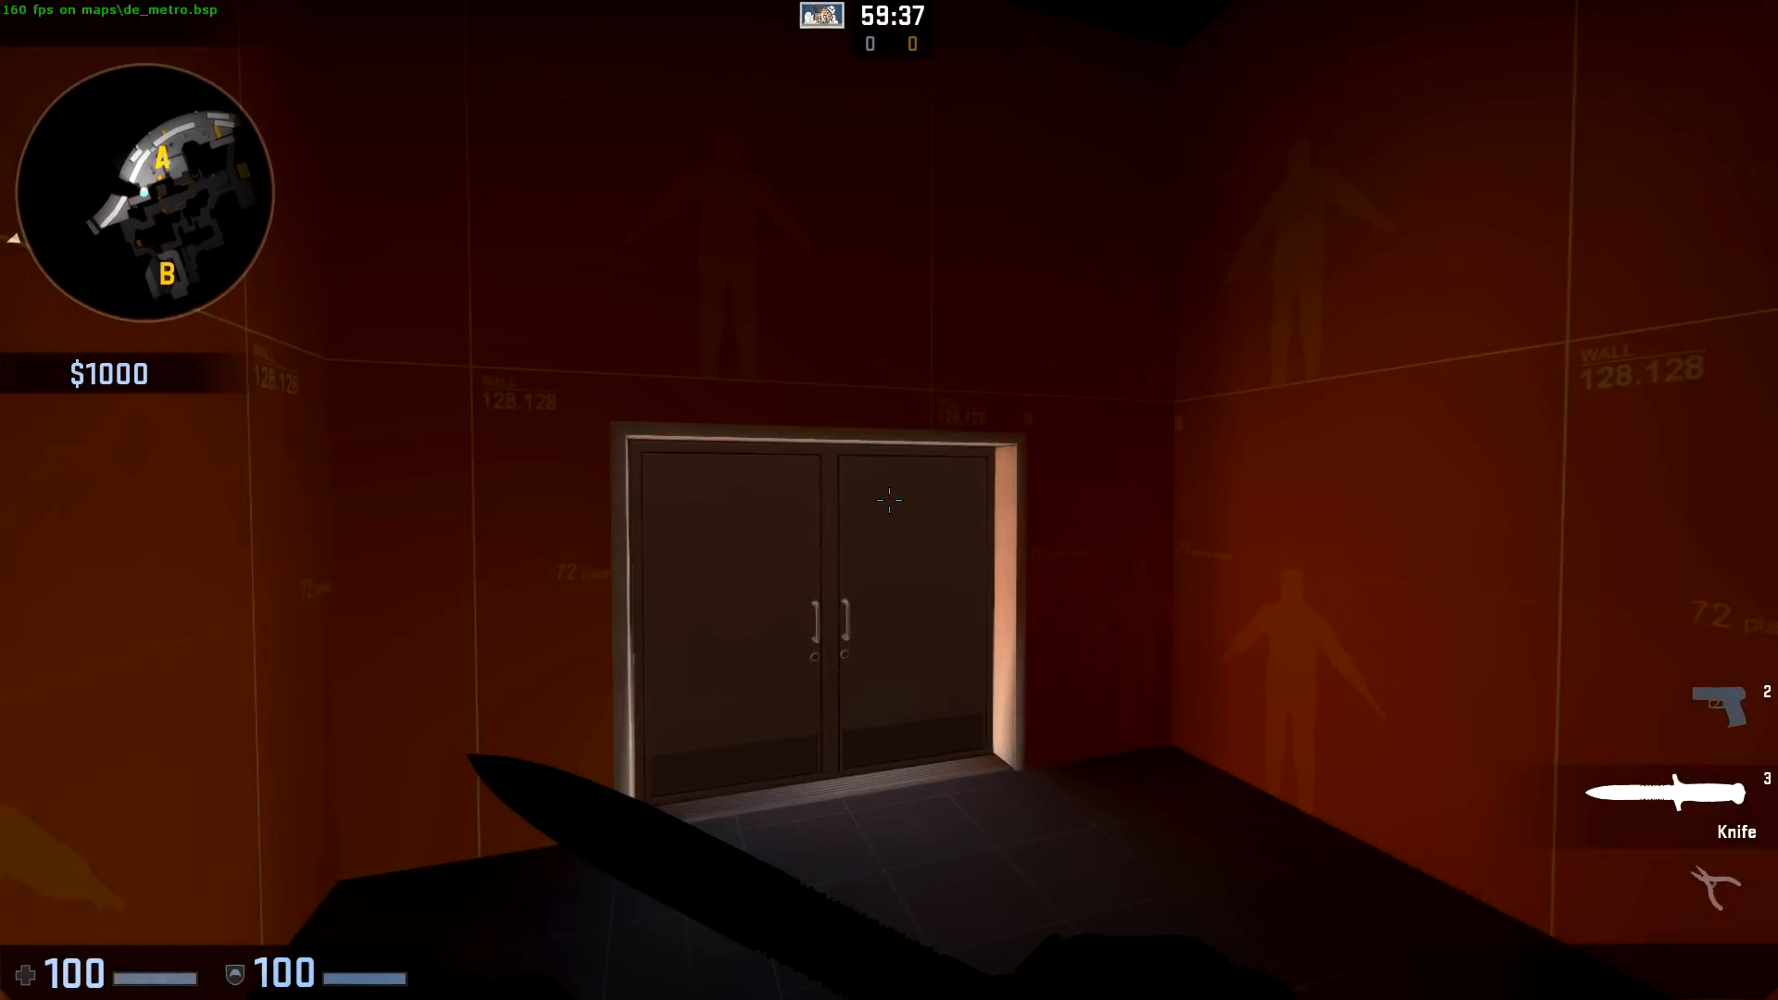
mouse_move(891, 499)
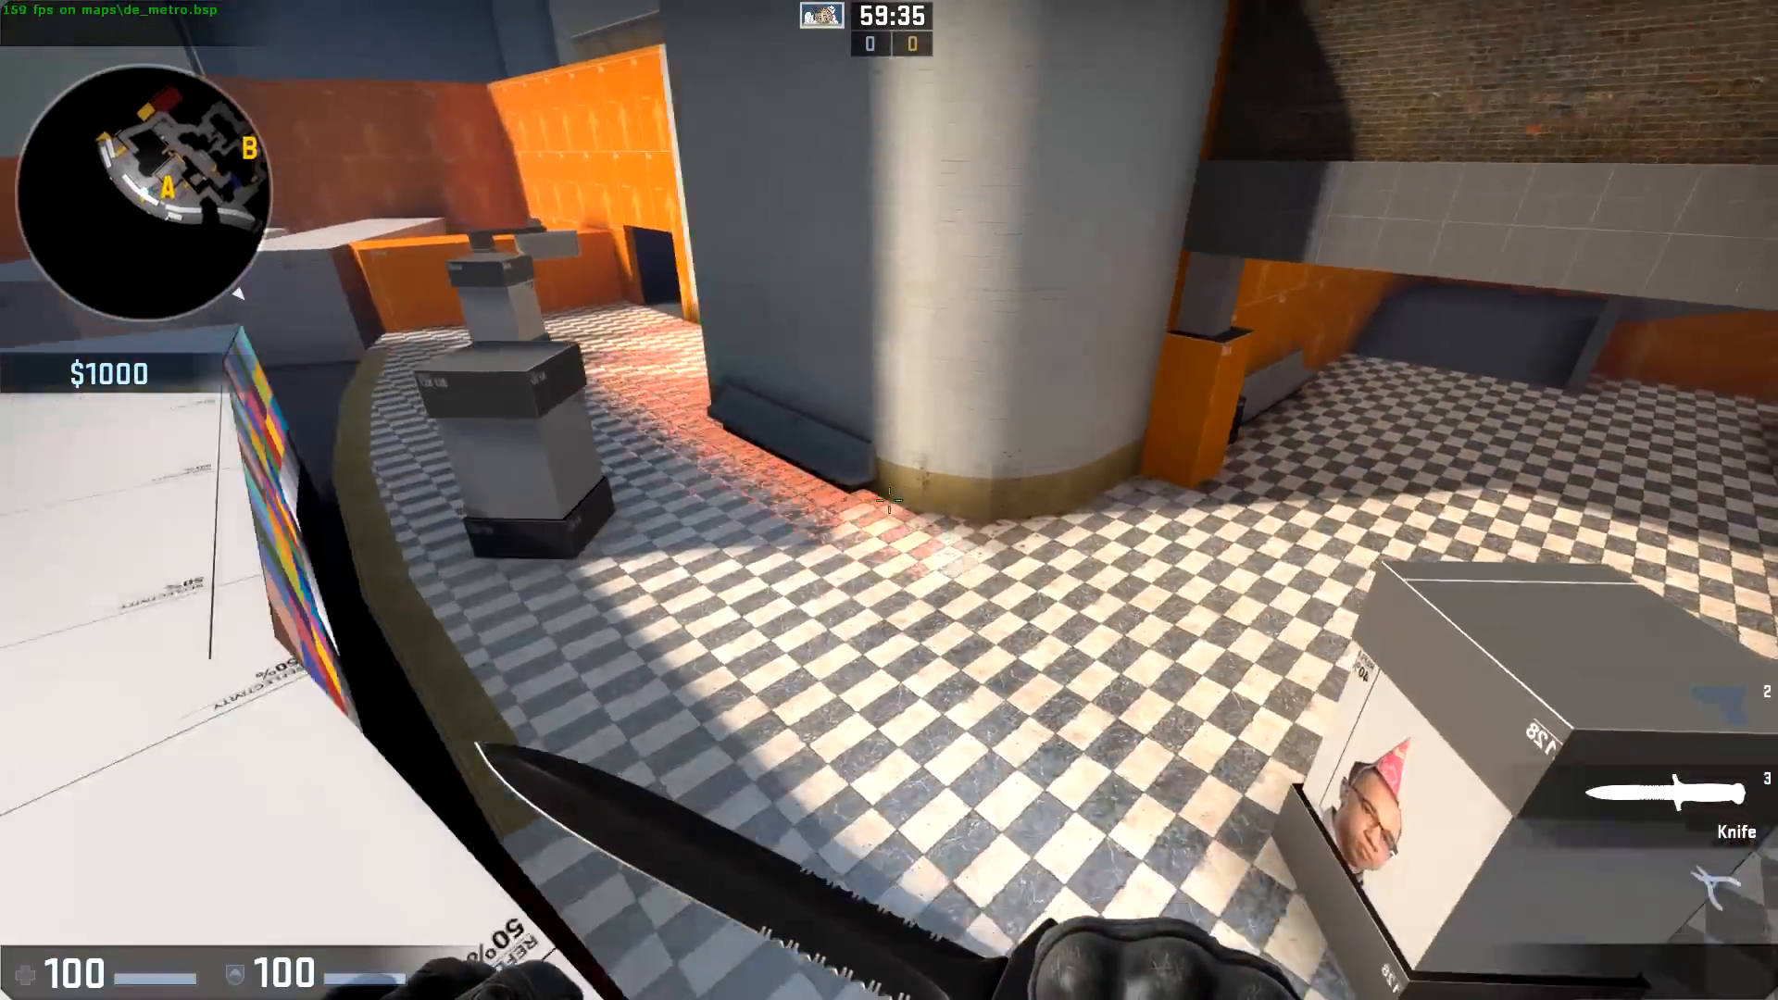
mouse_move(889, 500)
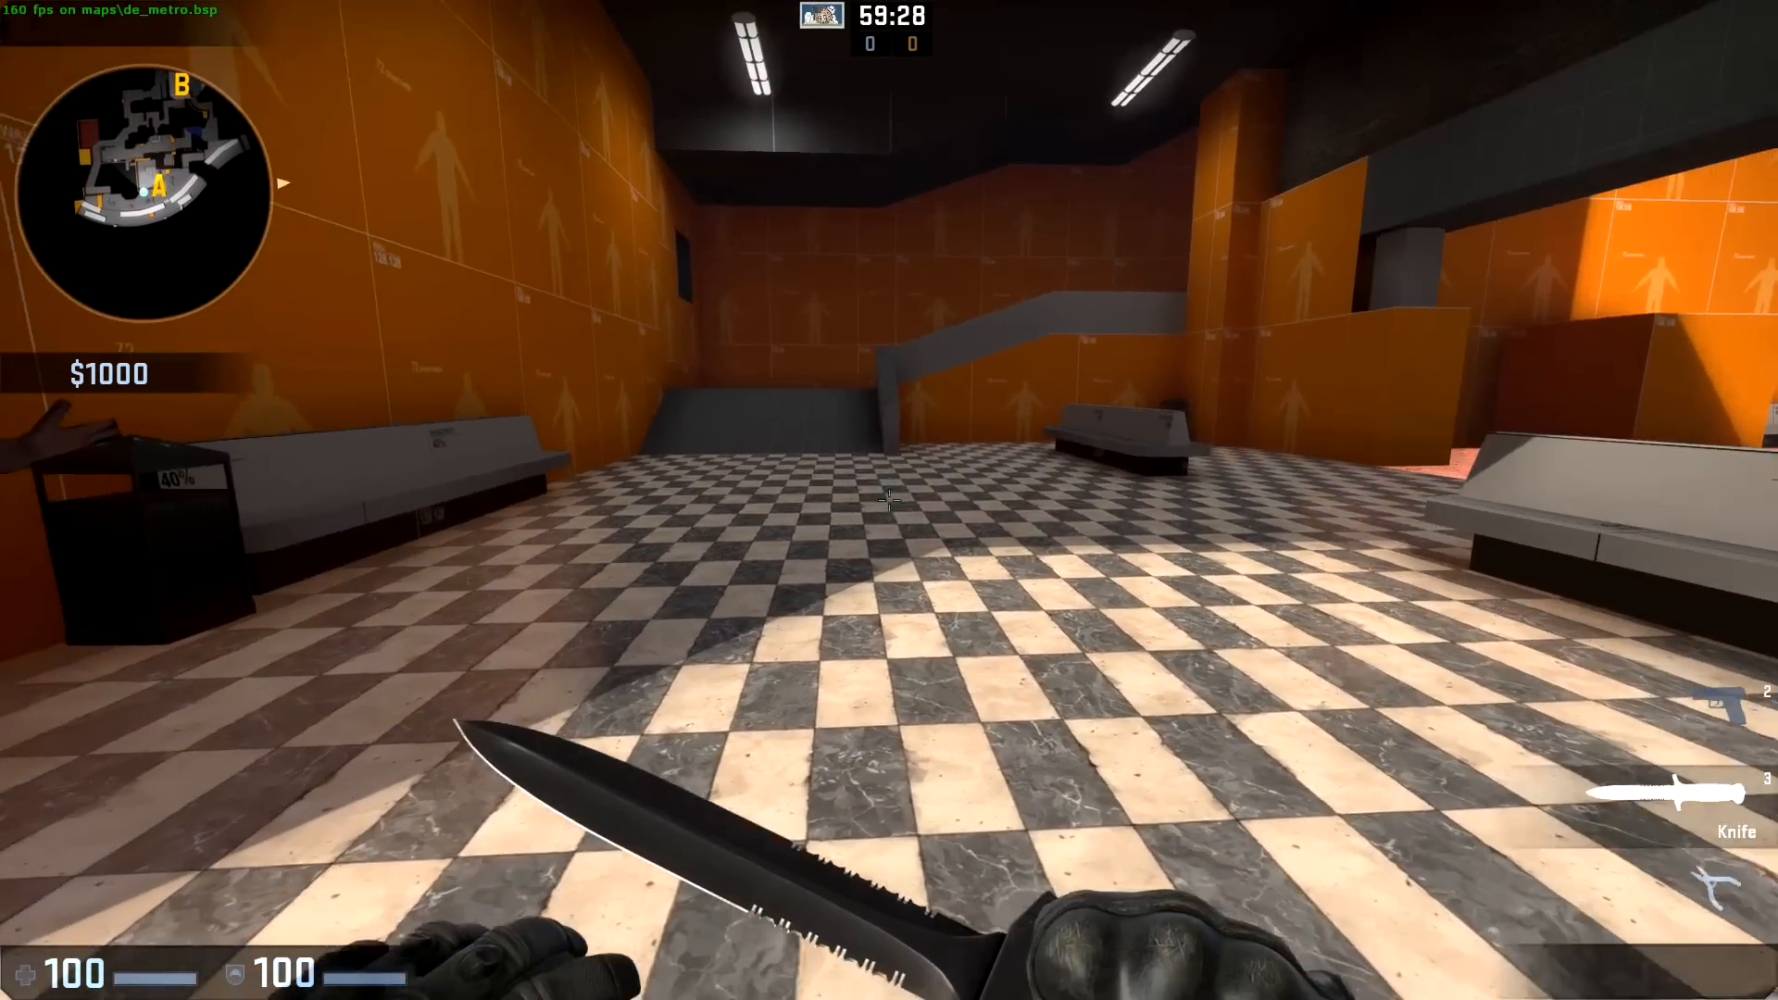
type("r_drawcl")
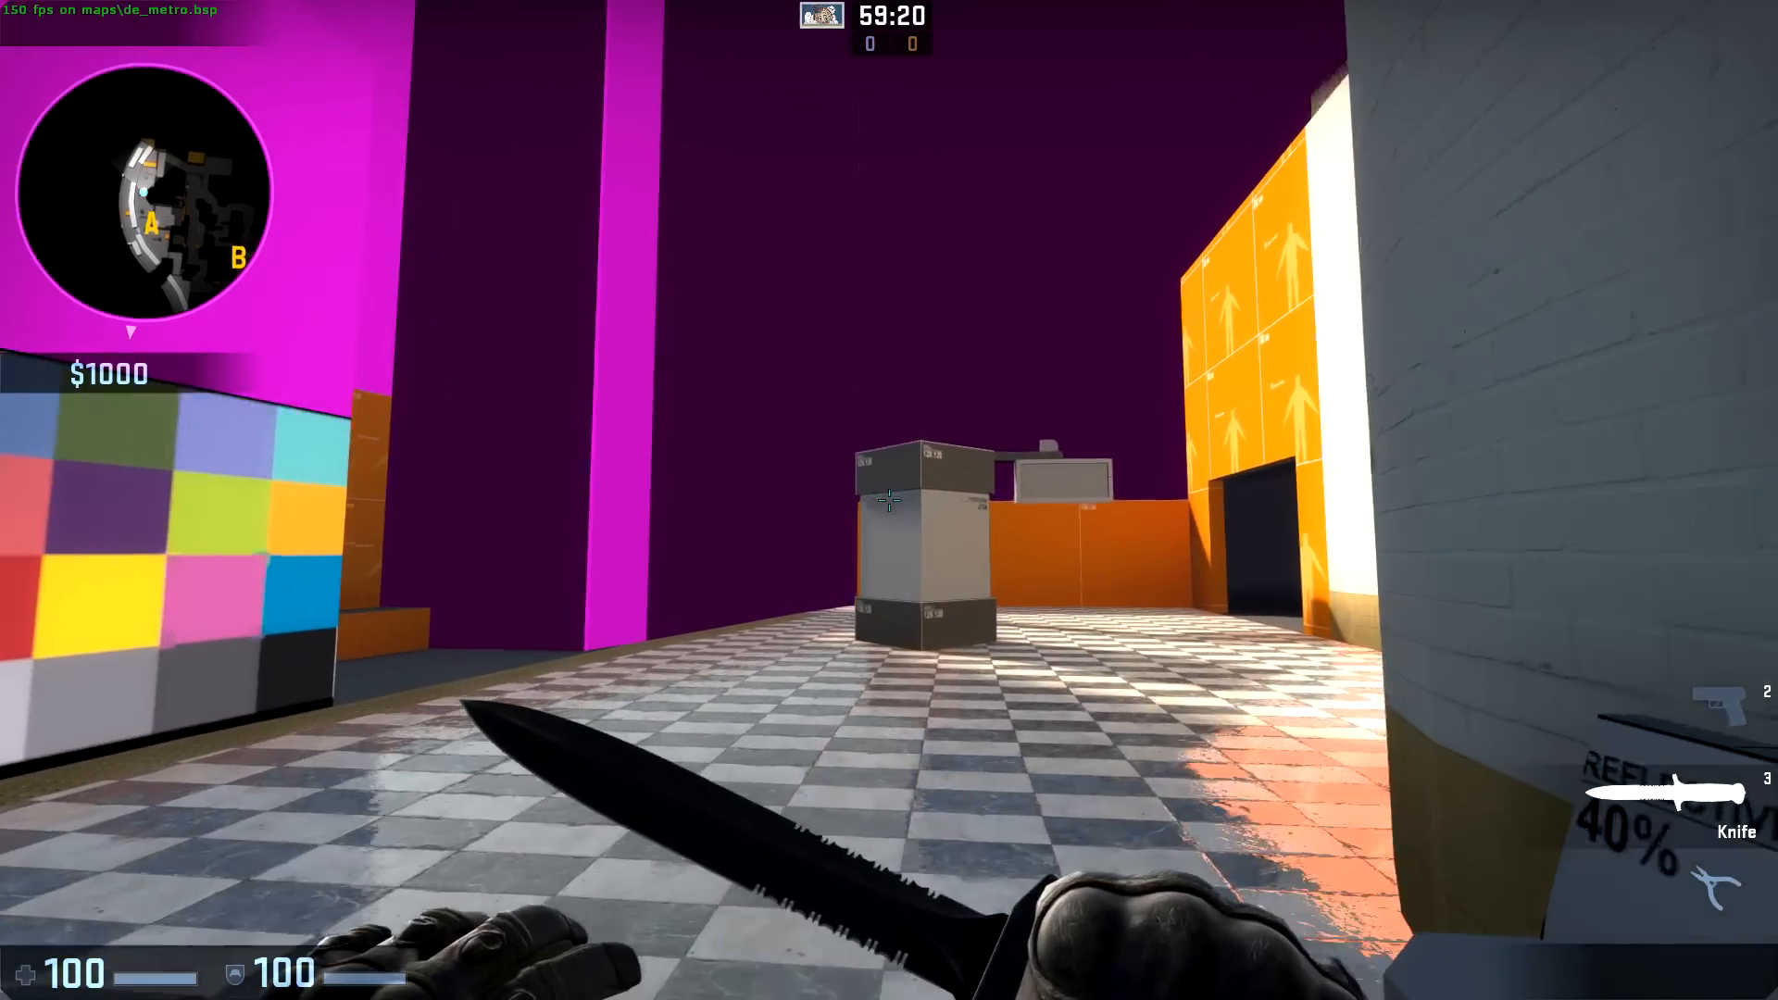
mouse_move(889, 500)
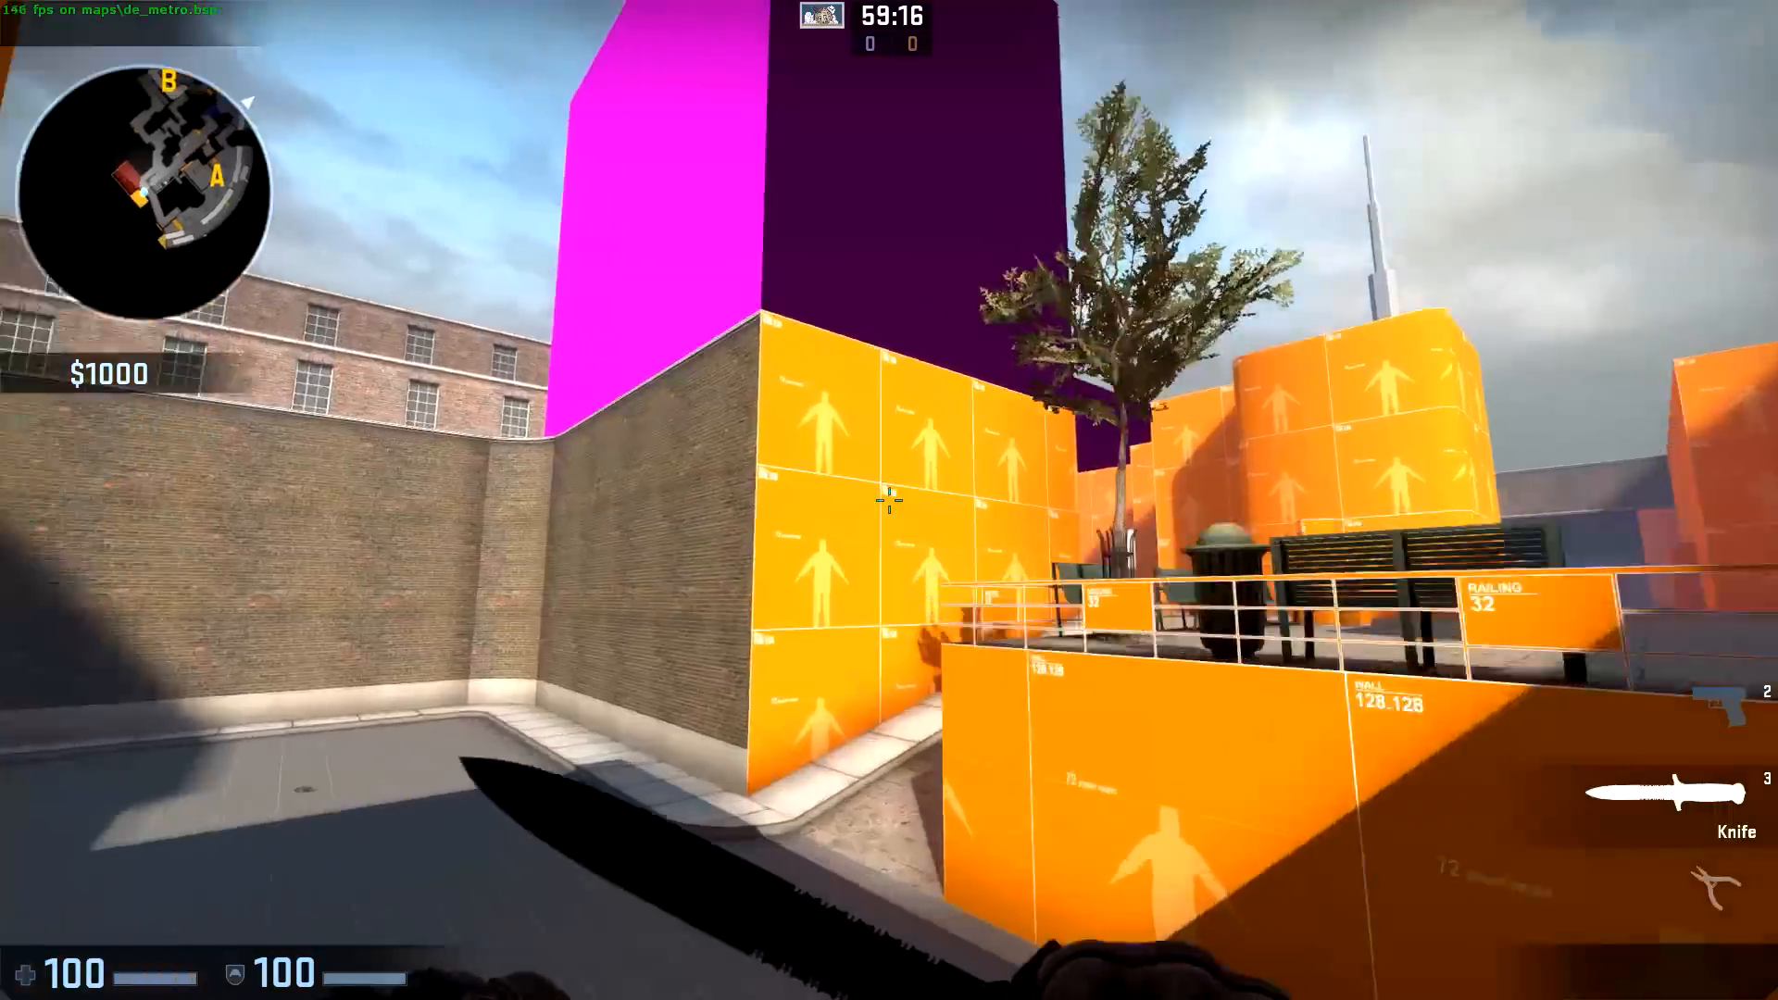
mouse_move(885, 499)
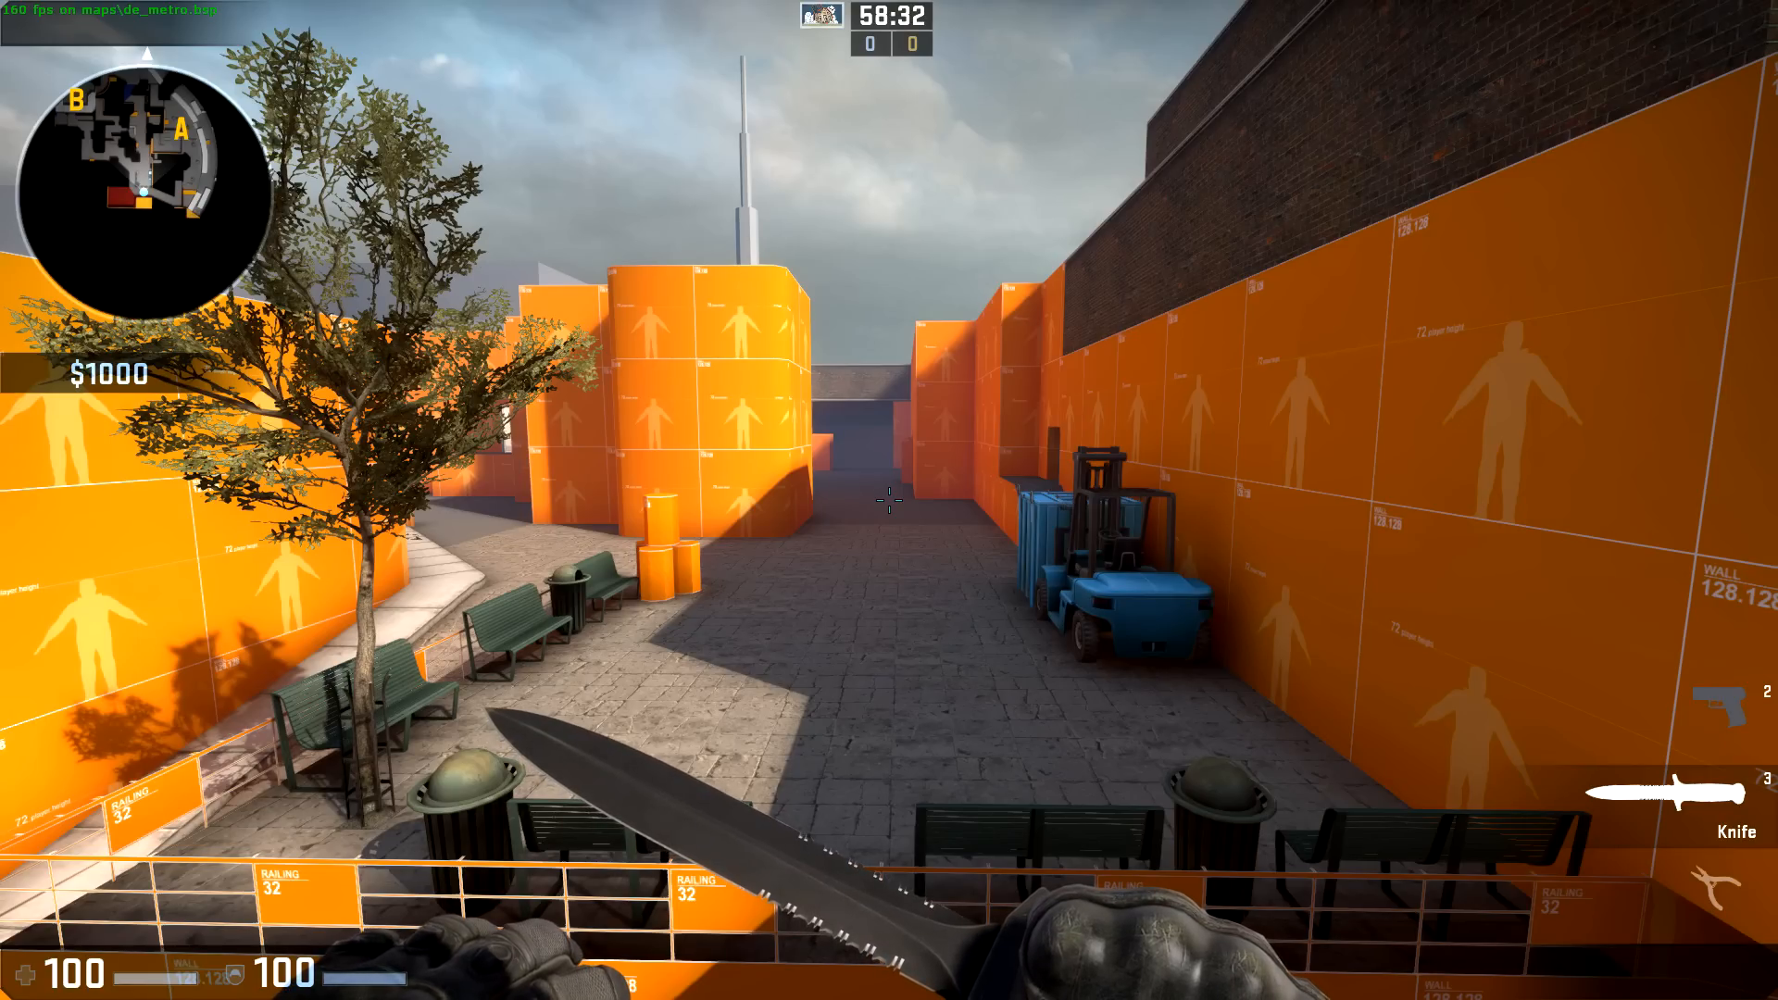
From the pause menu, check the video settings under Help & Options, then go back.
key("Escape")
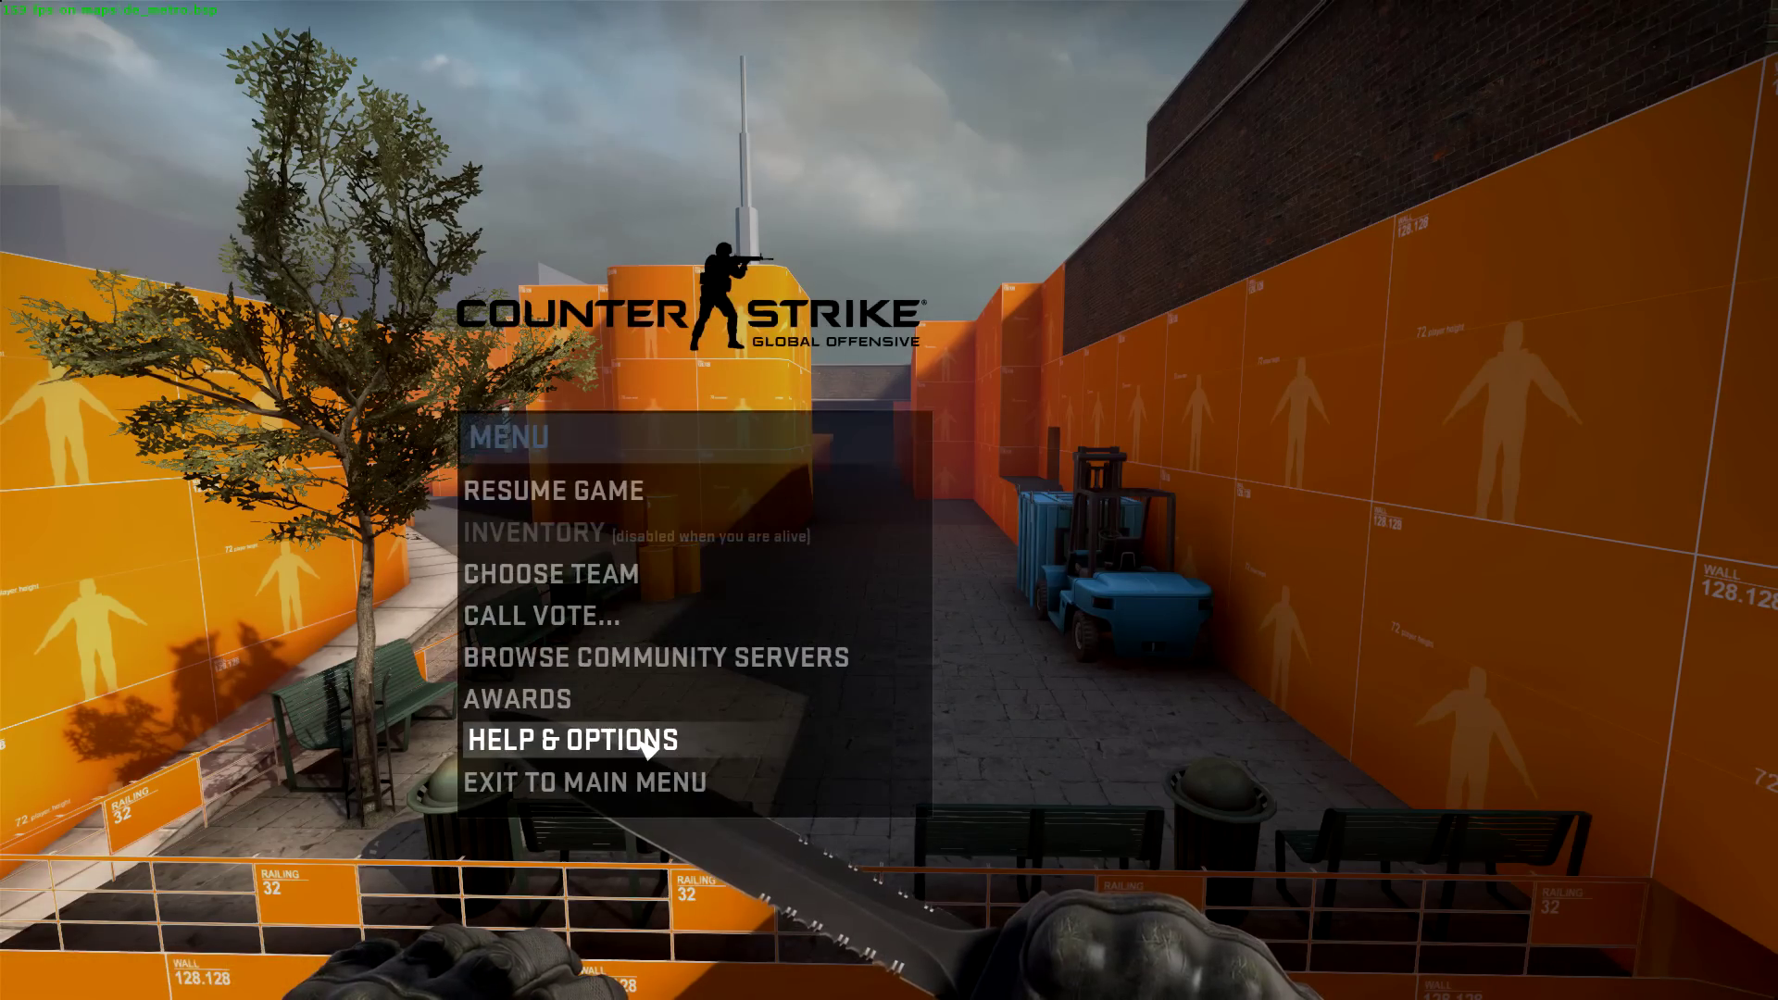
left_click(575, 740)
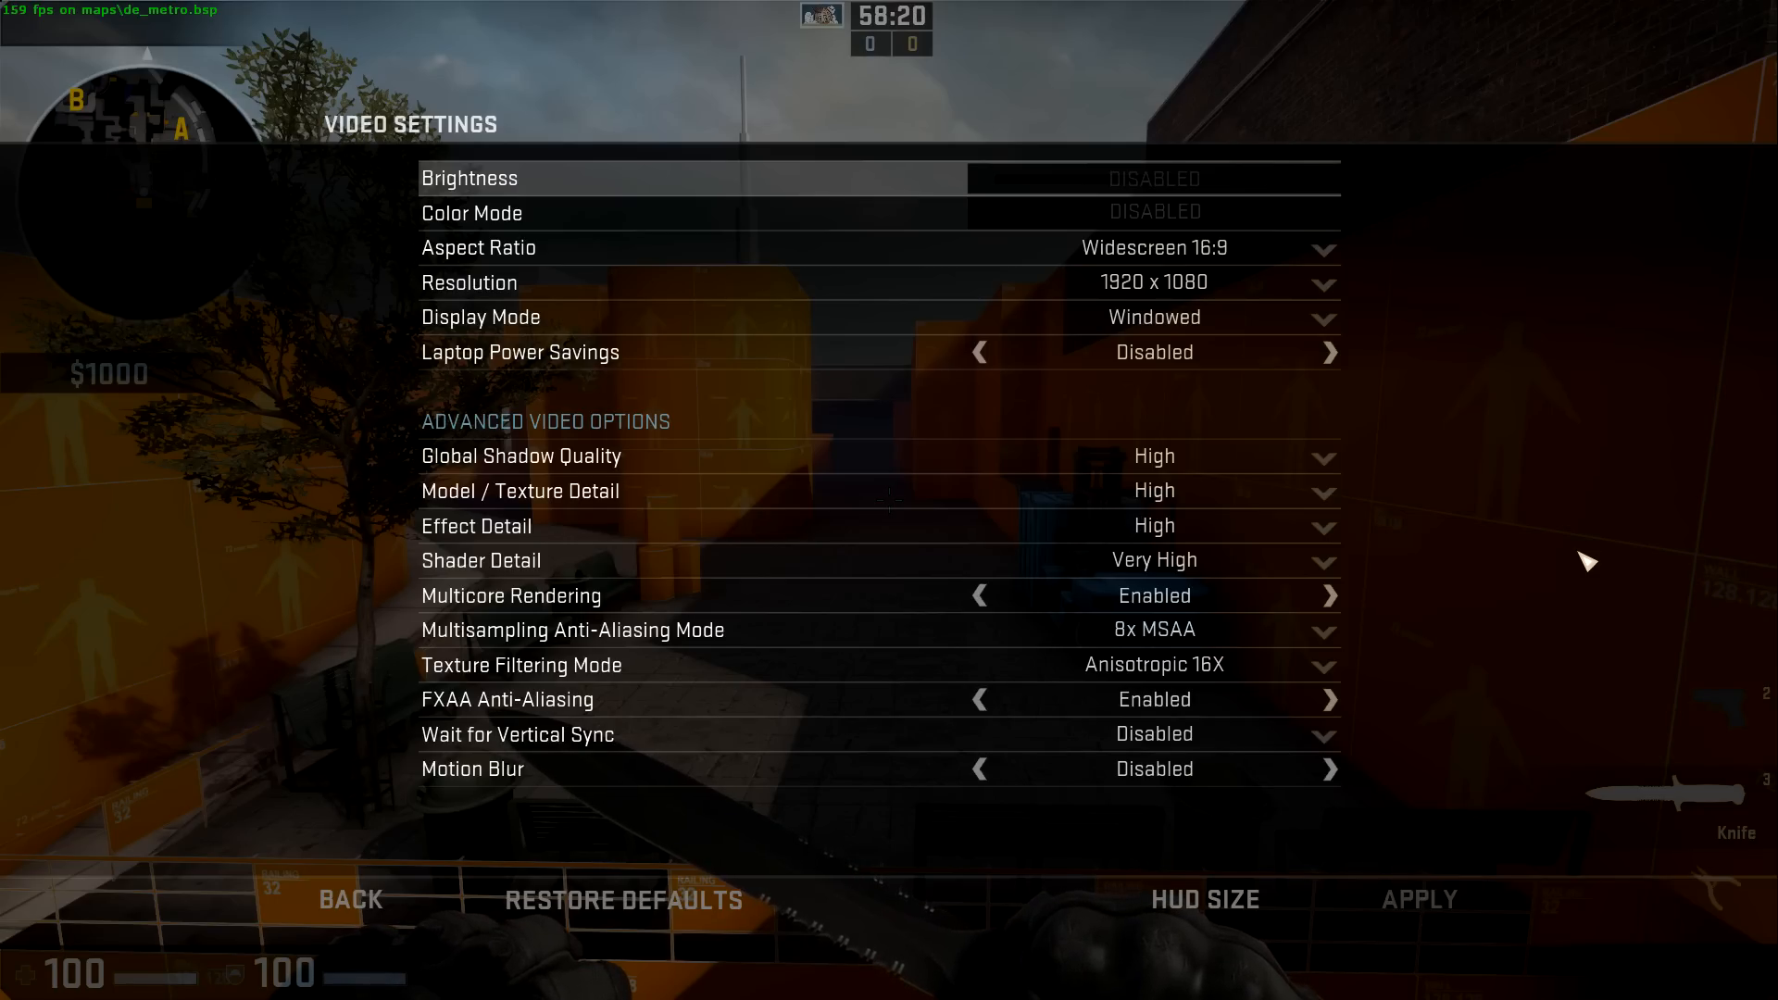
mouse_move(259, 875)
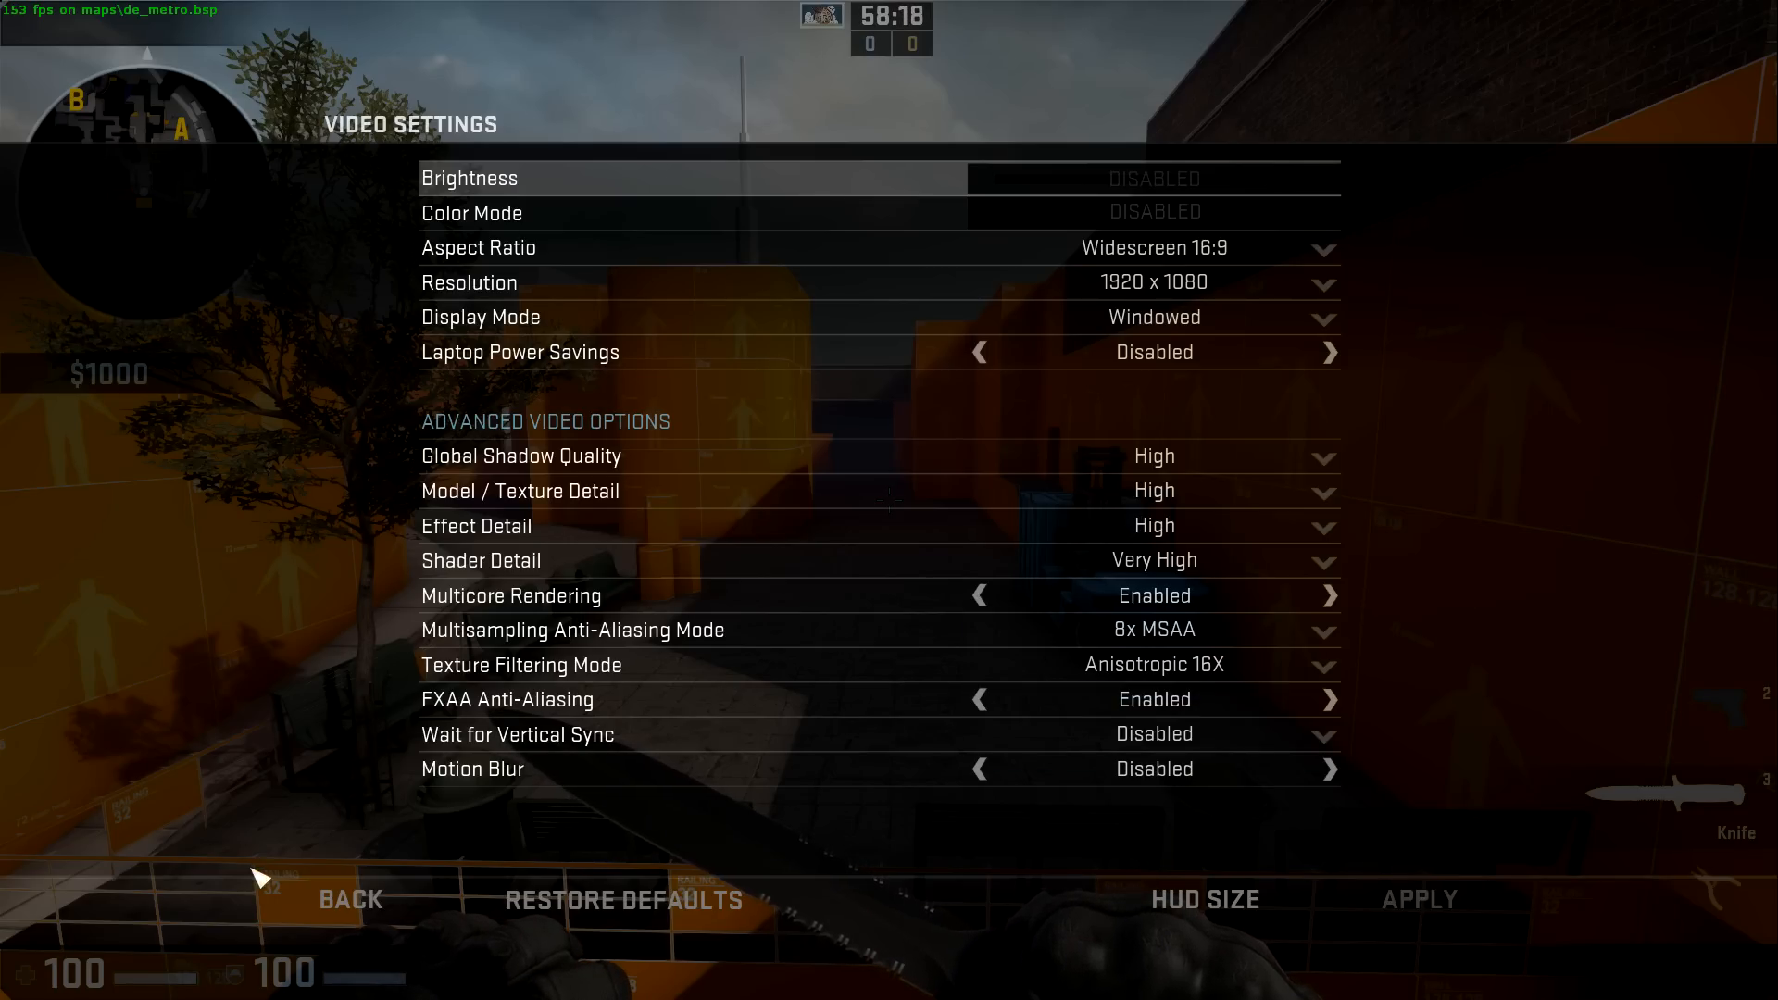
left_click(351, 900)
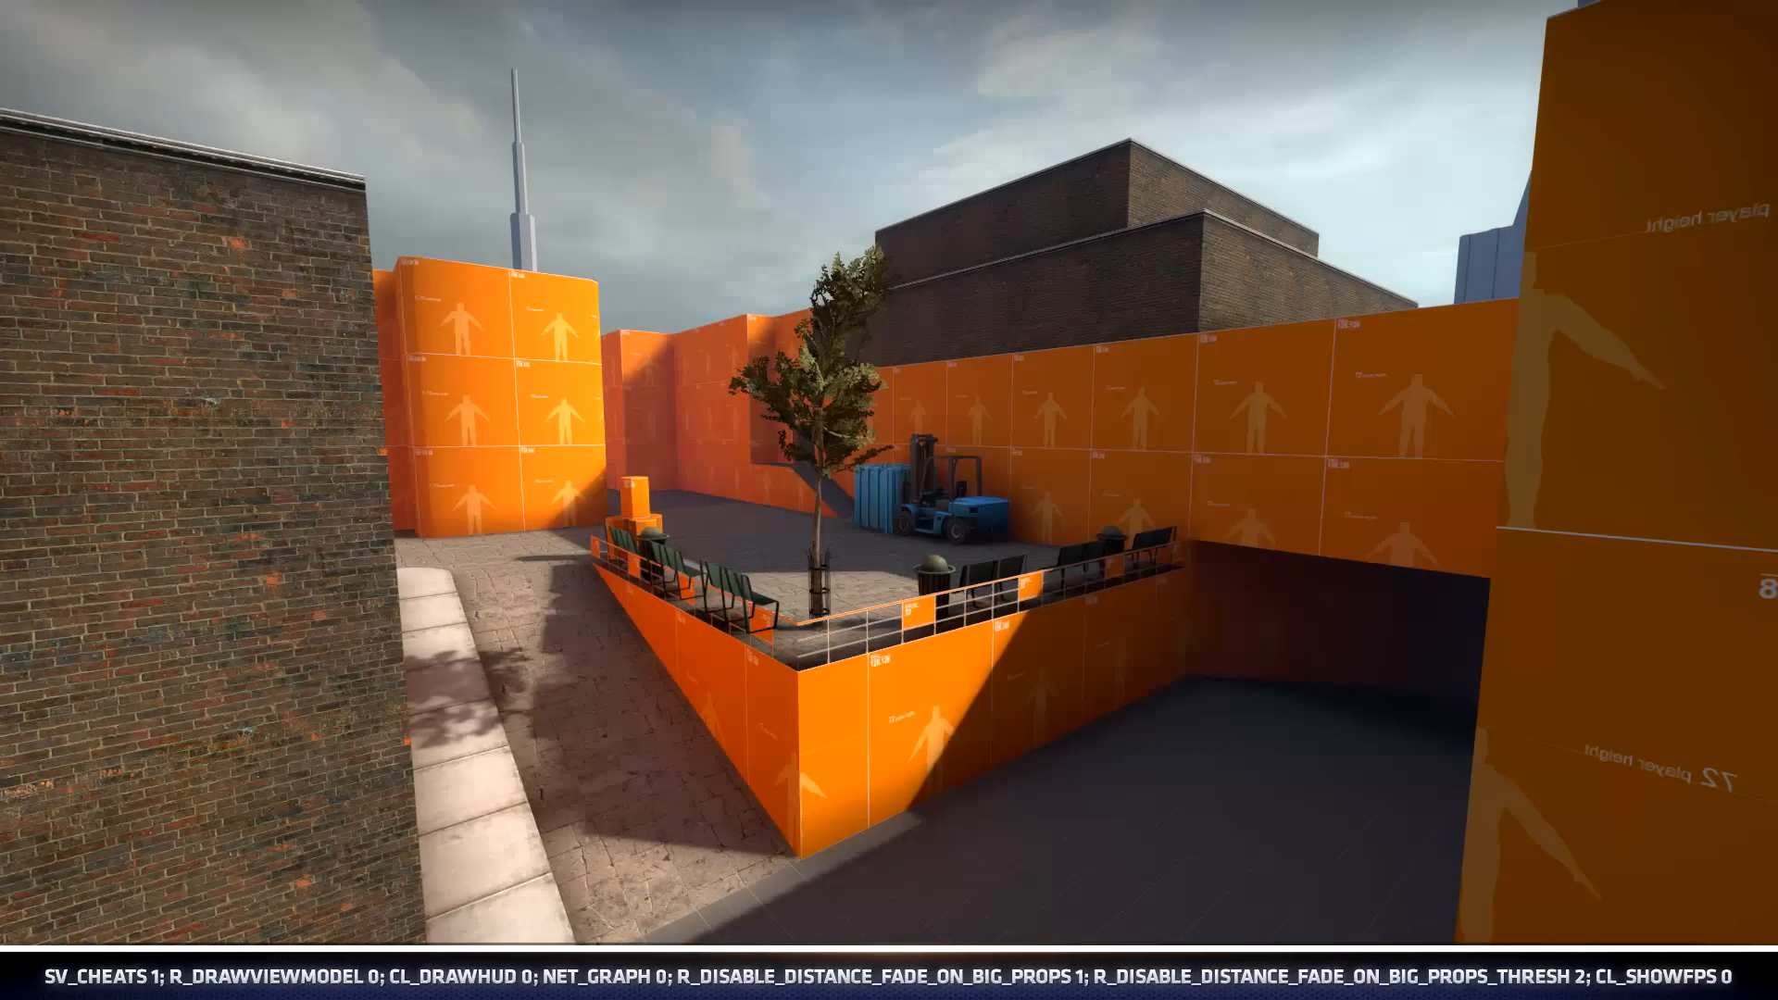
mouse_move(889, 500)
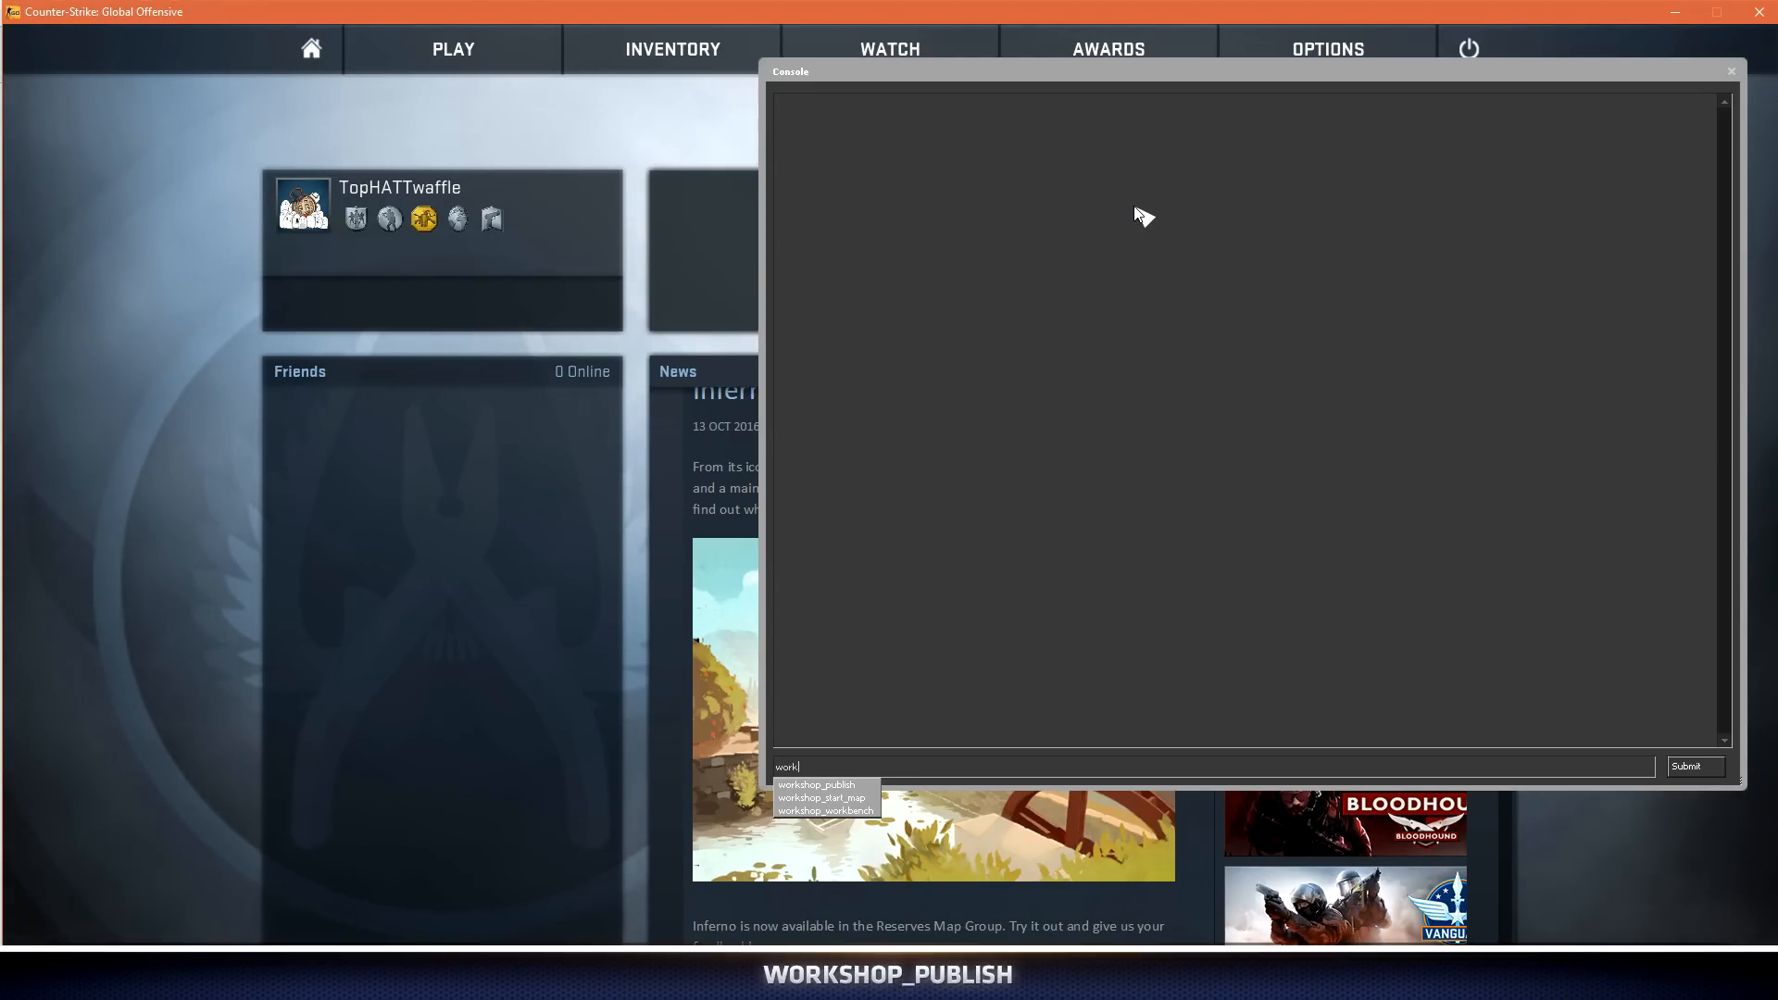
Run workshop_publish, filter published files to Map, and add a new map submission.
left_click(816, 785)
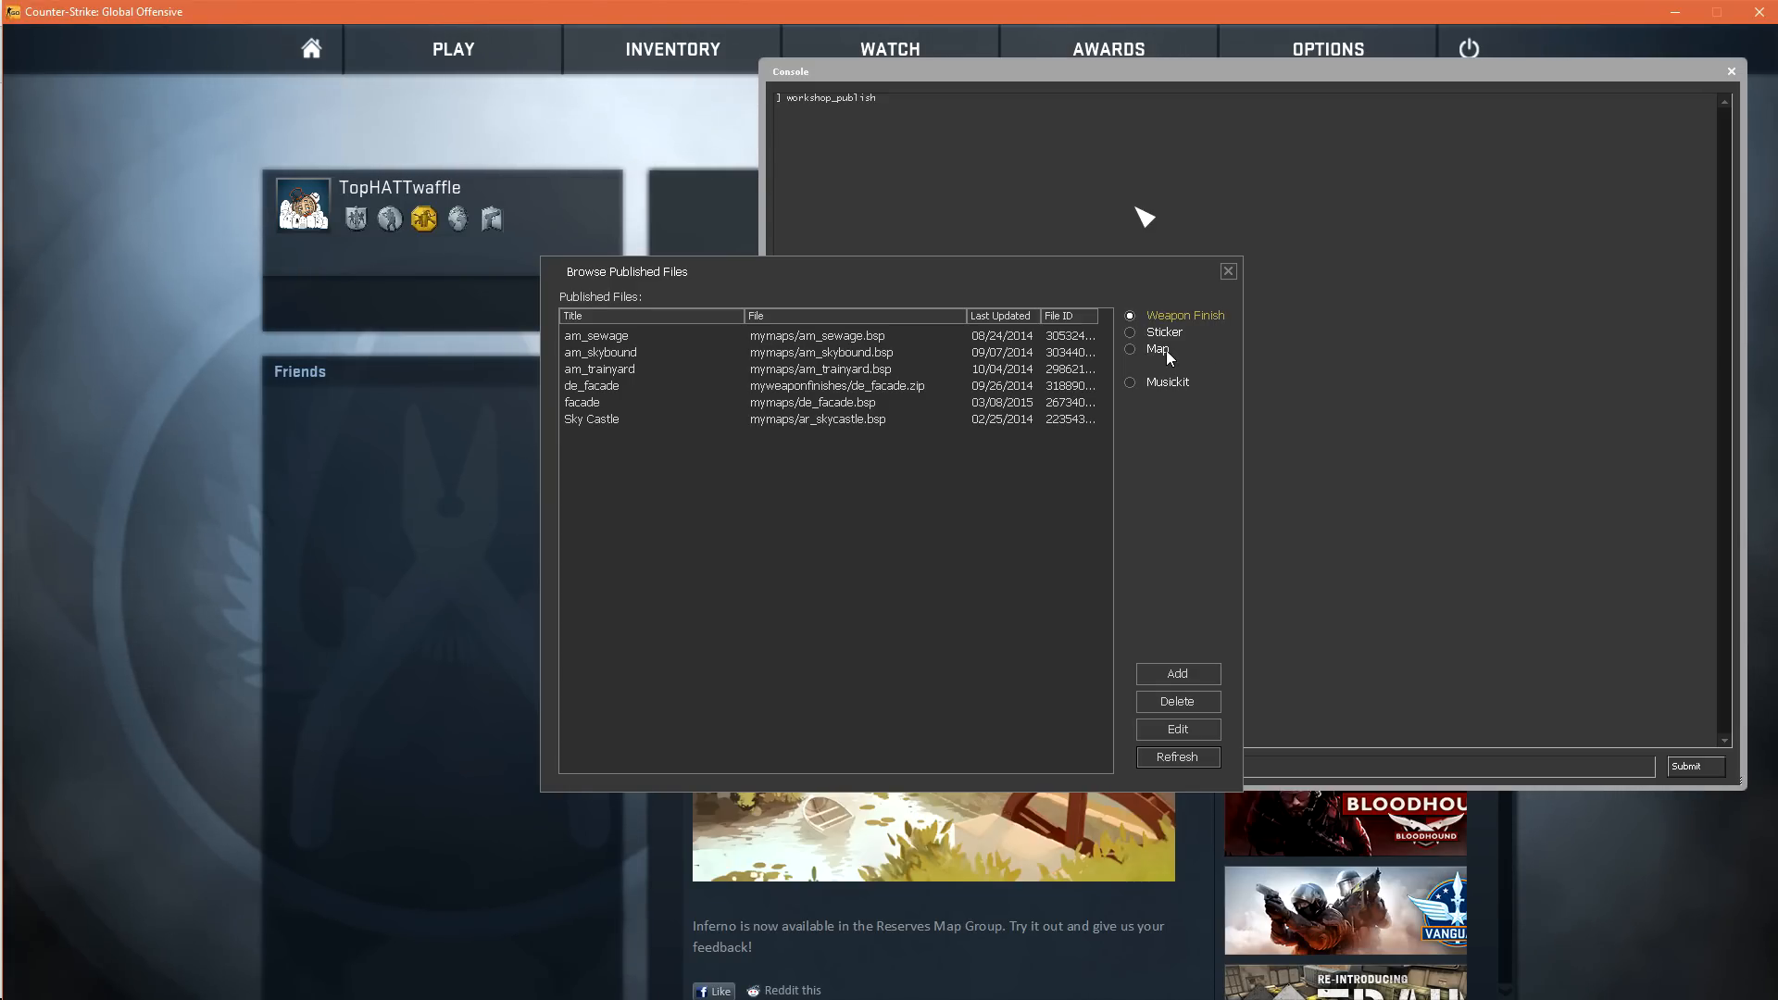
left_click(1130, 348)
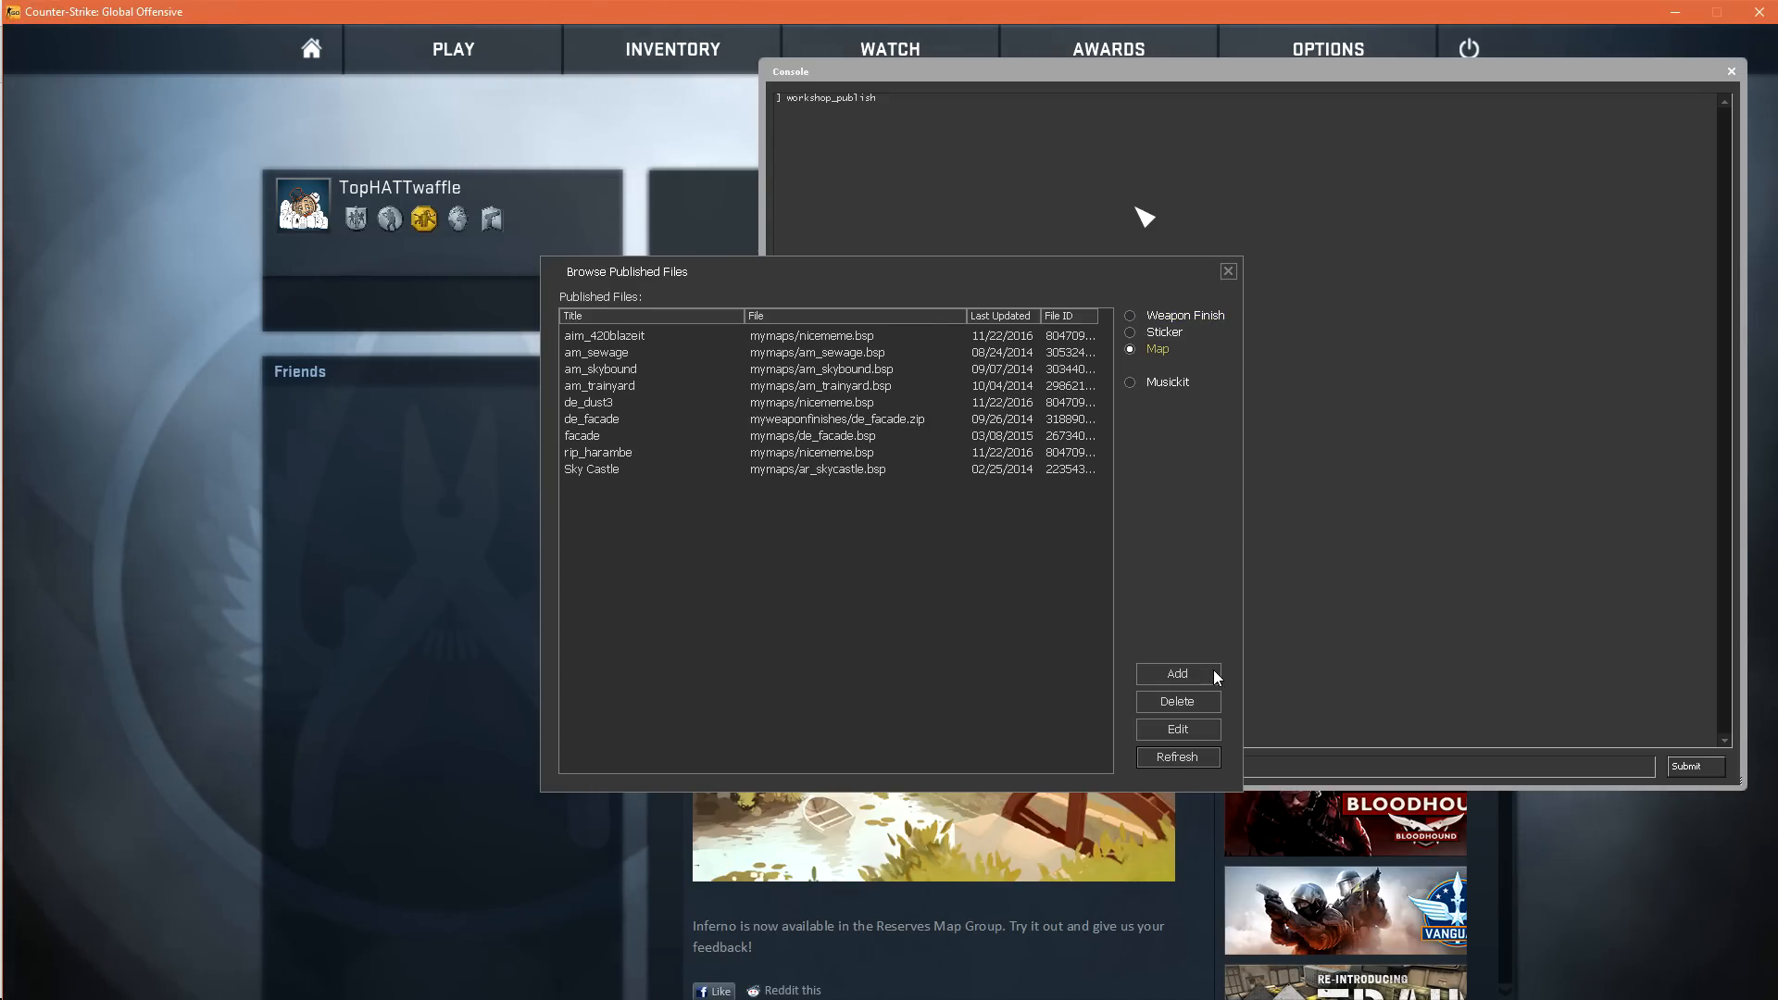
left_click(1177, 673)
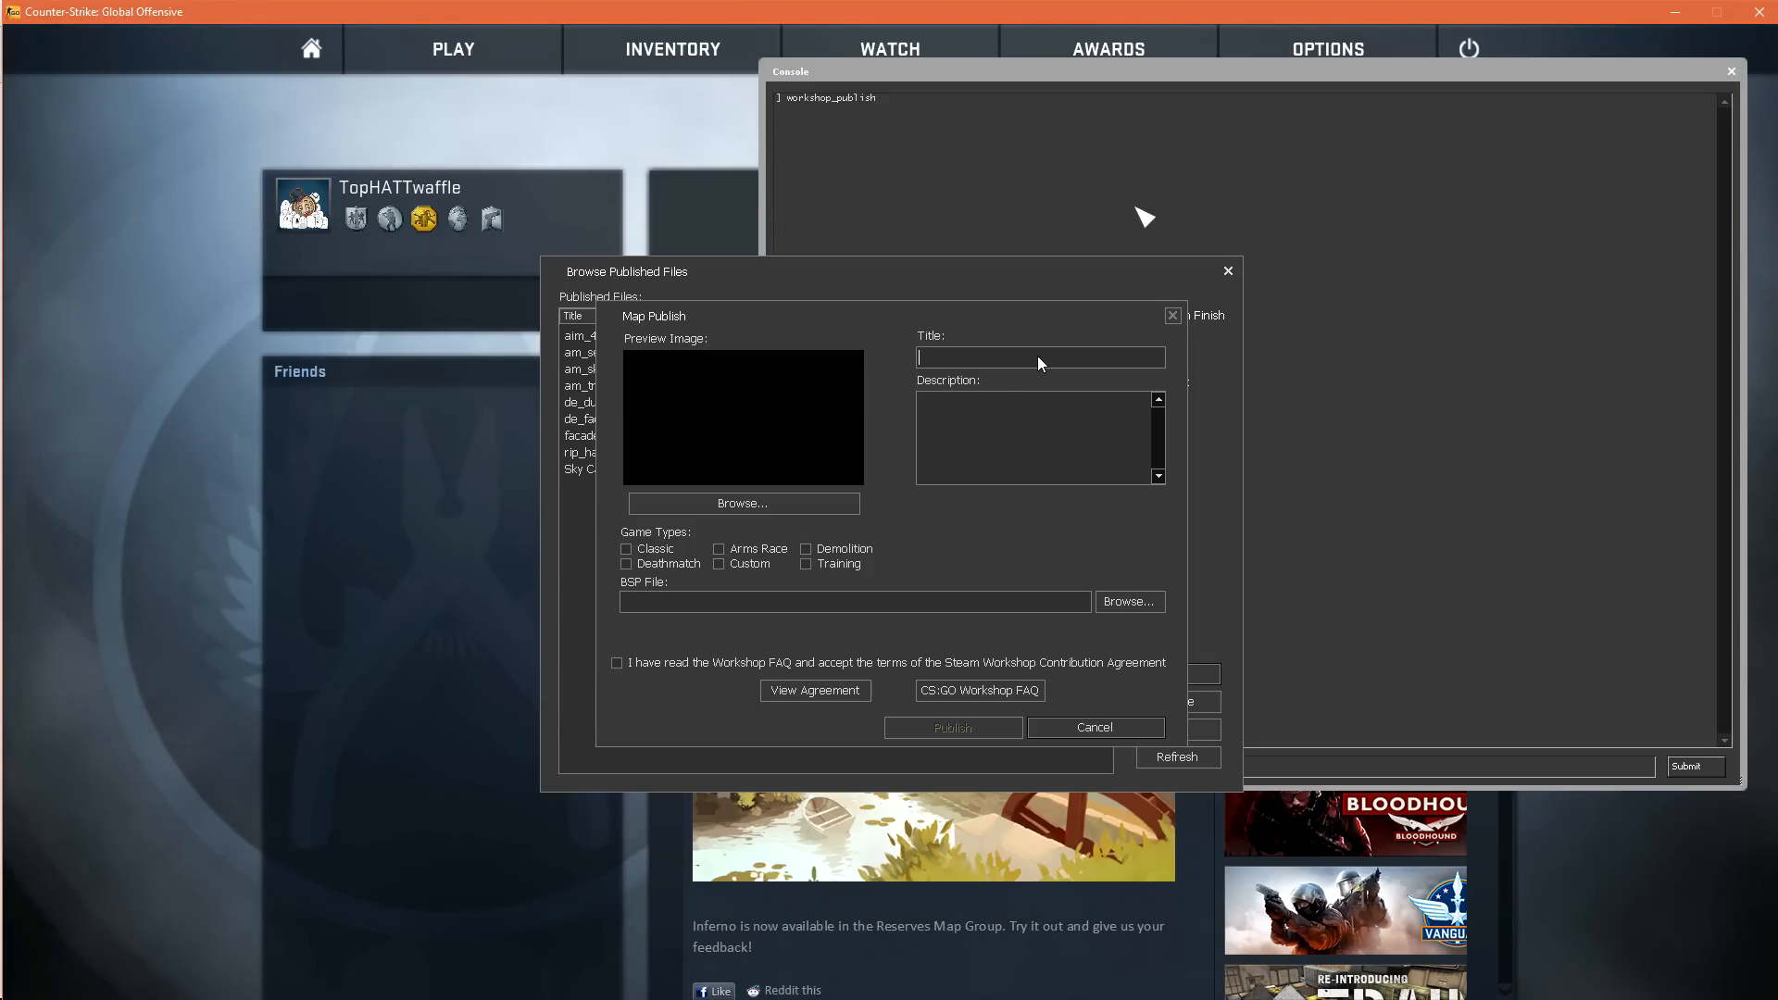
Title the submission 'Metro', add a description, and set snapshot.jpg as preview image.
type("Metro")
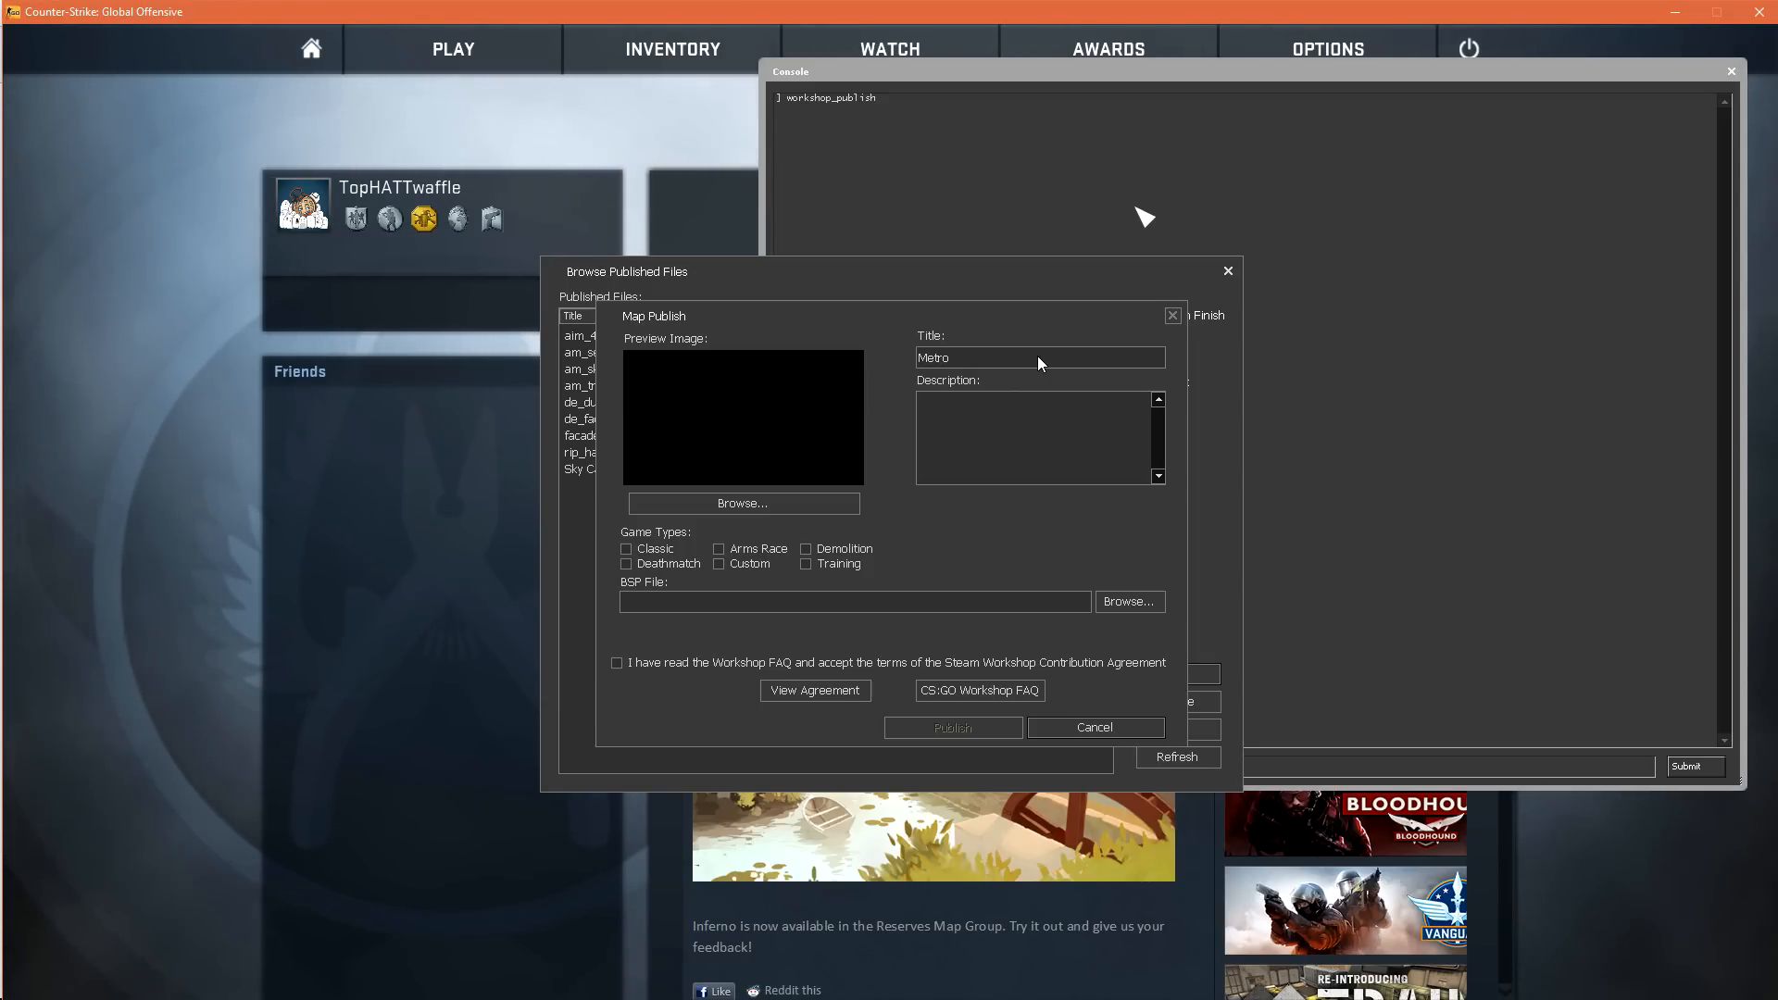
left_click(1039, 358)
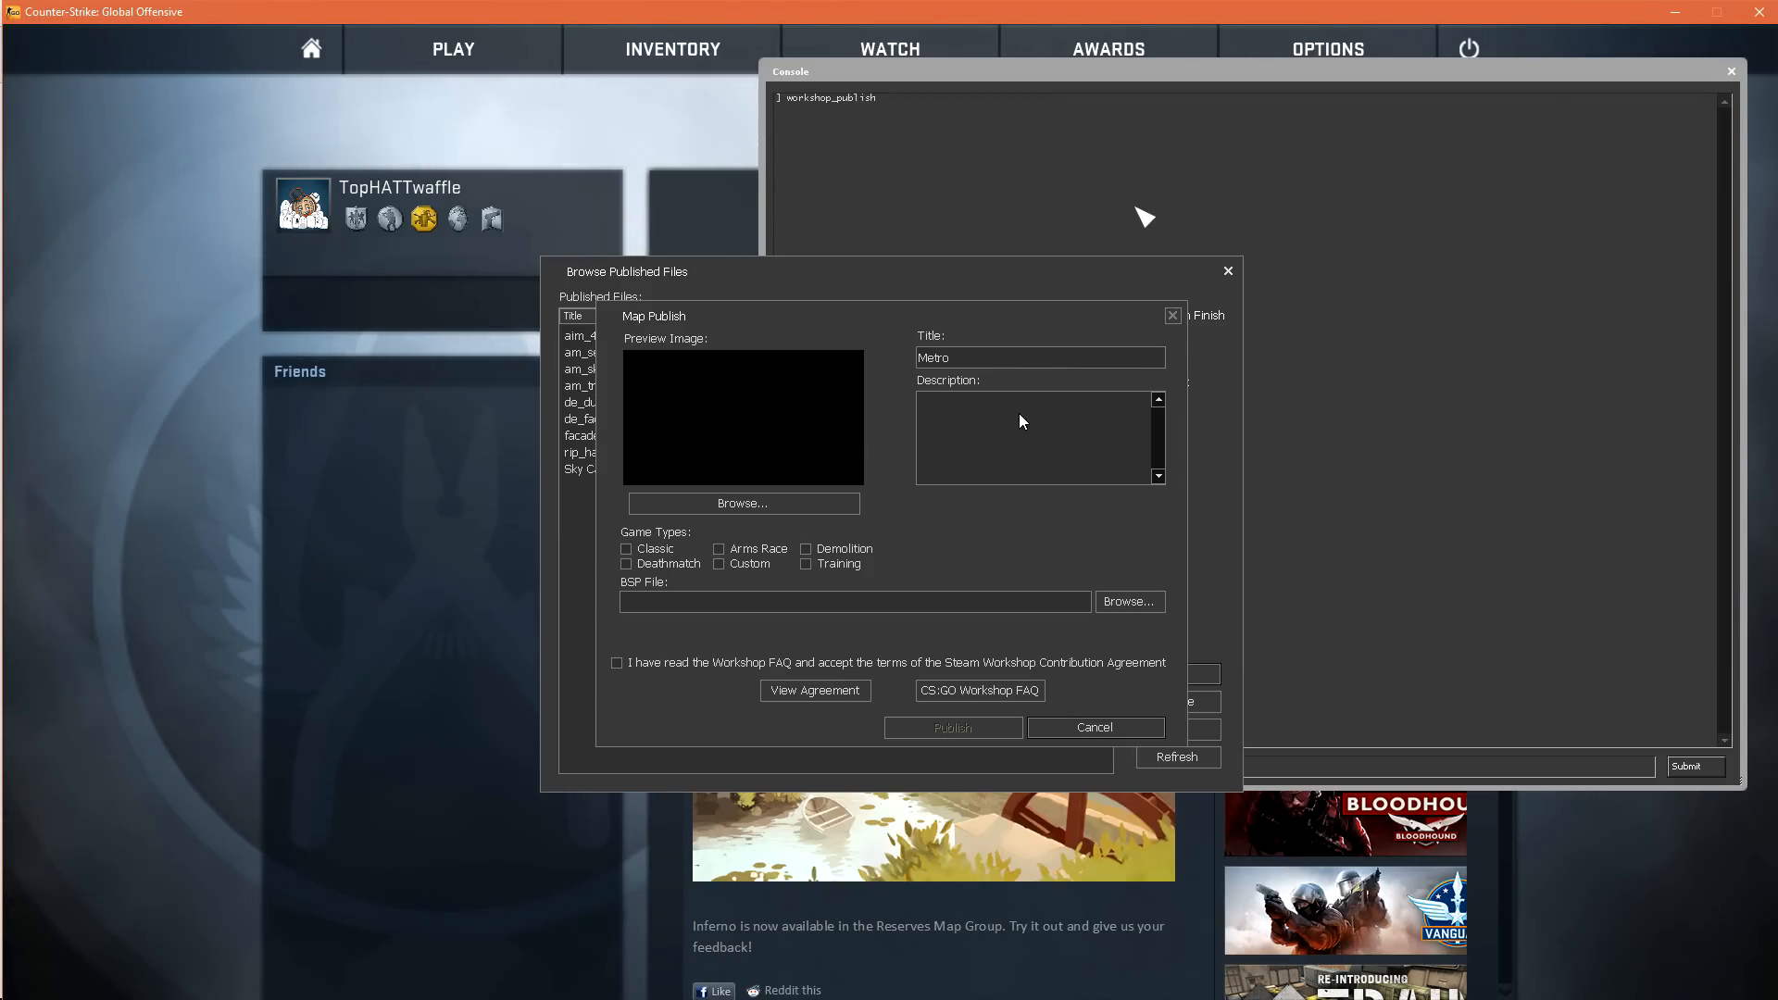
left_click(743, 503)
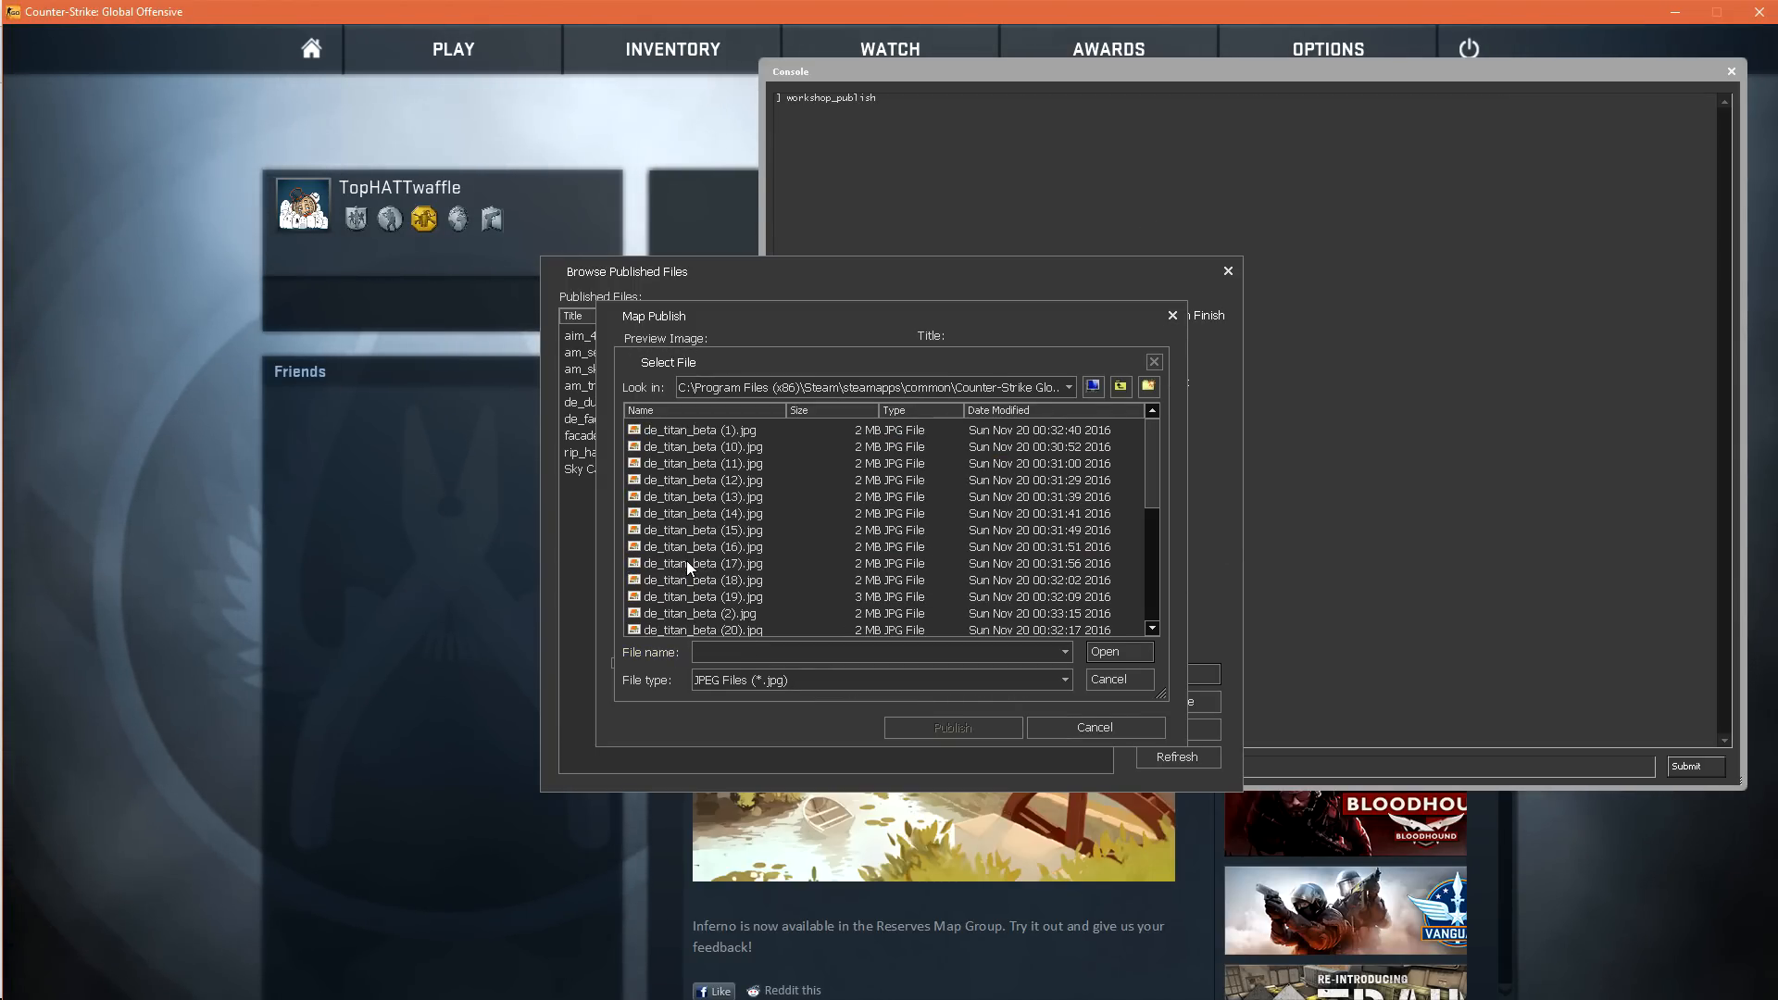
left_click(678, 529)
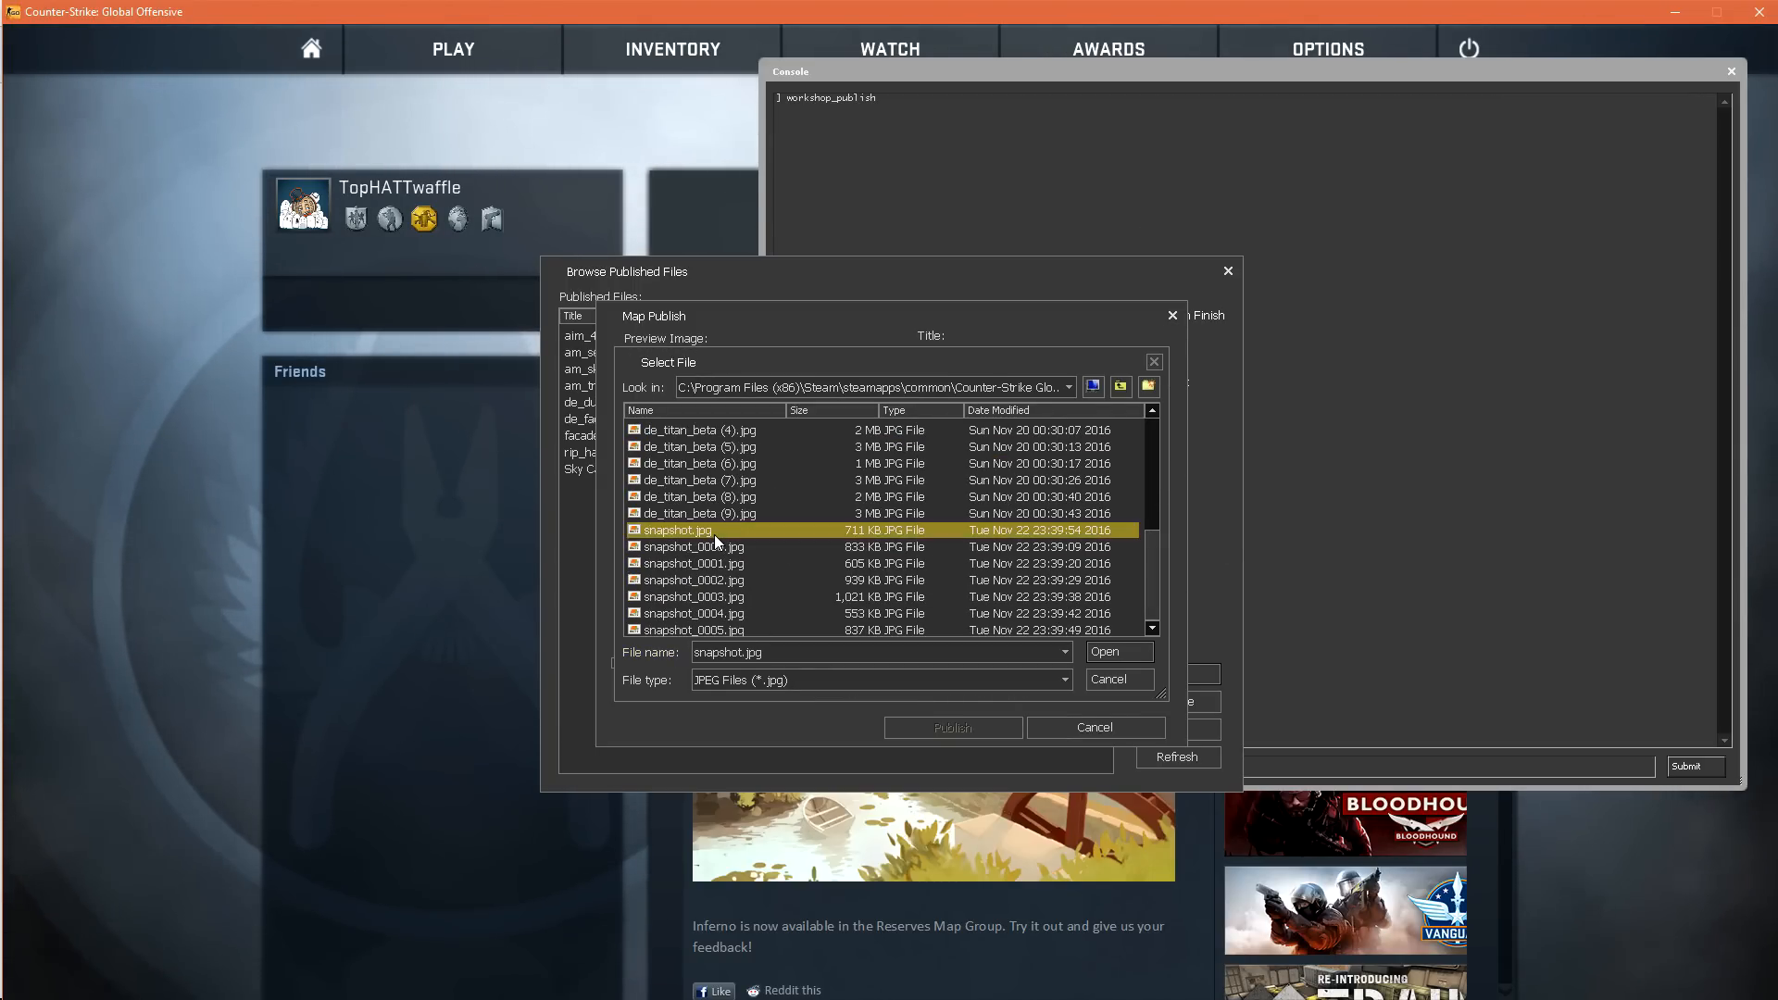
left_click(1119, 652)
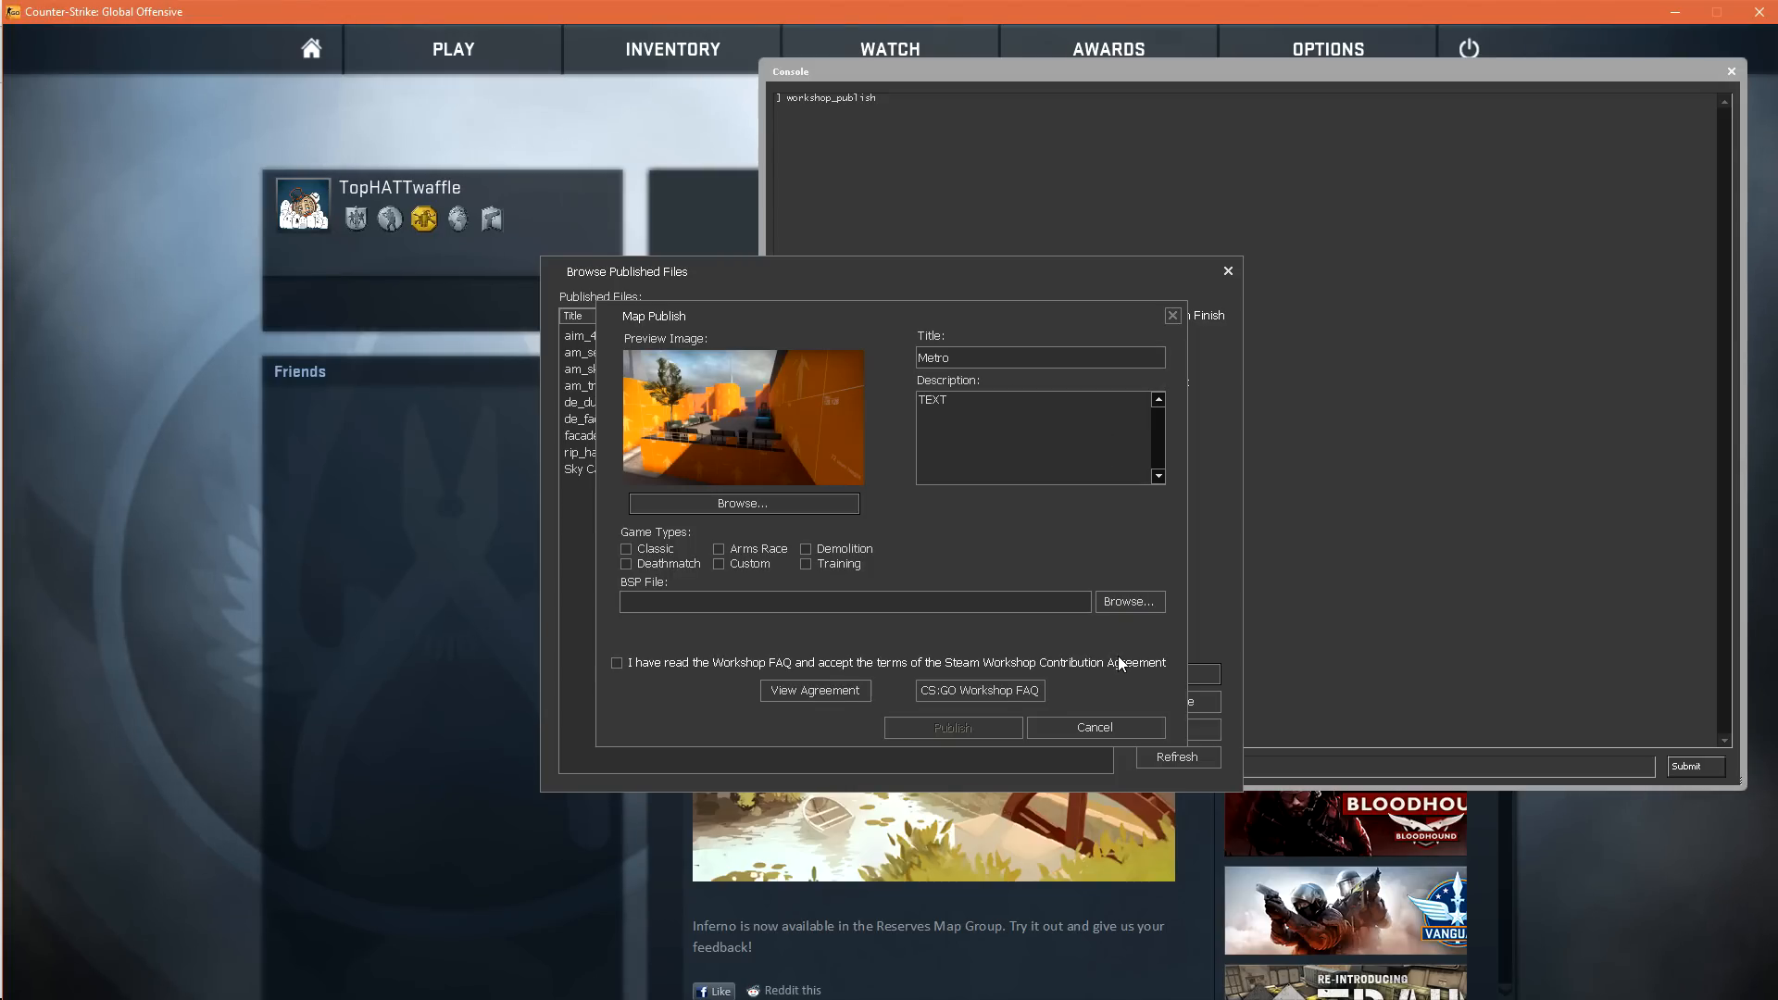
Tick Classic and Deathmatch, attach csgo/maps/de_metro.bsp, accept the terms and publish.
left_click(626, 549)
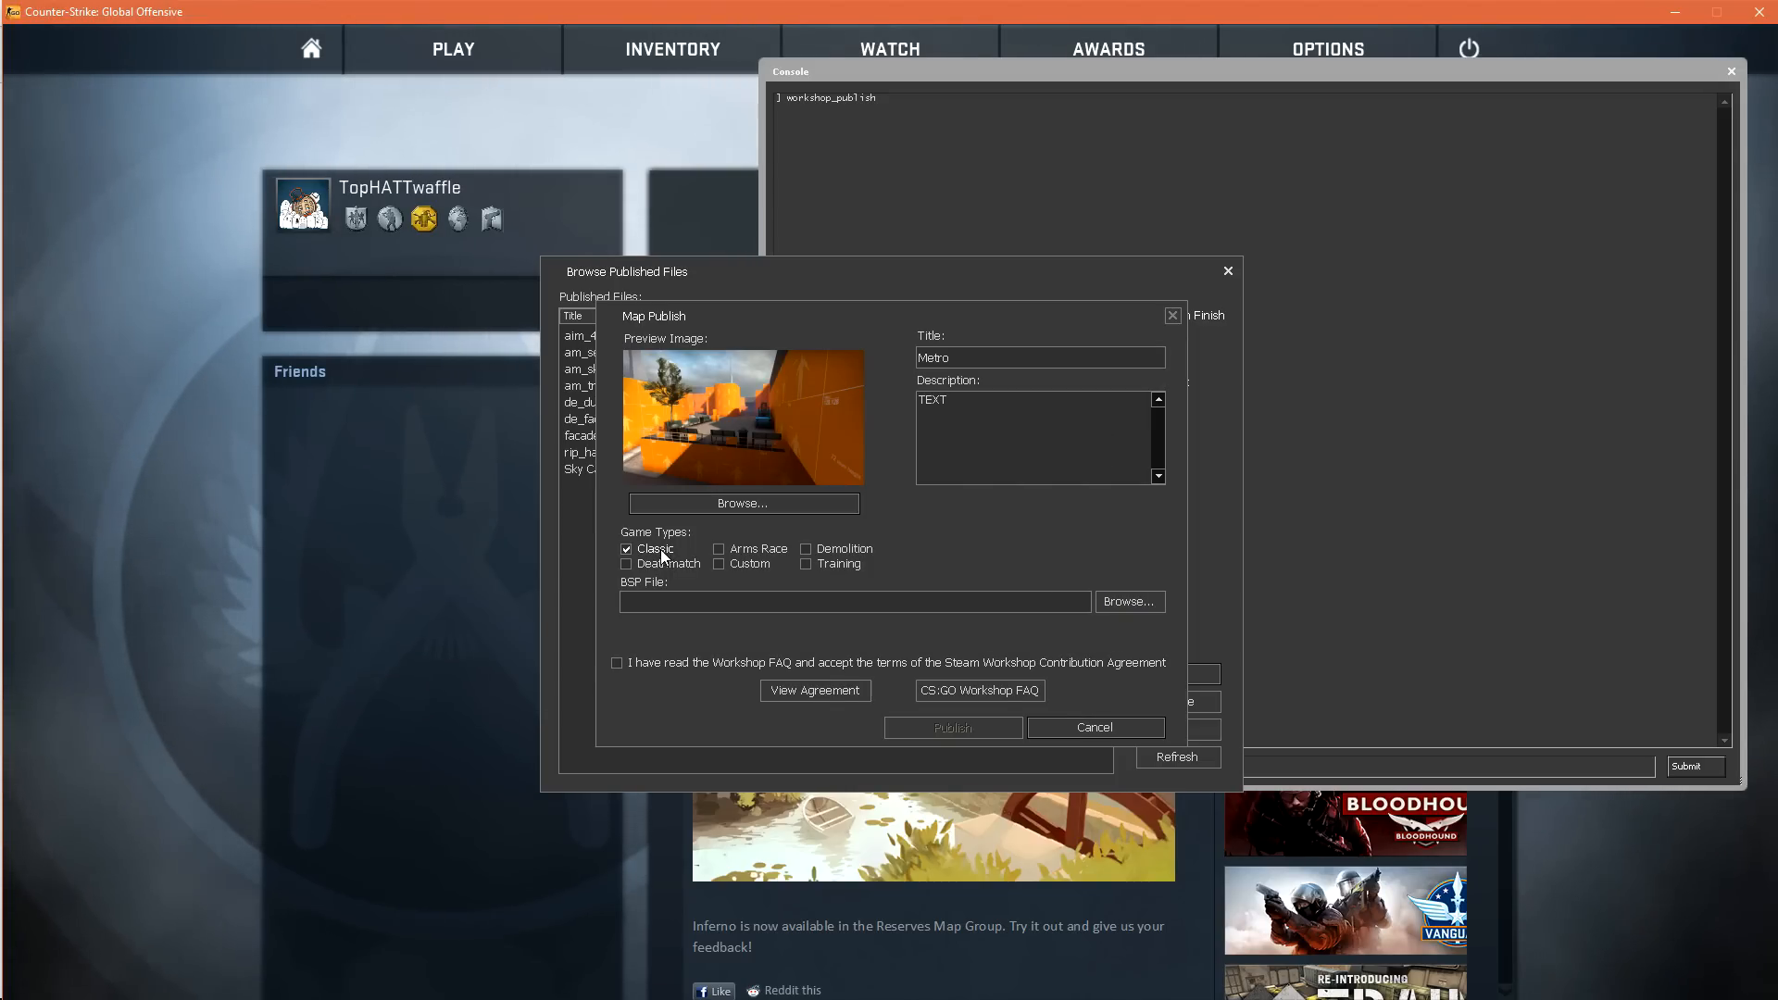
left_click(626, 564)
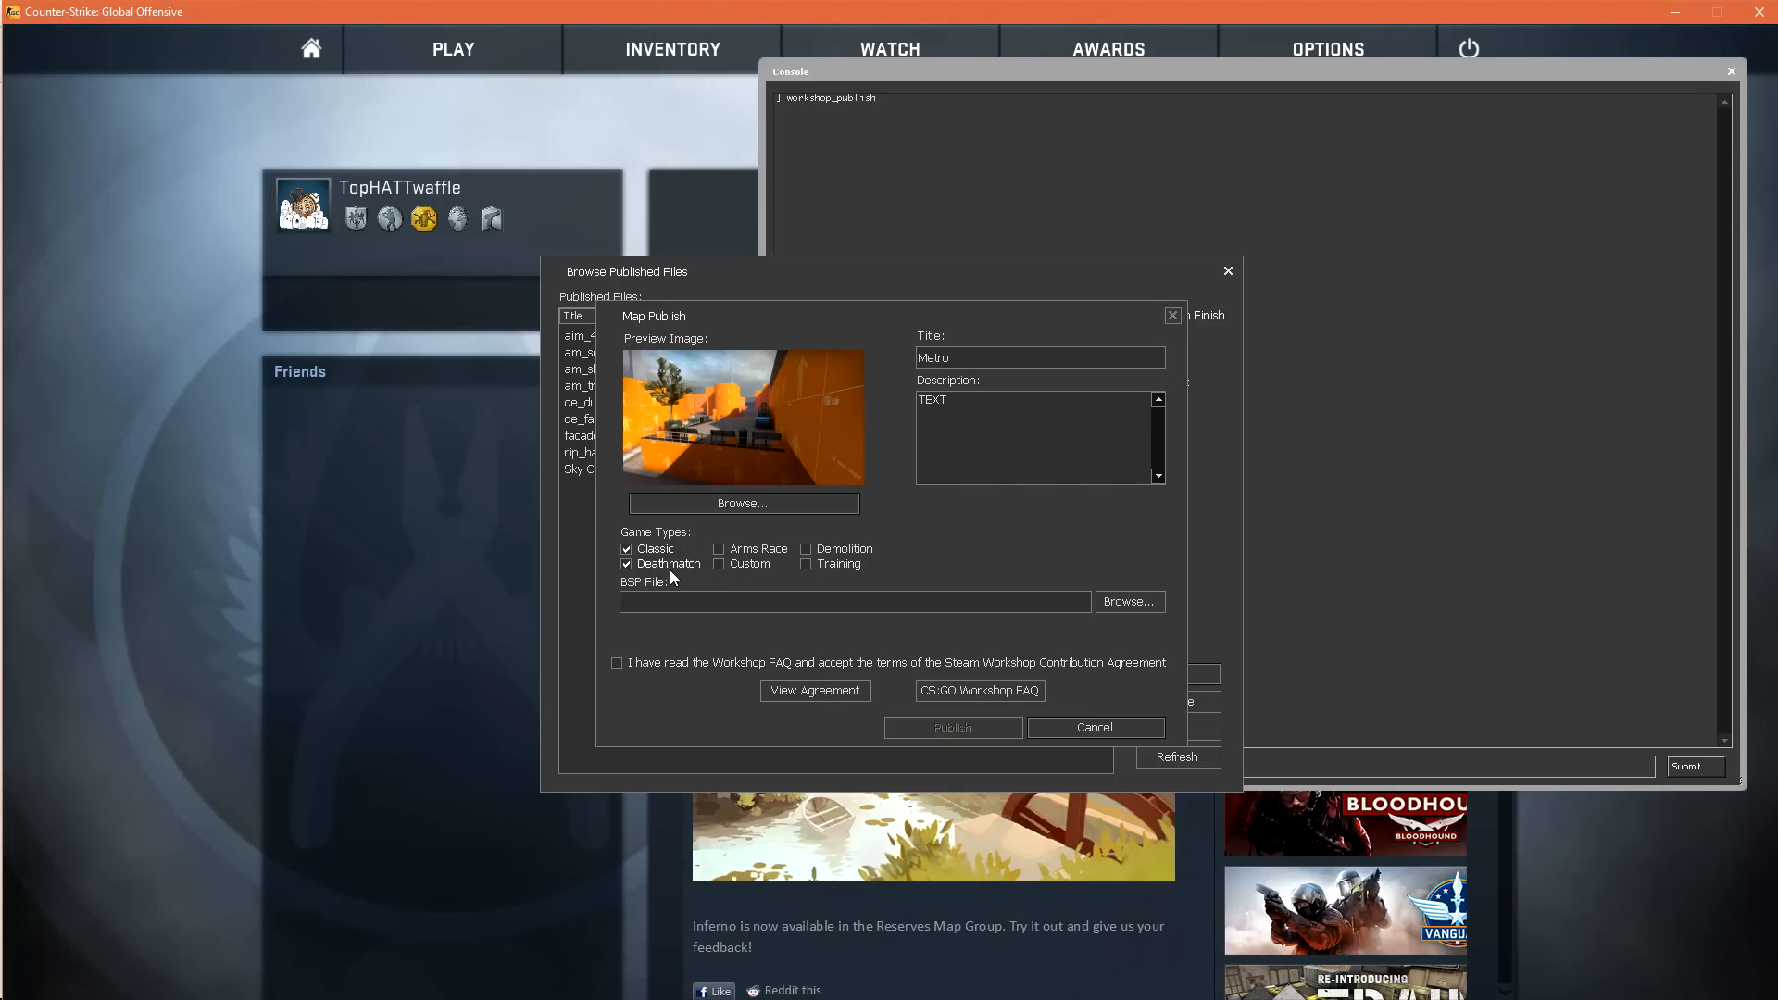
left_click(1129, 601)
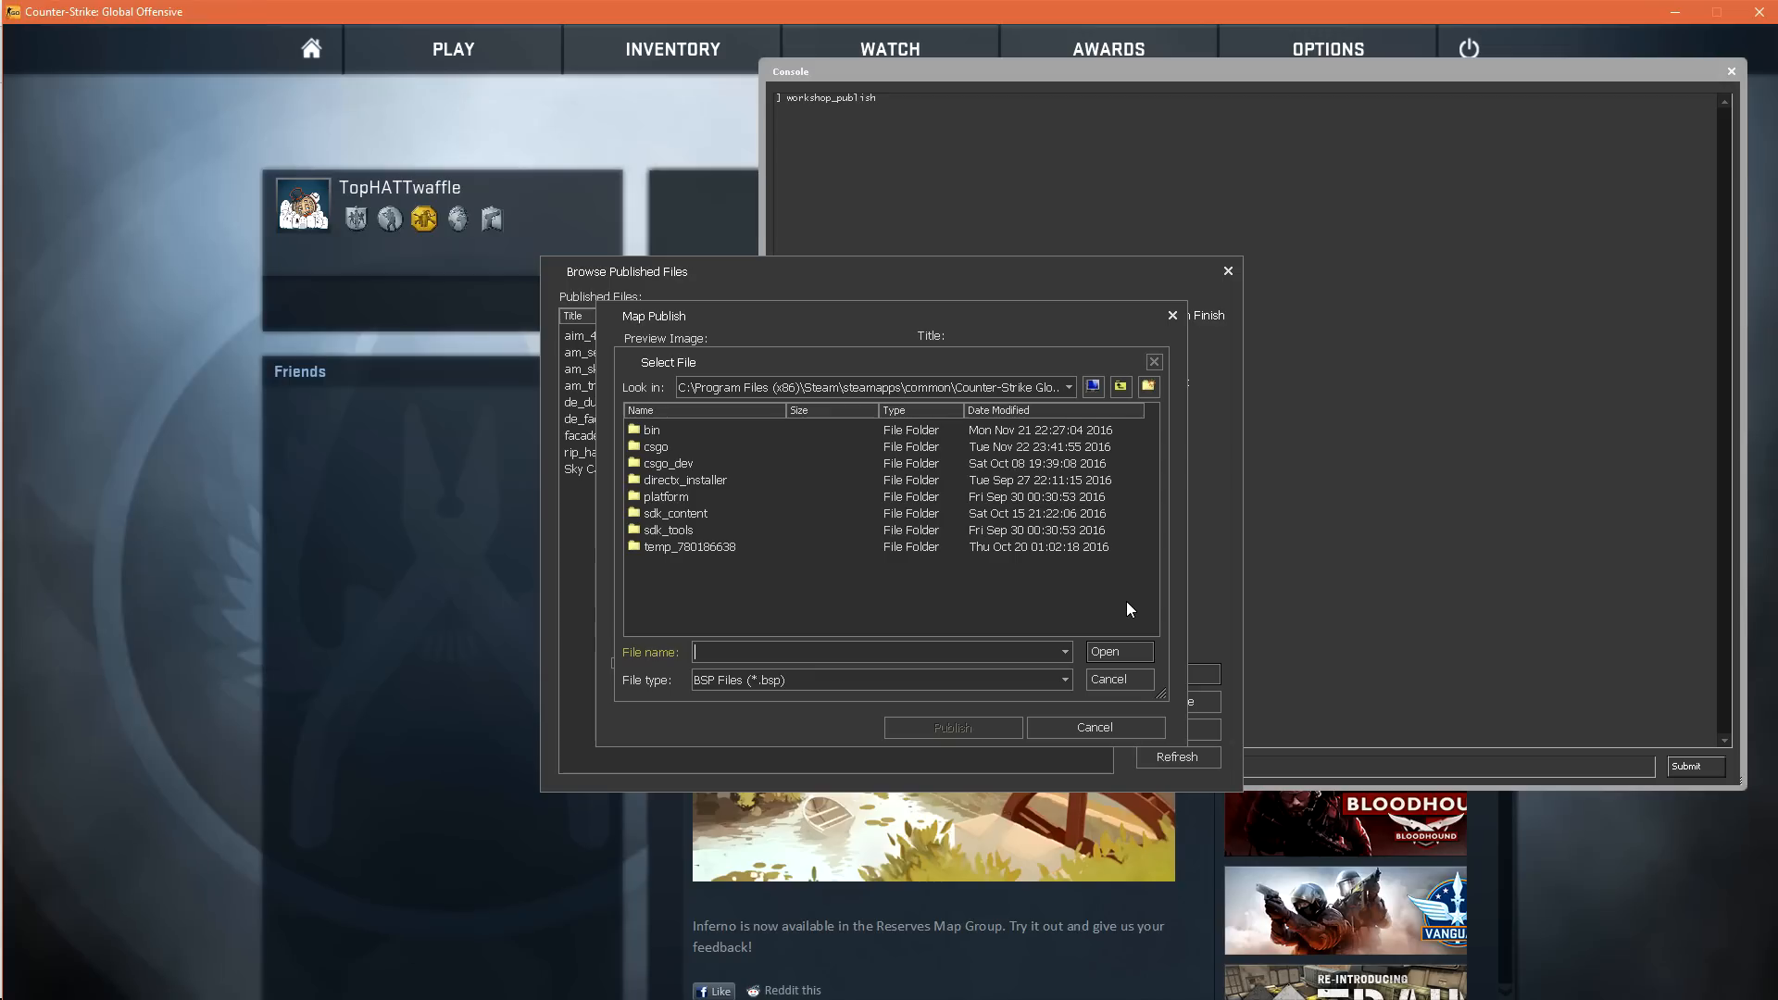
double_click(655, 447)
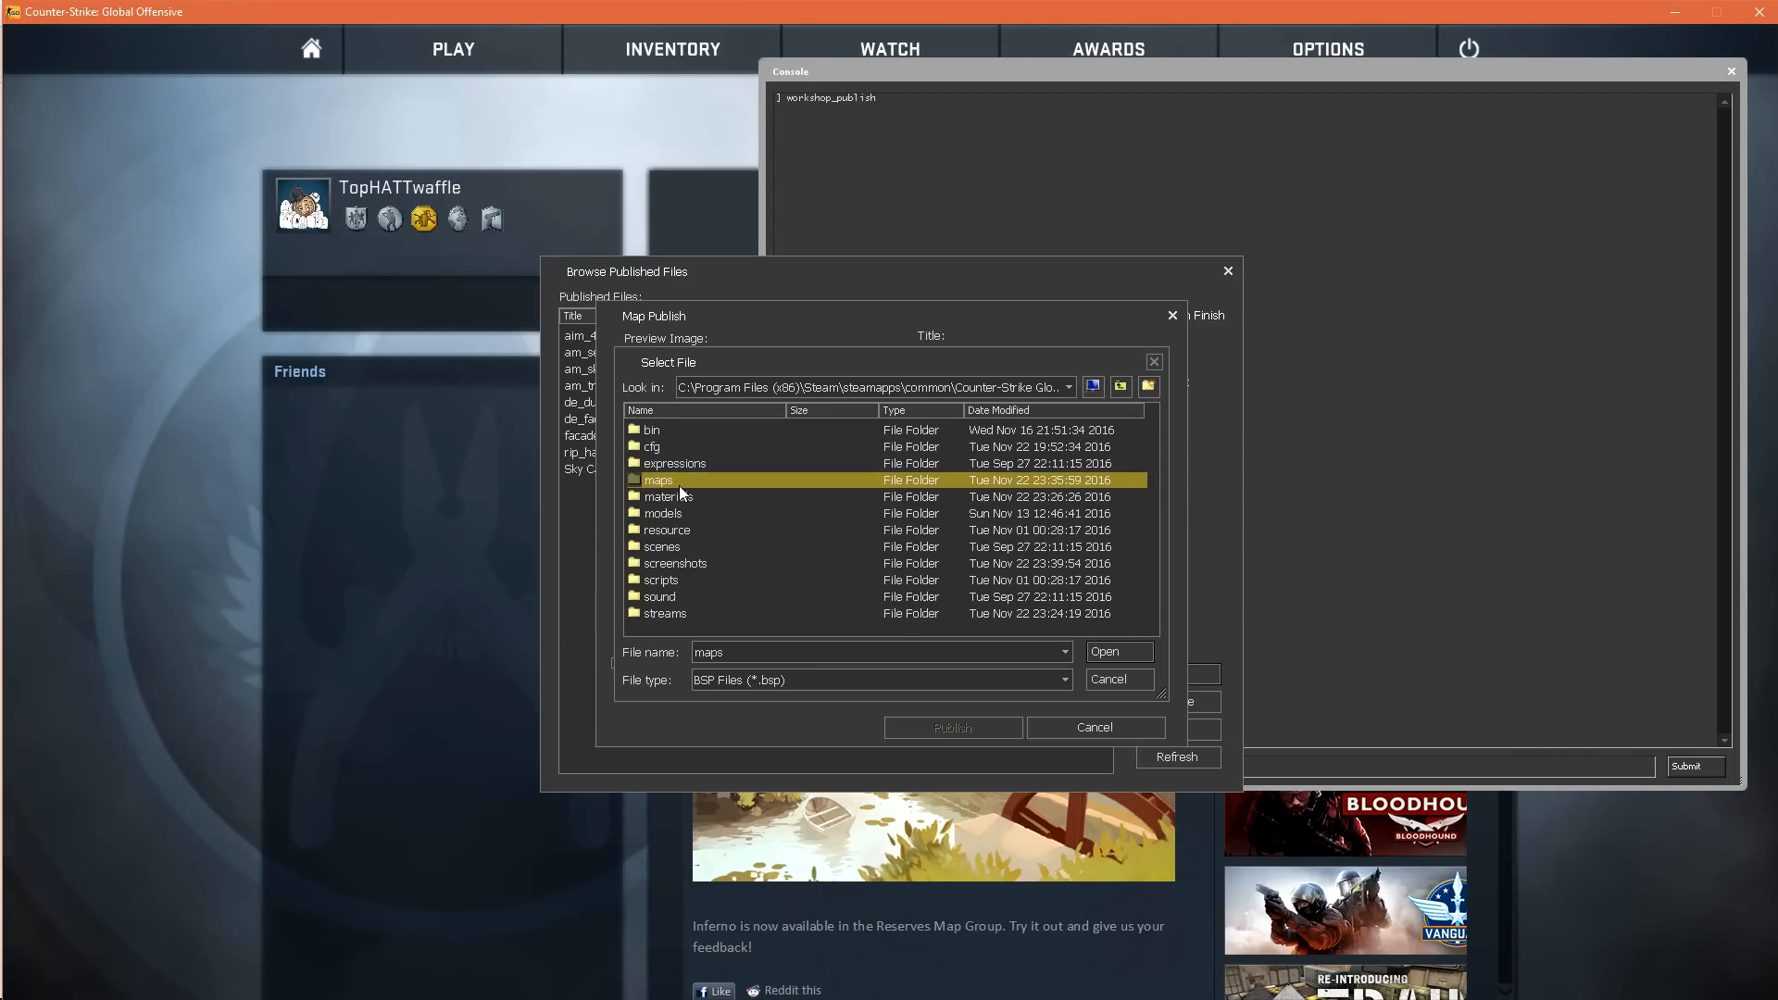
double_click(658, 480)
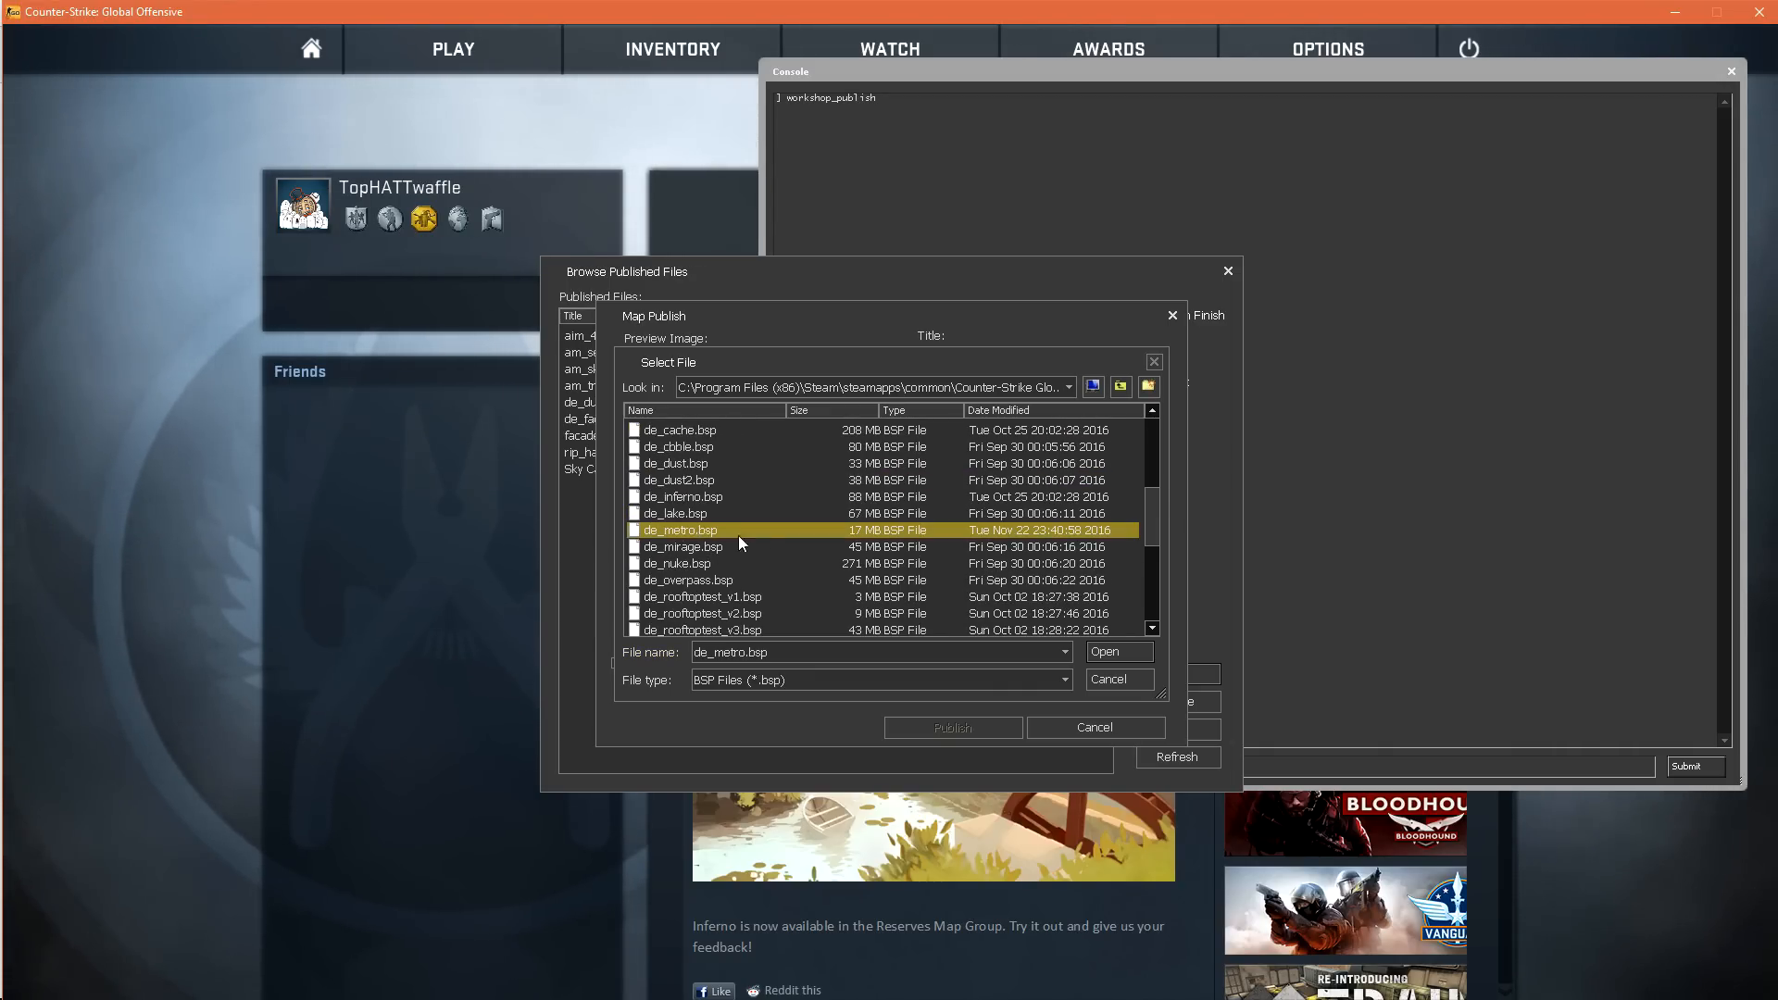
left_click(1119, 652)
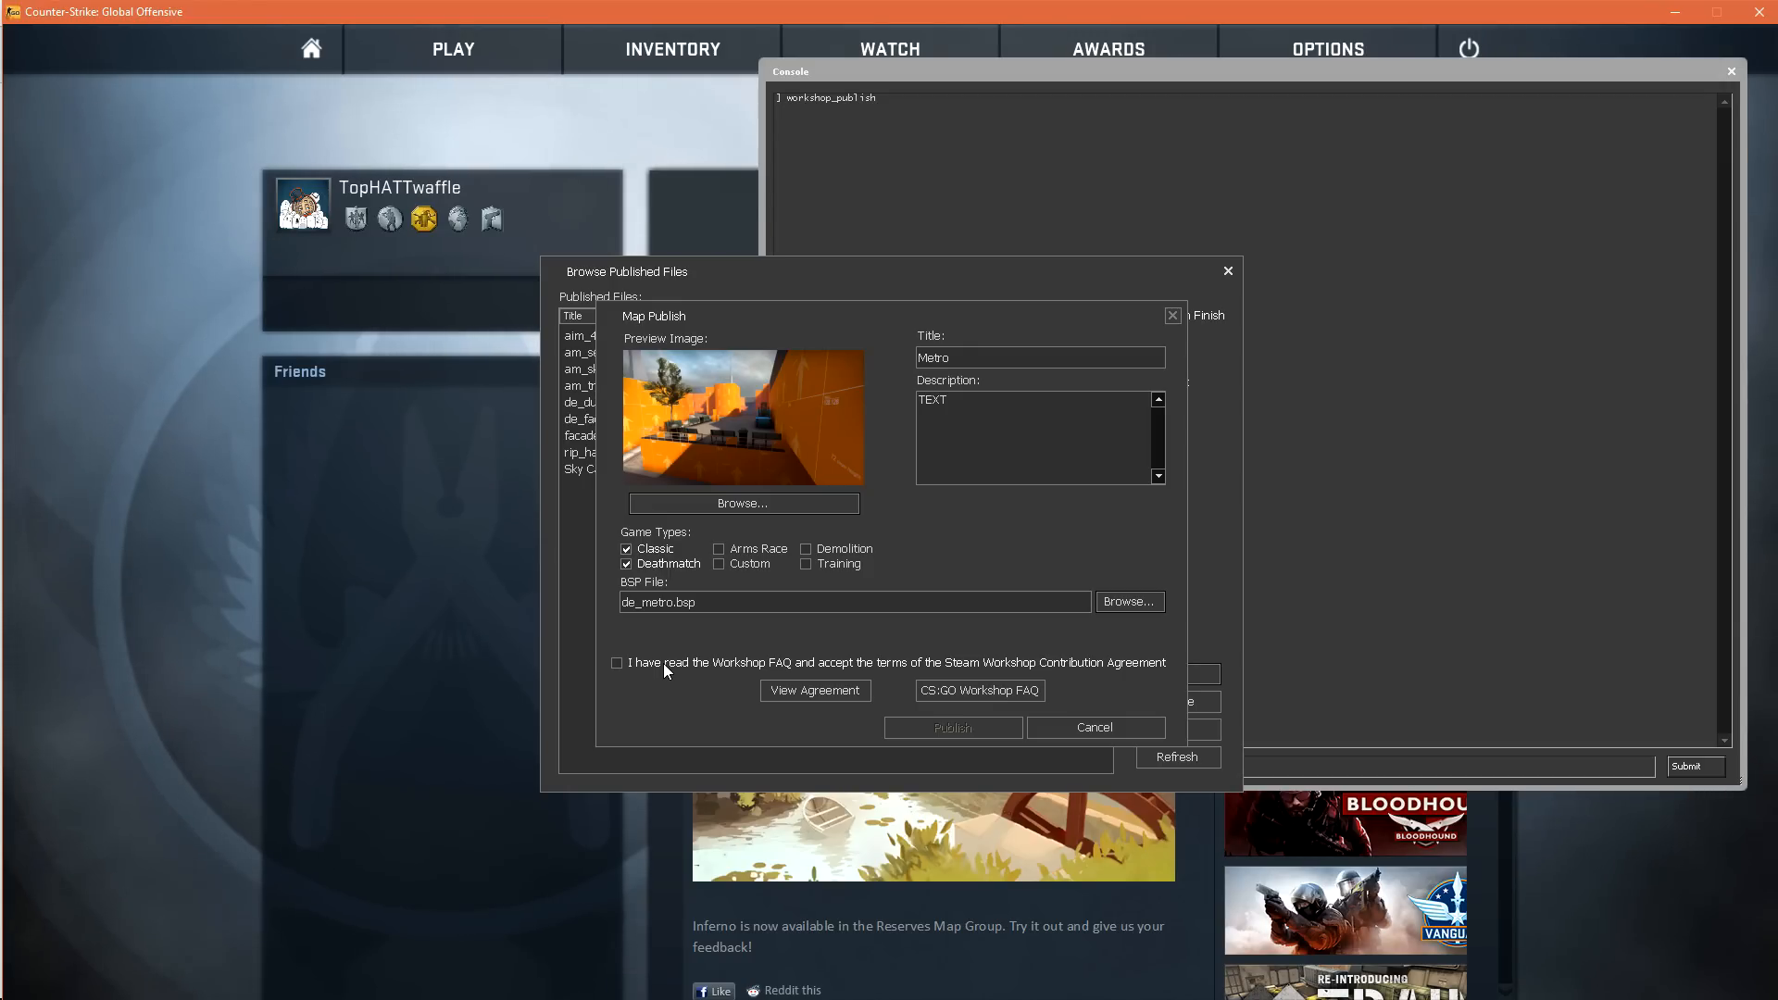
left_click(616, 662)
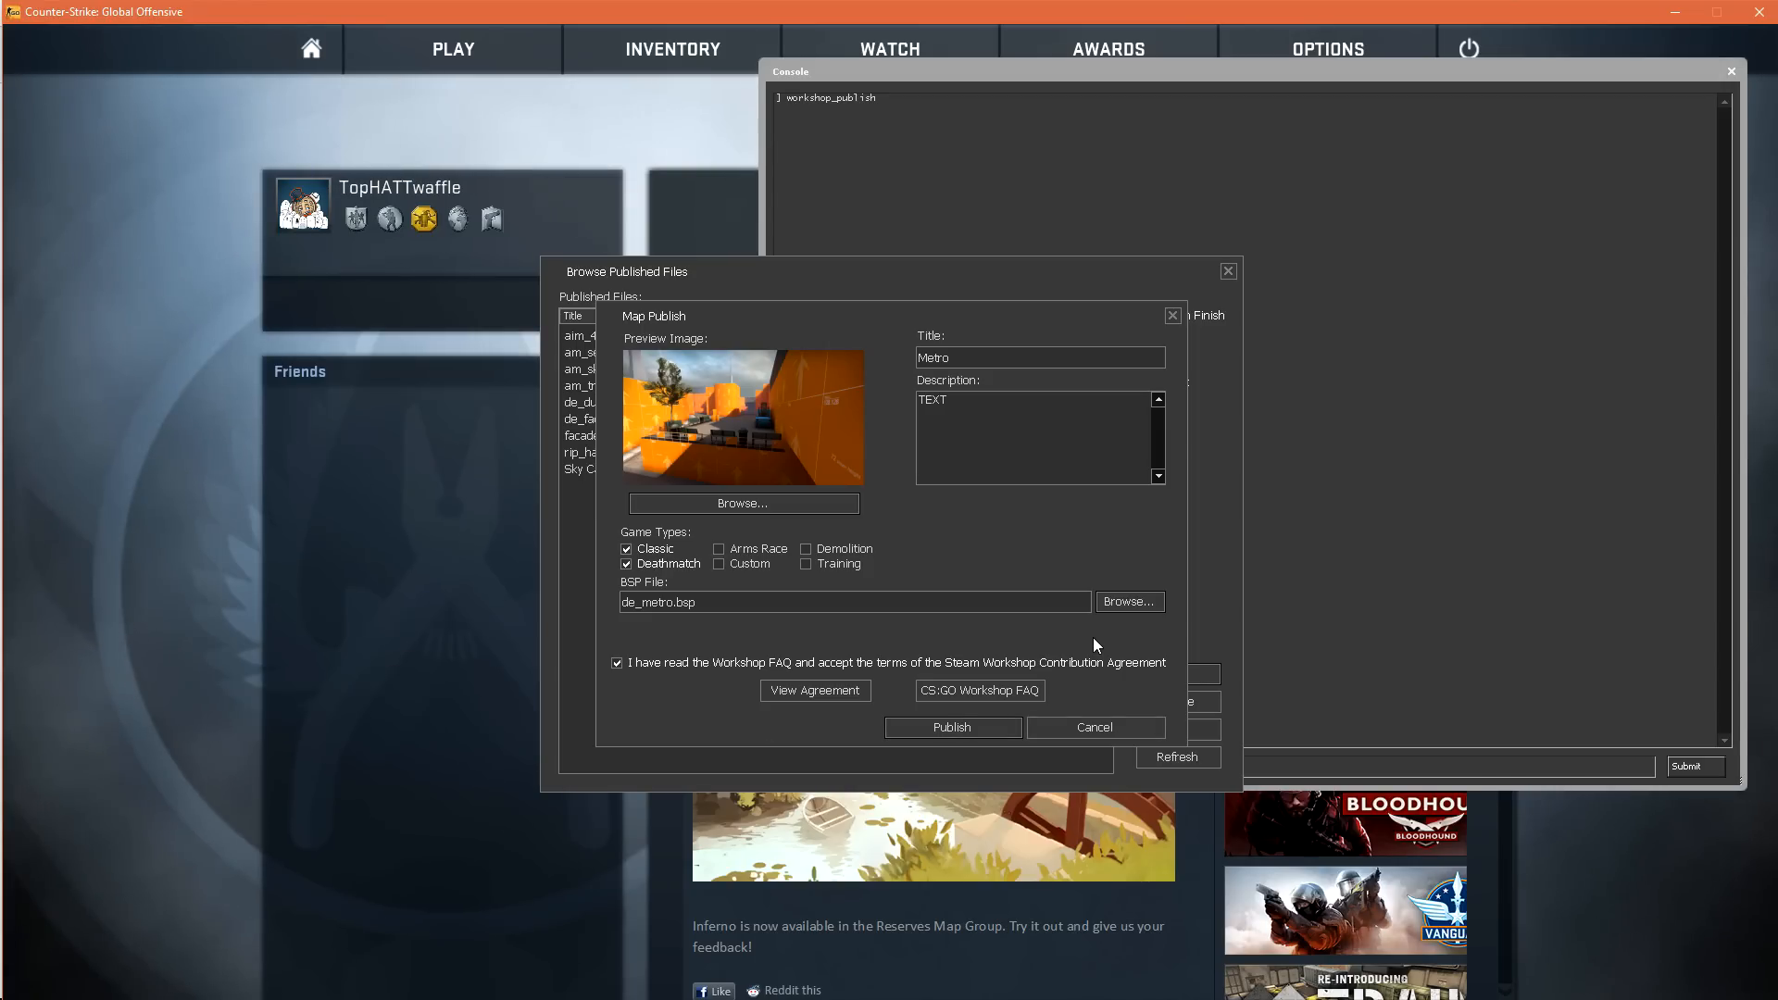
left_click(953, 727)
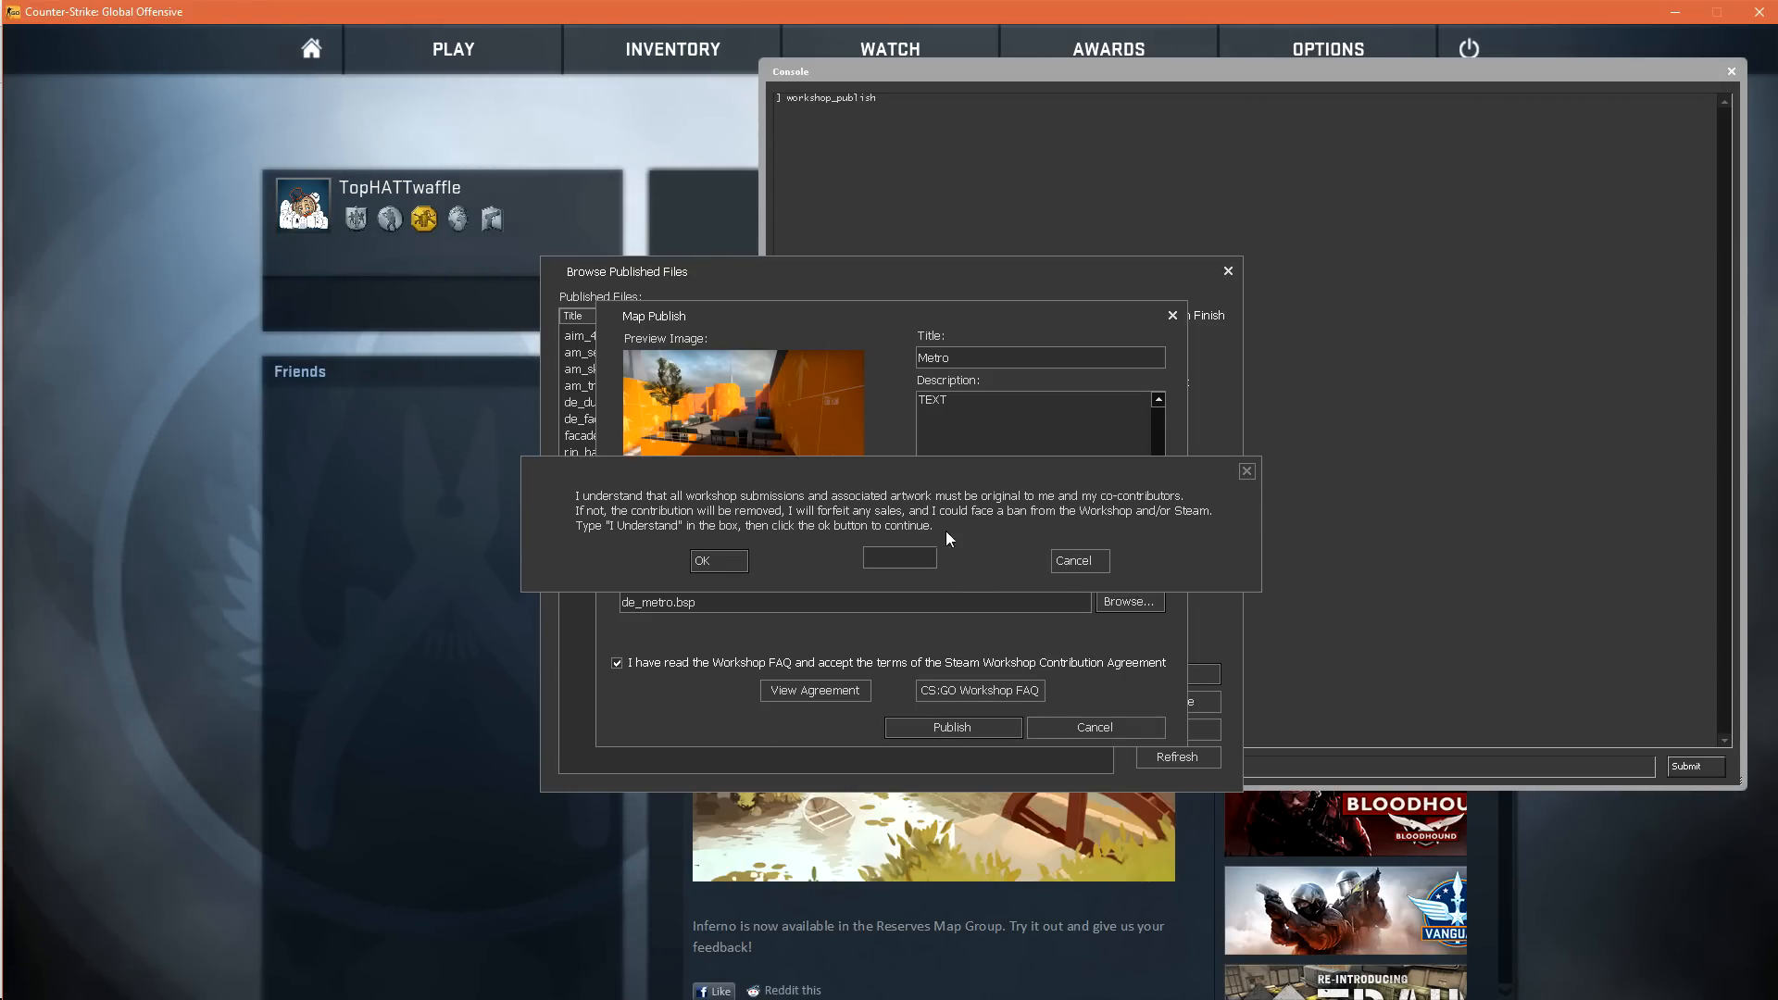
Enter 'I understand' in the originality acknowledgement box and confirm with OK.
left_click(900, 557)
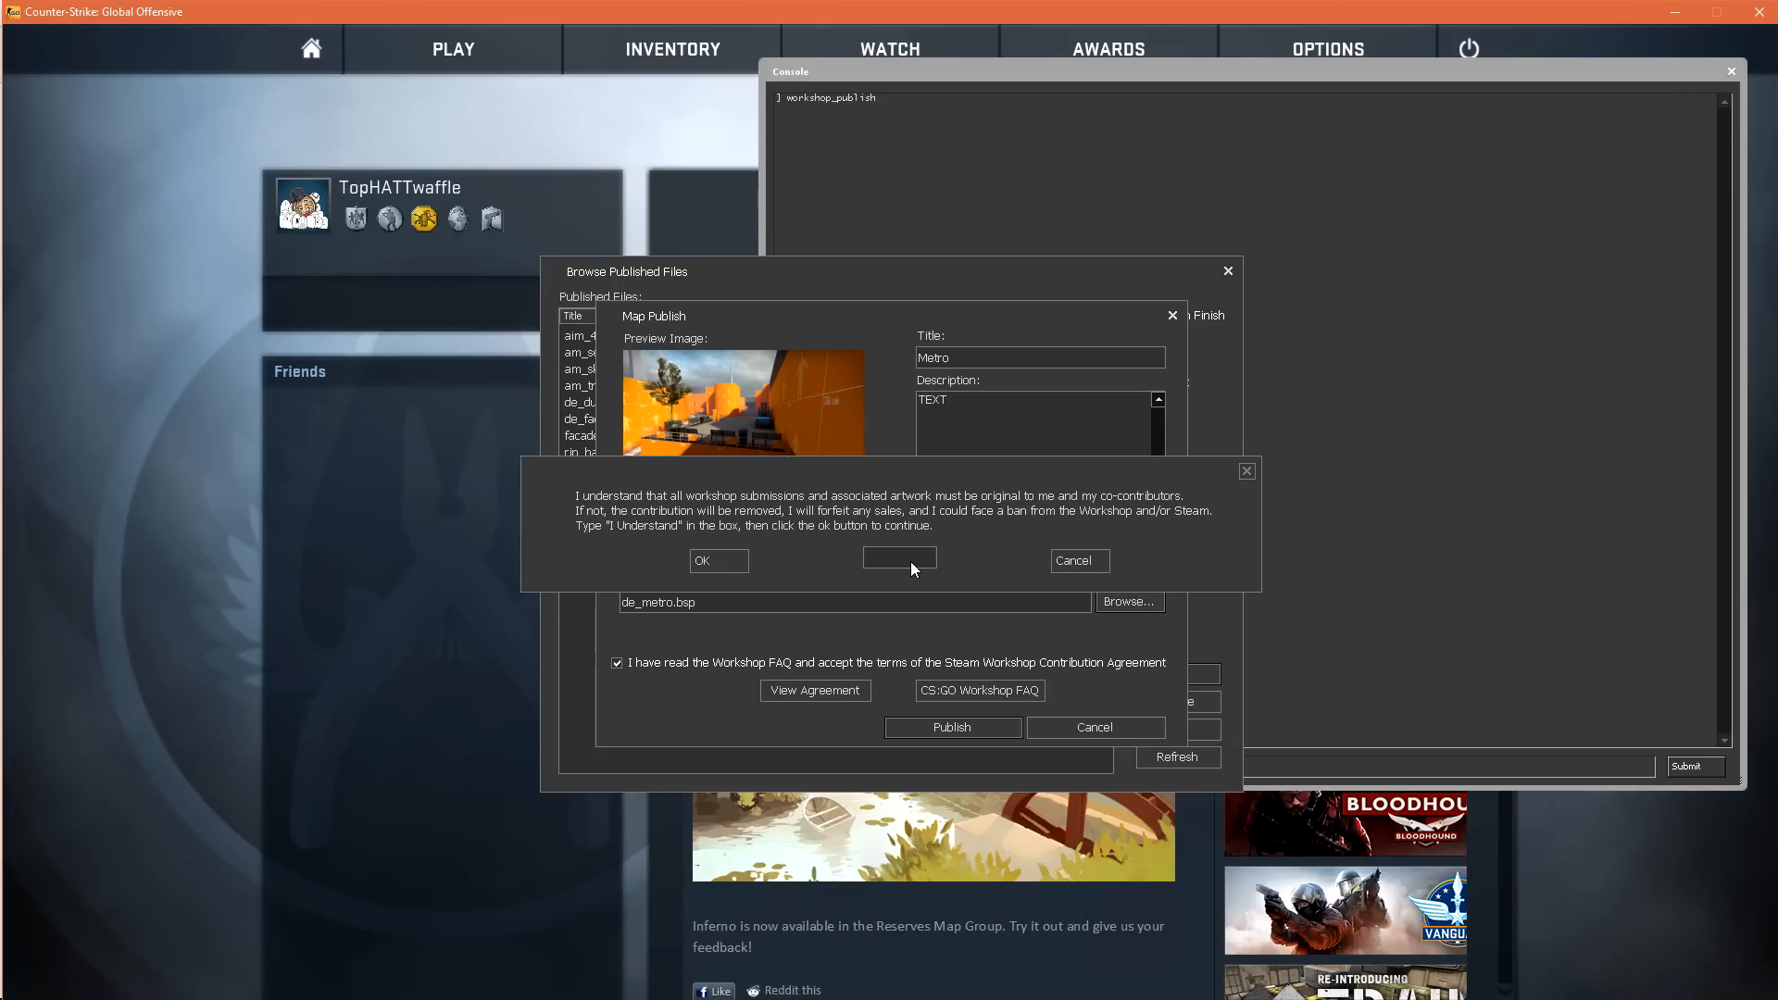
left_click(899, 558)
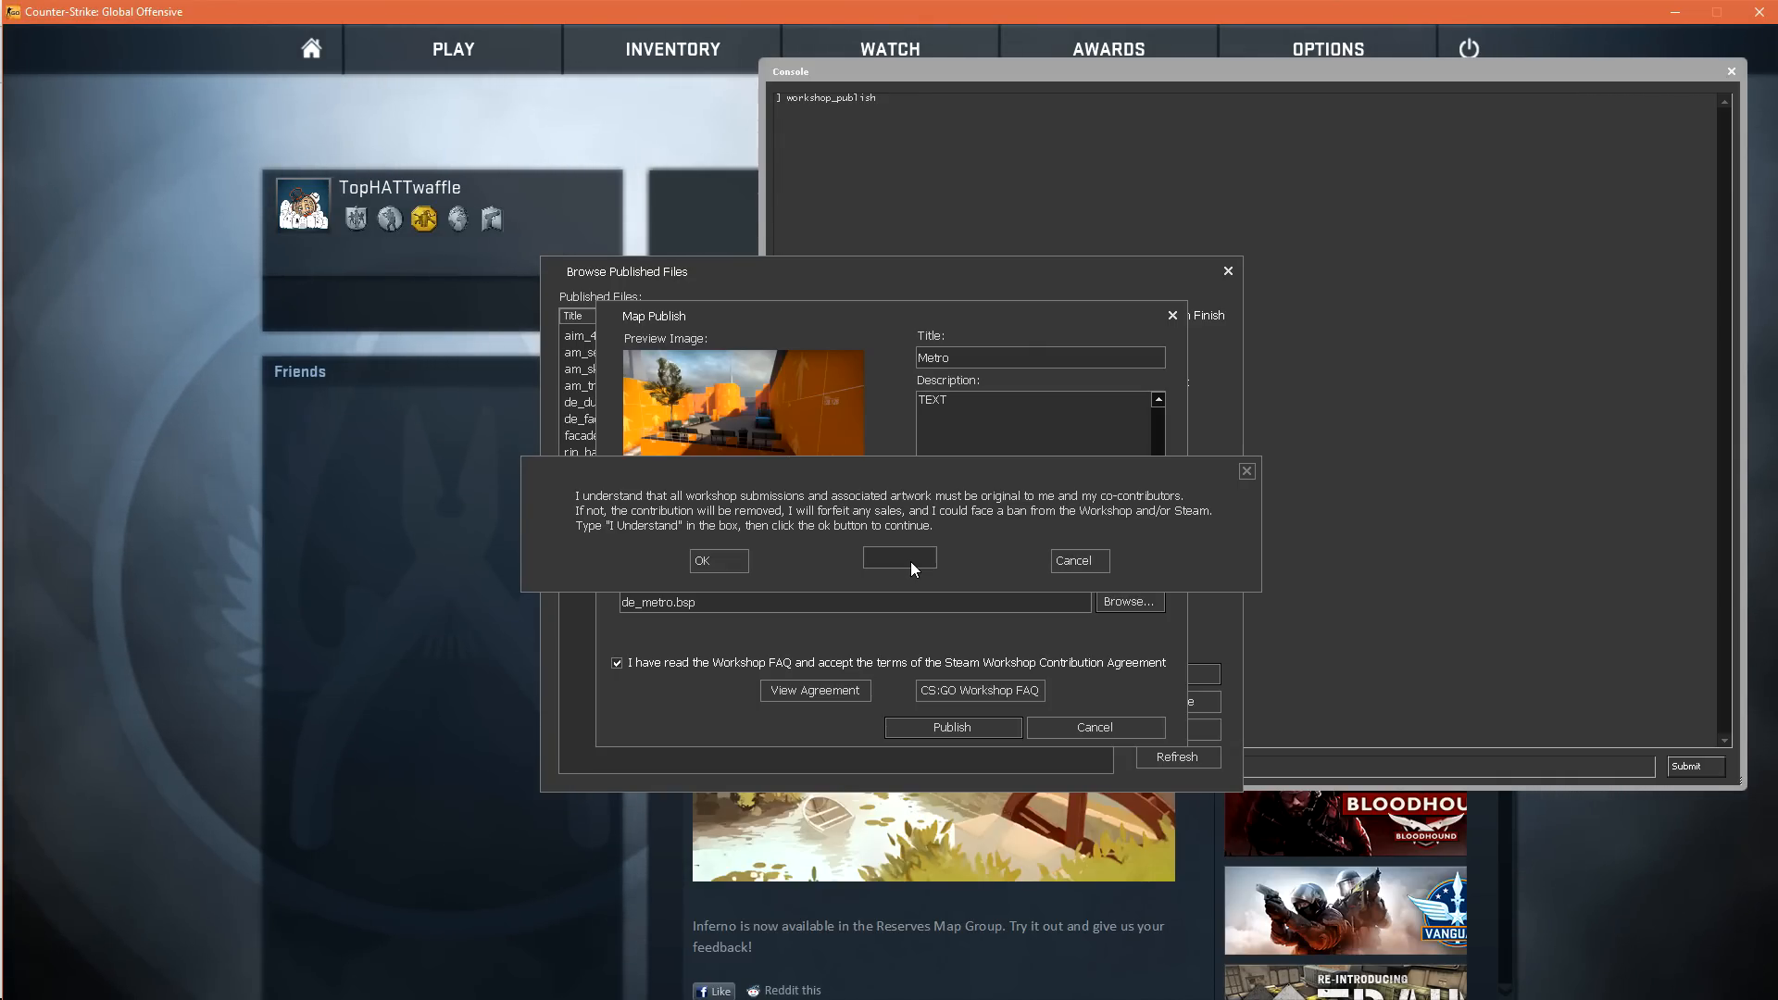
left_click(899, 557)
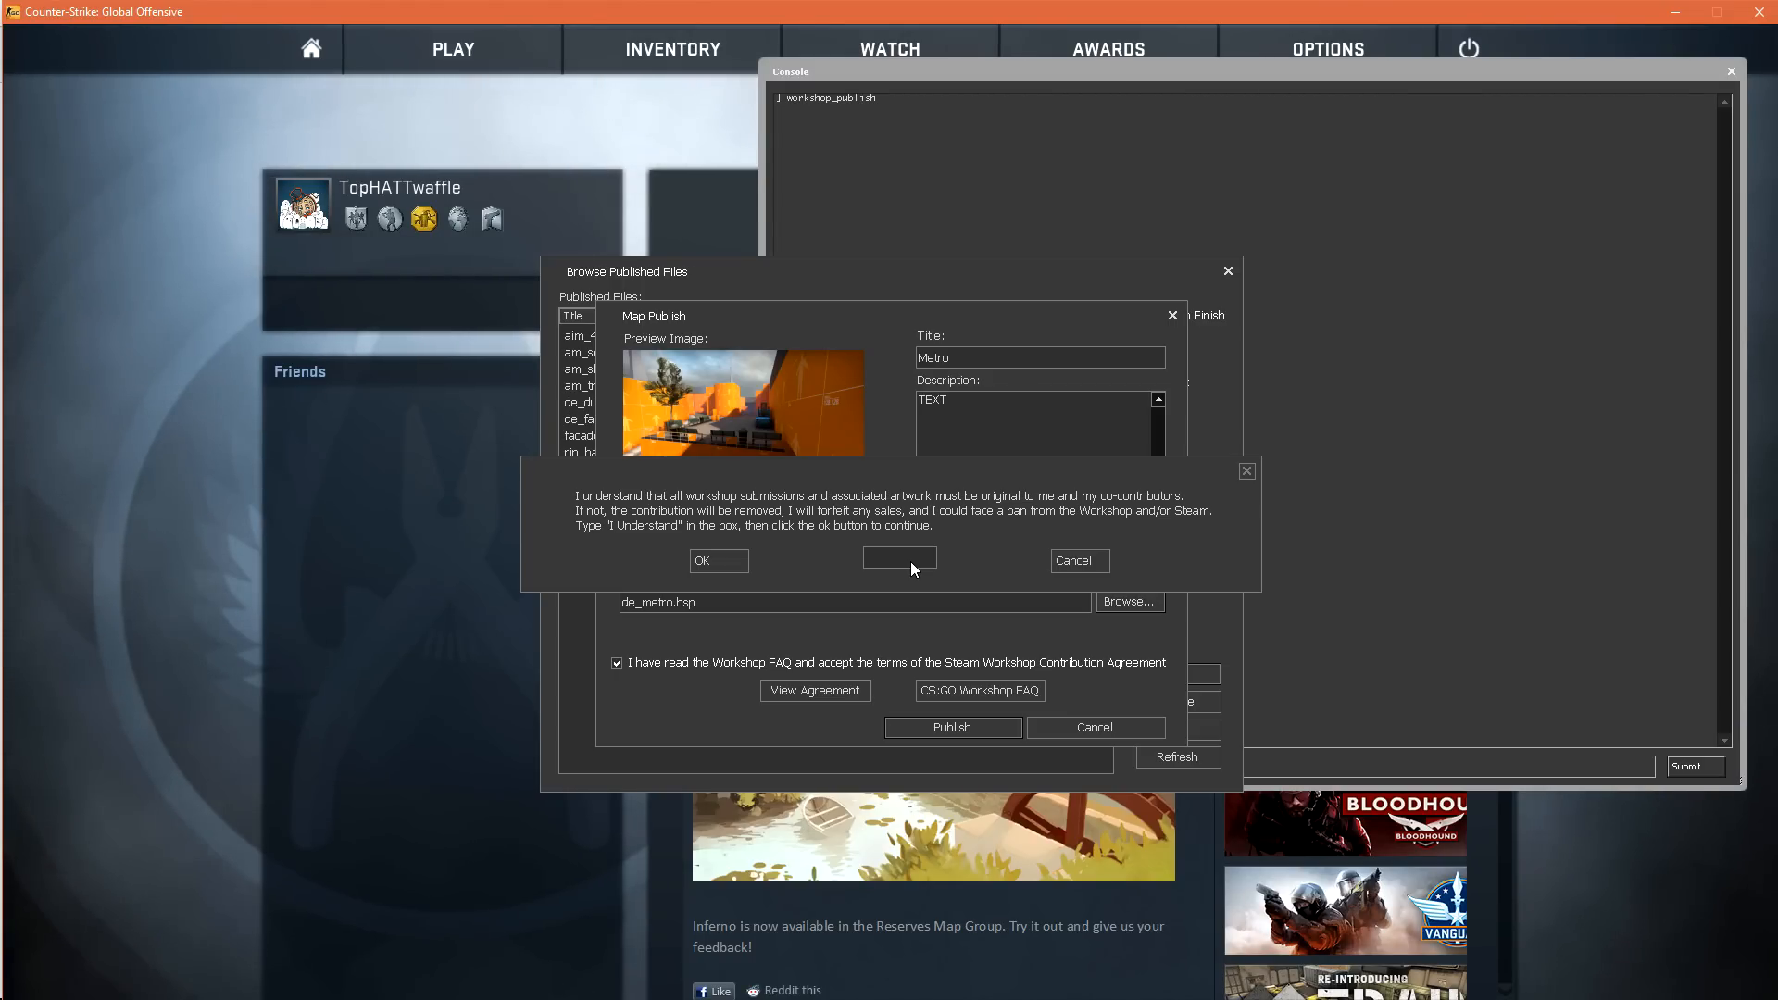
type("I uy")
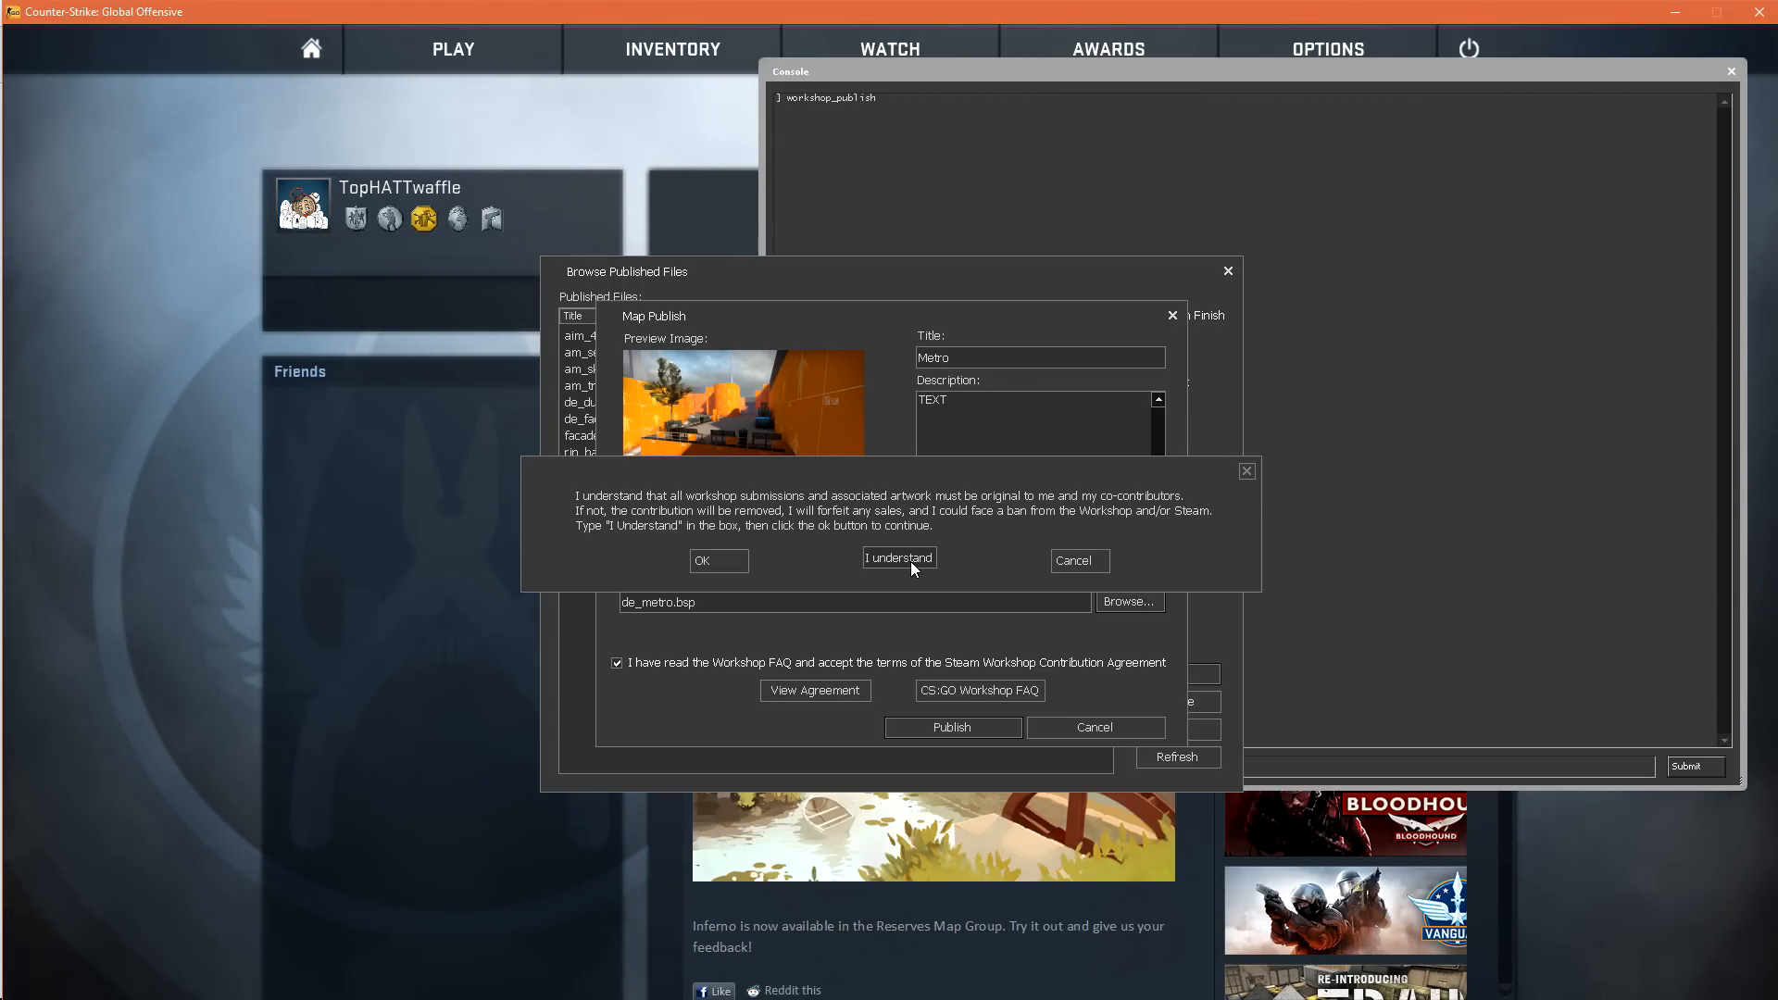
left_click(901, 557)
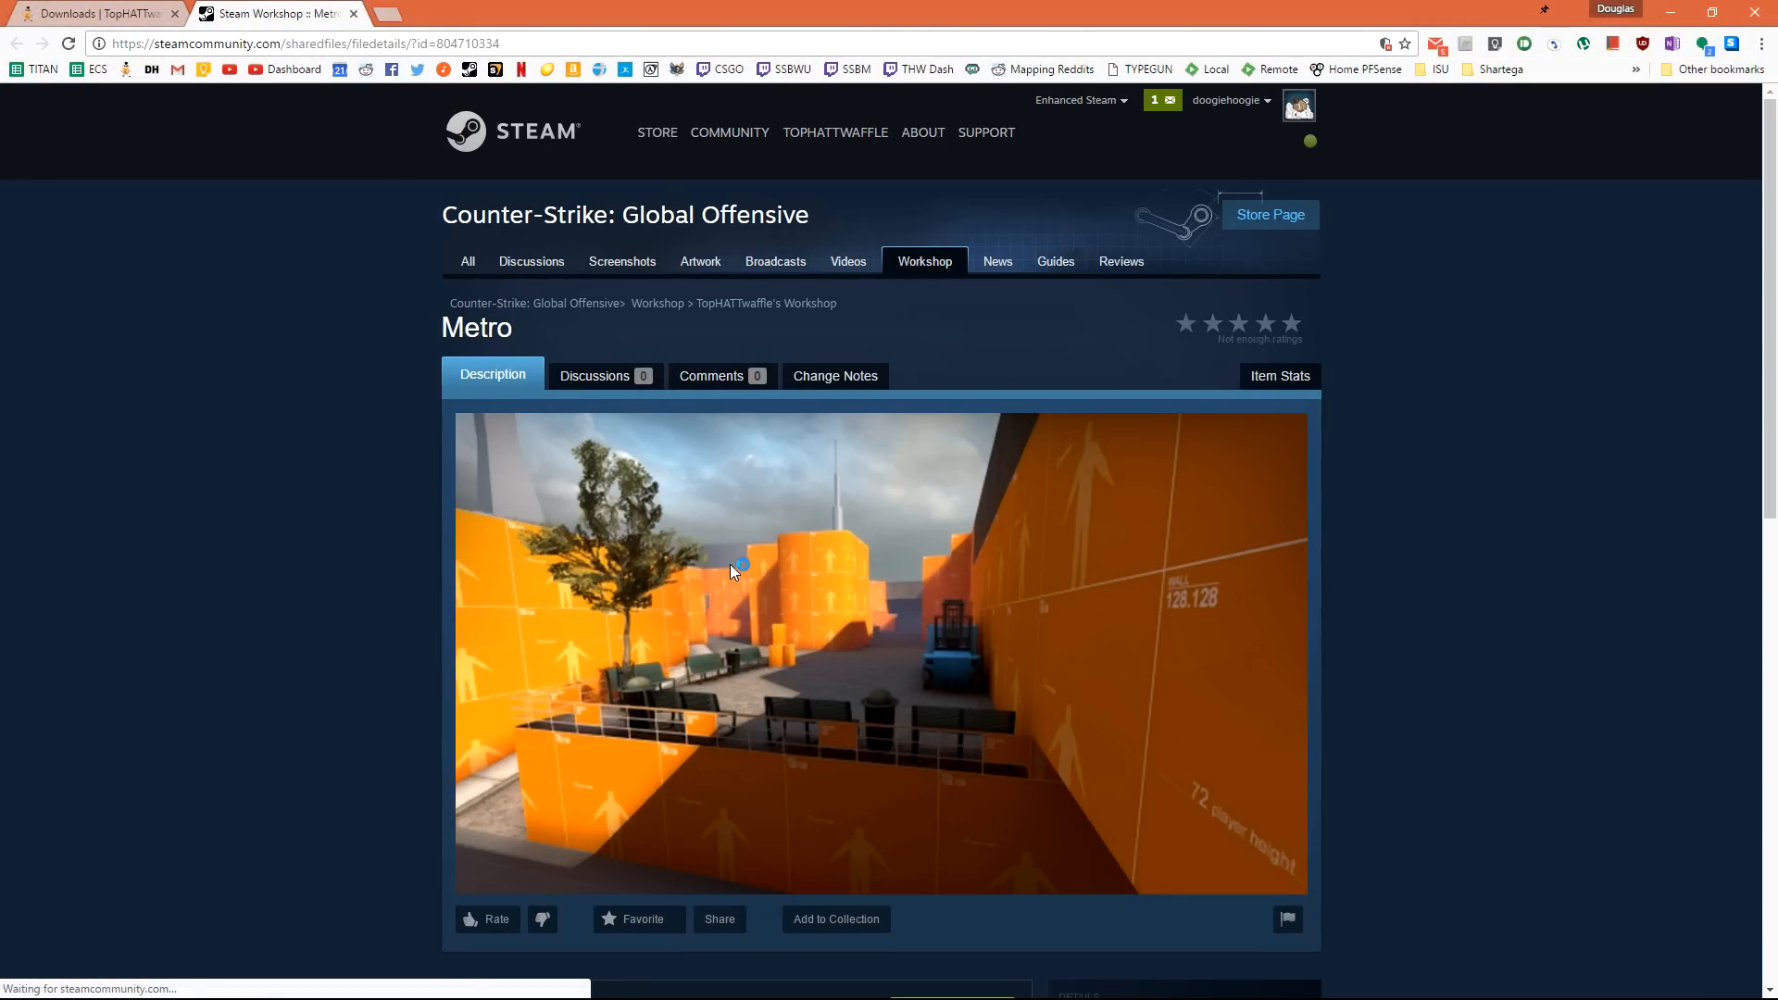
mouse_move(730, 572)
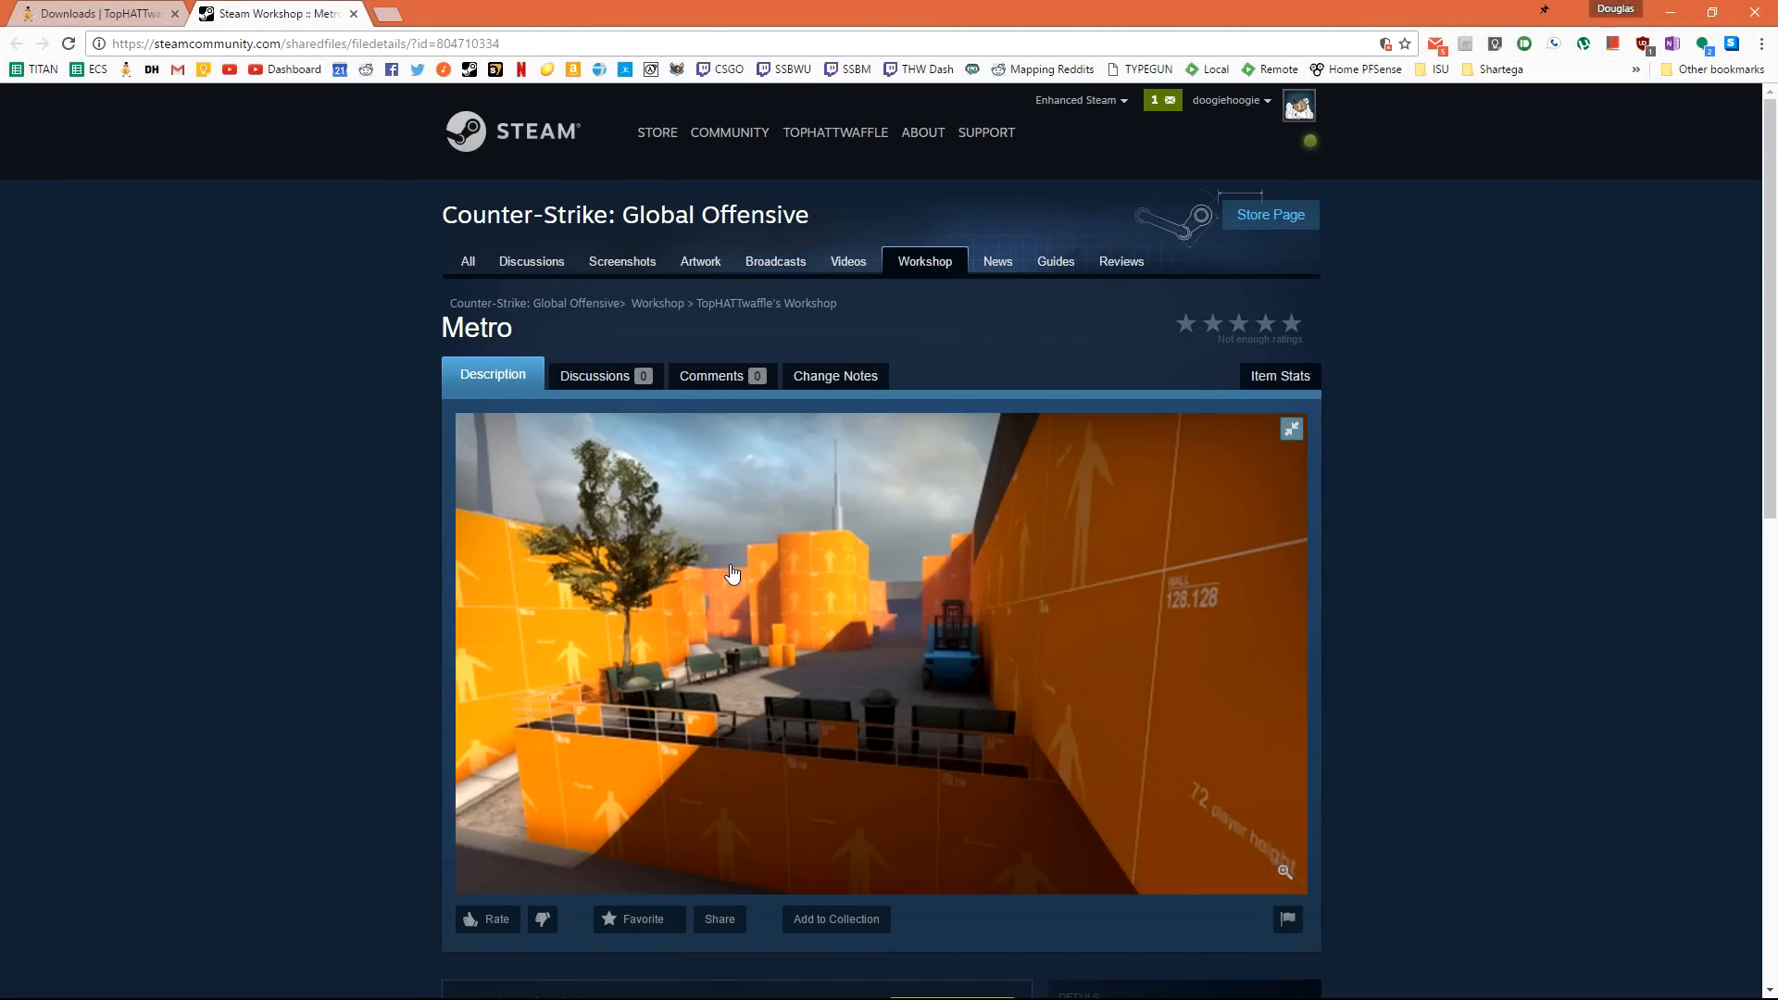
mouse_move(1482, 518)
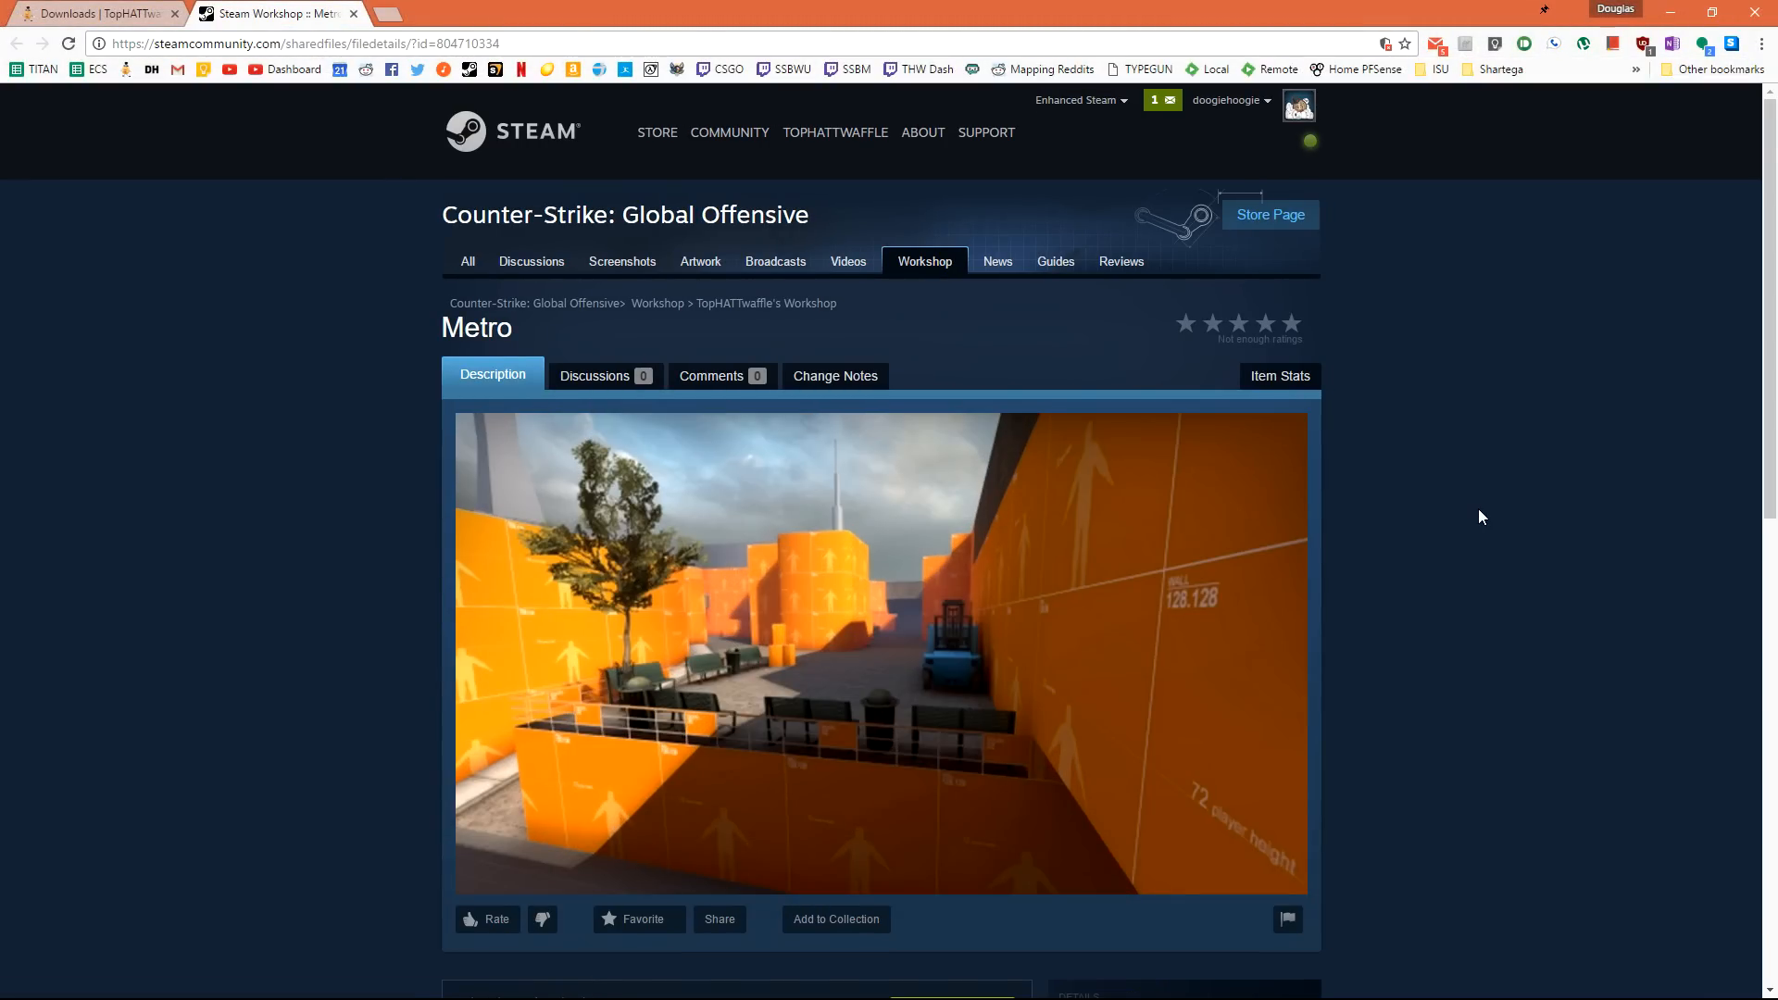
Upload the seven snapshot screenshots to Metro's item page and save them.
scroll("down", 3)
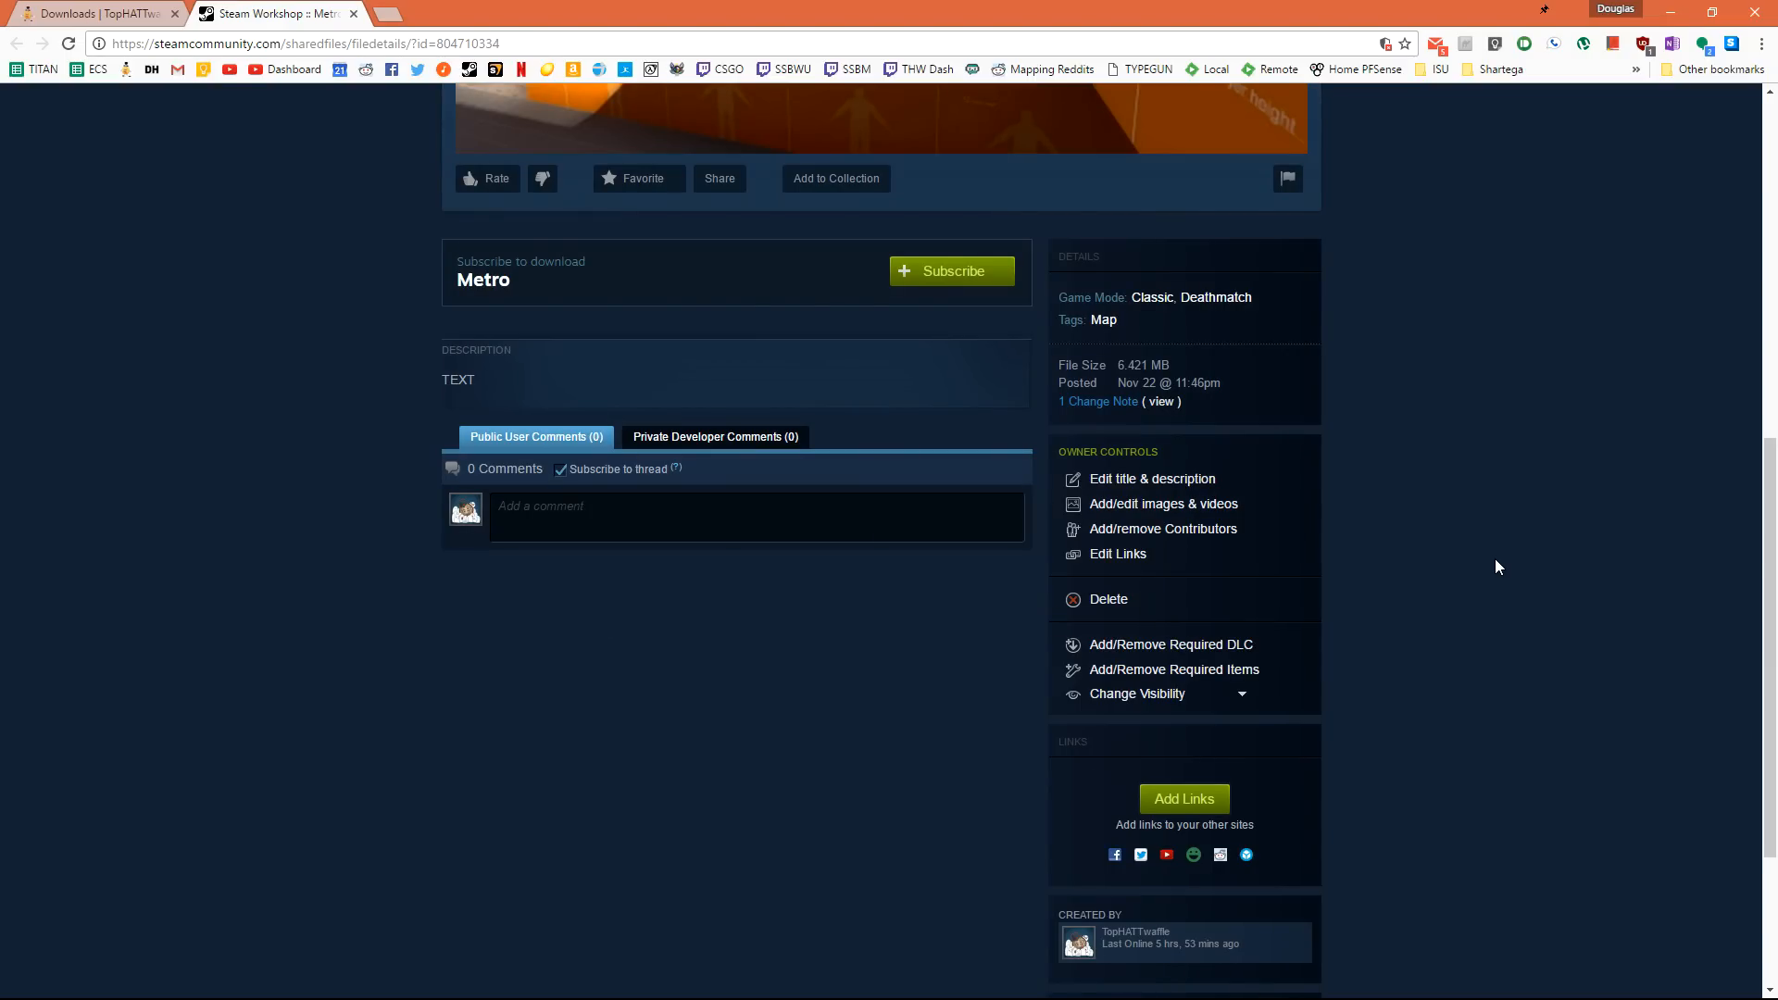
mouse_move(1456, 535)
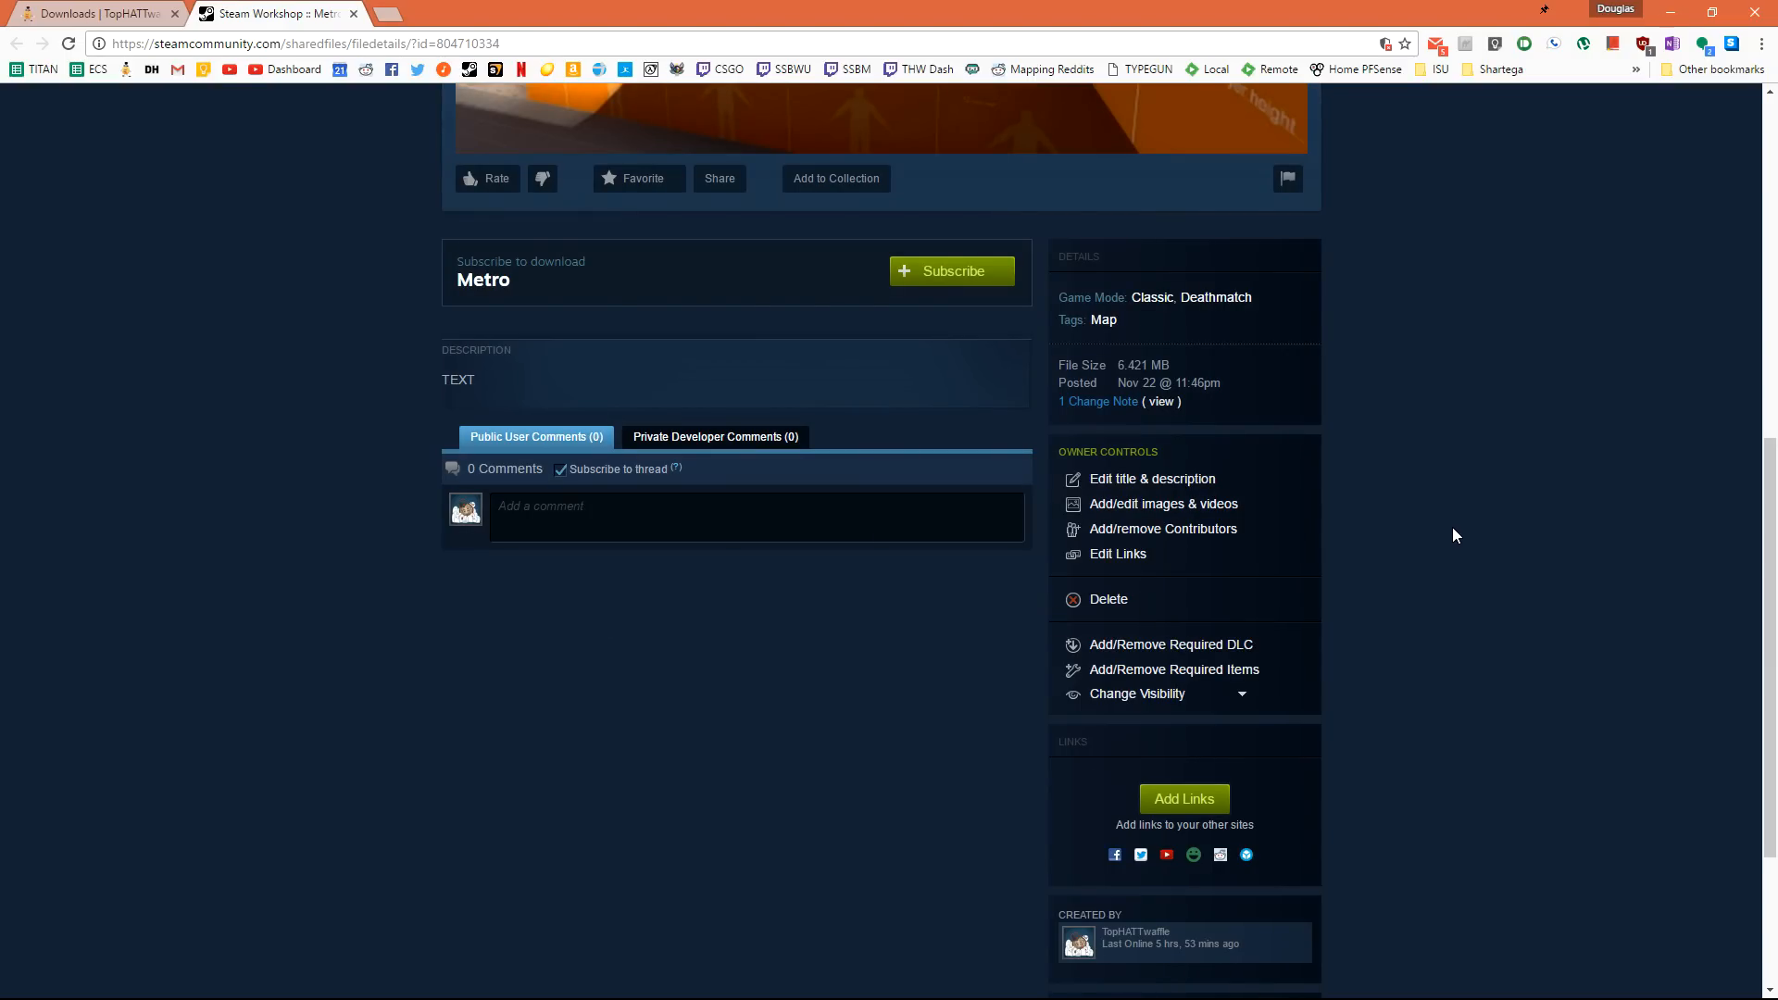
mouse_move(1435, 539)
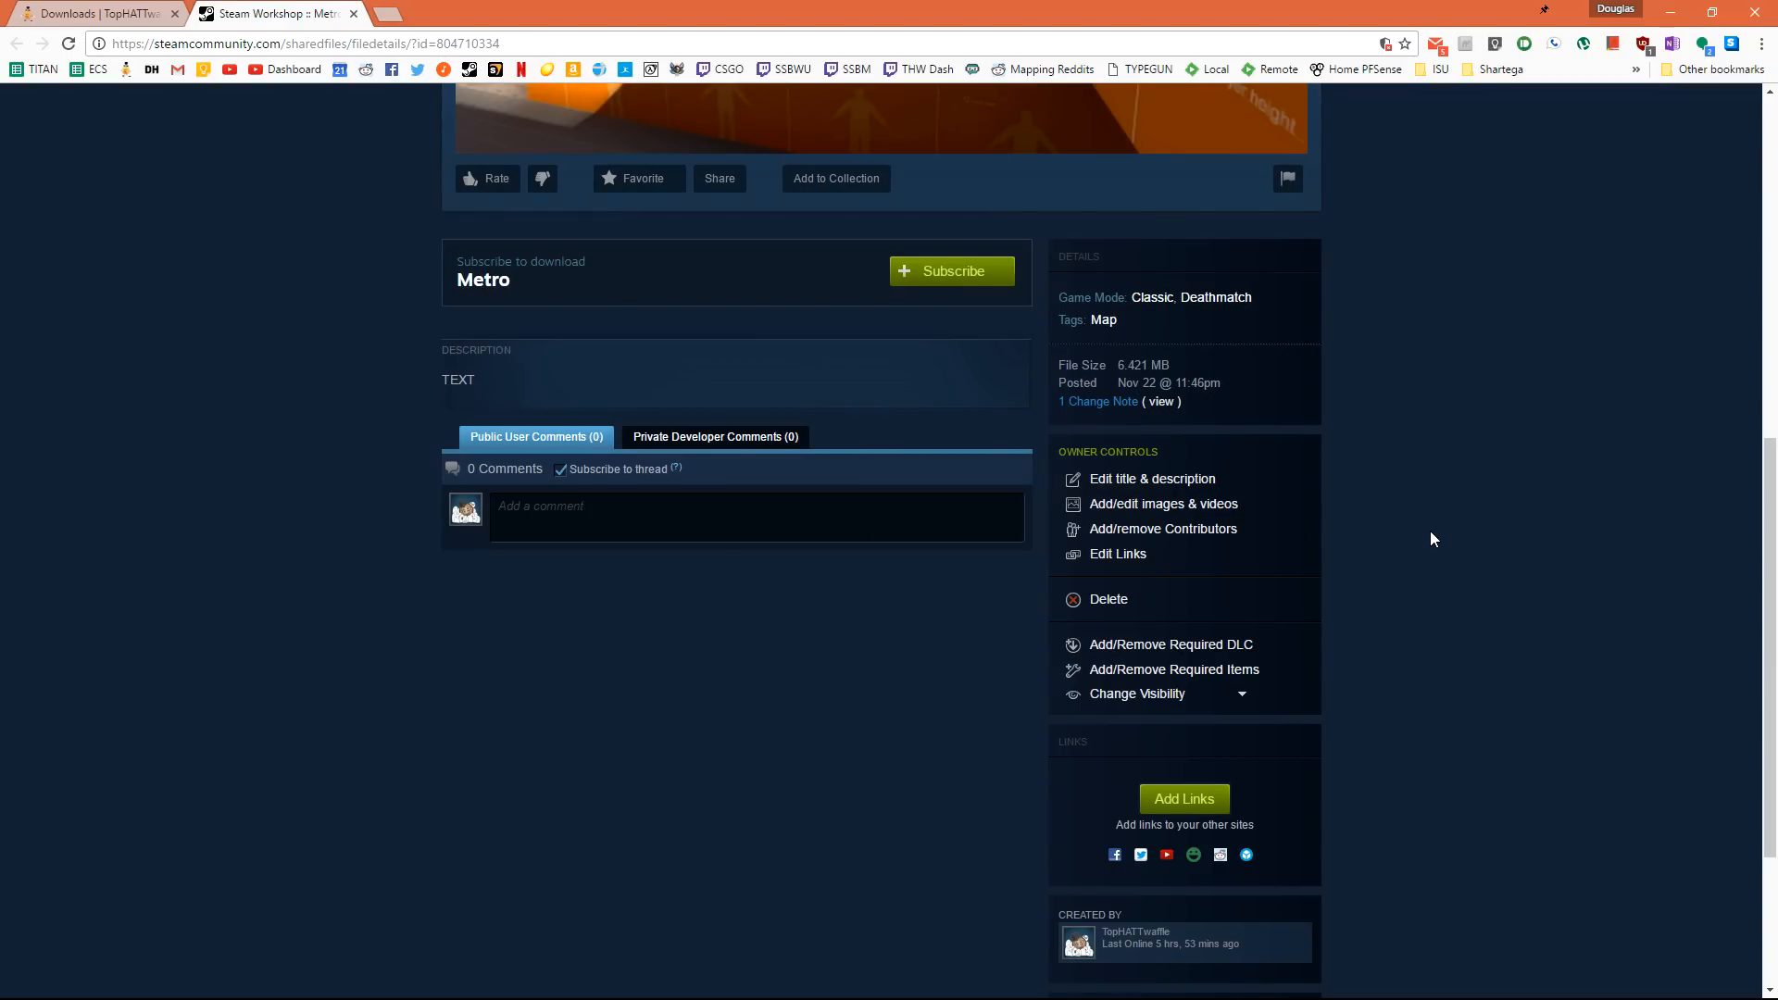
left_click(1164, 504)
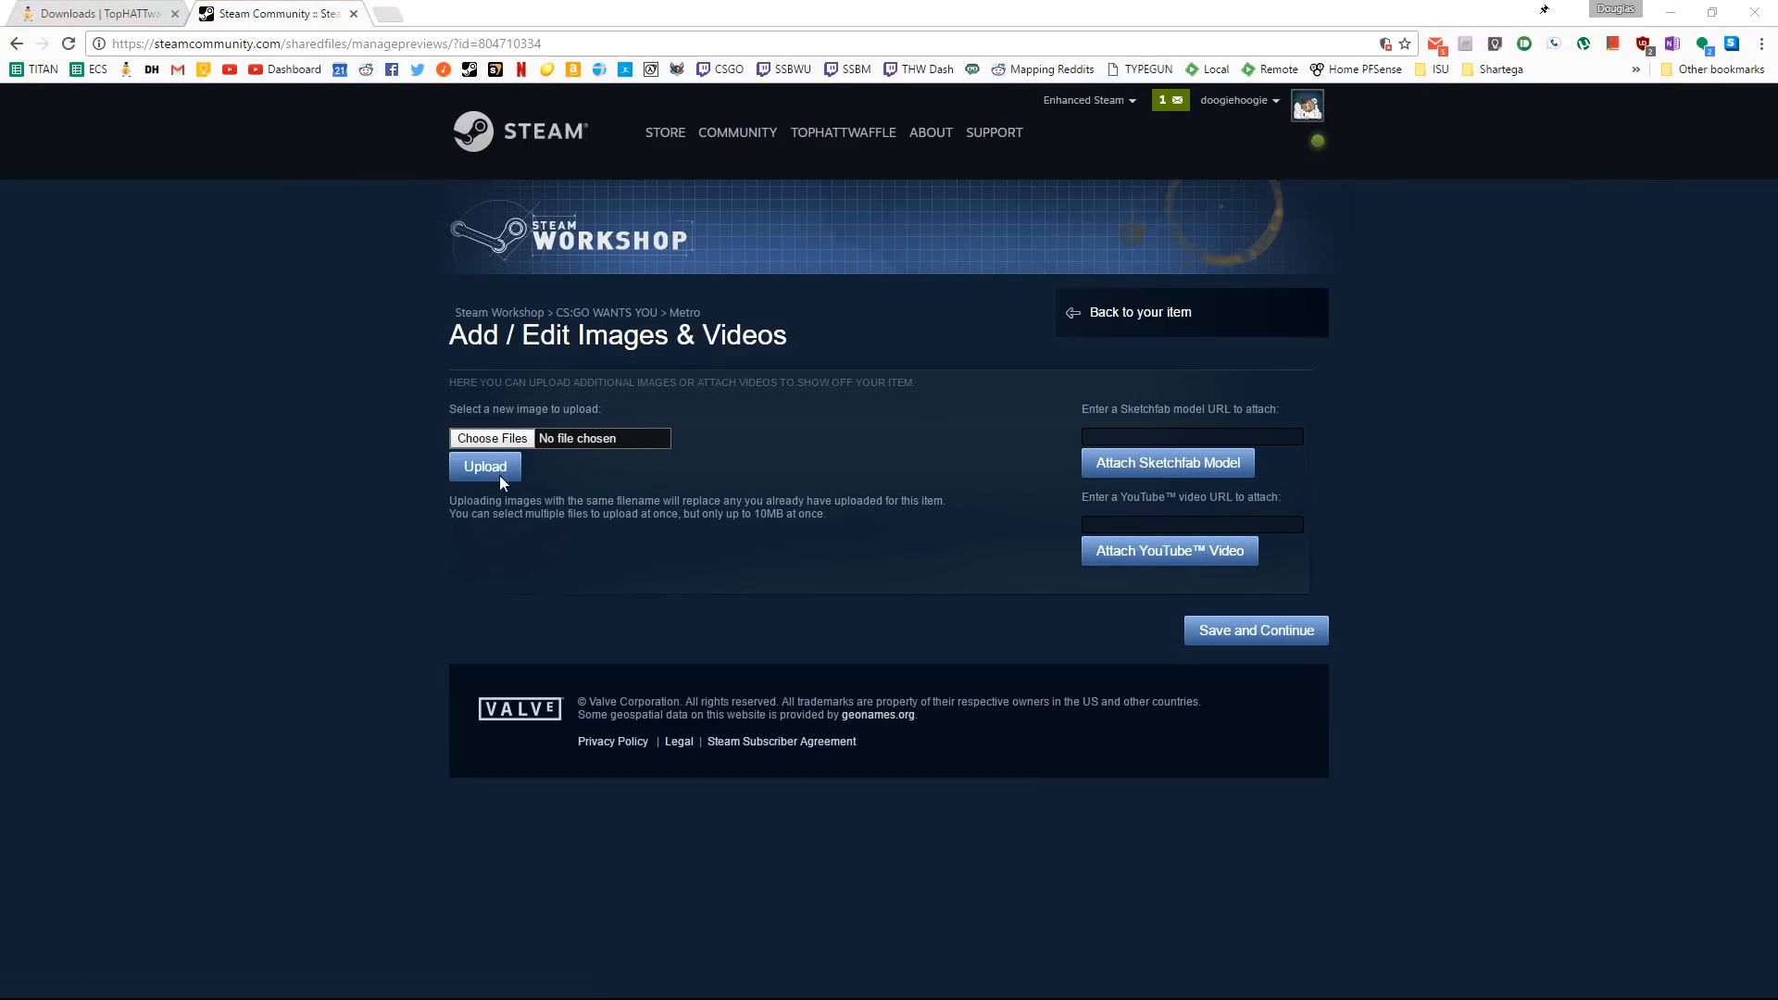
left_click(491, 438)
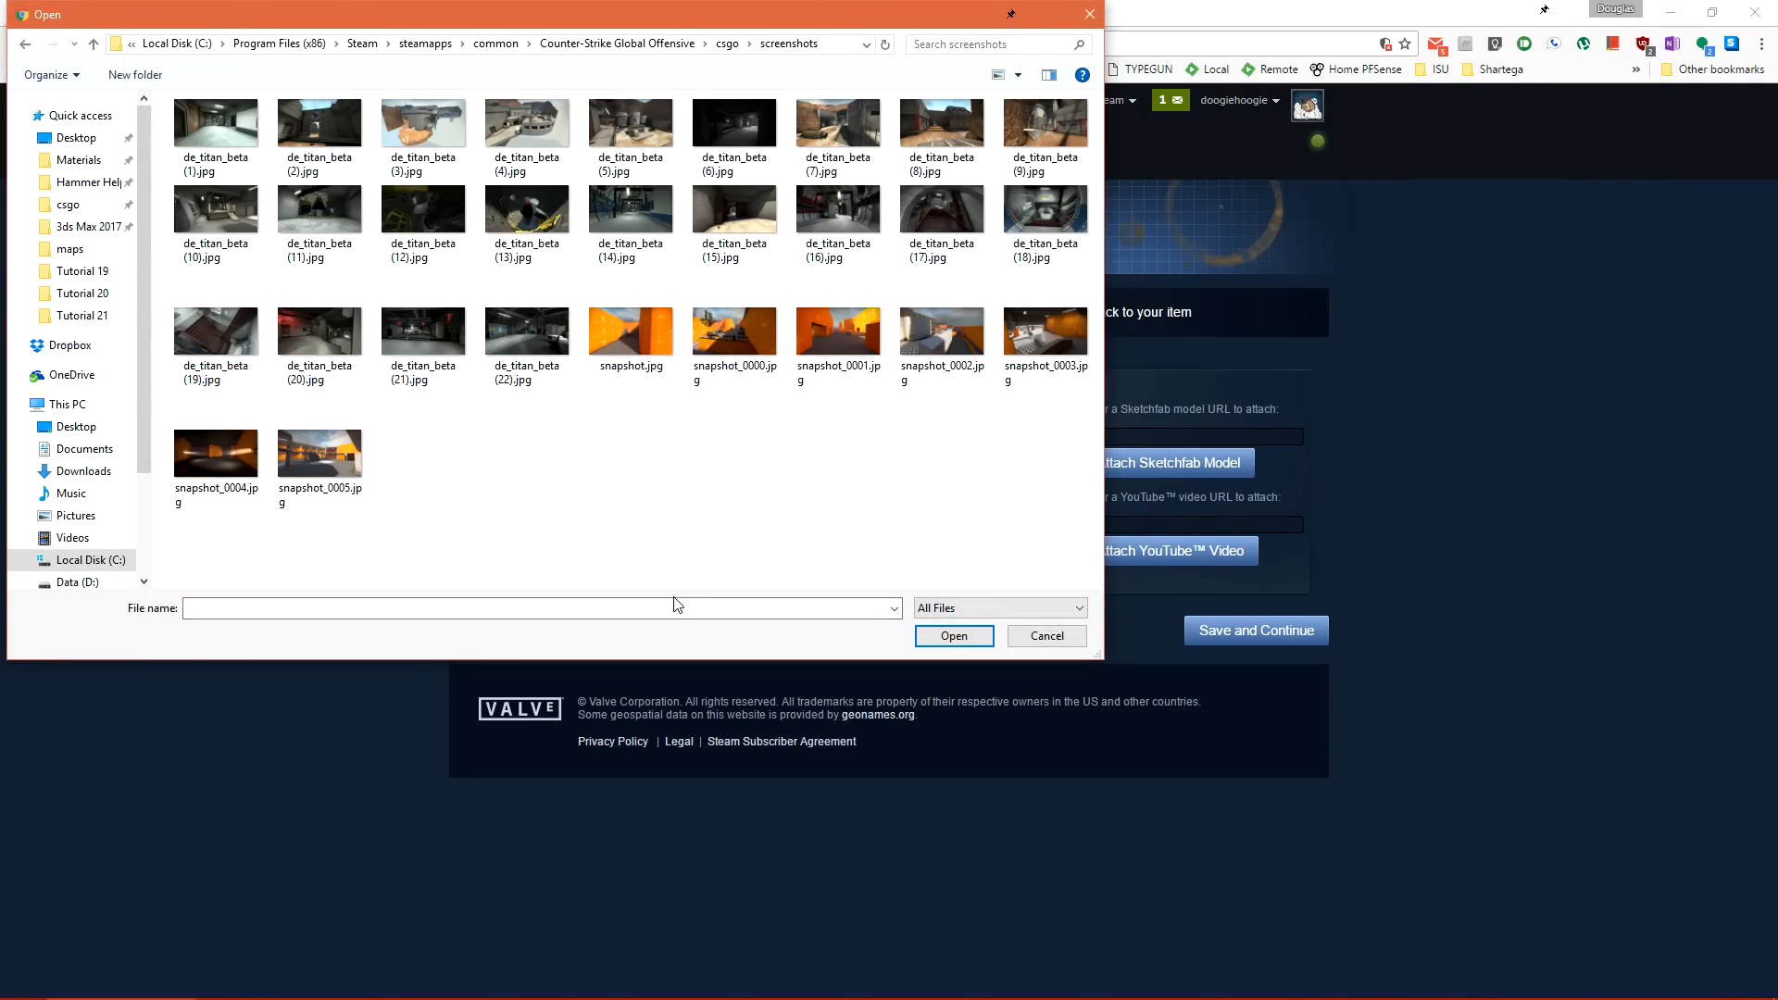
left_click(319, 453)
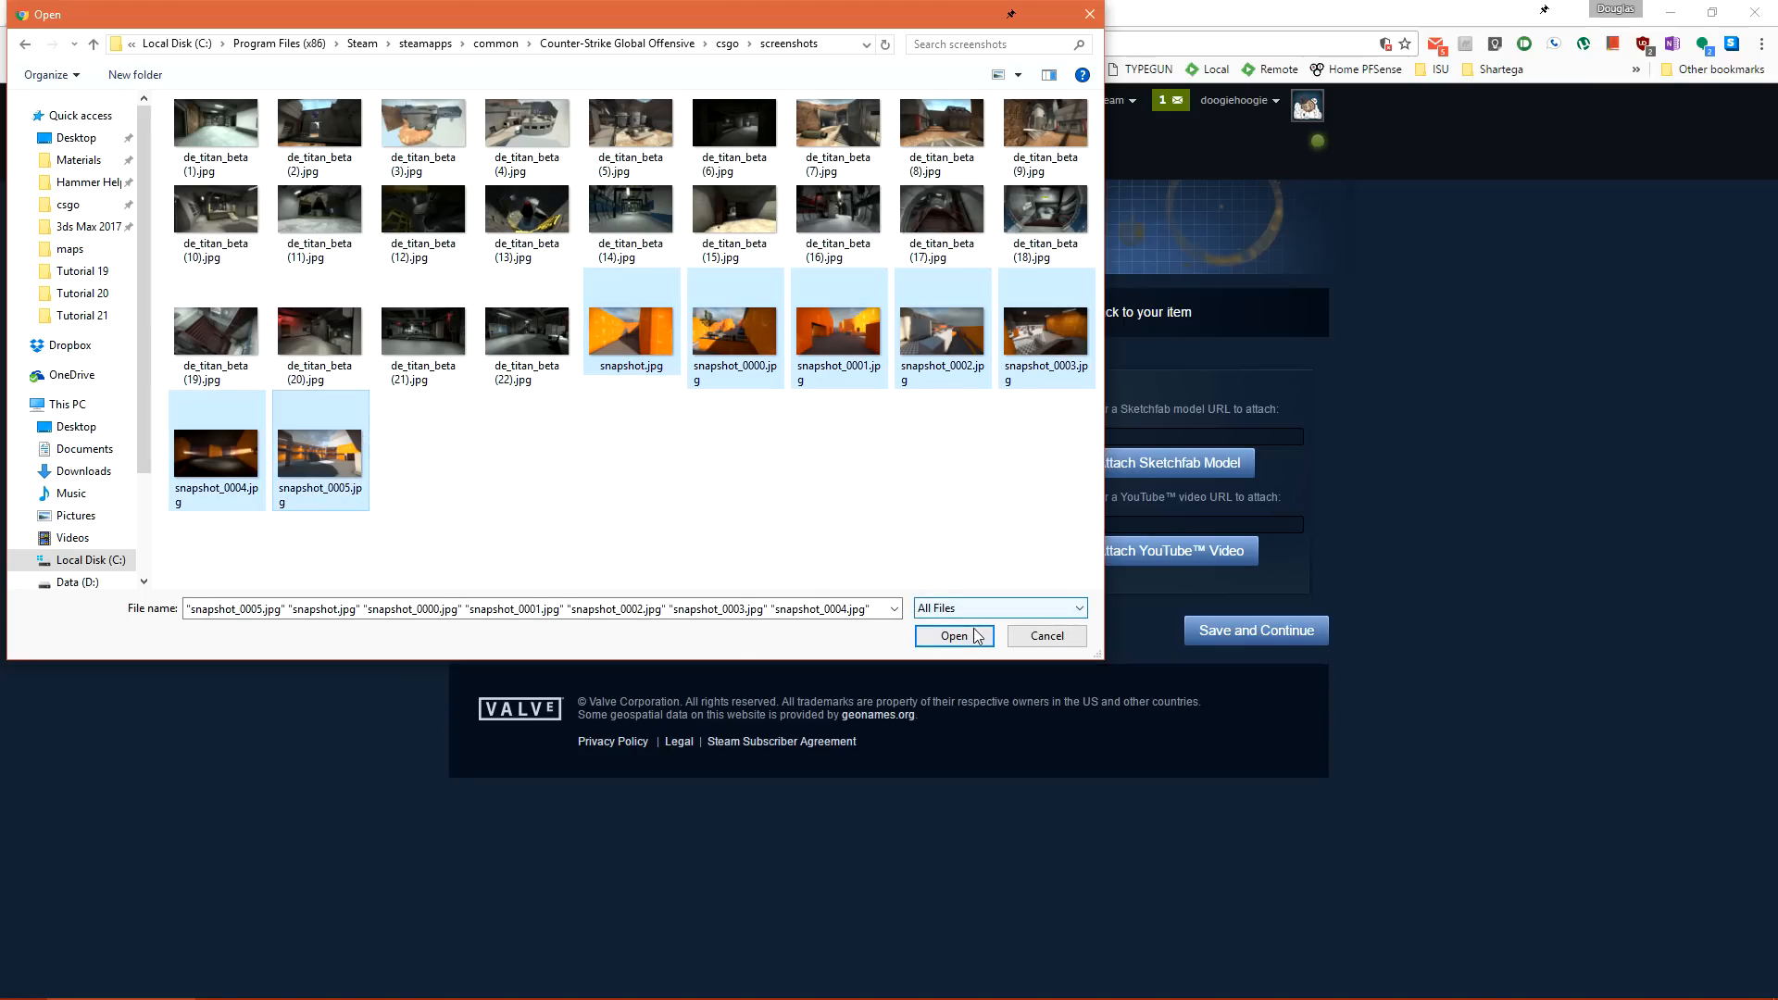
left_click(954, 635)
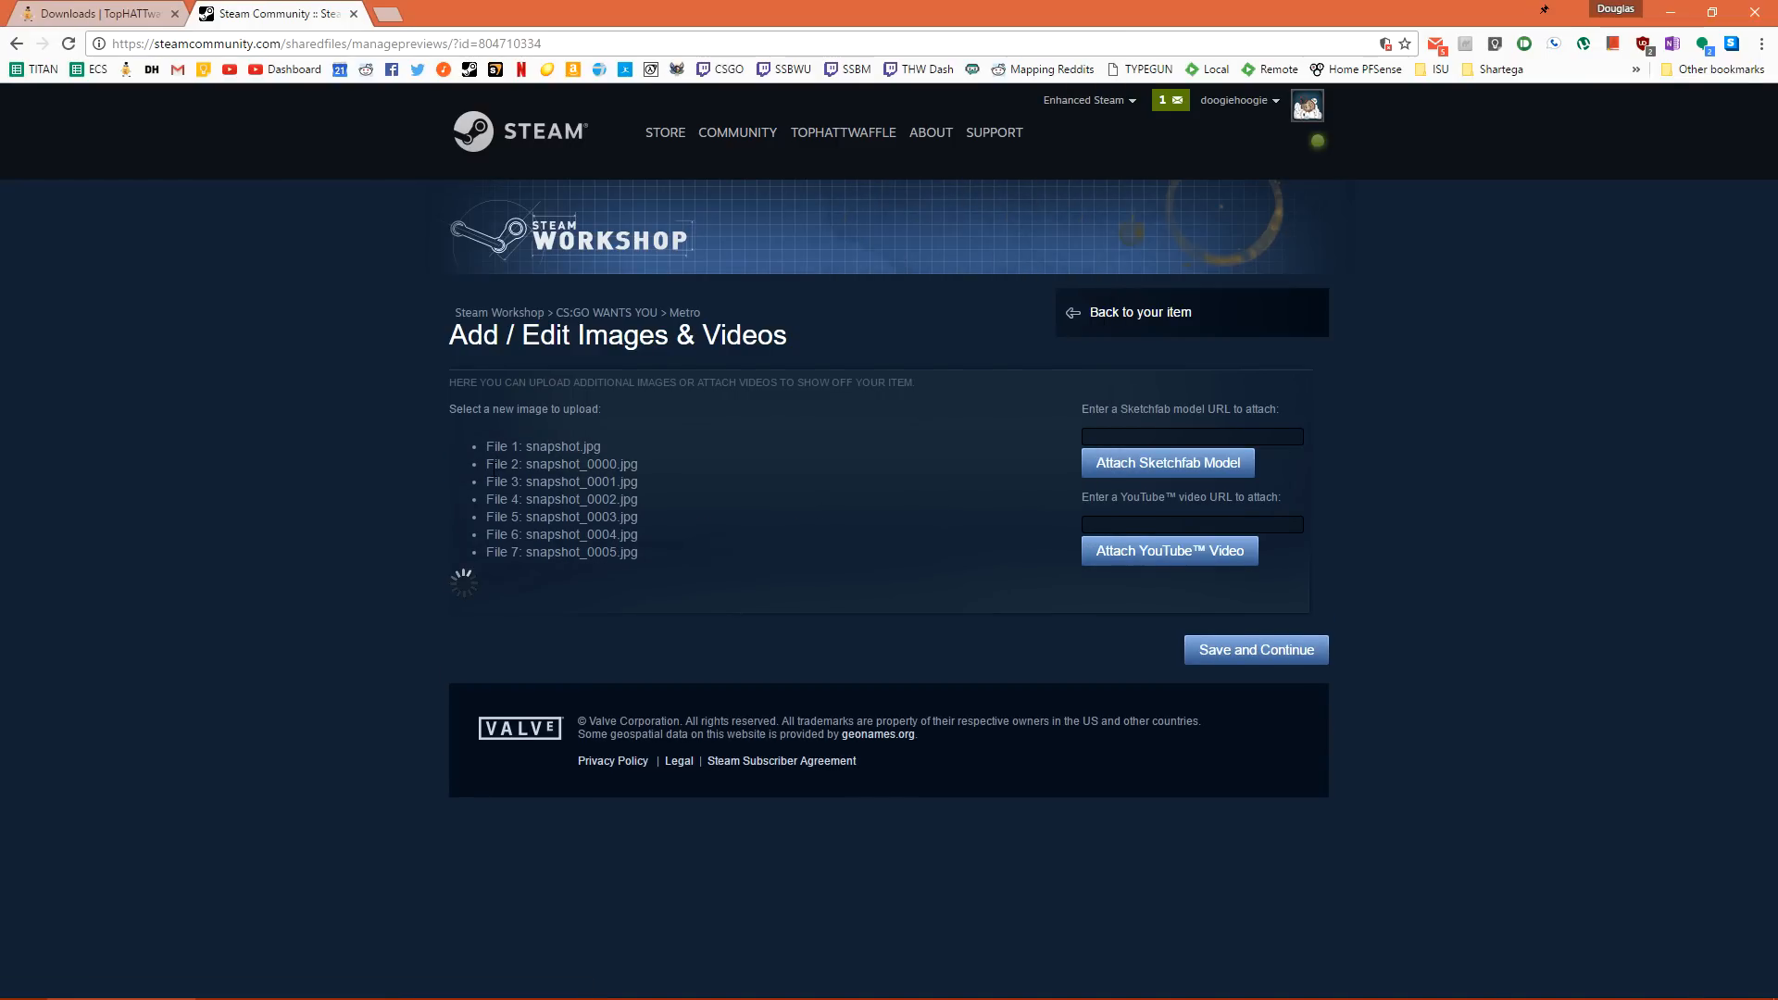
mouse_move(274, 583)
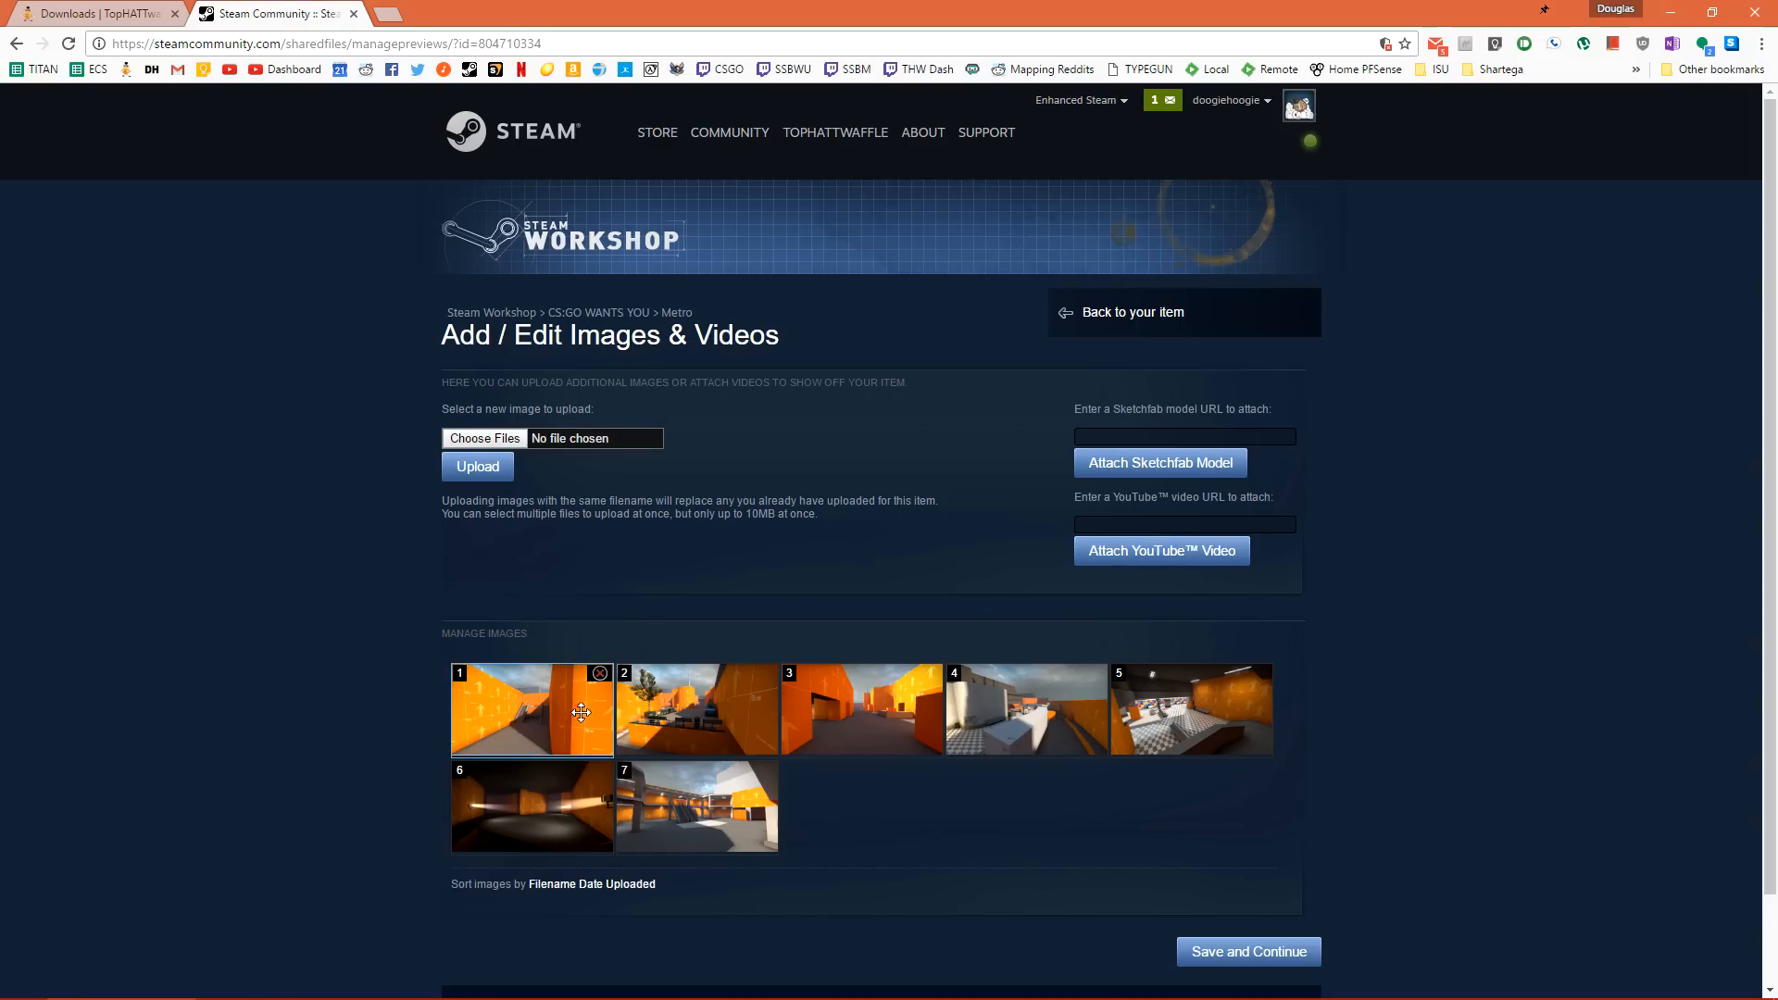
mouse_move(1049, 827)
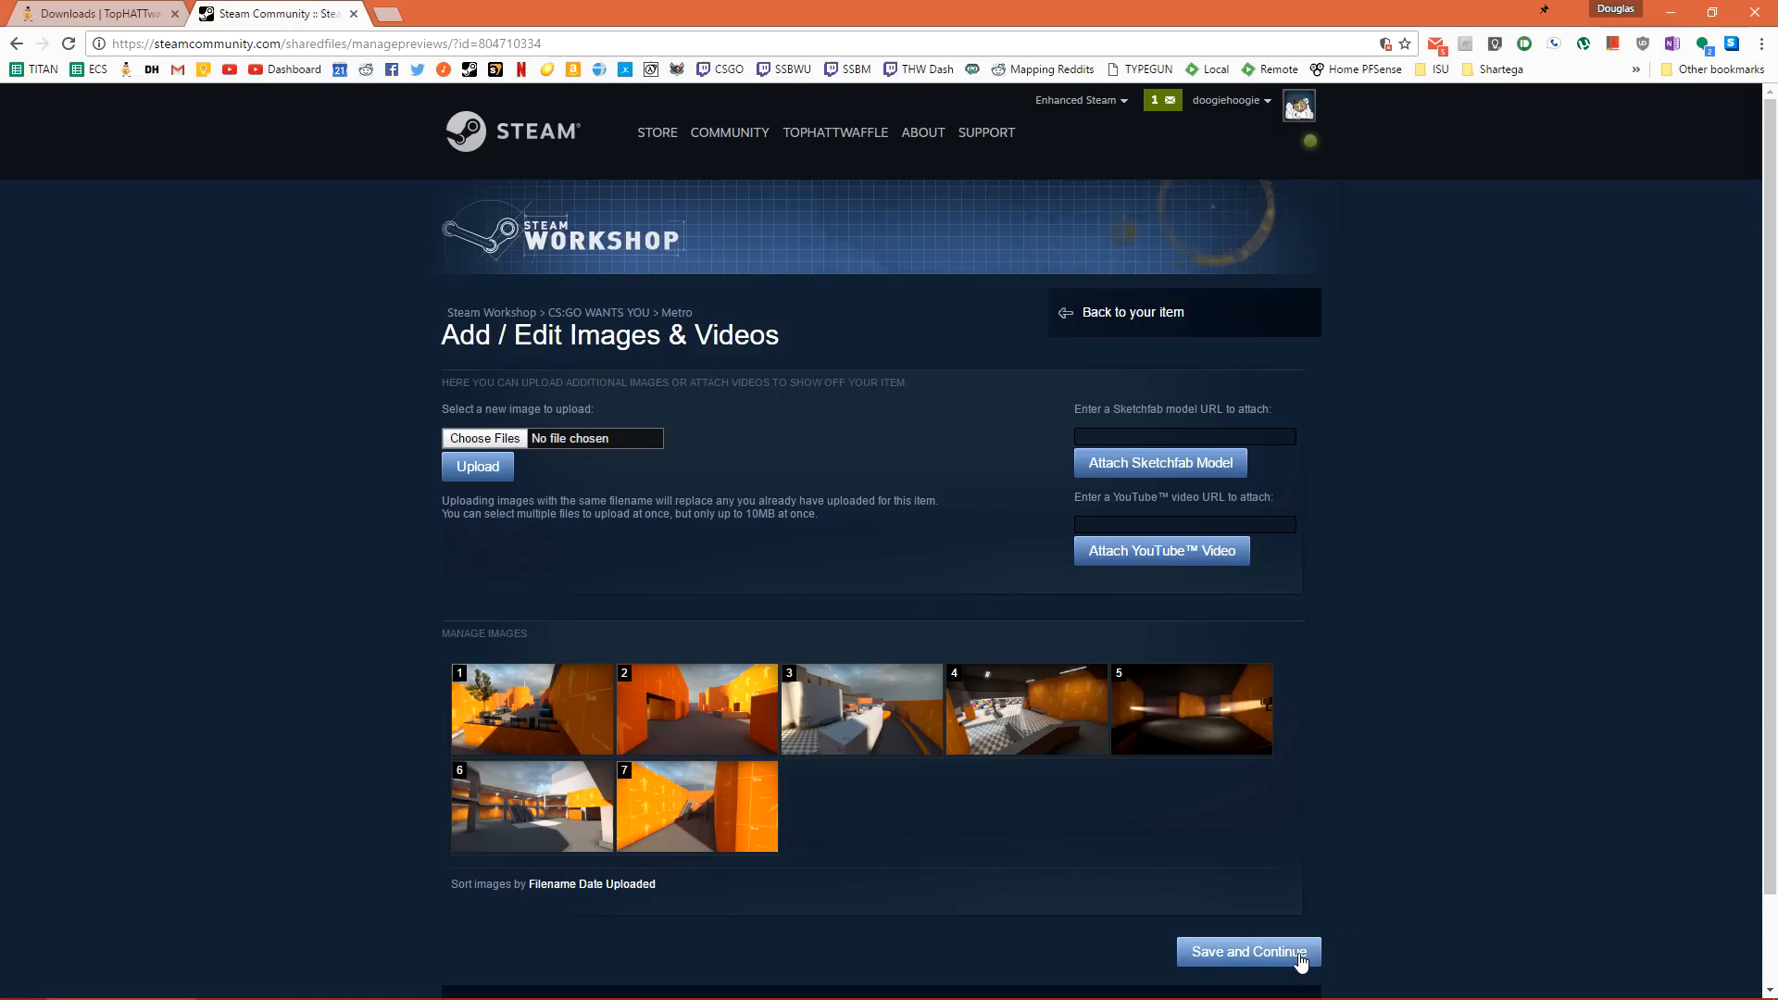
left_click(1249, 951)
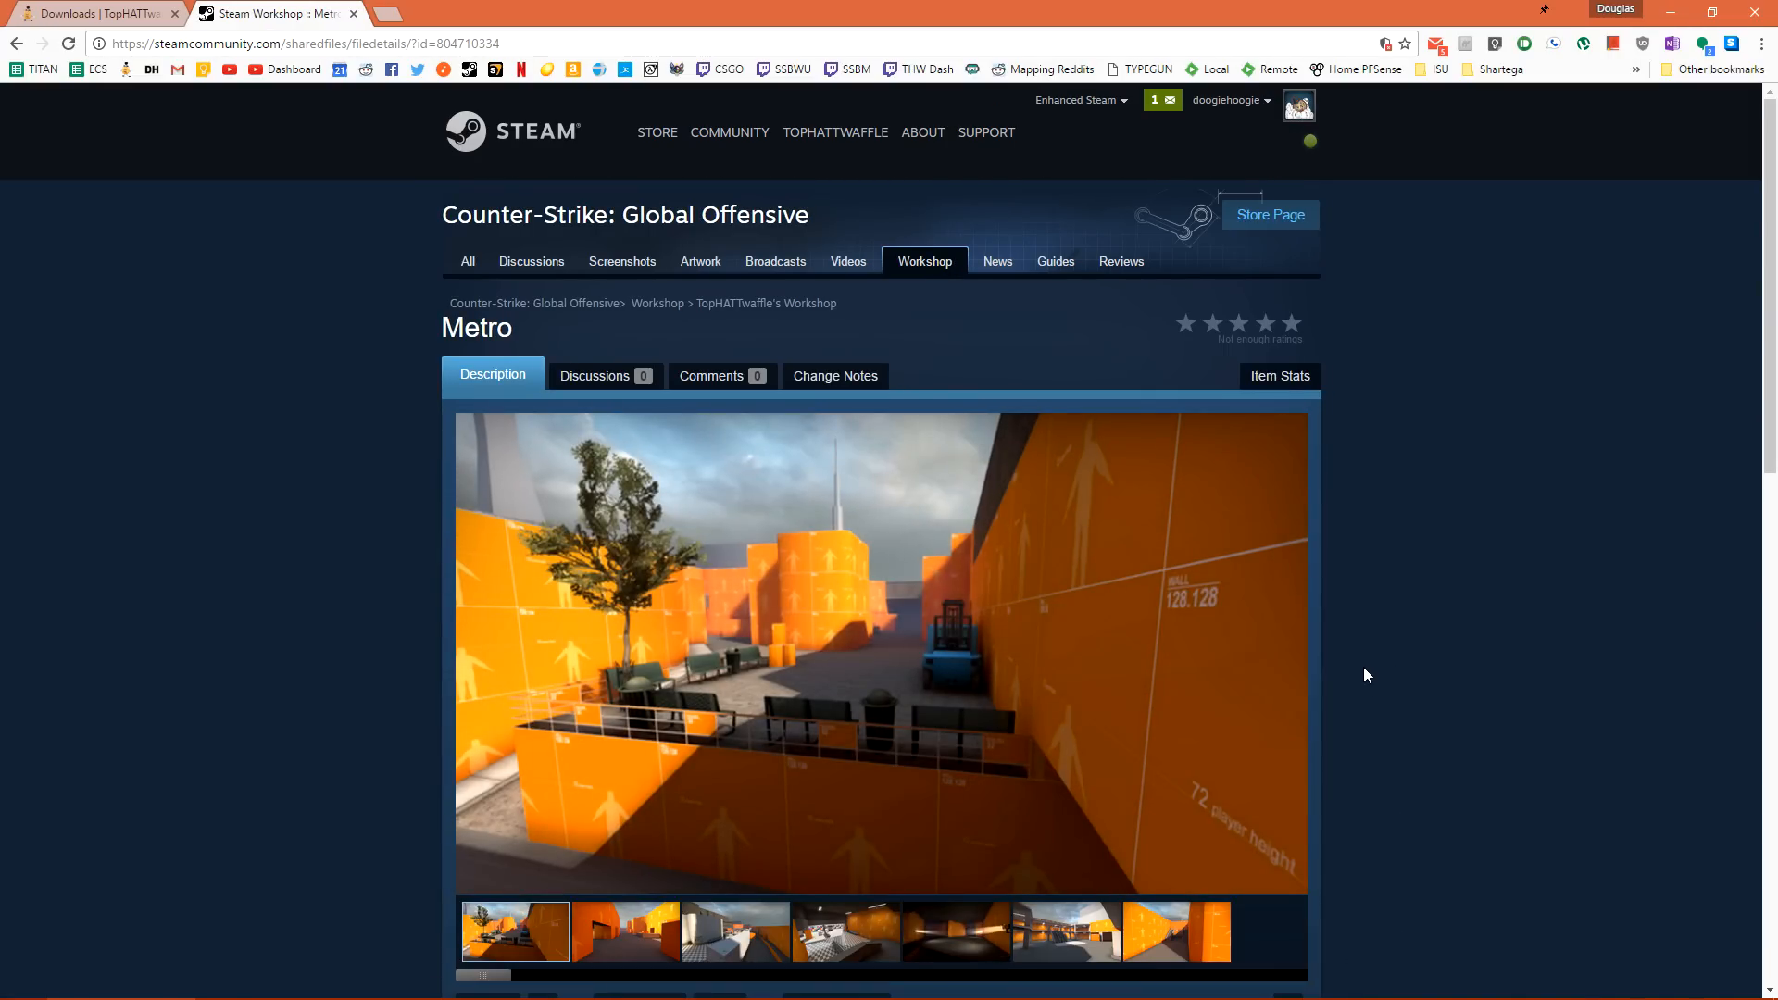
scroll("down", 3)
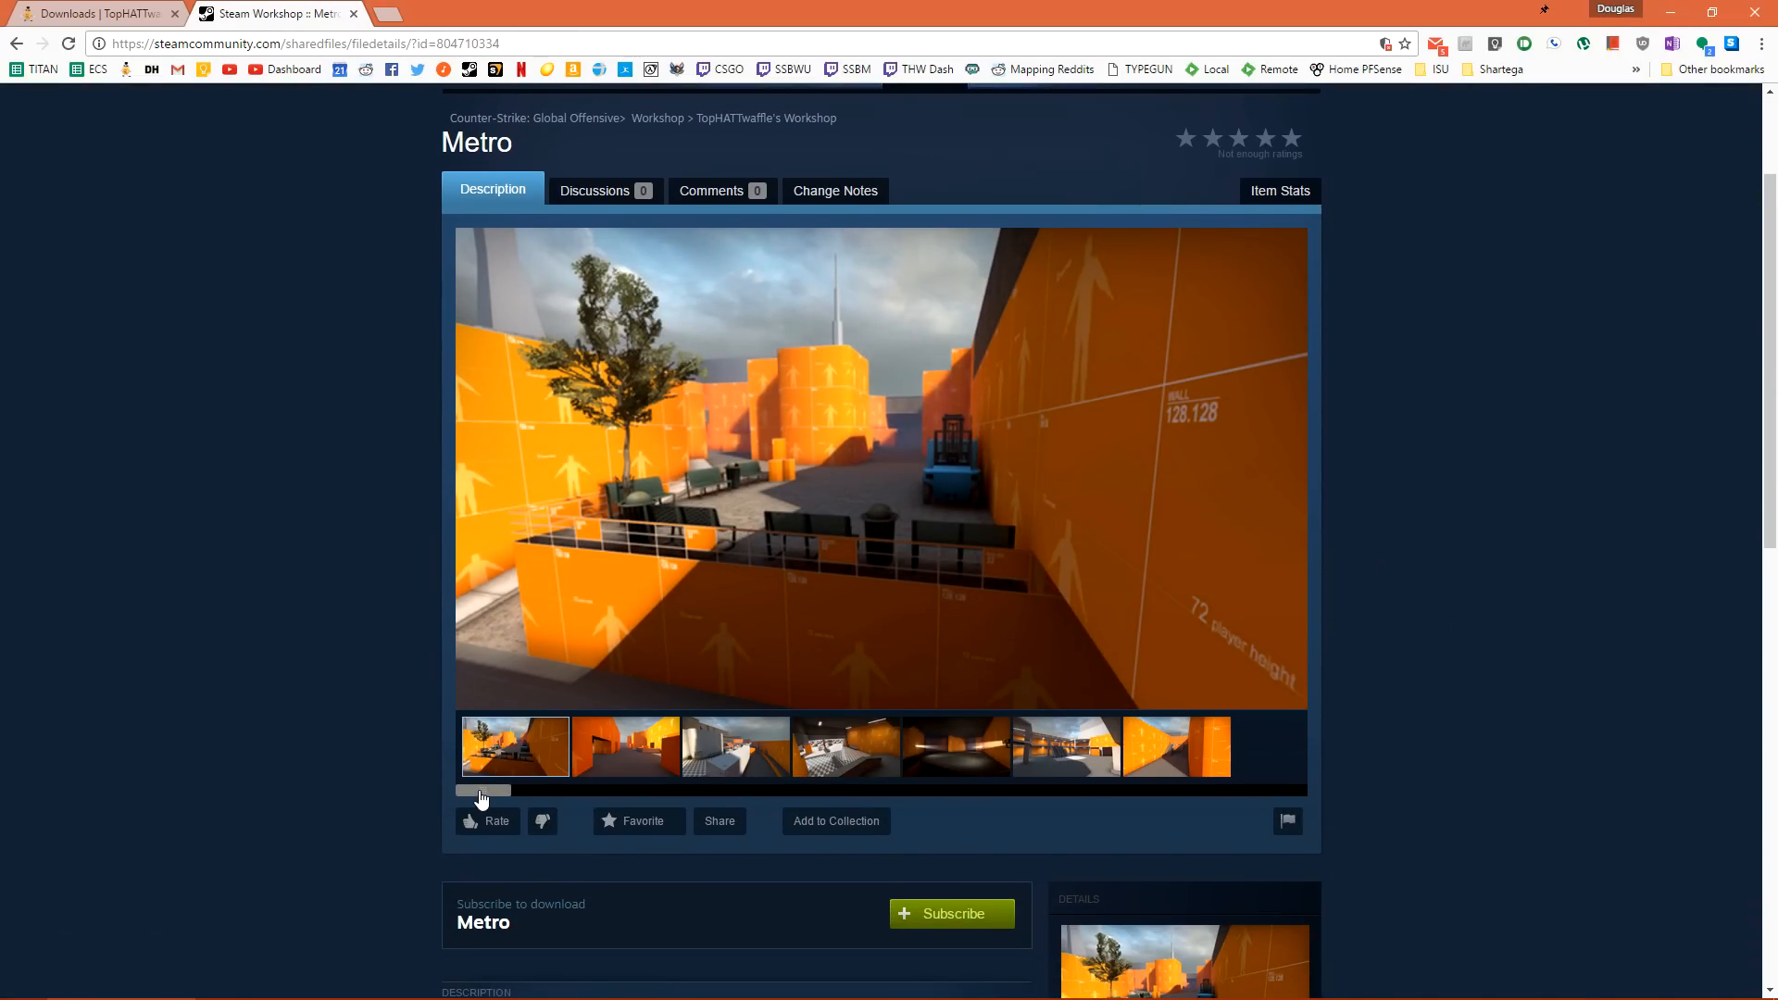
scroll("down", 3)
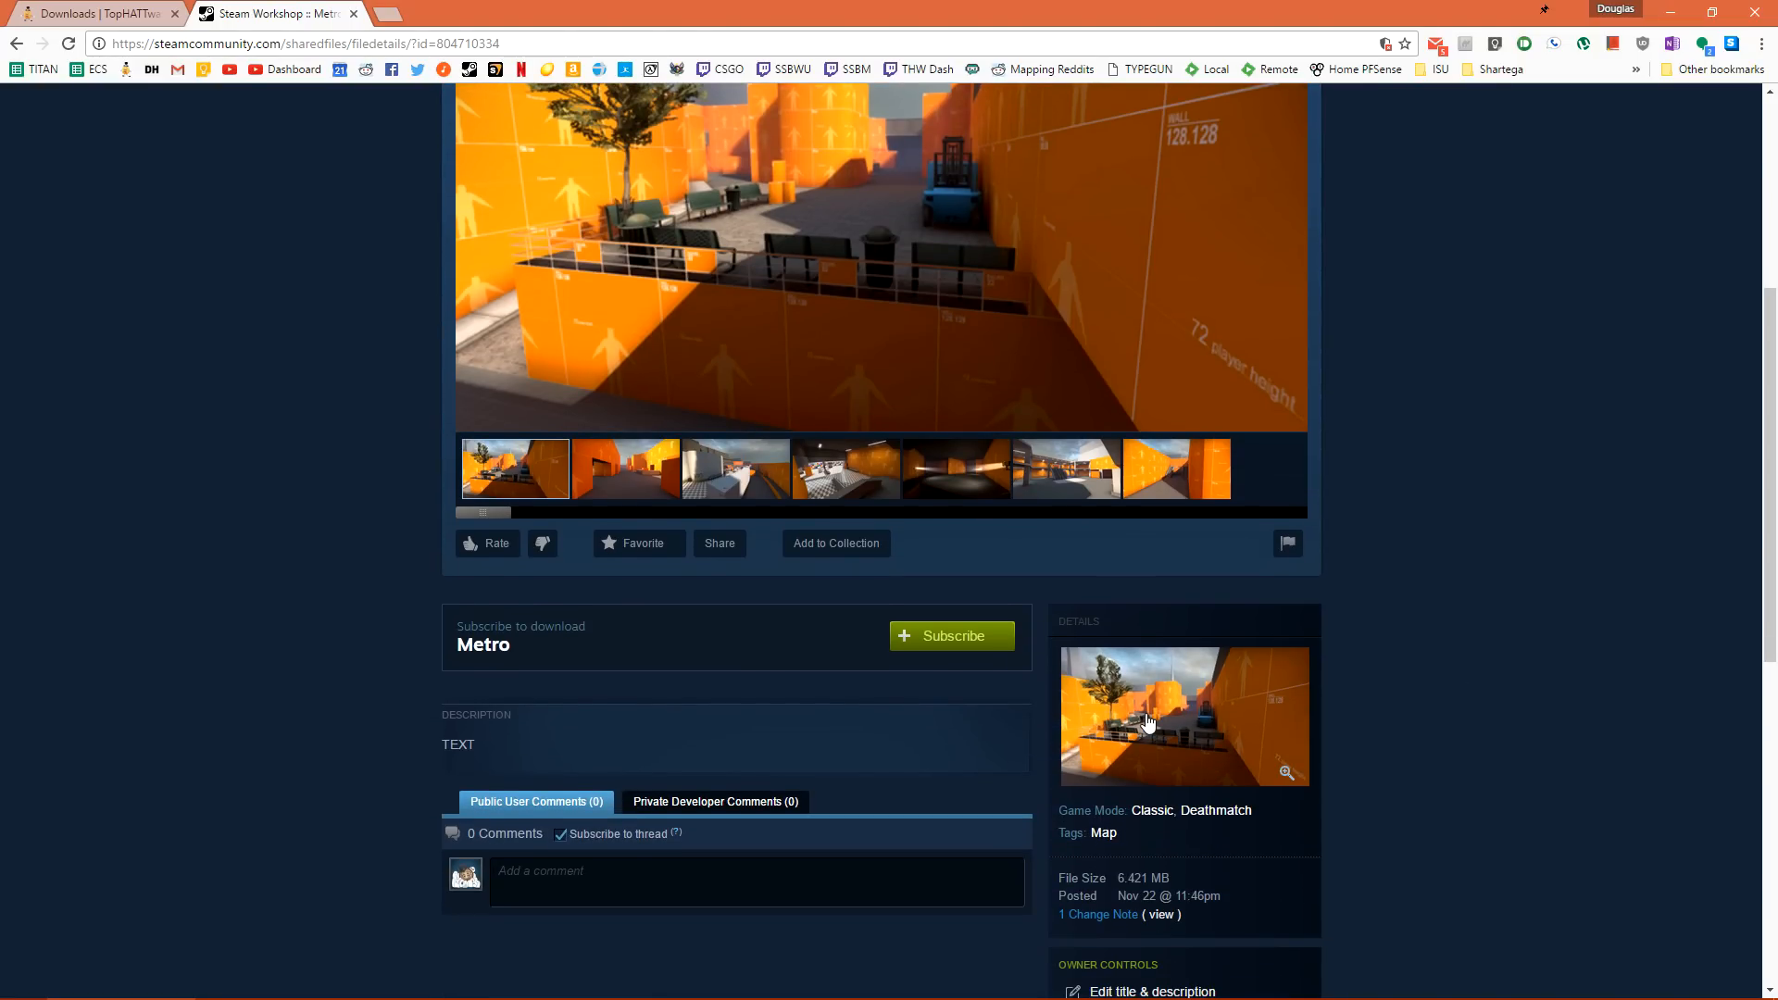
mouse_move(1391, 728)
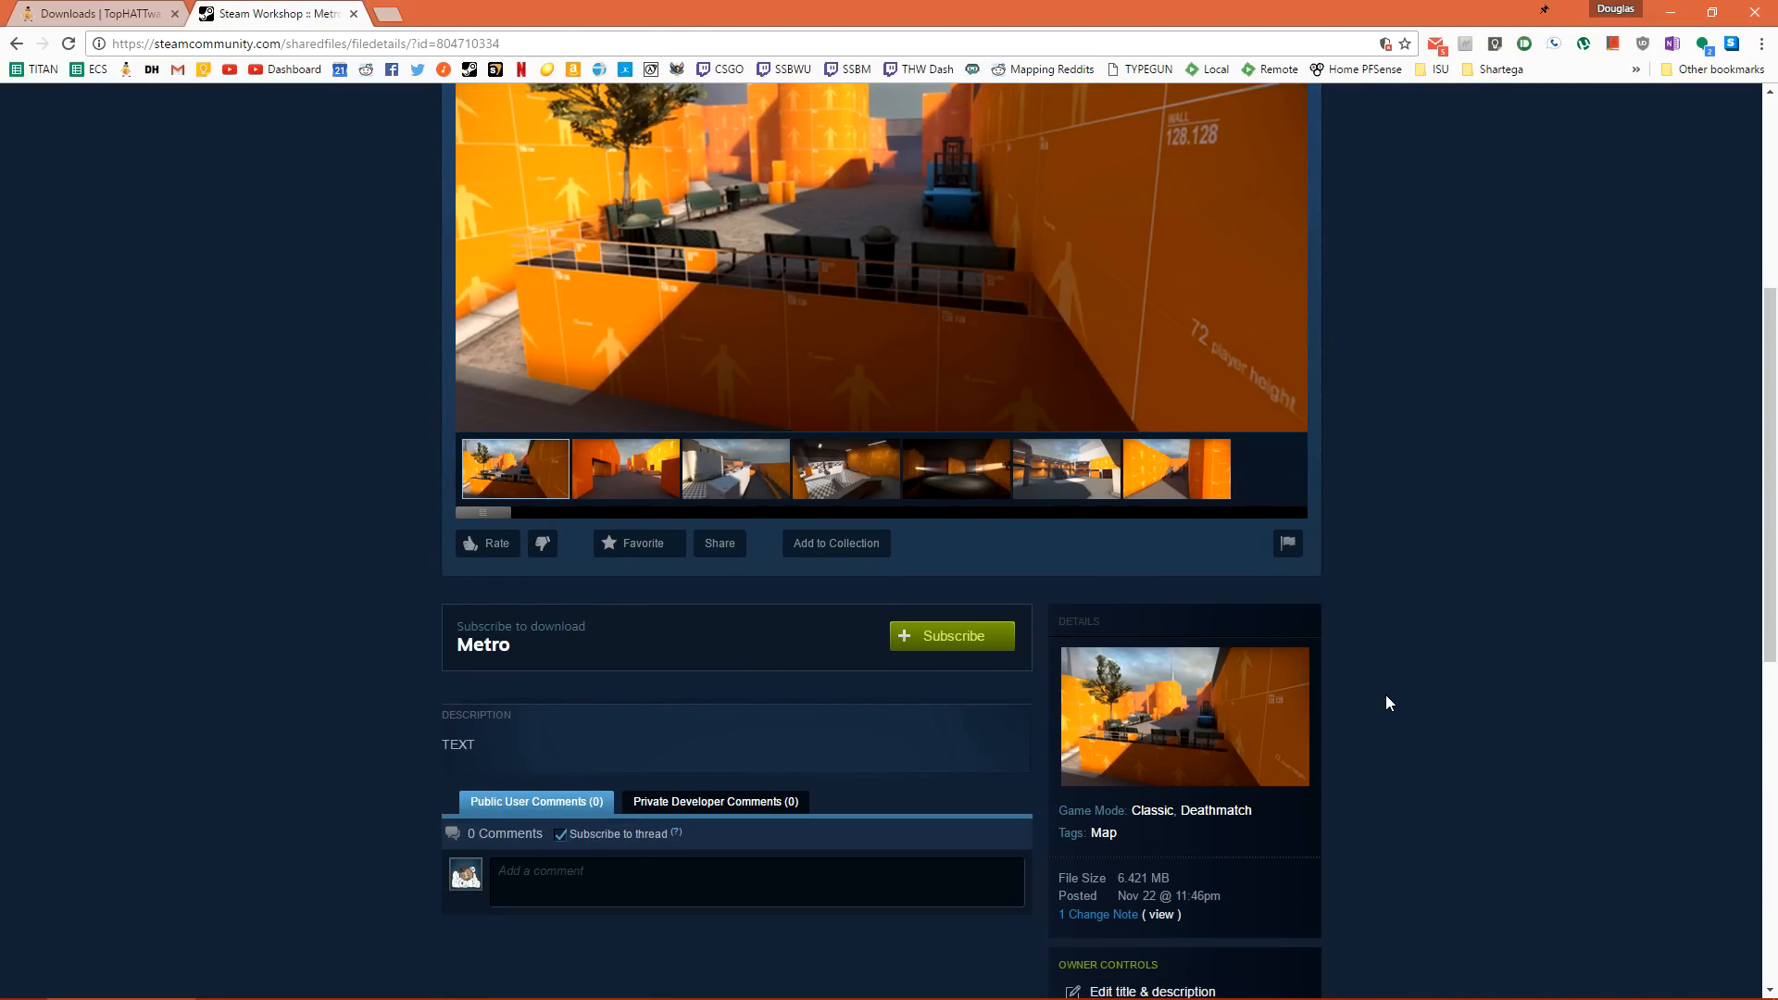
left_click(626, 468)
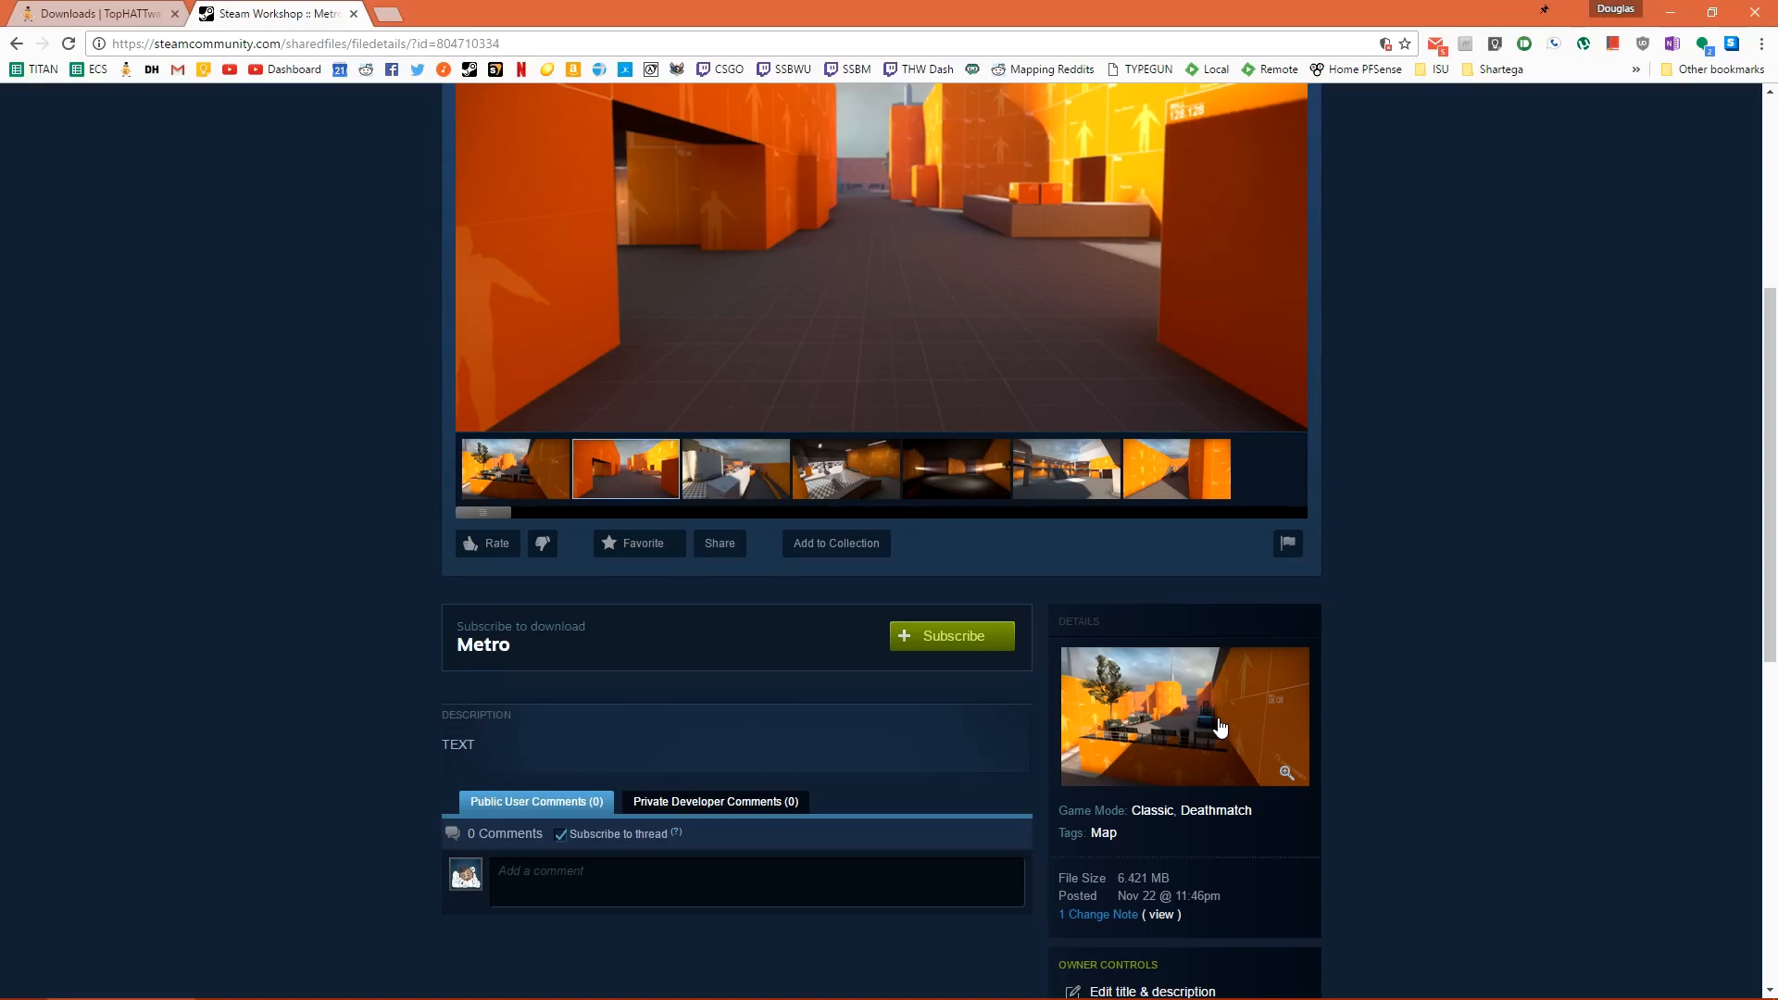
left_click(735, 469)
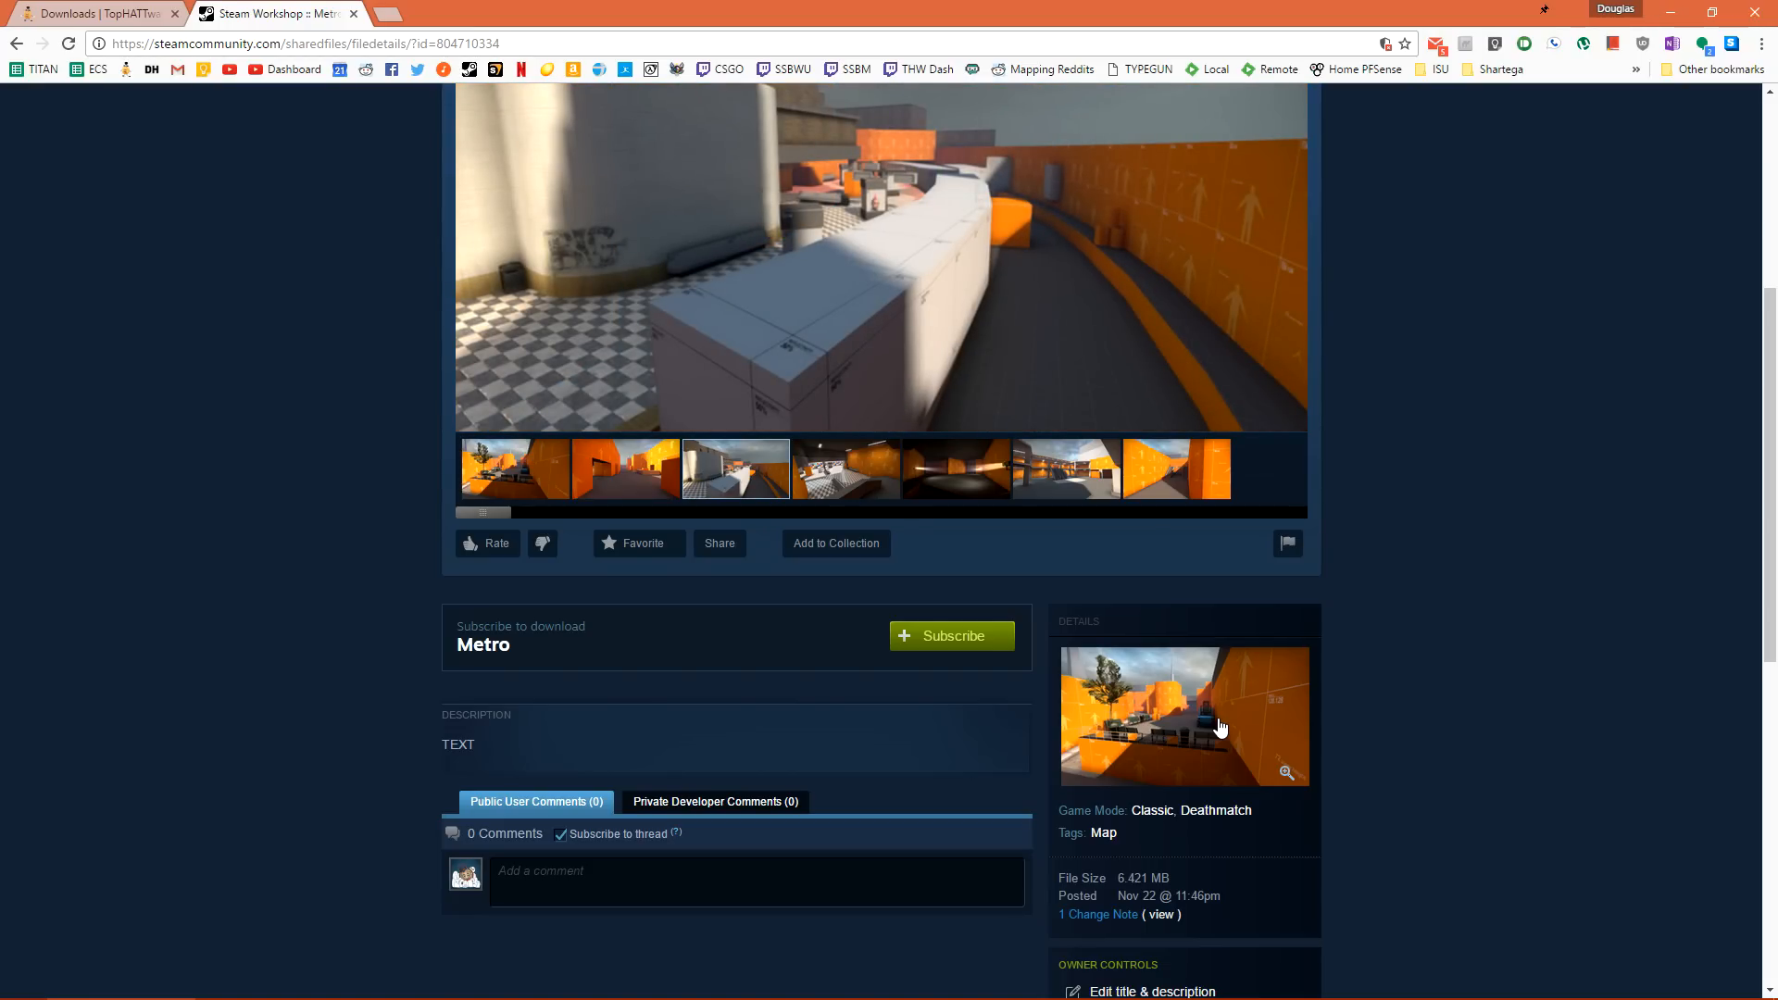
left_click(847, 468)
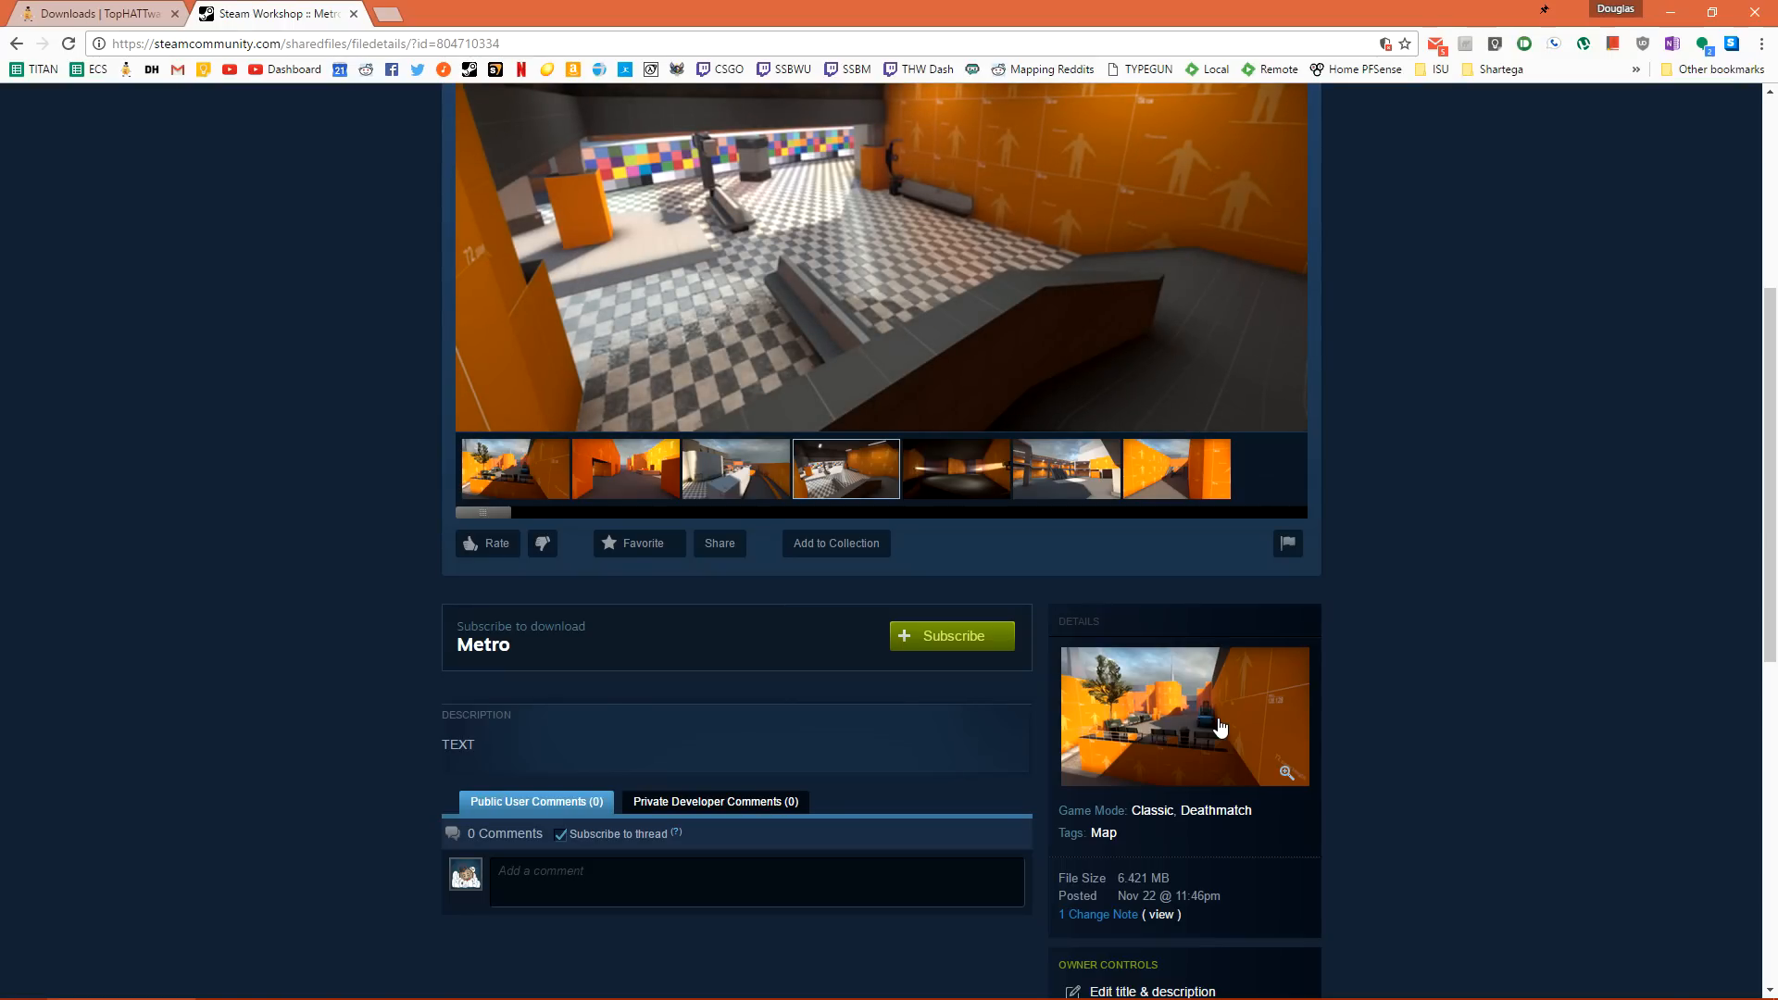
scroll("down", 3)
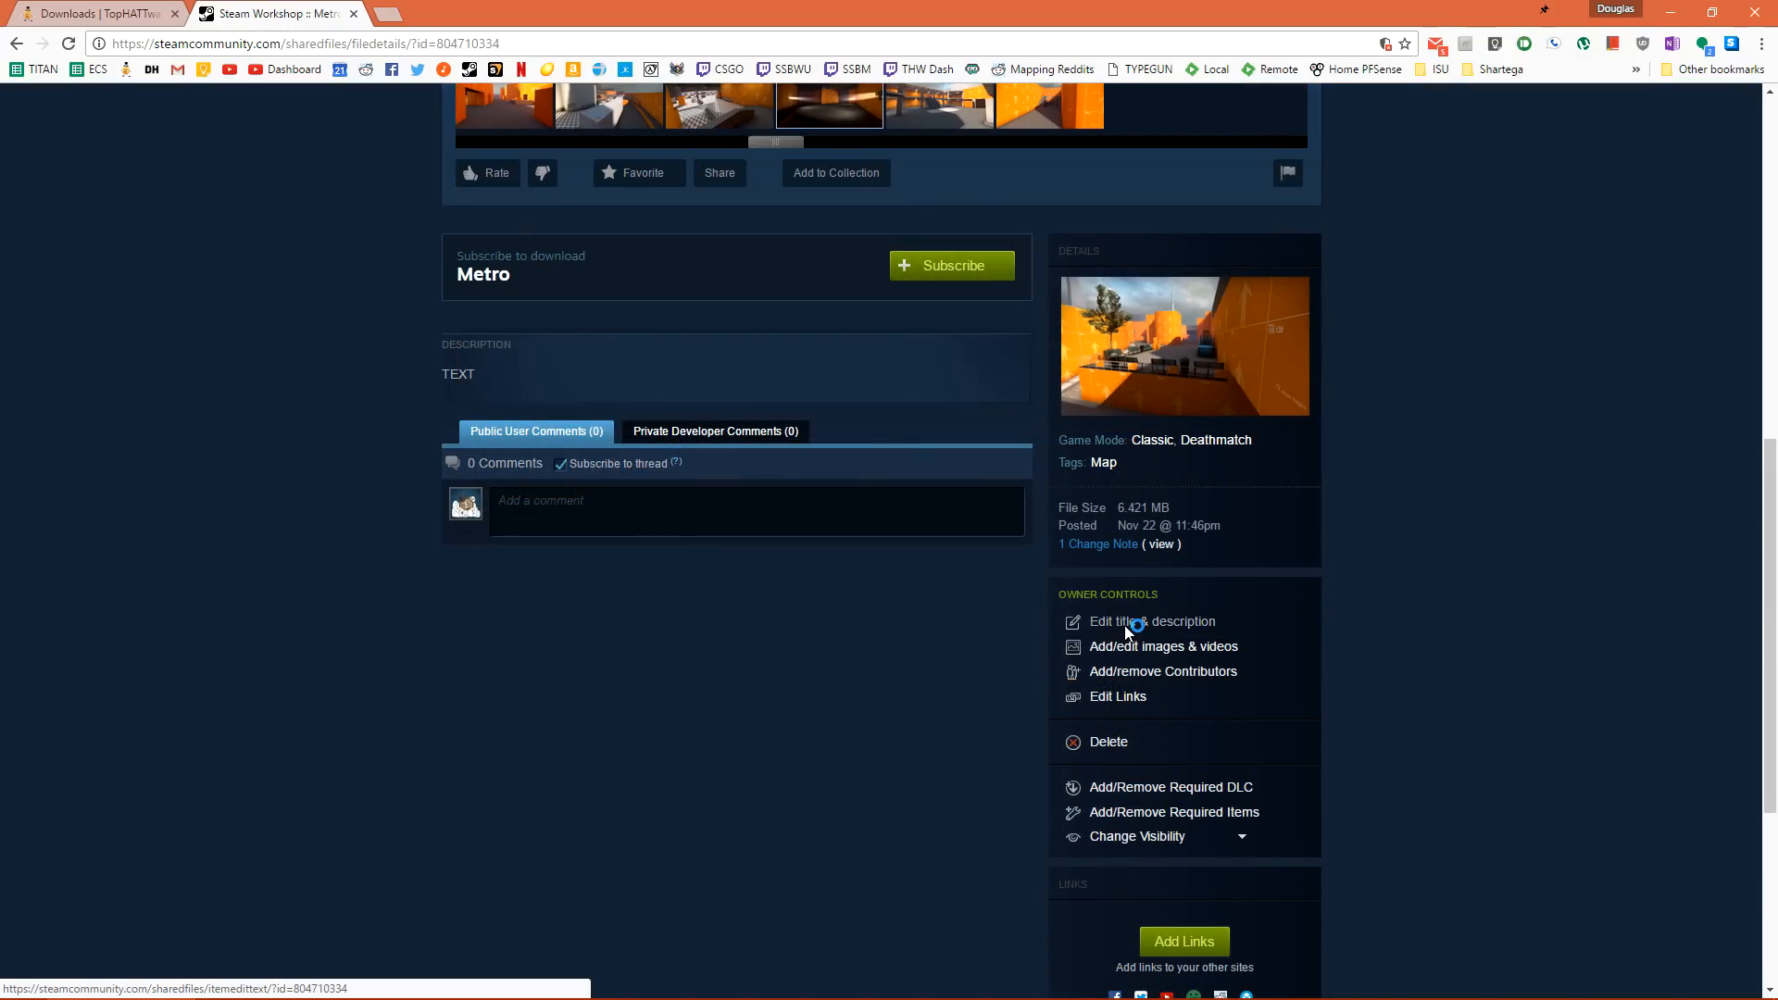
Set Metro's description to 'This is an awesome level that was made for ECS tutorial creation!' and save.
left_click(1151, 621)
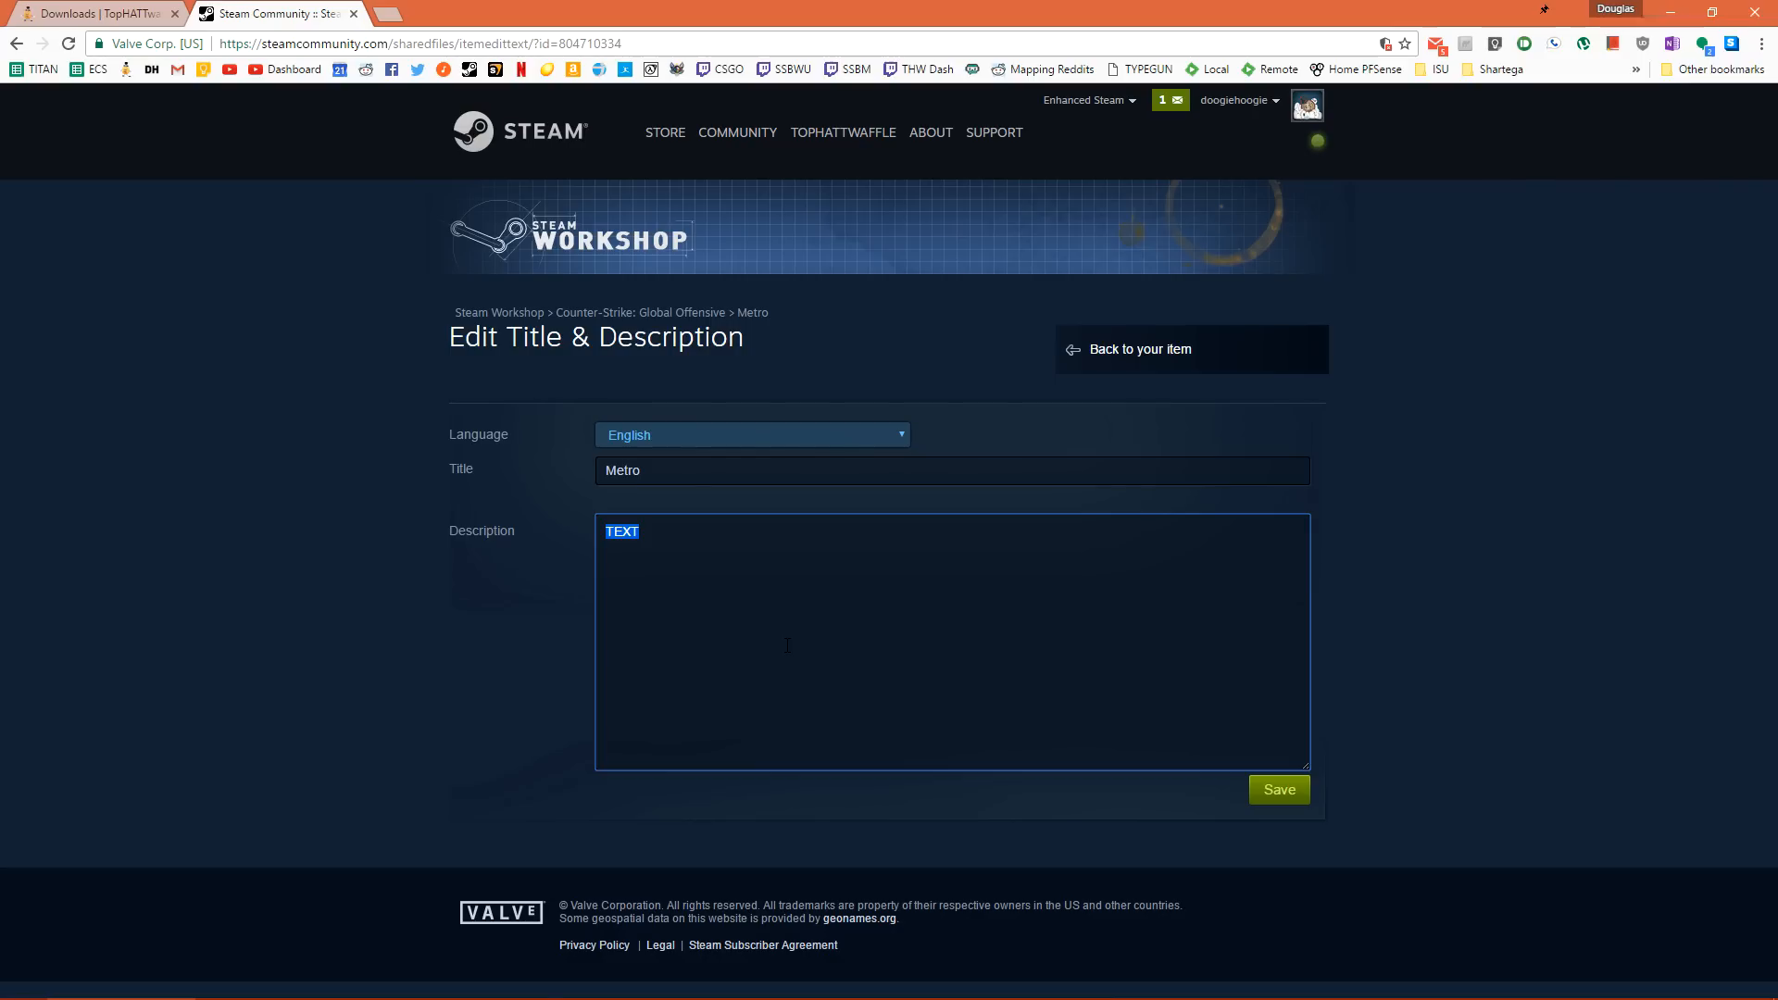
type("This is an awesome level that was made for ECS tutorial creation! Tell me what you think!")
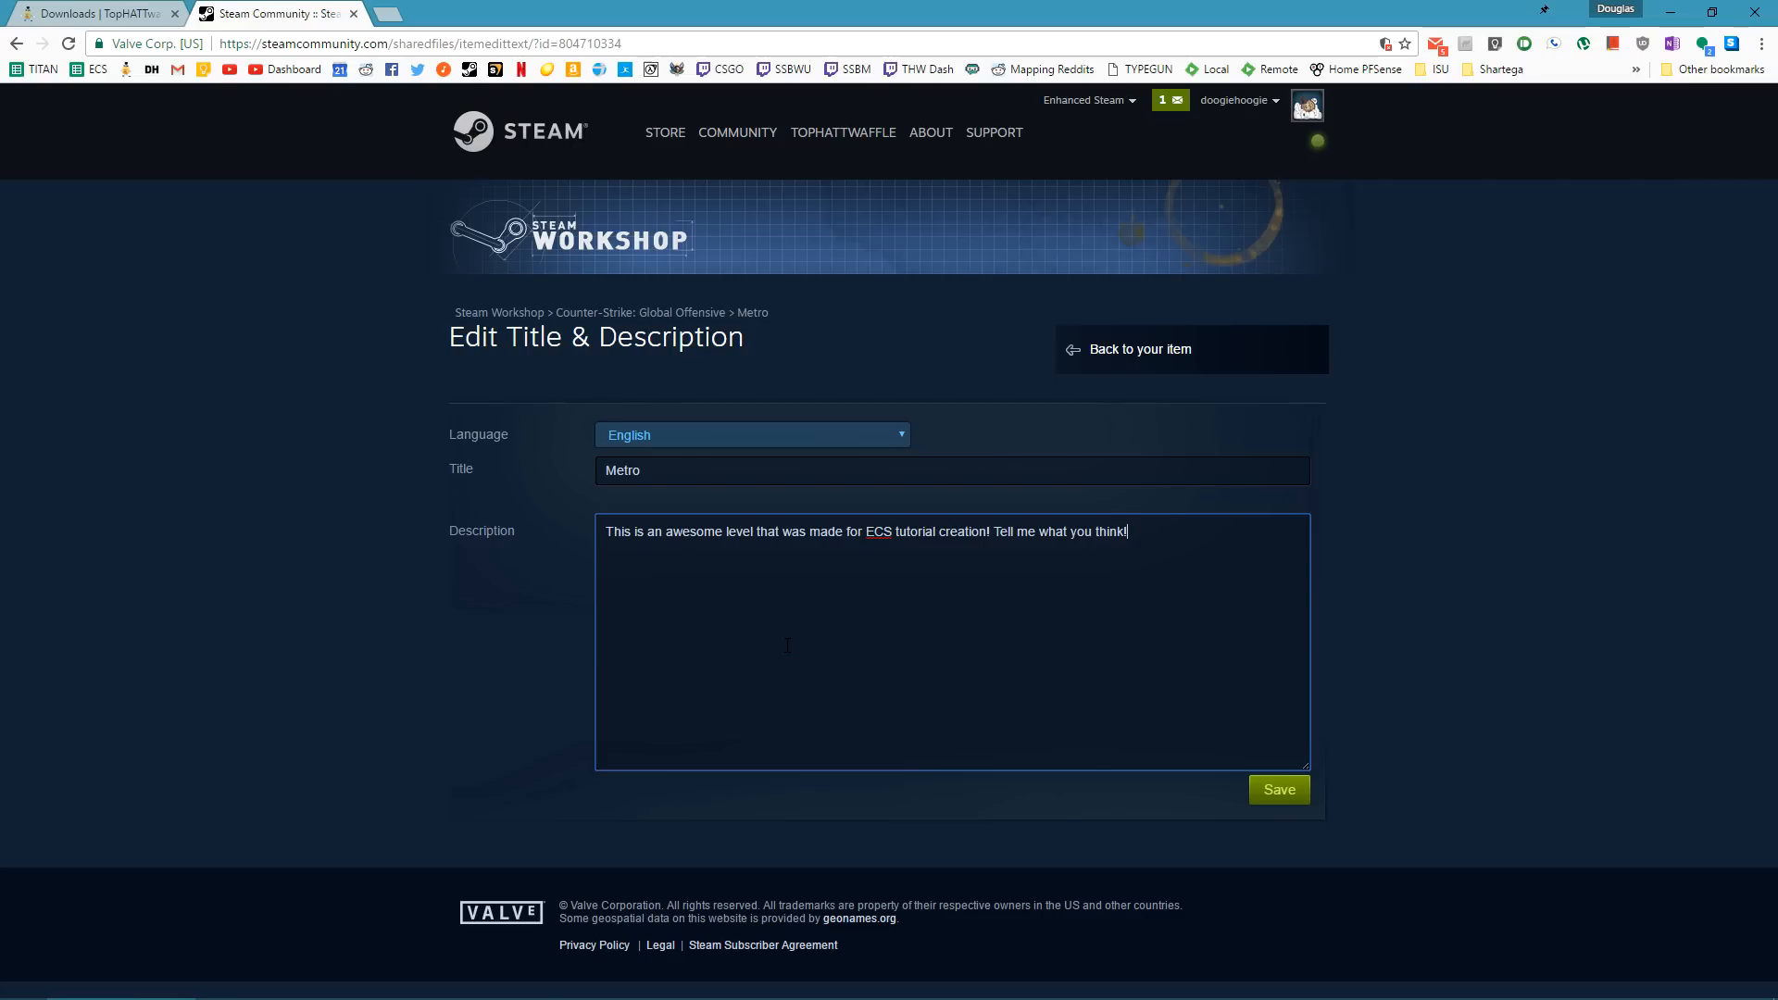
mouse_move(1233, 582)
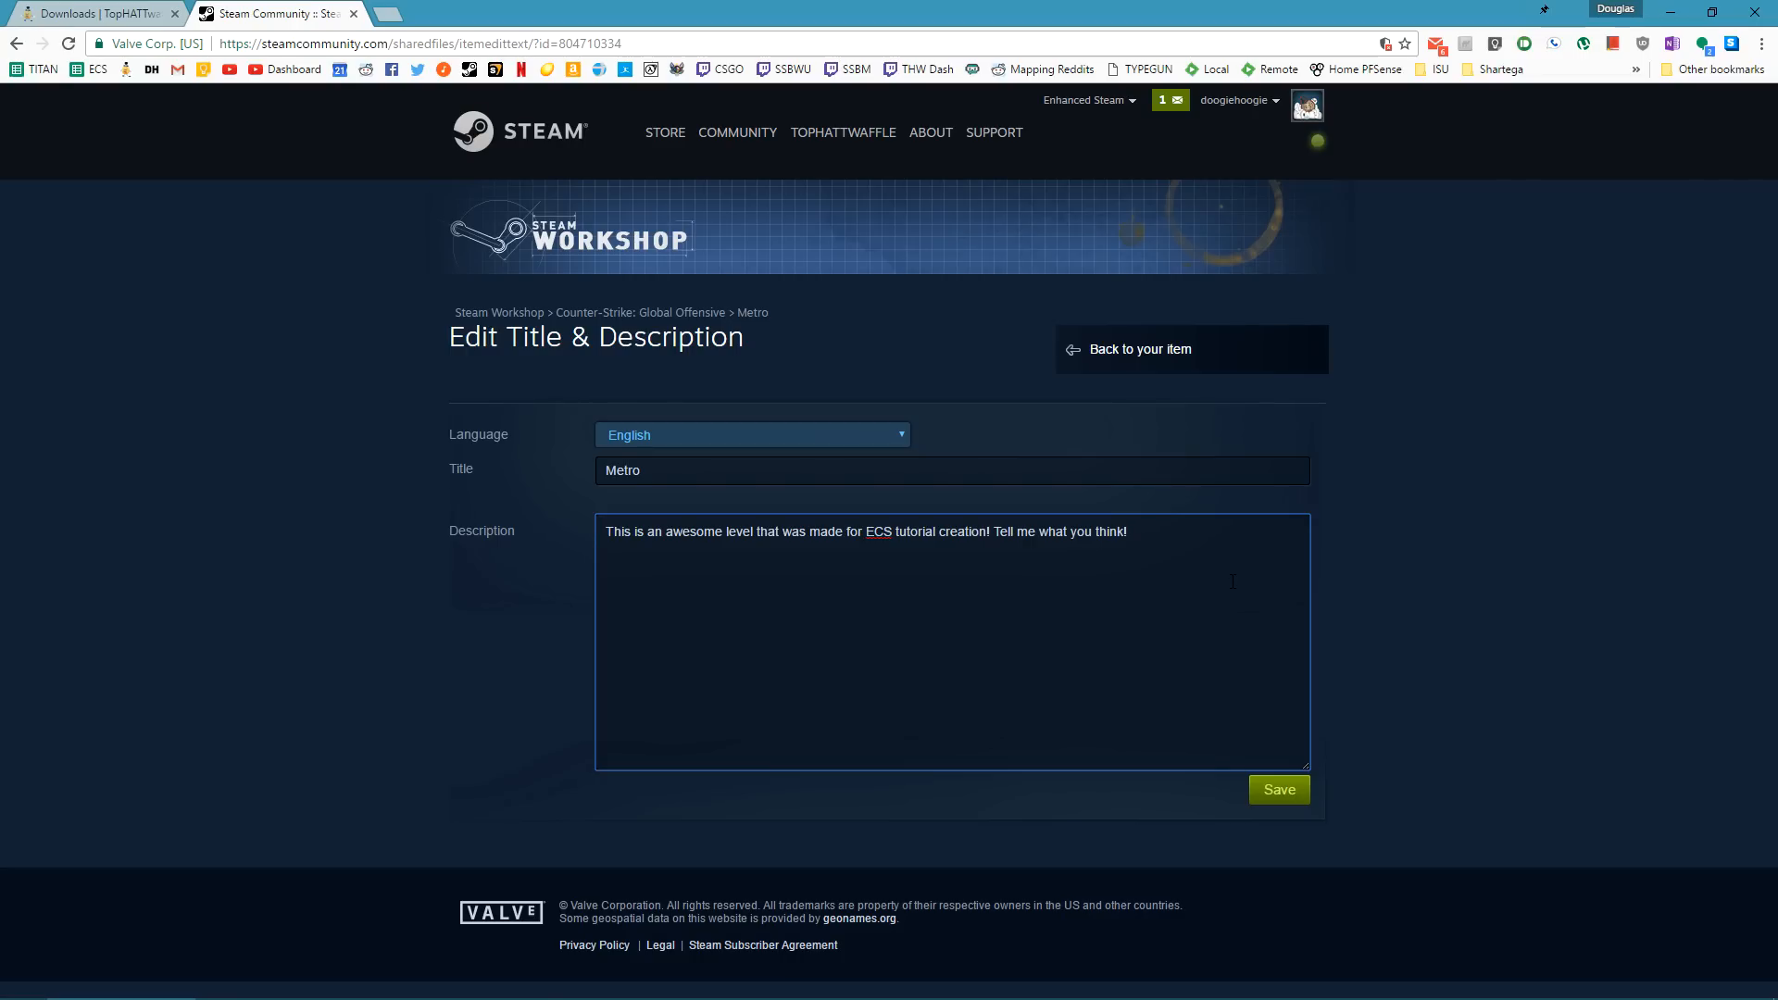
left_click(1280, 790)
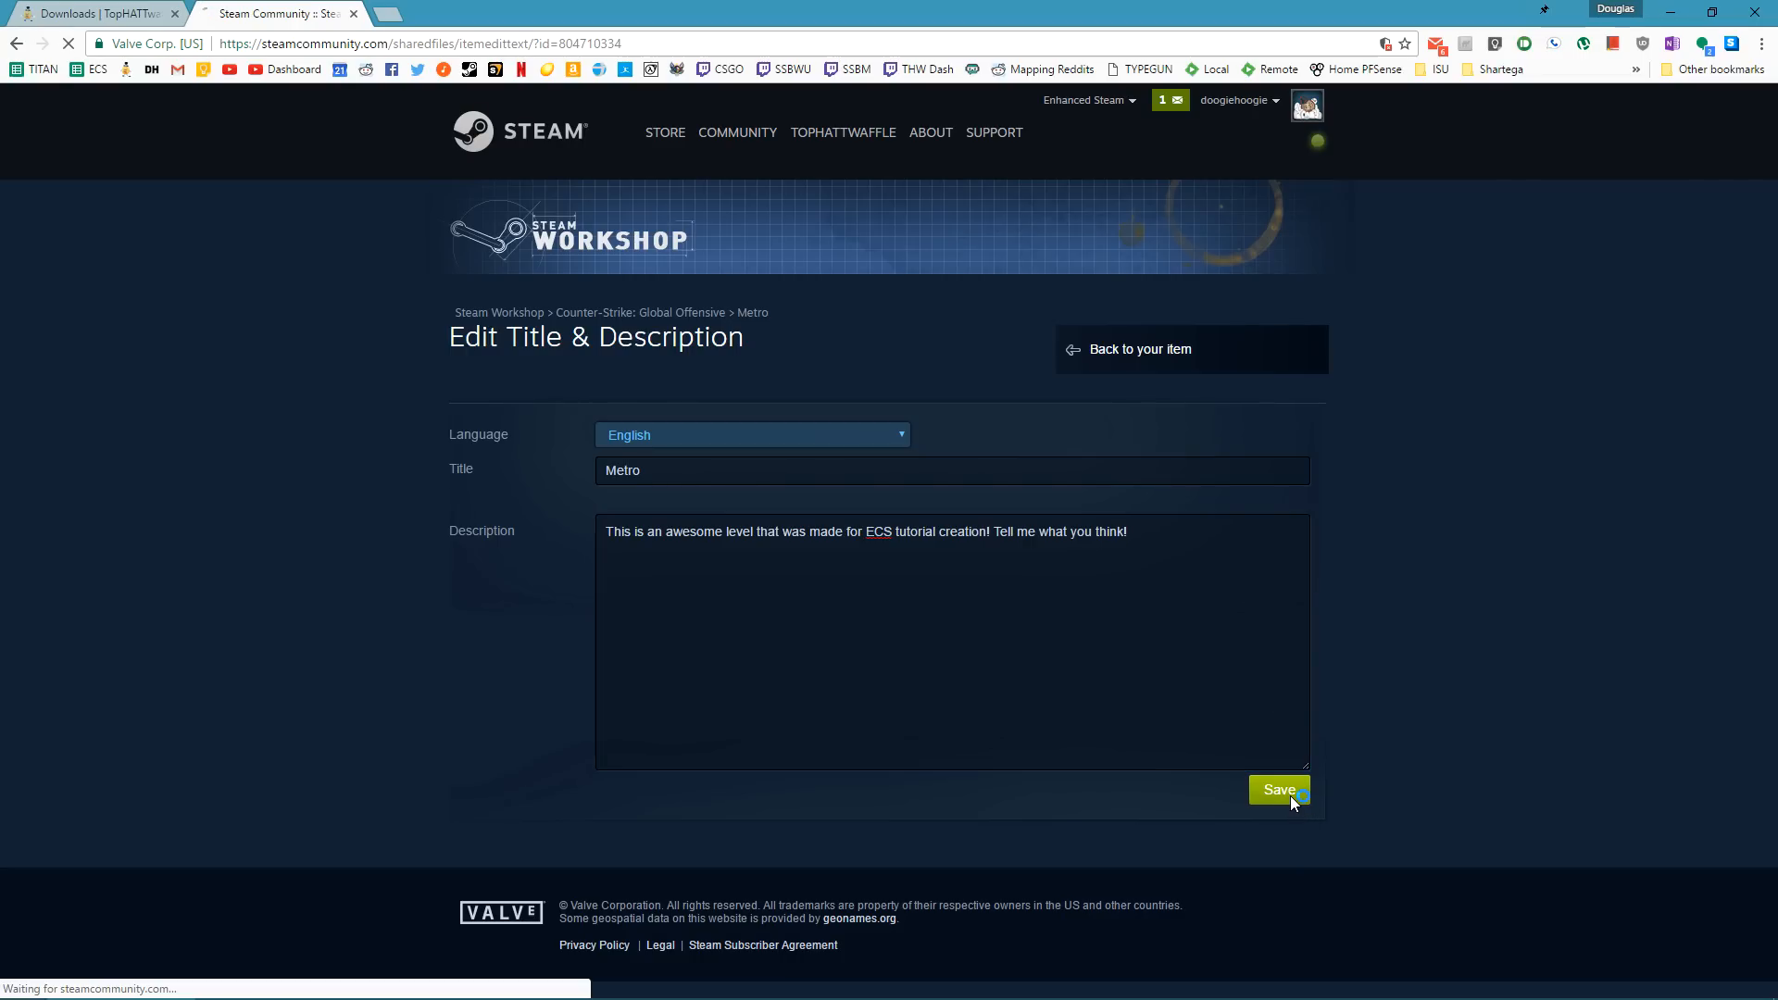
left_click(1281, 791)
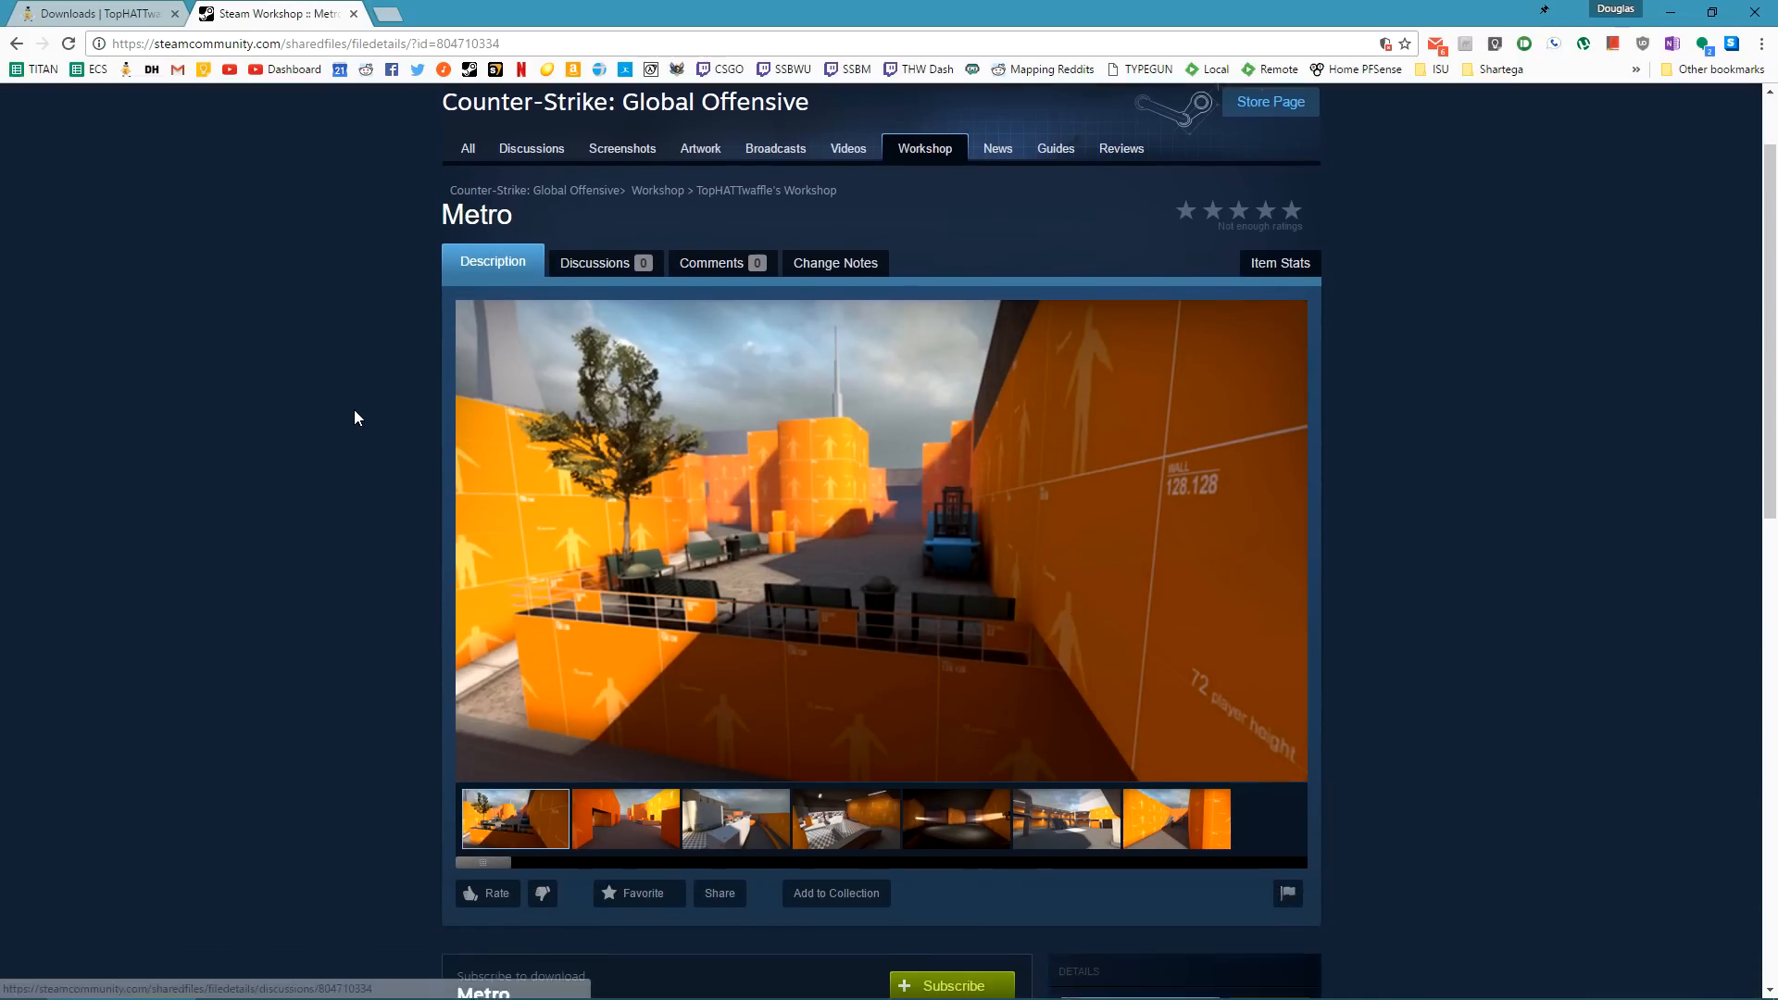
scroll("down", 3)
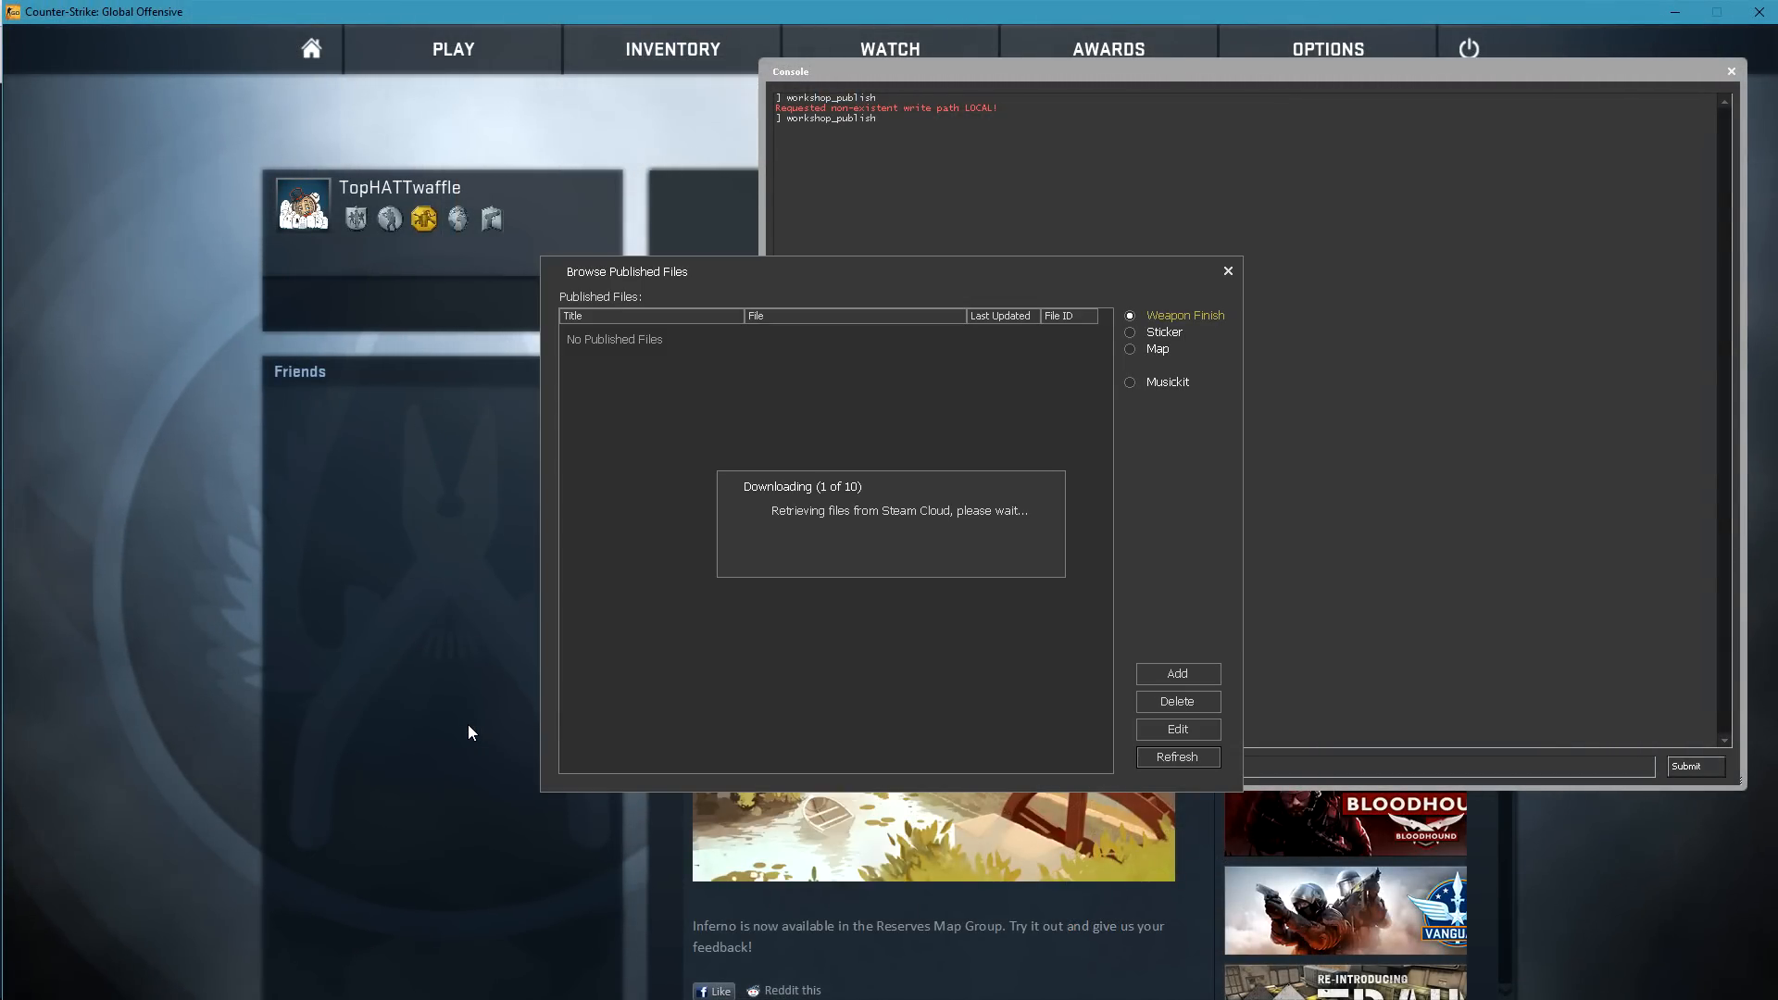
Switch Browse Published Files to list published maps instead of weapon finishes.
left_click(1130, 350)
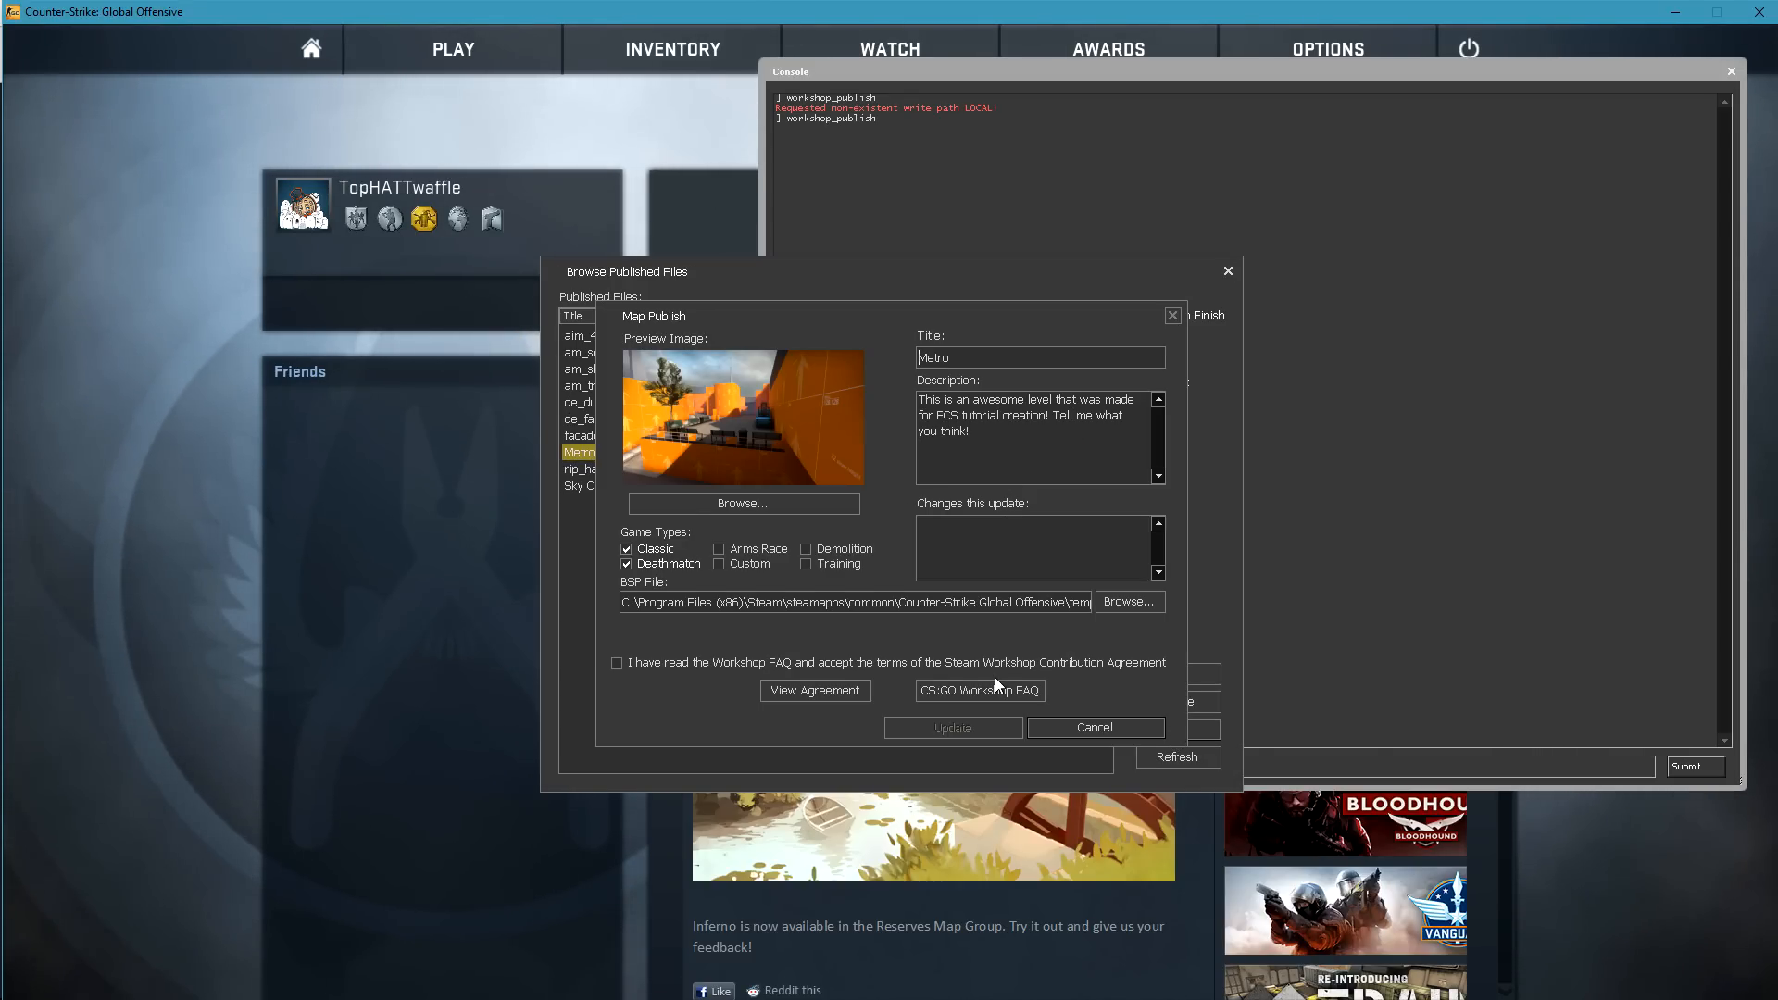
mouse_move(1055, 555)
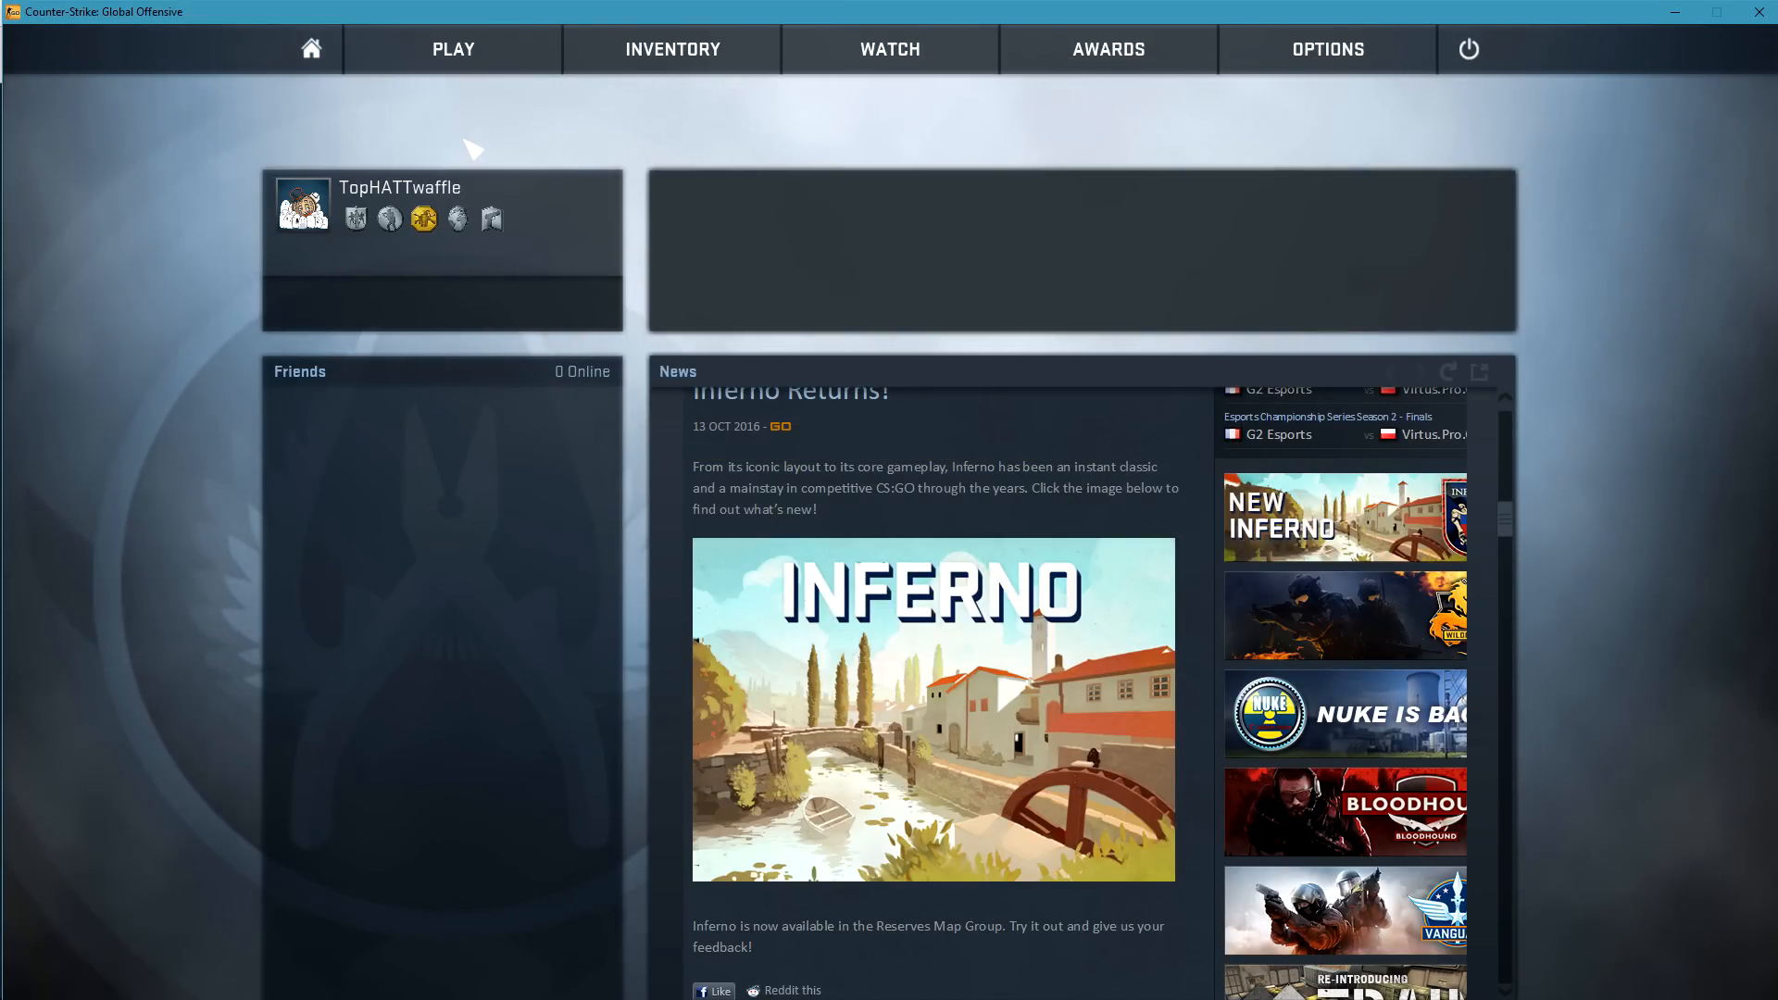
Go to Offline With Bots Workshop maps and load Metro with map workshop\804710334\de_metro.
left_click(451, 49)
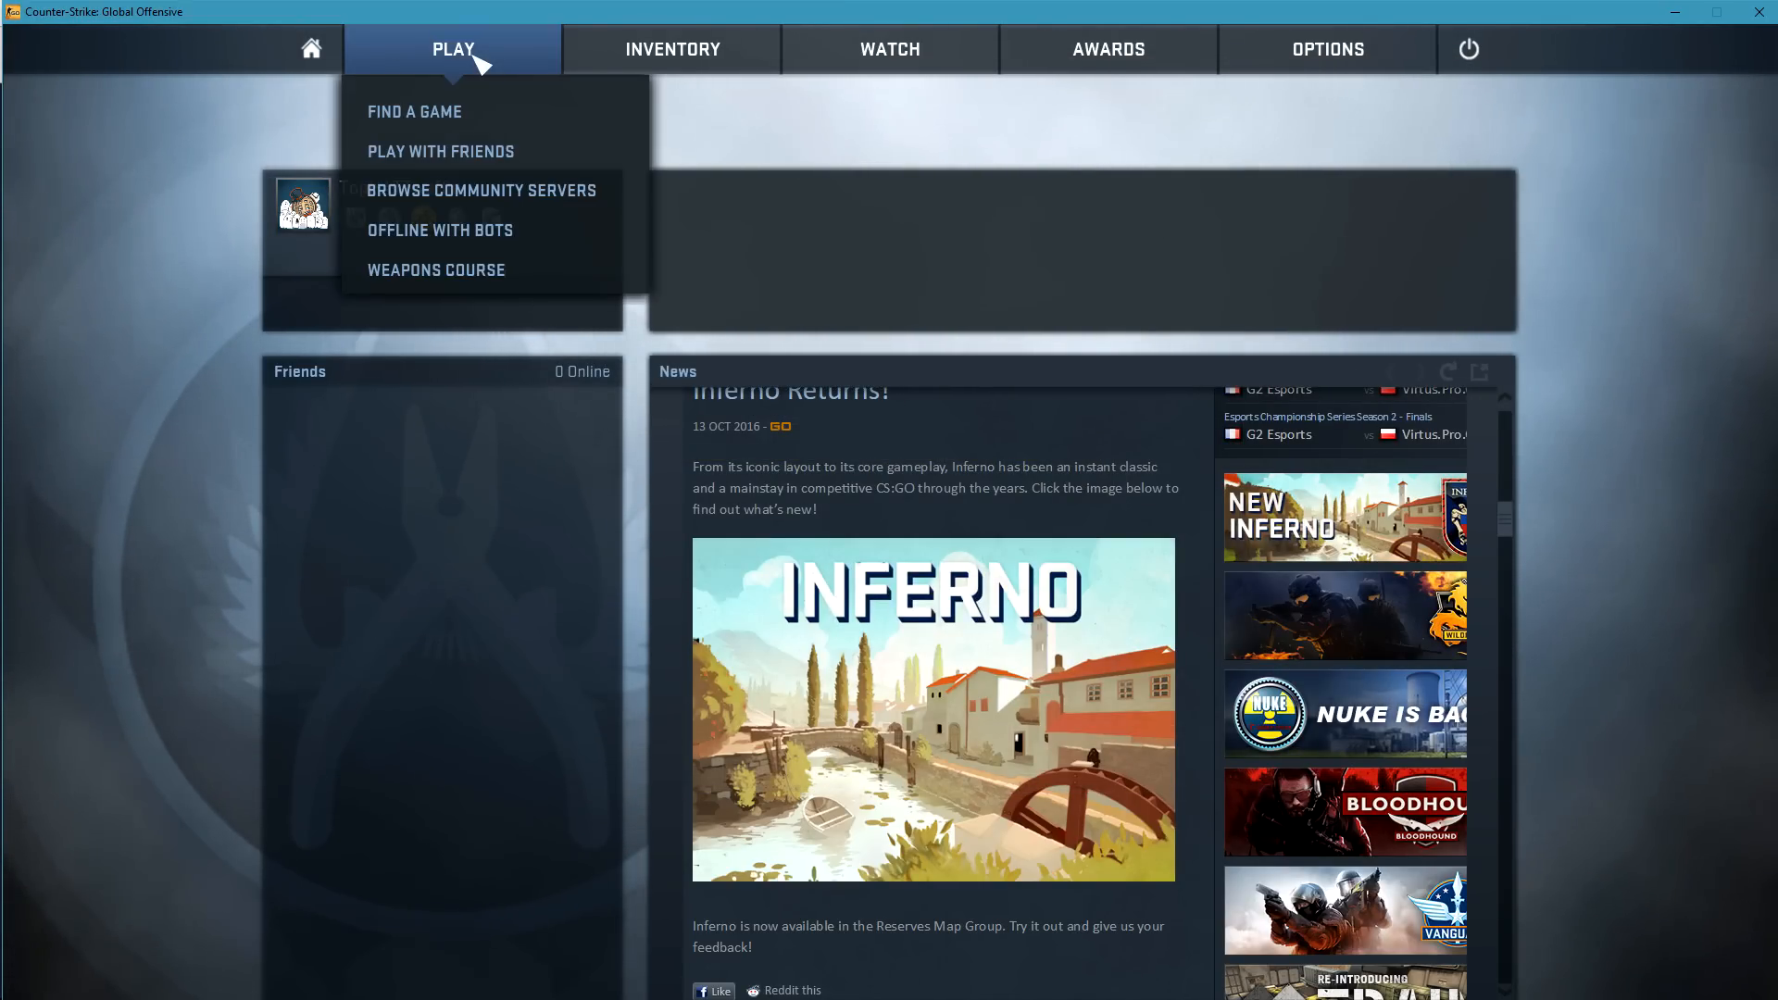
left_click(440, 231)
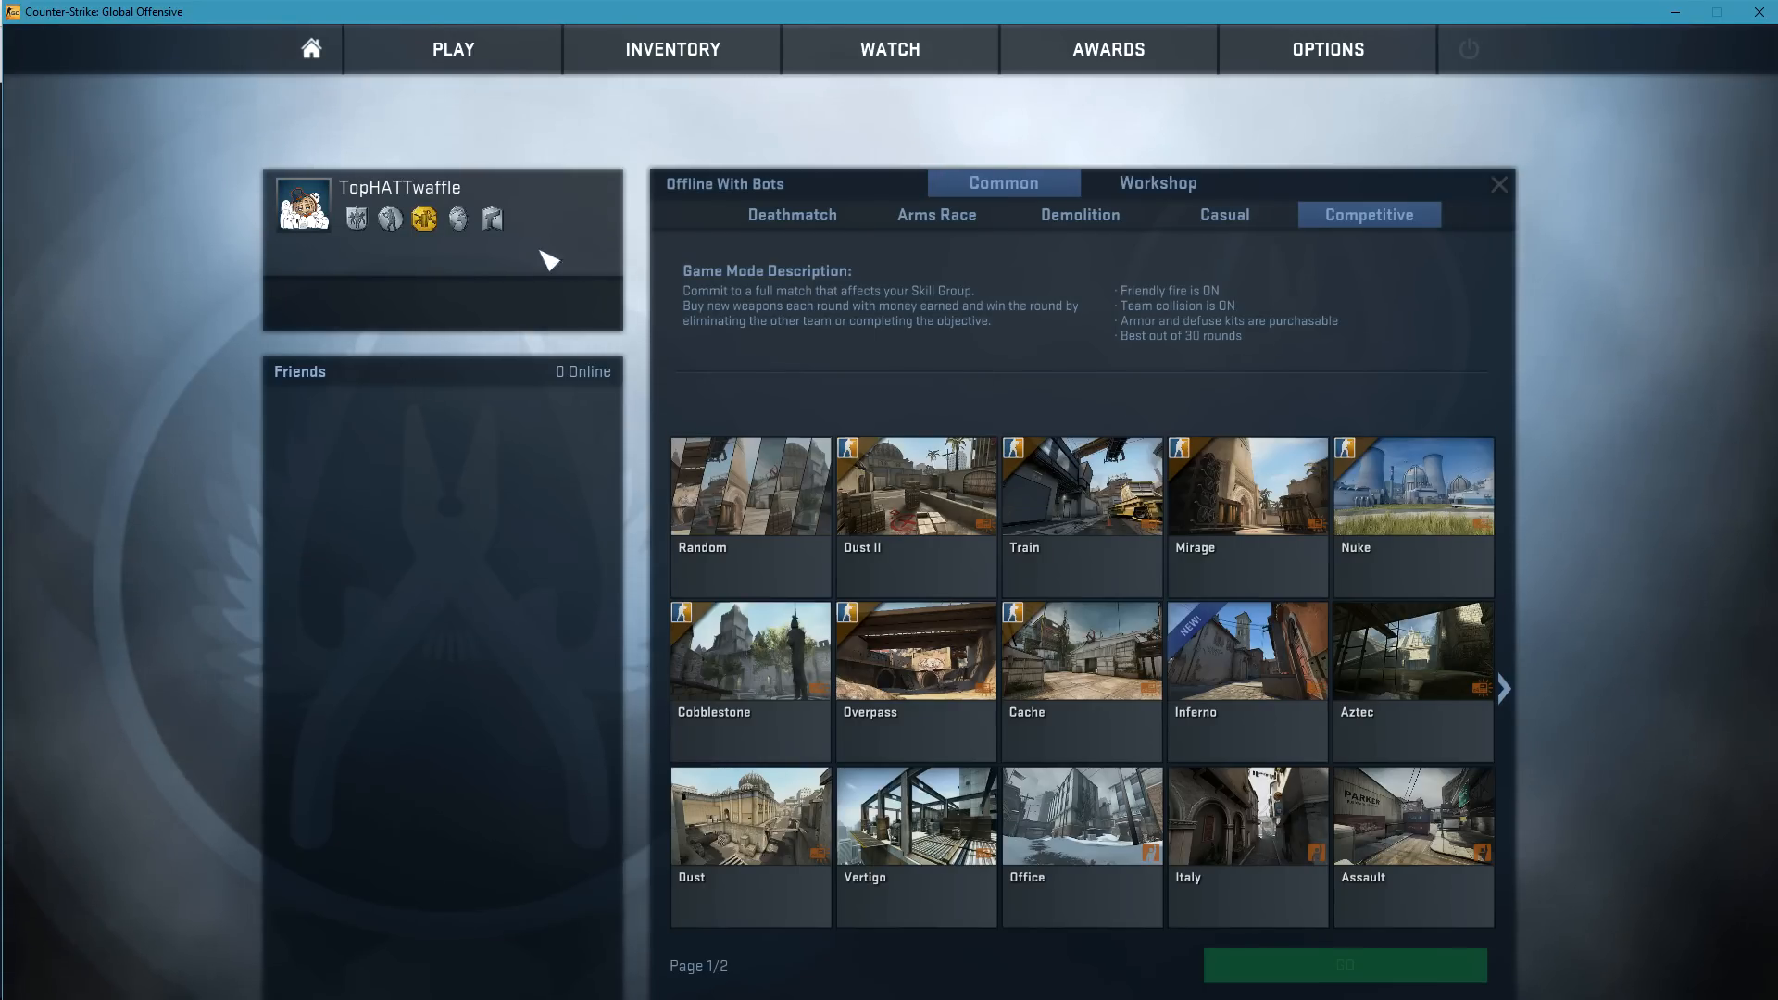
left_click(1158, 183)
type("map")
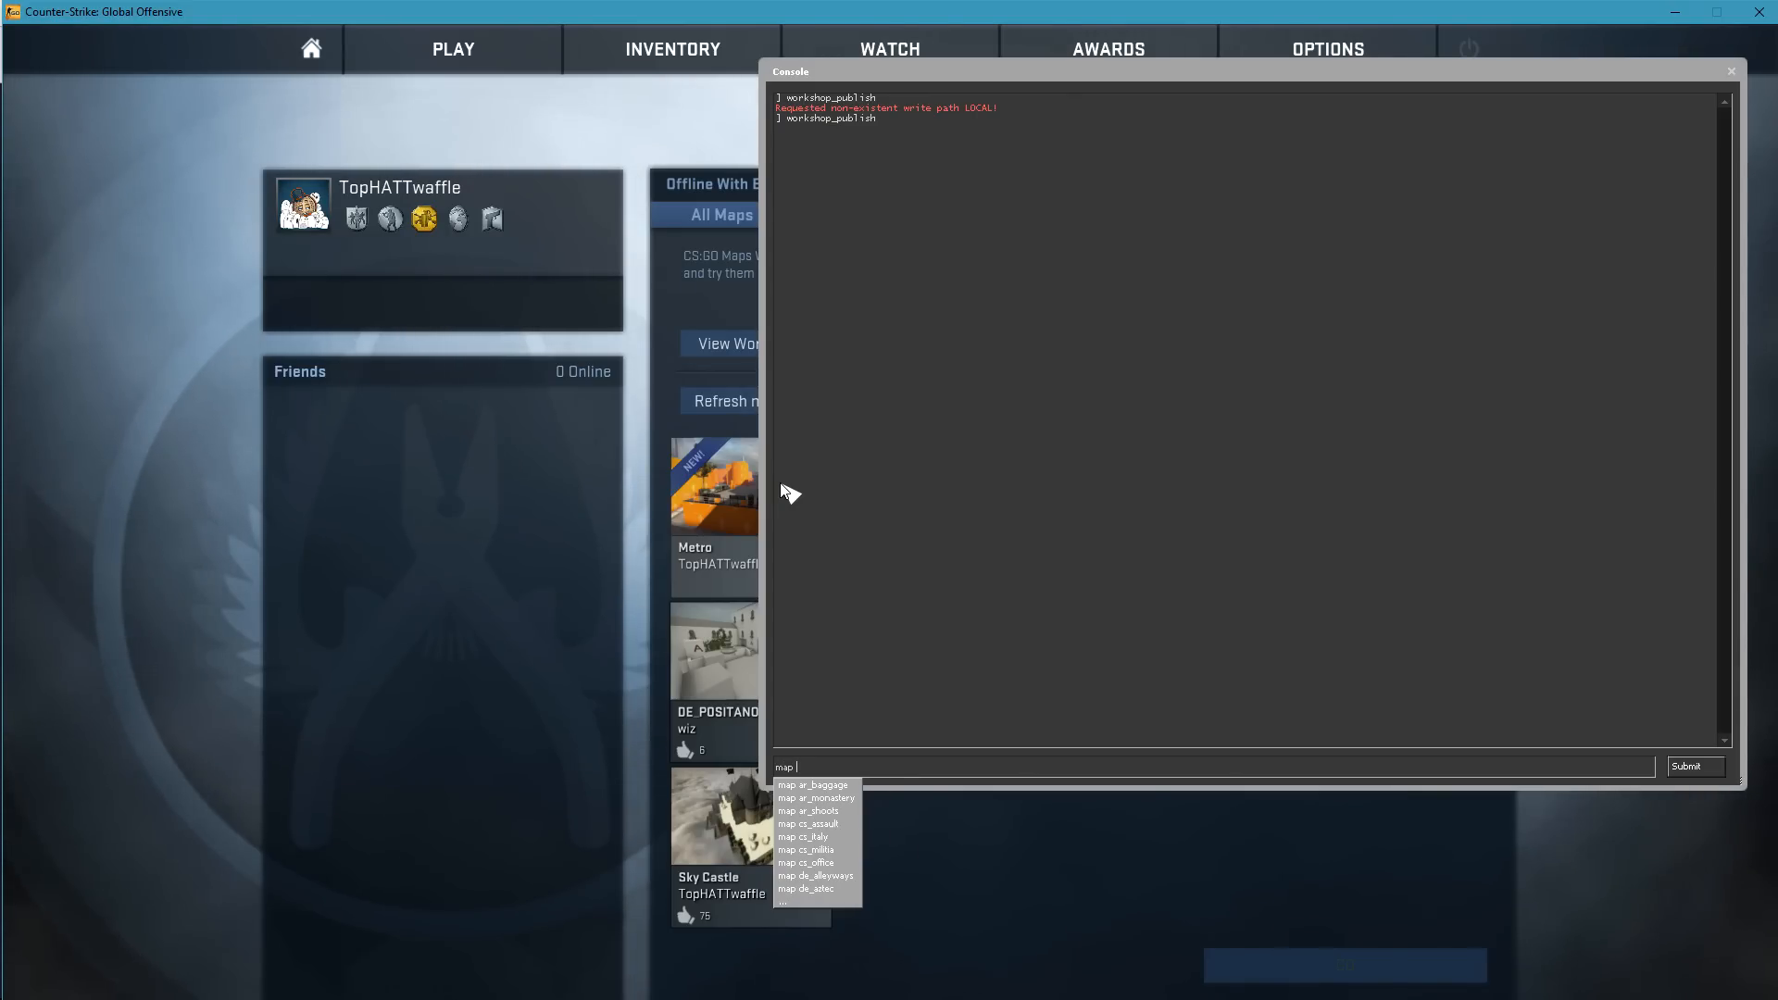
type("workshop\\804710334\\de_metro")
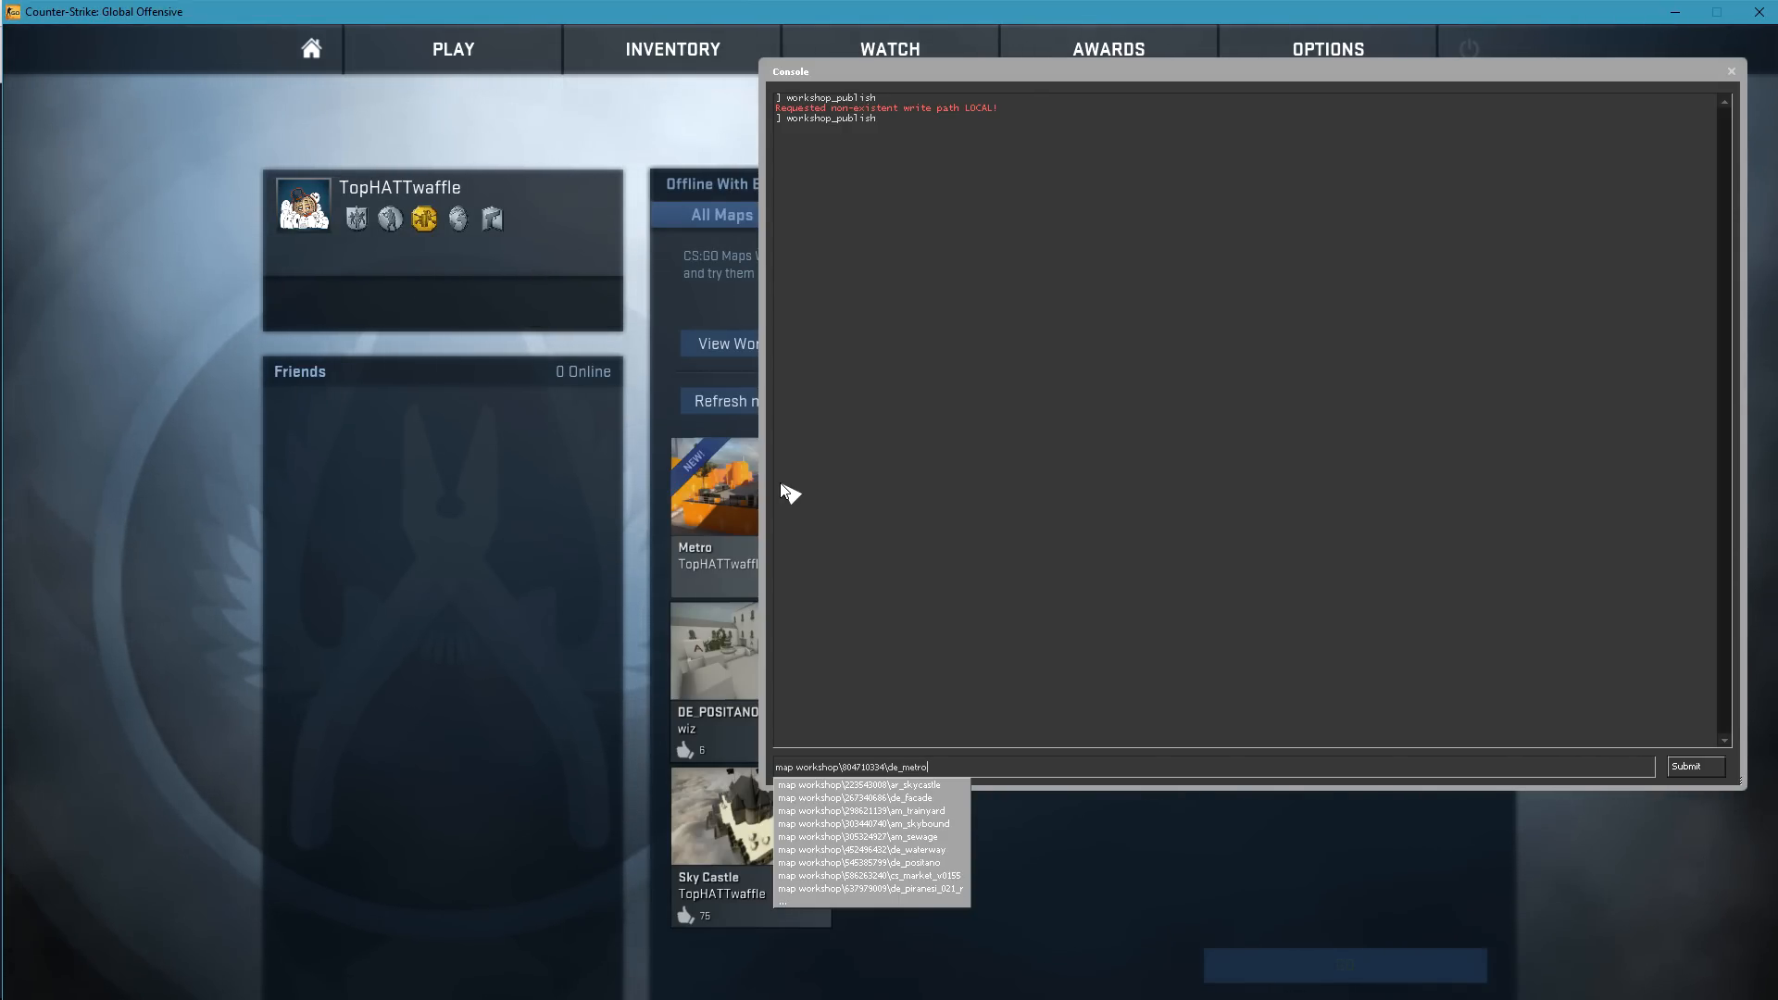
left_click(1696, 767)
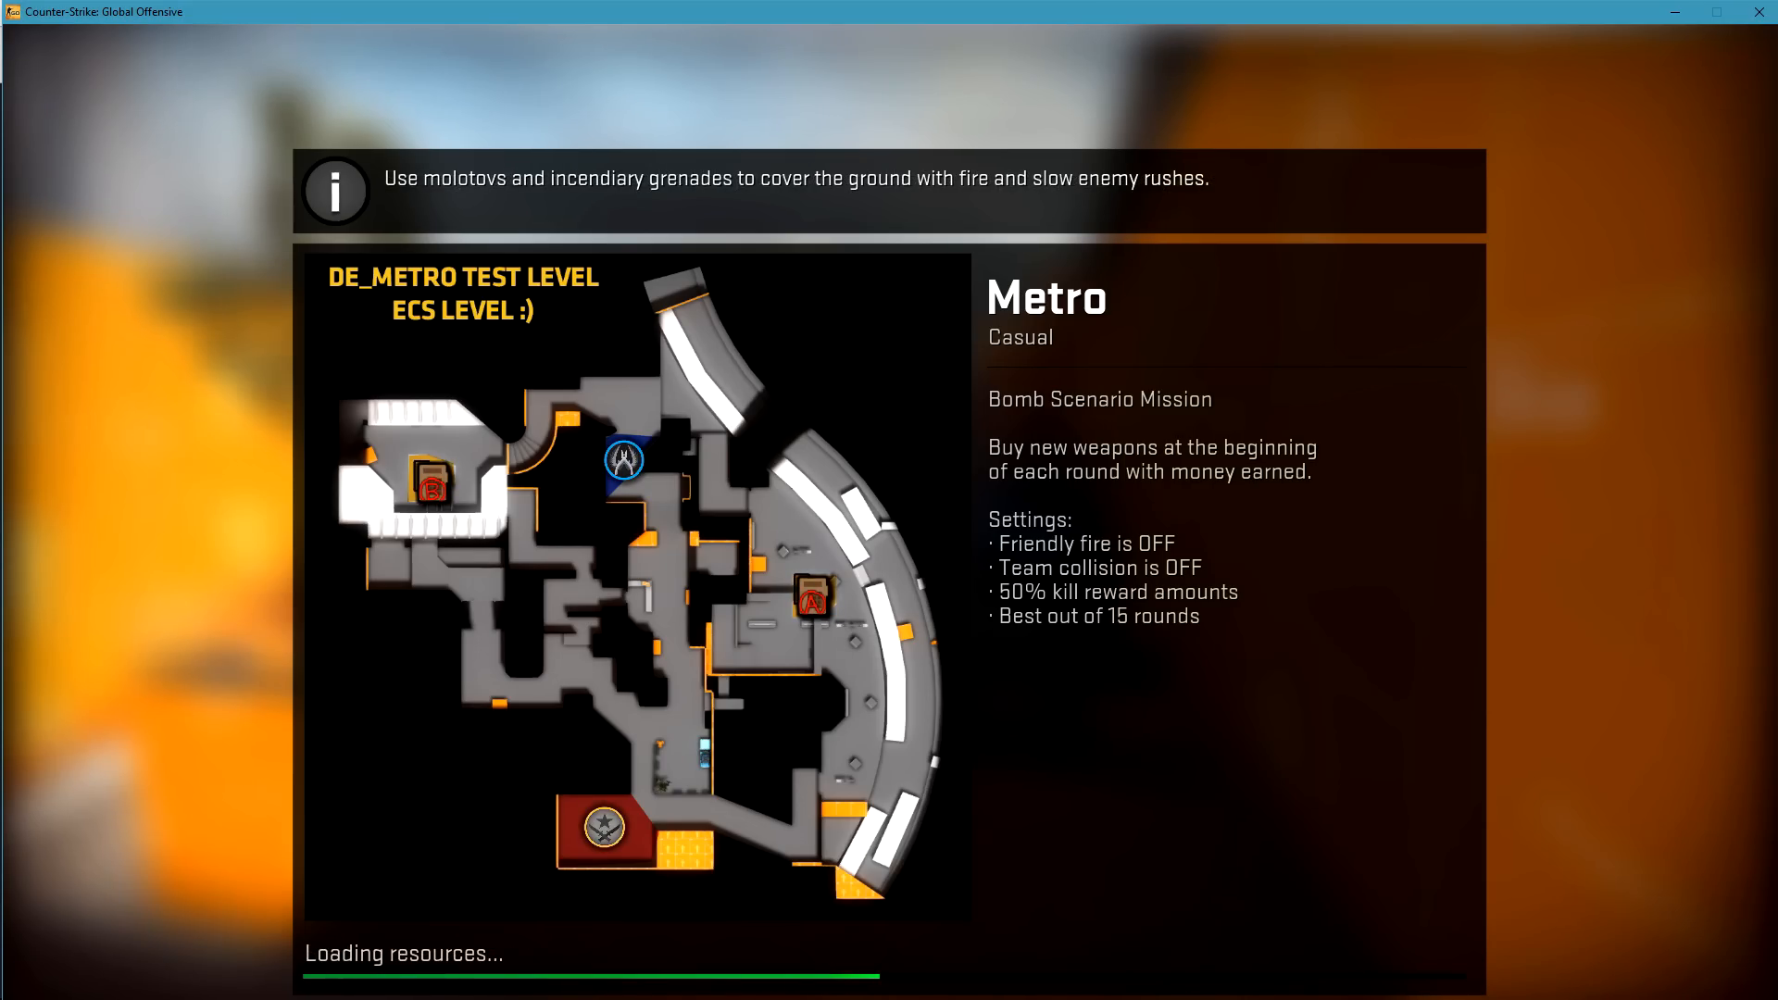